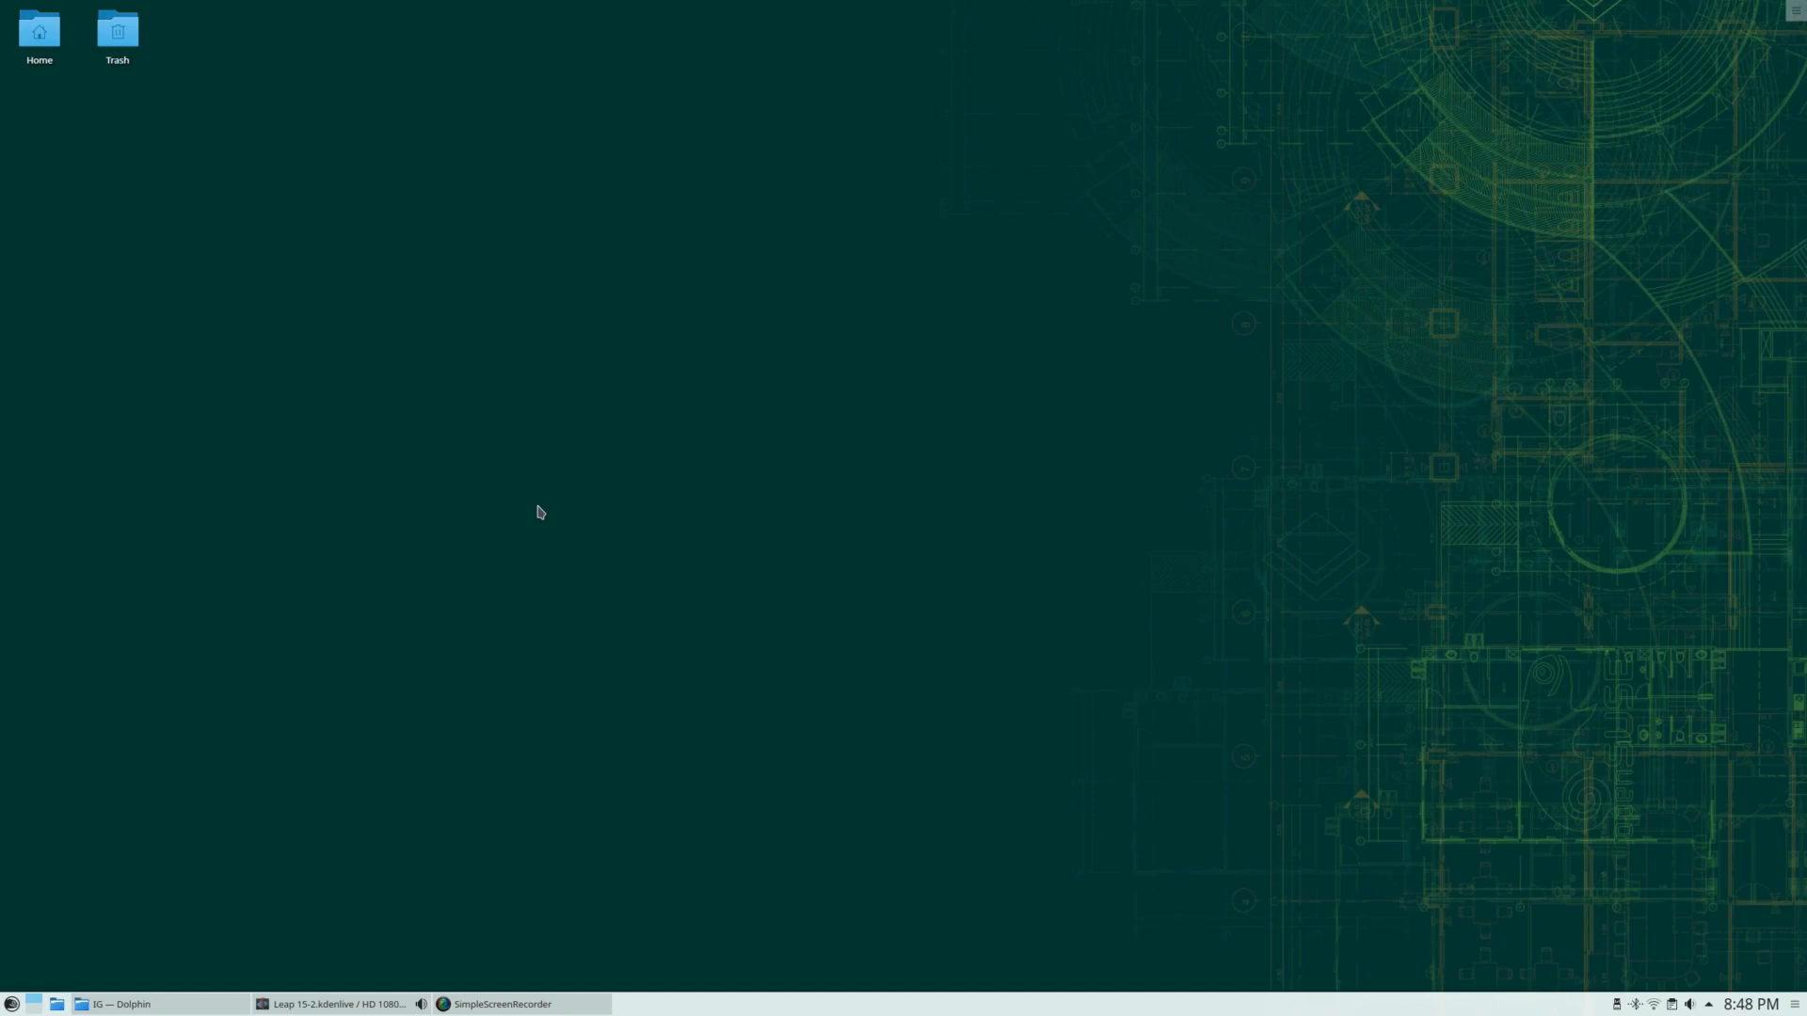
{"action": "mouse_move", "coordinate": [584, 631]}
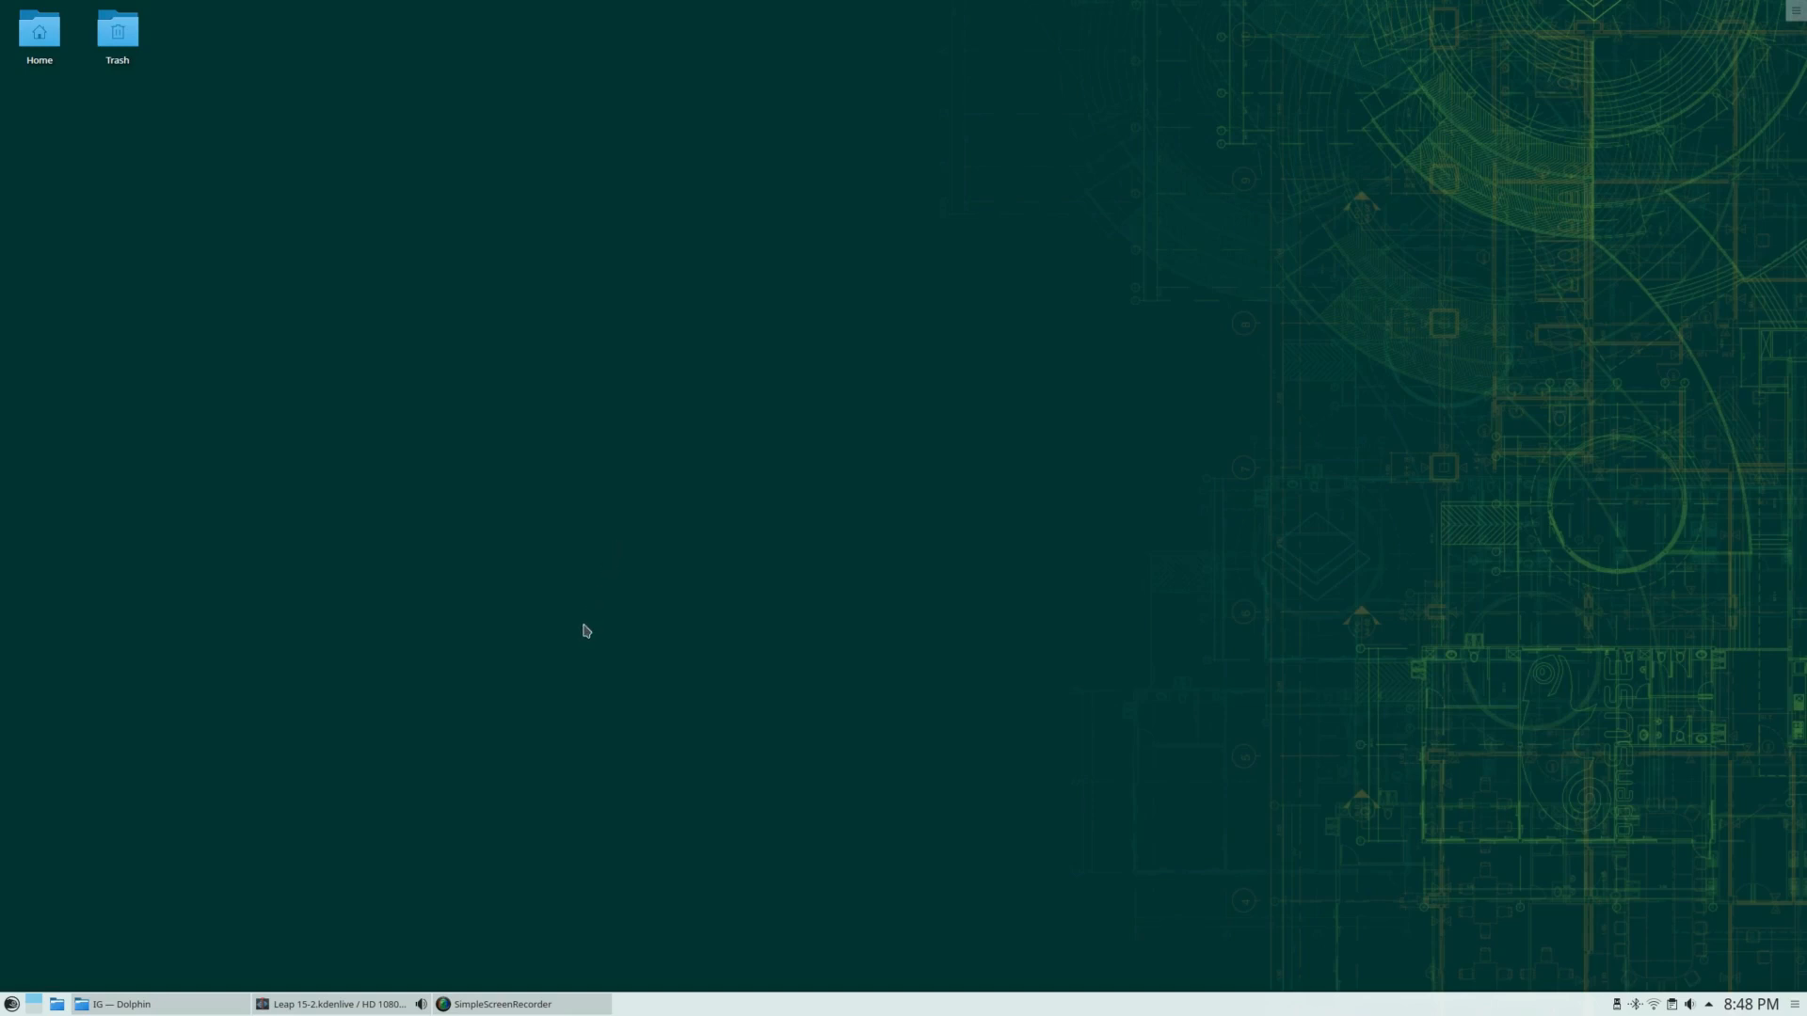
{"action": "mouse_move", "coordinate": [304, 11]}
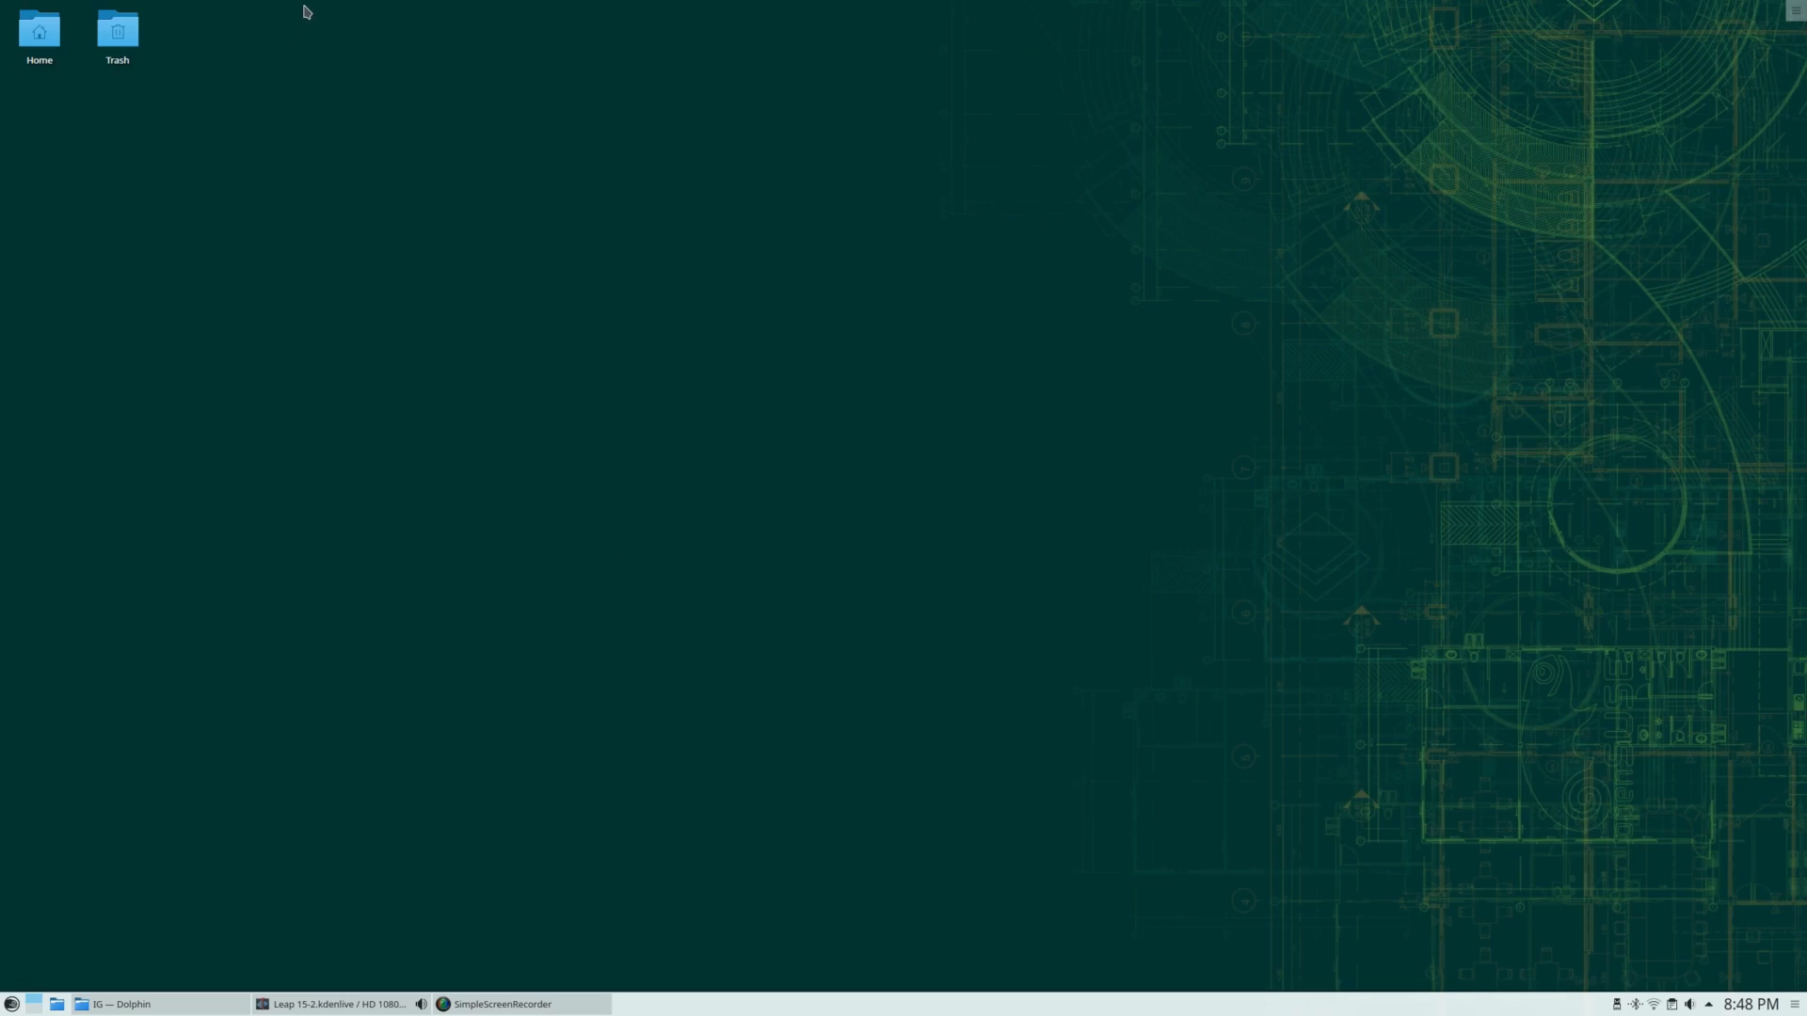
{"action": "mouse_move", "coordinate": [346, 311]}
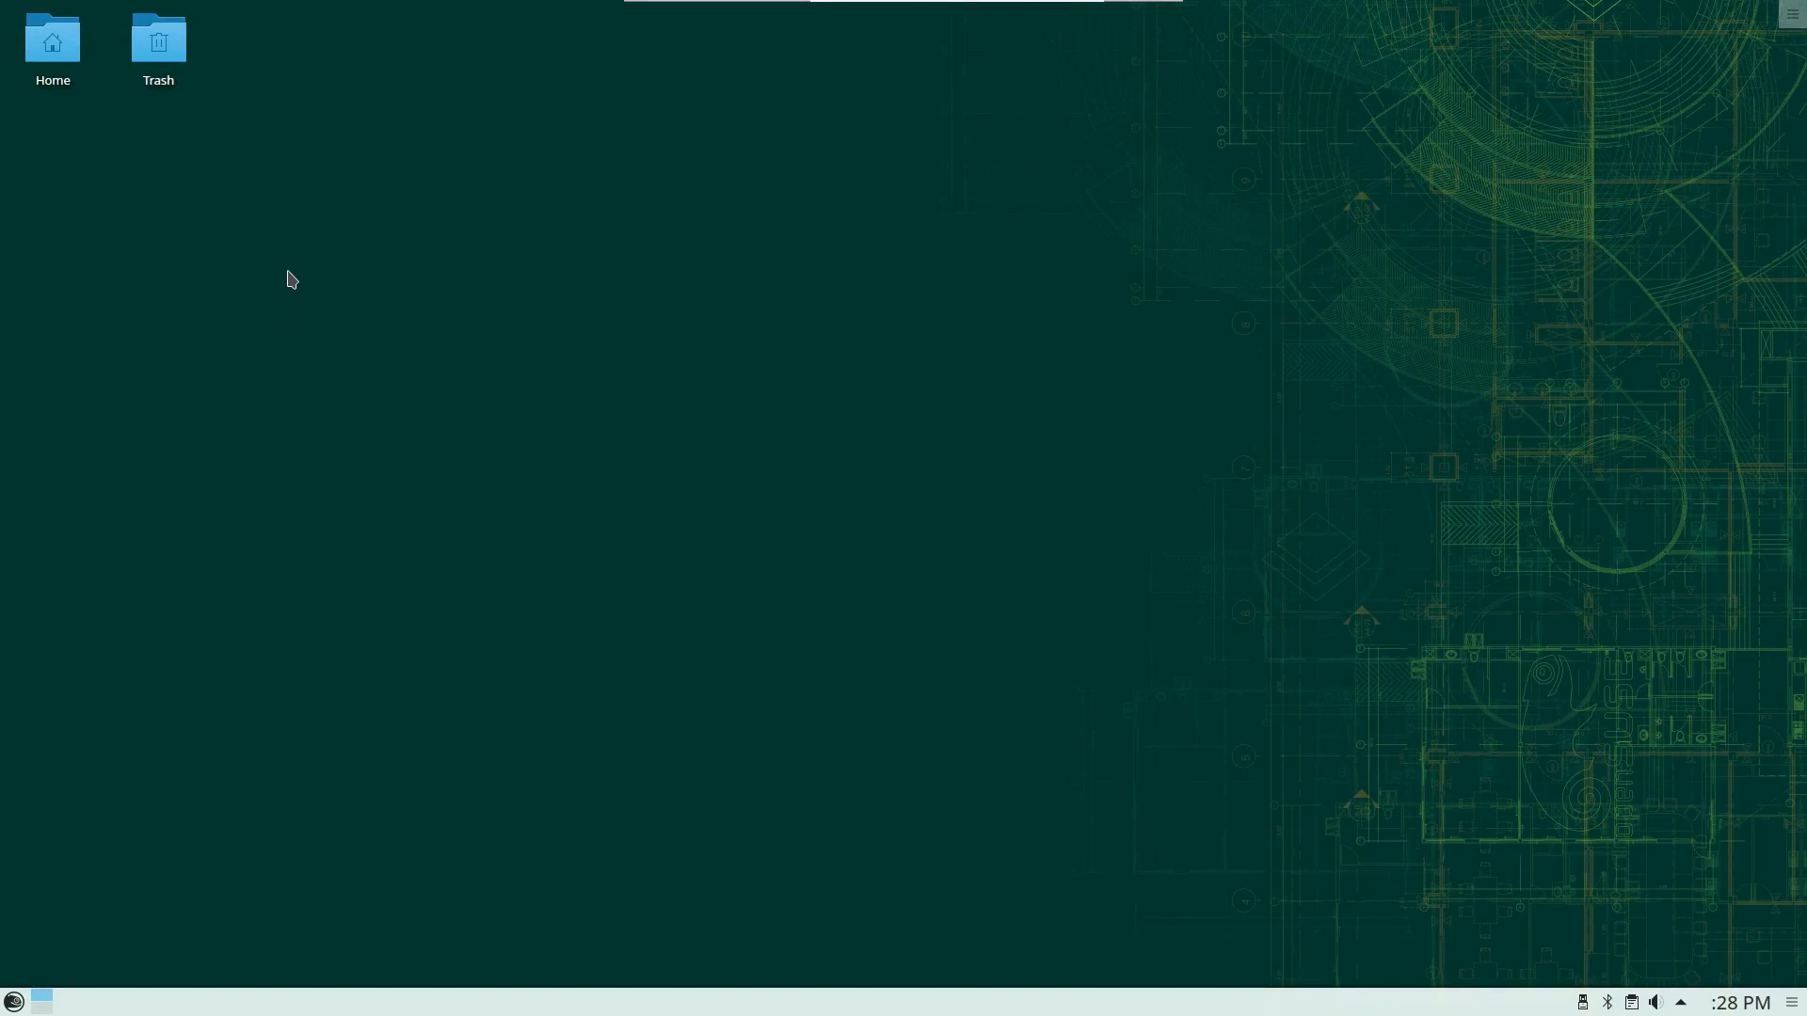
{"action": "mouse_move", "coordinate": [297, 320]}
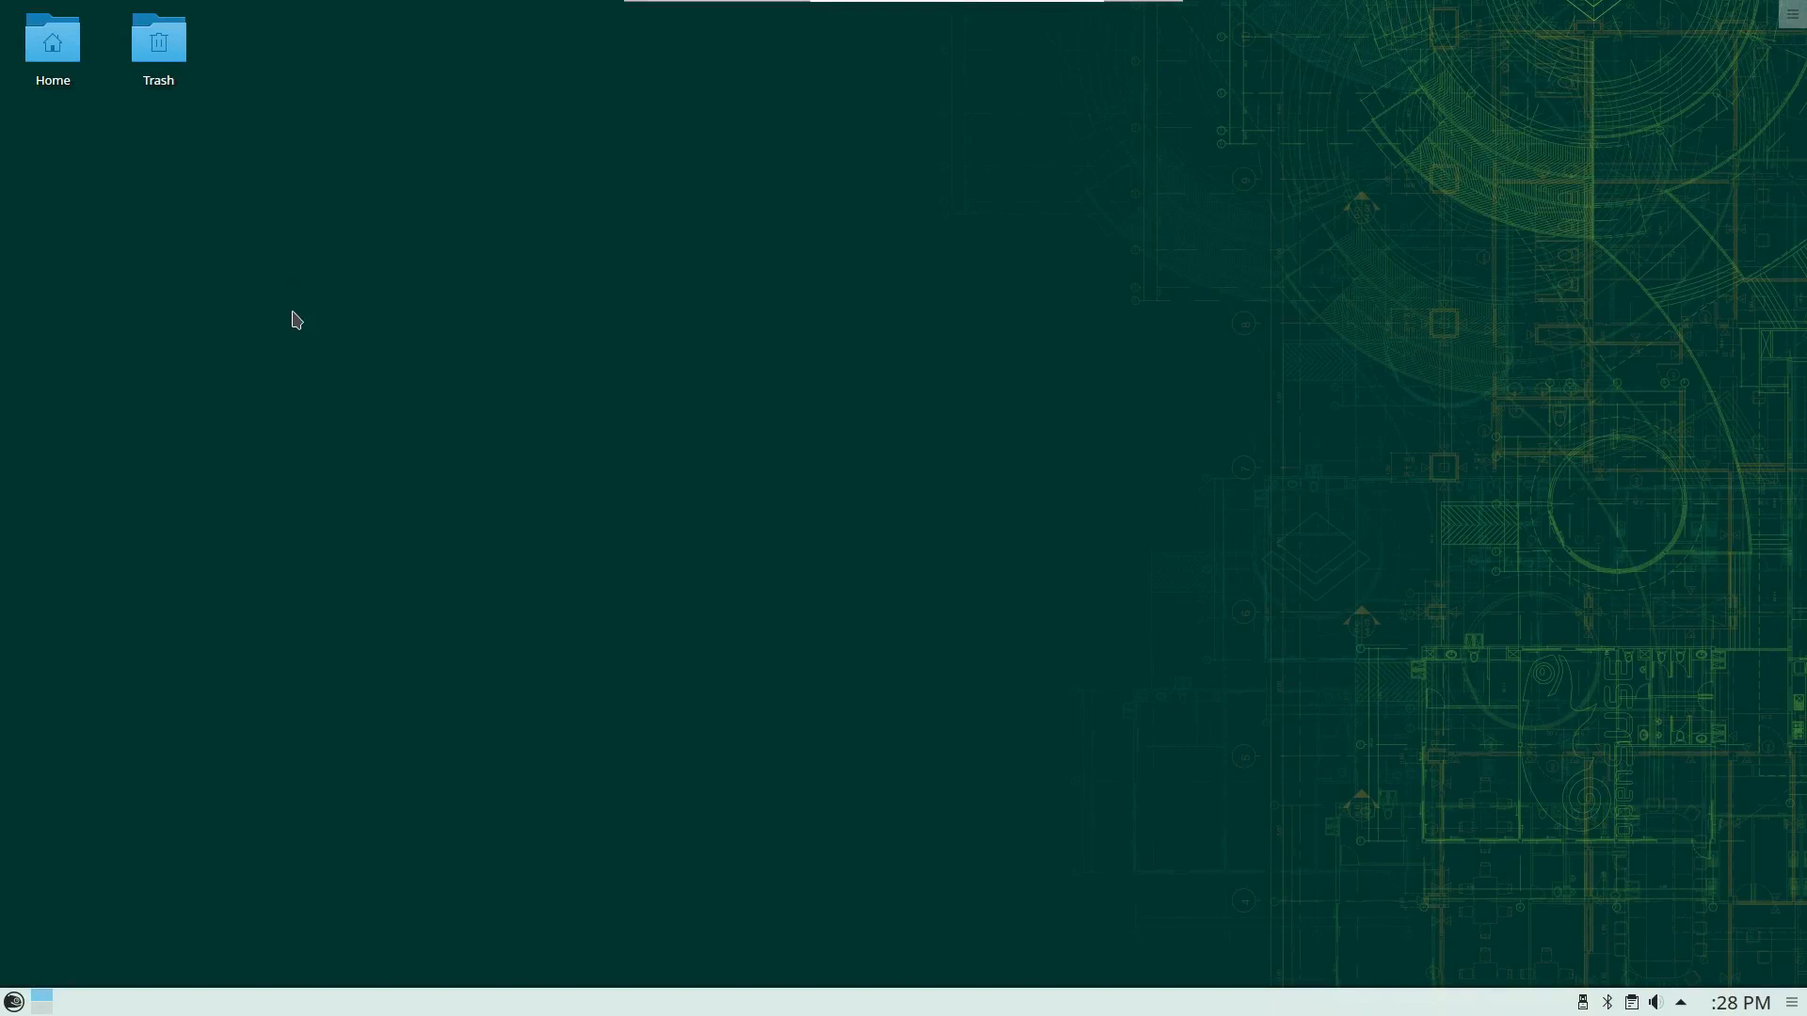
{"action": "mouse_move", "coordinate": [287, 359]}
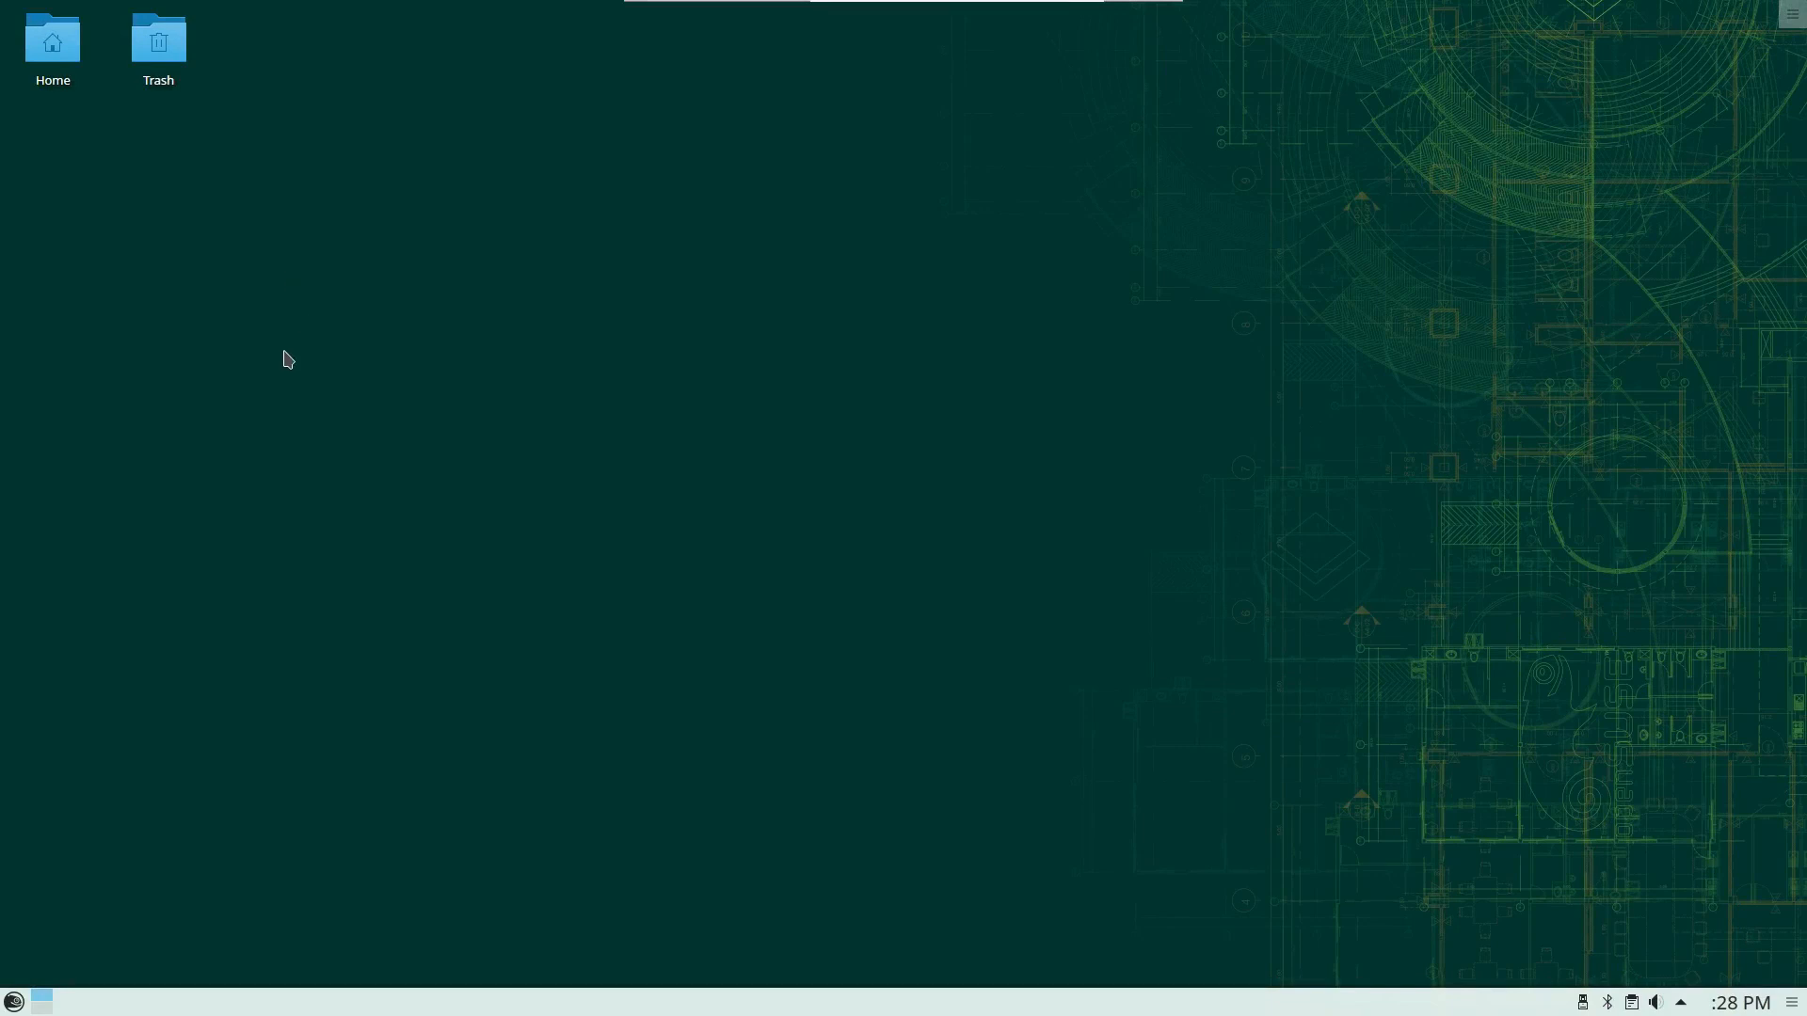
{"action": "mouse_move", "coordinate": [310, 364]}
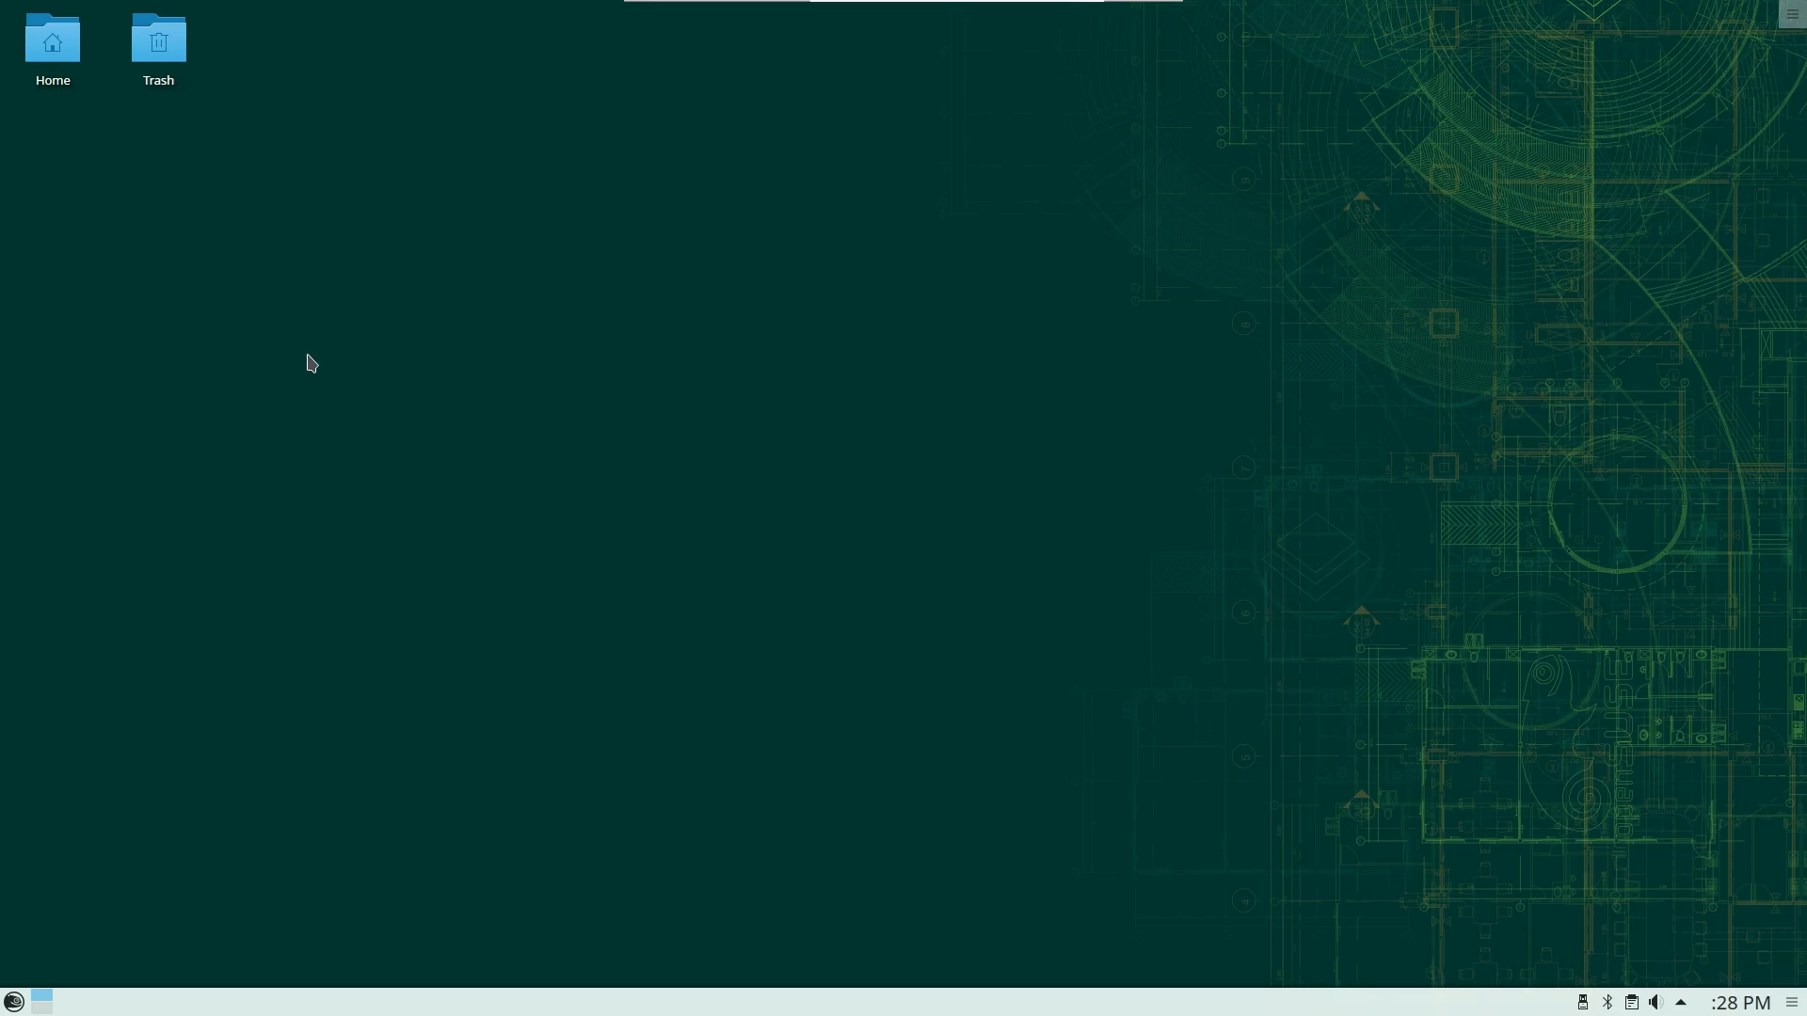
Open the Home folder in Dolphin, glance at the launcher, then close the window again
{"action": "double_click", "coordinate": [52, 39]}
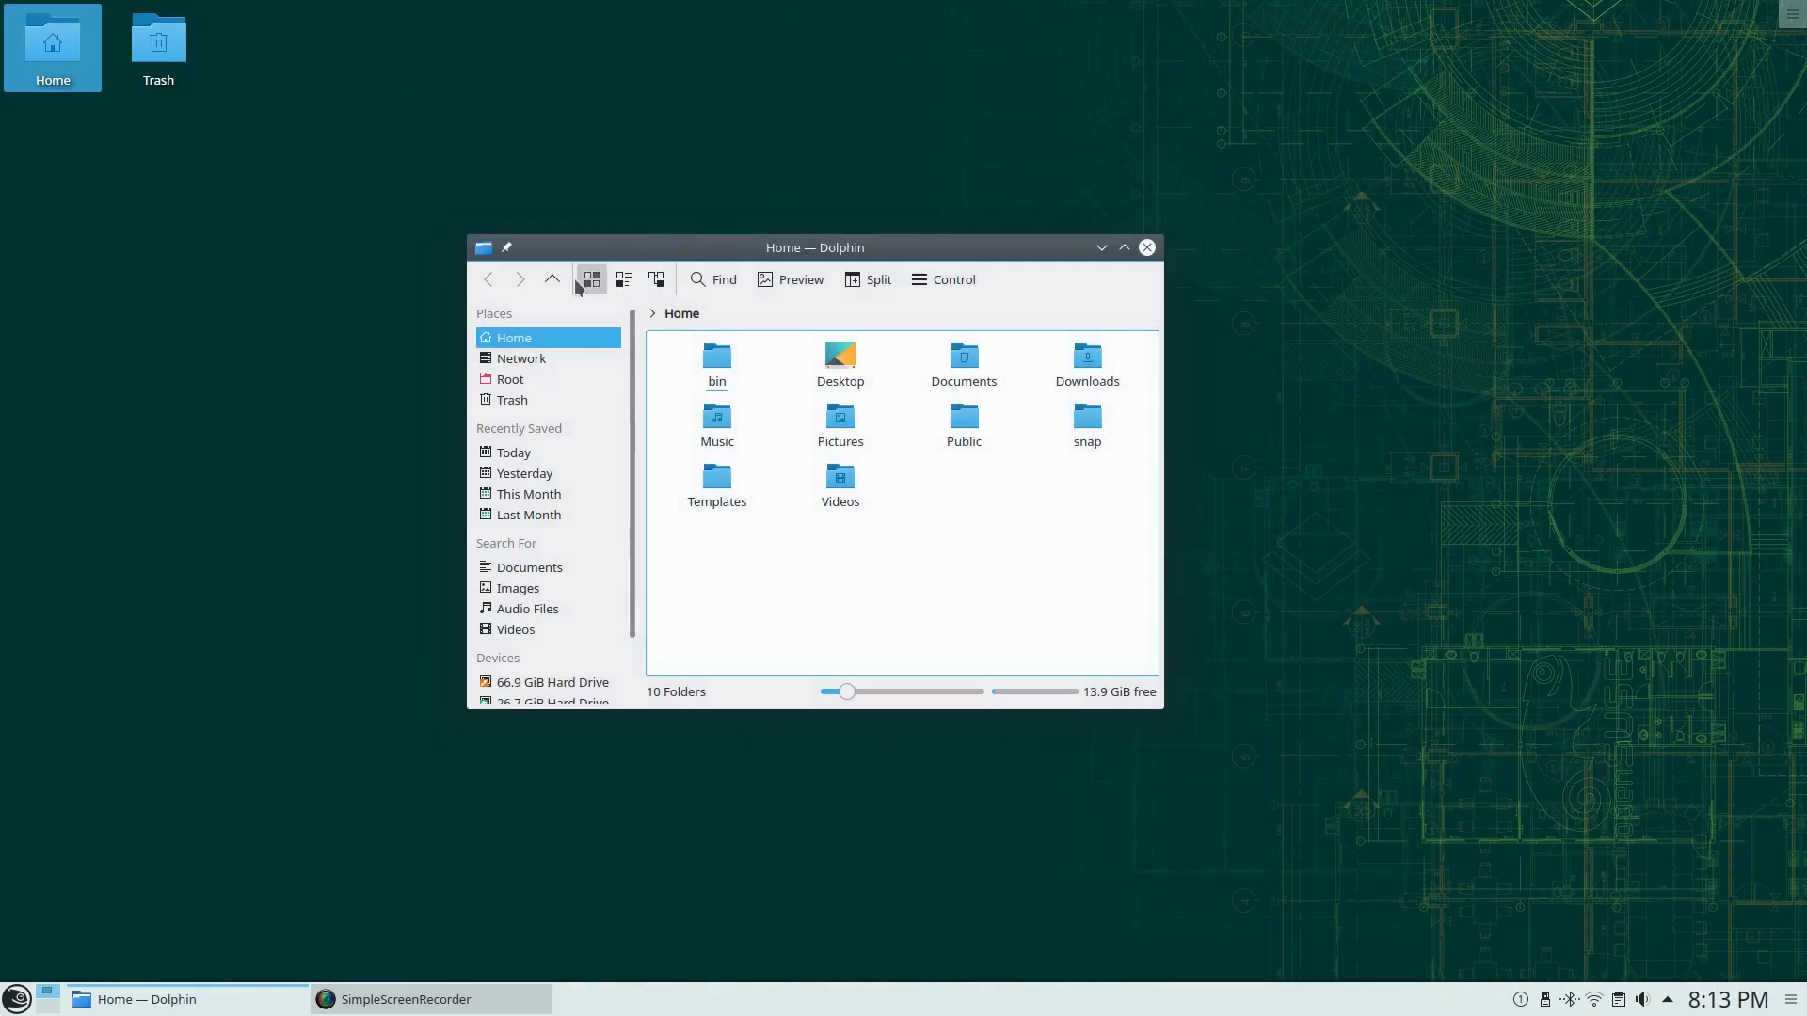
{"action": "left_click", "coordinate": [16, 1000]}
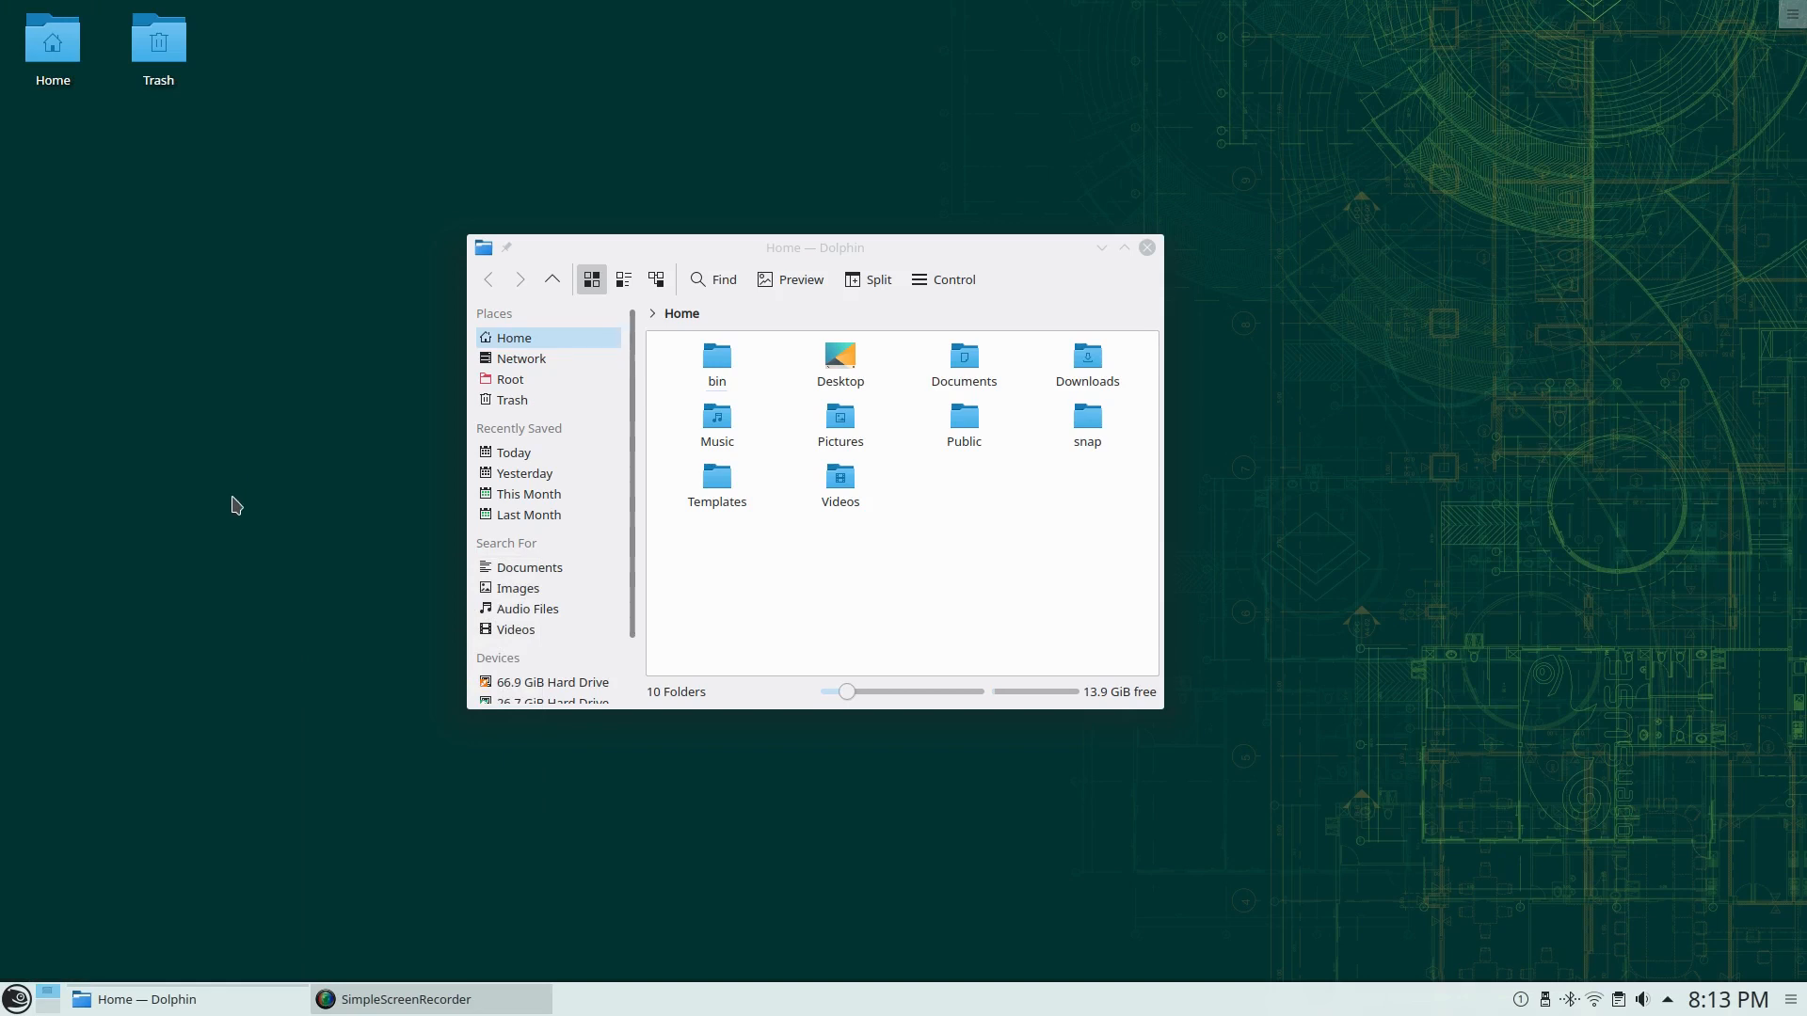
{"action": "mouse_move", "coordinate": [862, 262]}
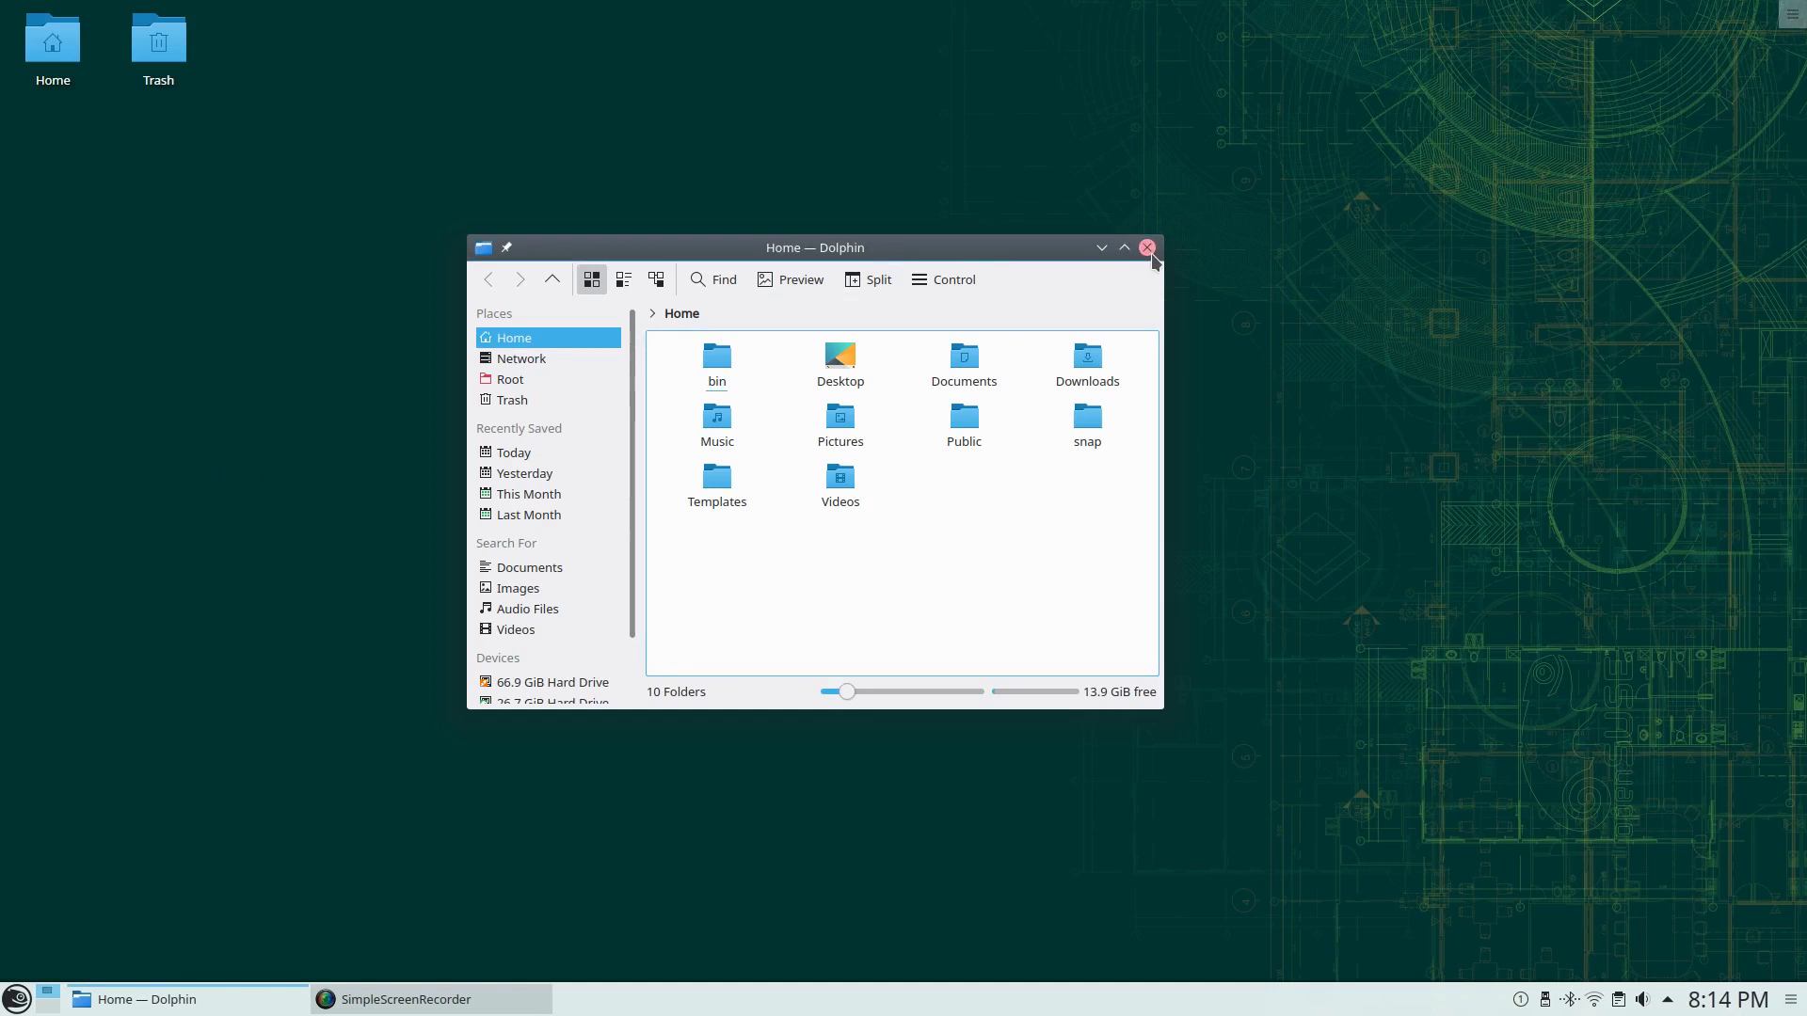
{"action": "left_click", "coordinate": [1146, 248]}
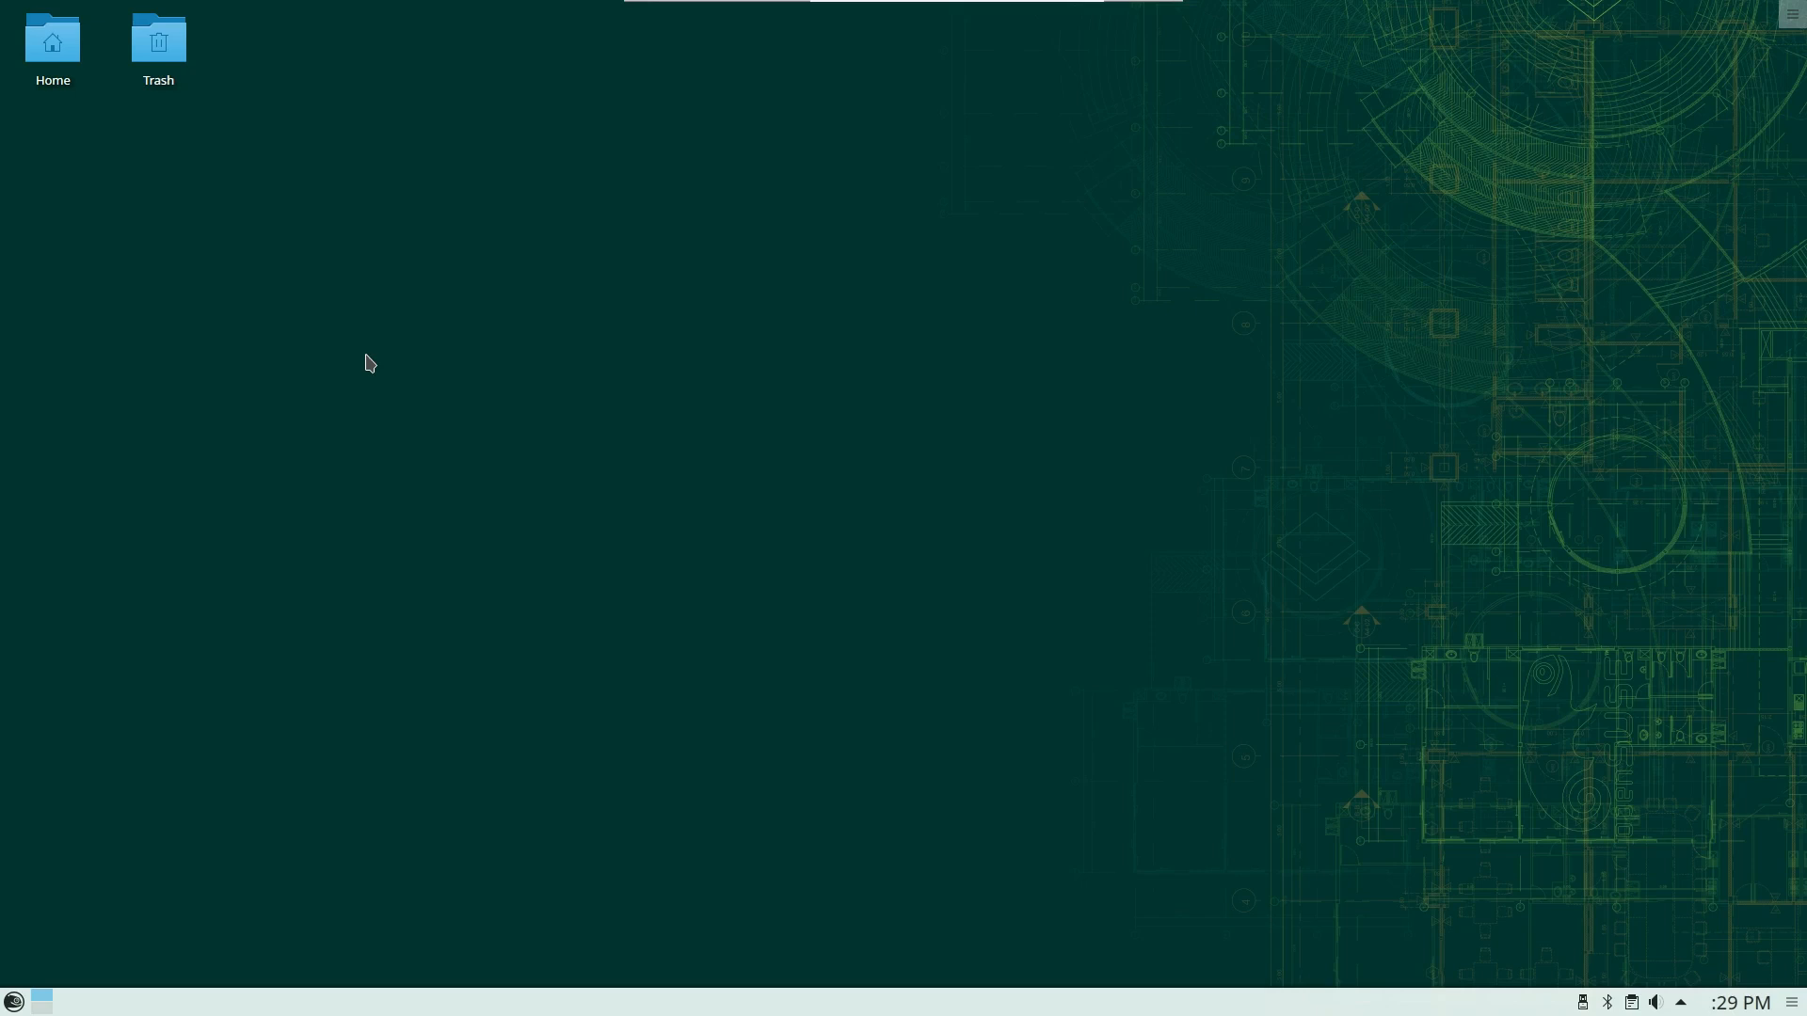
{"action": "mouse_move", "coordinate": [351, 358]}
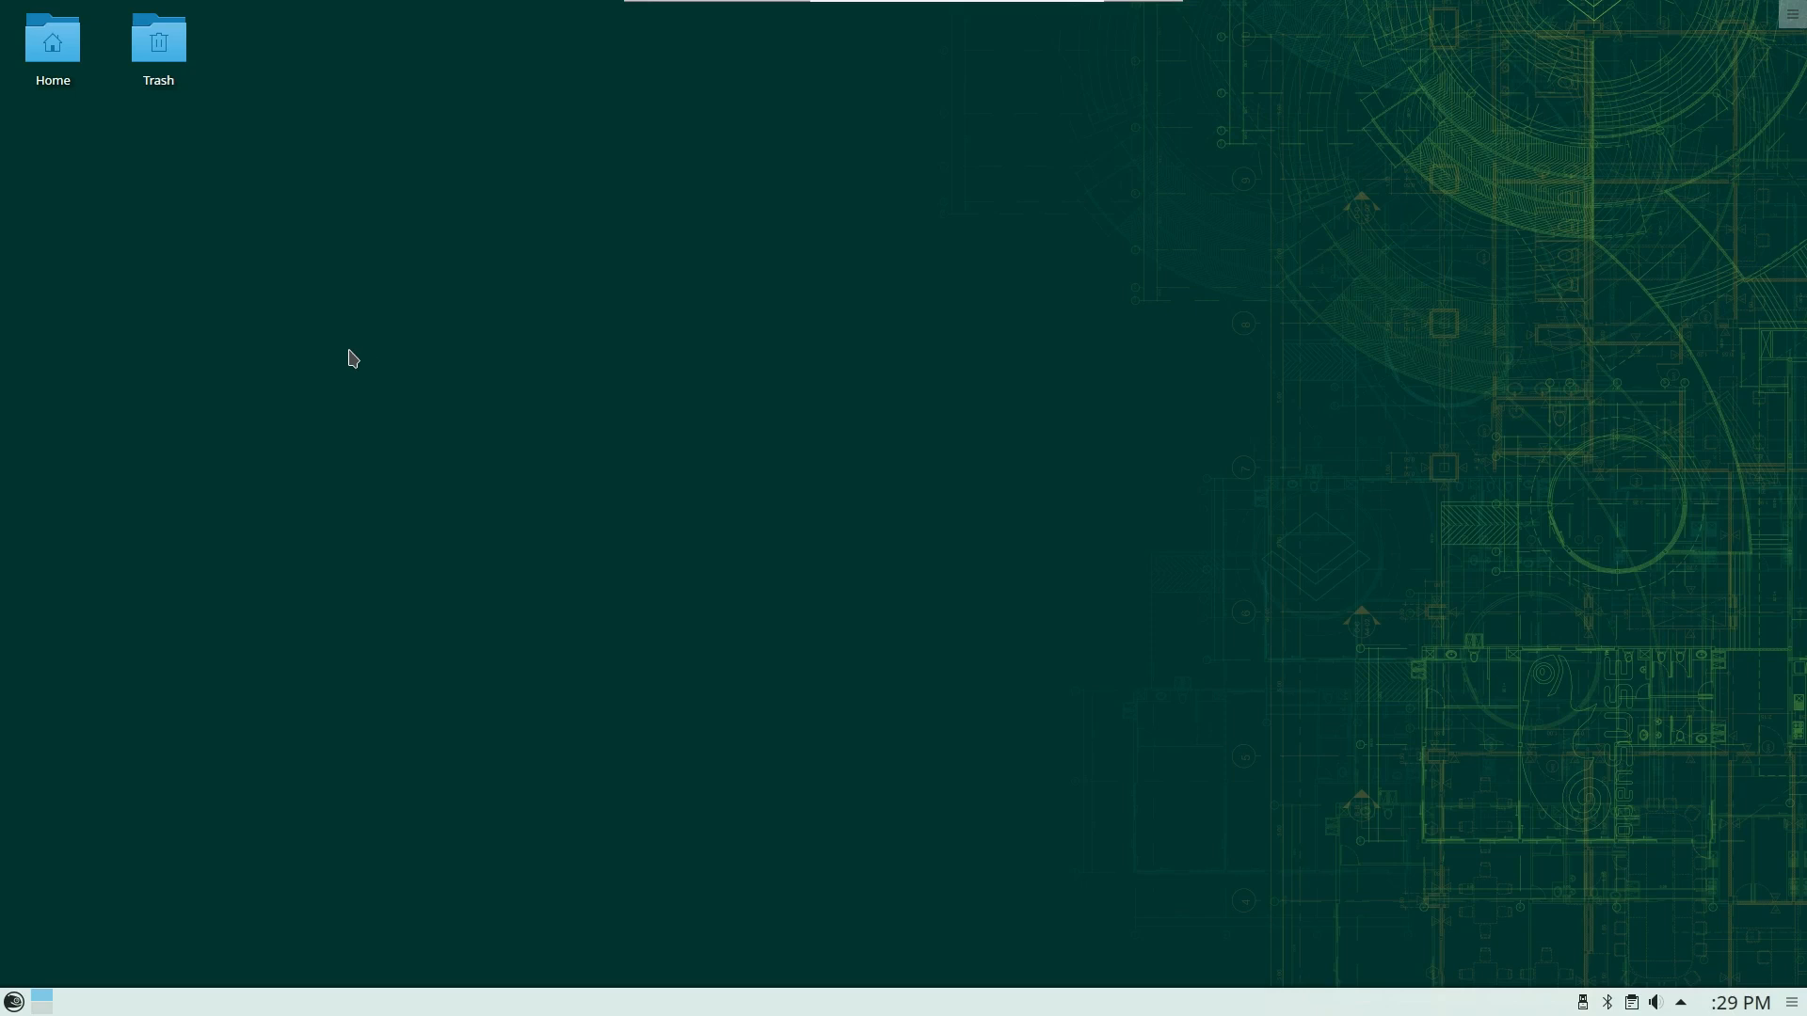
{"action": "mouse_move", "coordinate": [338, 351]}
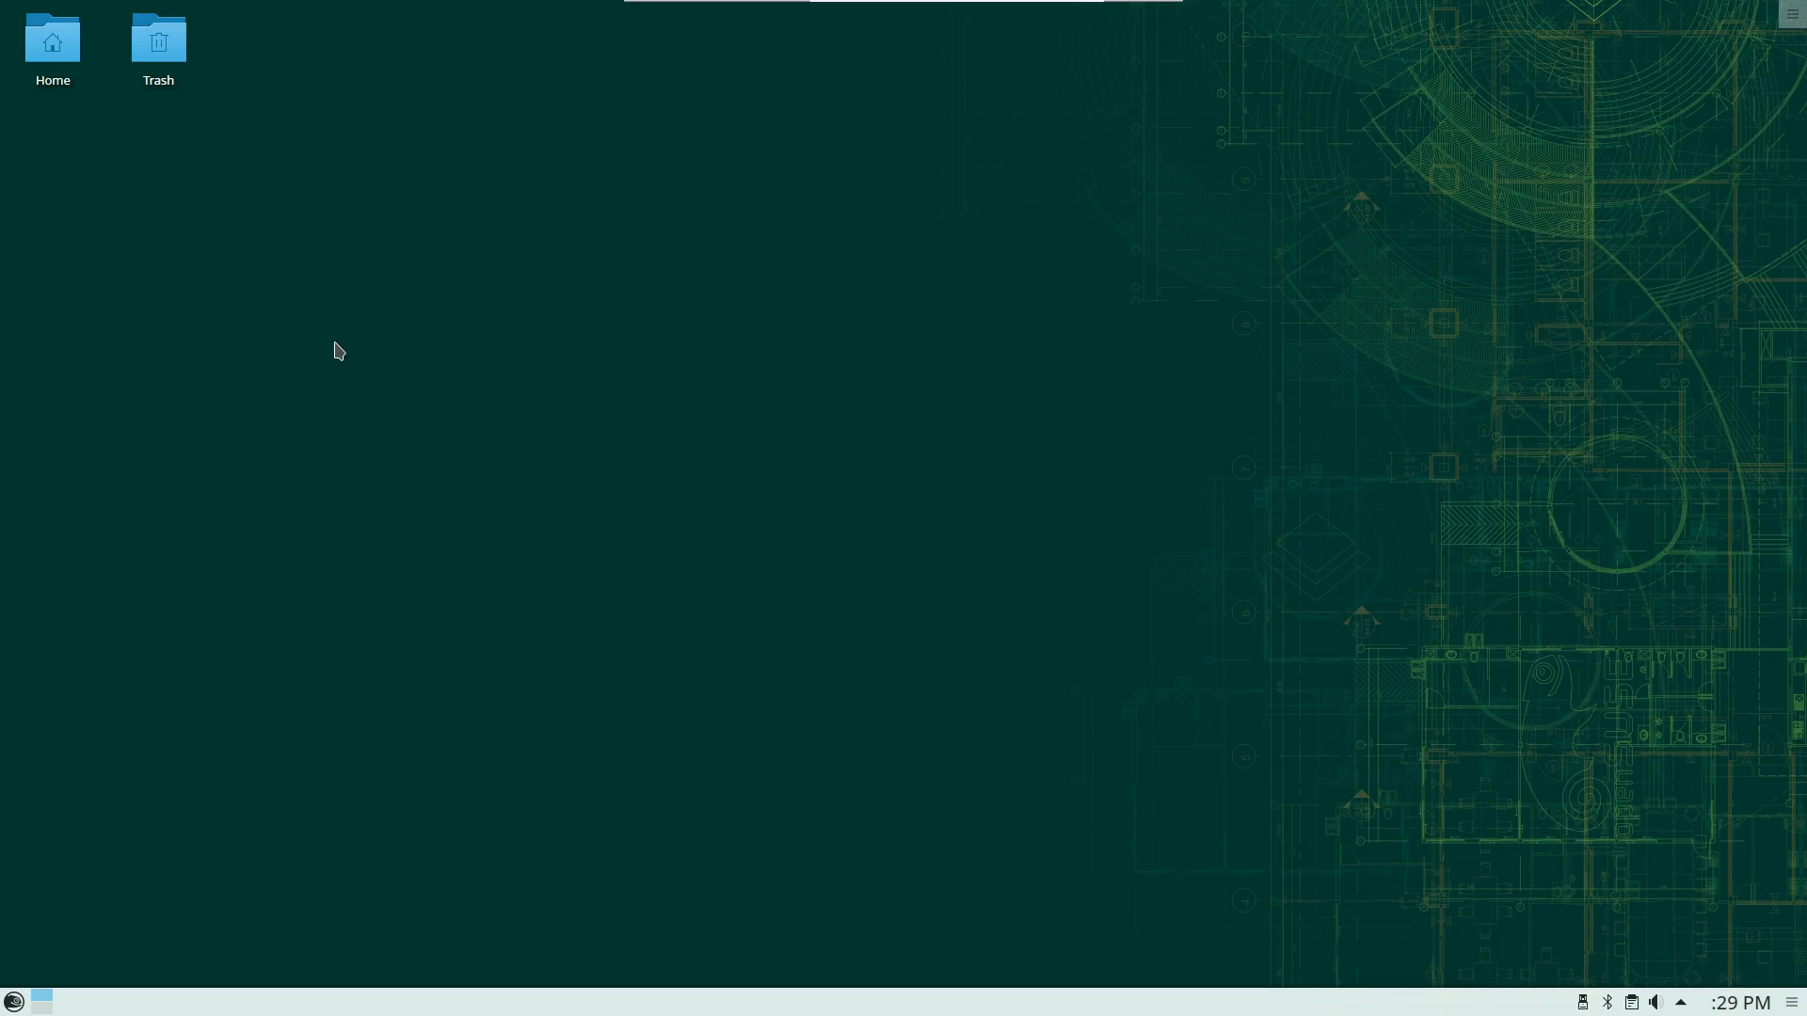
{"action": "mouse_move", "coordinate": [297, 390]}
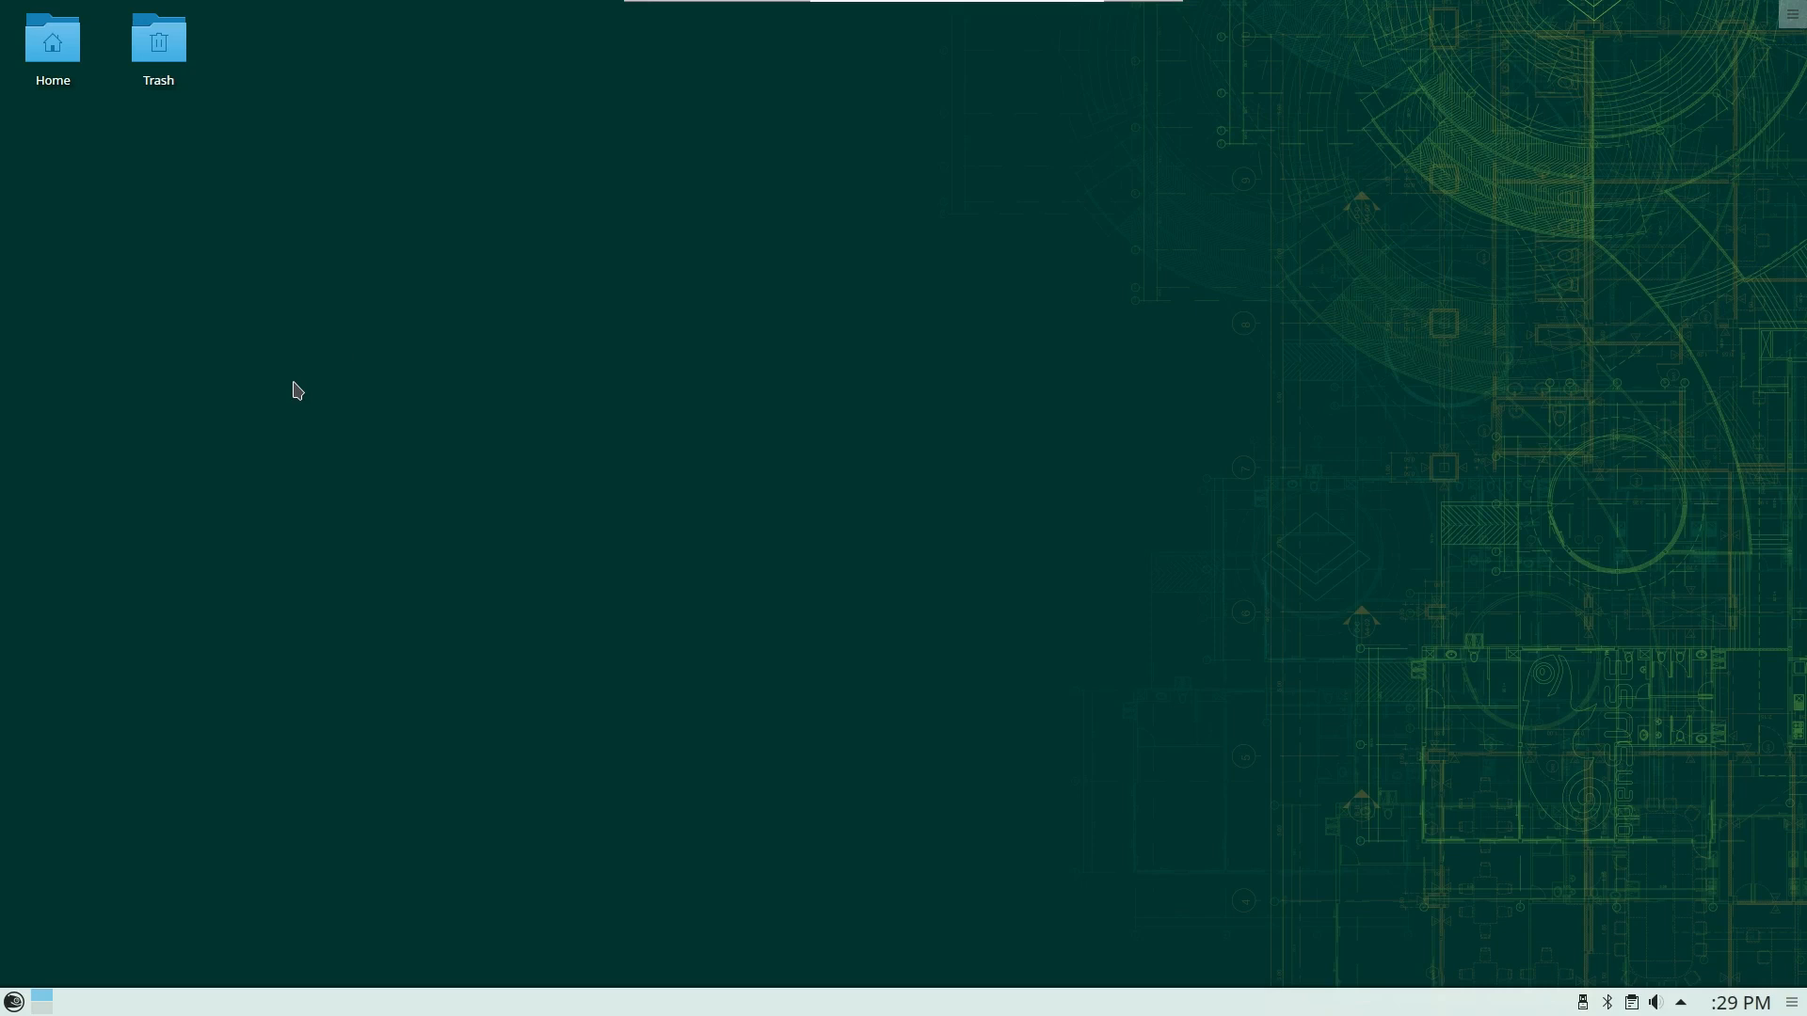
Reopen the Home folder in Dolphin and bring up the launcher's Internet applications
{"action": "double_click", "coordinate": [52, 43]}
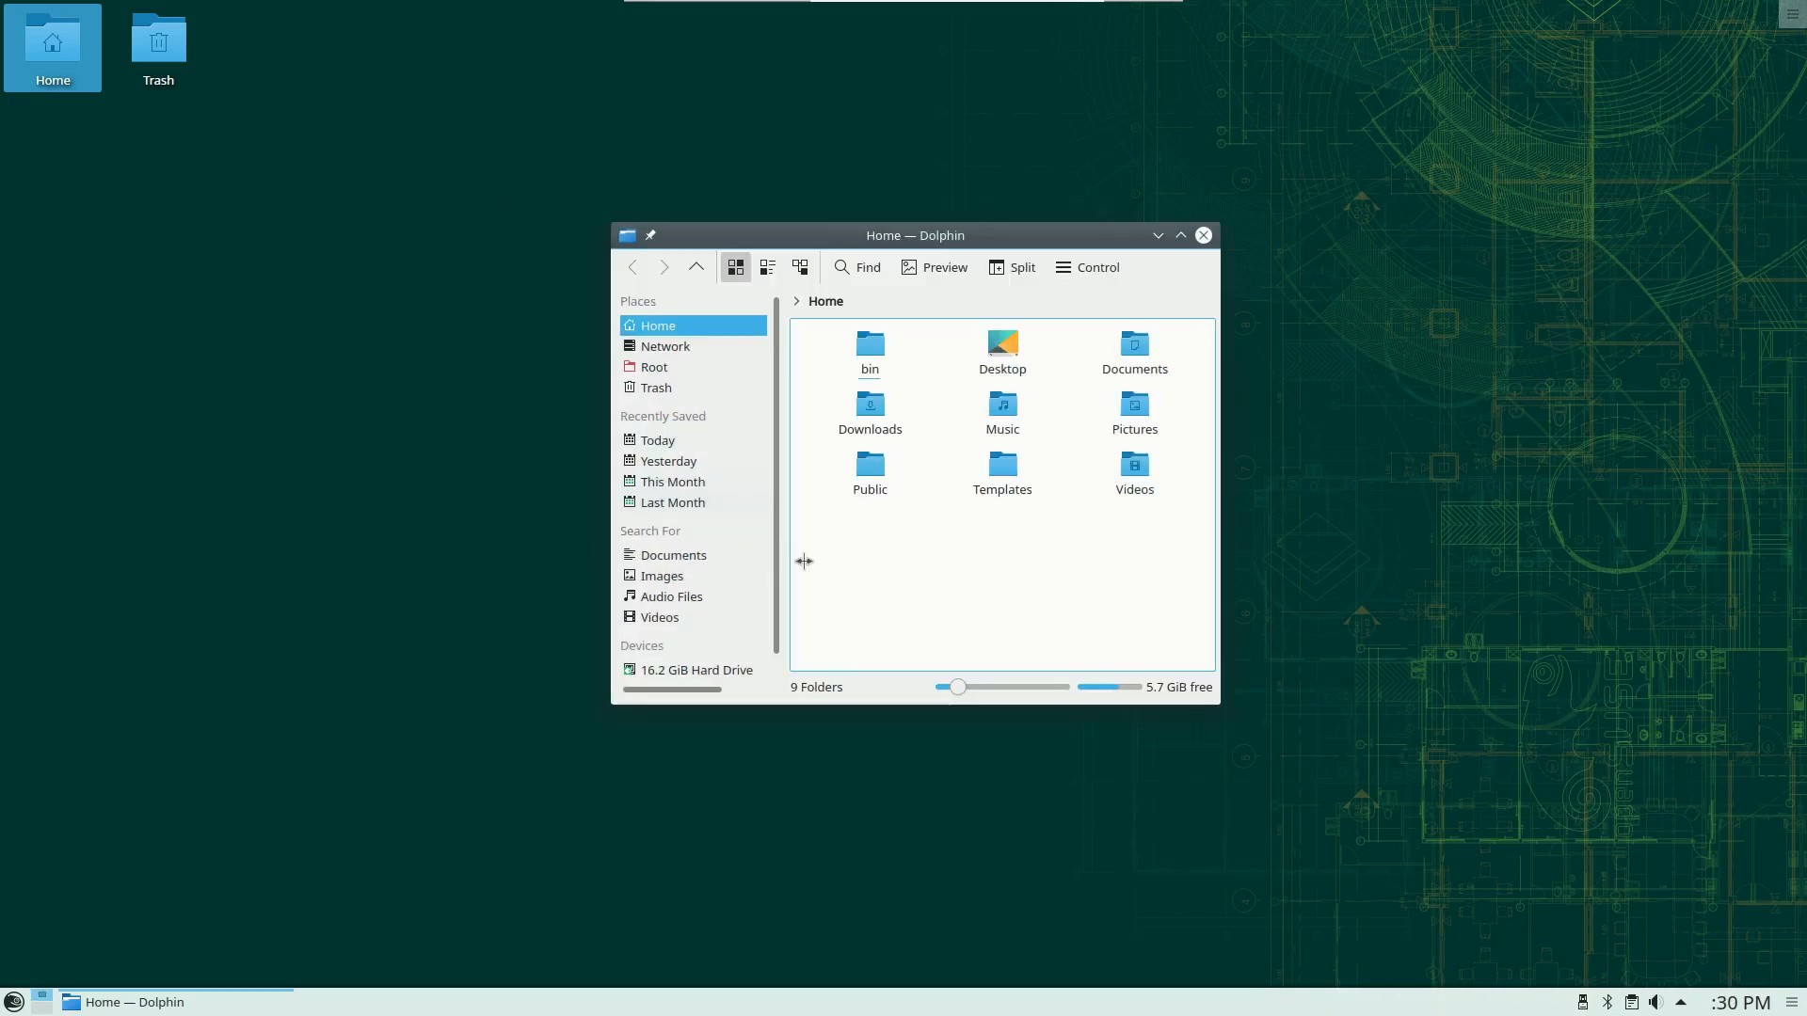
{"action": "mouse_move", "coordinate": [1221, 713]}
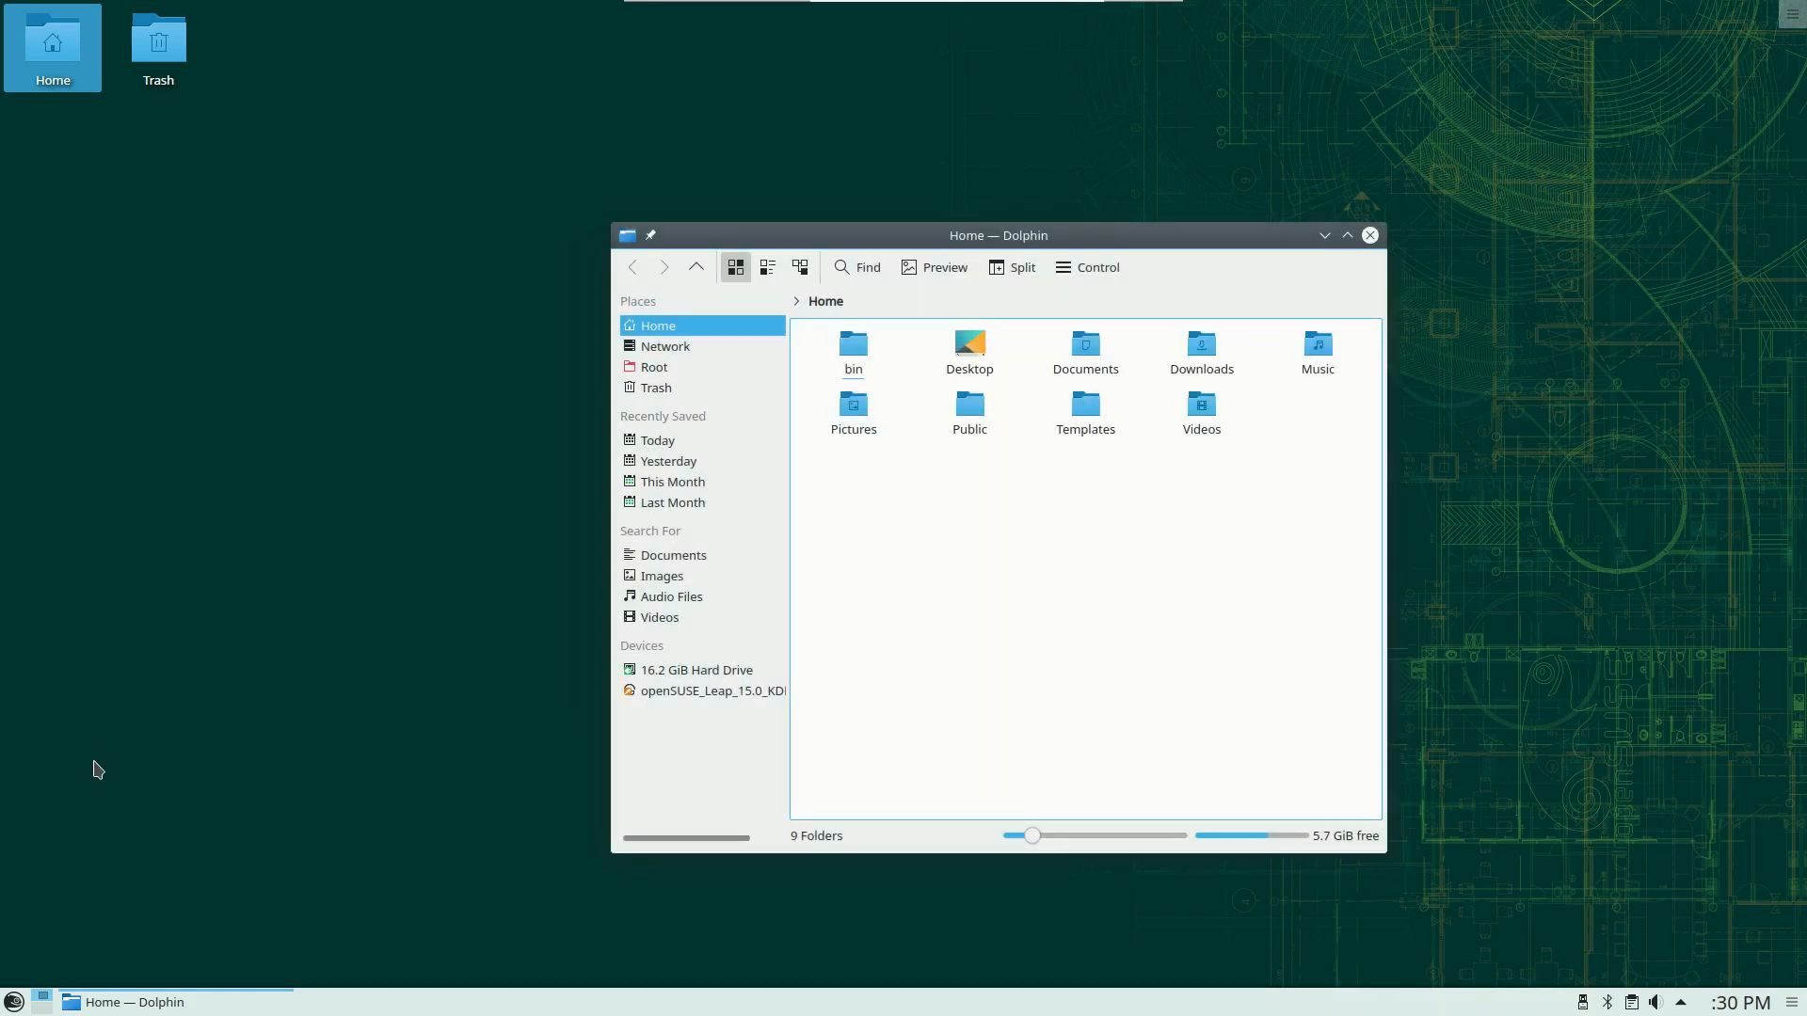
{"action": "left_click", "coordinate": [14, 1001]}
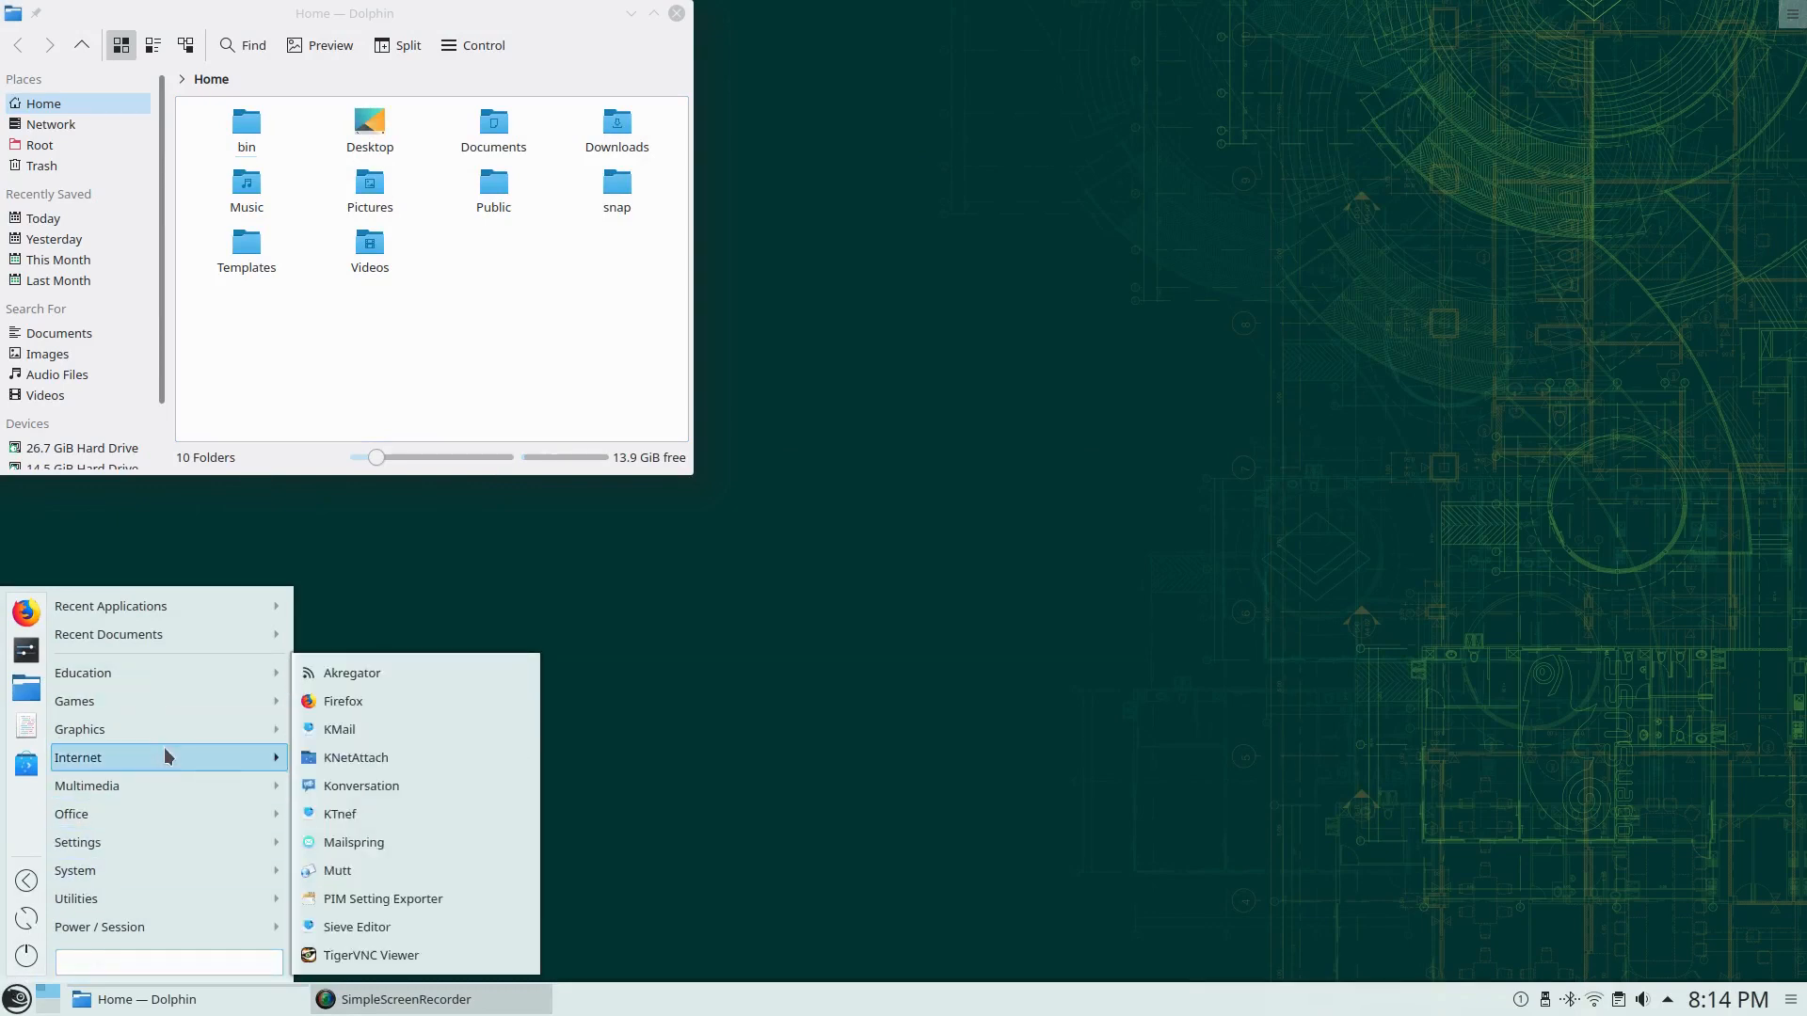
{"action": "mouse_move", "coordinate": [200, 761]}
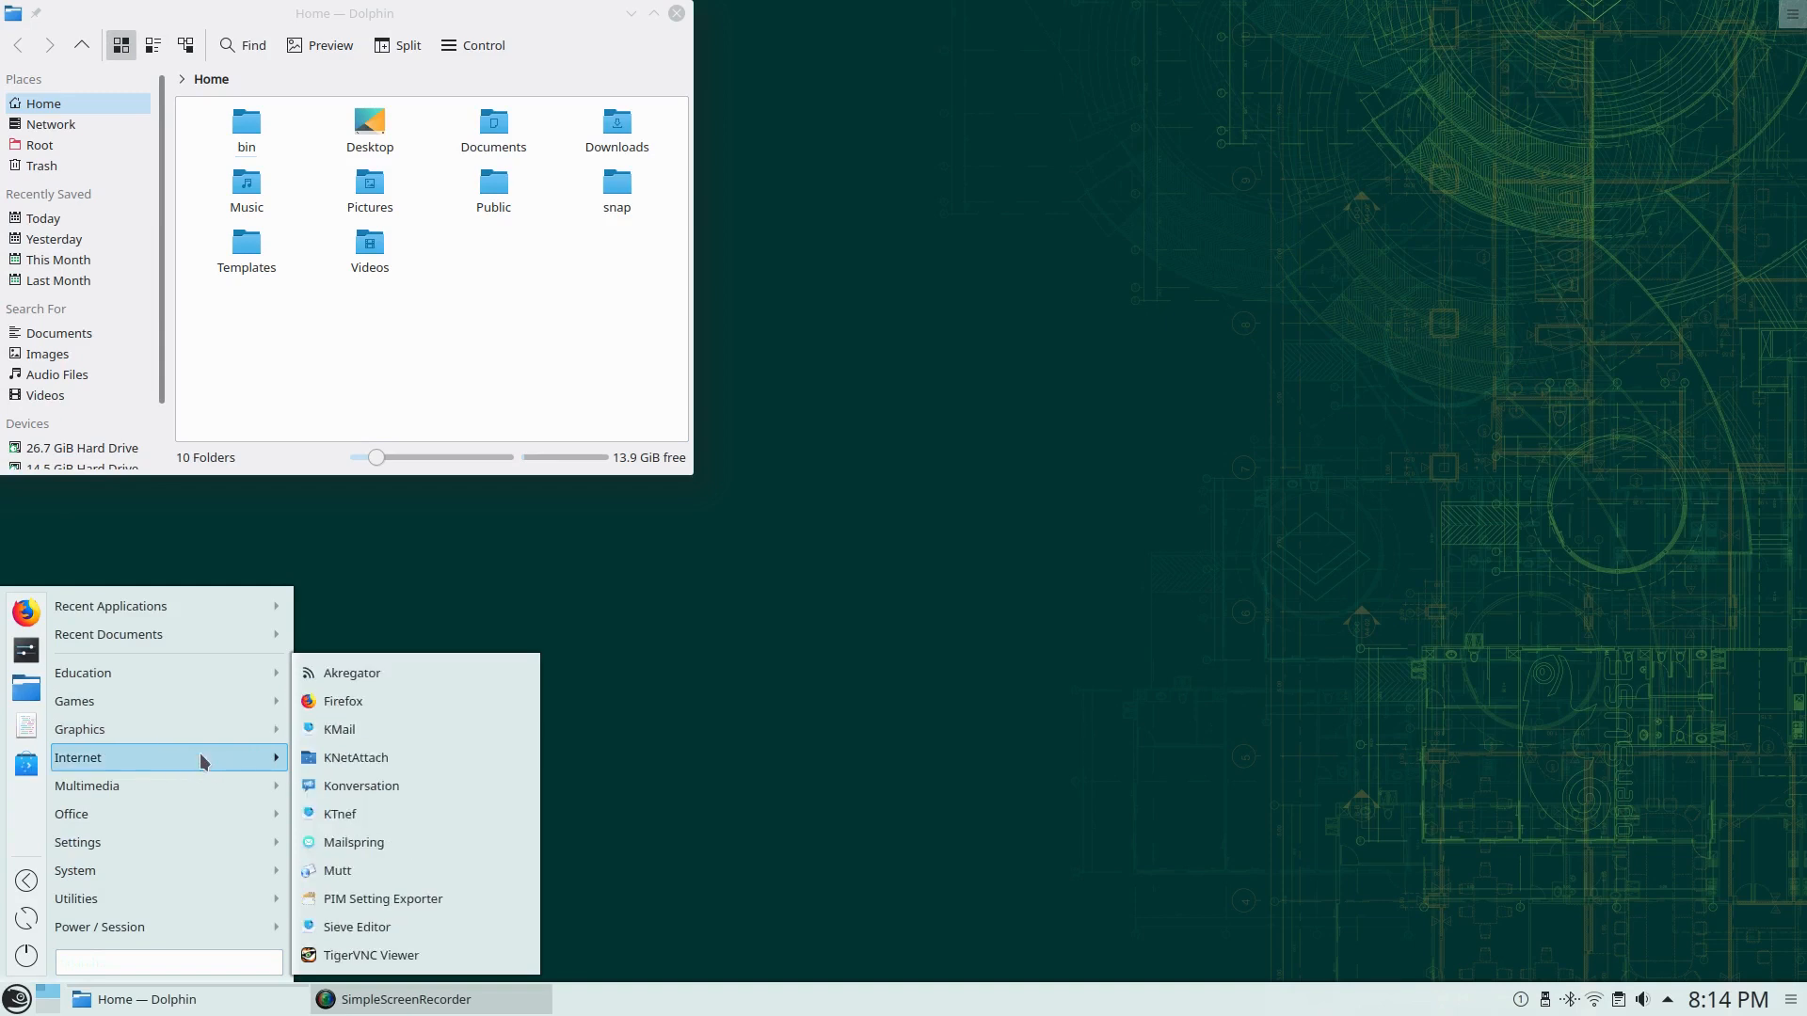
Launch Firefox, place its window on the right half beside Dolphin, and dismiss the launcher
{"action": "left_click", "coordinate": [342, 700]}
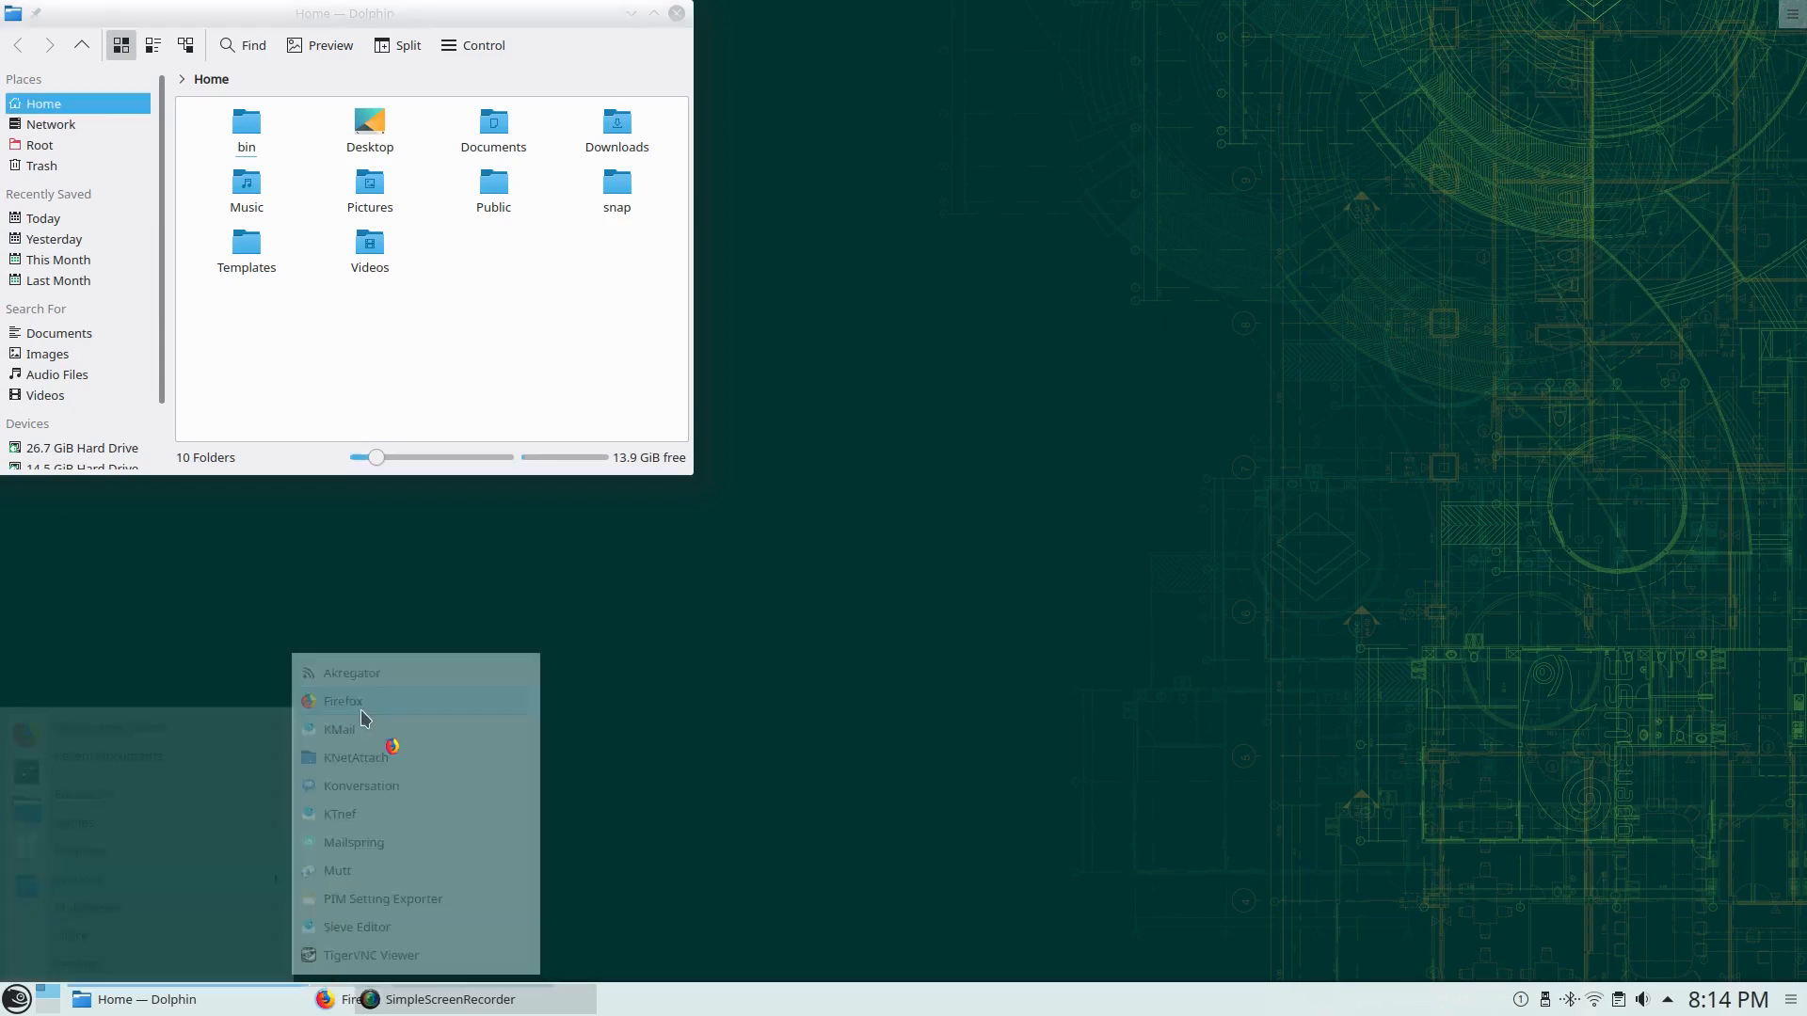
{"action": "left_click", "coordinate": [343, 701]}
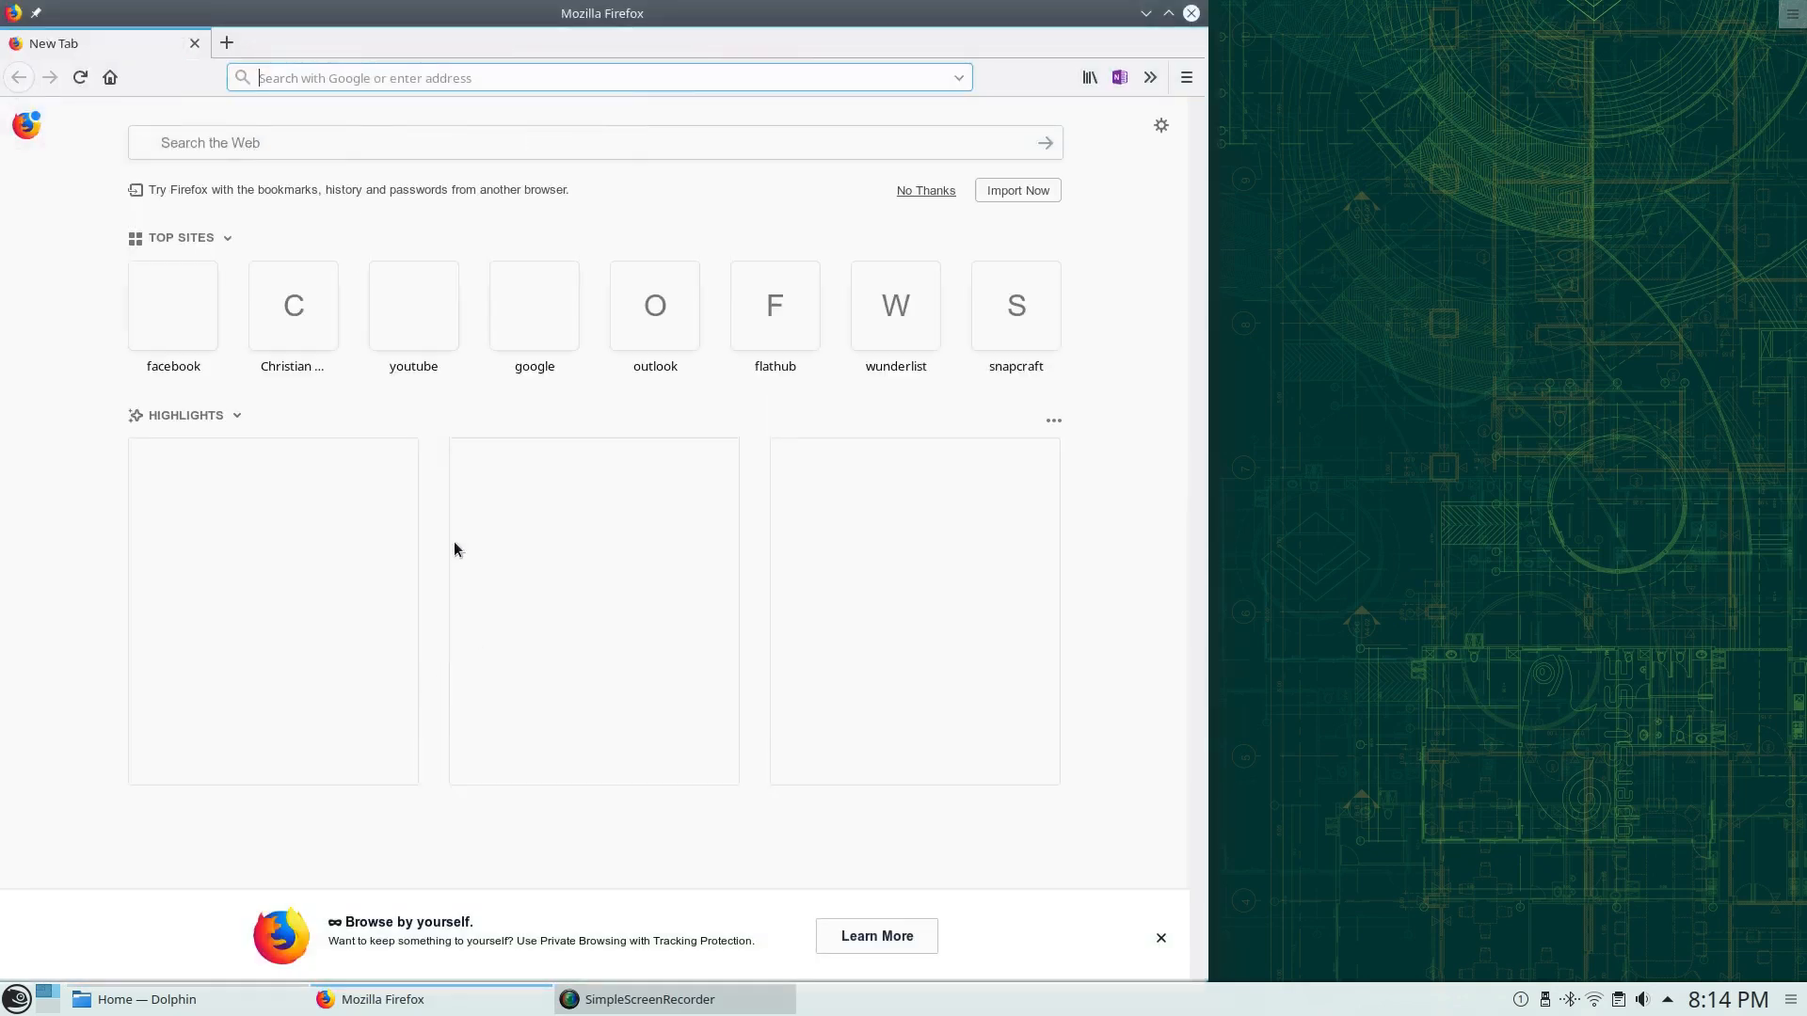
{"action": "left_click", "coordinate": [143, 999]}
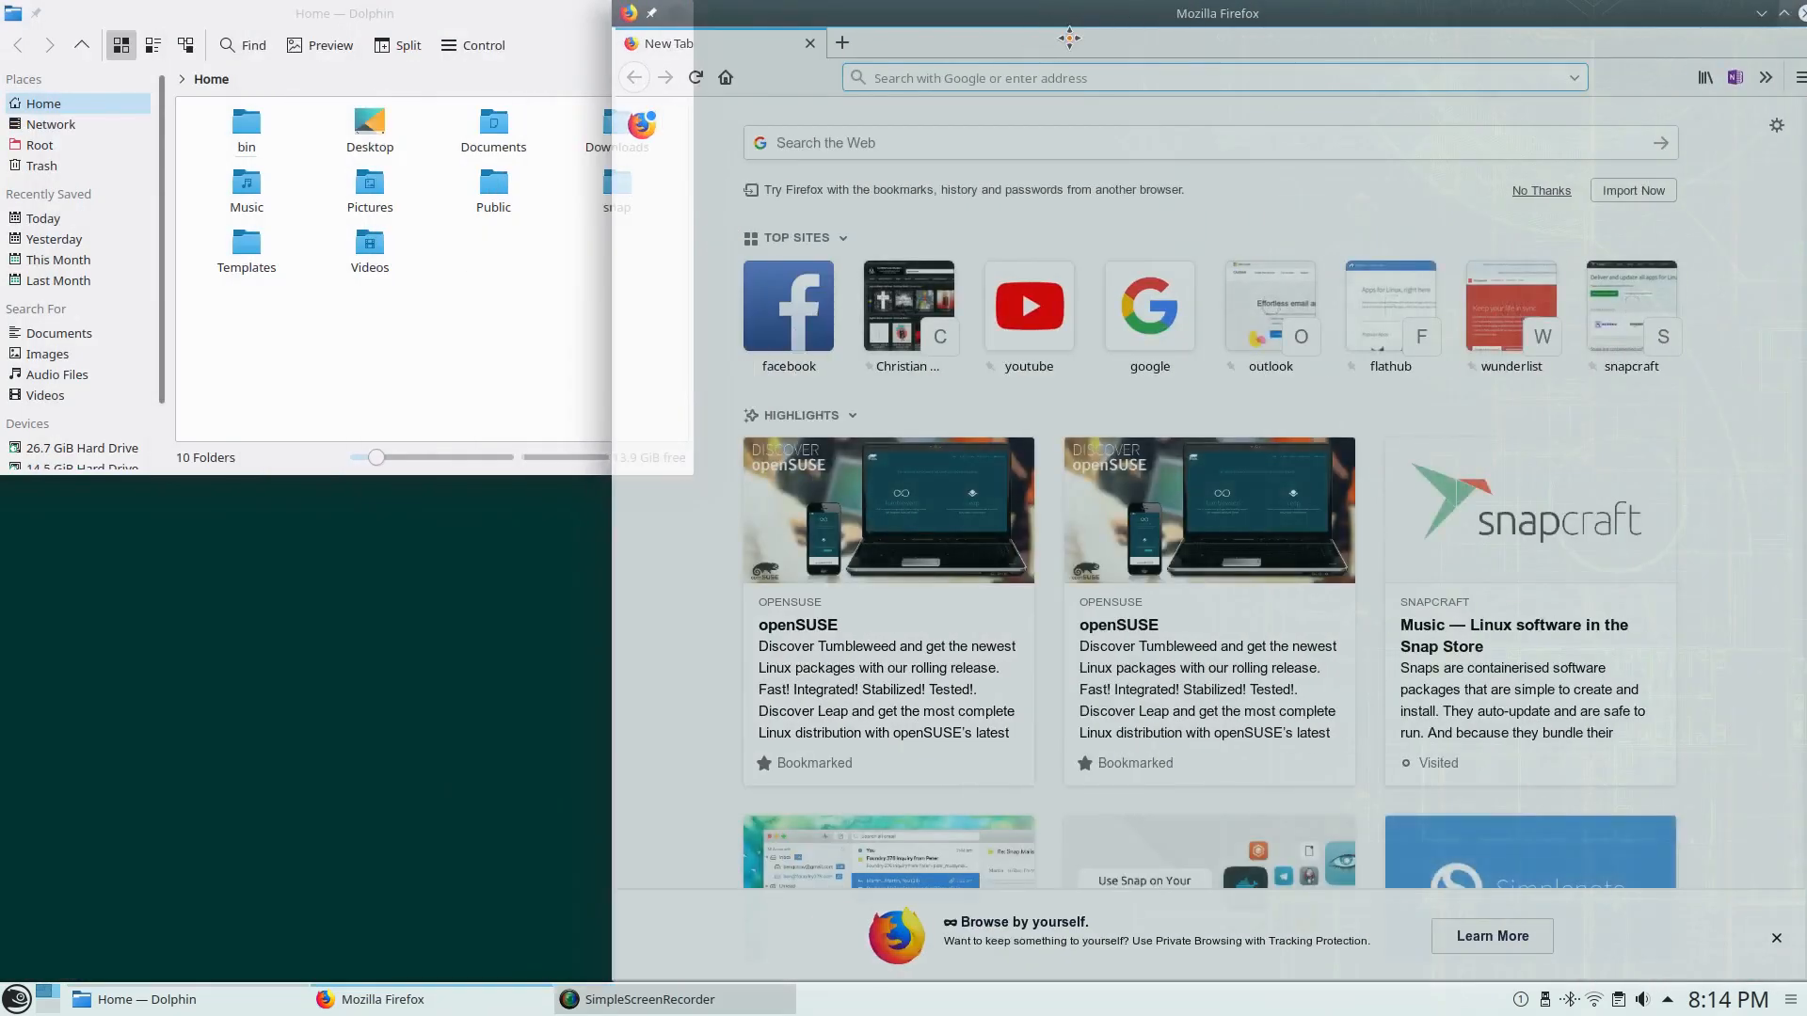
{"action": "left_click", "coordinate": [16, 998]}
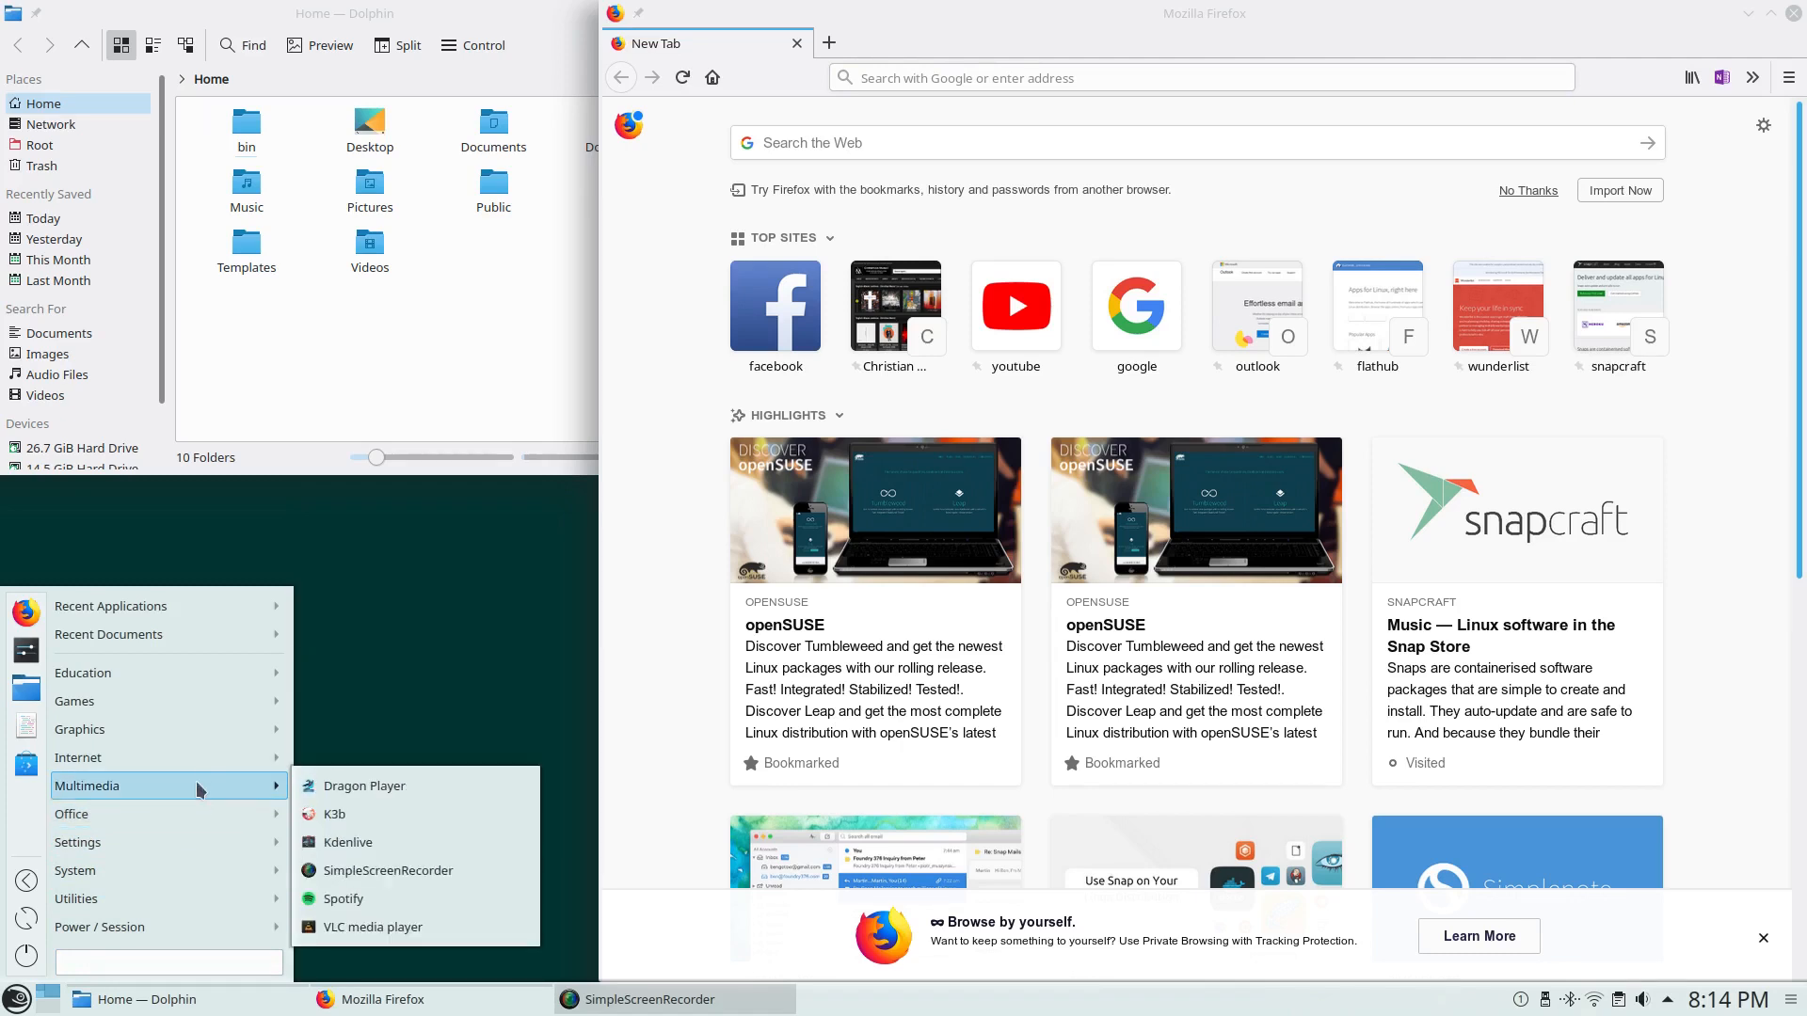
{"action": "mouse_move", "coordinate": [192, 803]}
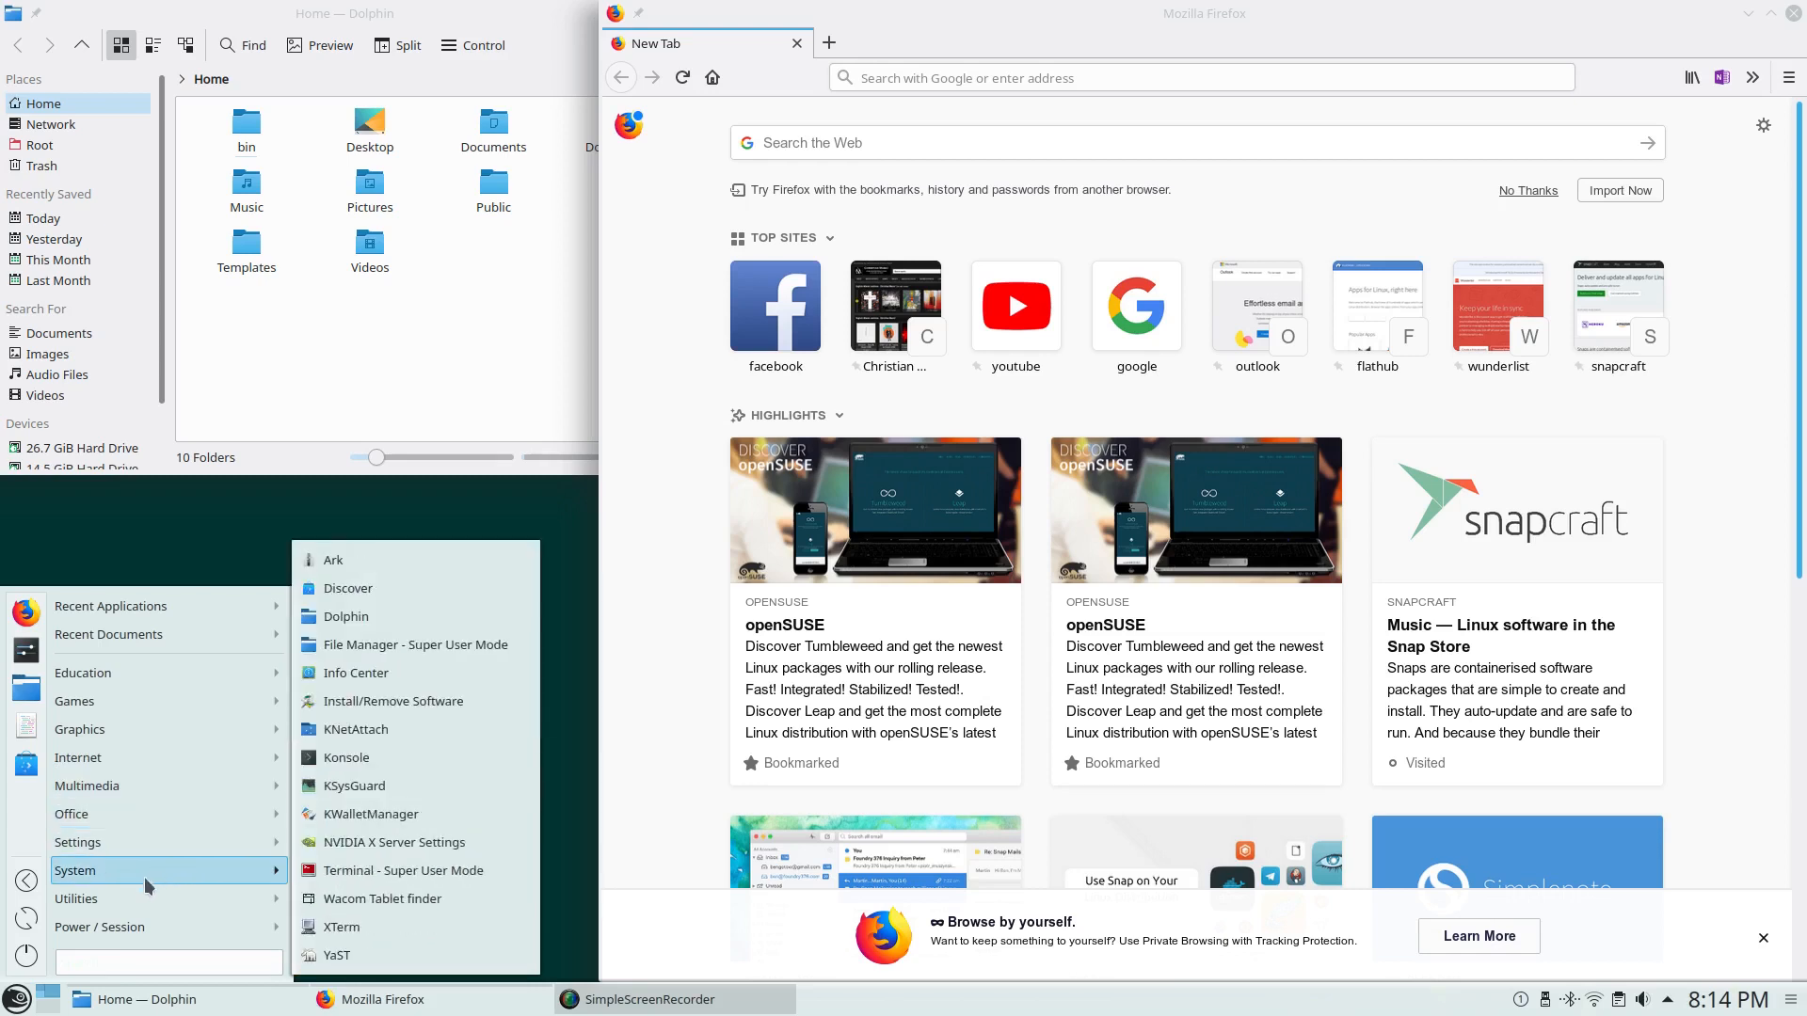
{"action": "left_click", "coordinate": [1152, 77]}
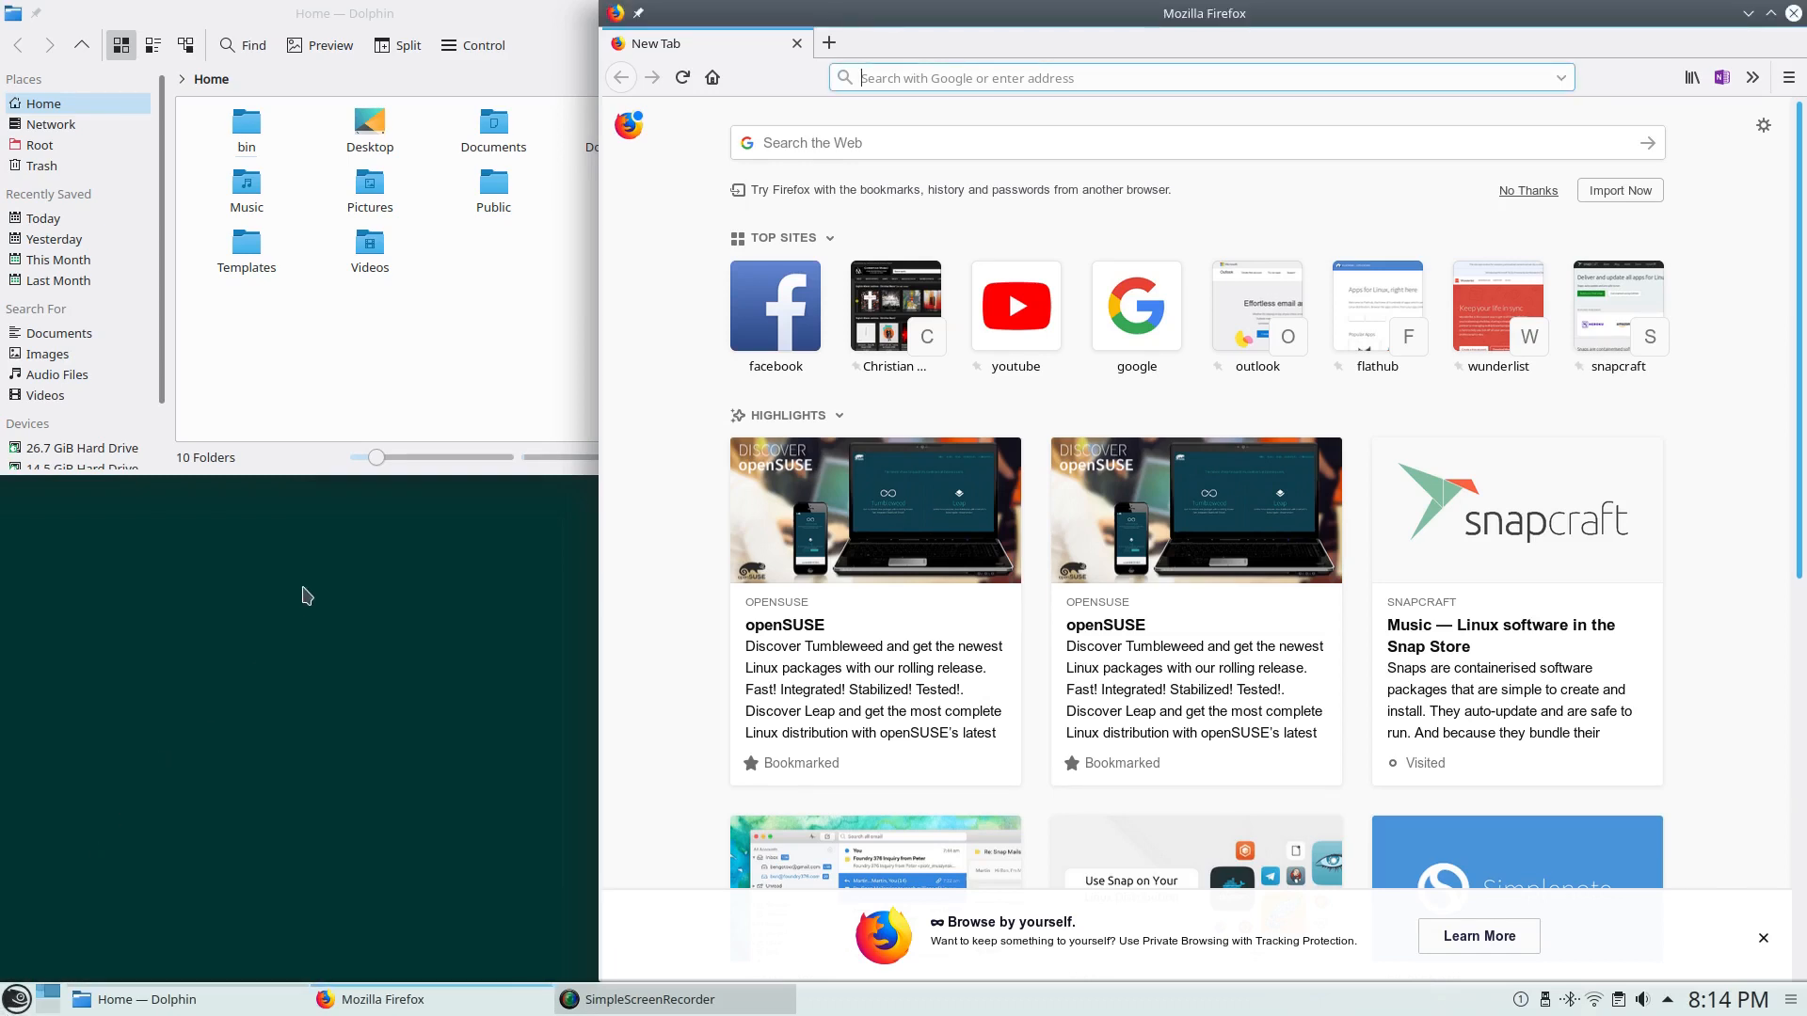
{"action": "mouse_move", "coordinate": [355, 595]}
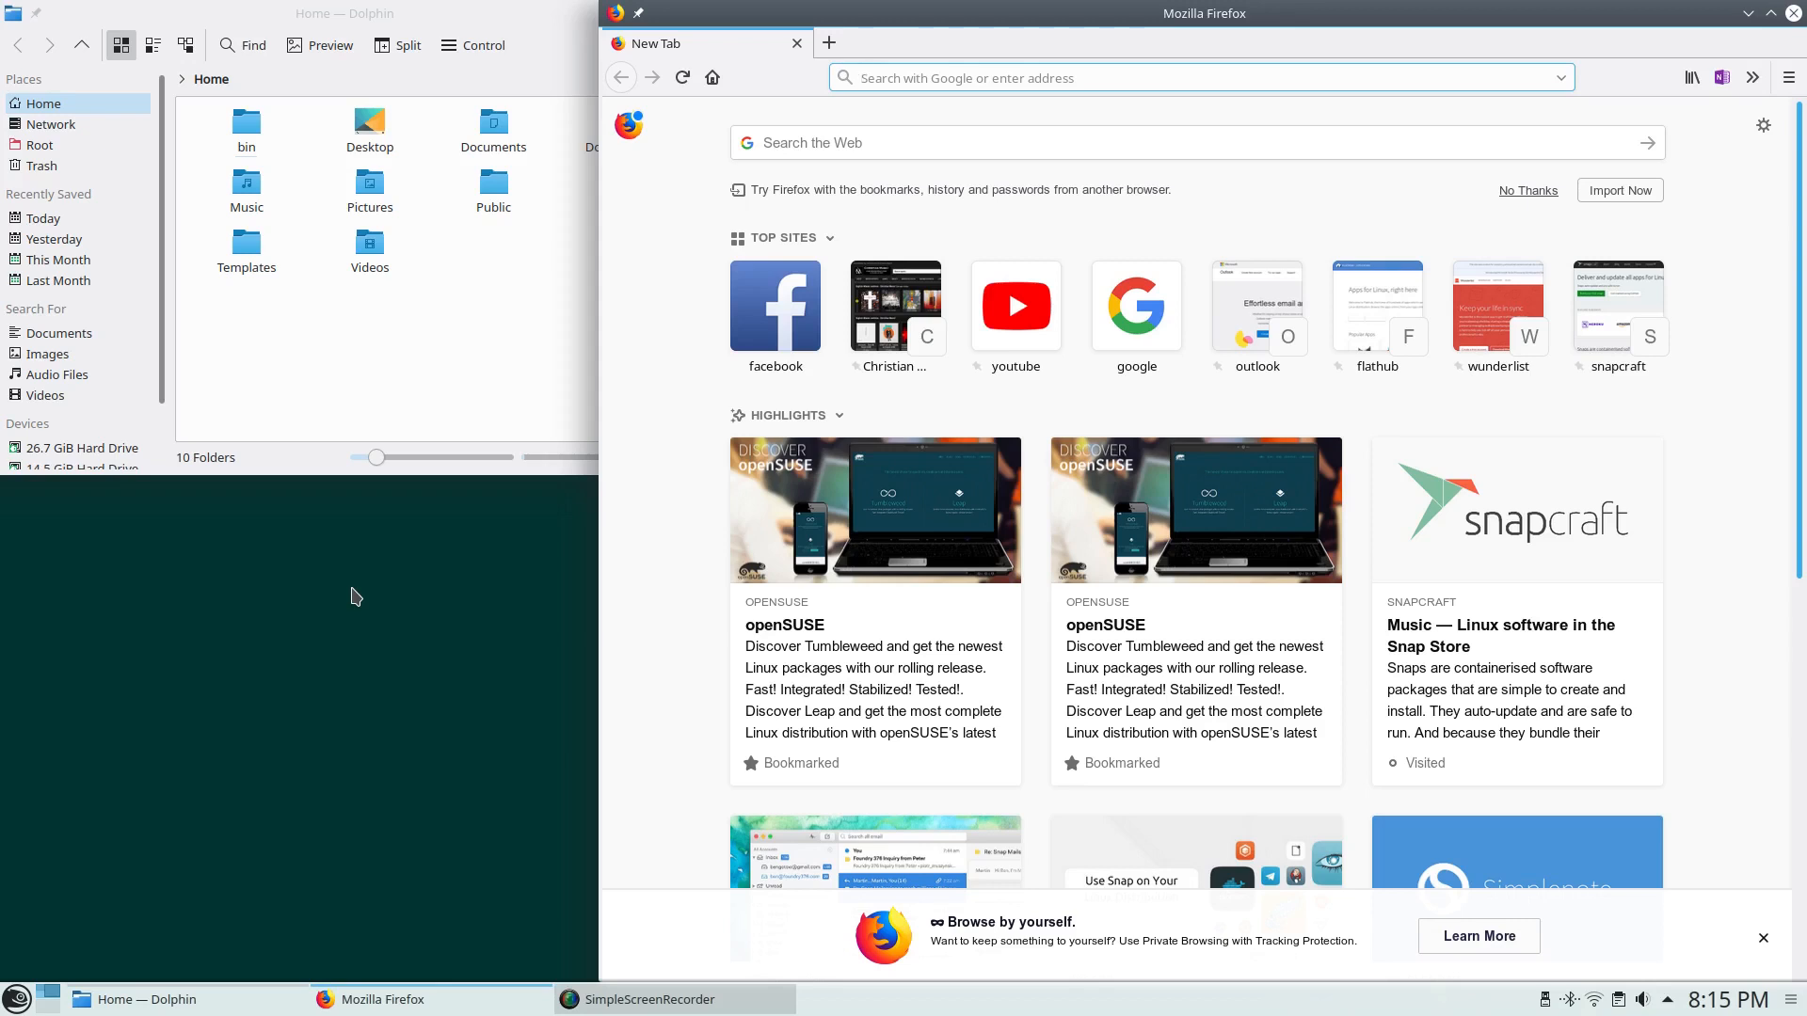
Bring up the application launcher to browse the Graphics applications
{"action": "left_click", "coordinate": [15, 999]}
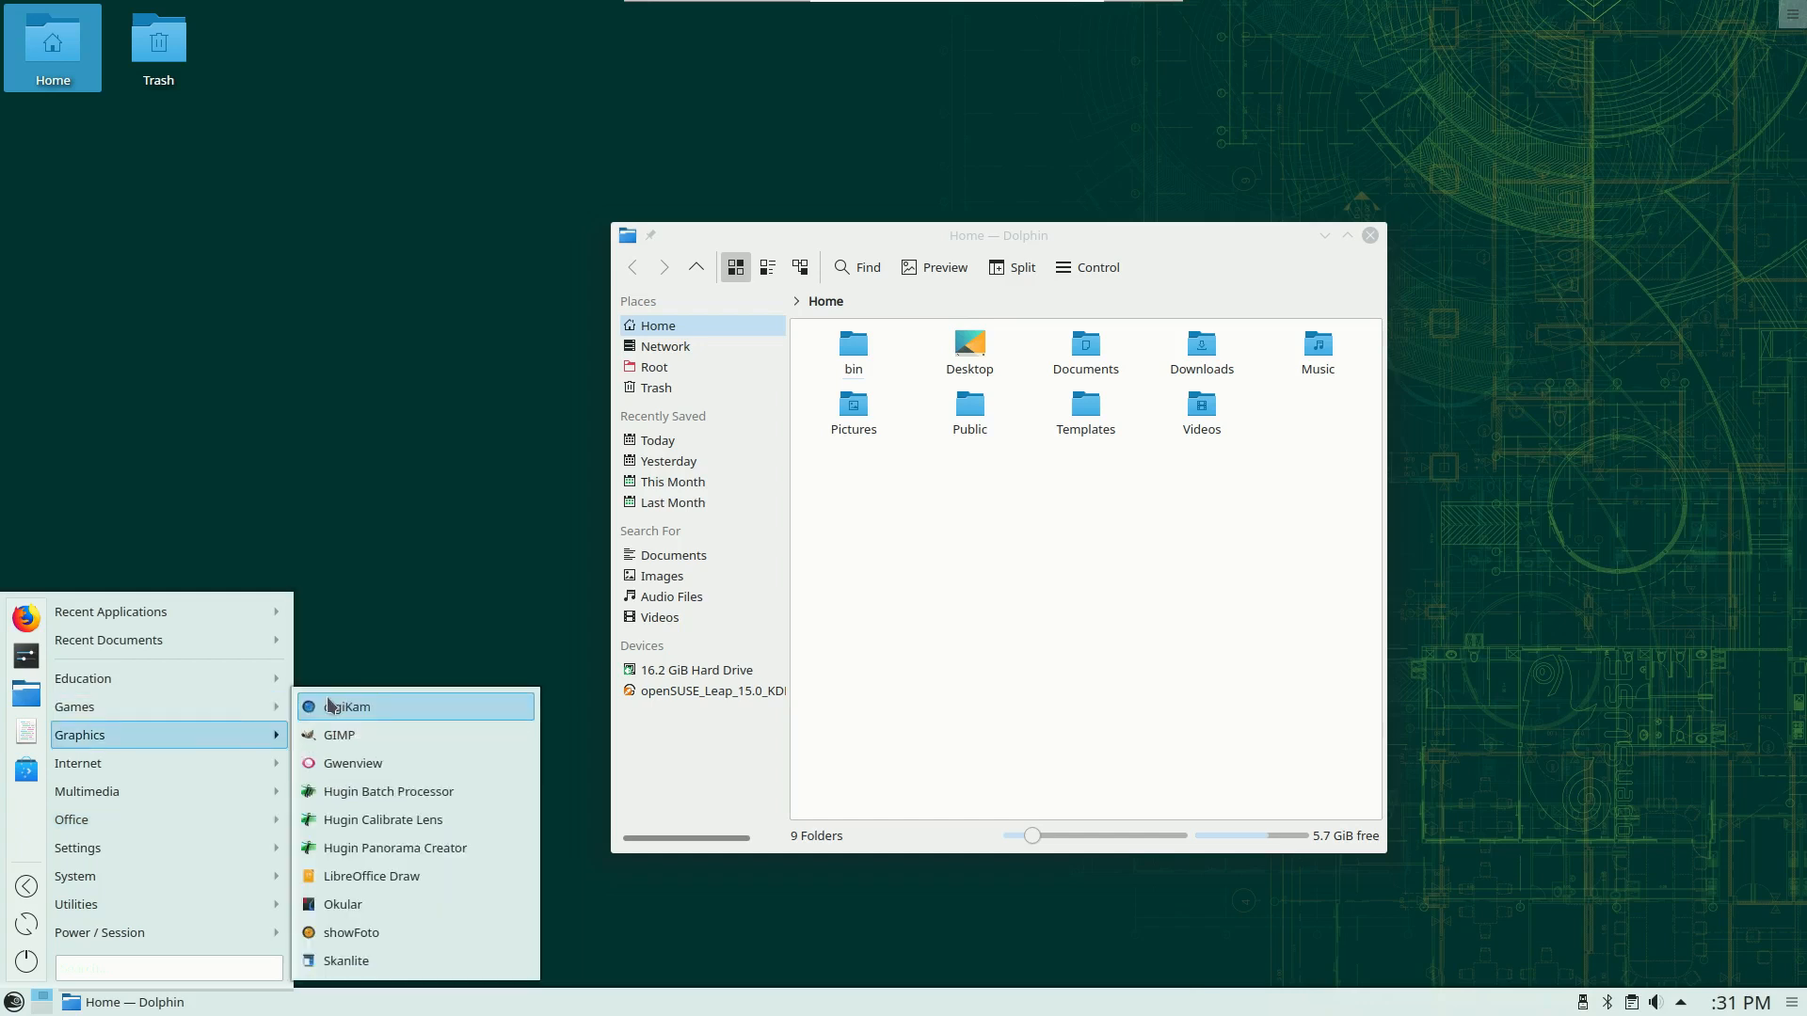
{"action": "mouse_move", "coordinate": [369, 876]}
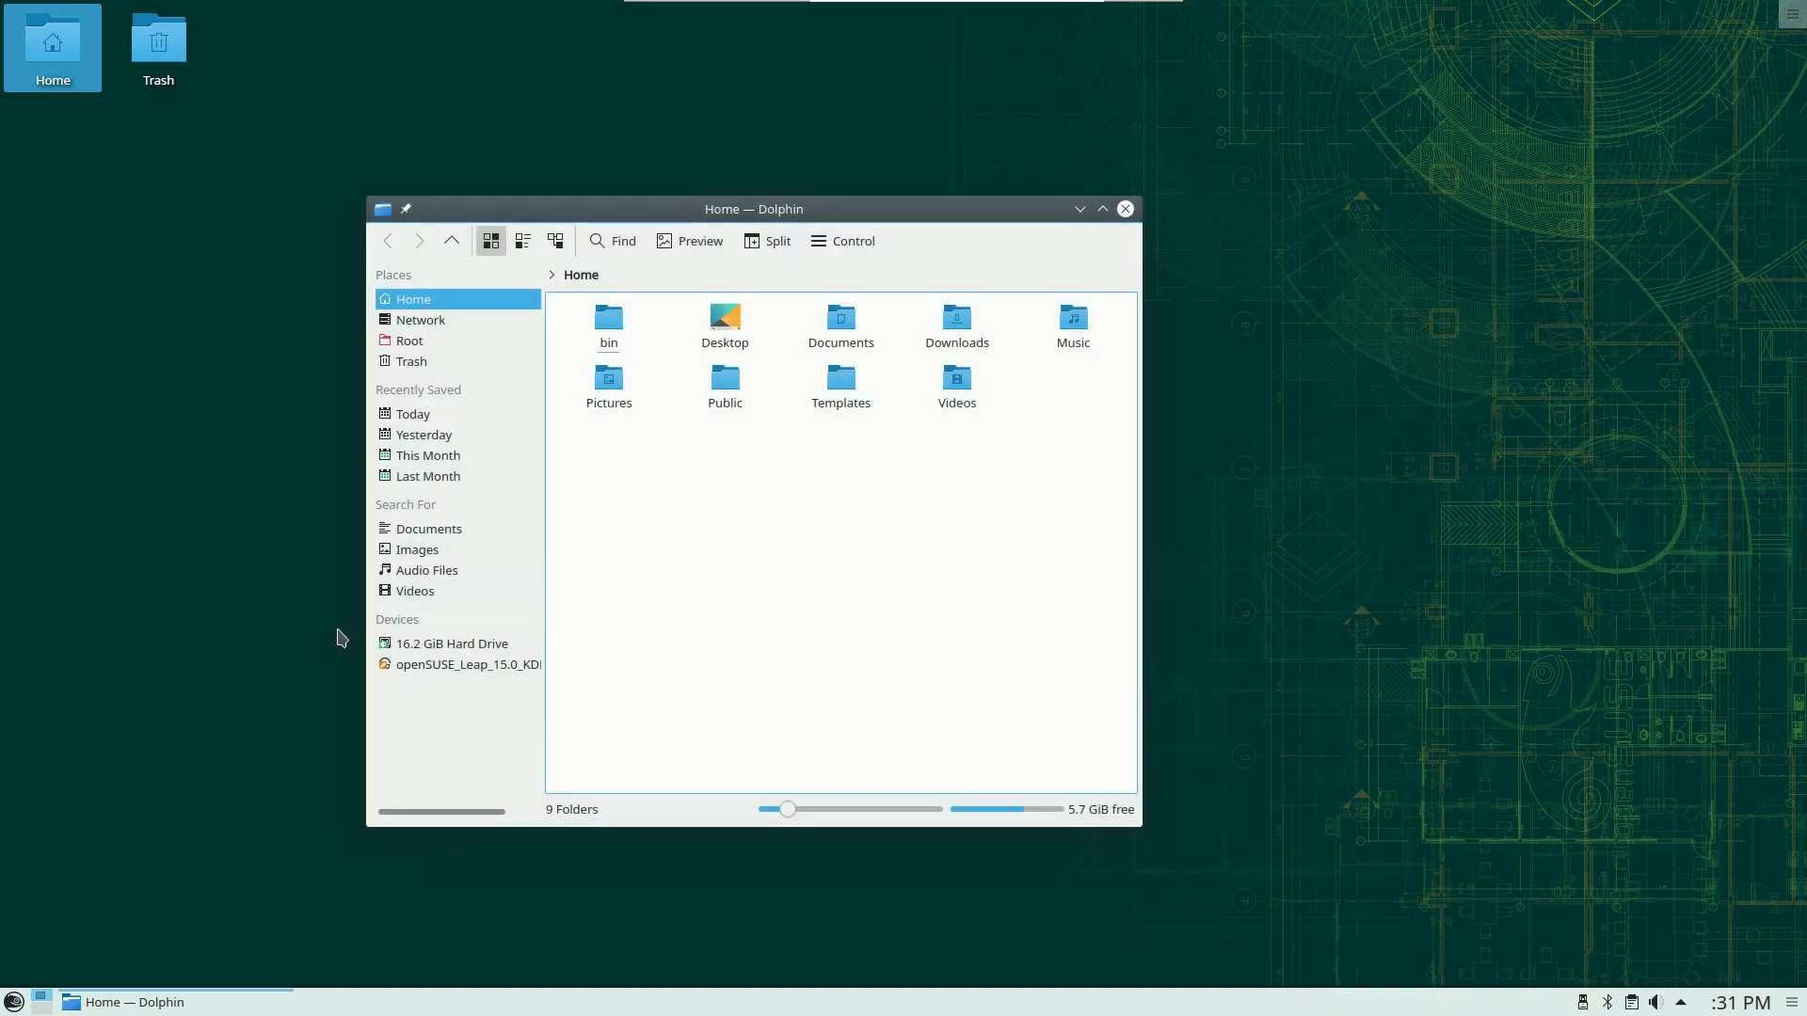
{"action": "mouse_move", "coordinate": [296, 693]}
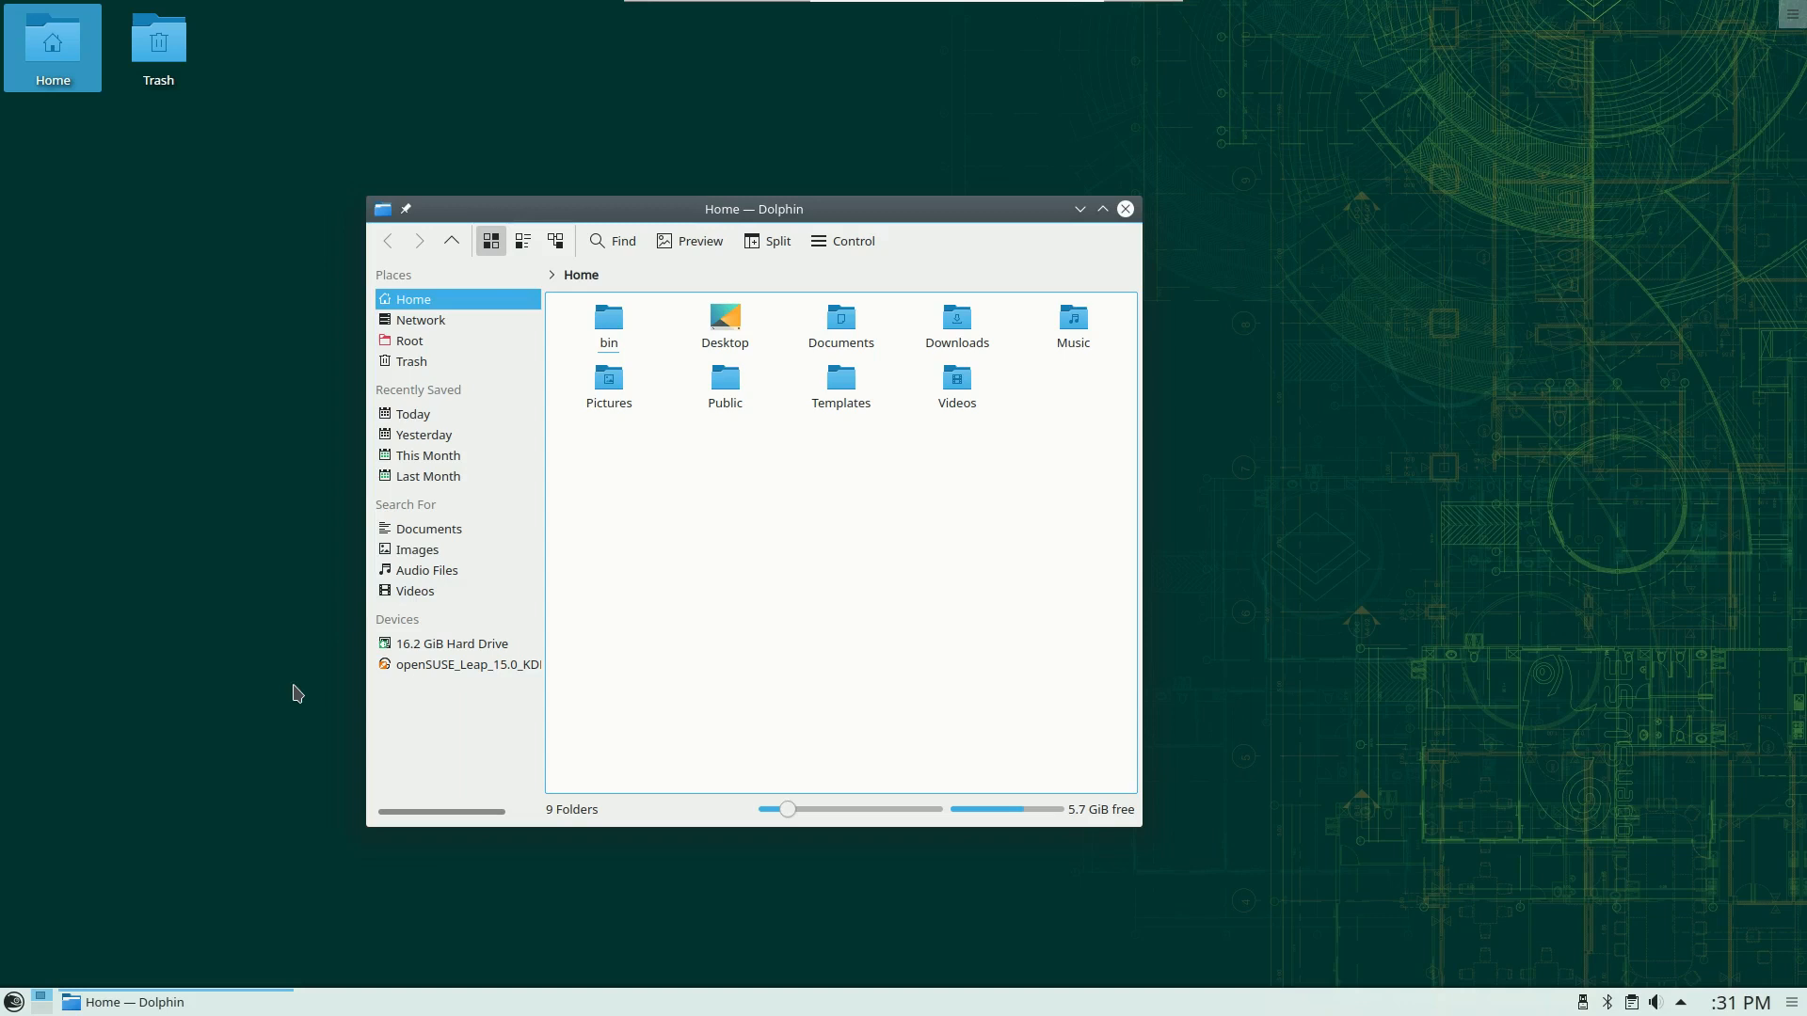
{"action": "mouse_move", "coordinate": [292, 720]}
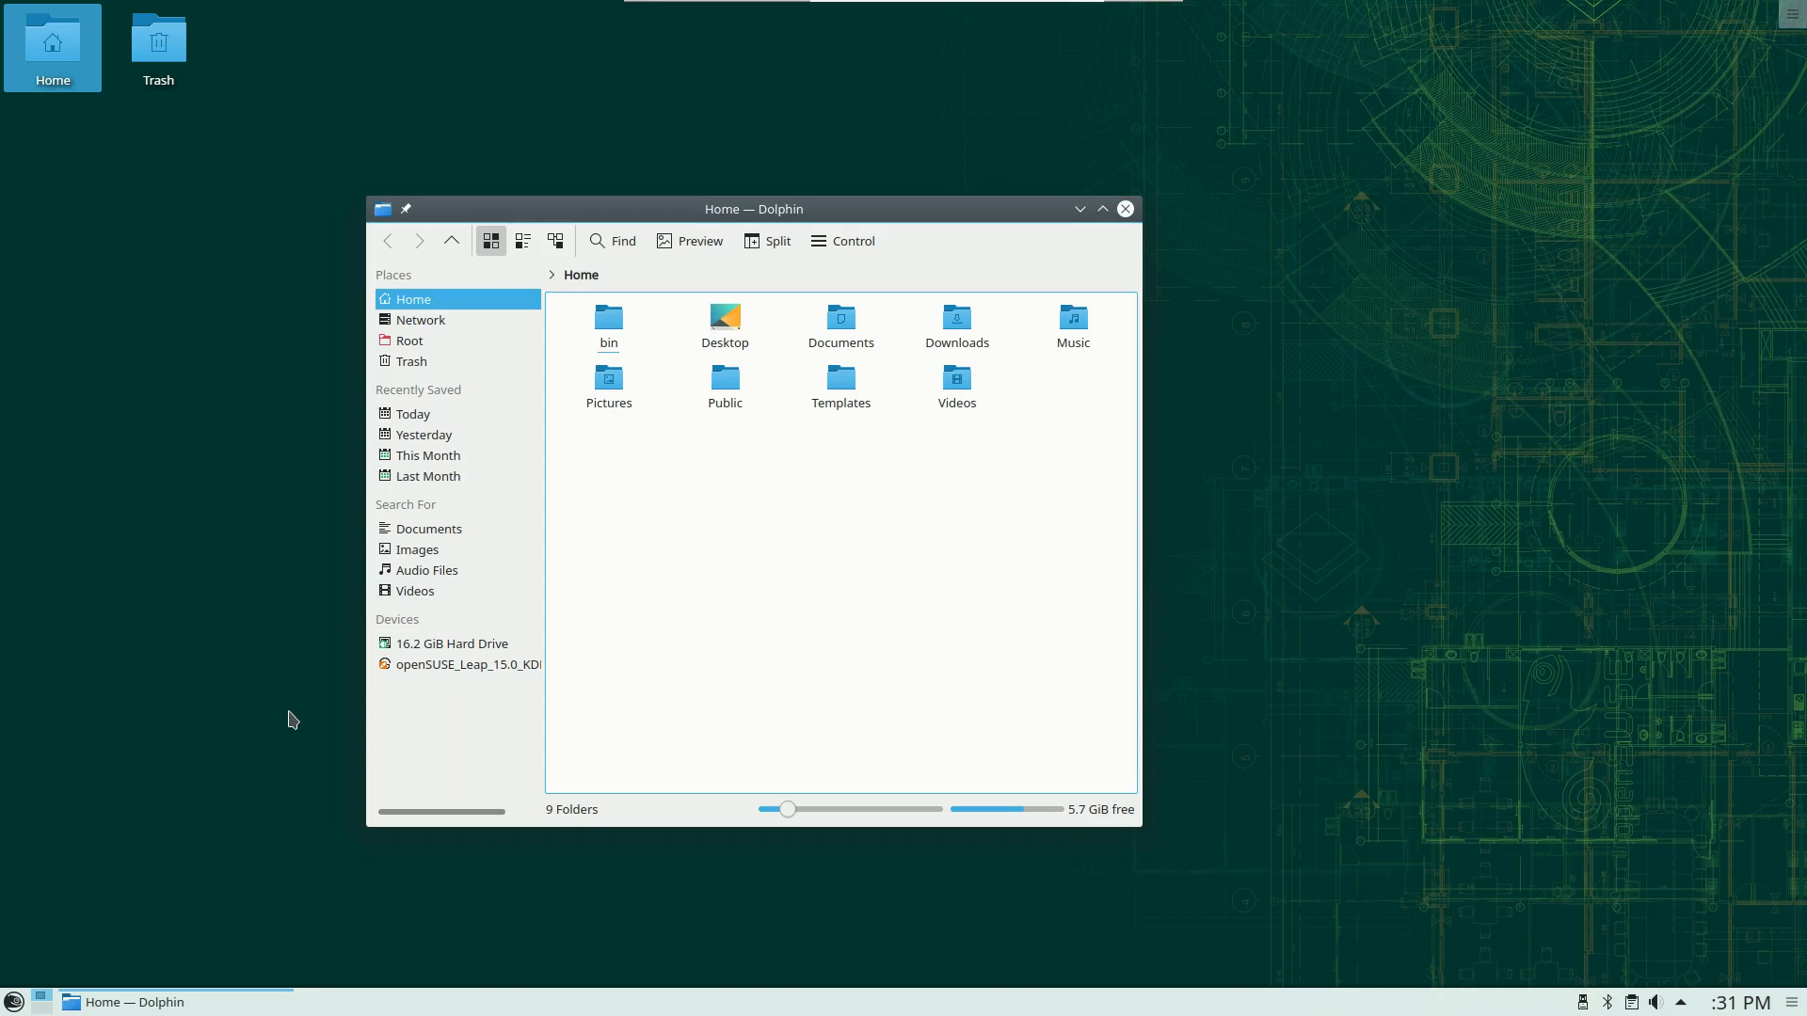
{"action": "mouse_move", "coordinate": [284, 725]}
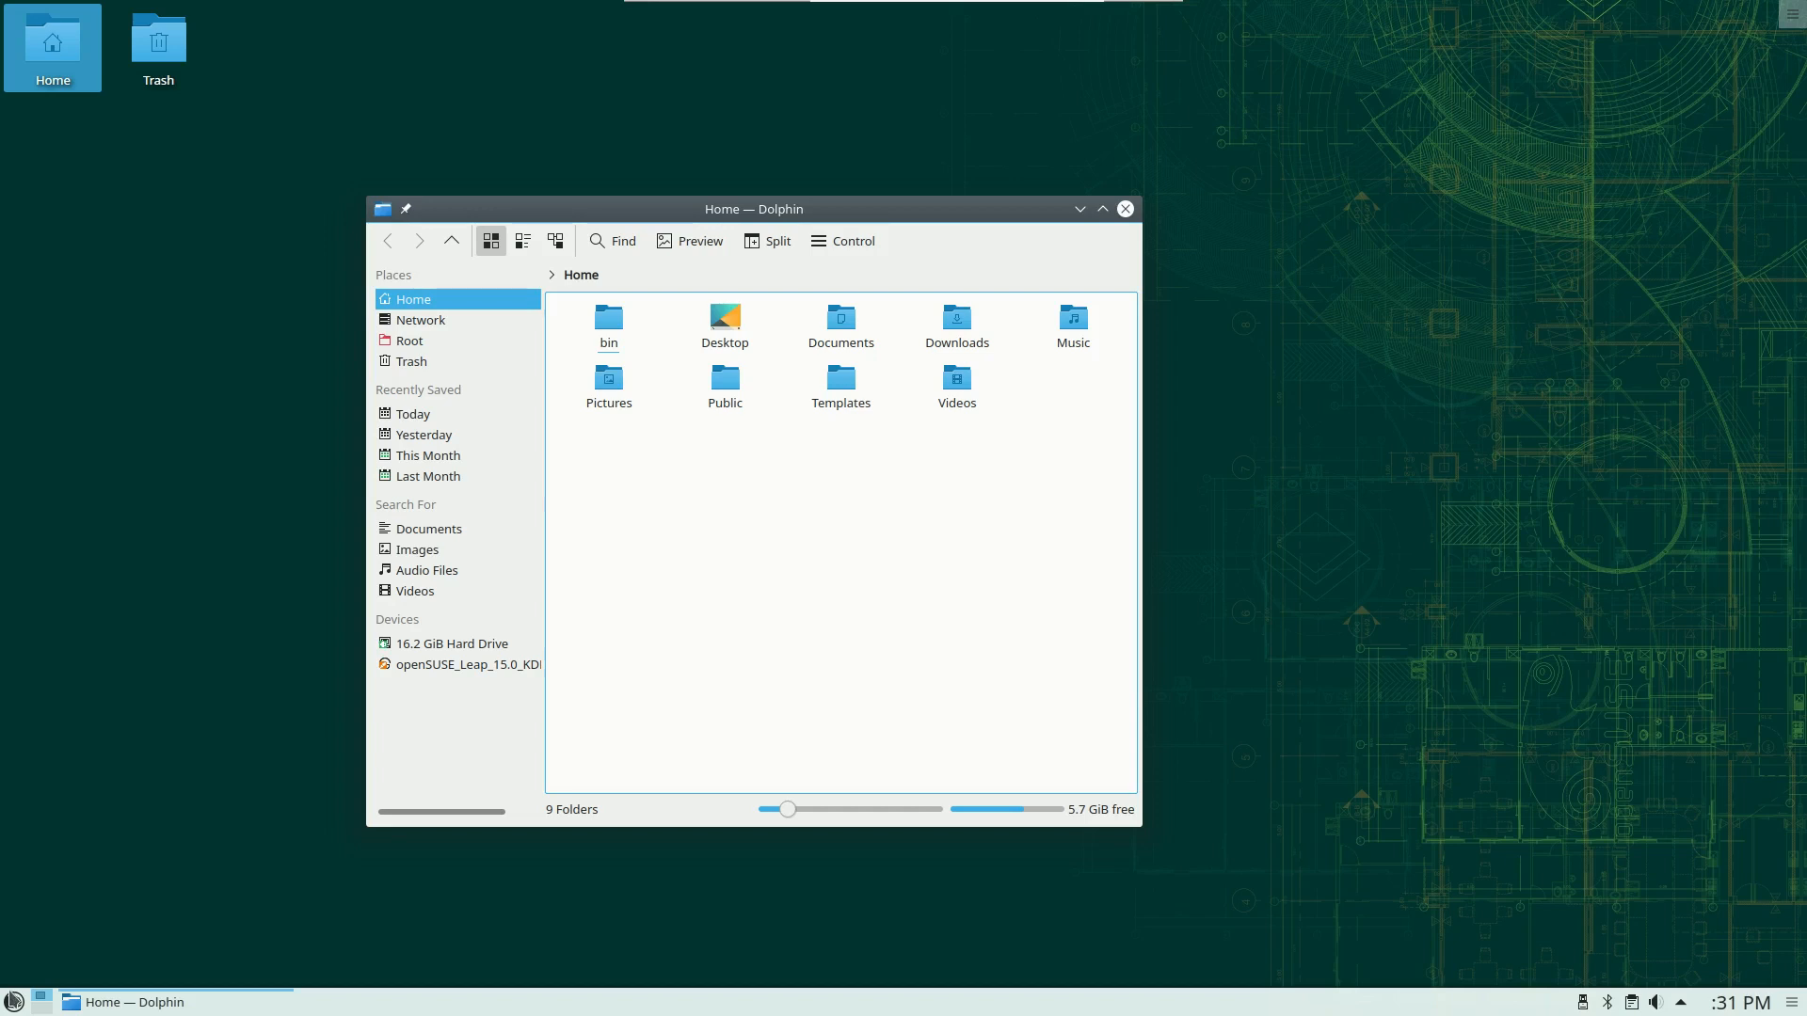
Raise the Dolphin Home window over Firefox and show the launcher's System applications
{"action": "left_click", "coordinate": [14, 1001]}
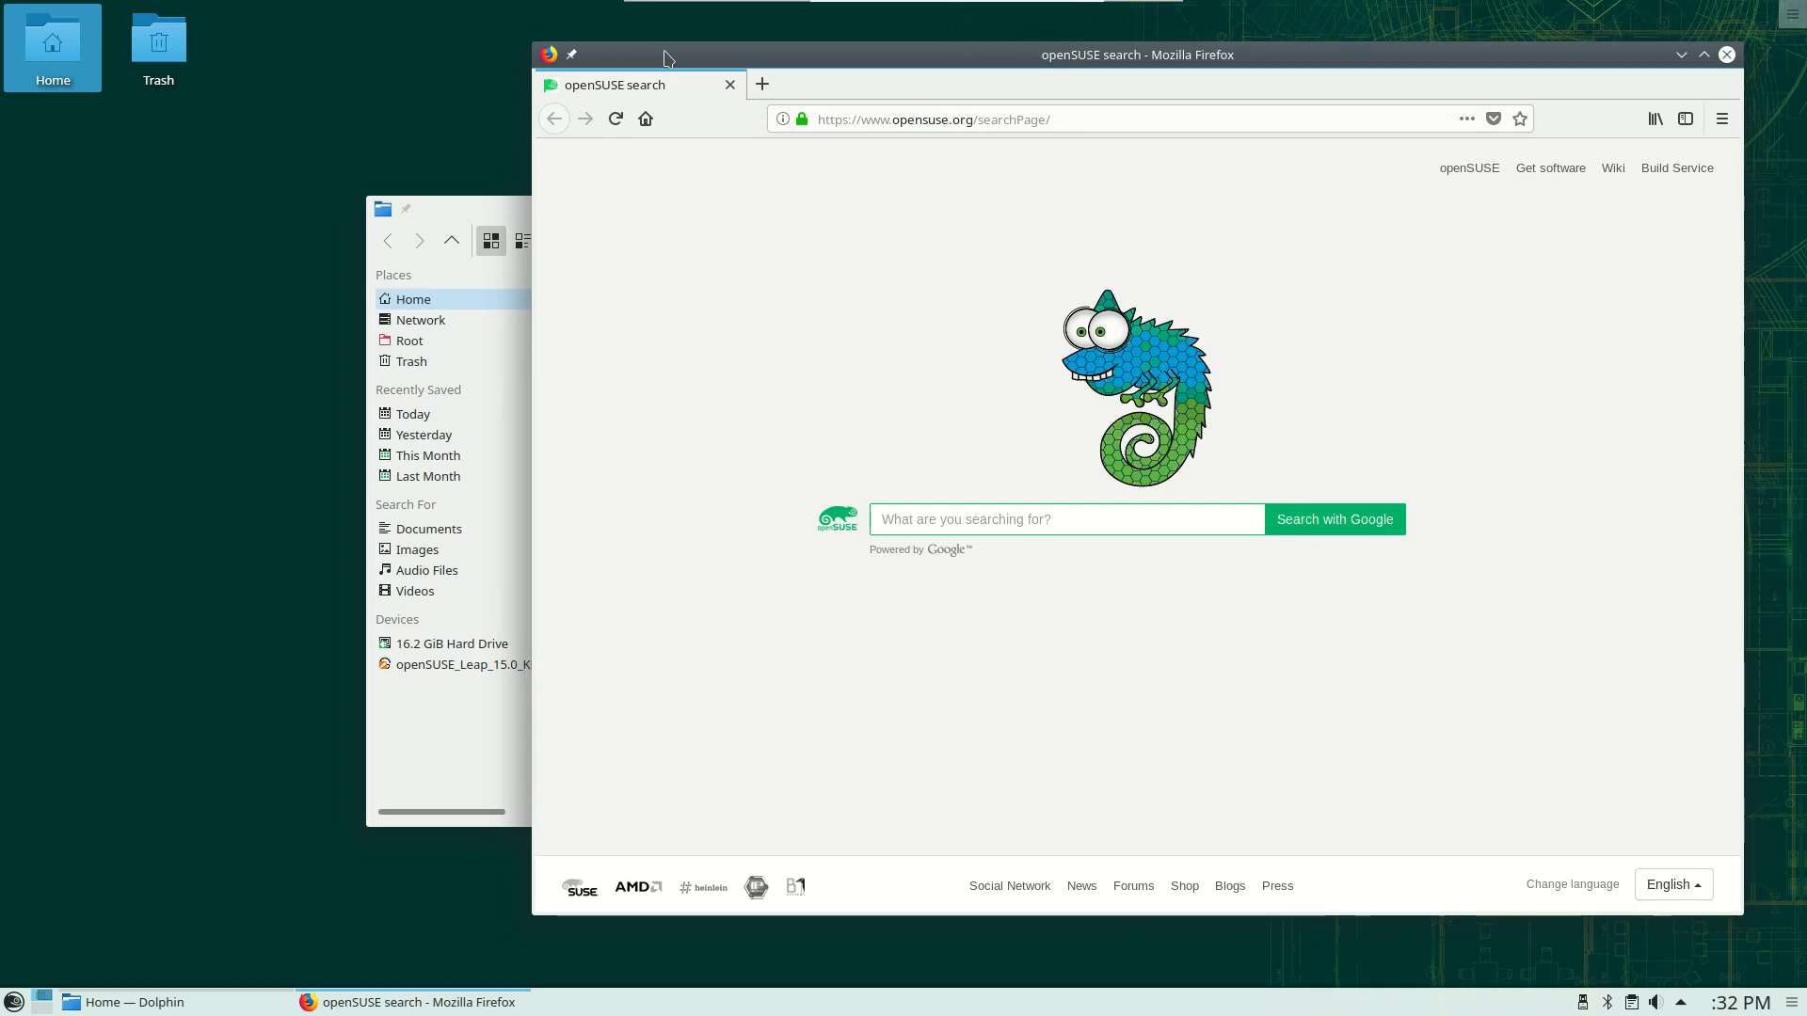
{"action": "mouse_move", "coordinate": [489, 219]}
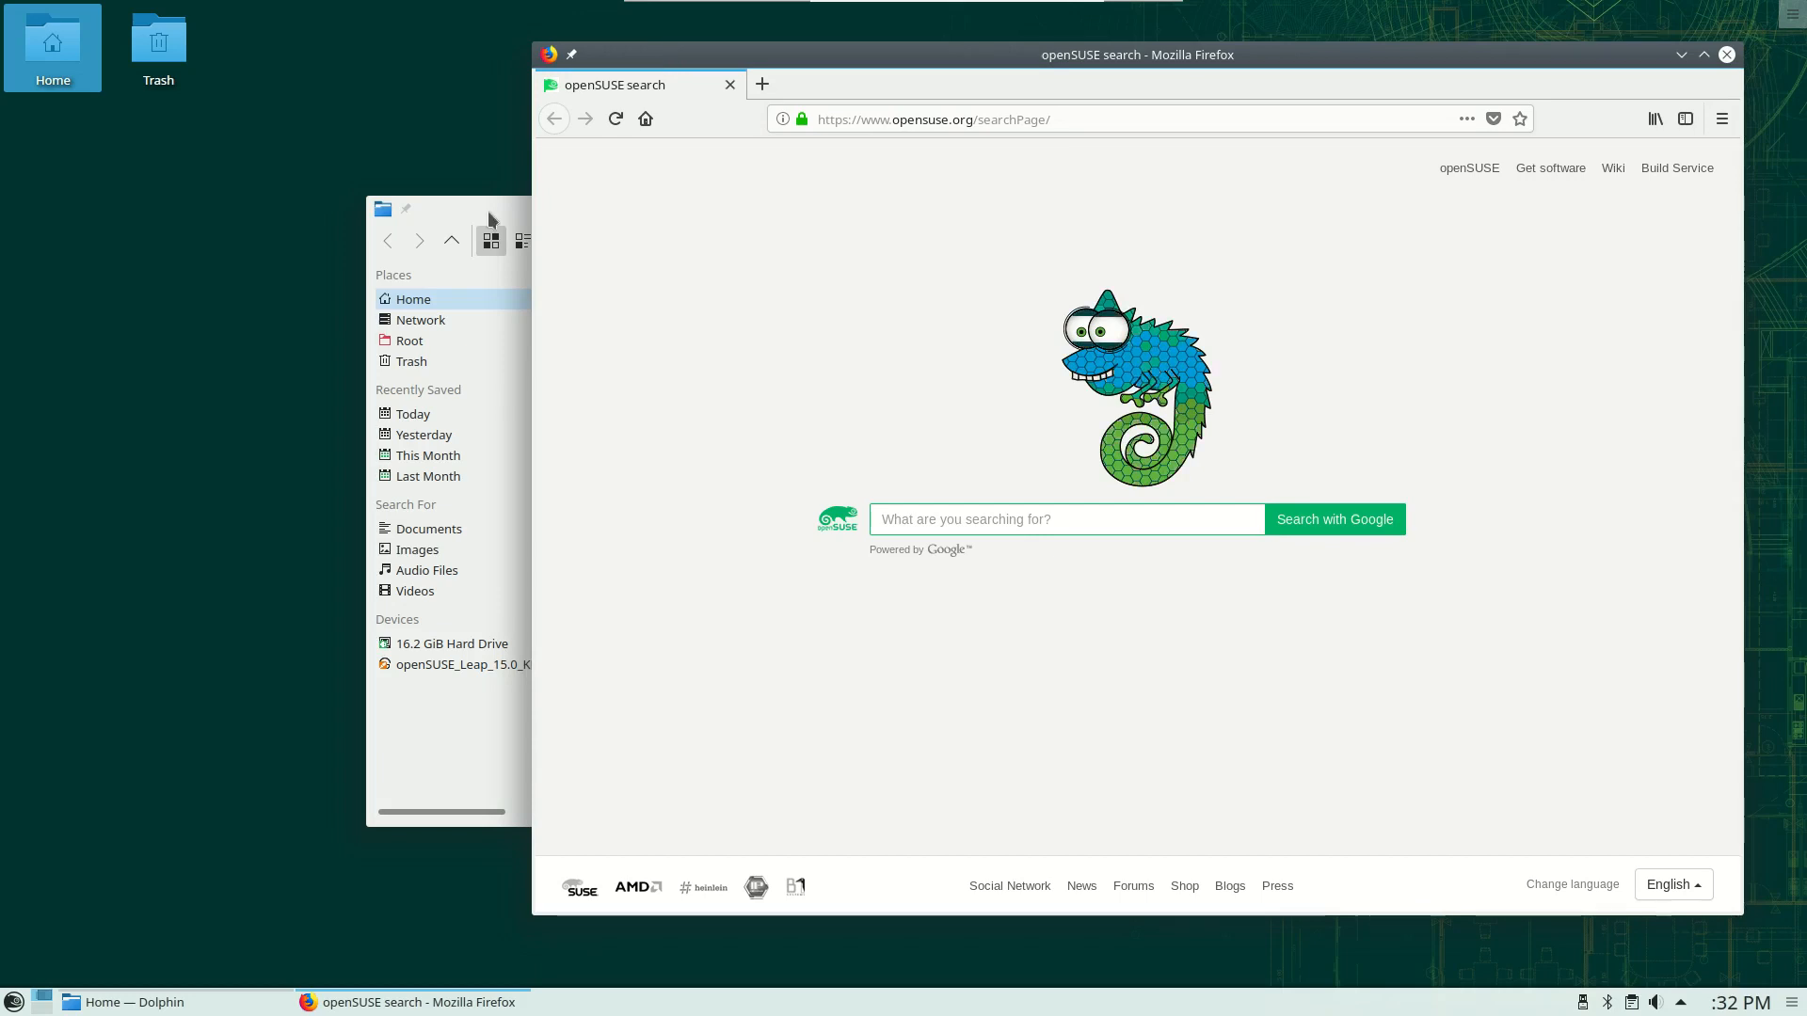
{"action": "left_click", "coordinate": [751, 209]}
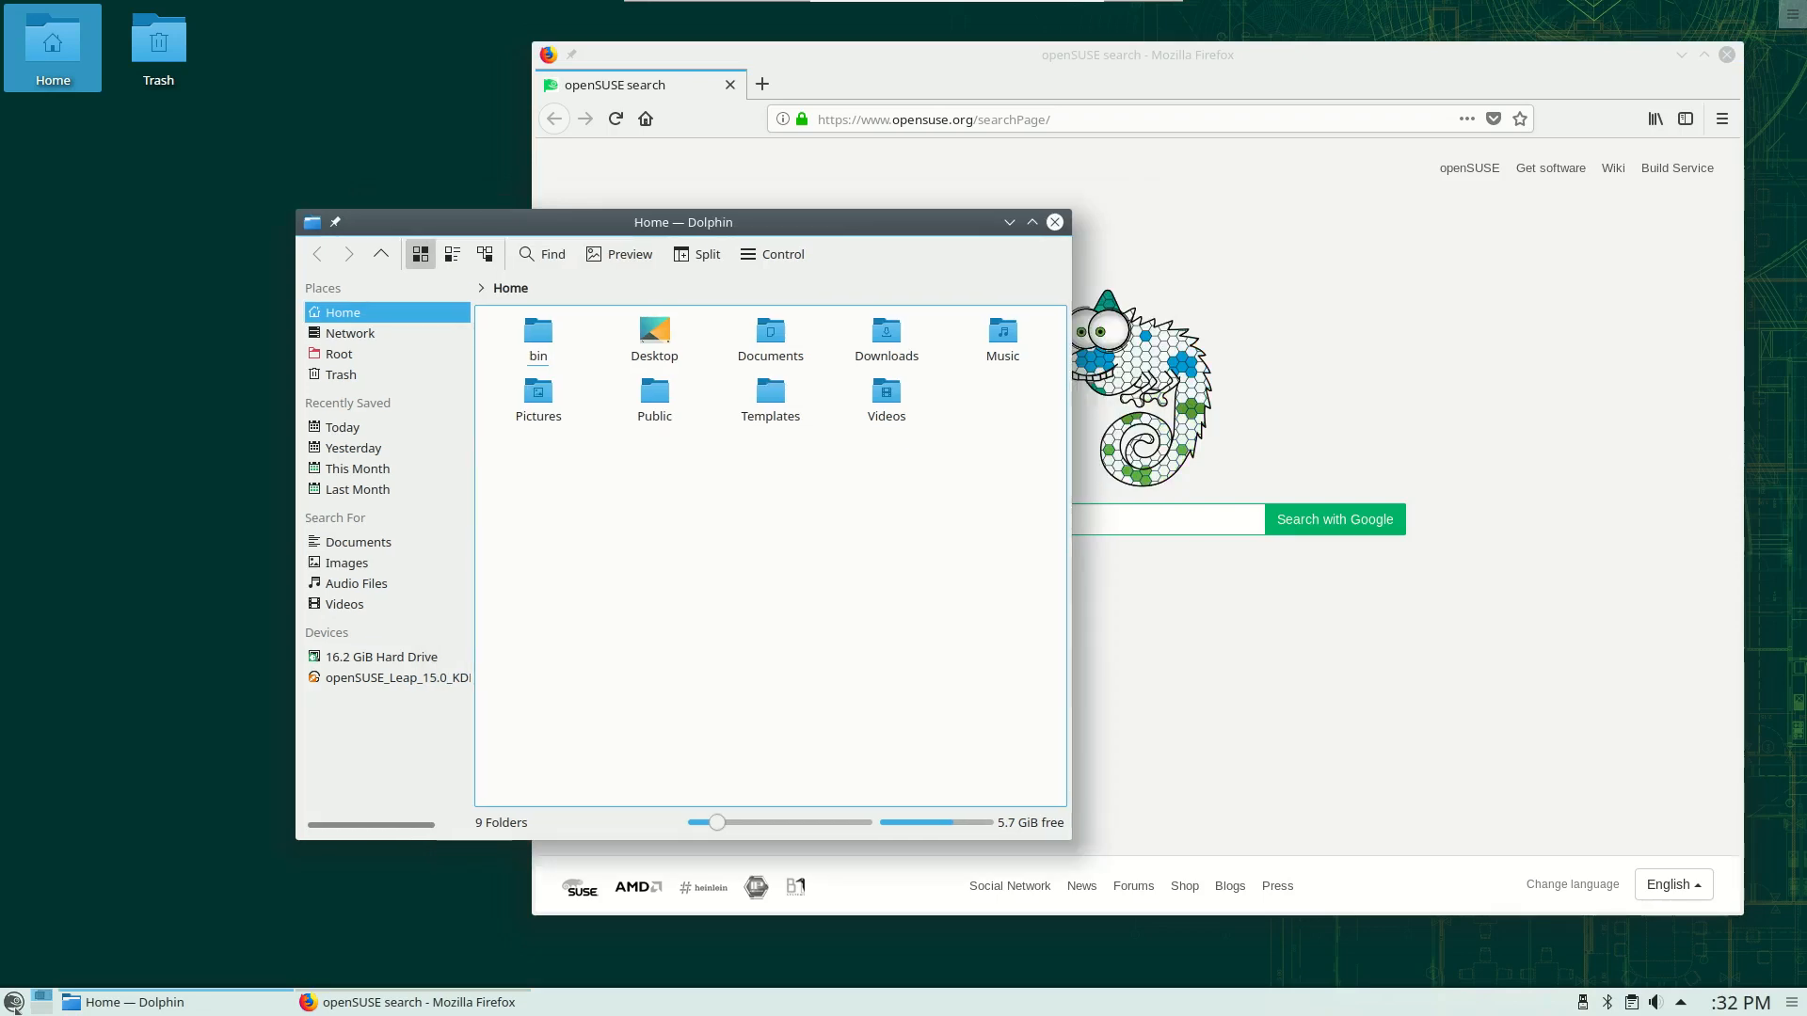
{"action": "left_click", "coordinate": [15, 1001]}
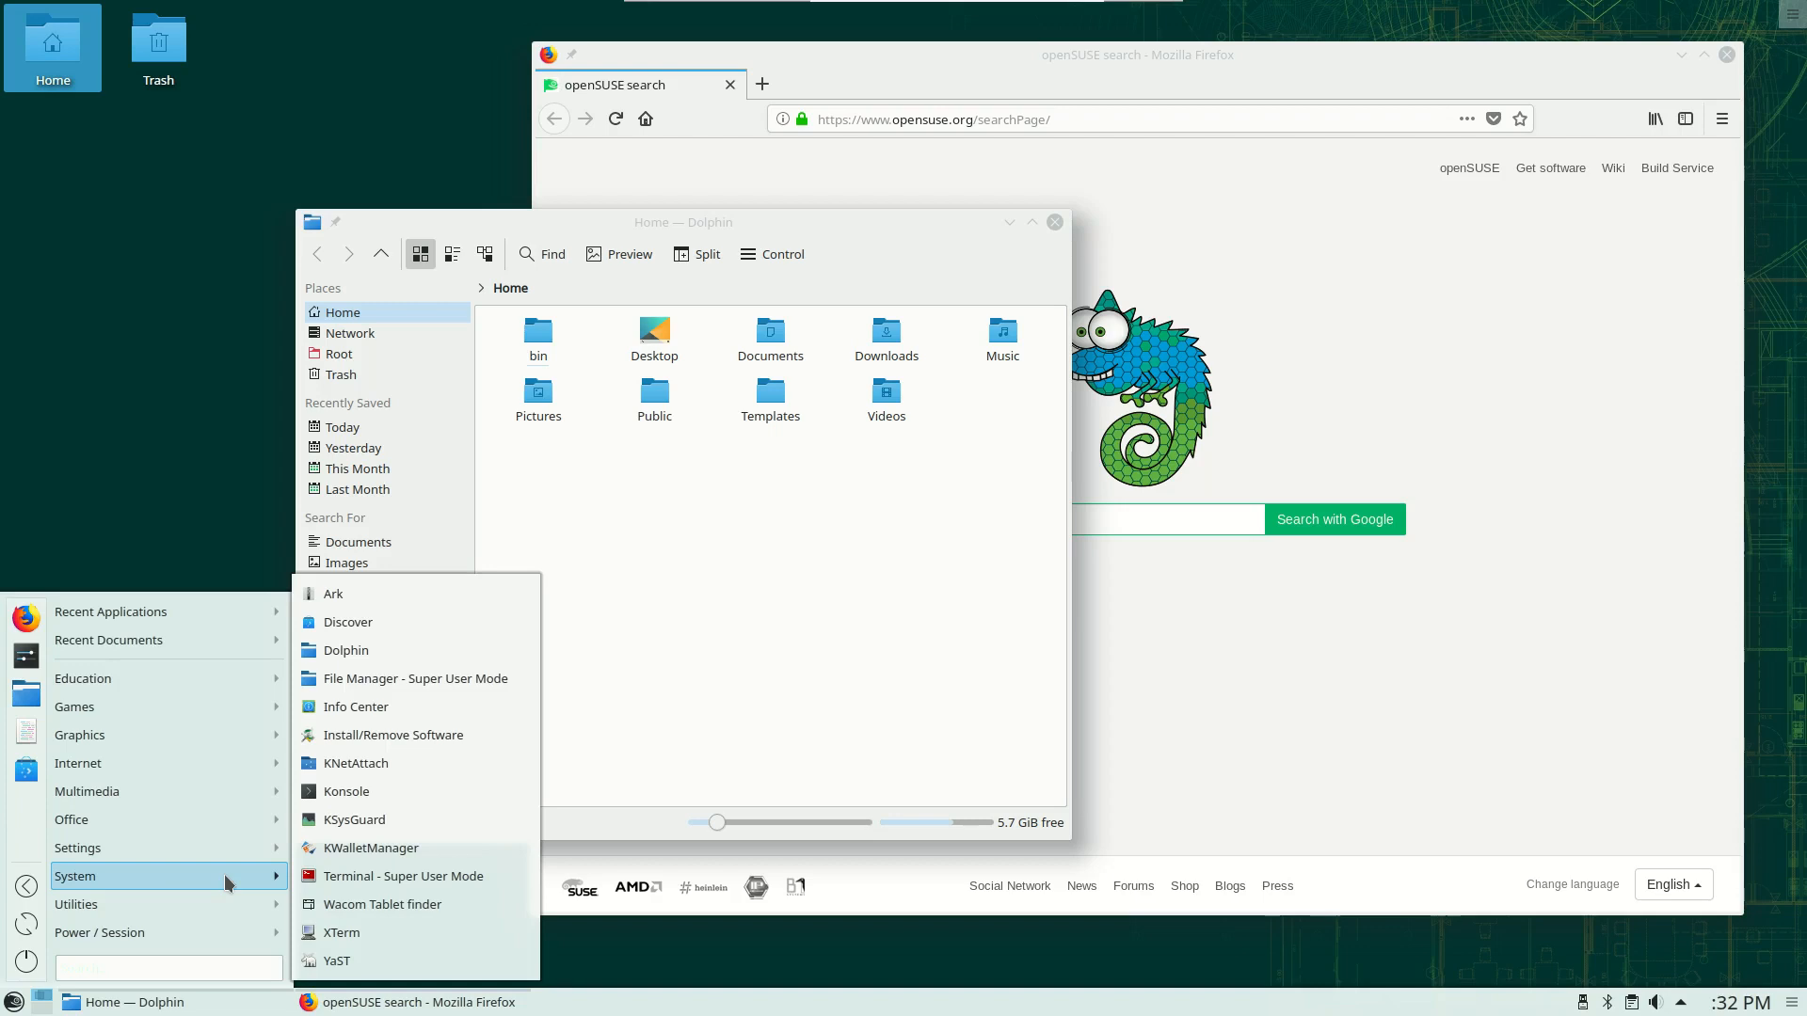
Launch YaST Control Center and browse its module list down to Miscellaneous and back to Software
{"action": "left_click", "coordinate": [334, 960]}
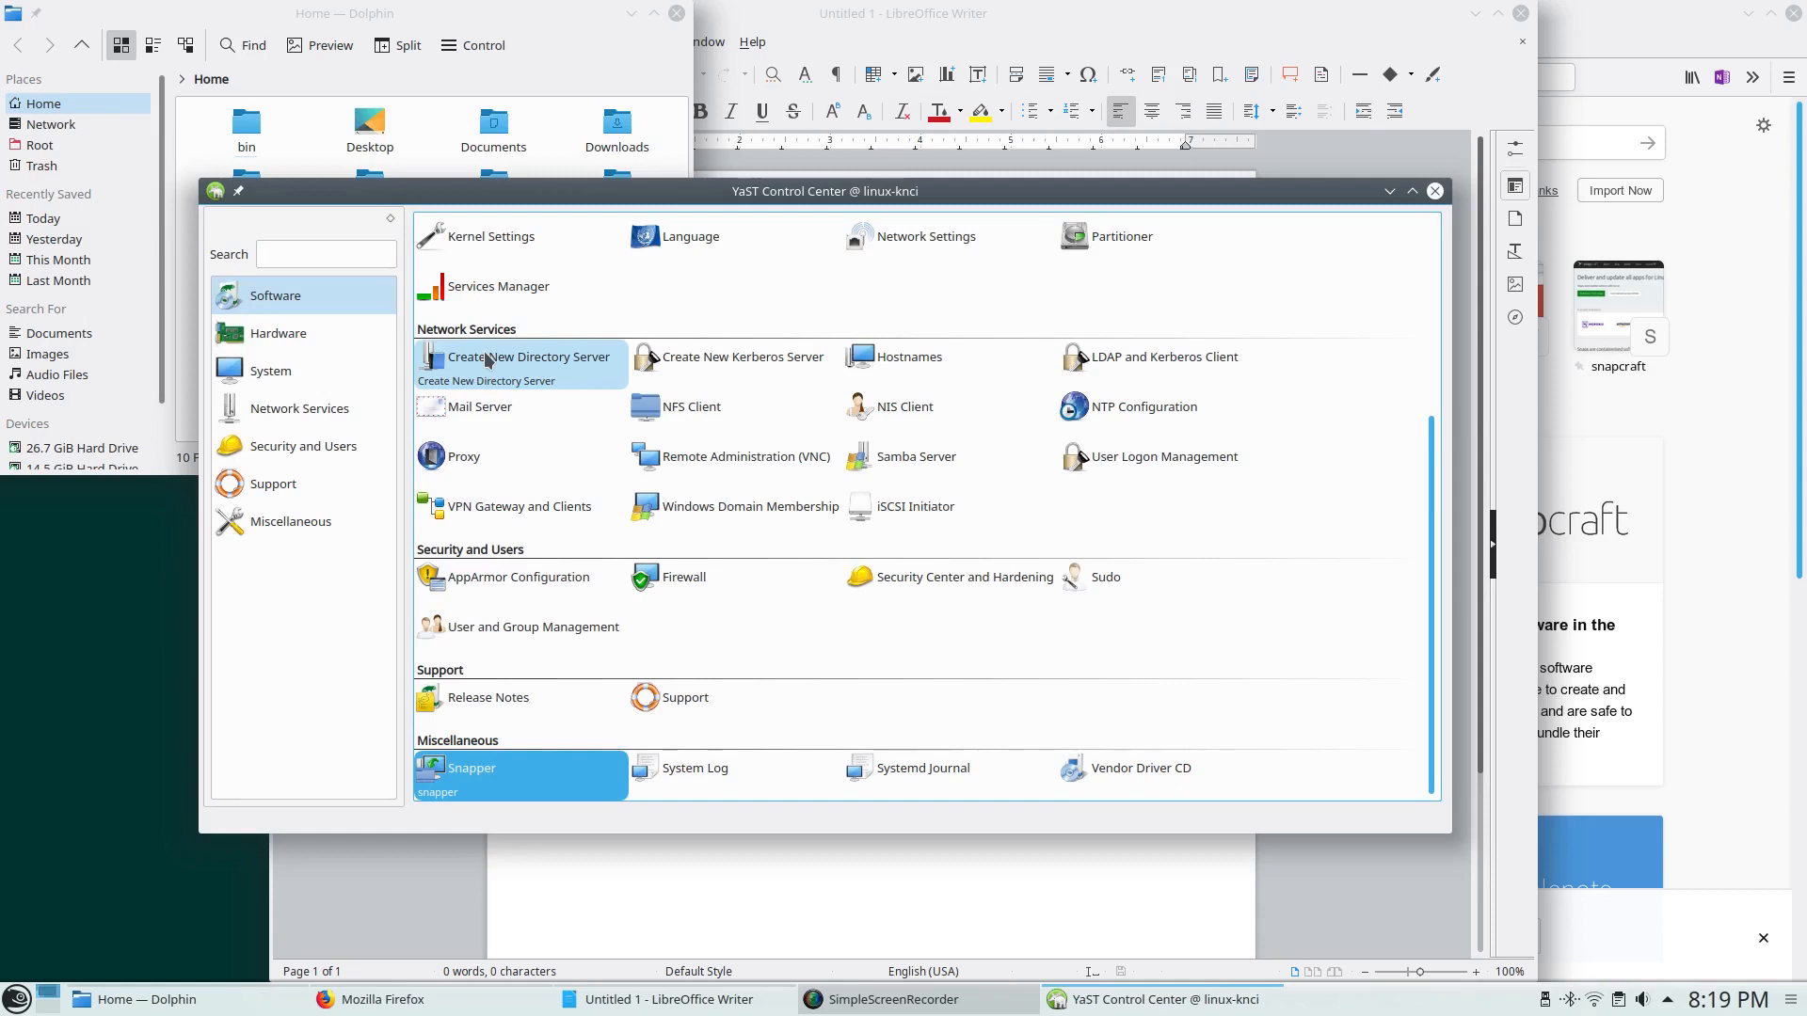
{"action": "mouse_move", "coordinate": [733, 456]}
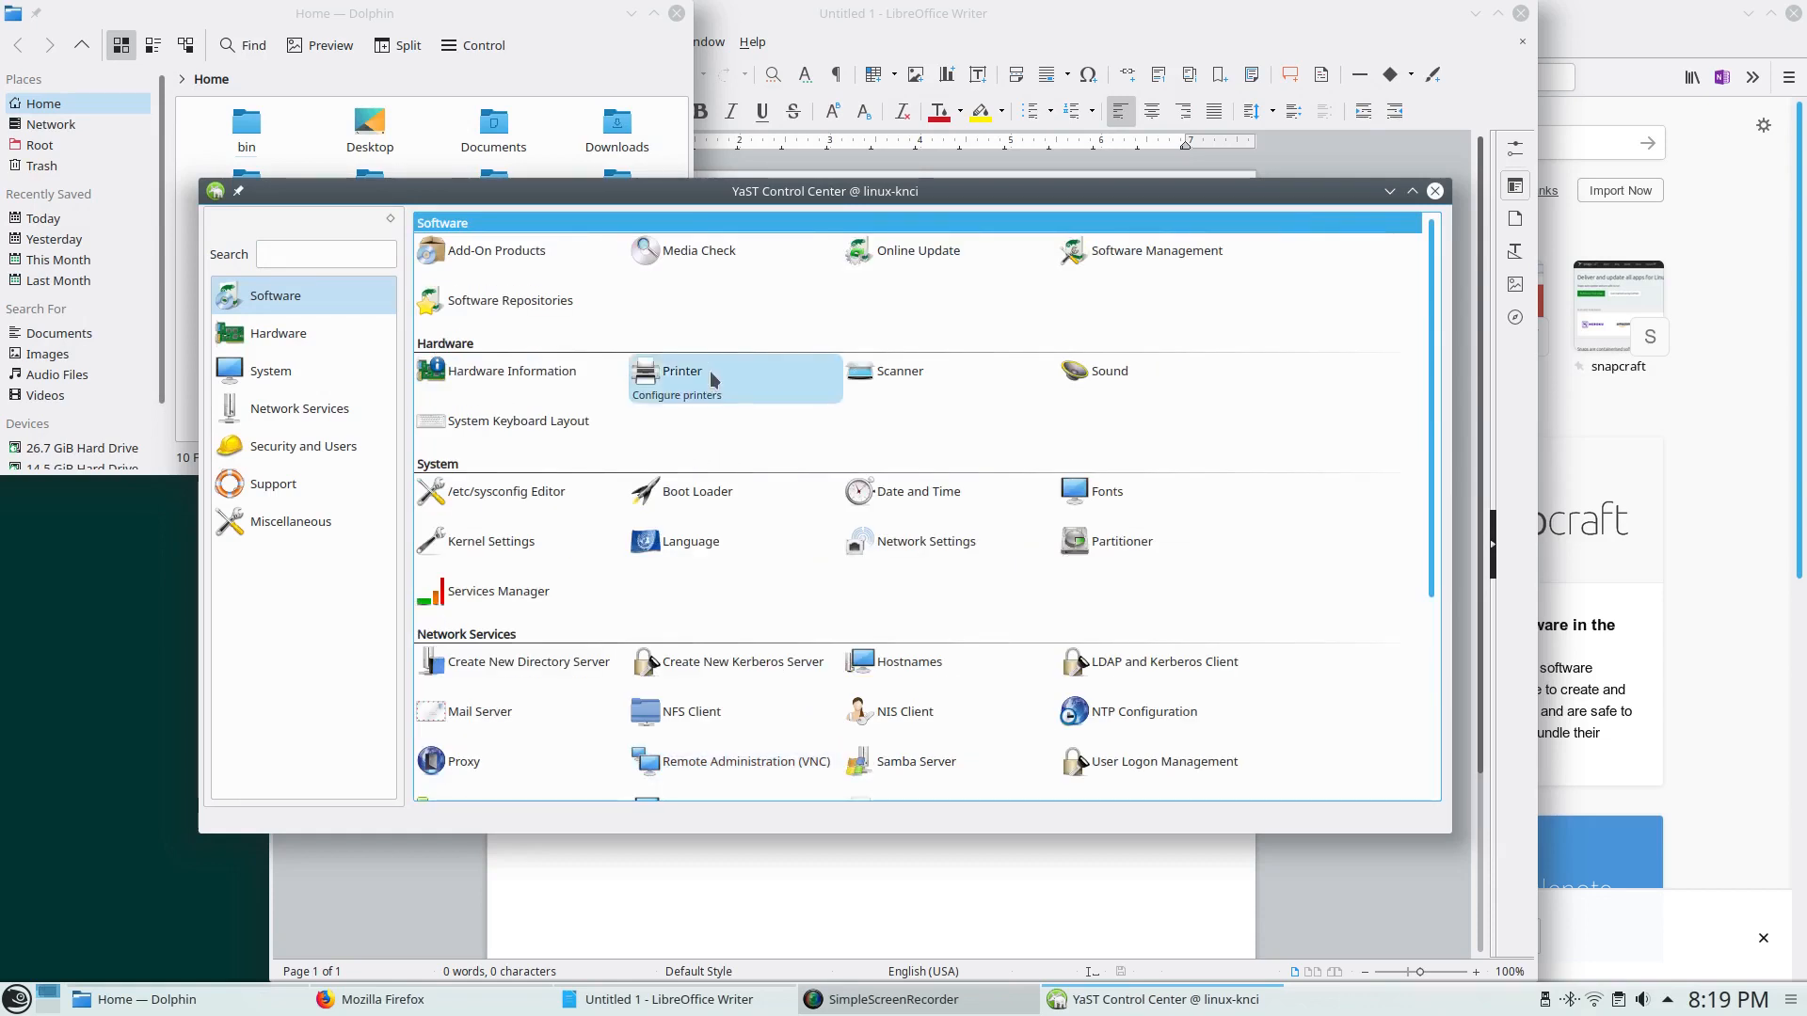
{"action": "scroll", "scroll_direction": "down", "scroll_amount": 3}
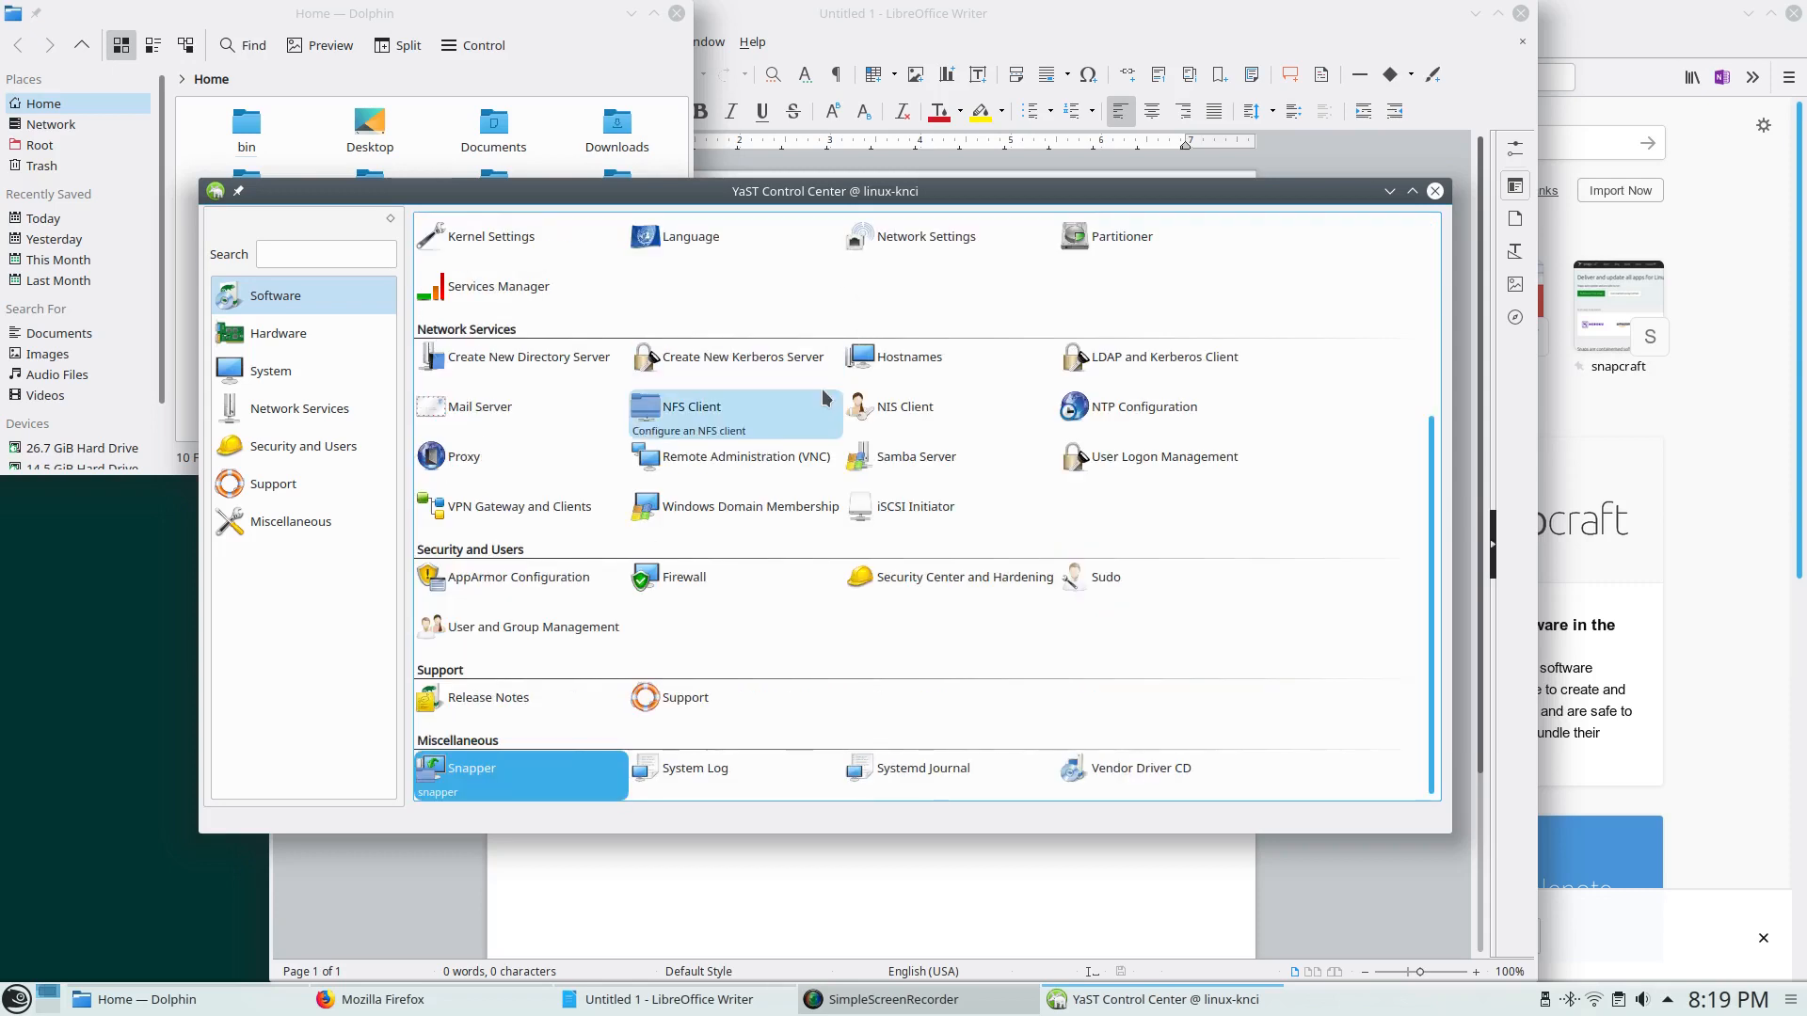
{"action": "mouse_move", "coordinate": [695, 768]}
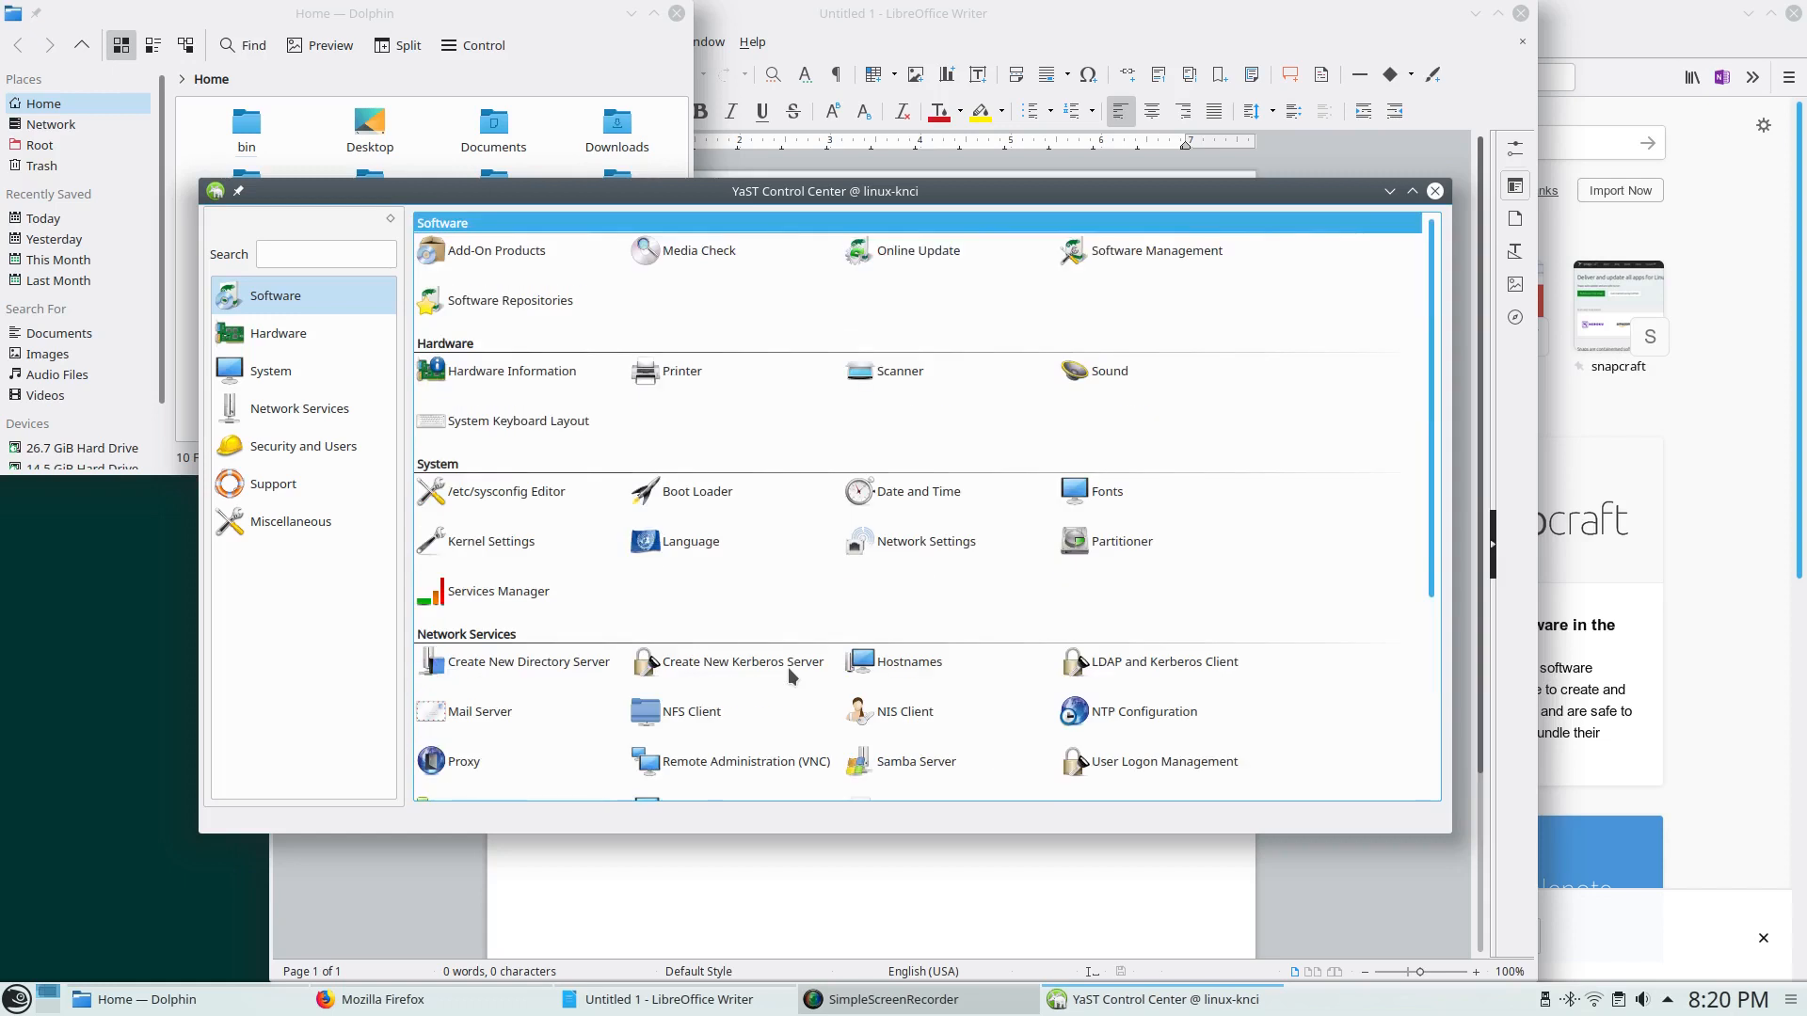
{"action": "mouse_move", "coordinate": [664, 616]}
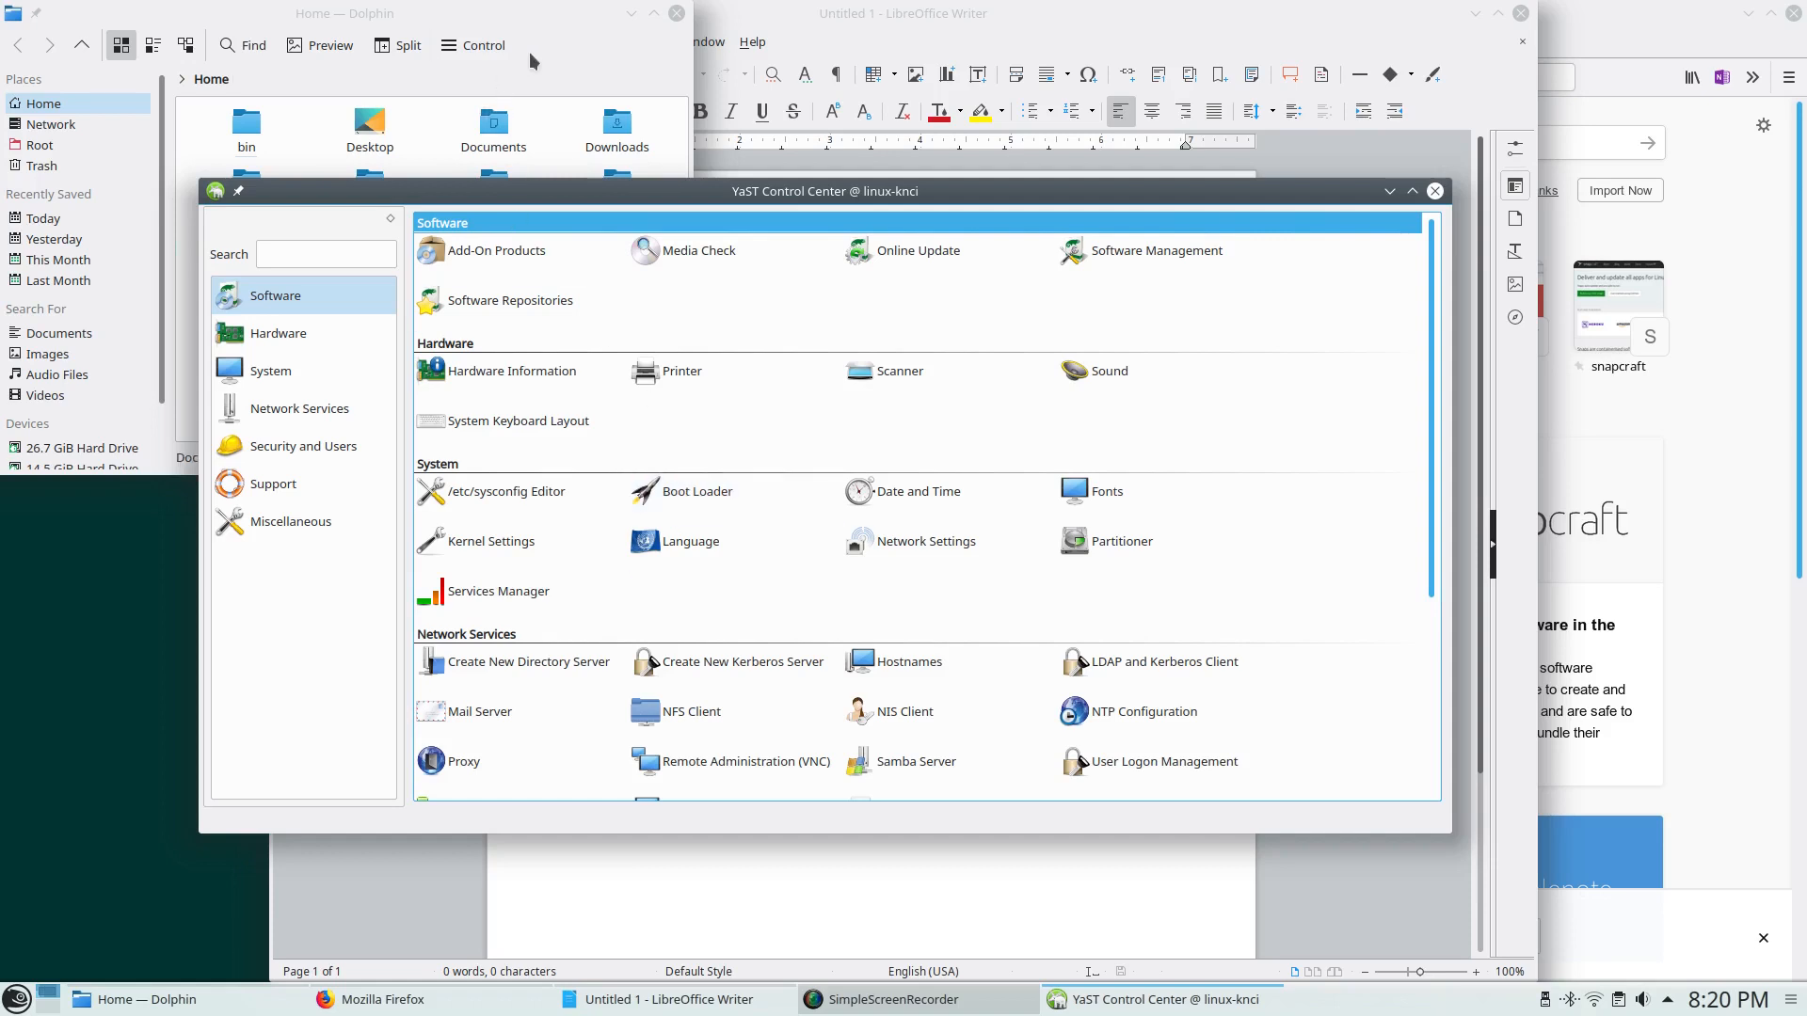
{"action": "left_click", "coordinate": [345, 12]}
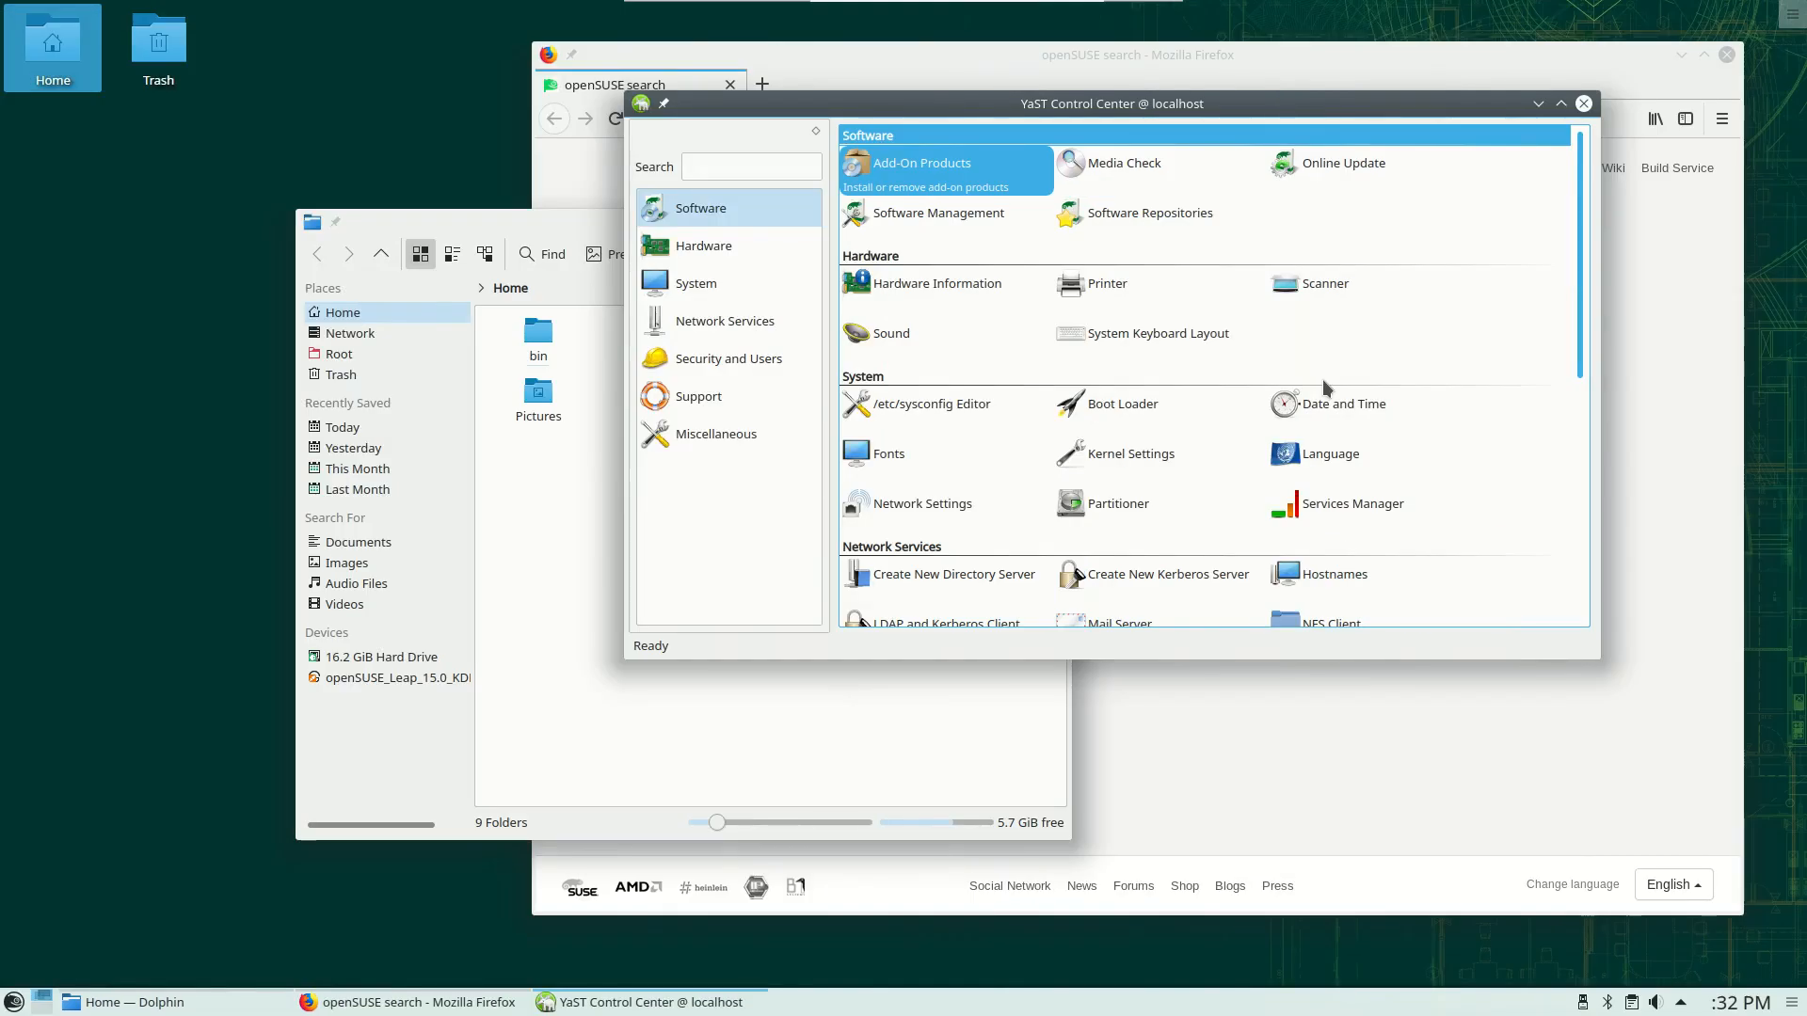
{"action": "mouse_move", "coordinate": [1343, 404]}
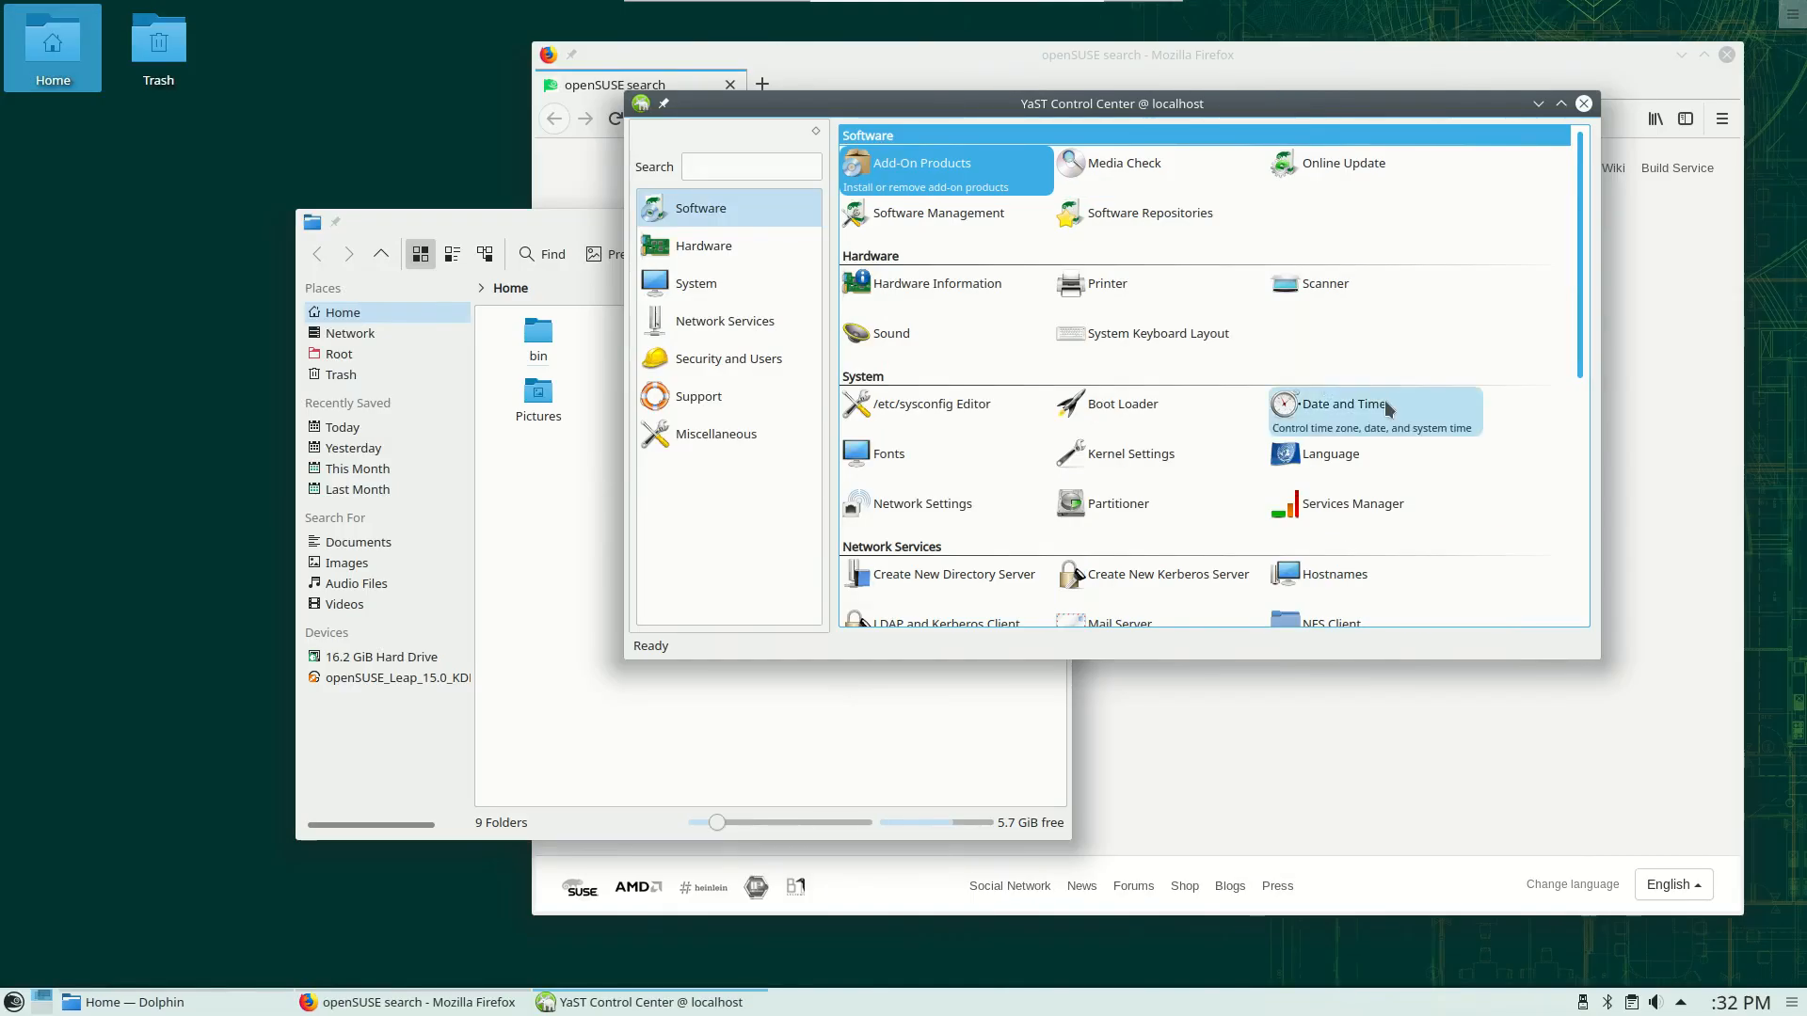
{"action": "mouse_move", "coordinate": [1430, 359]}
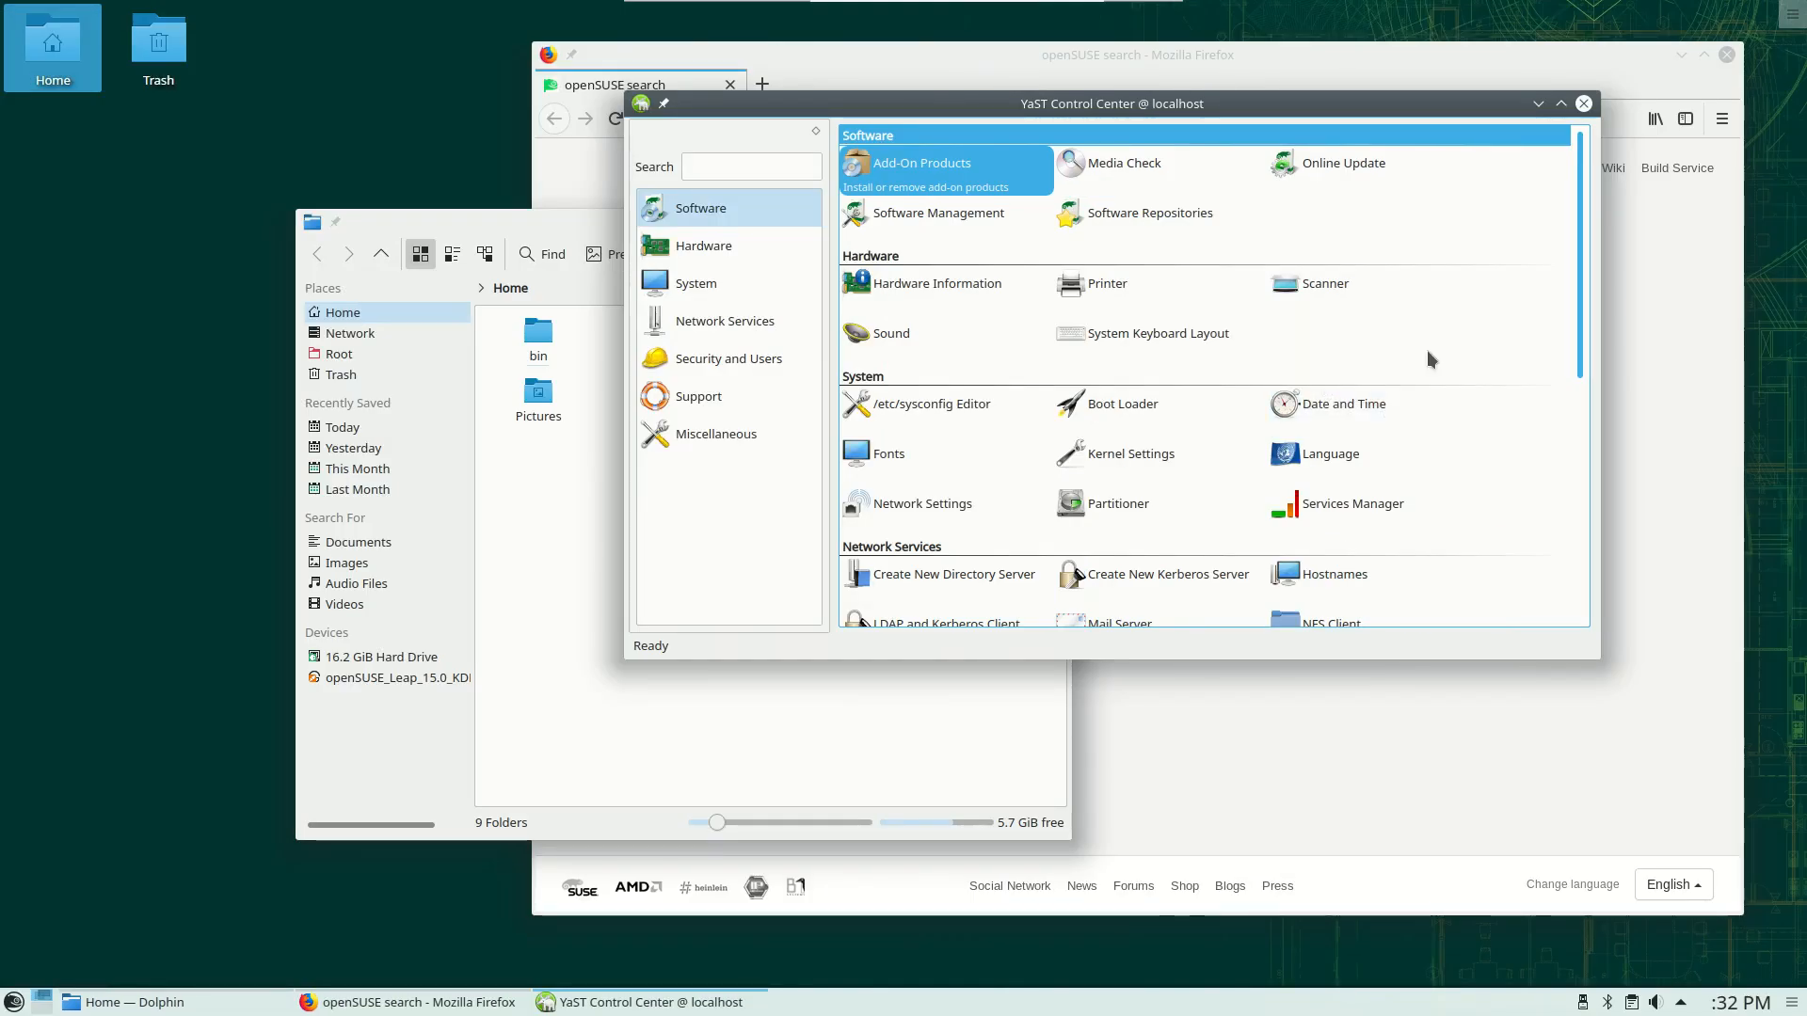
{"action": "scroll", "scroll_direction": "down", "scroll_amount": 3}
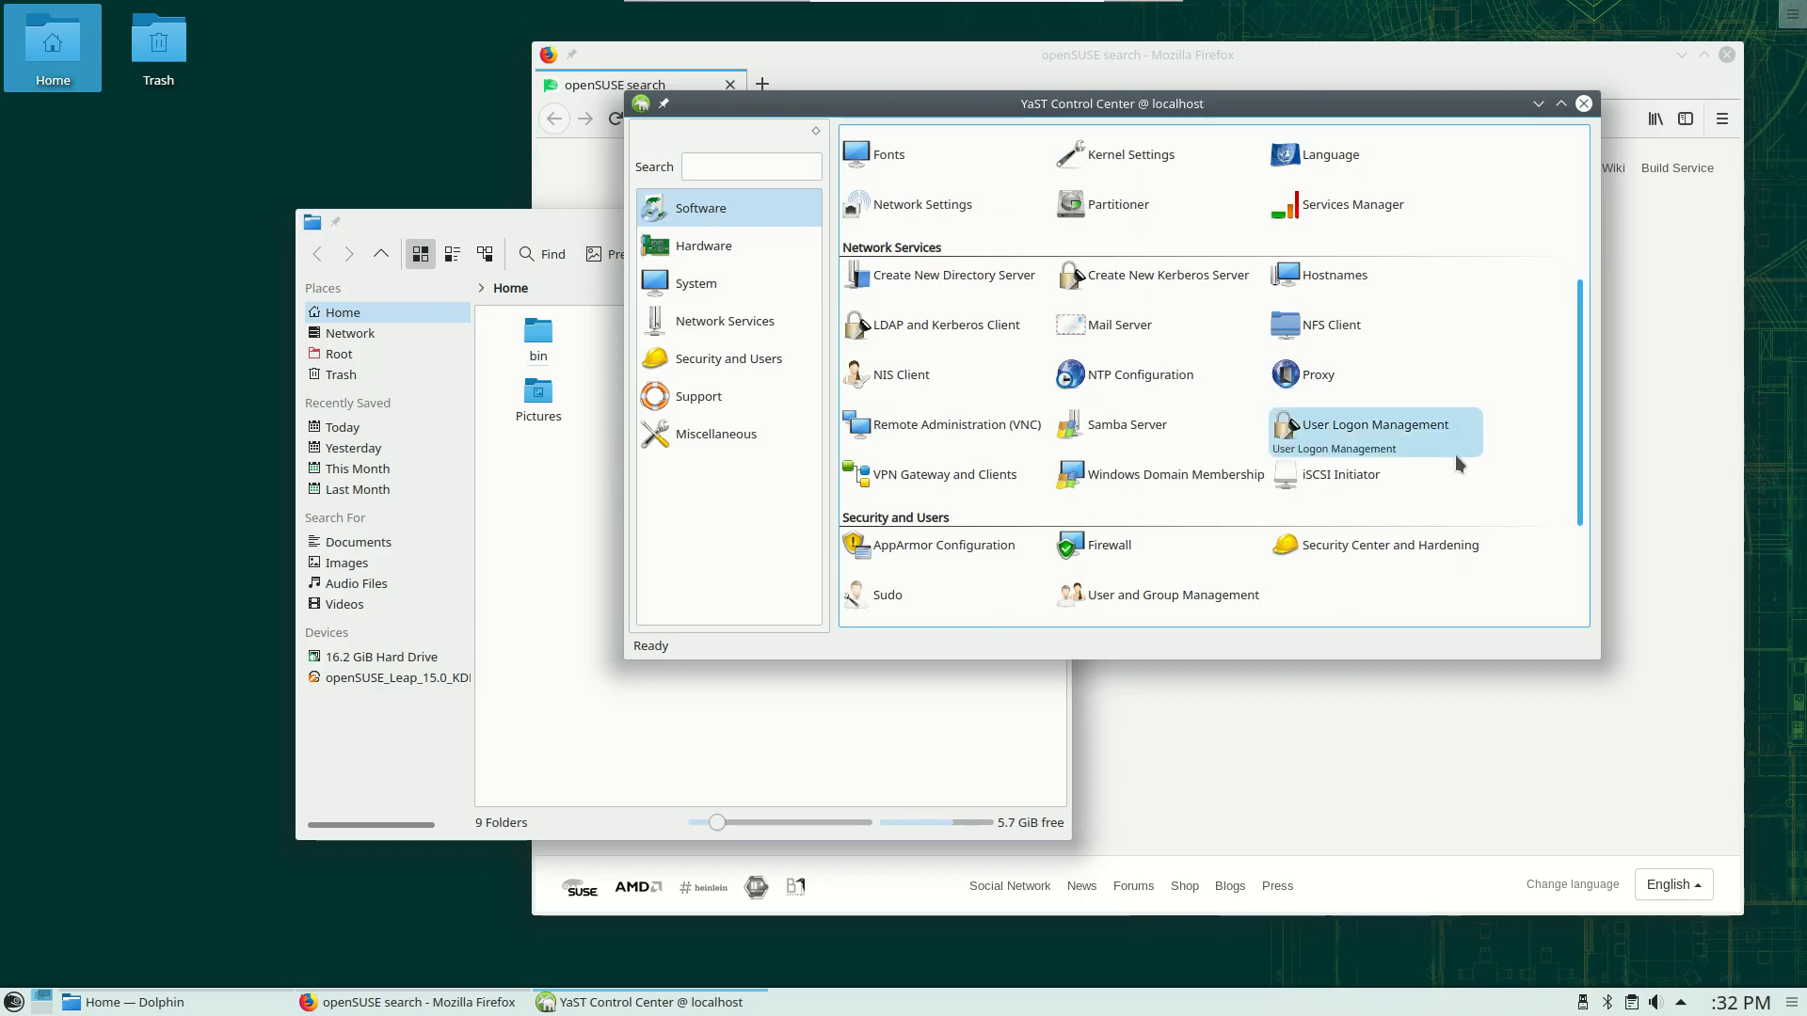
{"action": "mouse_move", "coordinate": [1446, 417]}
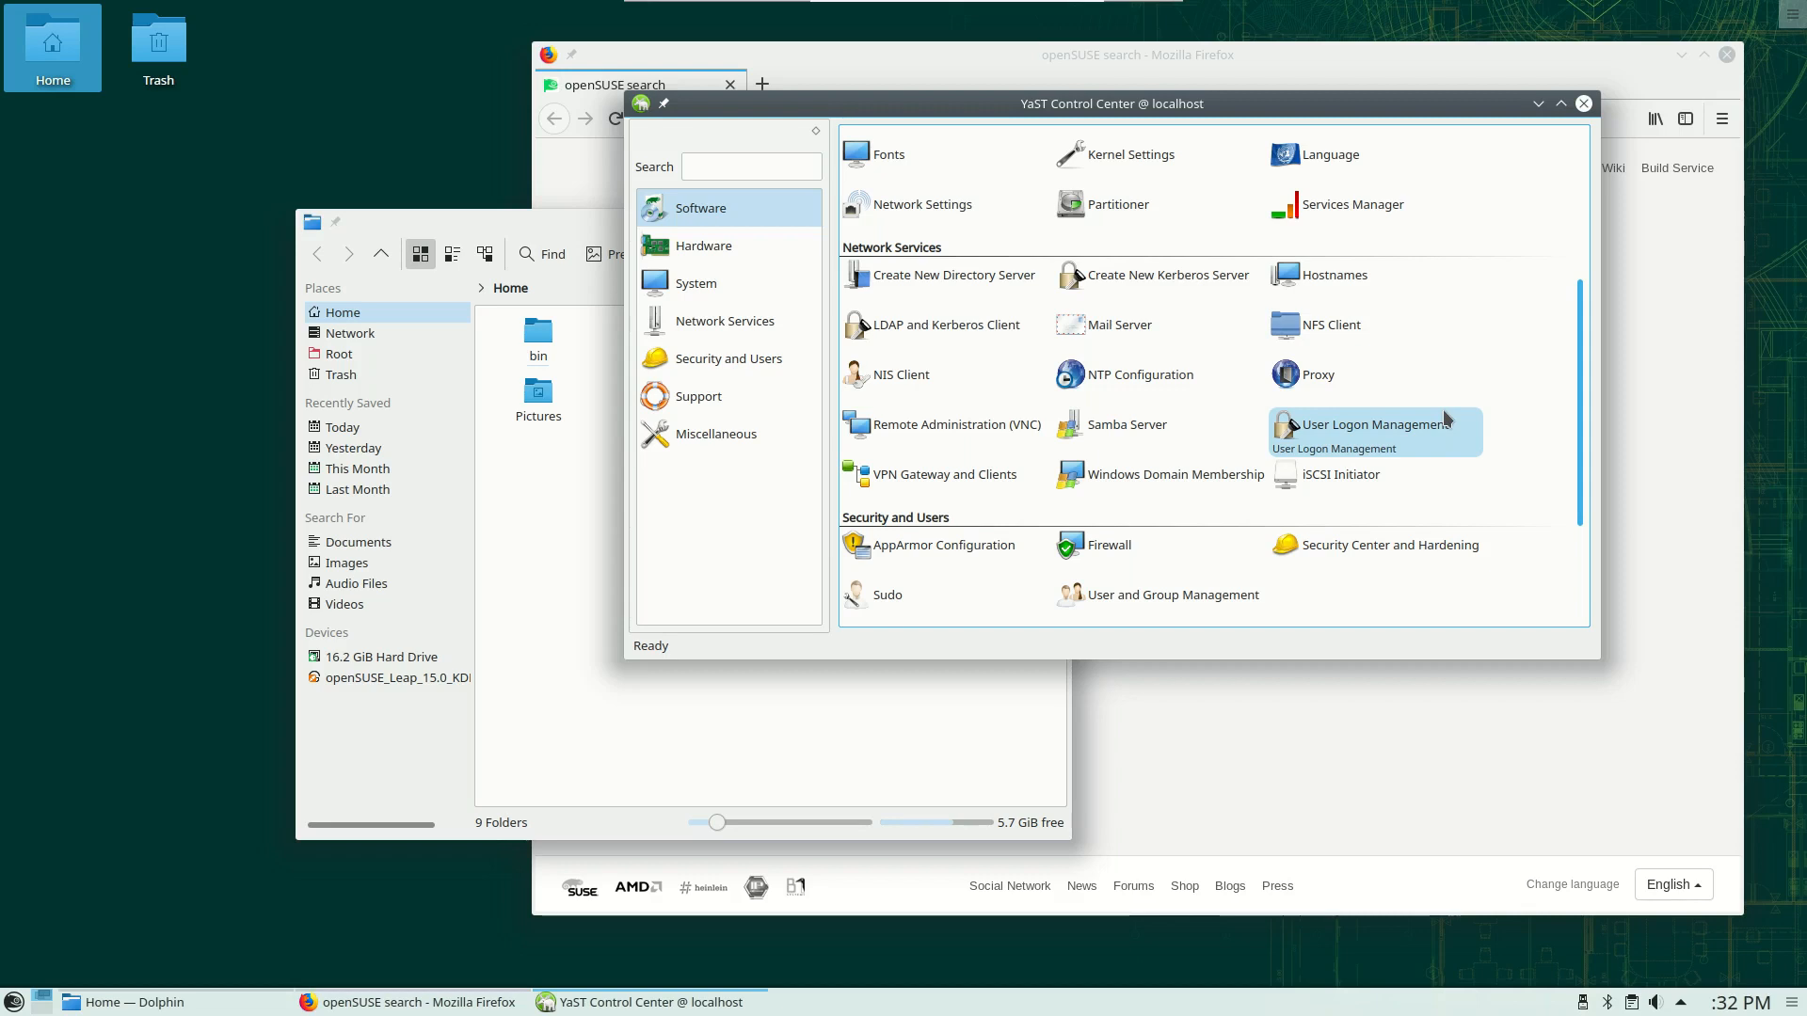
{"action": "mouse_move", "coordinate": [1400, 324]}
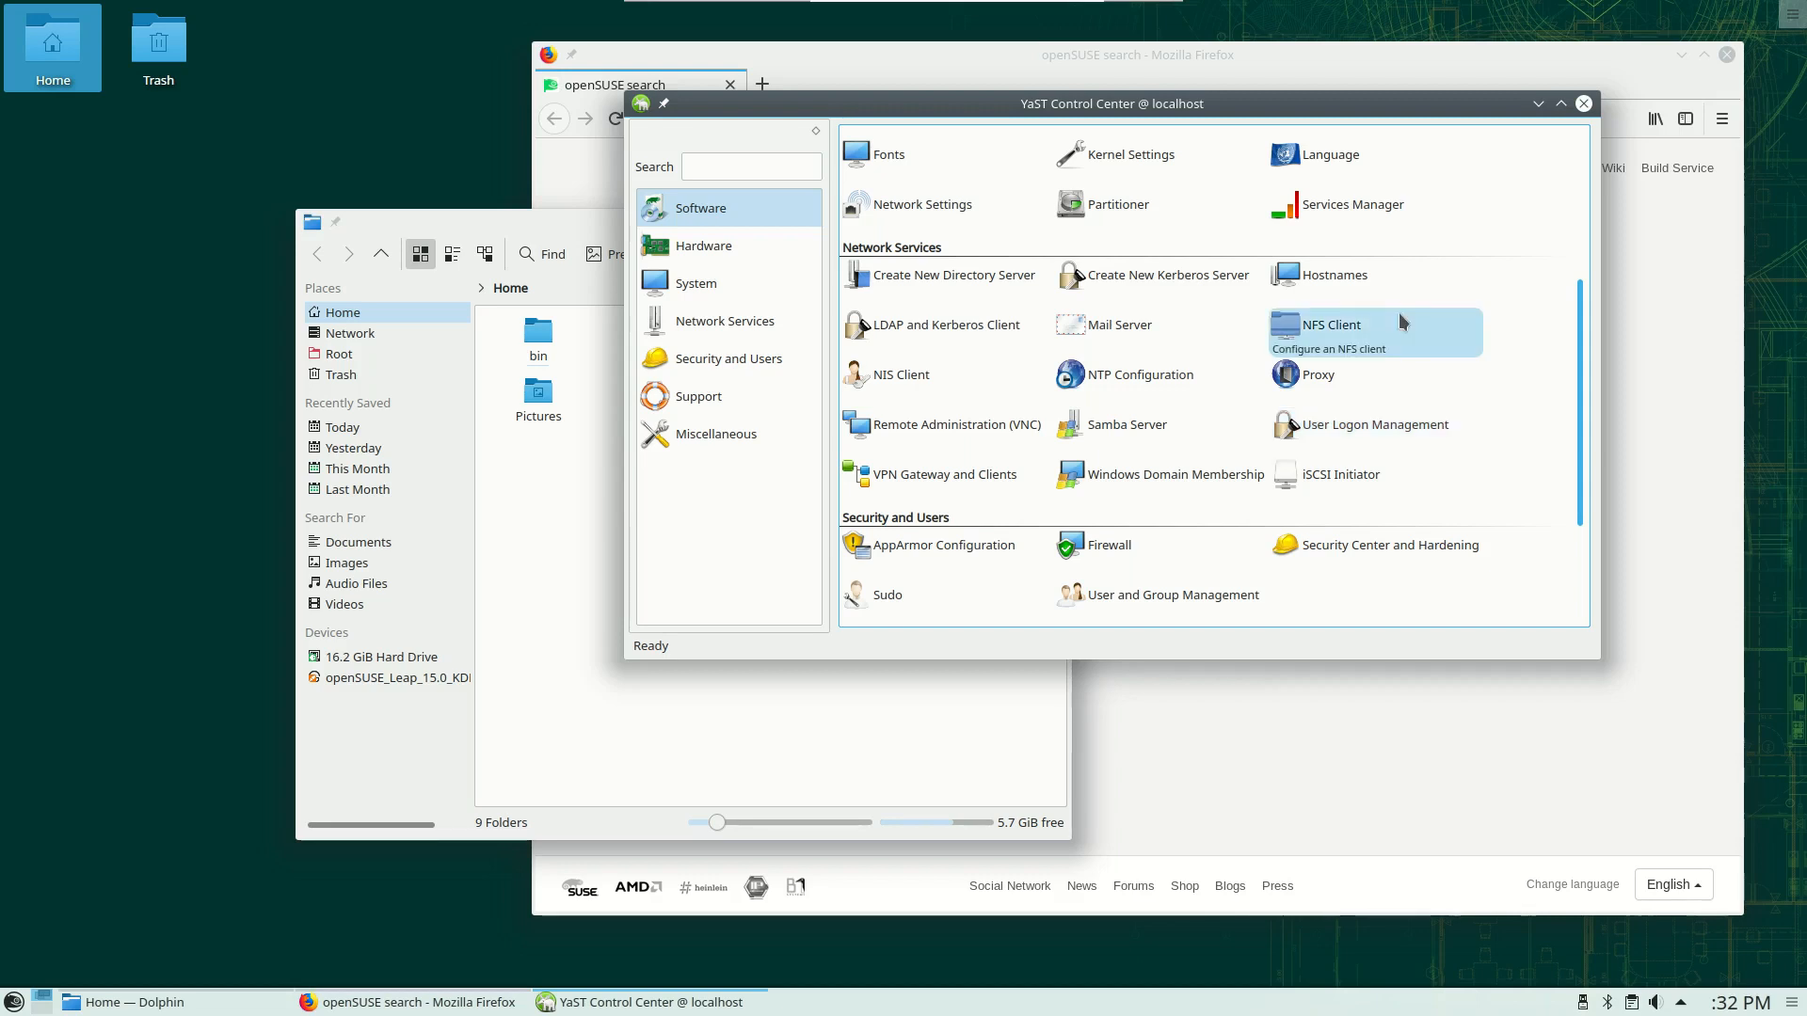
{"action": "mouse_move", "coordinate": [1156, 274]}
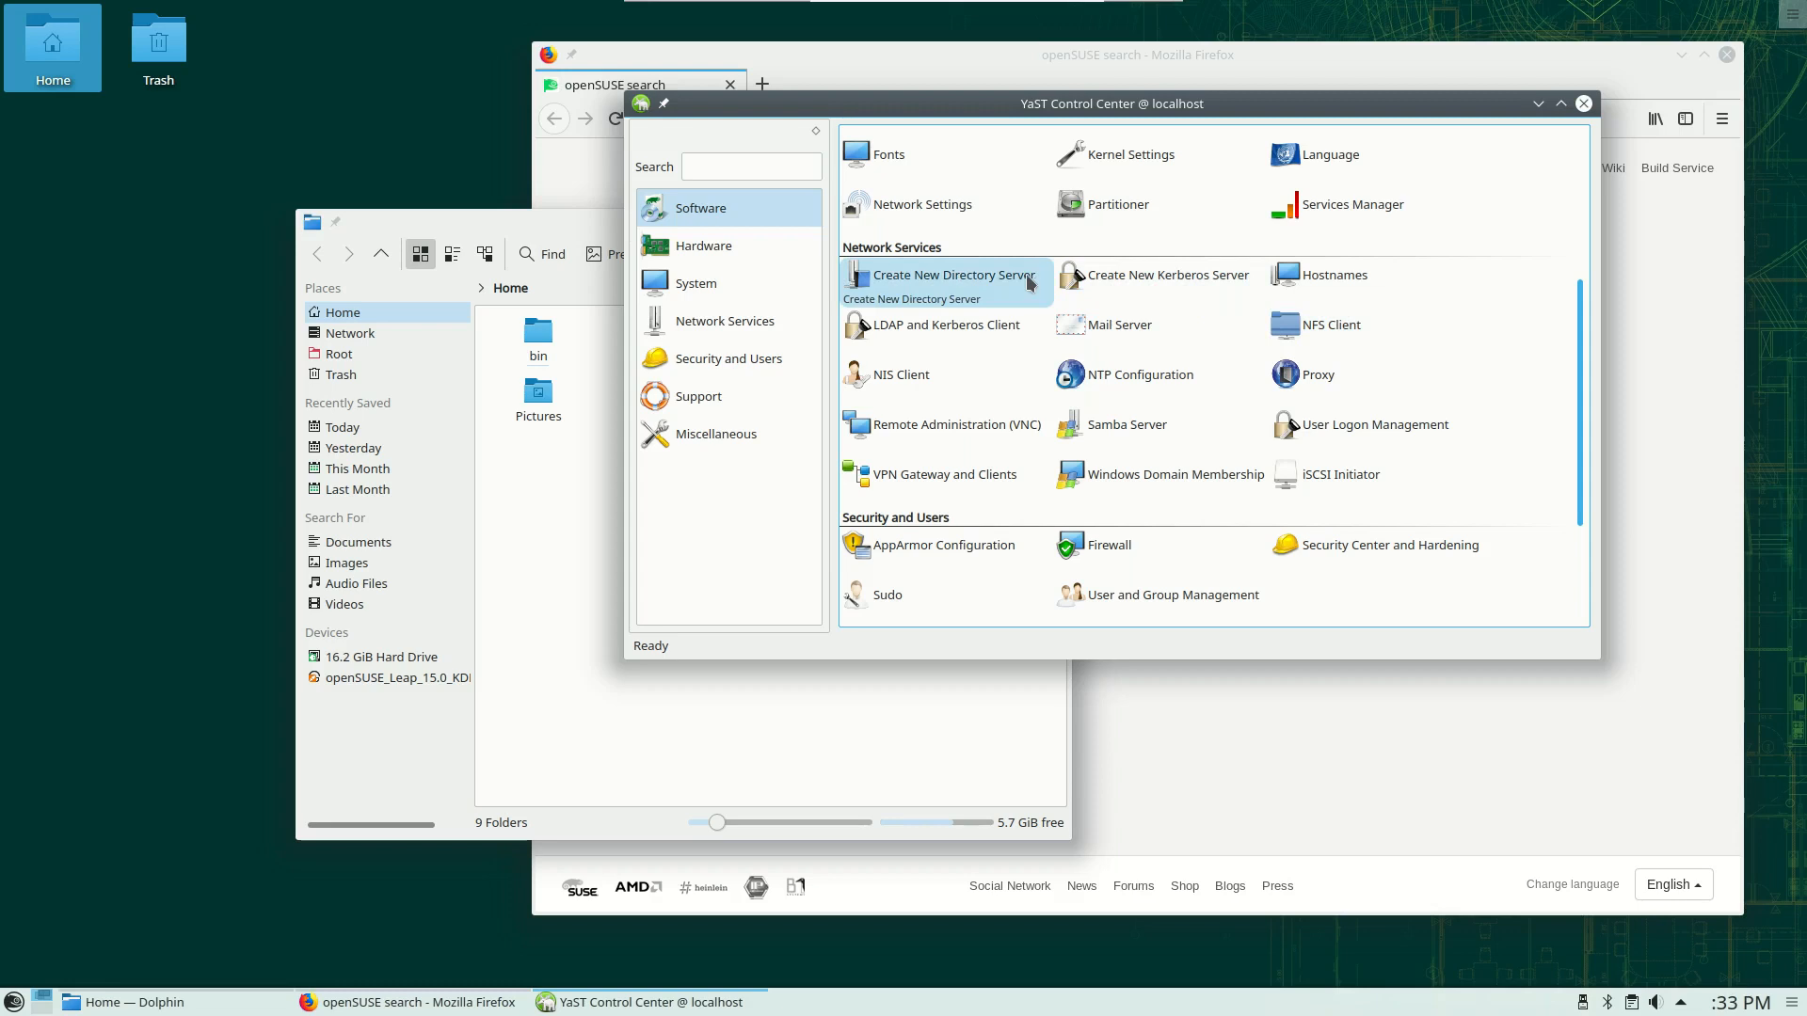
{"action": "mouse_move", "coordinate": [948, 325]}
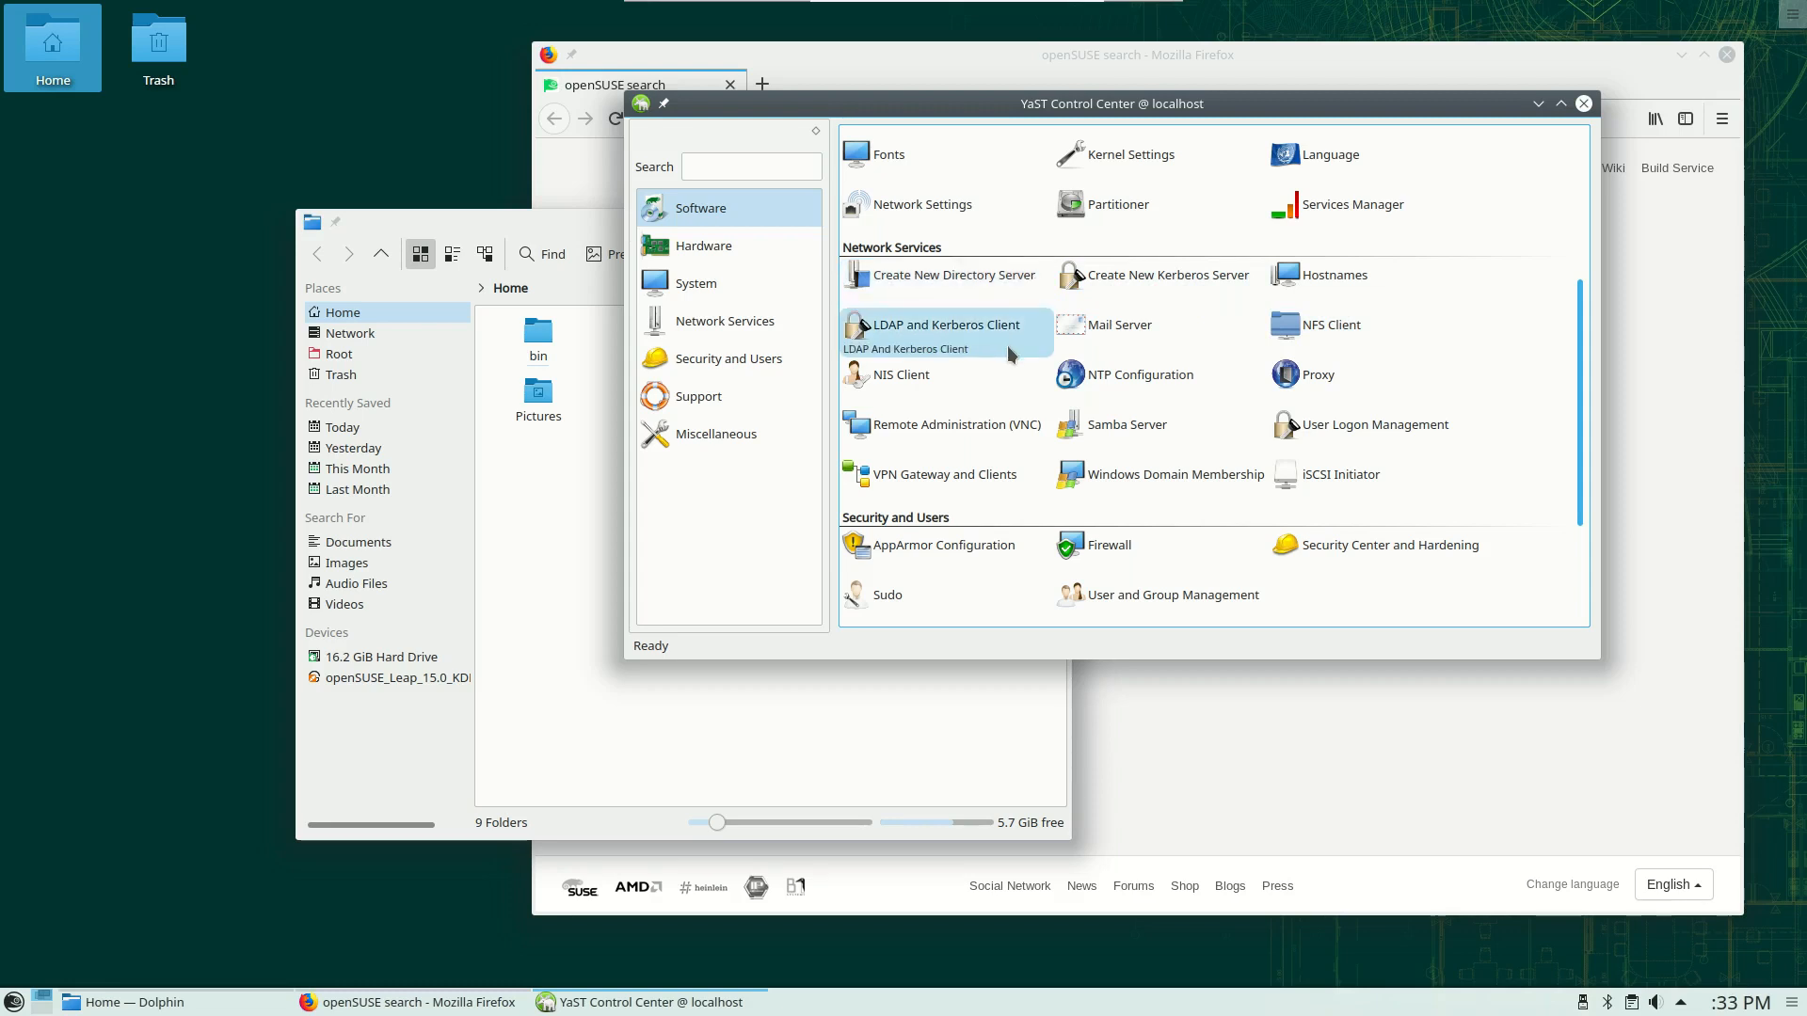
{"action": "scroll", "scroll_direction": "down", "scroll_amount": 3}
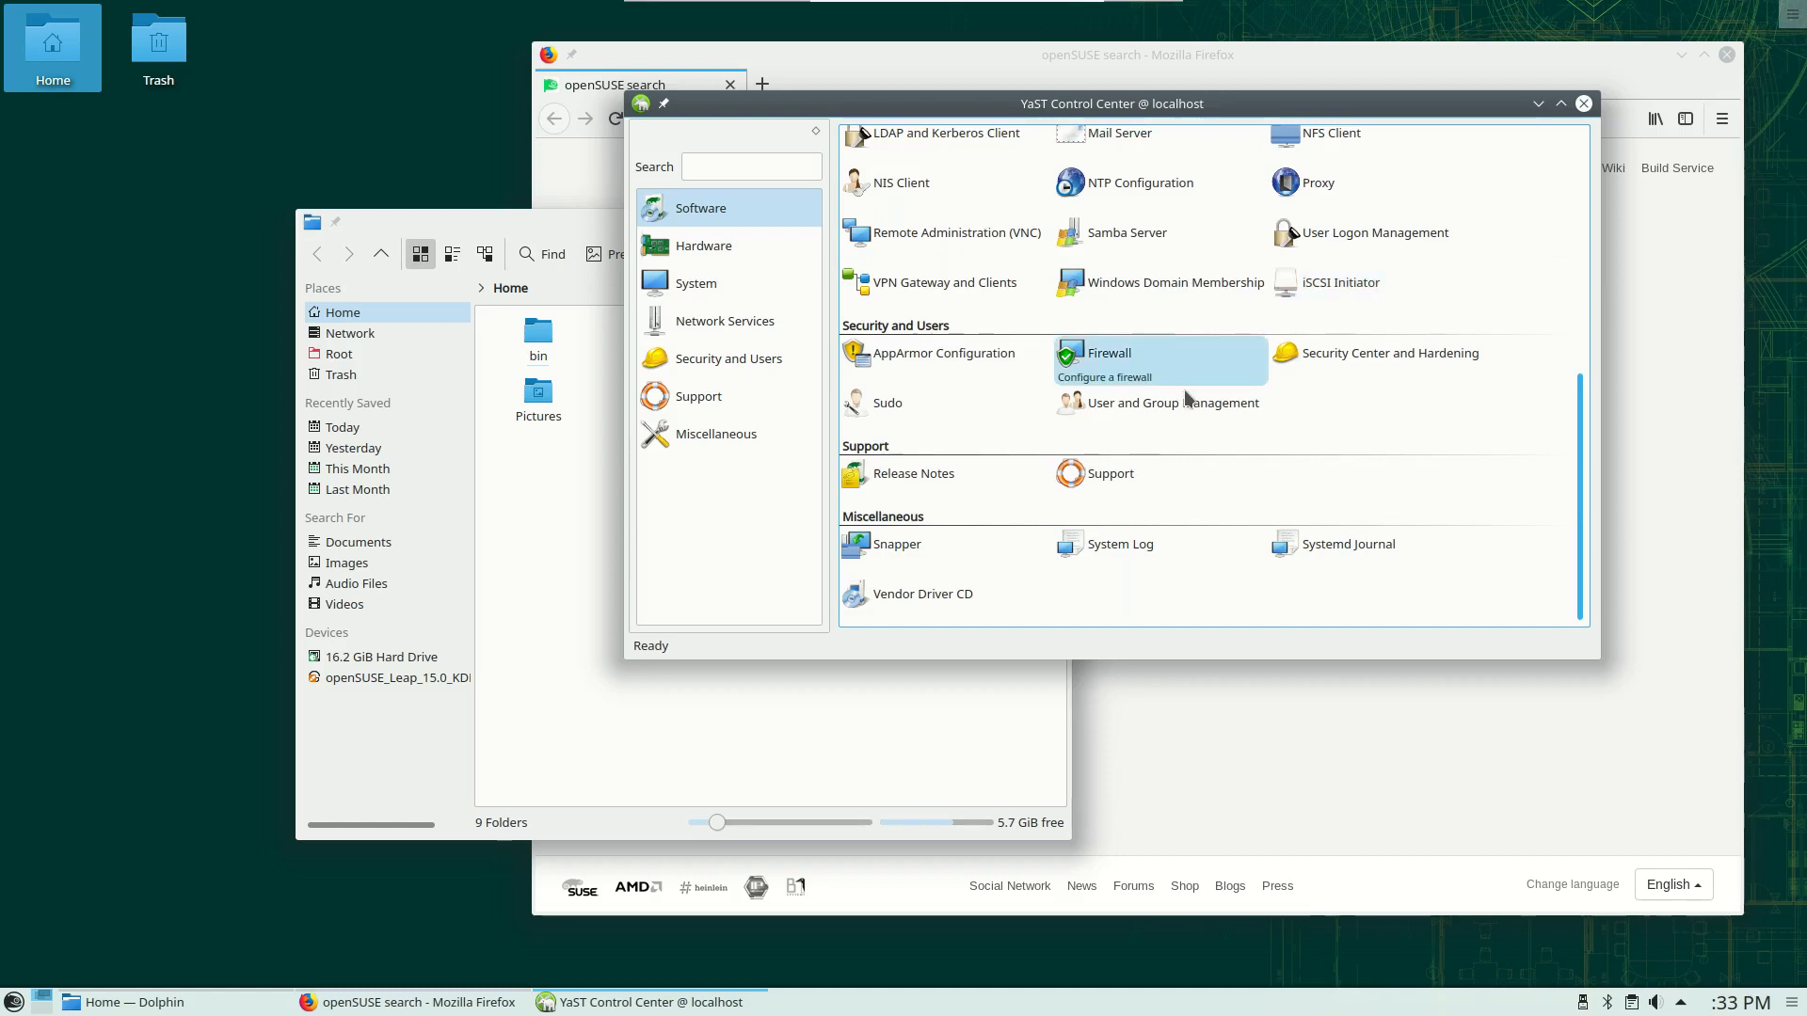
{"action": "scroll", "scroll_direction": "up", "scroll_amount": 3}
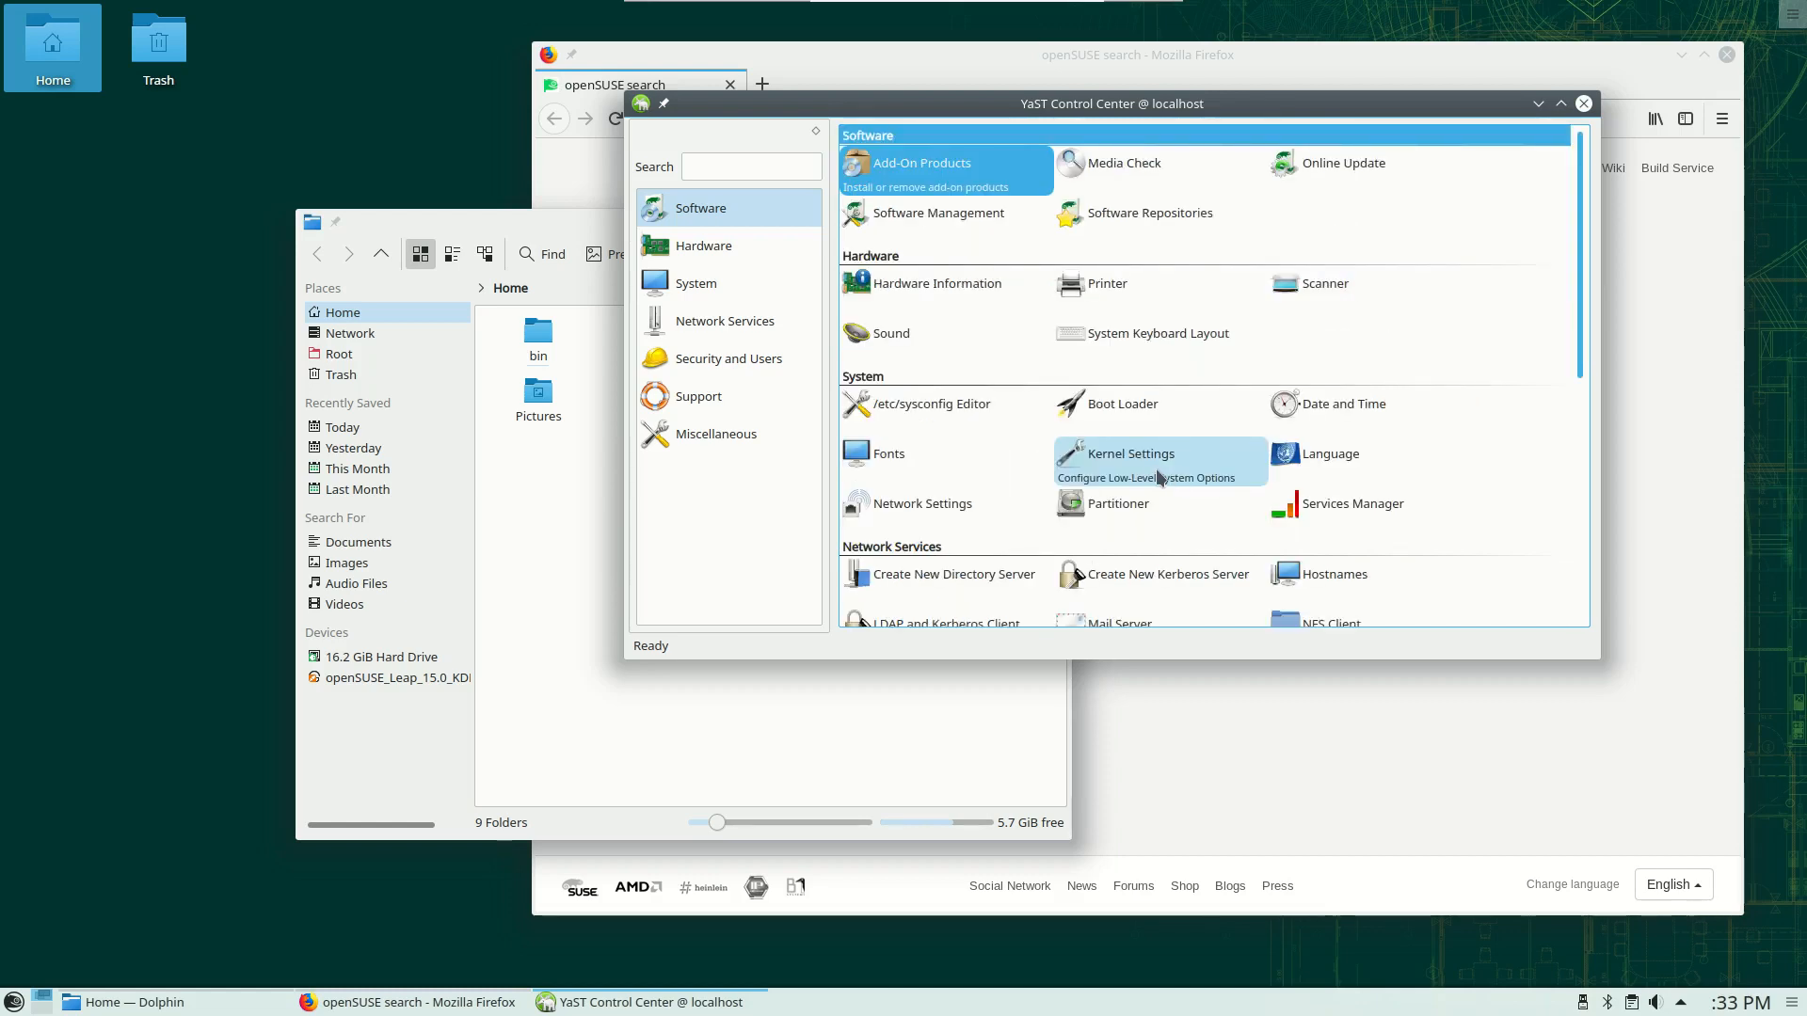
Start YaST's Hardware Information module so it begins probing the machine
{"action": "left_click", "coordinate": [933, 284]}
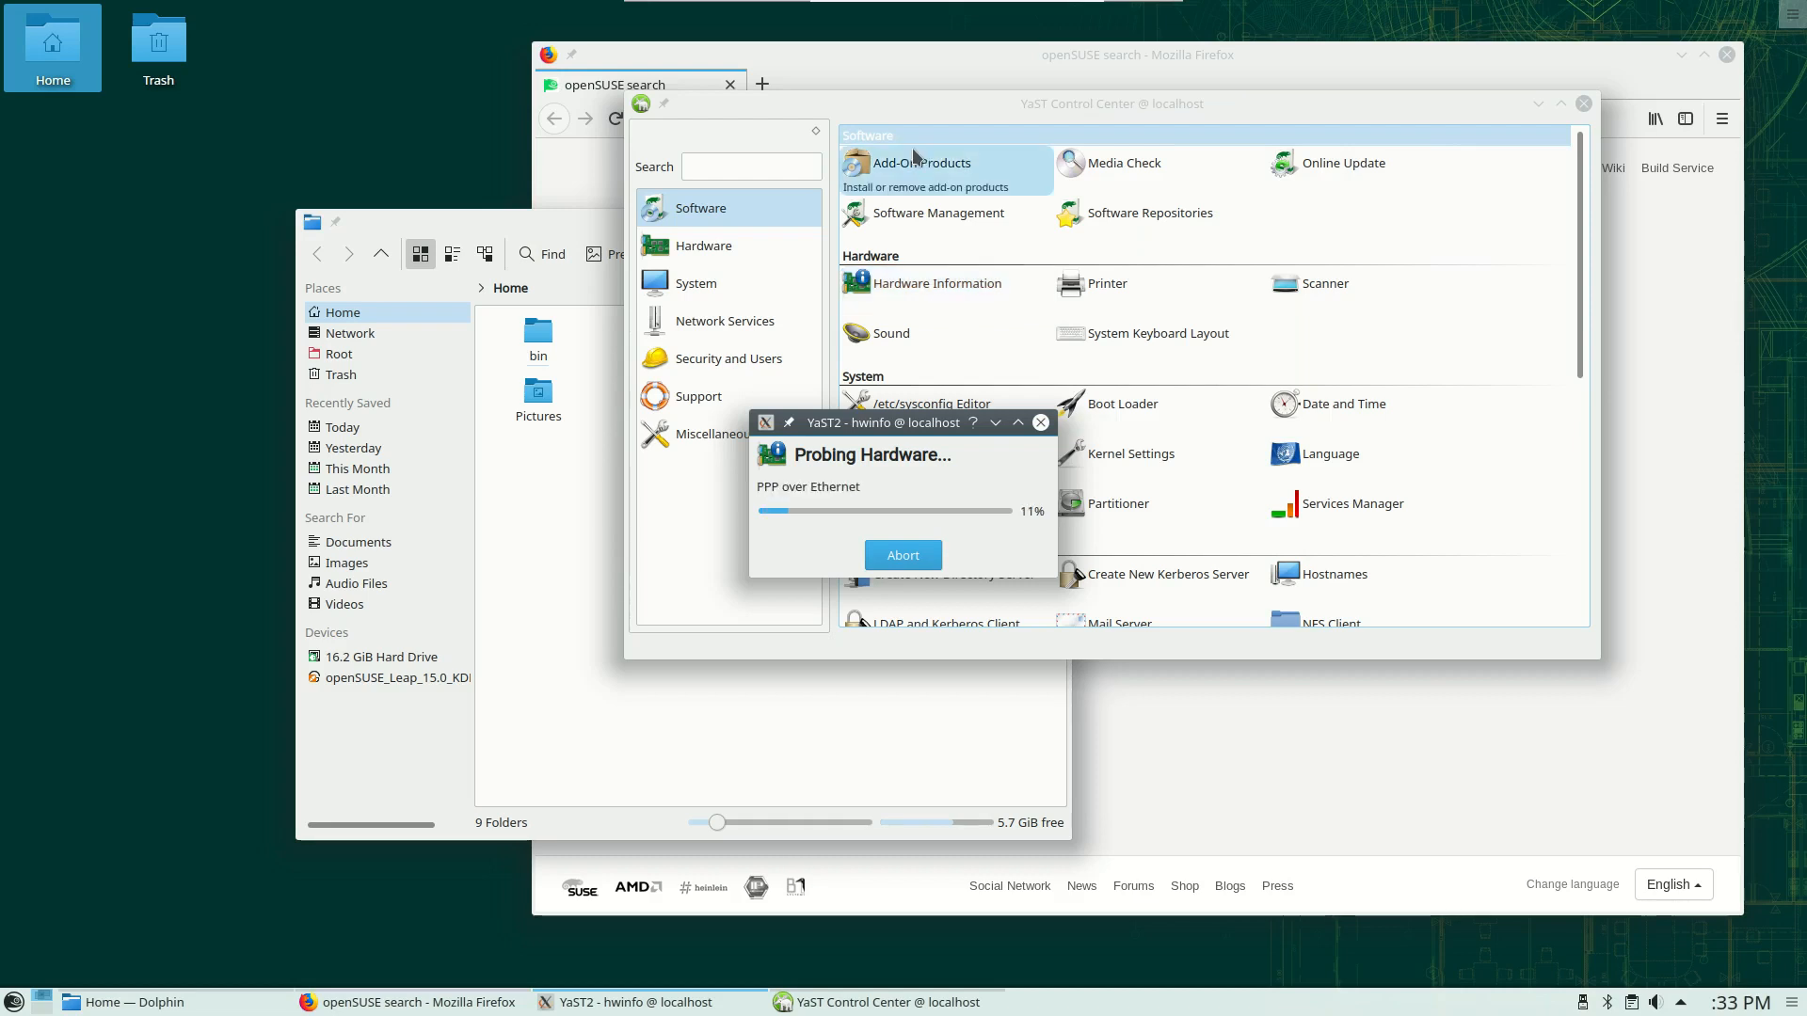
{"action": "mouse_move", "coordinate": [903, 205]}
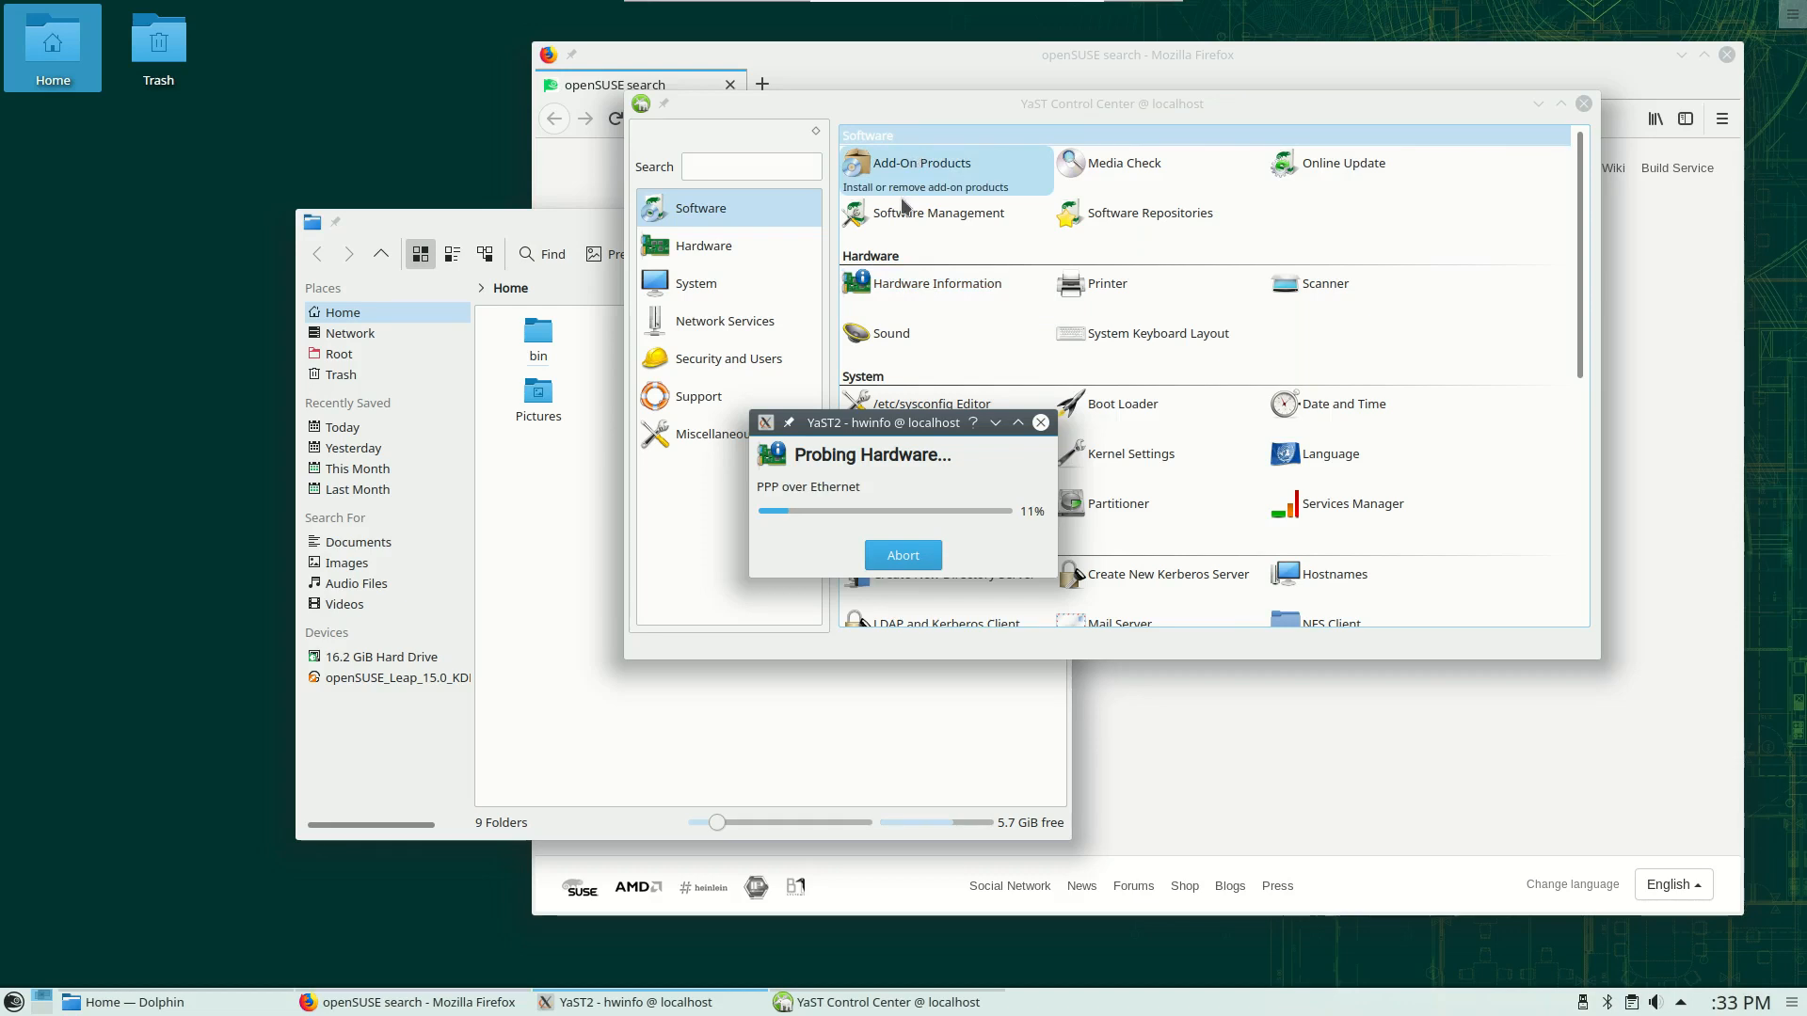
{"action": "mouse_move", "coordinate": [928, 123]}
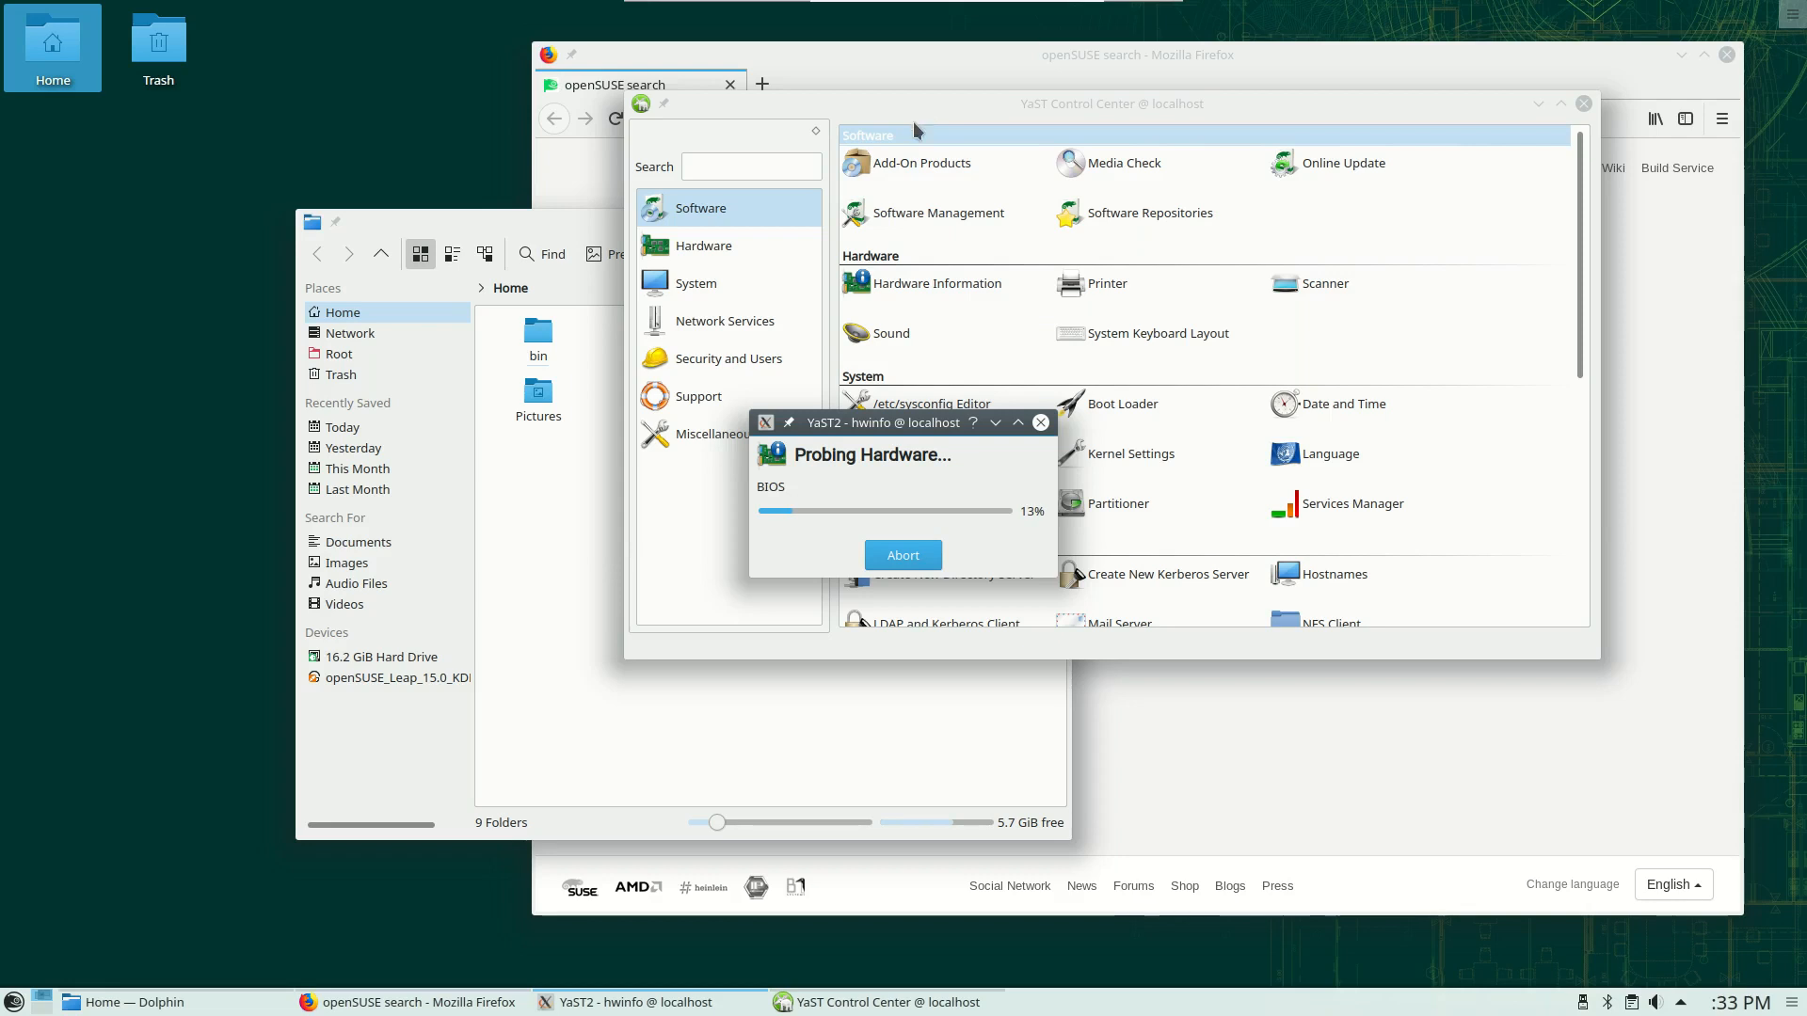
{"action": "mouse_move", "coordinate": [42, 929]}
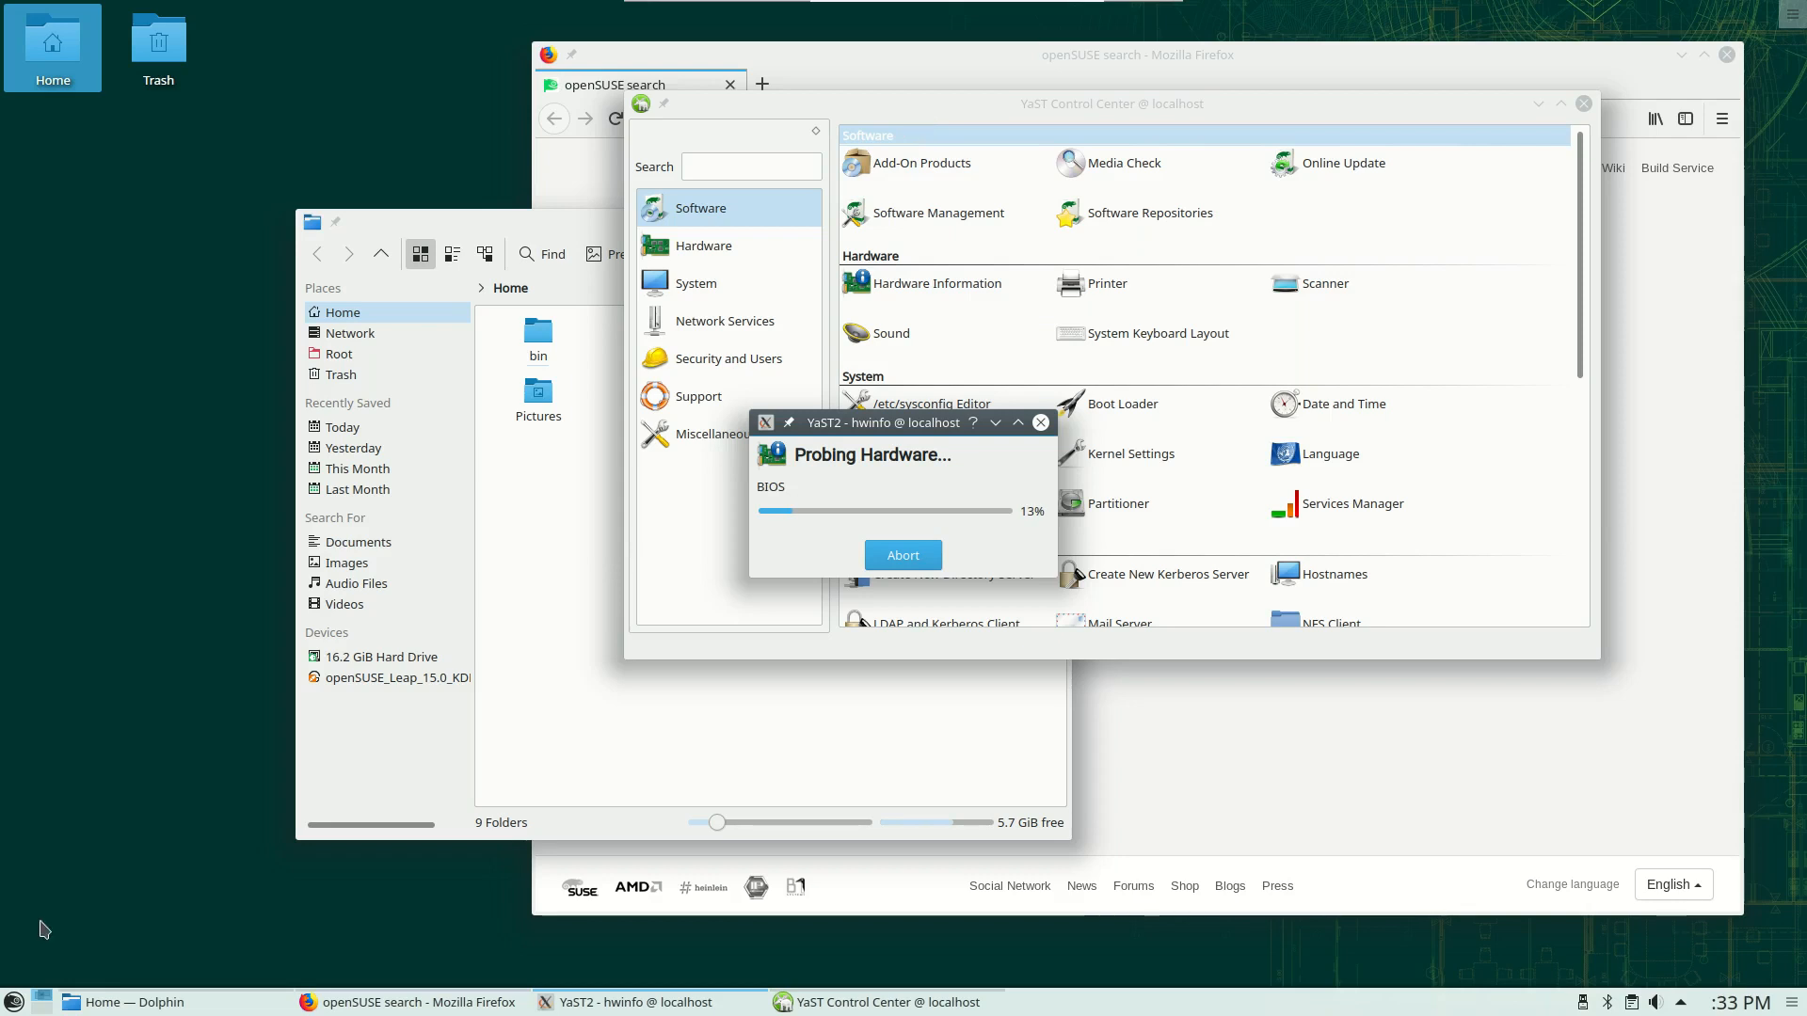
Open KDE System Settings, move it down, browse its categories, then raise YaST Control Center again
{"action": "left_click", "coordinate": [14, 1001]}
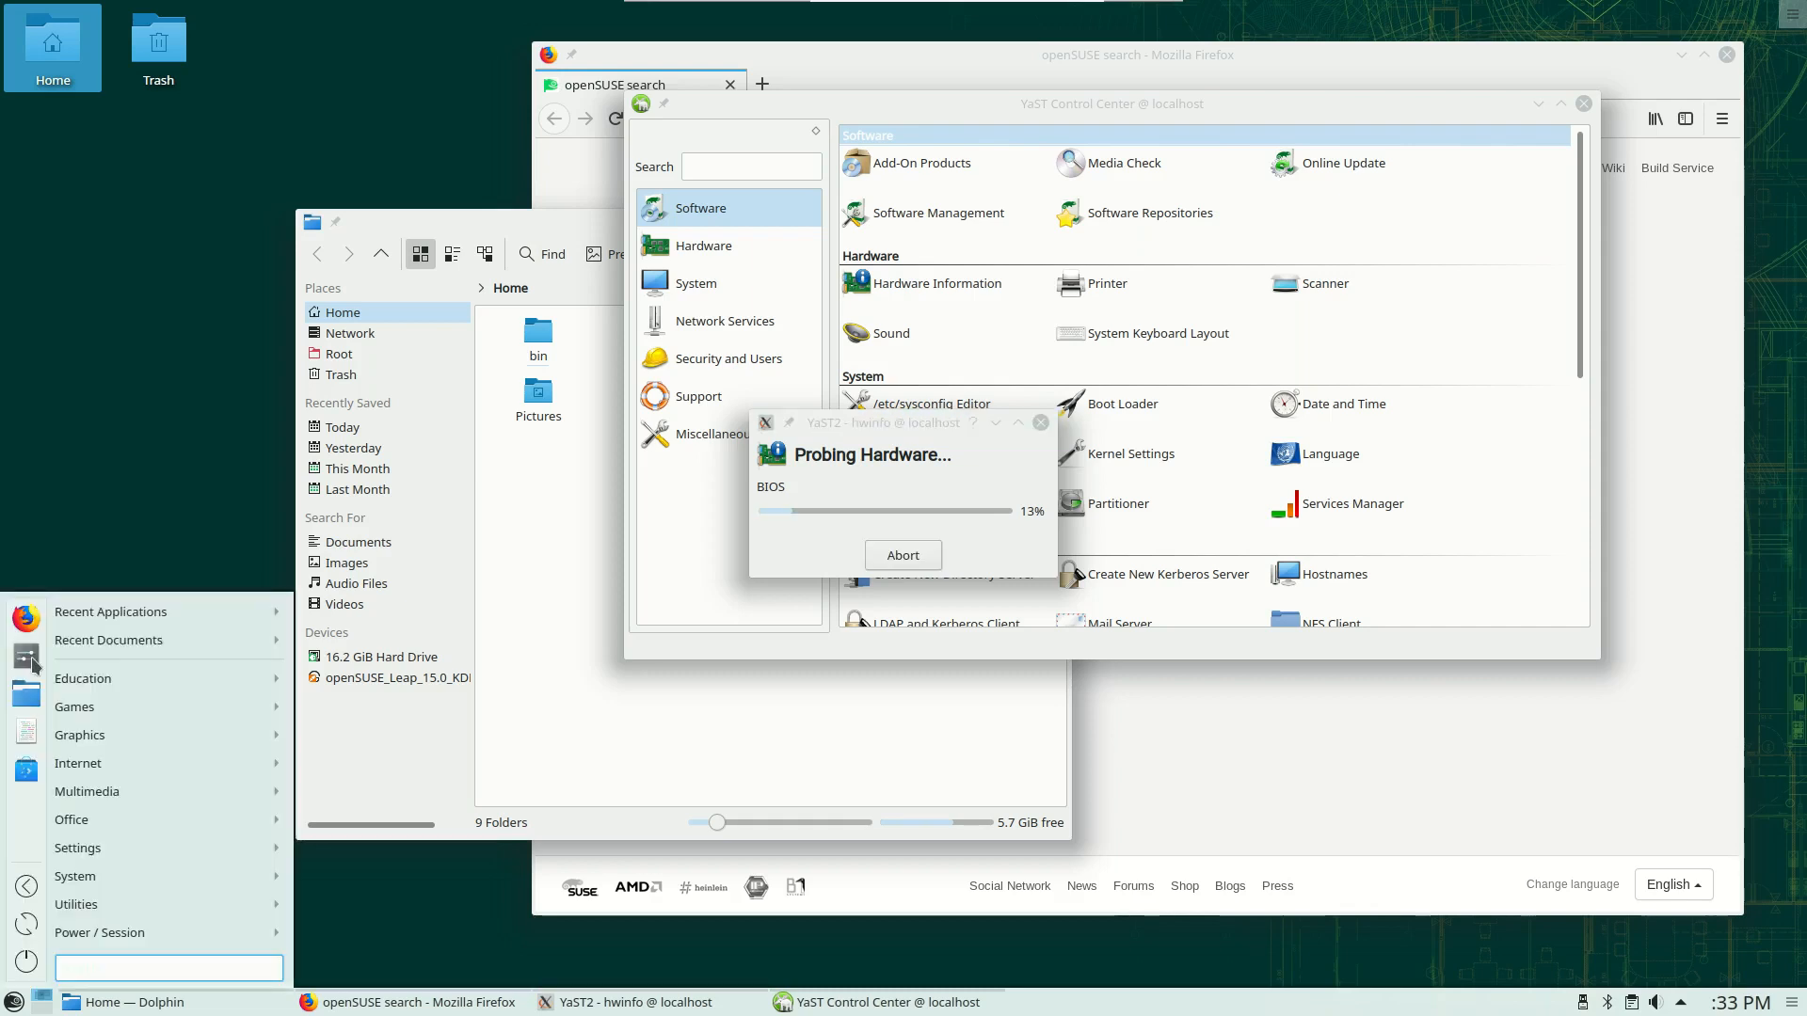
{"action": "mouse_move", "coordinate": [27, 657]}
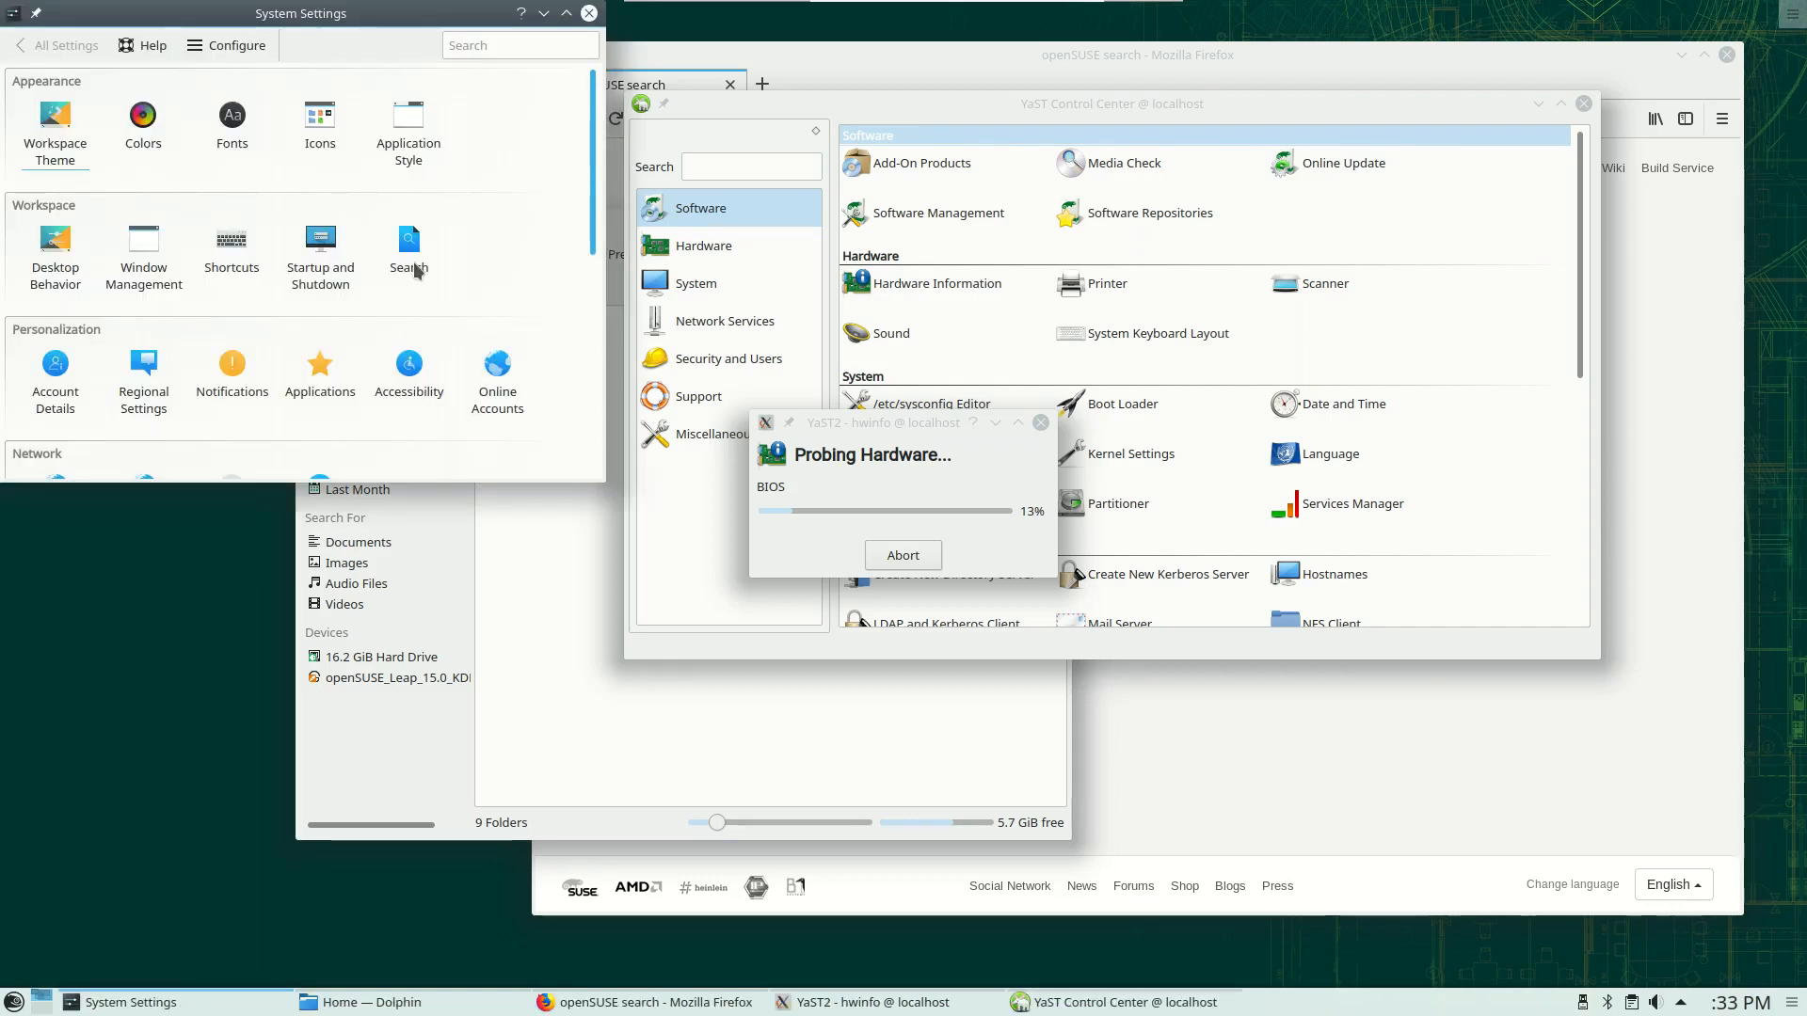
{"action": "left_click_drag", "start_coordinate": [301, 12], "coordinate": [358, 135]}
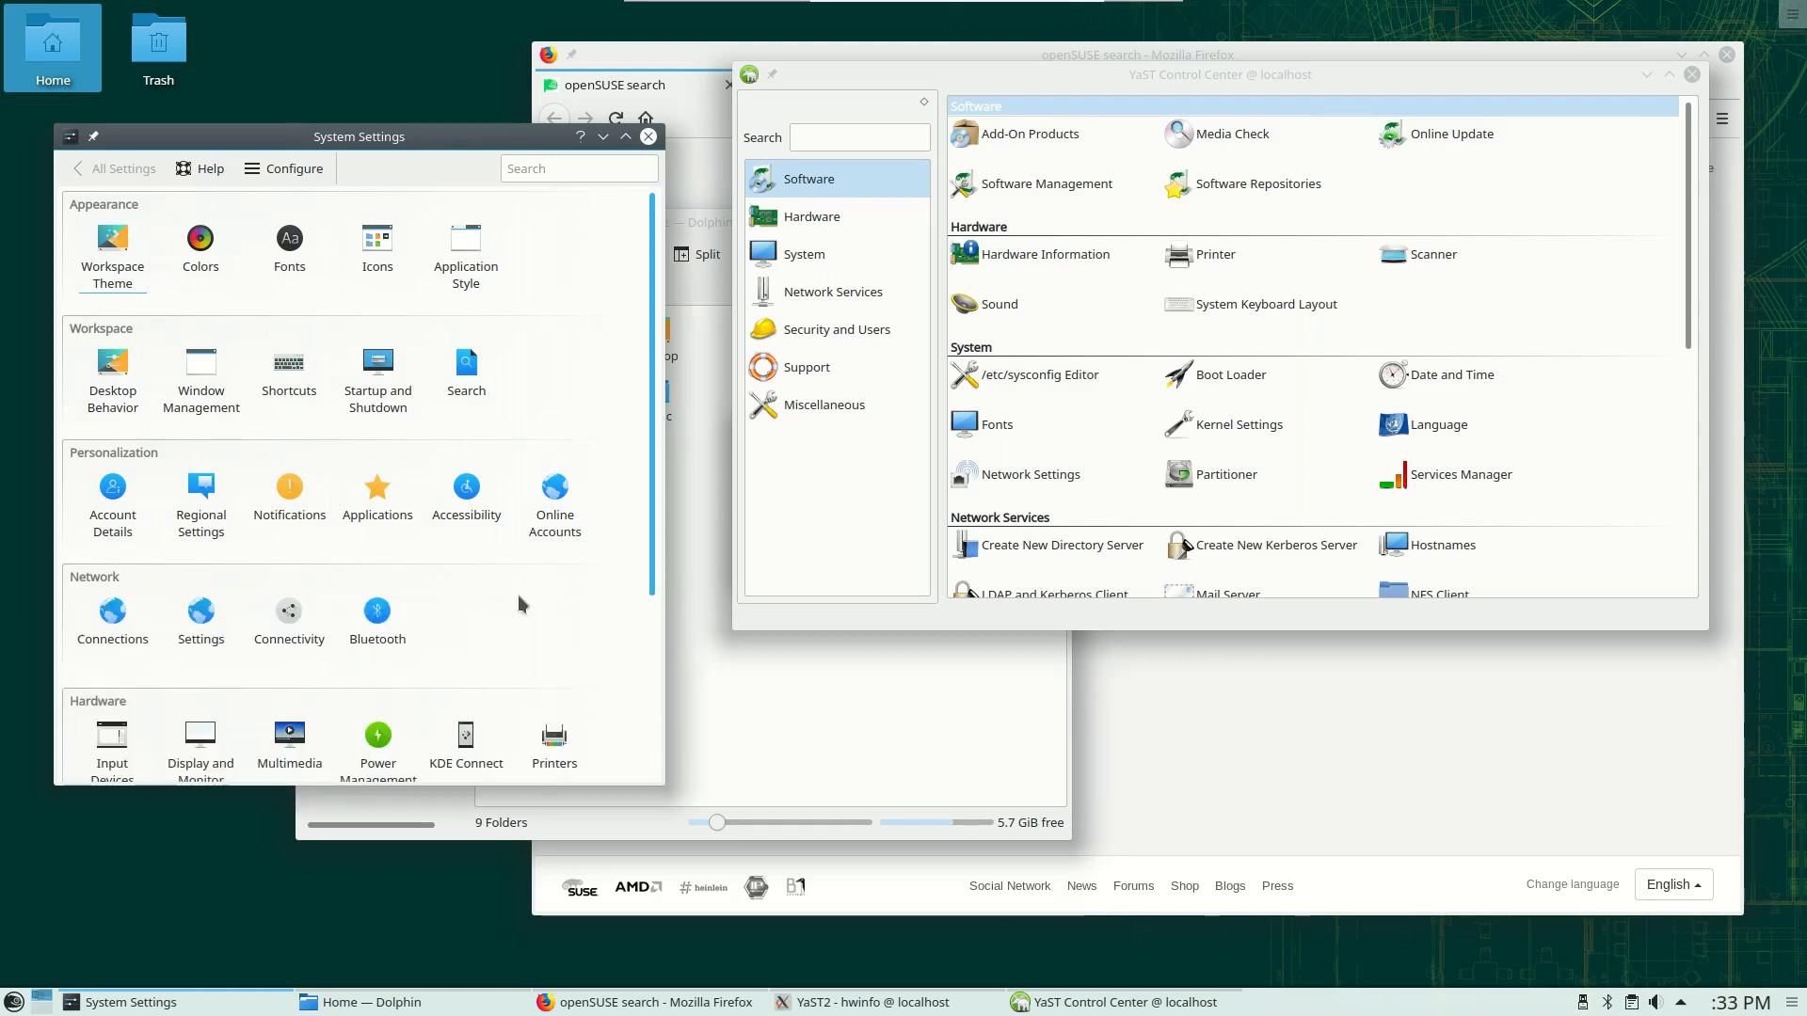
{"action": "mouse_move", "coordinate": [613, 458]}
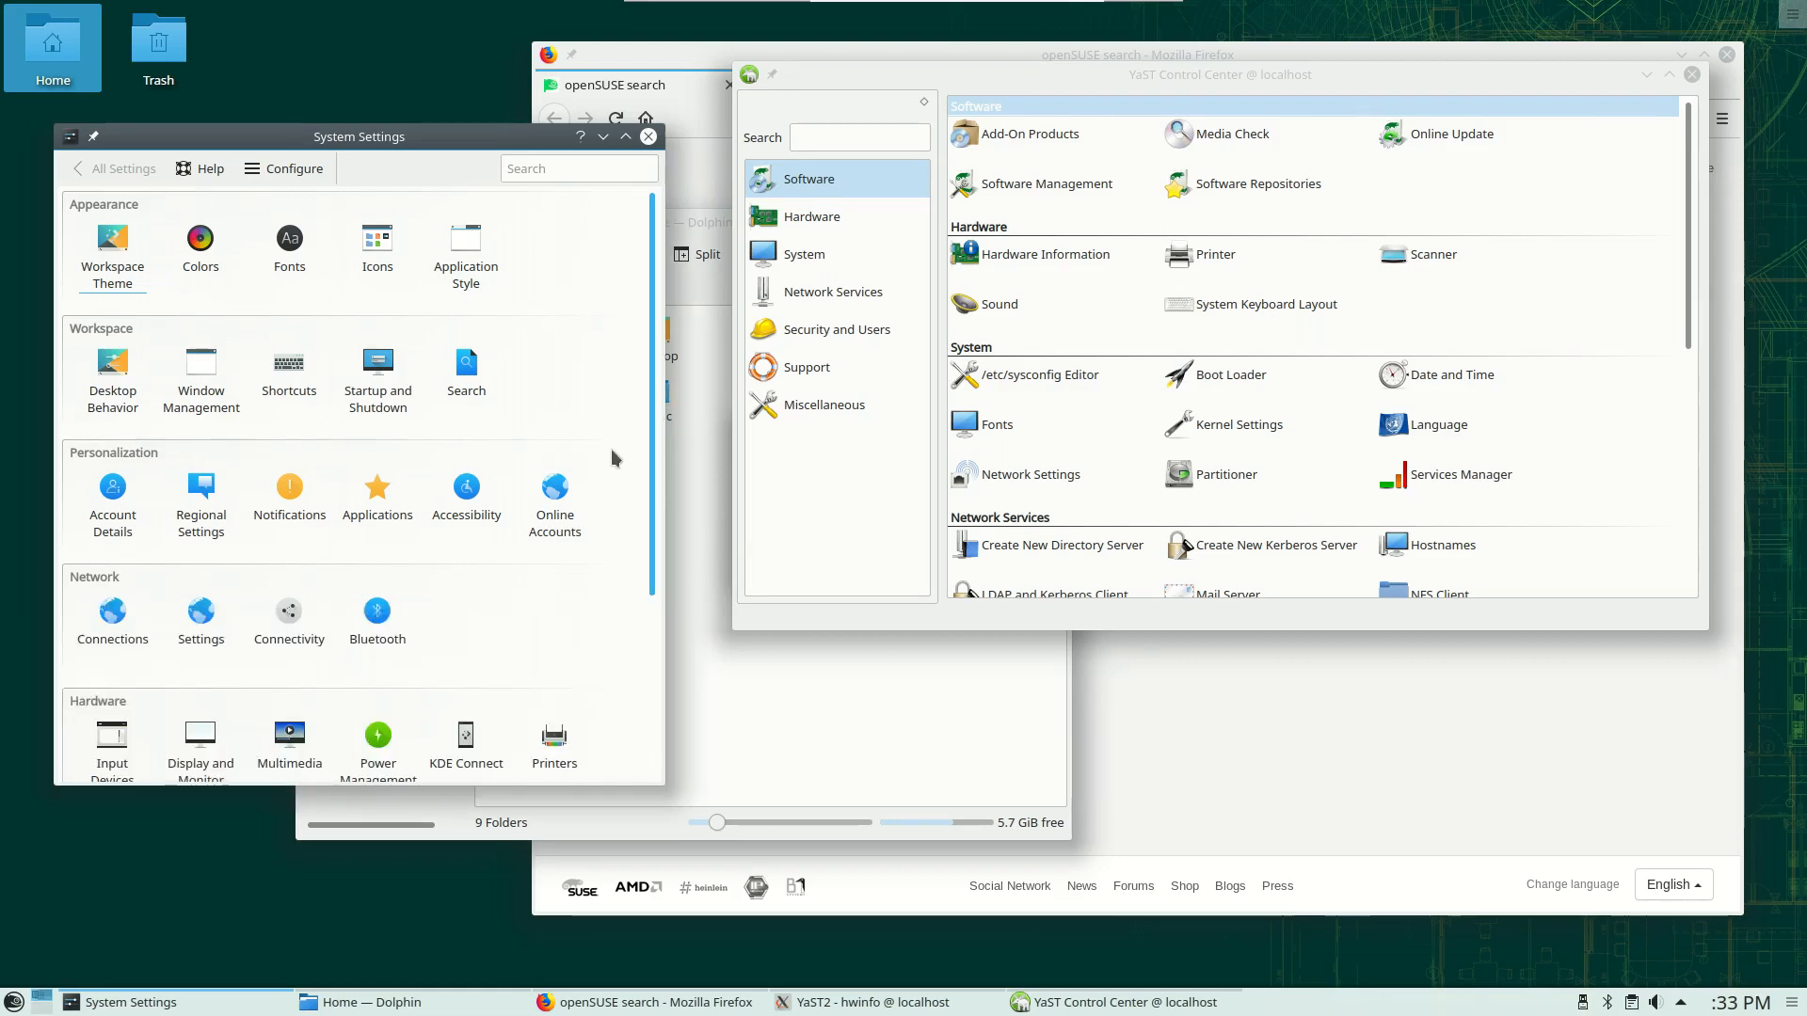
{"action": "scroll", "scroll_direction": "down", "scroll_amount": 3}
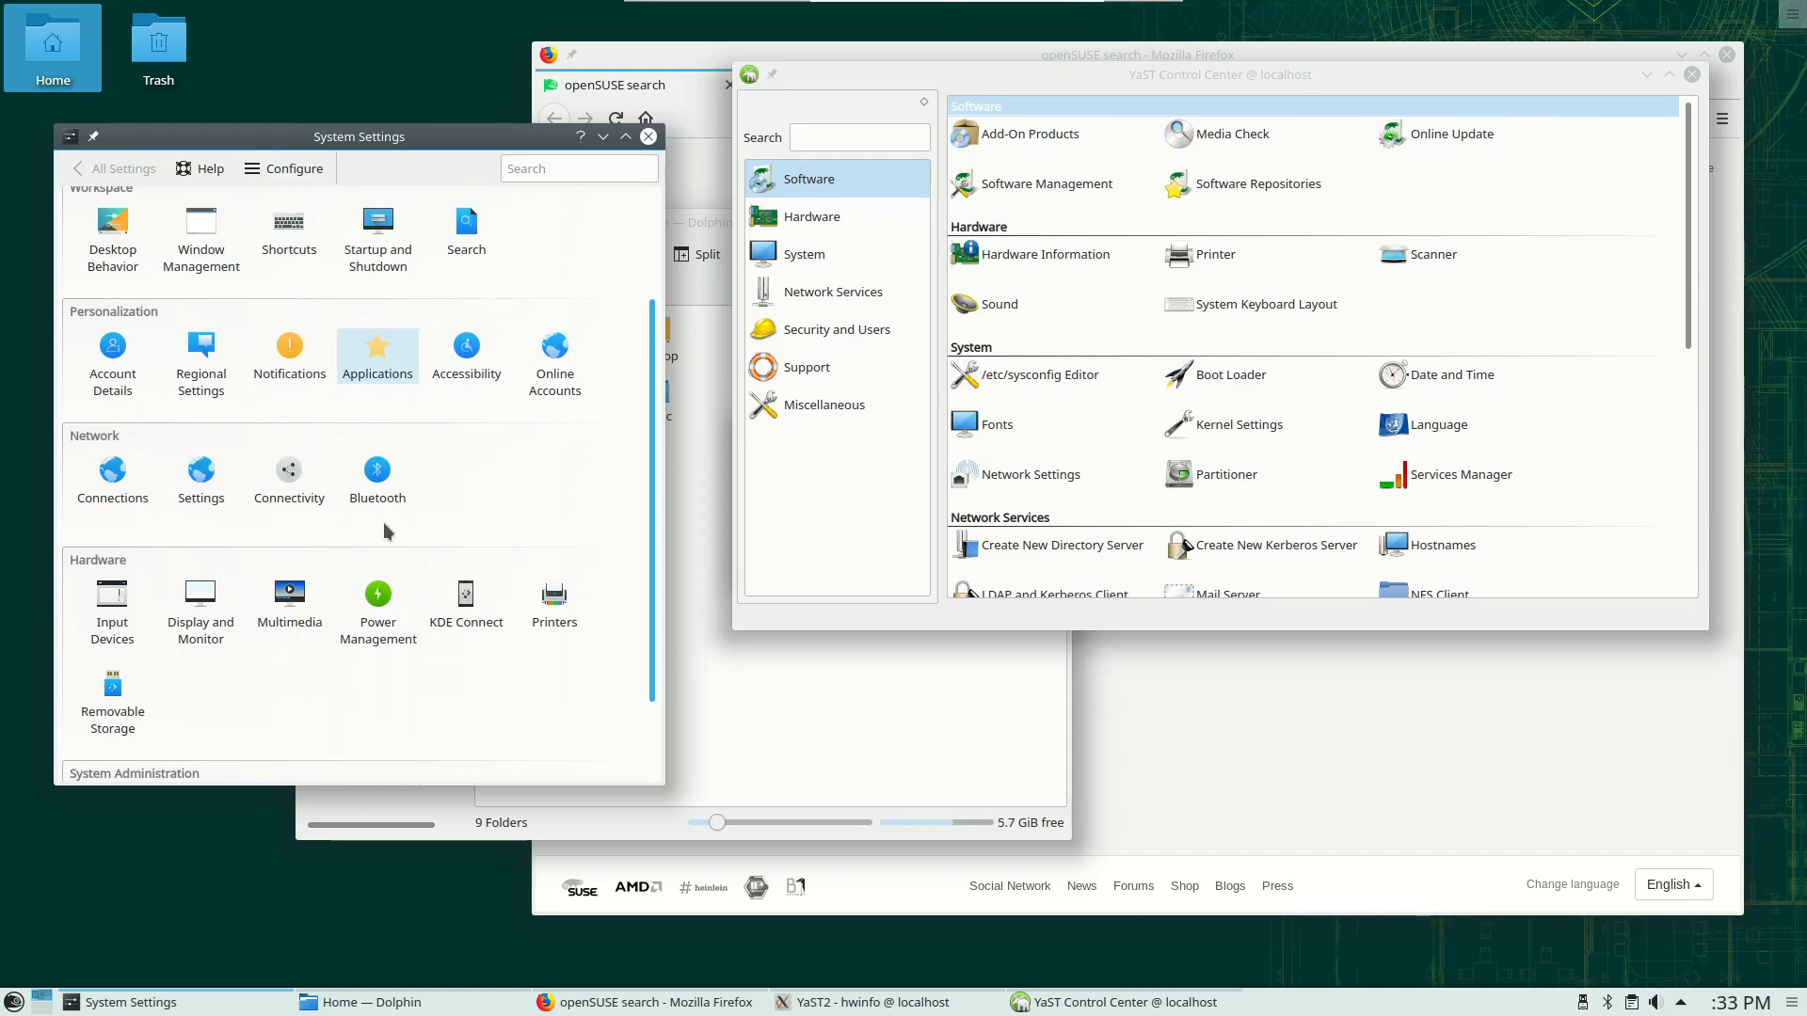
{"action": "scroll", "scroll_direction": "up", "scroll_amount": 3}
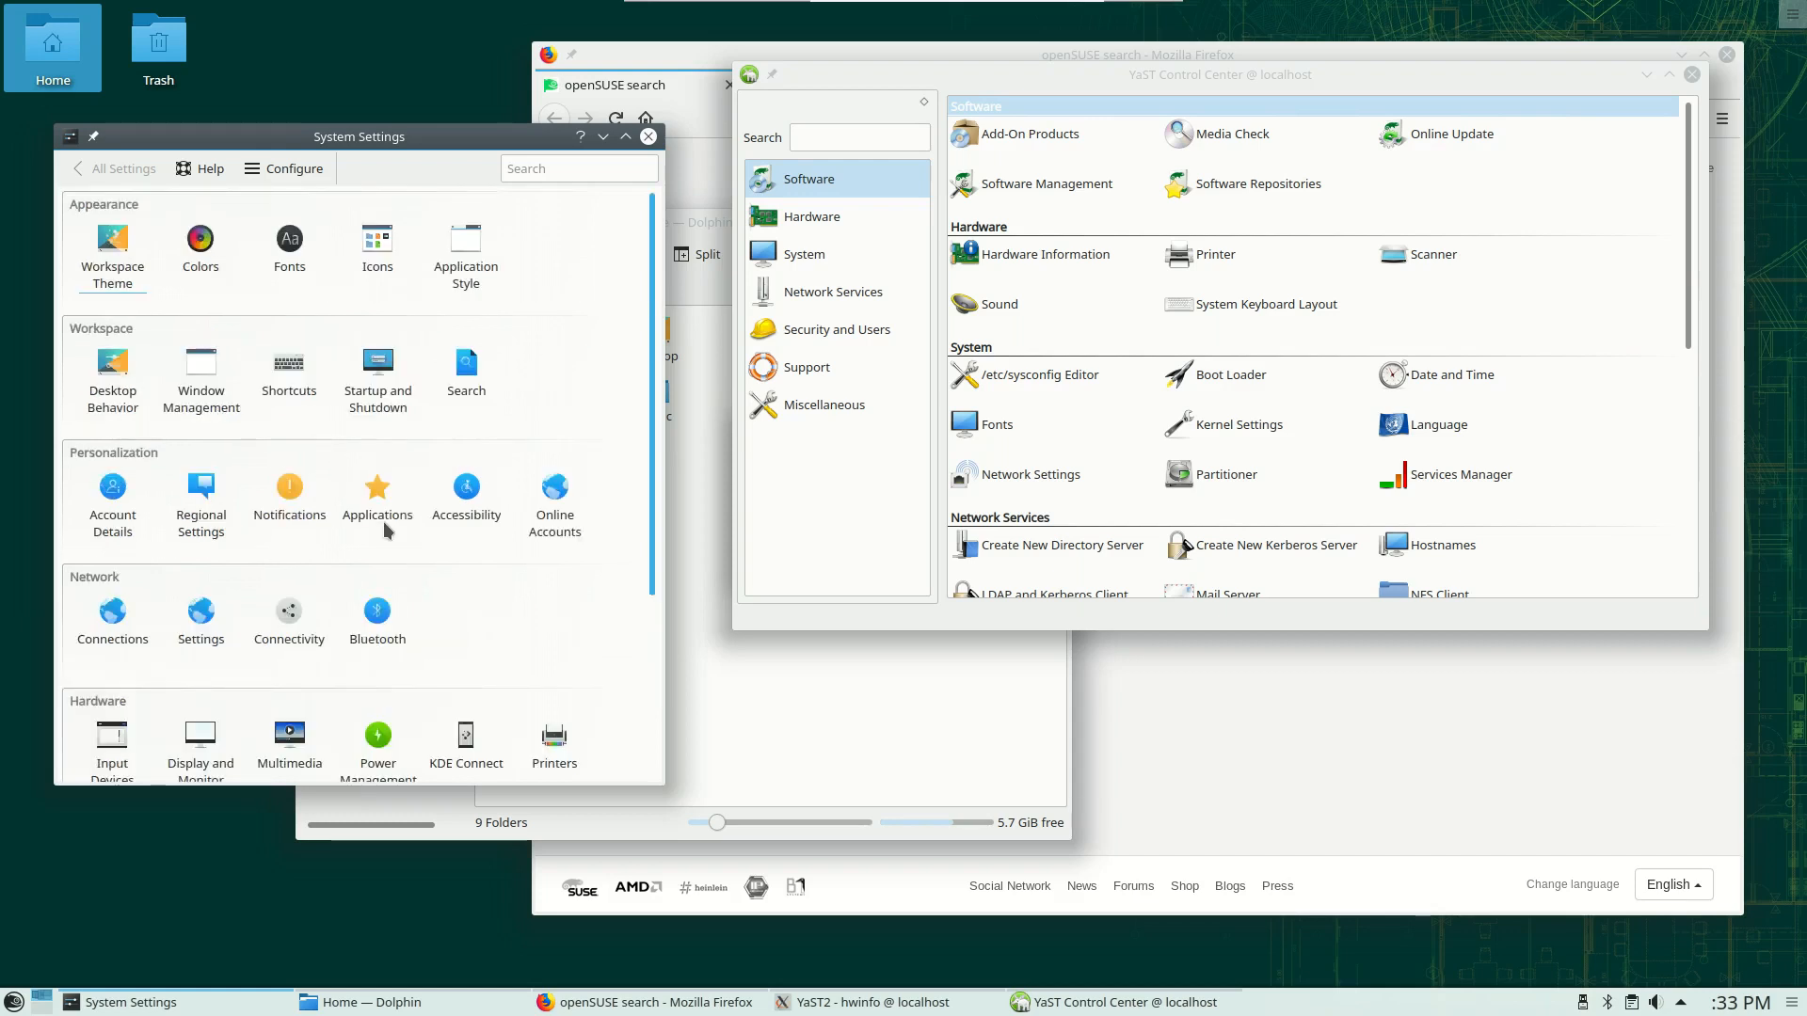
{"action": "mouse_move", "coordinate": [573, 411]}
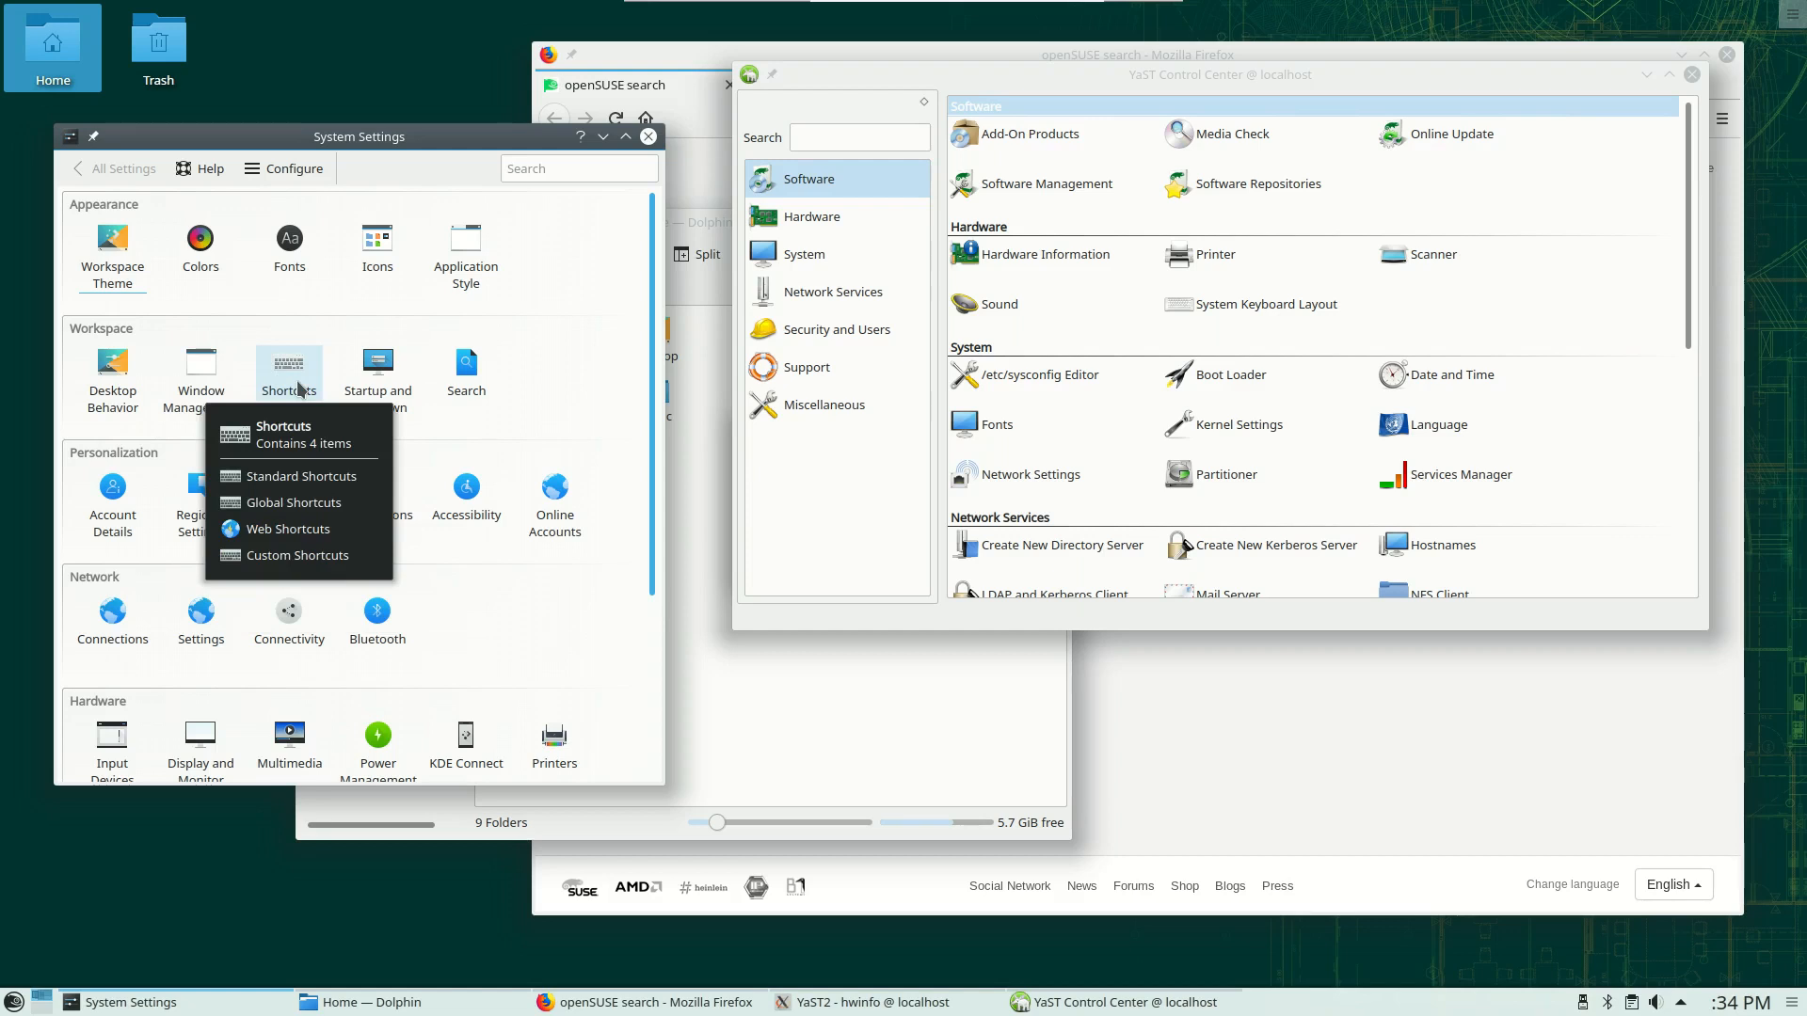
{"action": "mouse_move", "coordinate": [329, 375]}
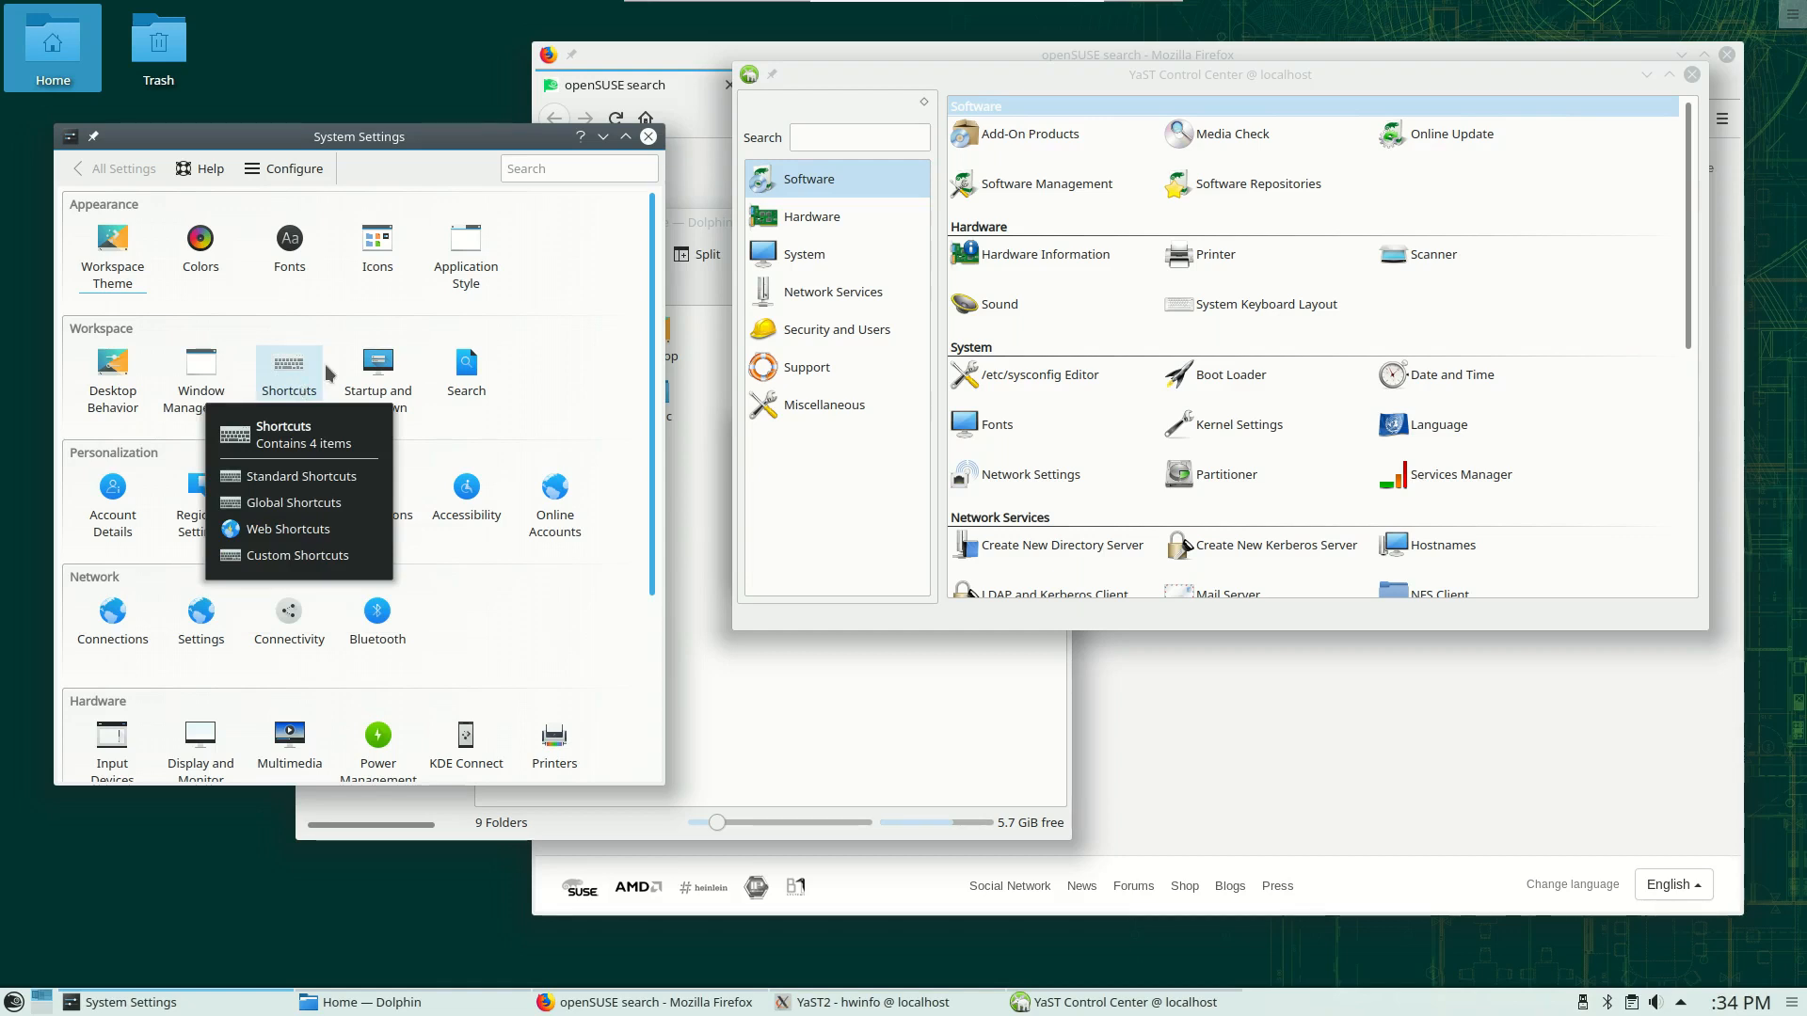
{"action": "left_click", "coordinate": [1043, 253]}
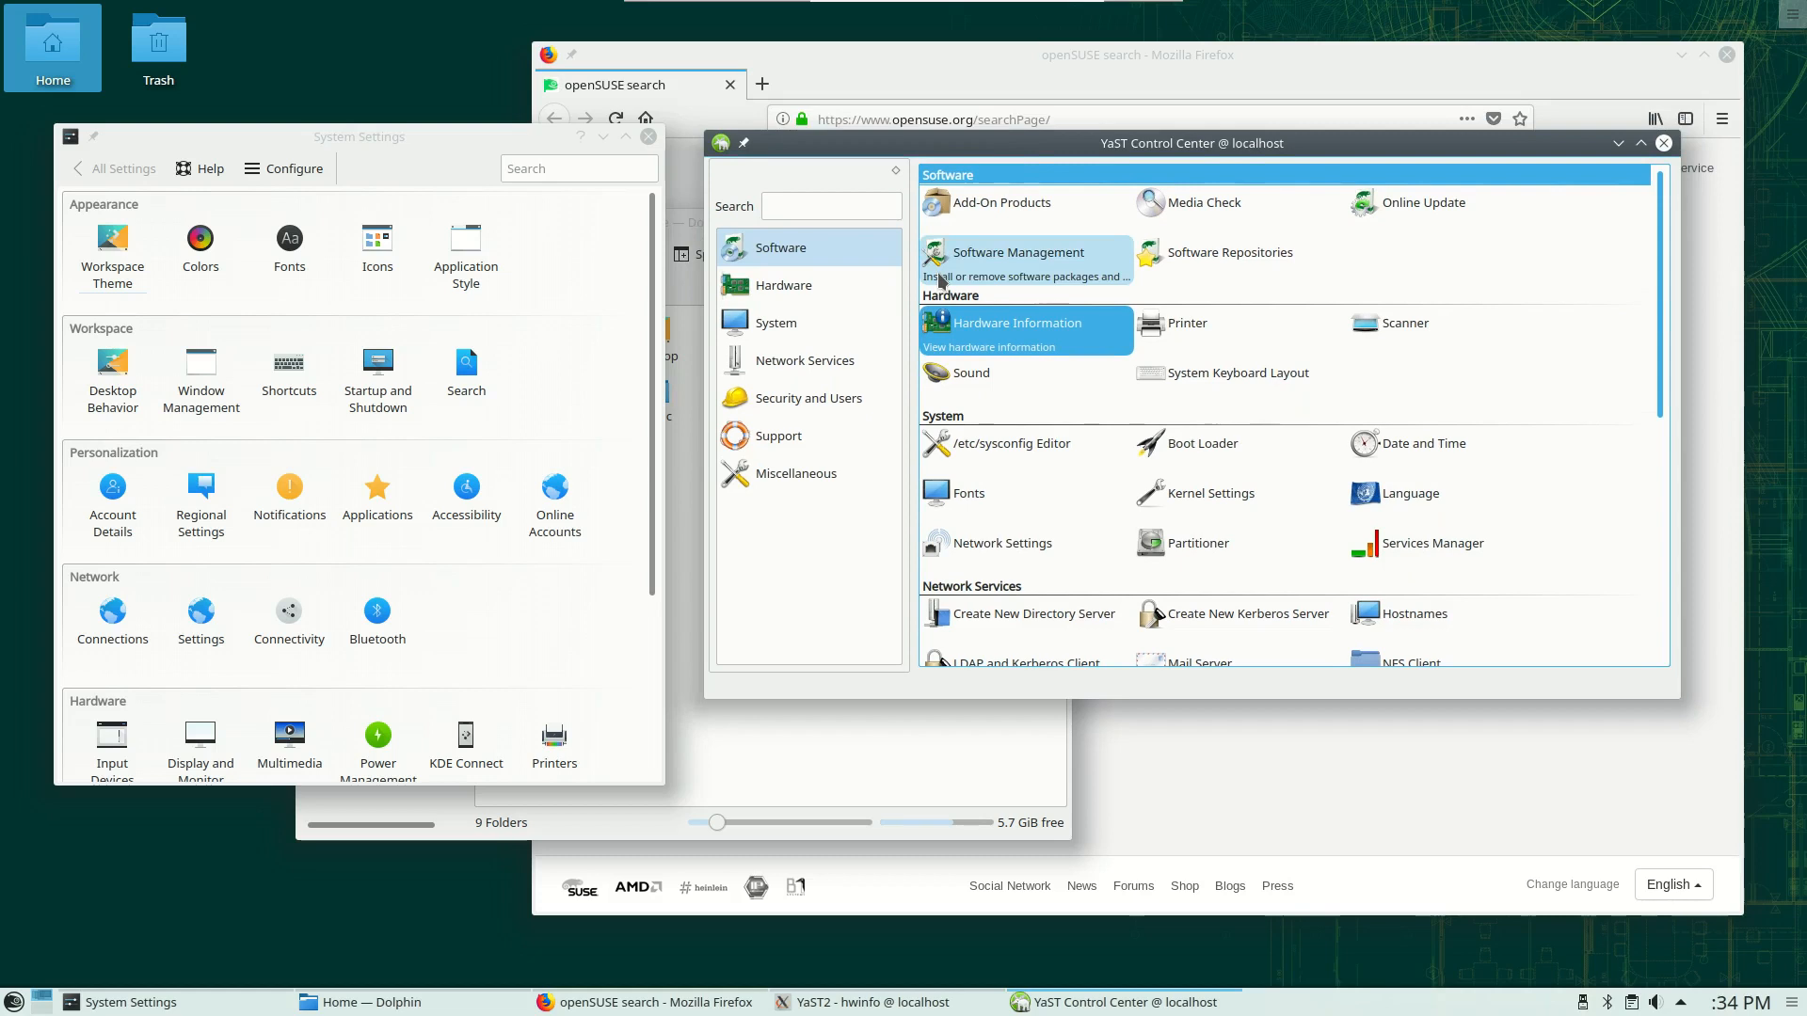
{"action": "mouse_move", "coordinate": [970, 225]}
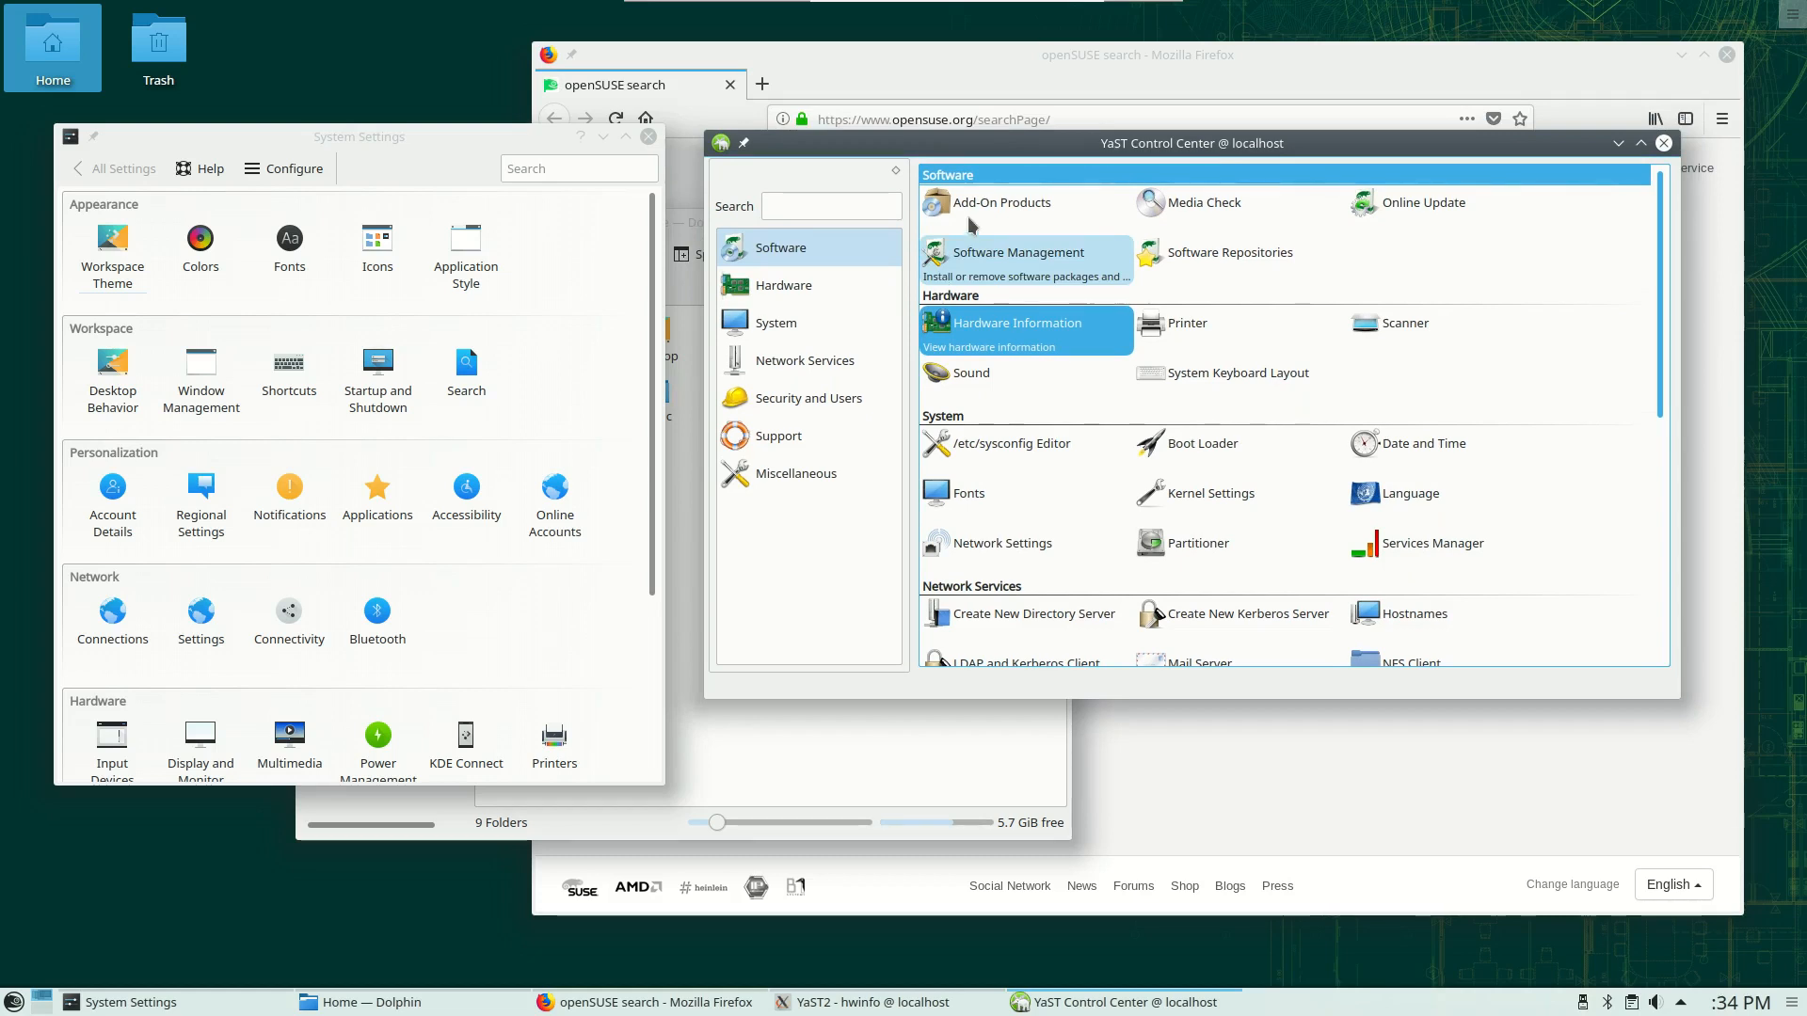
Show YaST's probed hardware listing, then bring up the application launcher
{"action": "left_click", "coordinate": [1016, 323]}
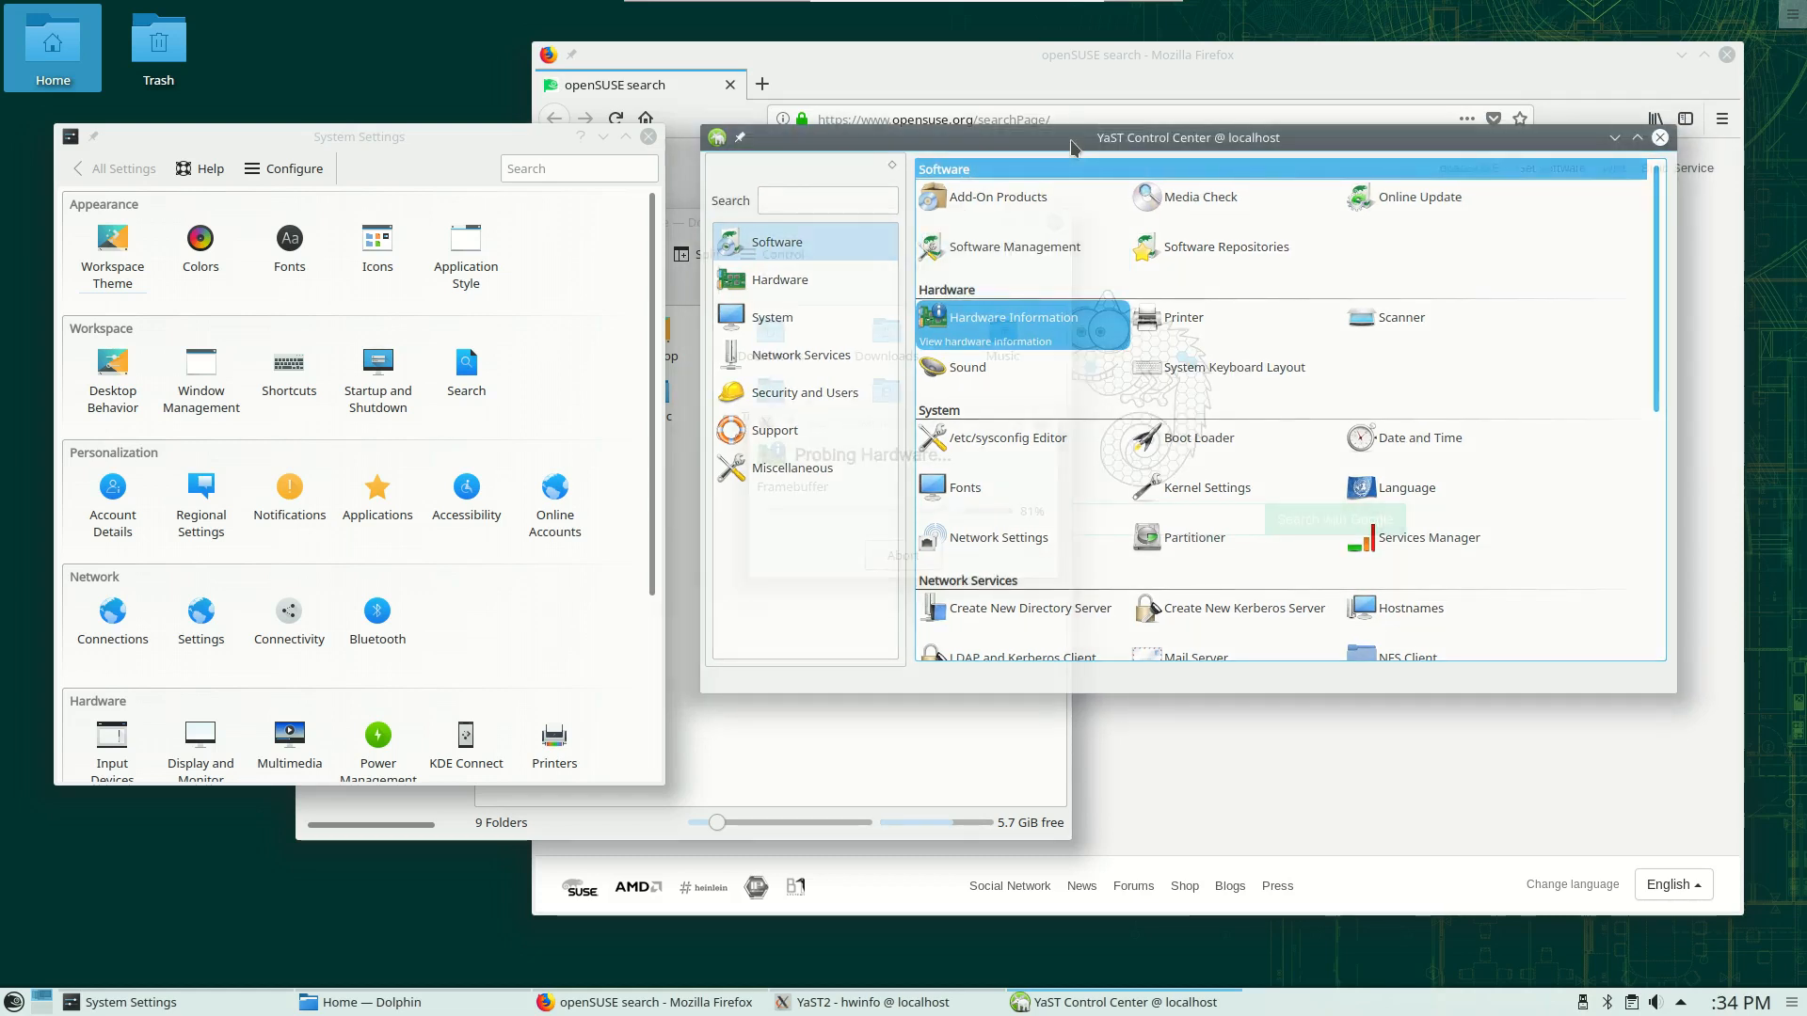
{"action": "scroll", "scroll_direction": "down", "scroll_amount": 3}
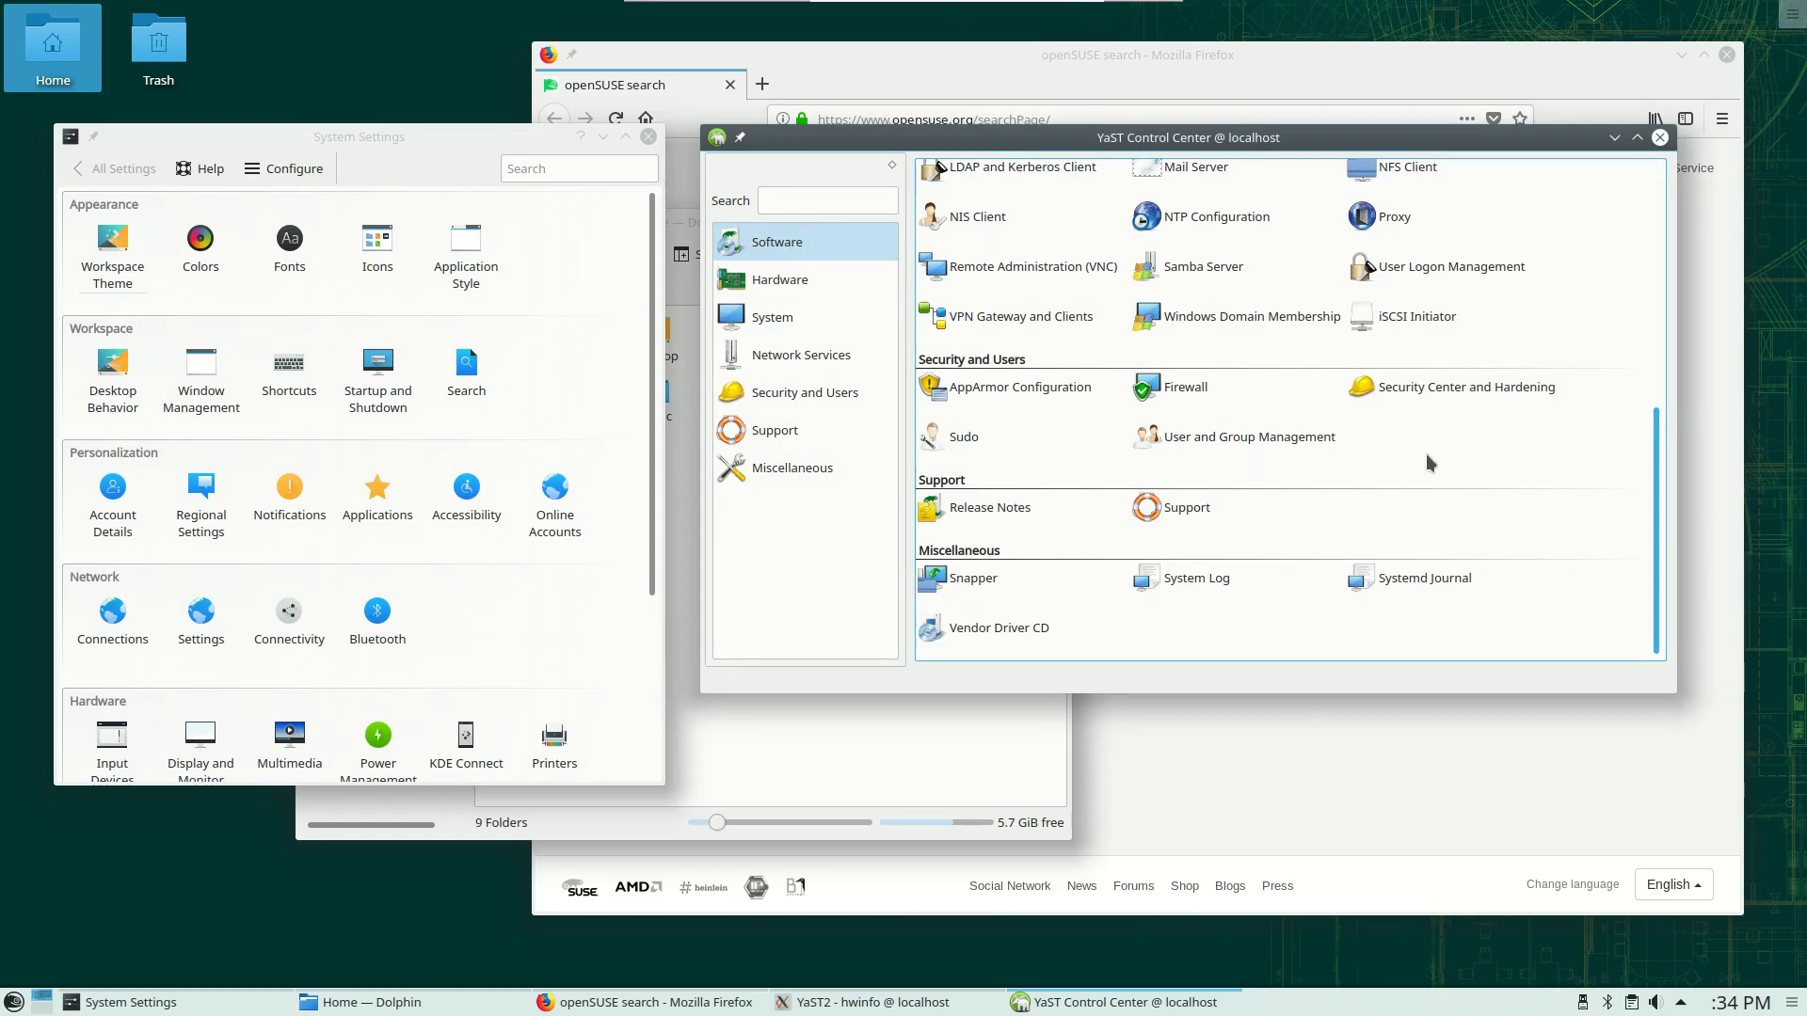
{"action": "left_click", "coordinate": [884, 1002]}
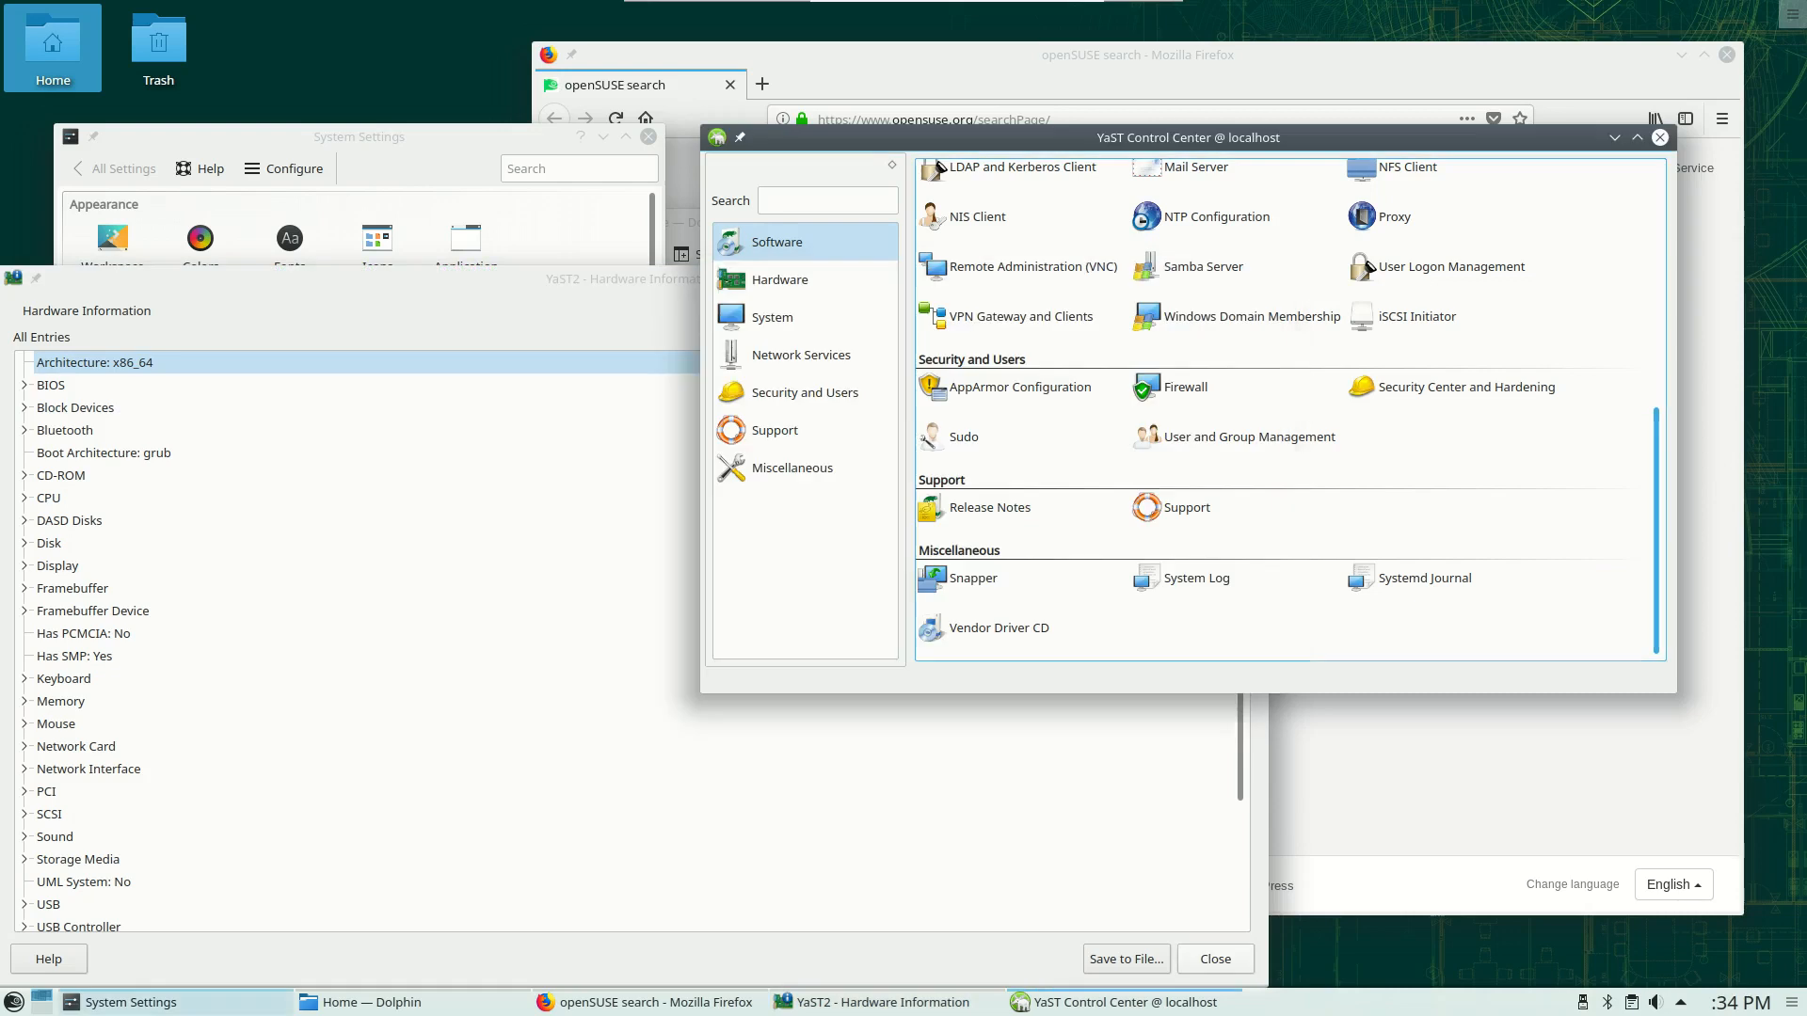
{"action": "left_click", "coordinate": [15, 1002]}
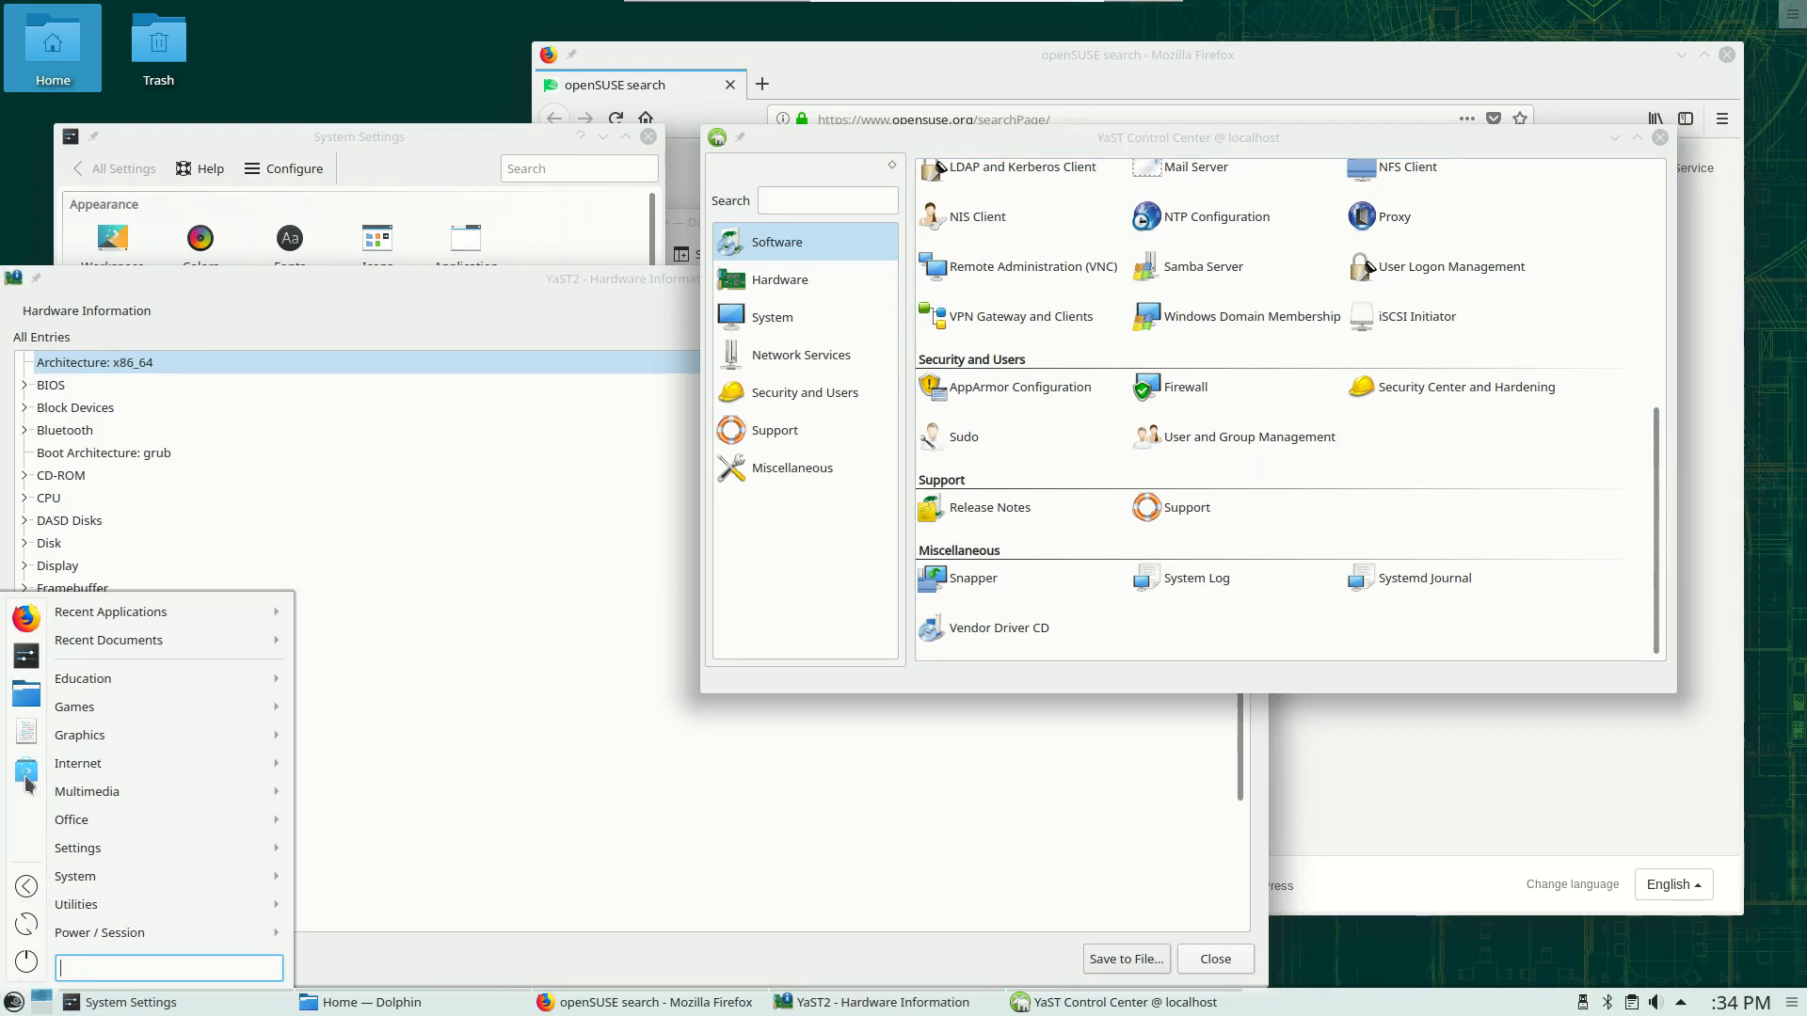
Launch Discover, browse its Applications catalogue, then close it
{"action": "left_click", "coordinate": [374, 582]}
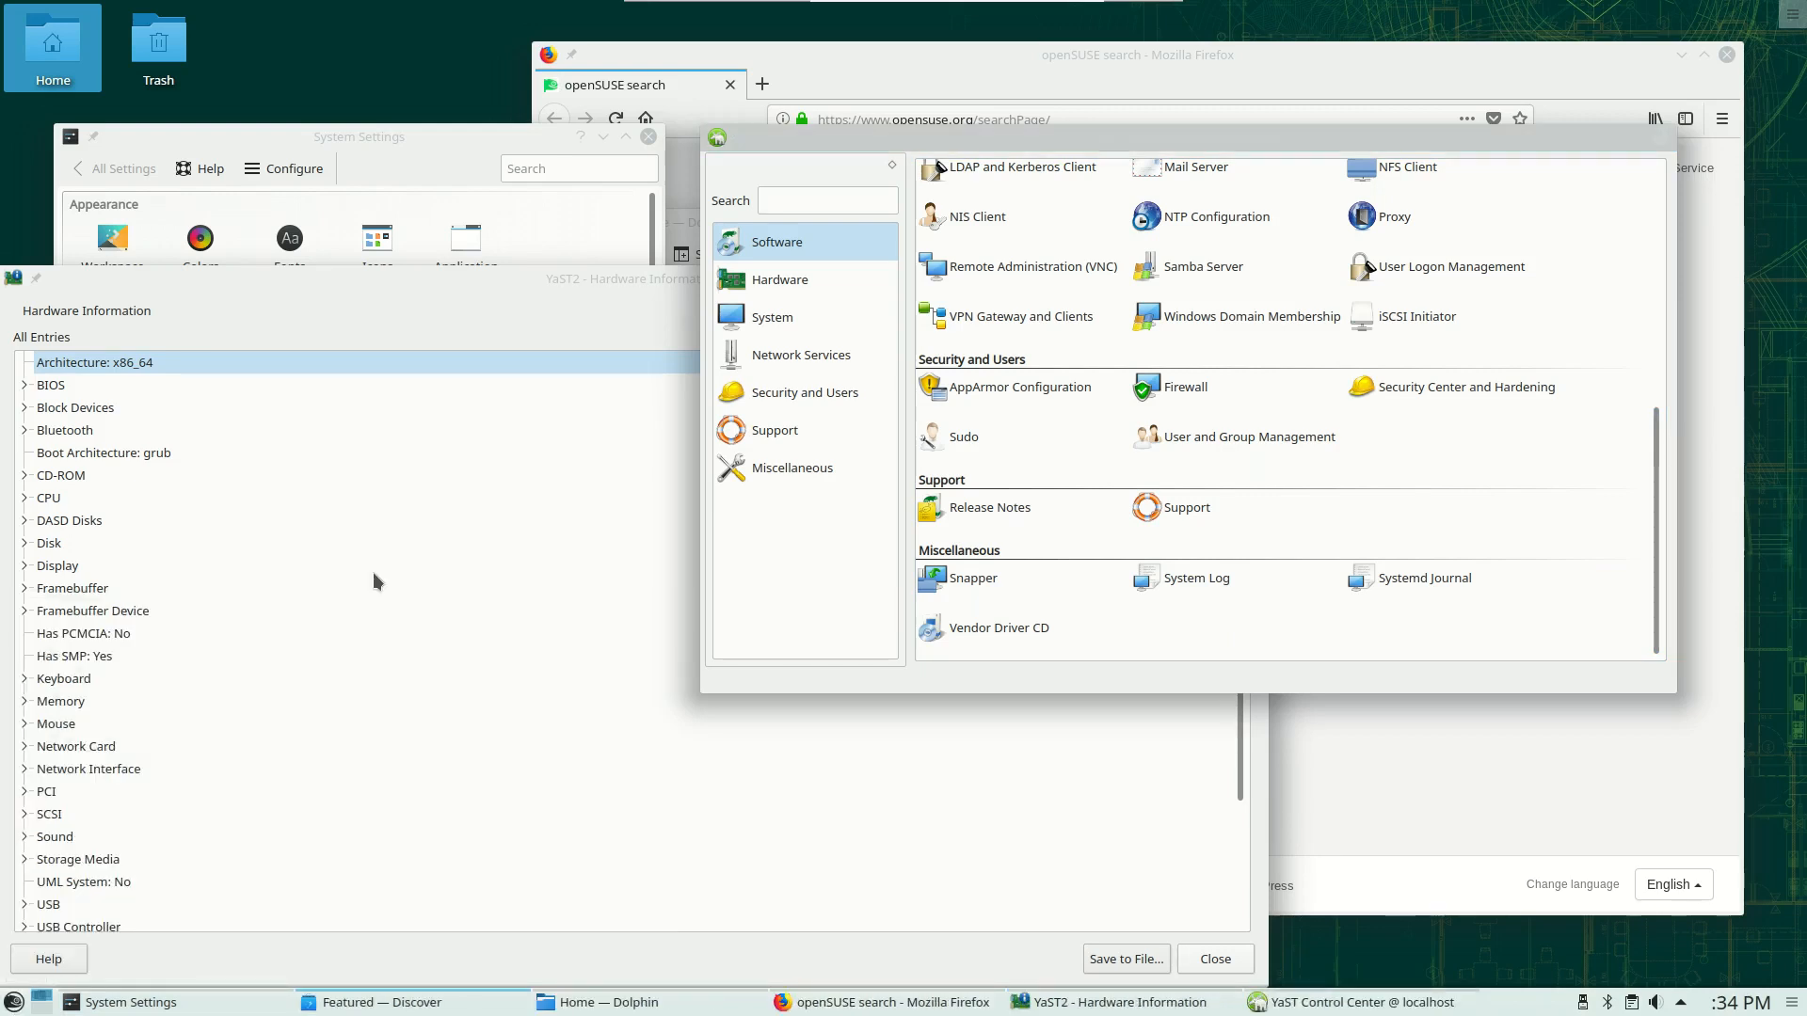
{"action": "left_click", "coordinate": [383, 1001]}
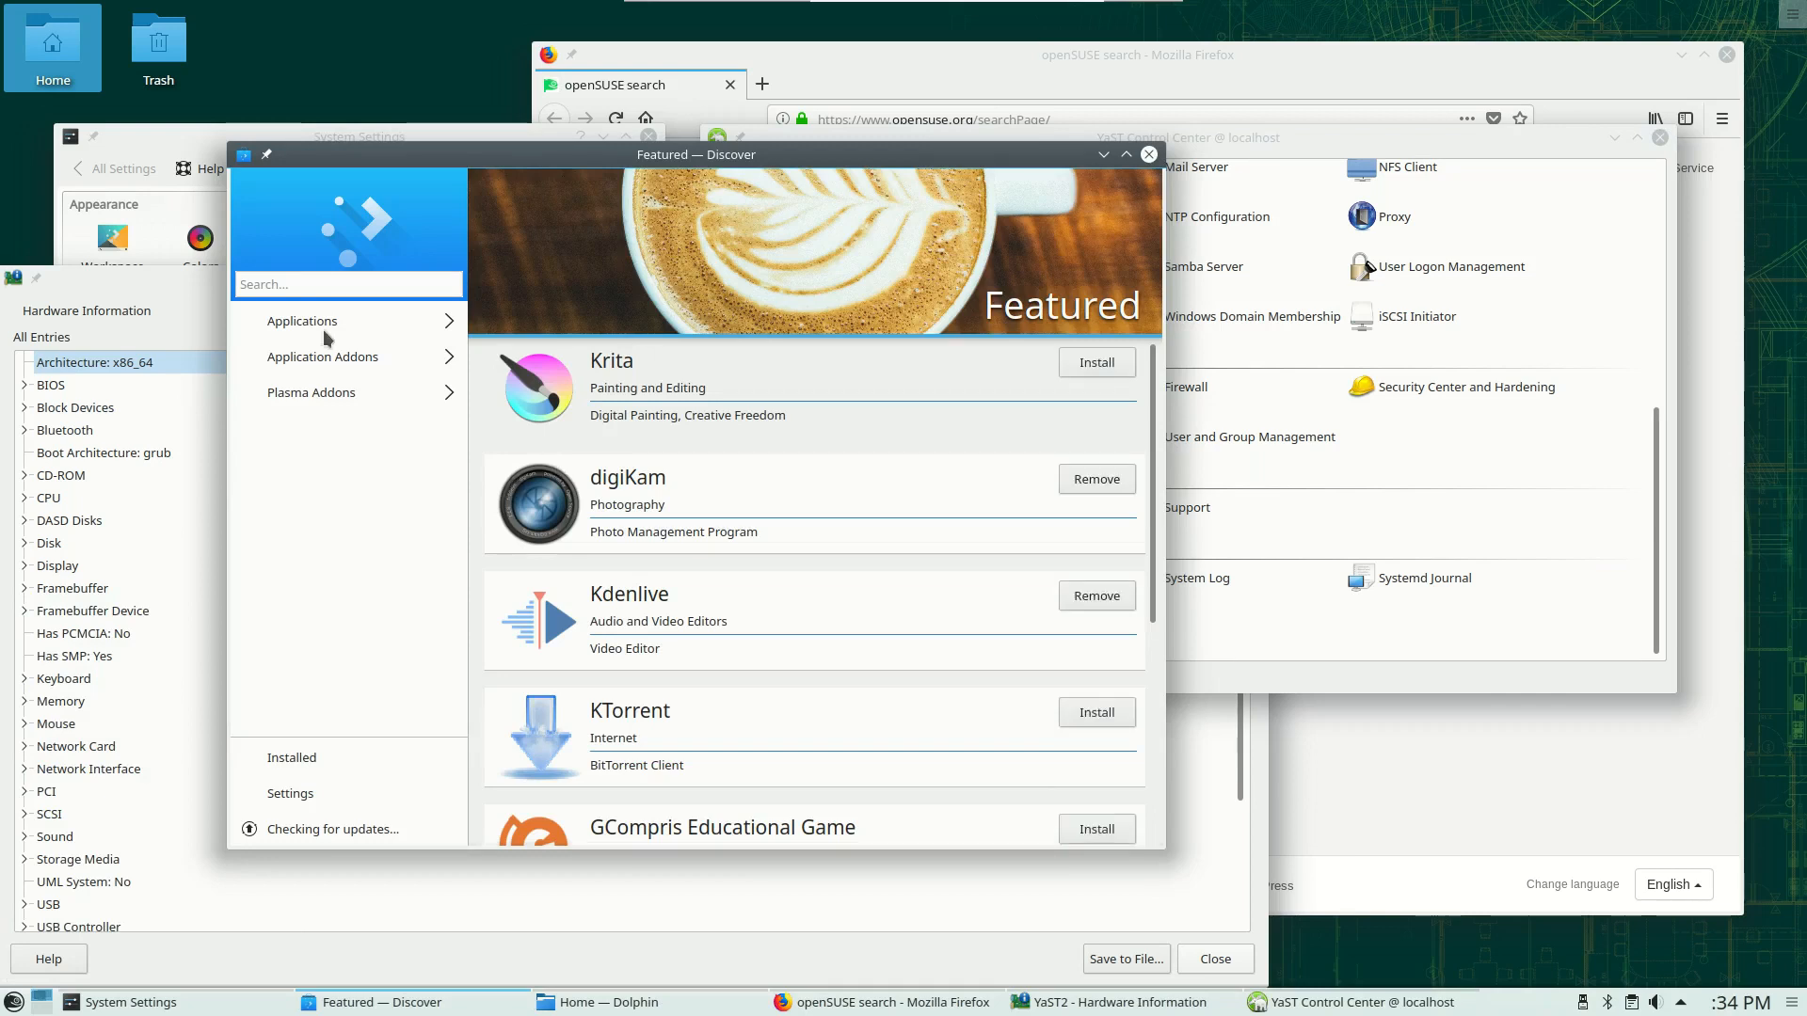
{"action": "mouse_move", "coordinate": [380, 373]}
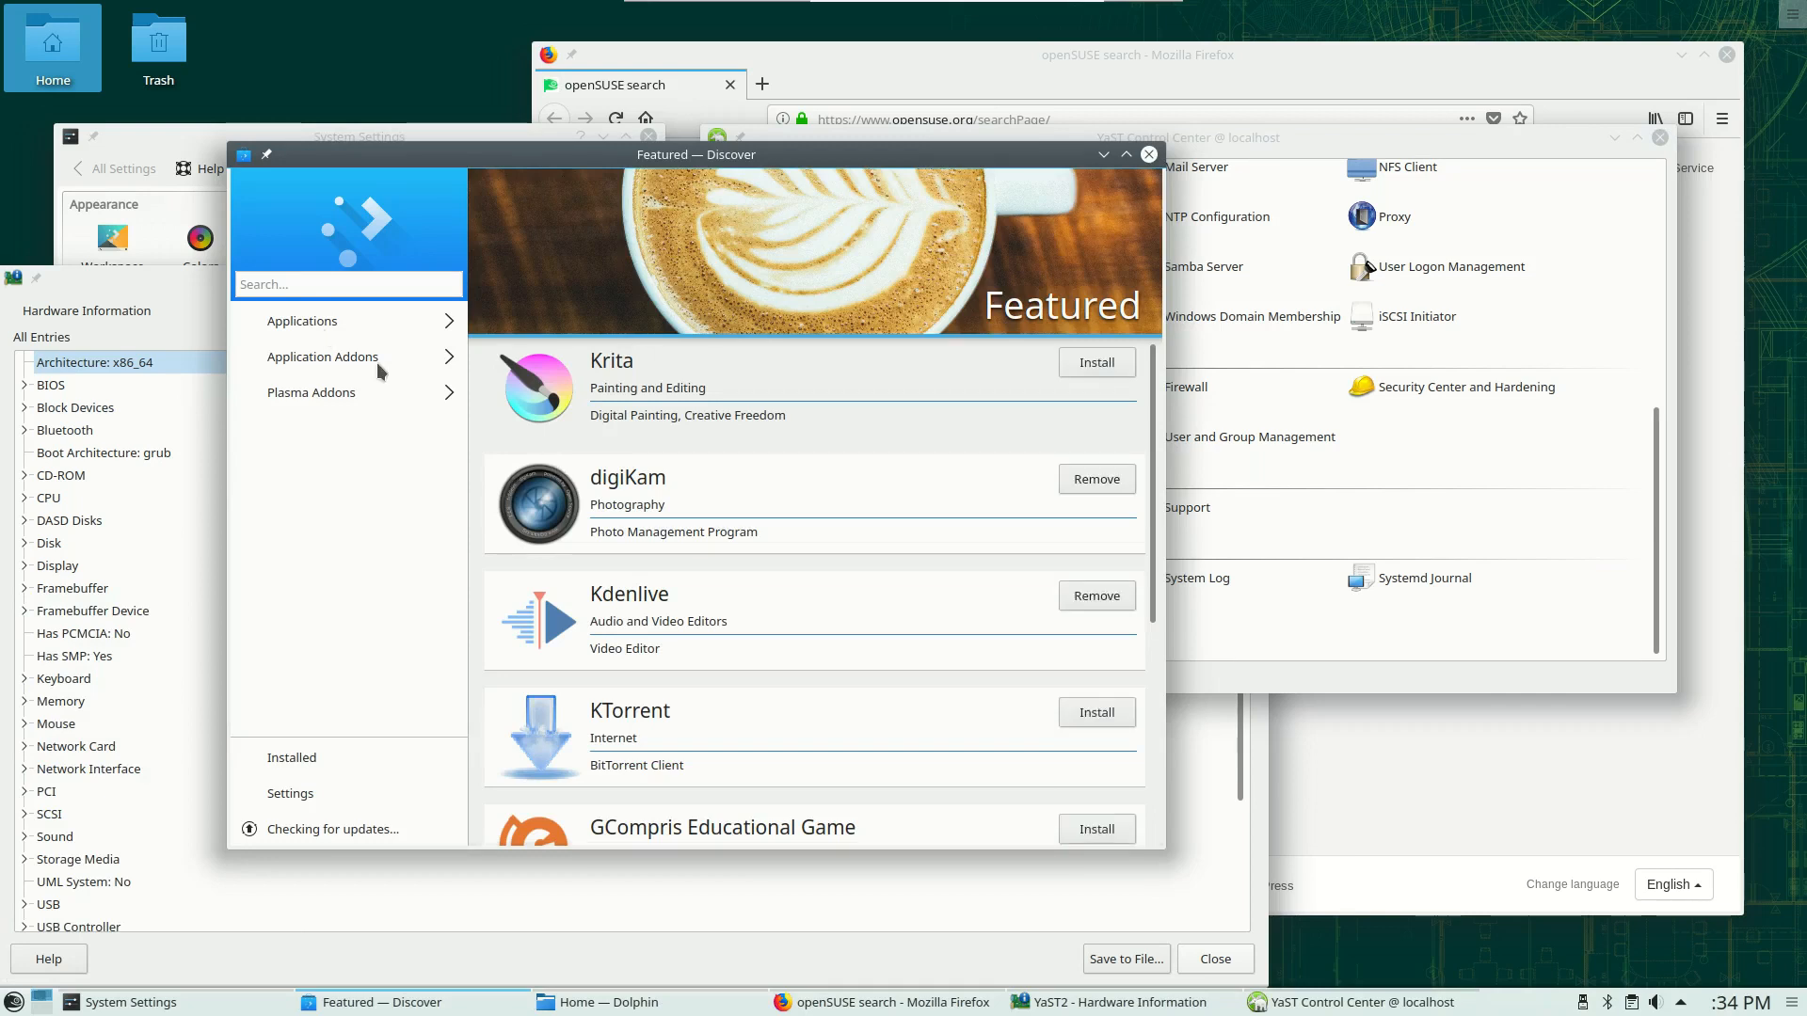
{"action": "mouse_move", "coordinate": [369, 337]}
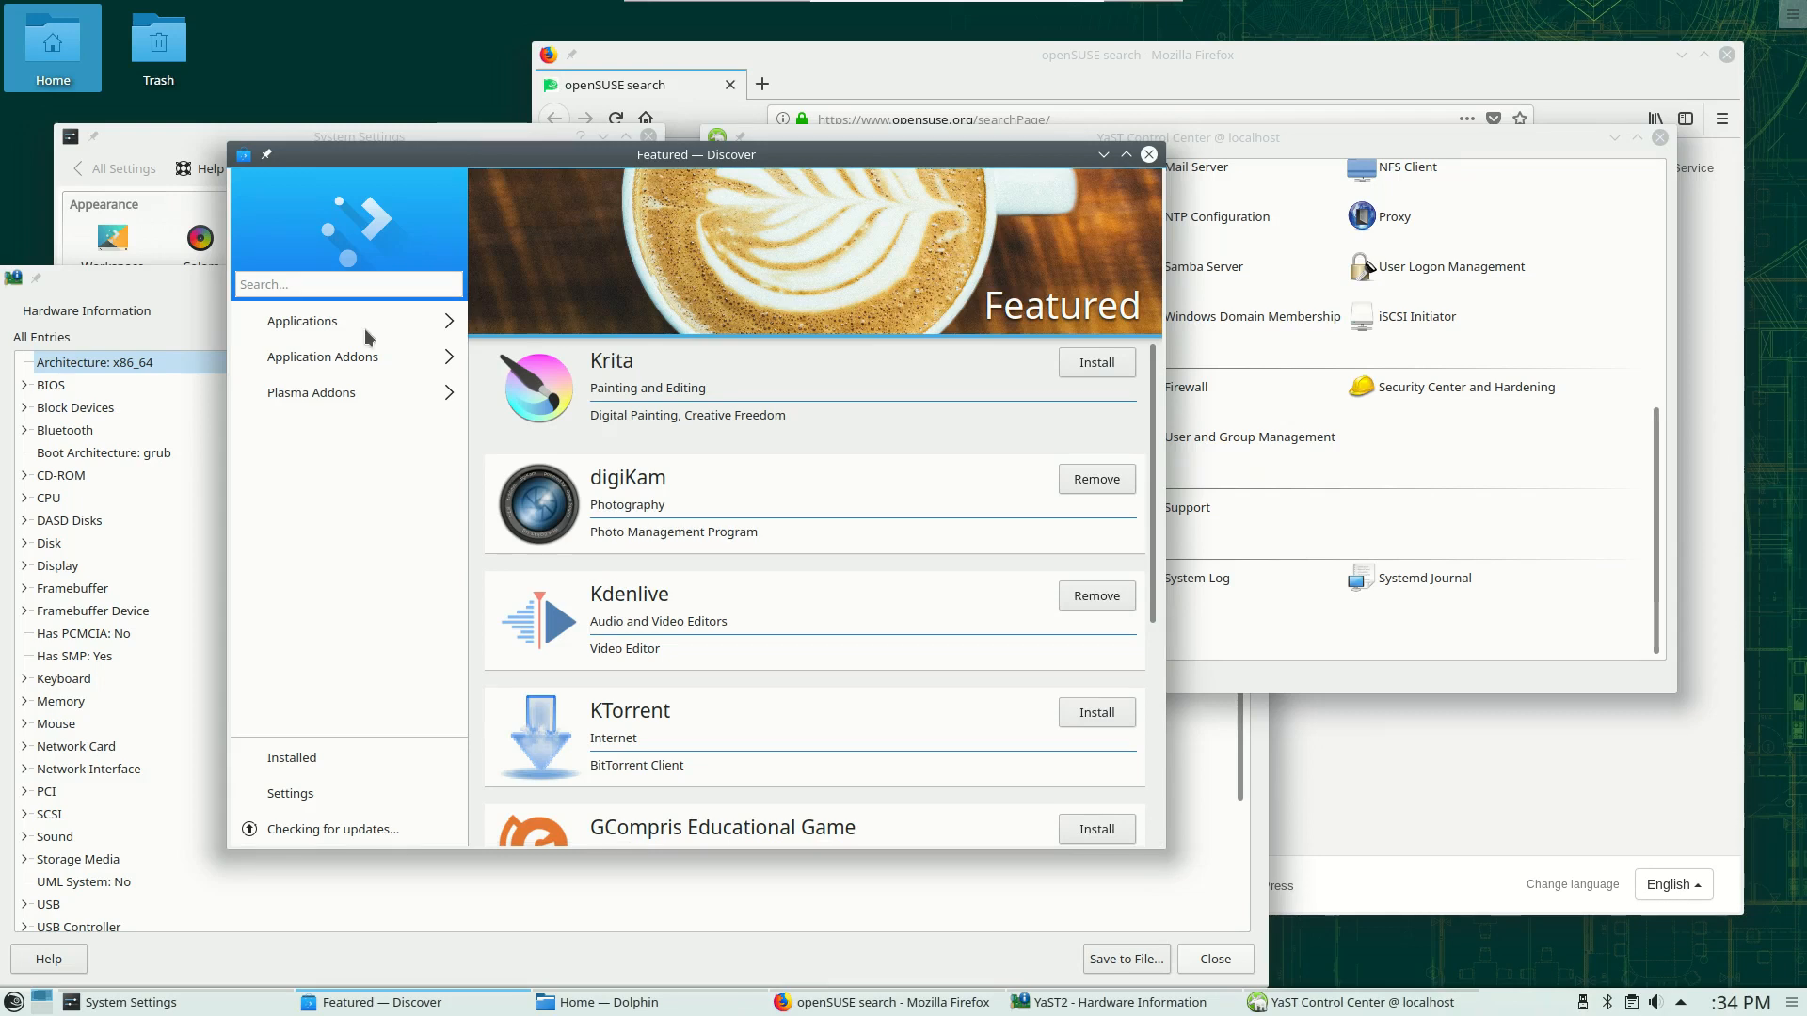
{"action": "left_click", "coordinate": [303, 320]}
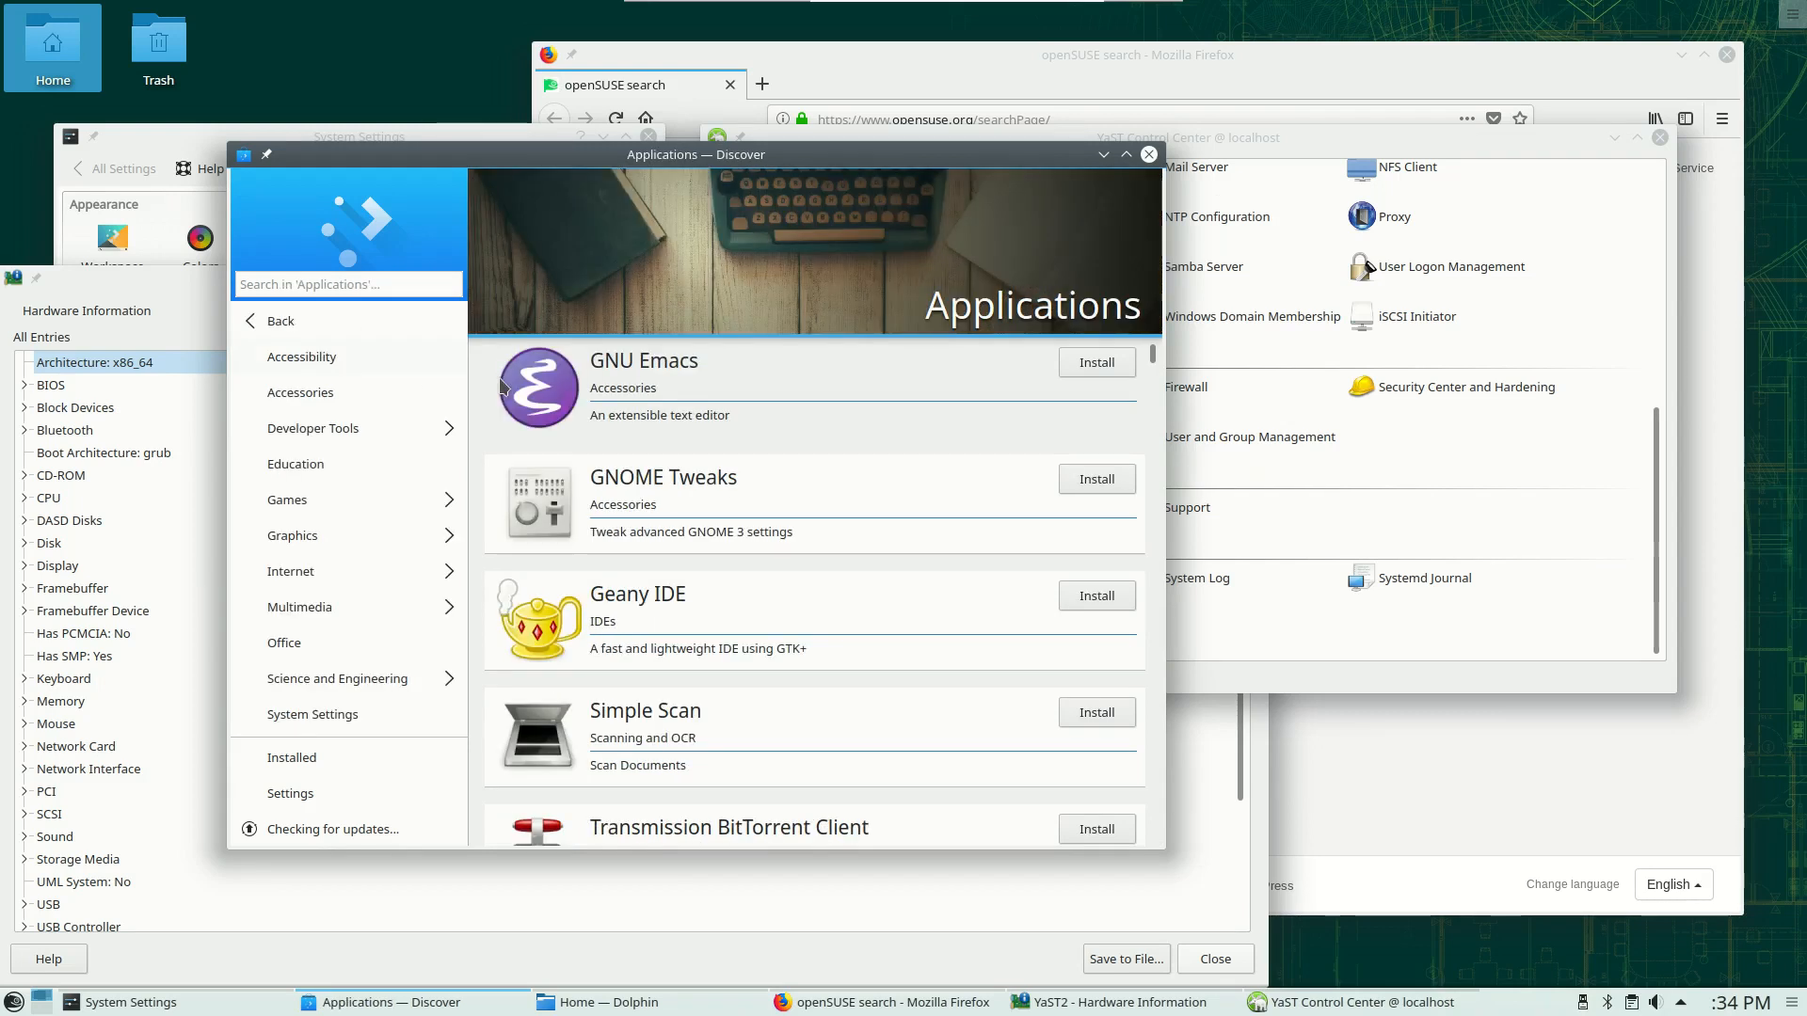
{"action": "mouse_move", "coordinate": [895, 225]}
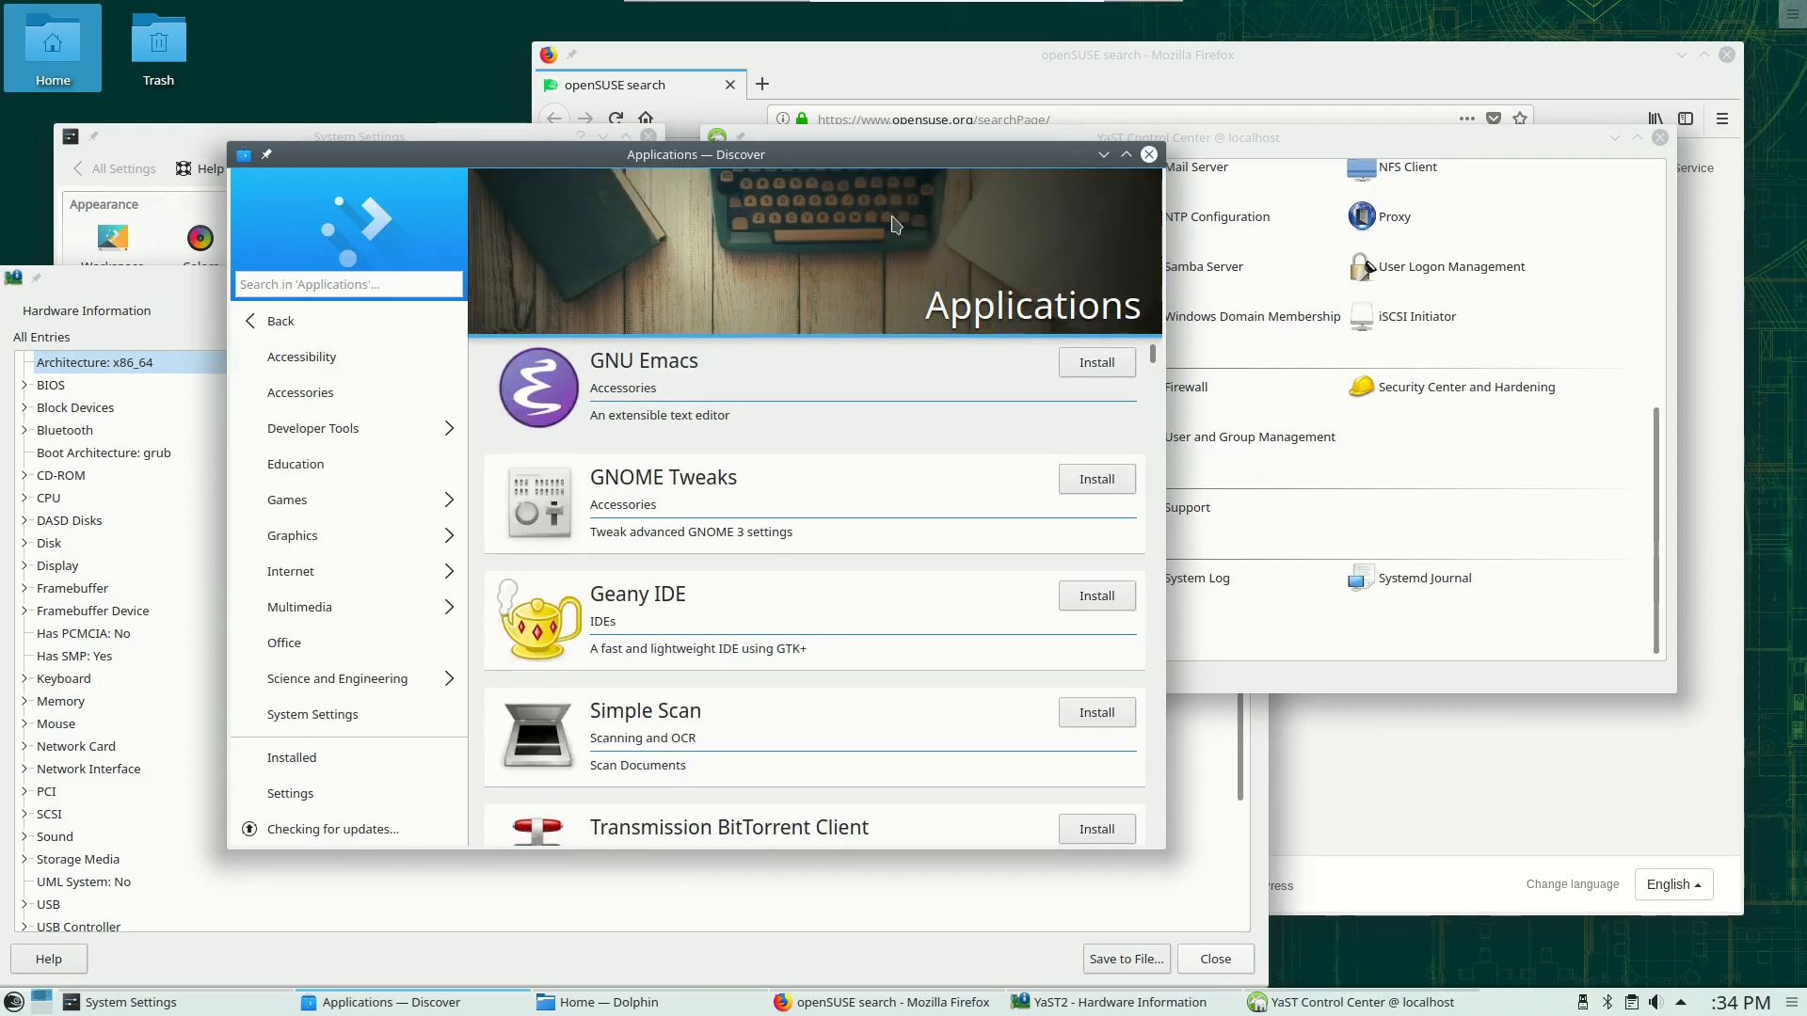
{"action": "mouse_move", "coordinate": [828, 261]}
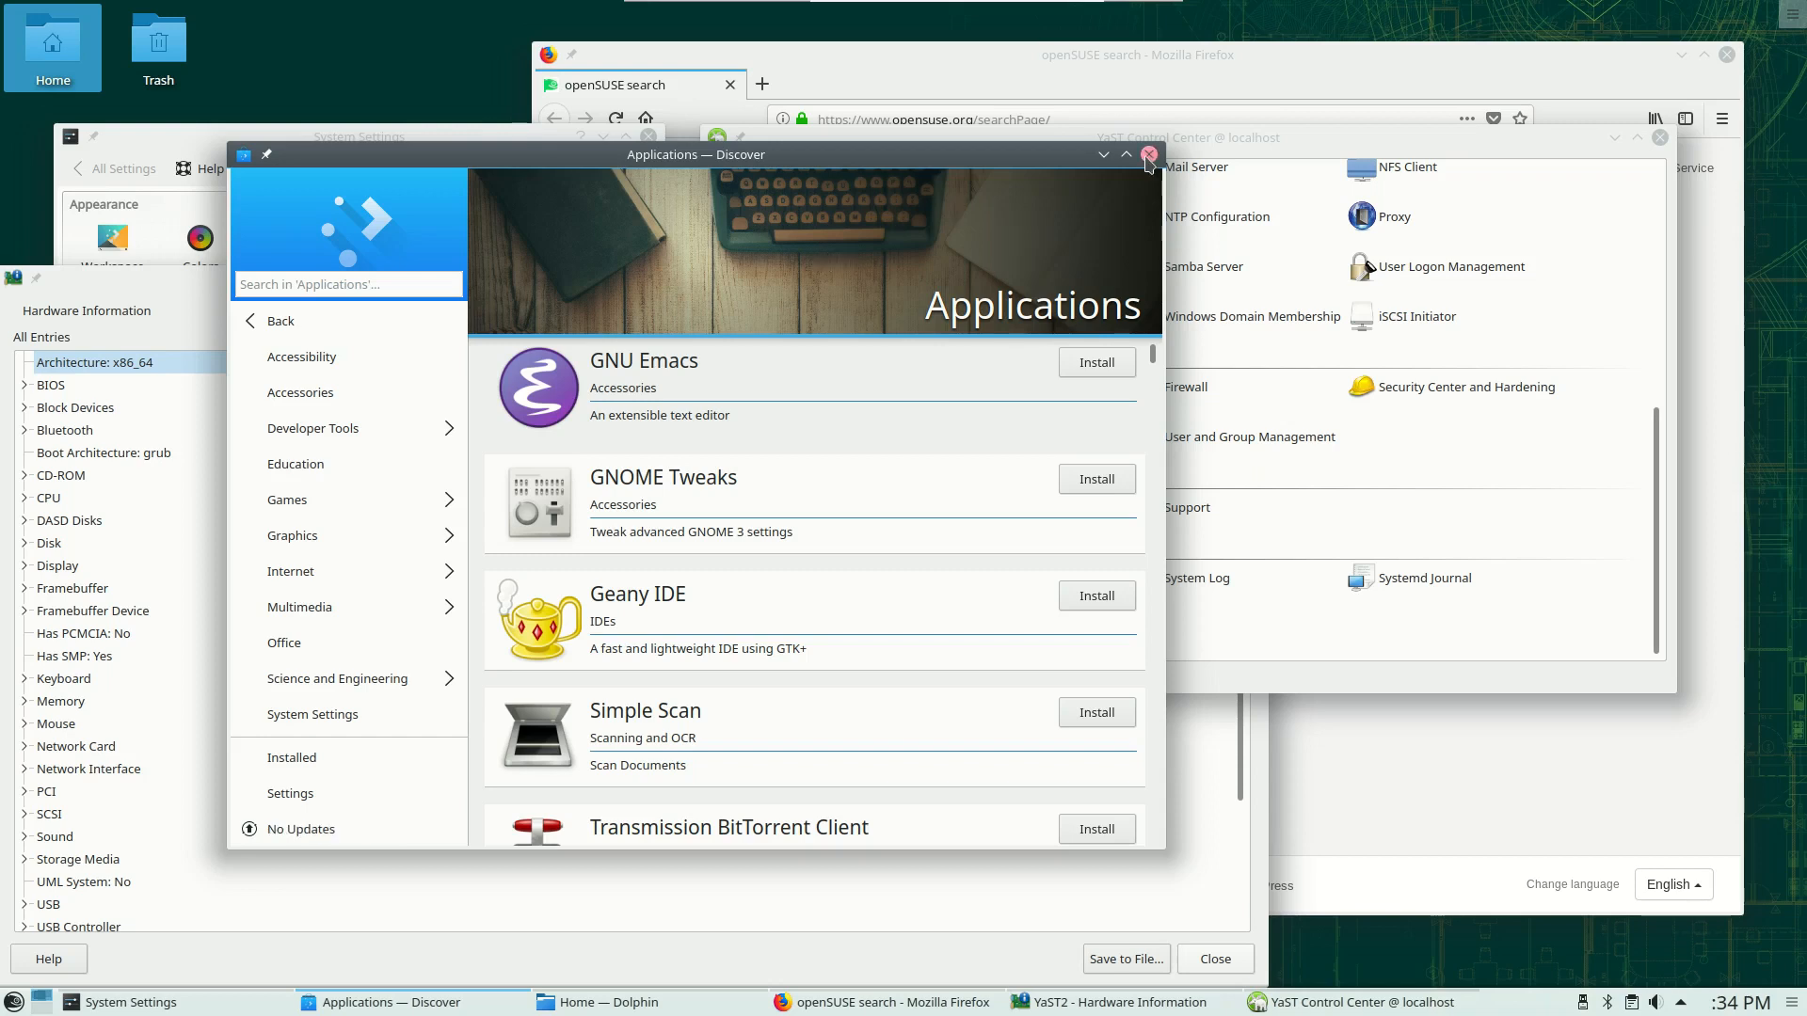
{"action": "left_click", "coordinate": [1146, 154]}
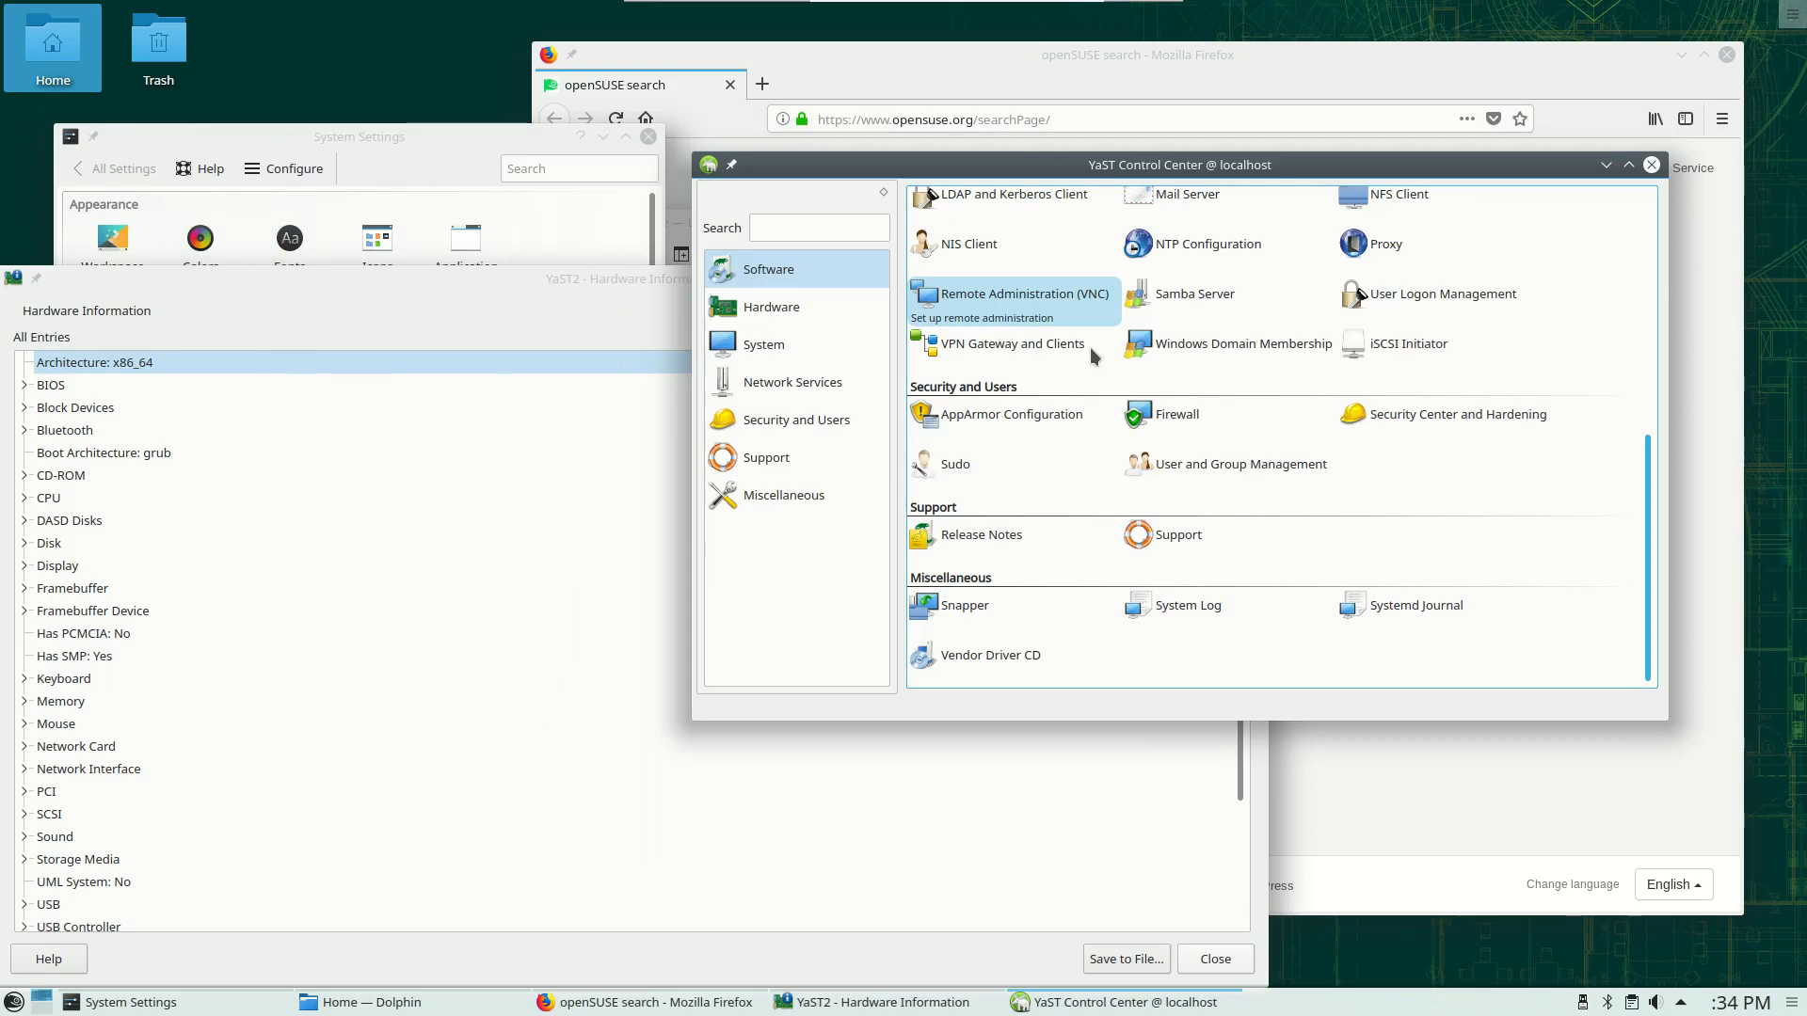
{"action": "mouse_move", "coordinate": [1663, 391]}
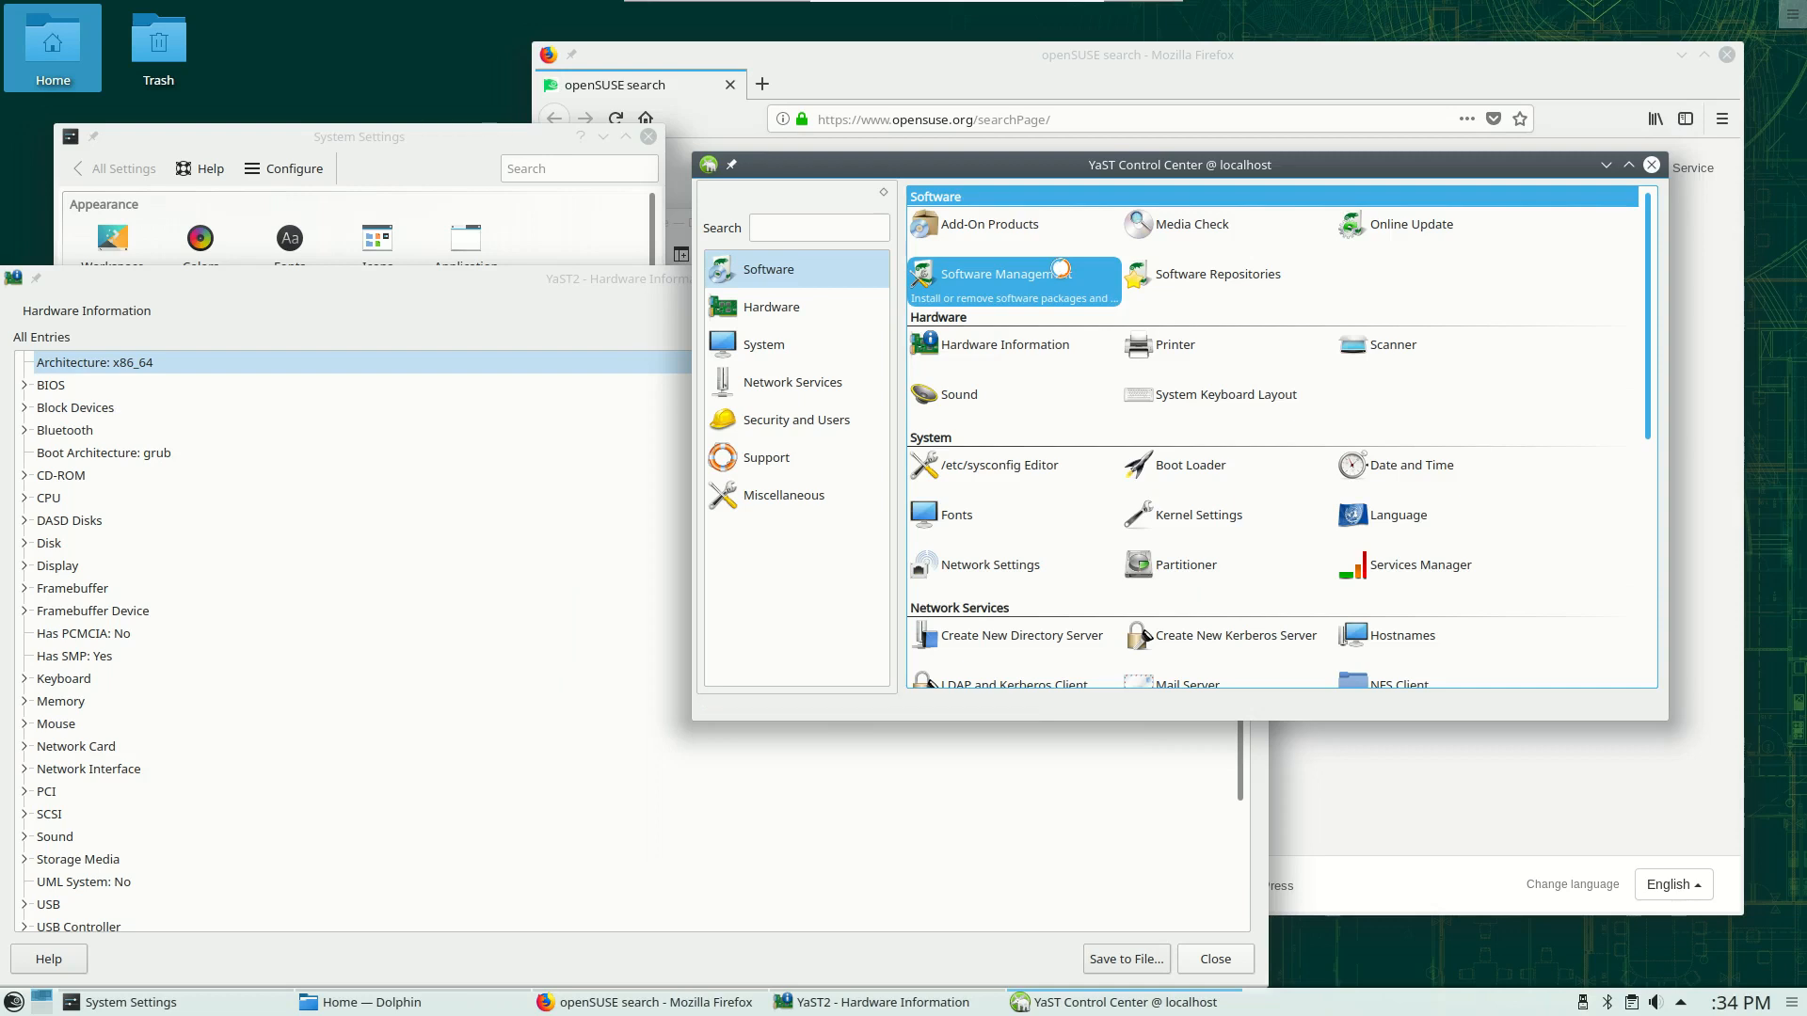
Start YaST Software Management and focus its package search box
{"action": "left_click", "coordinate": [1002, 273]}
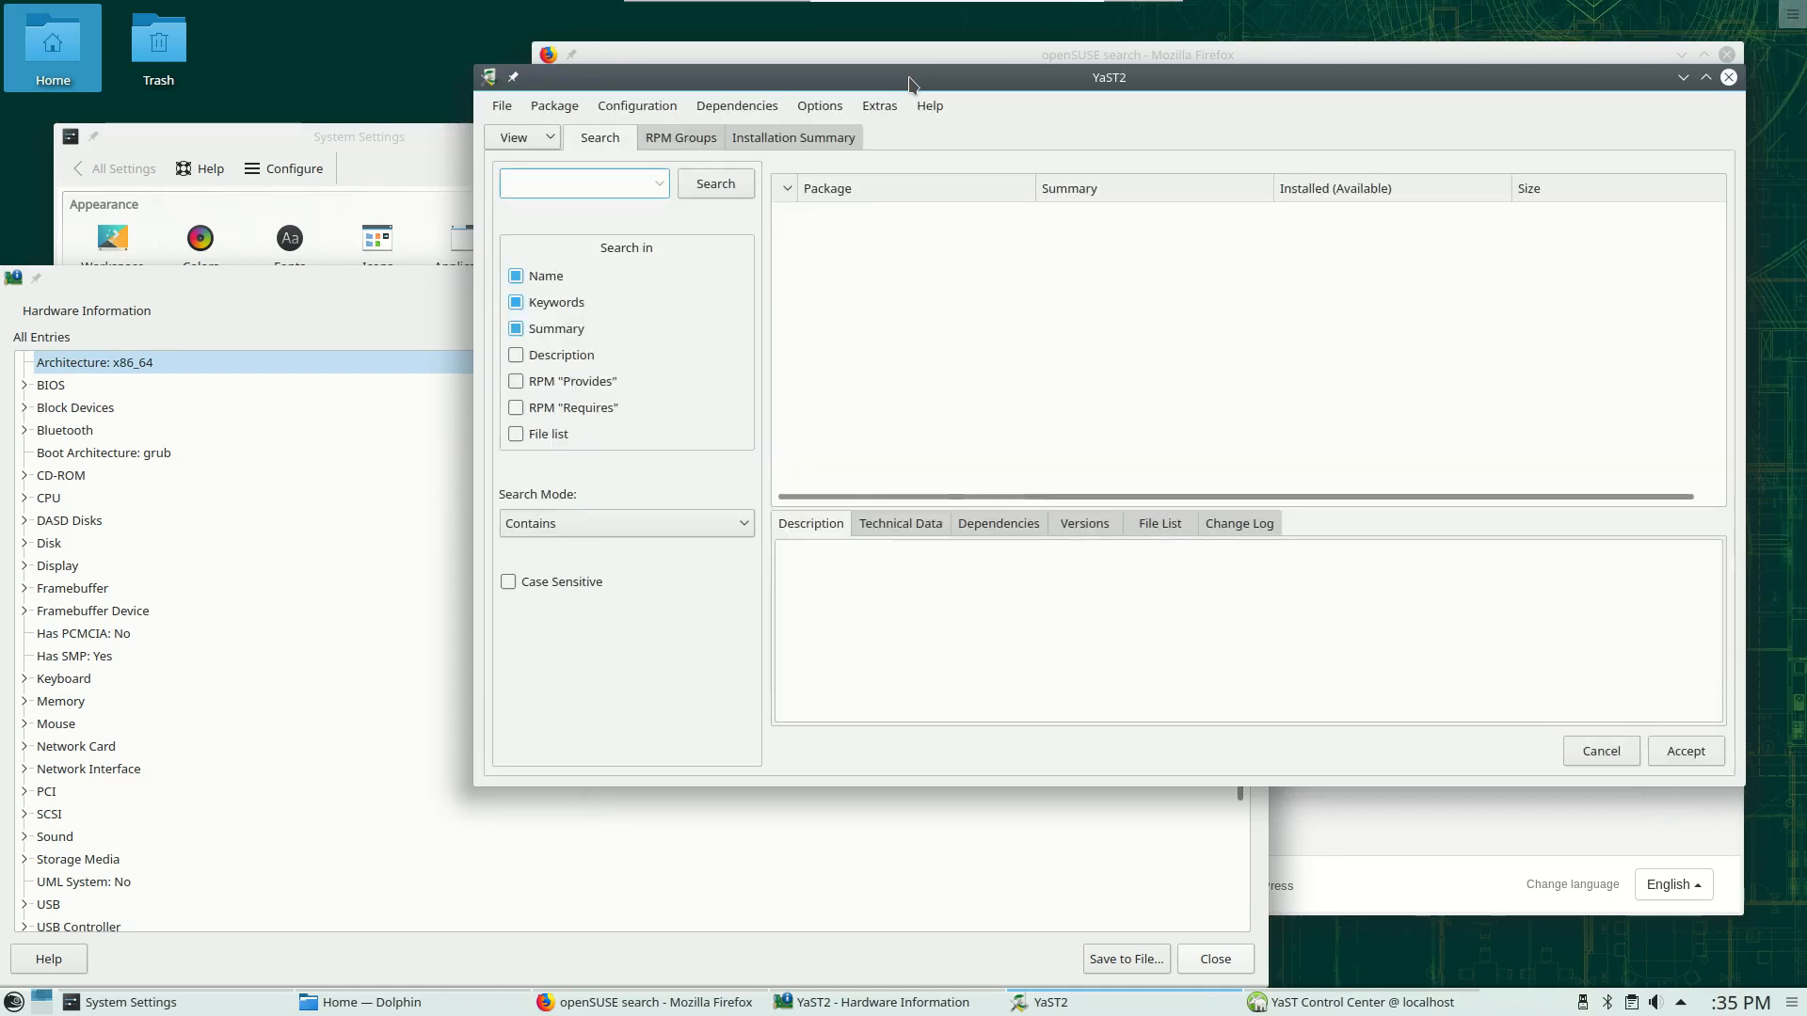
{"action": "left_click", "coordinate": [582, 183]}
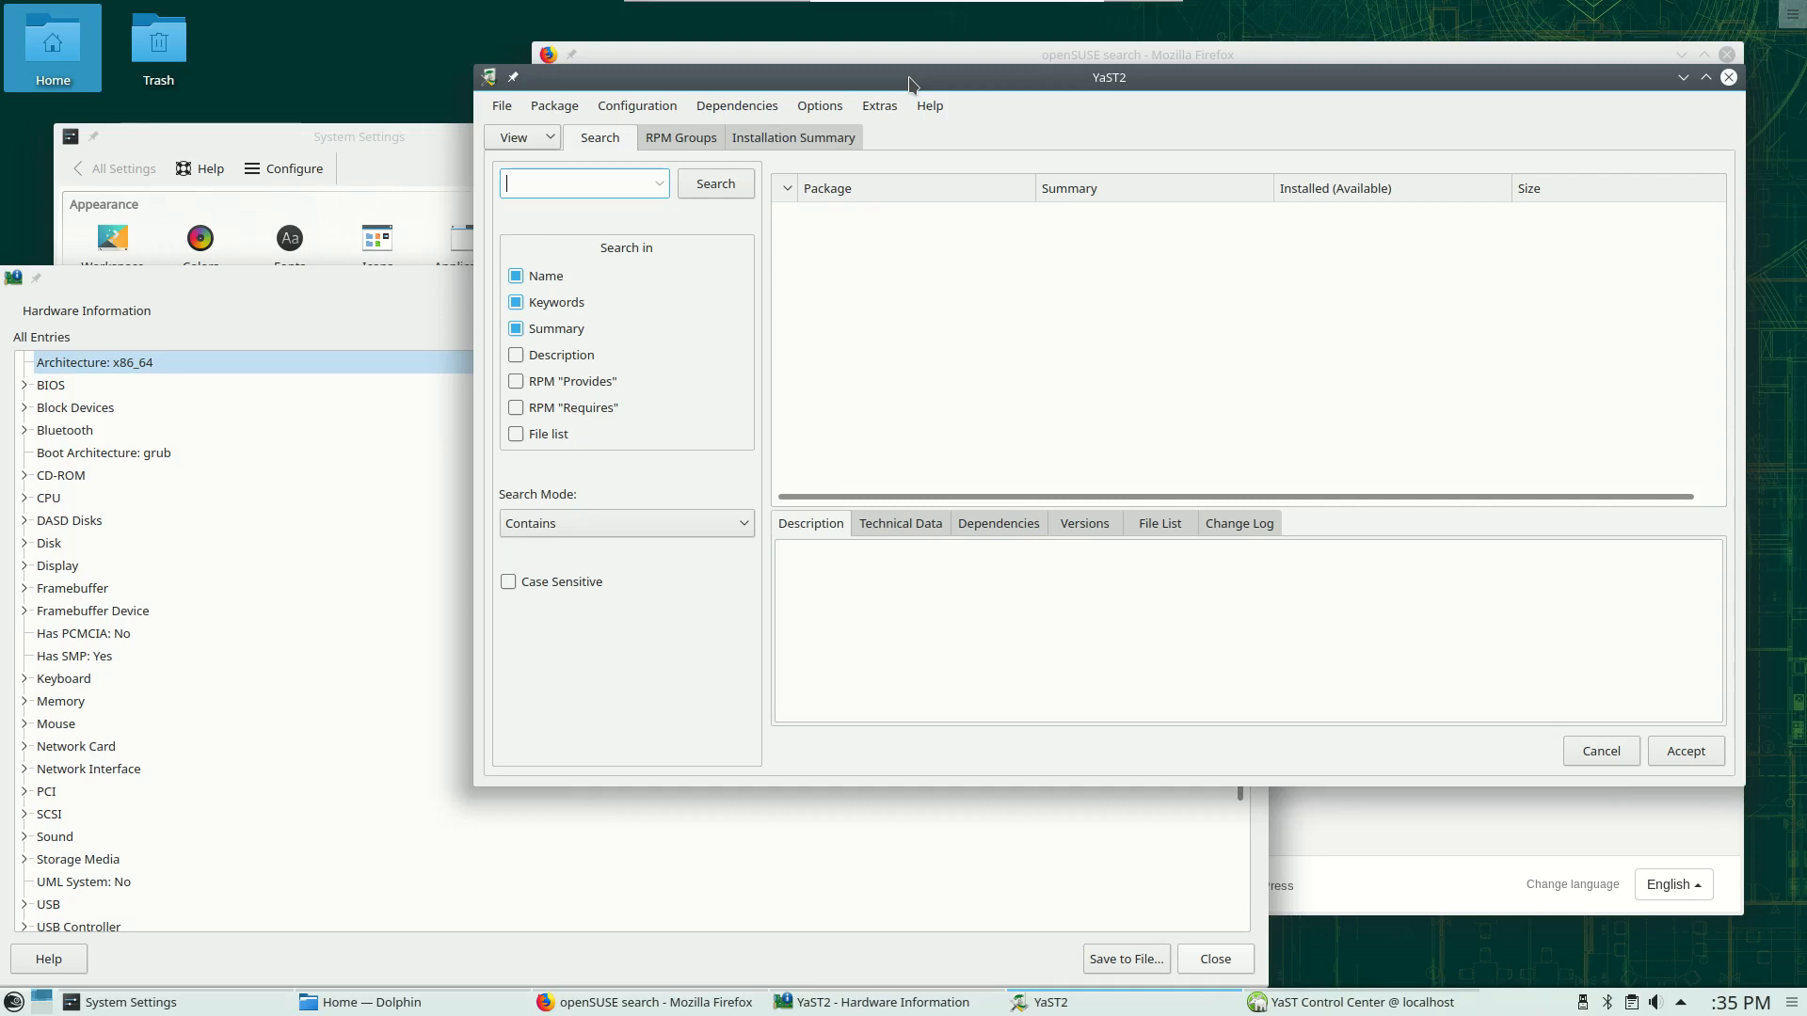
{"action": "mouse_move", "coordinate": [156, 431]}
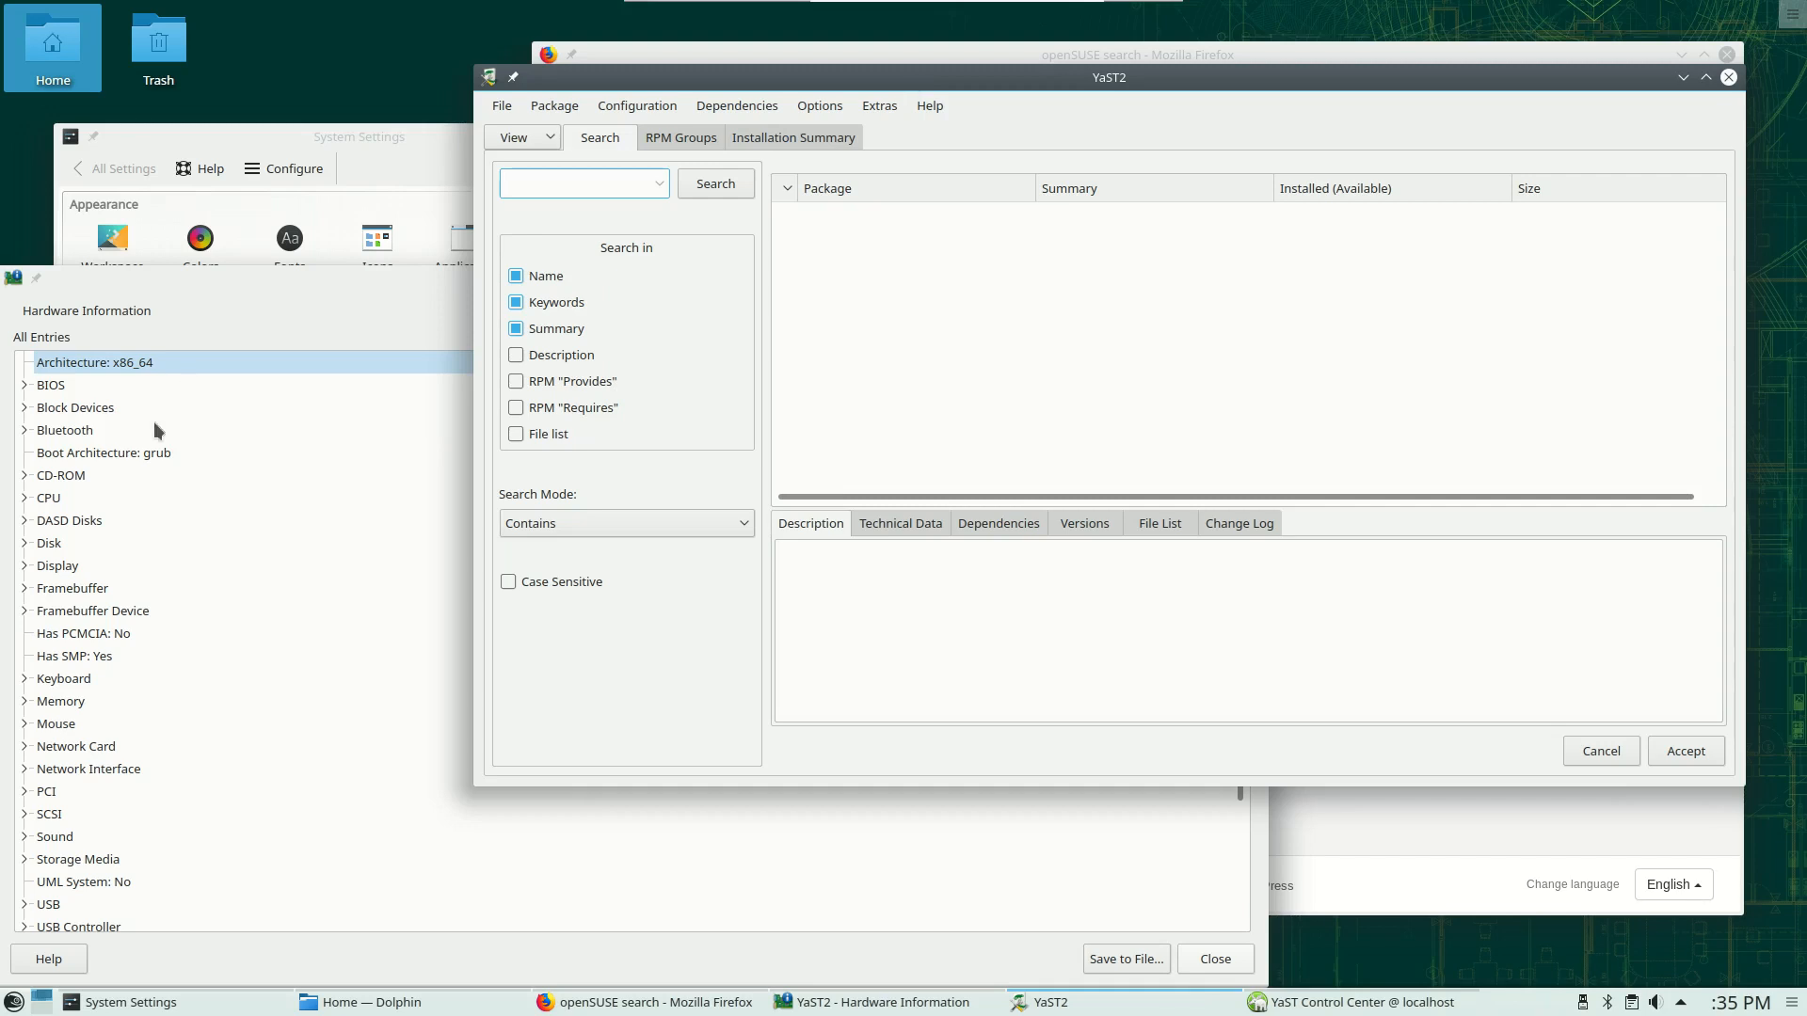
{"action": "mouse_move", "coordinate": [14, 1001]}
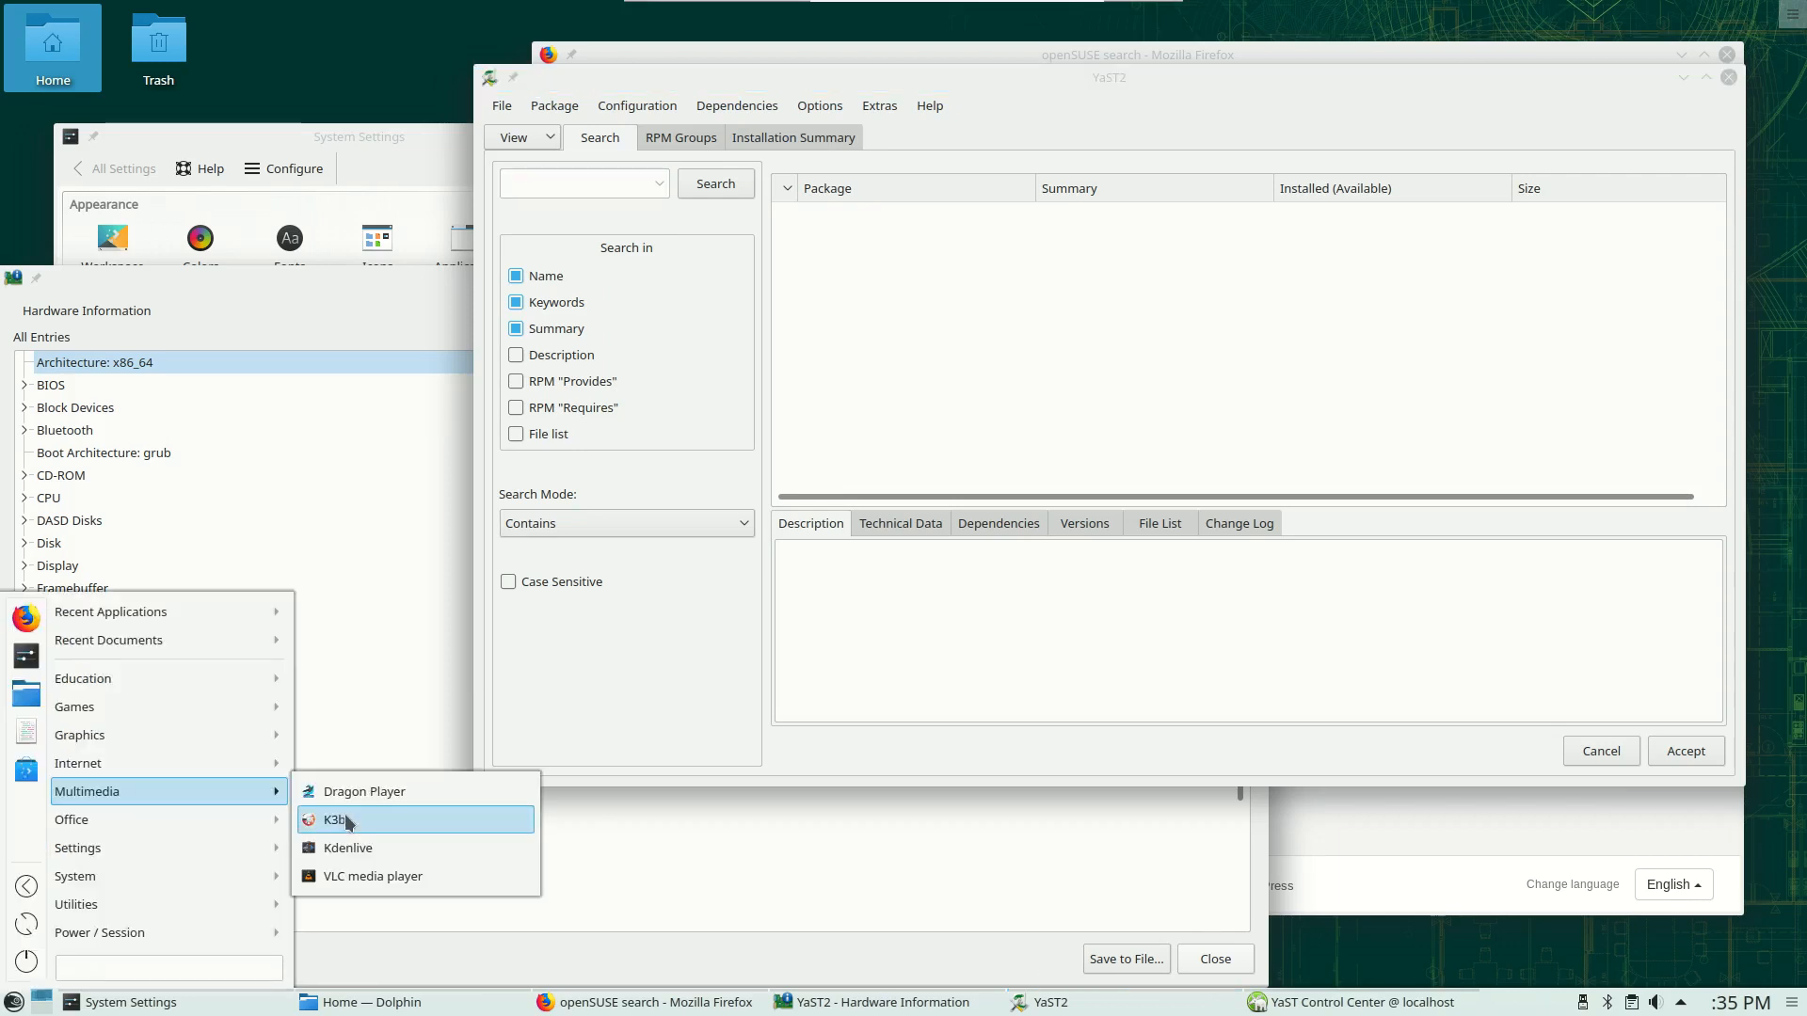
{"action": "mouse_move", "coordinate": [364, 855]}
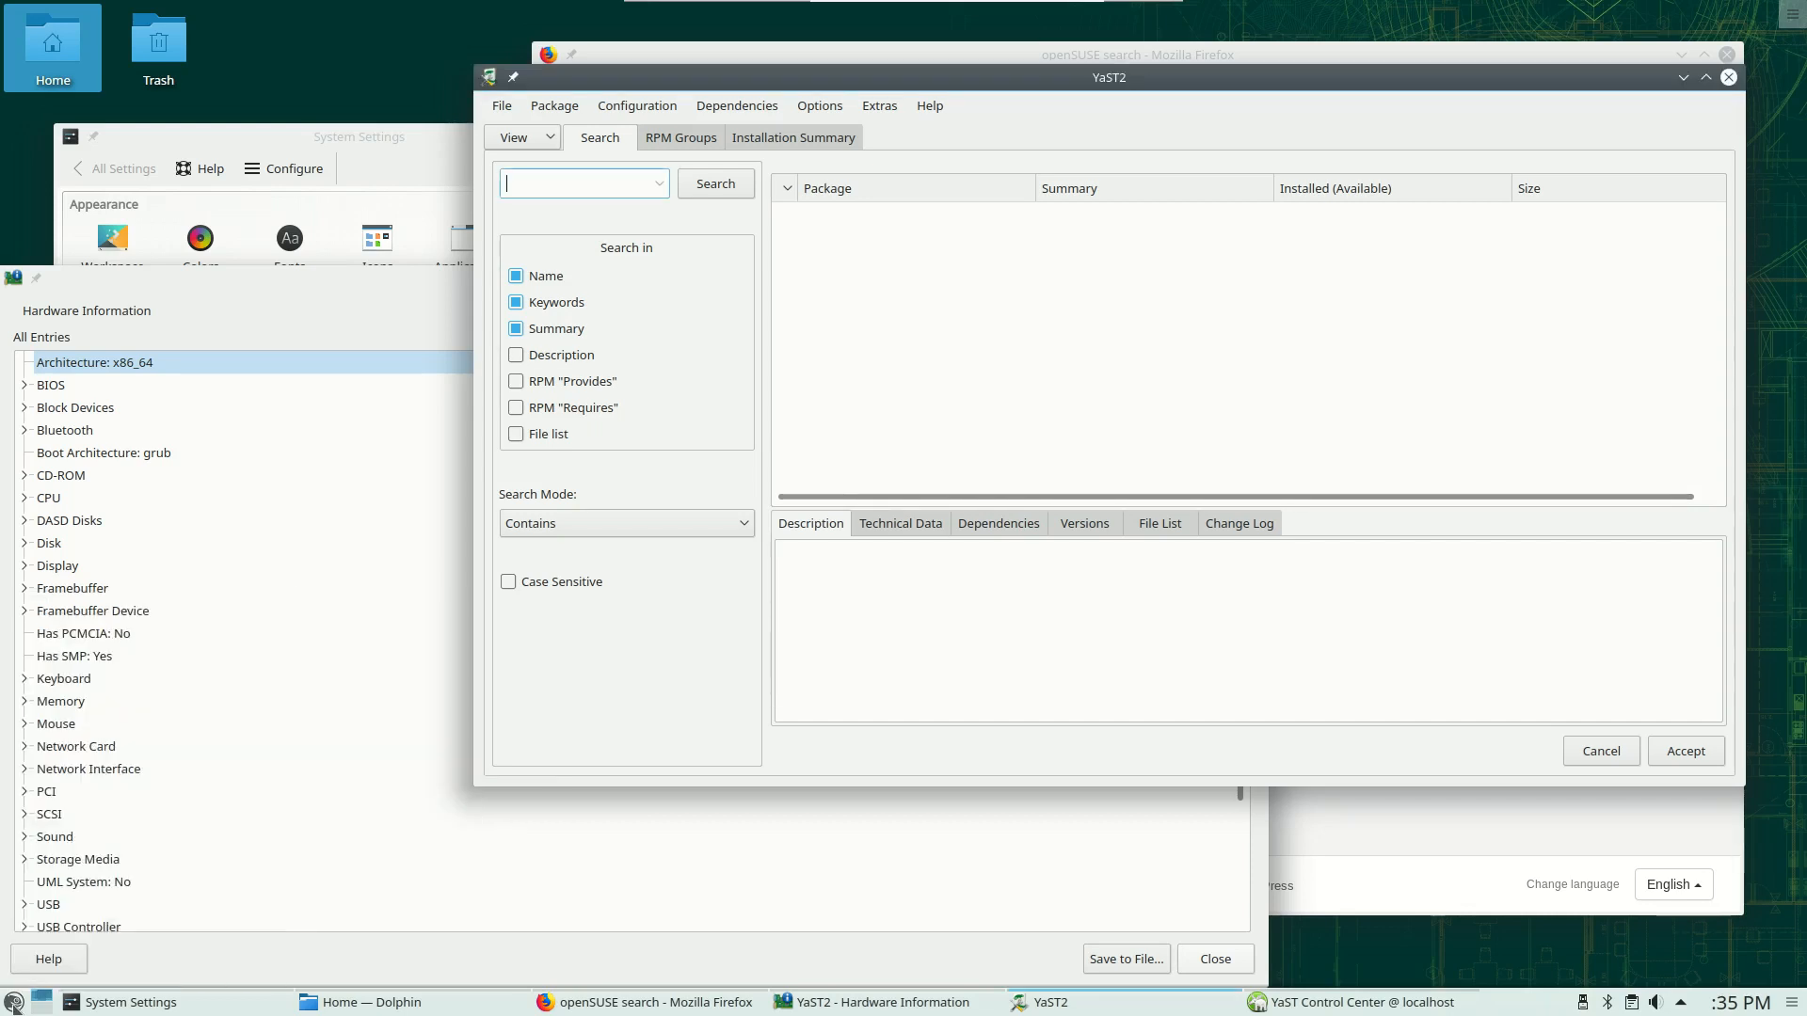
Launch Discover again and see the 'System management is locked' message
{"action": "left_click", "coordinate": [15, 1001]}
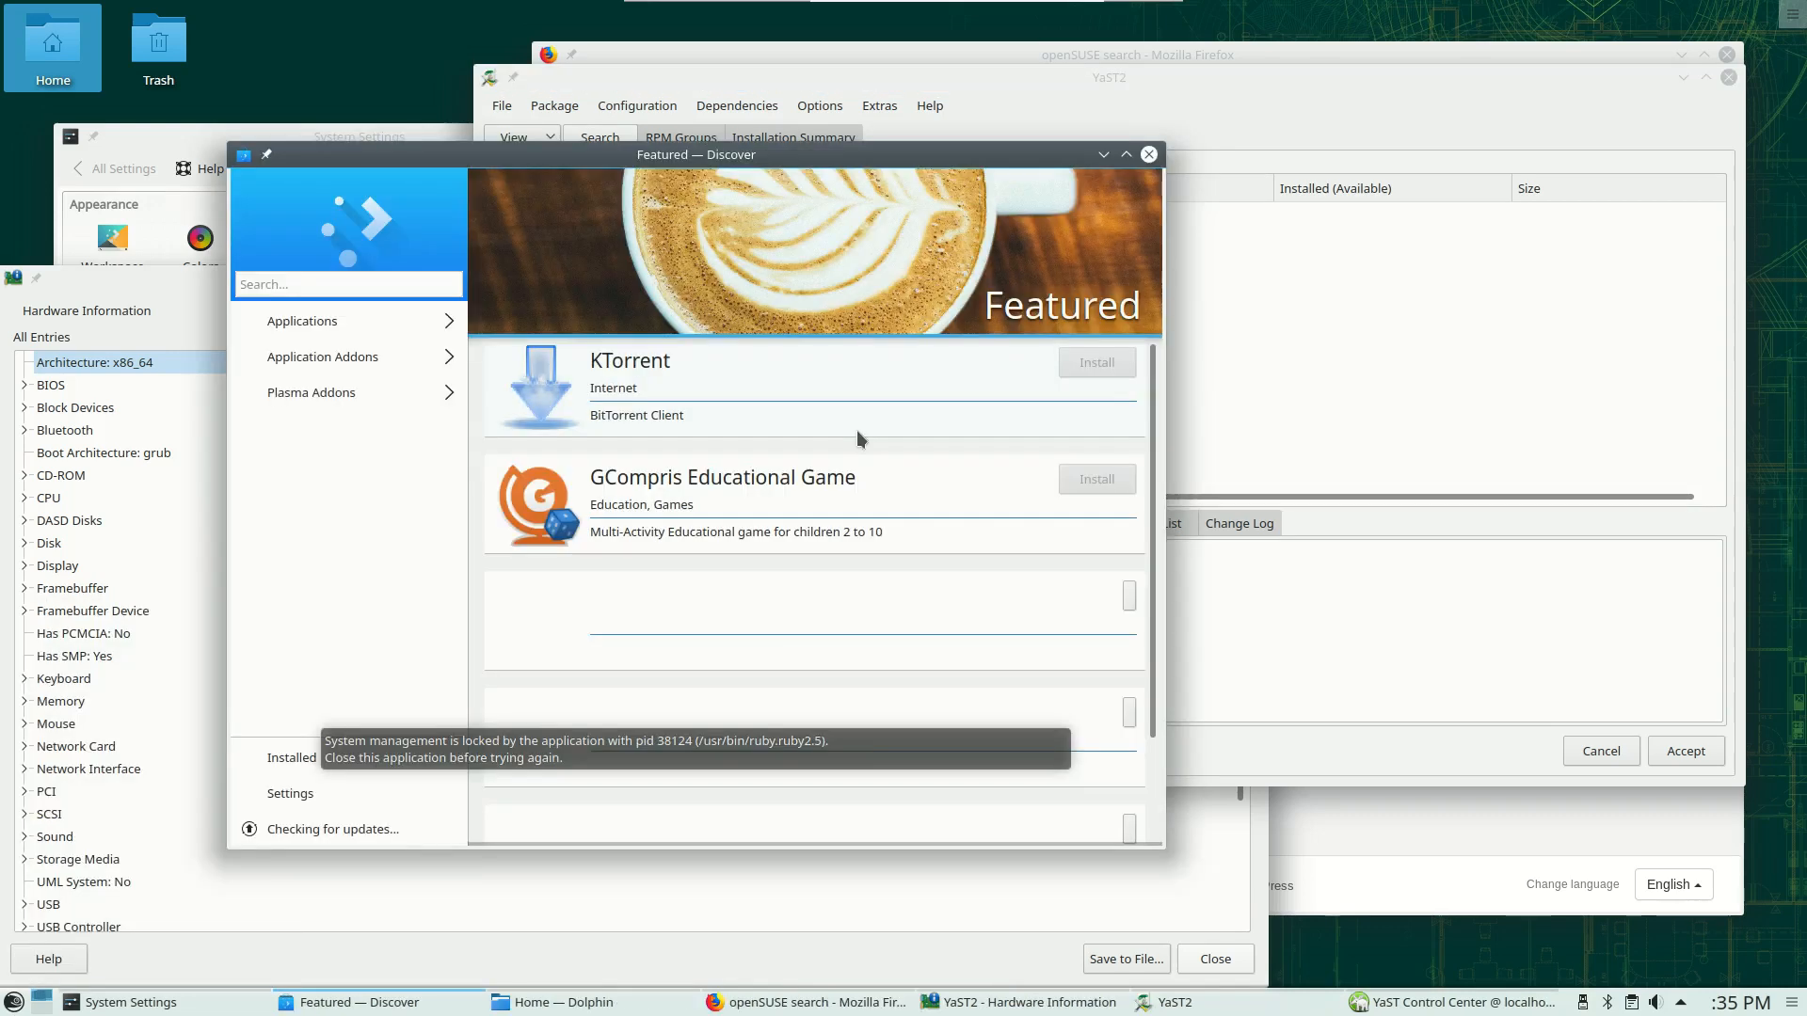
{"action": "mouse_move", "coordinate": [351, 385]}
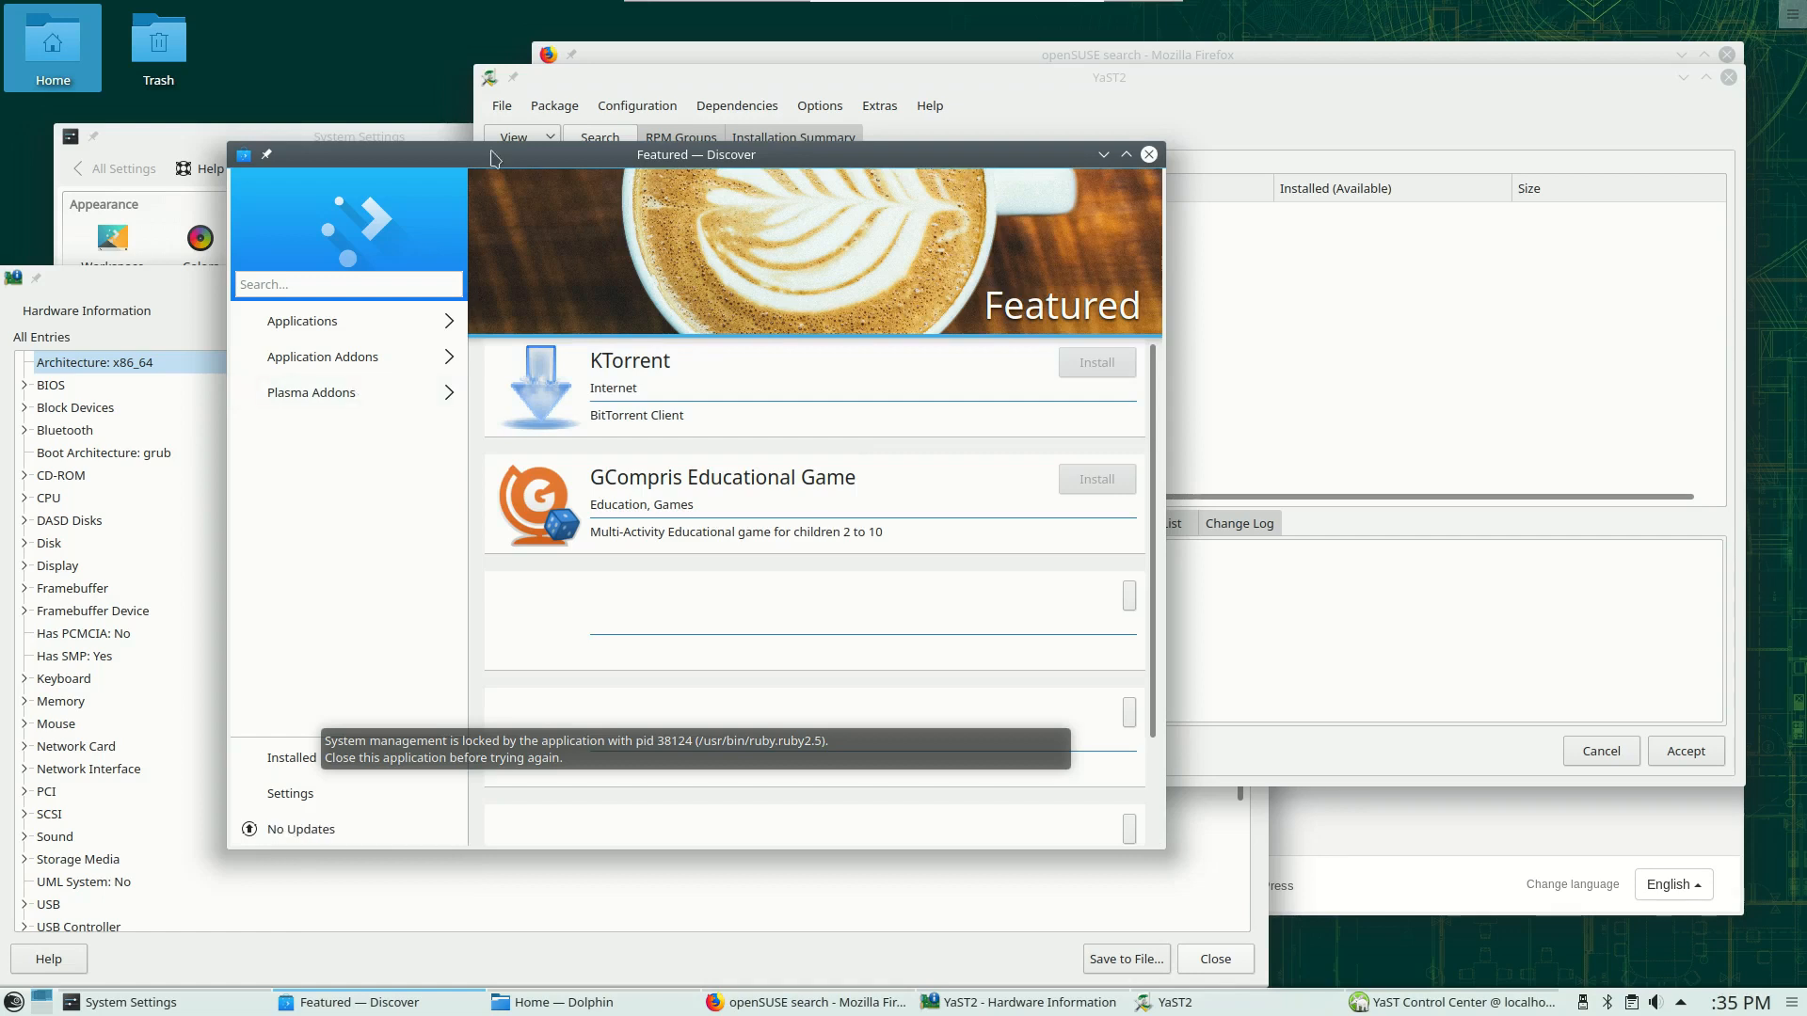
{"action": "mouse_move", "coordinate": [1110, 419]}
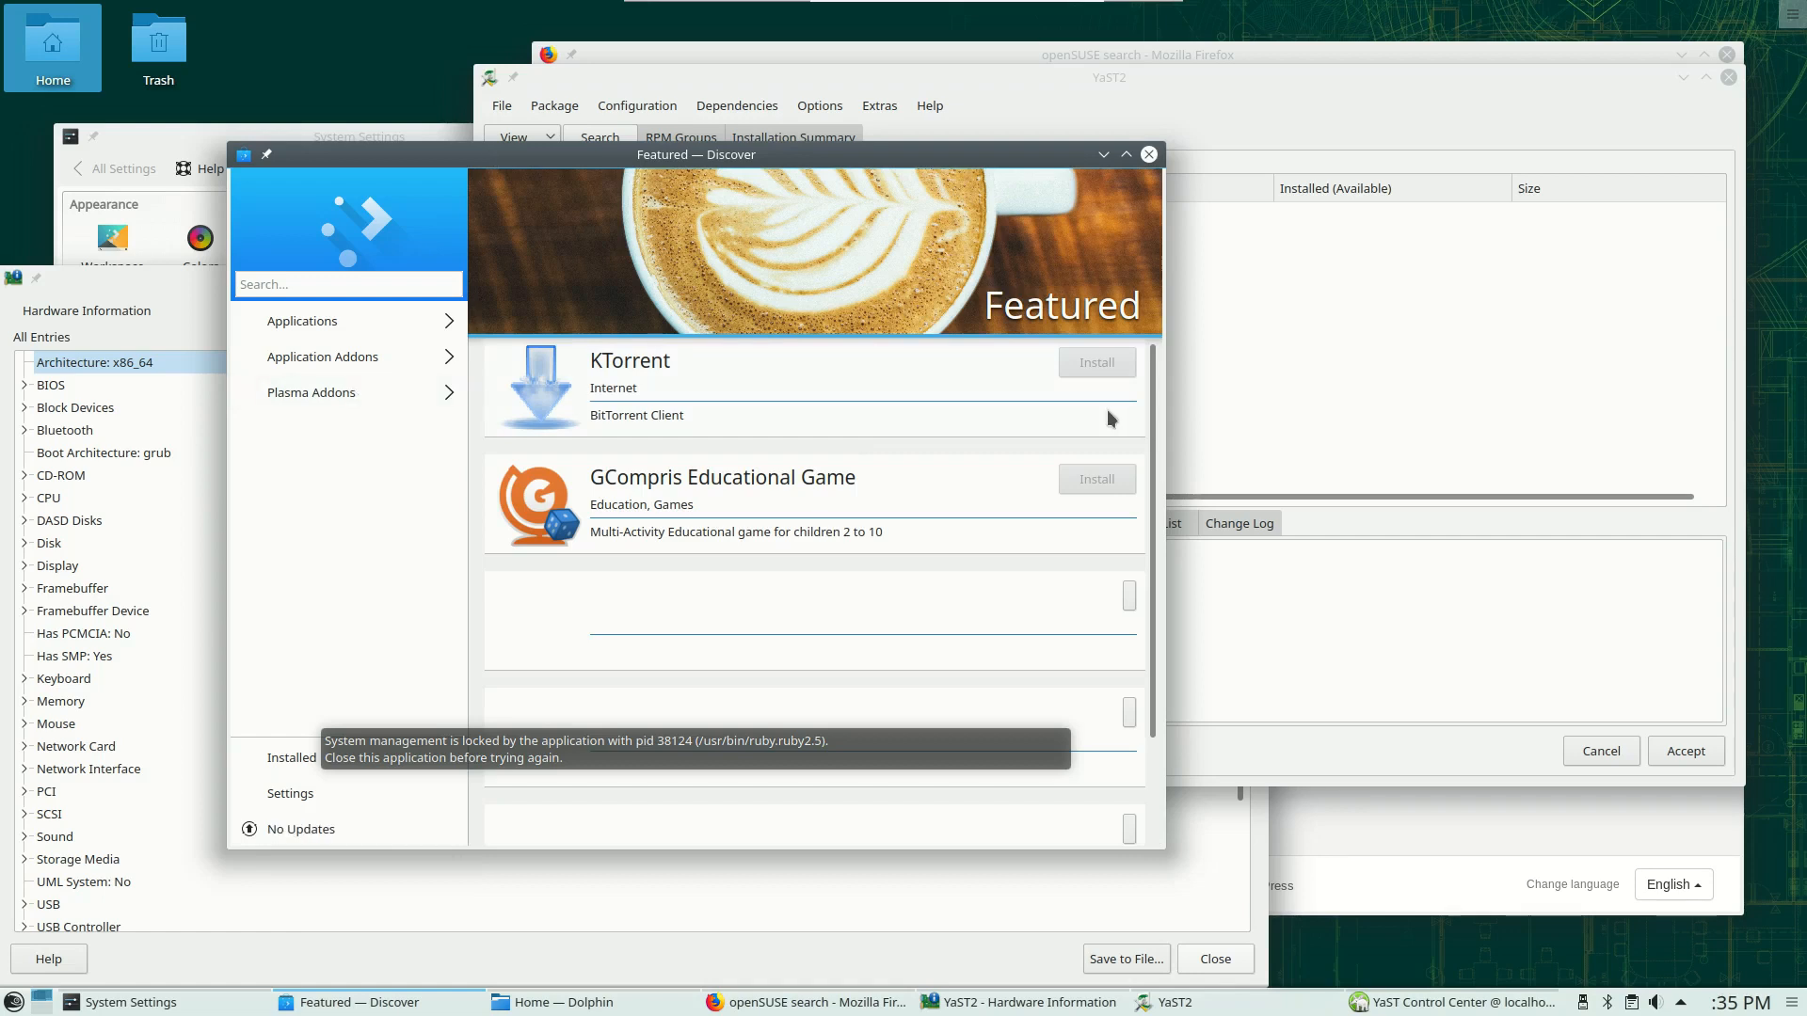
{"action": "mouse_move", "coordinate": [1001, 438]}
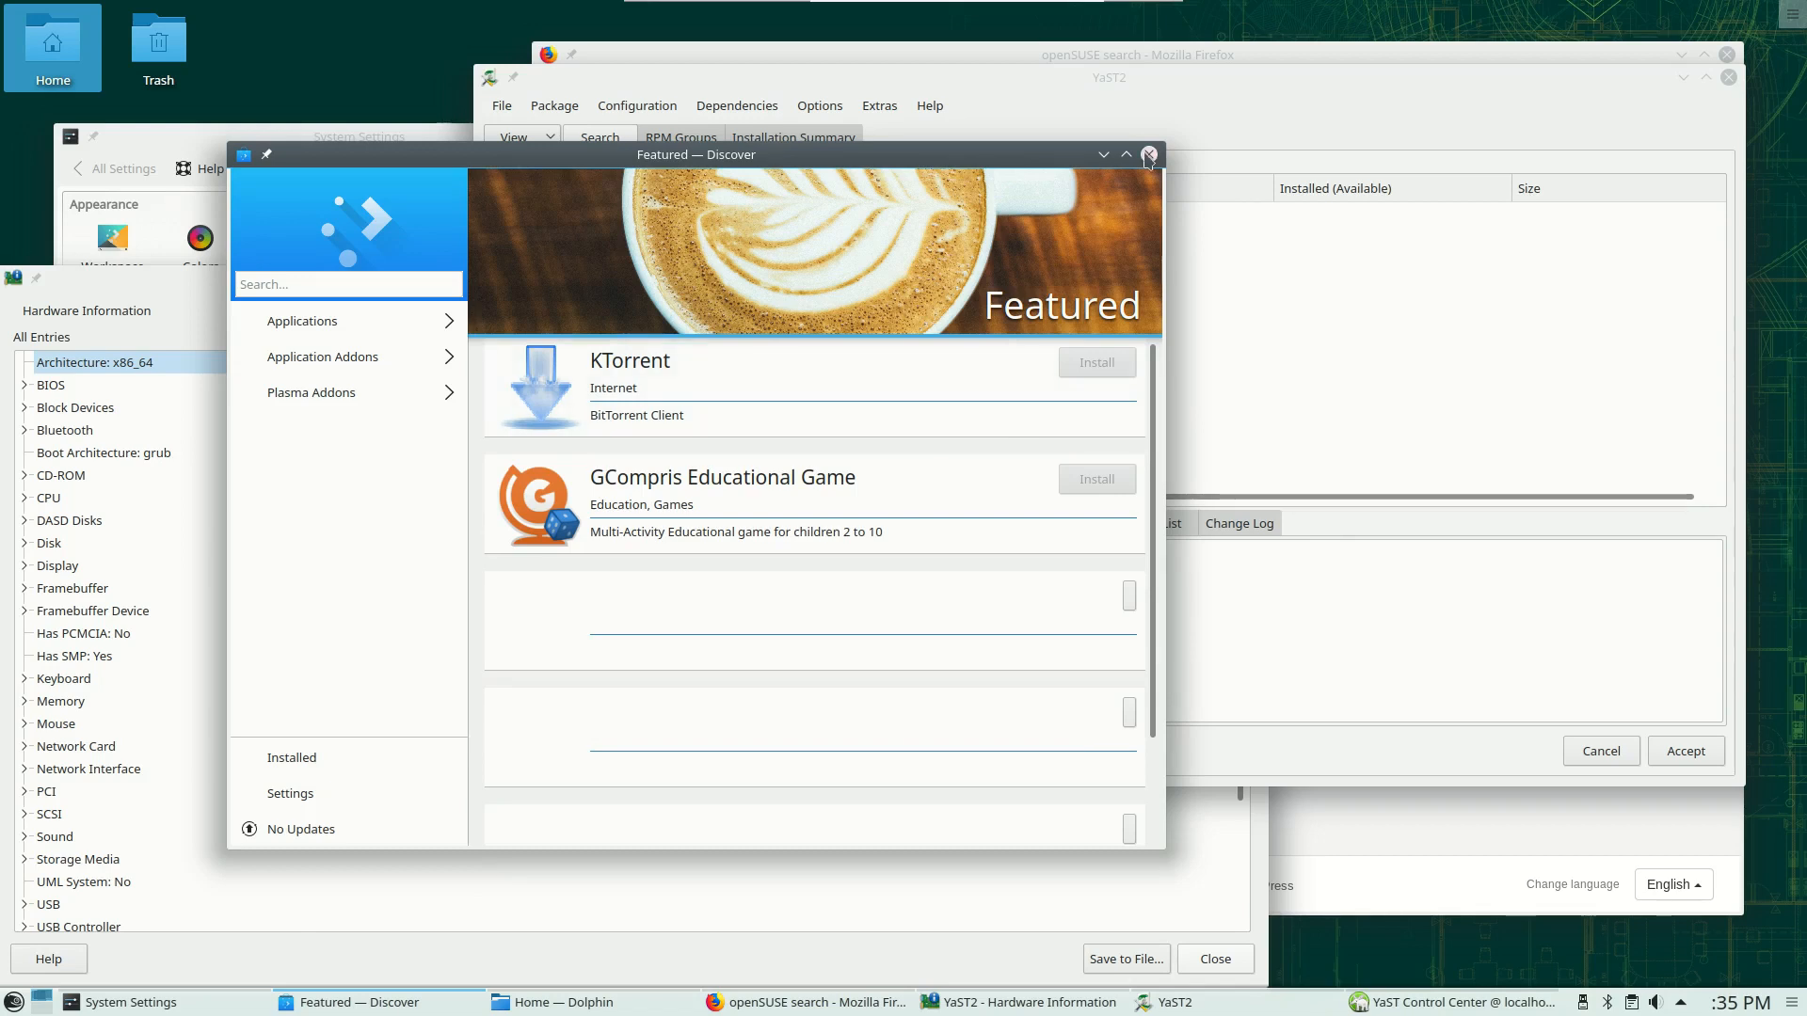
Close Discover and browse the launcher's Multimedia list (Dragon Player, K3b, Kdenlive, VLC)
{"action": "left_click", "coordinate": [1145, 154]}
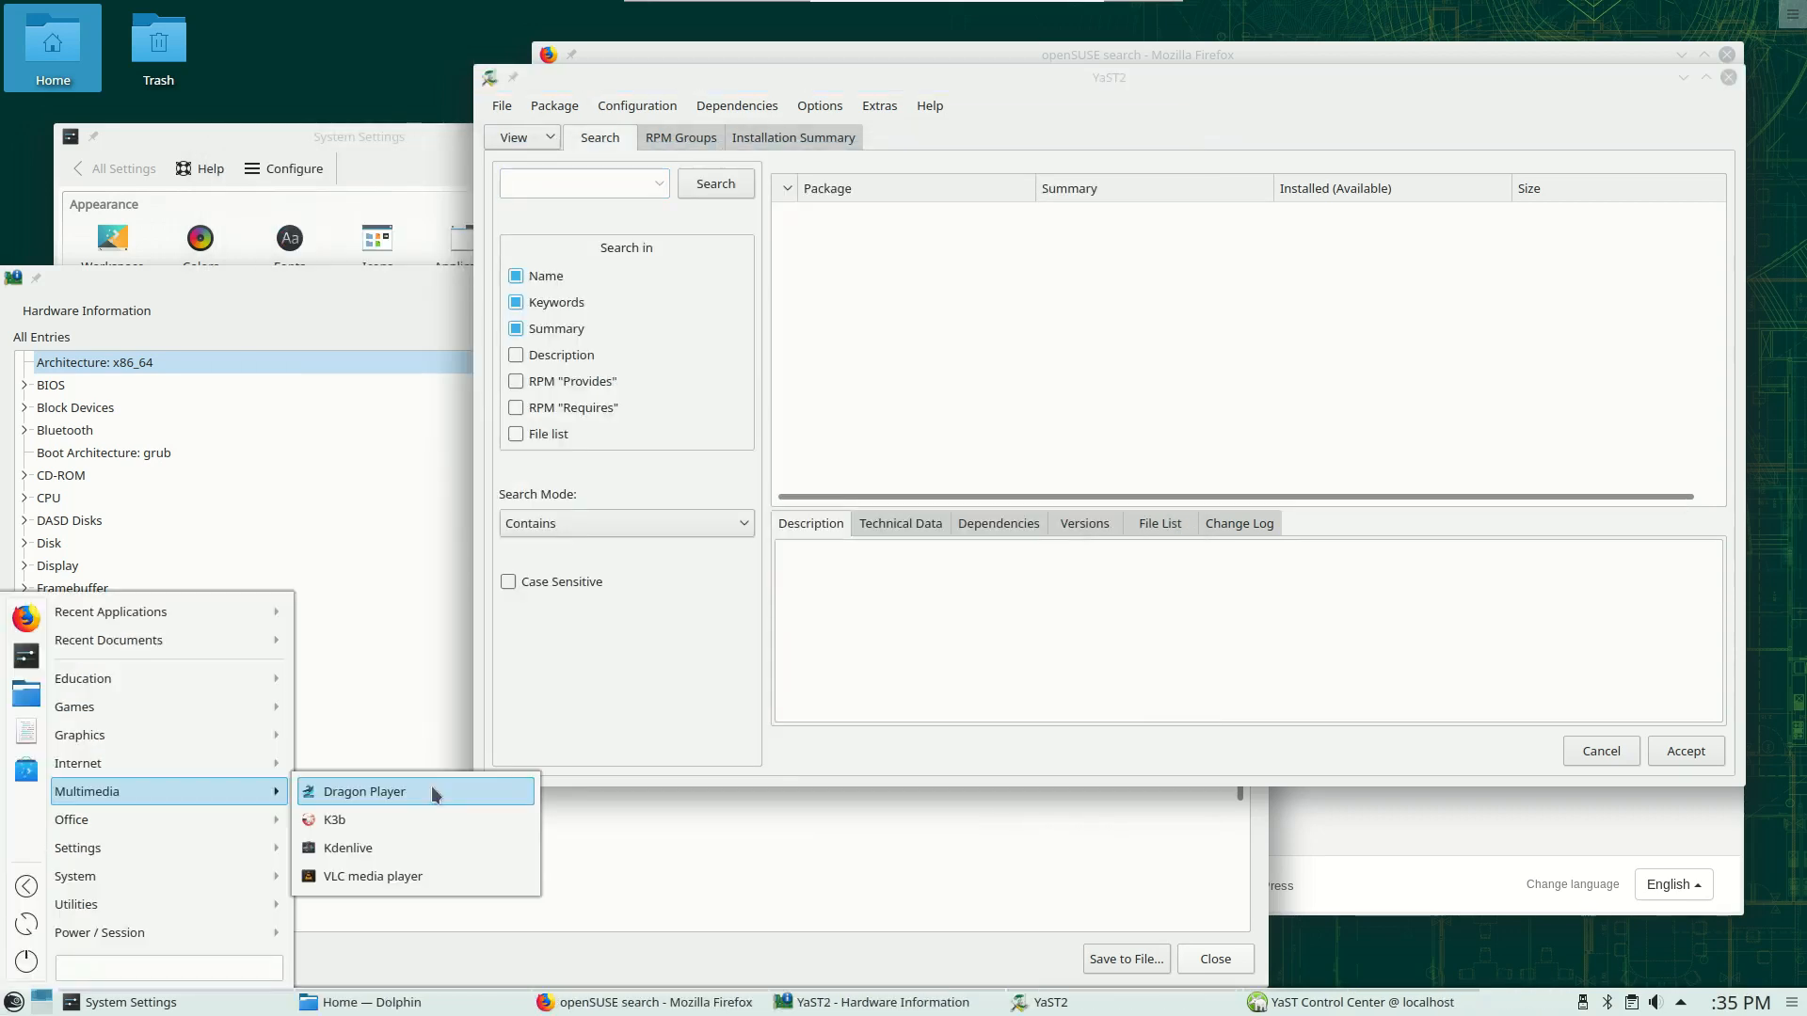
{"action": "mouse_move", "coordinate": [411, 848]}
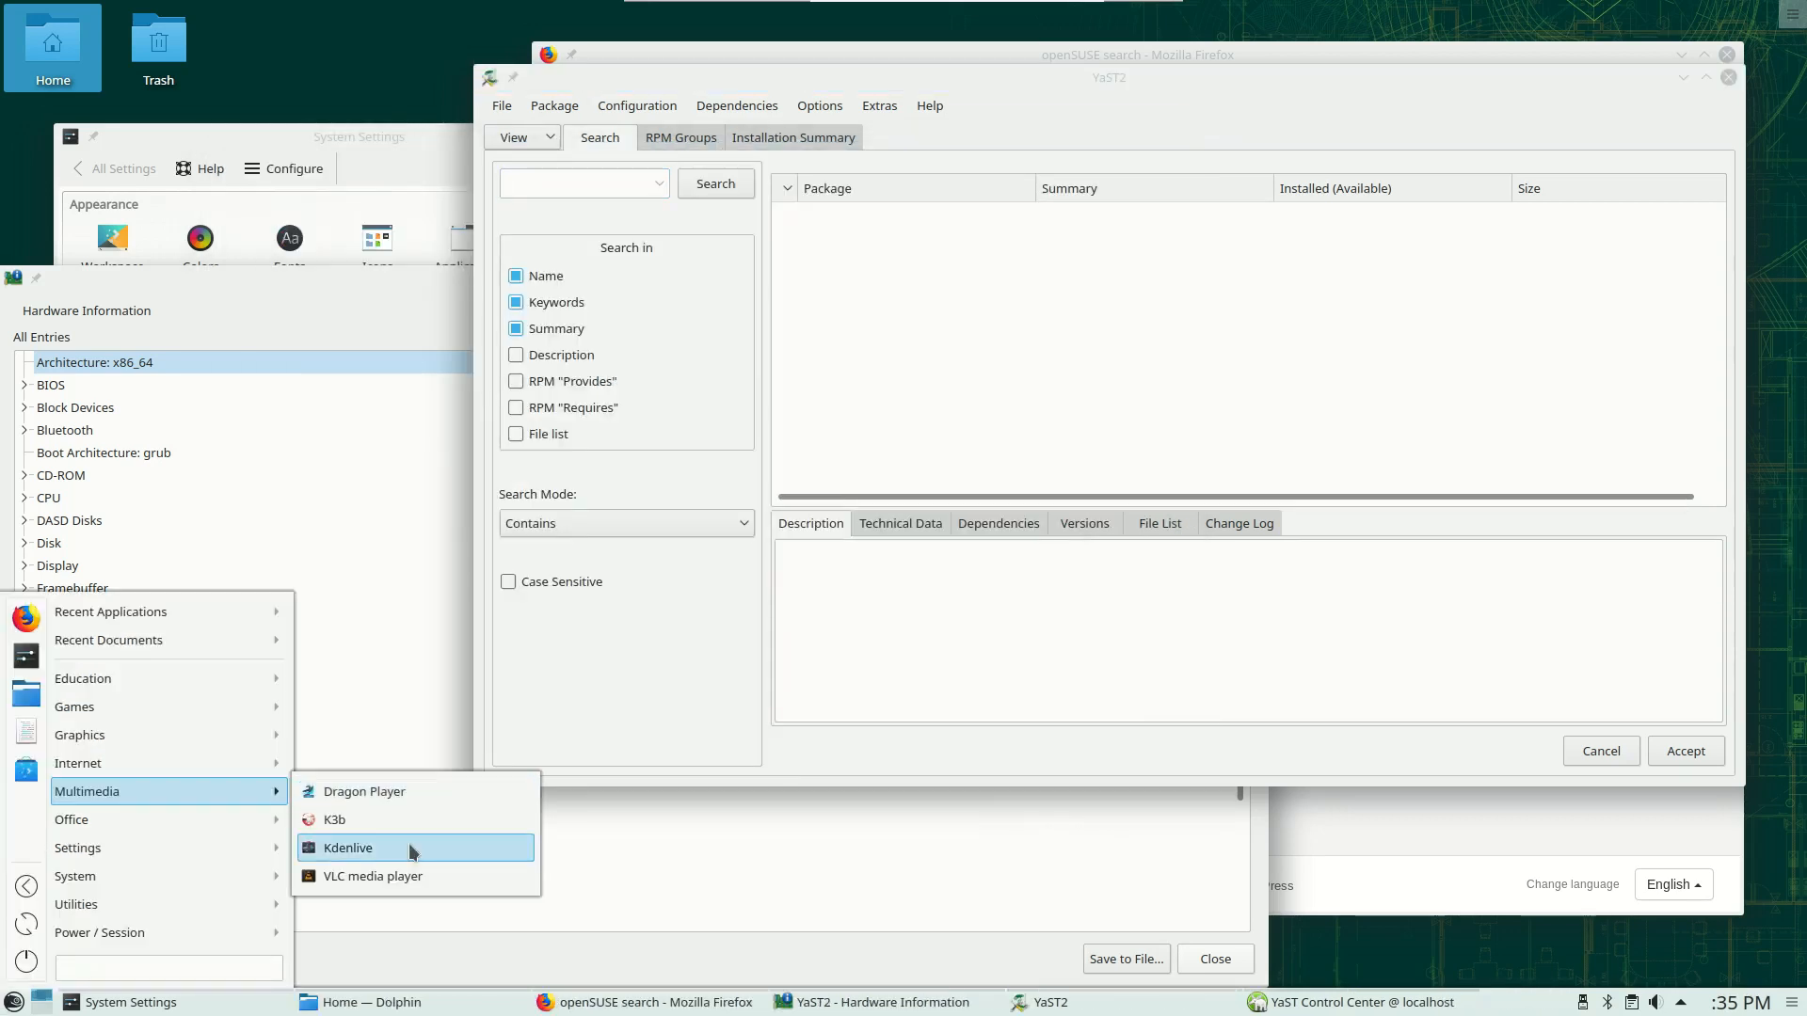
{"action": "left_click", "coordinate": [1107, 77]}
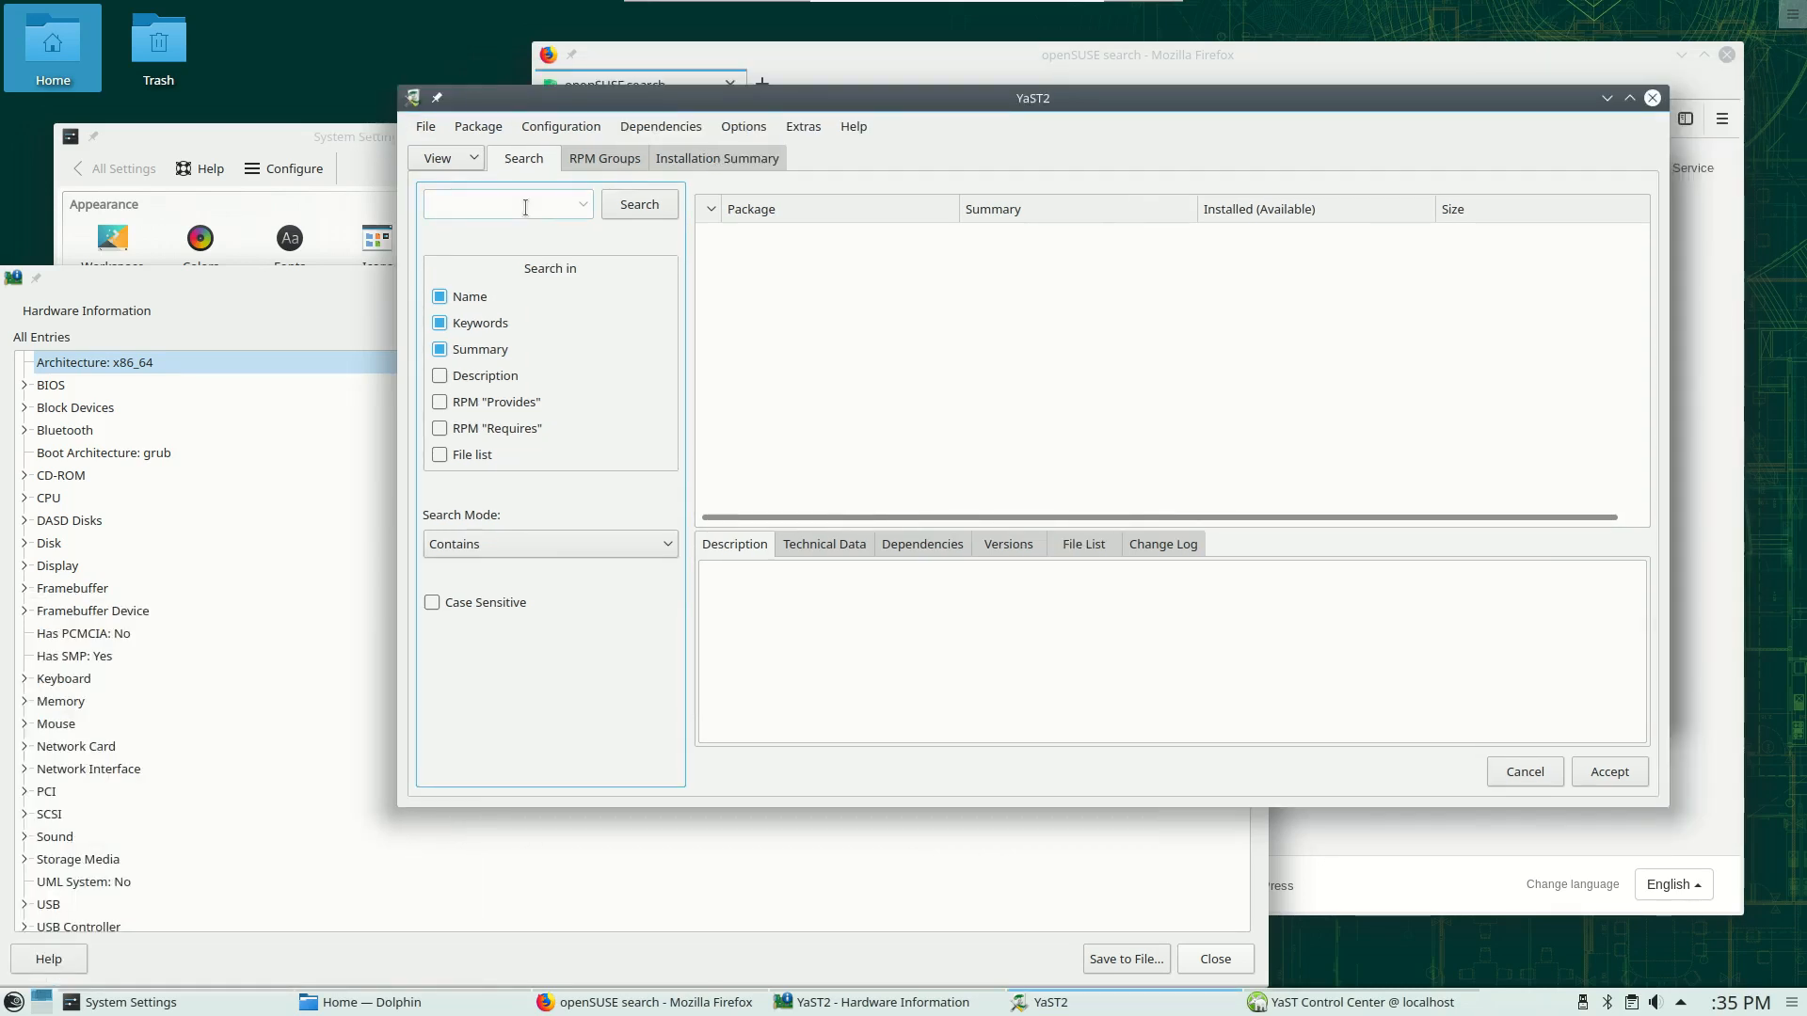
Search for kdenlive and select it to show its technical details
{"action": "left_click", "coordinate": [638, 204]}
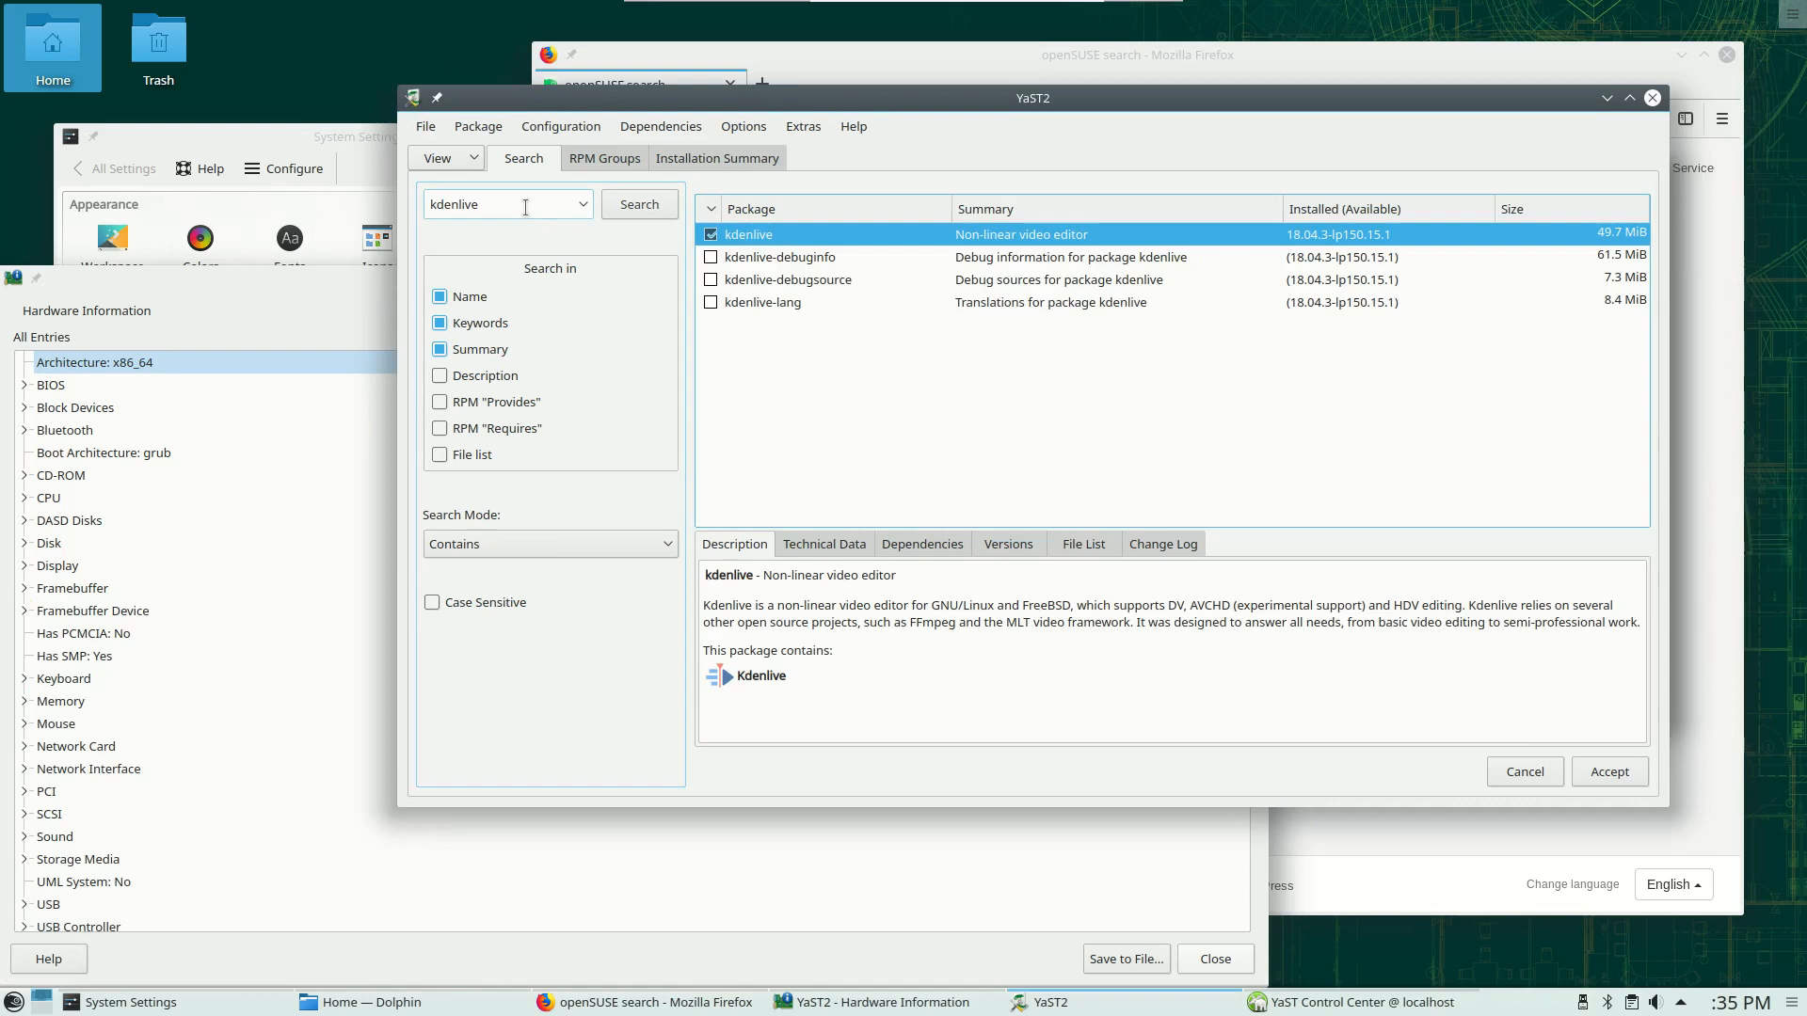
{"action": "mouse_move", "coordinate": [849, 257]}
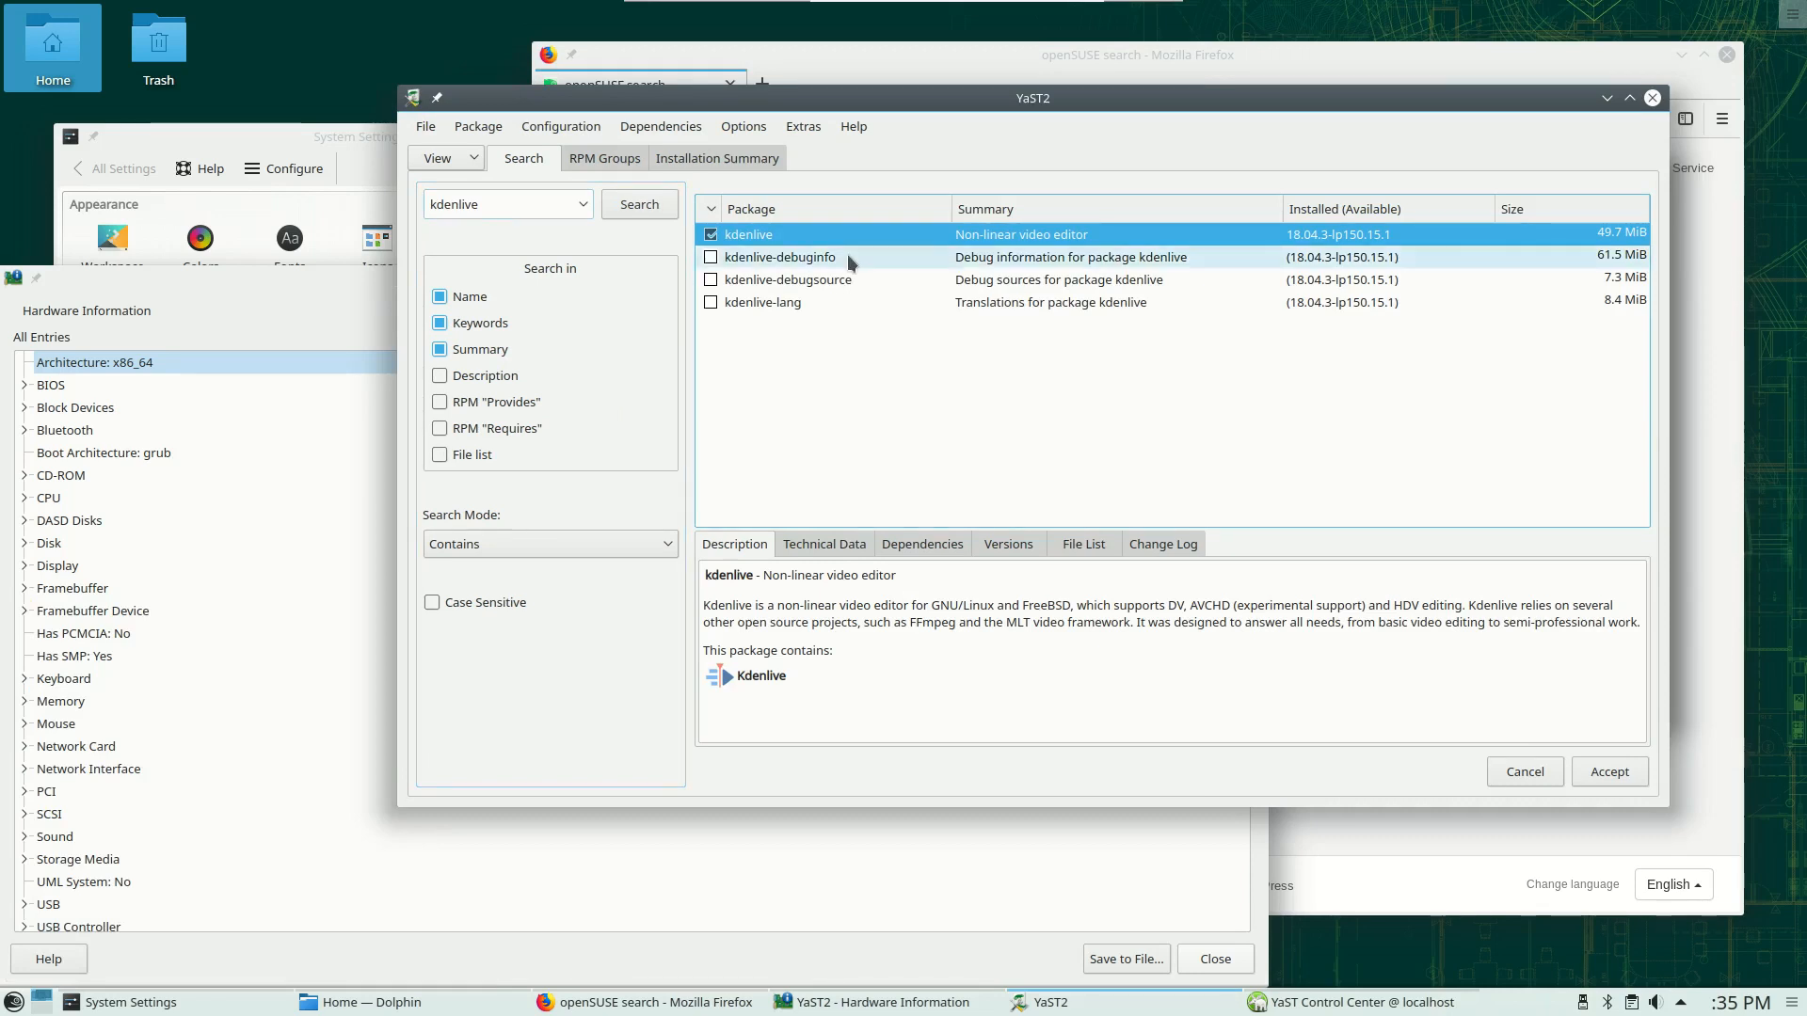
{"action": "mouse_move", "coordinate": [838, 247]}
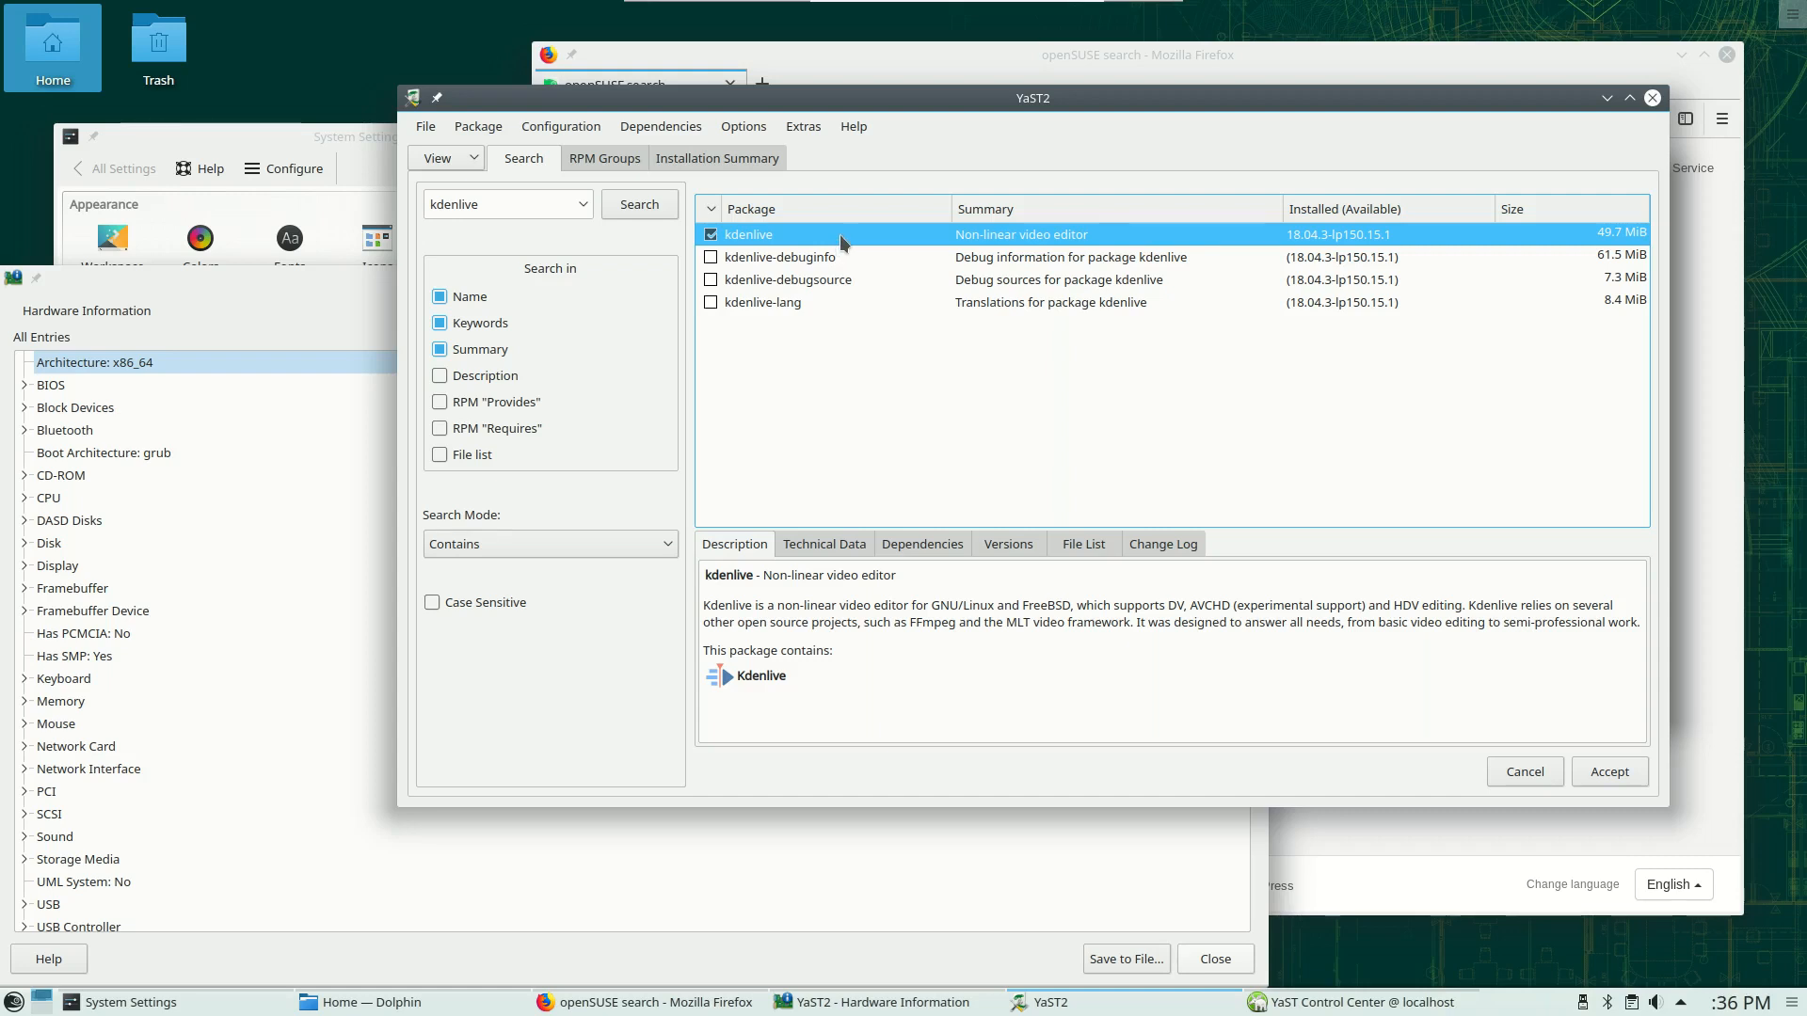
{"action": "mouse_move", "coordinate": [811, 280]}
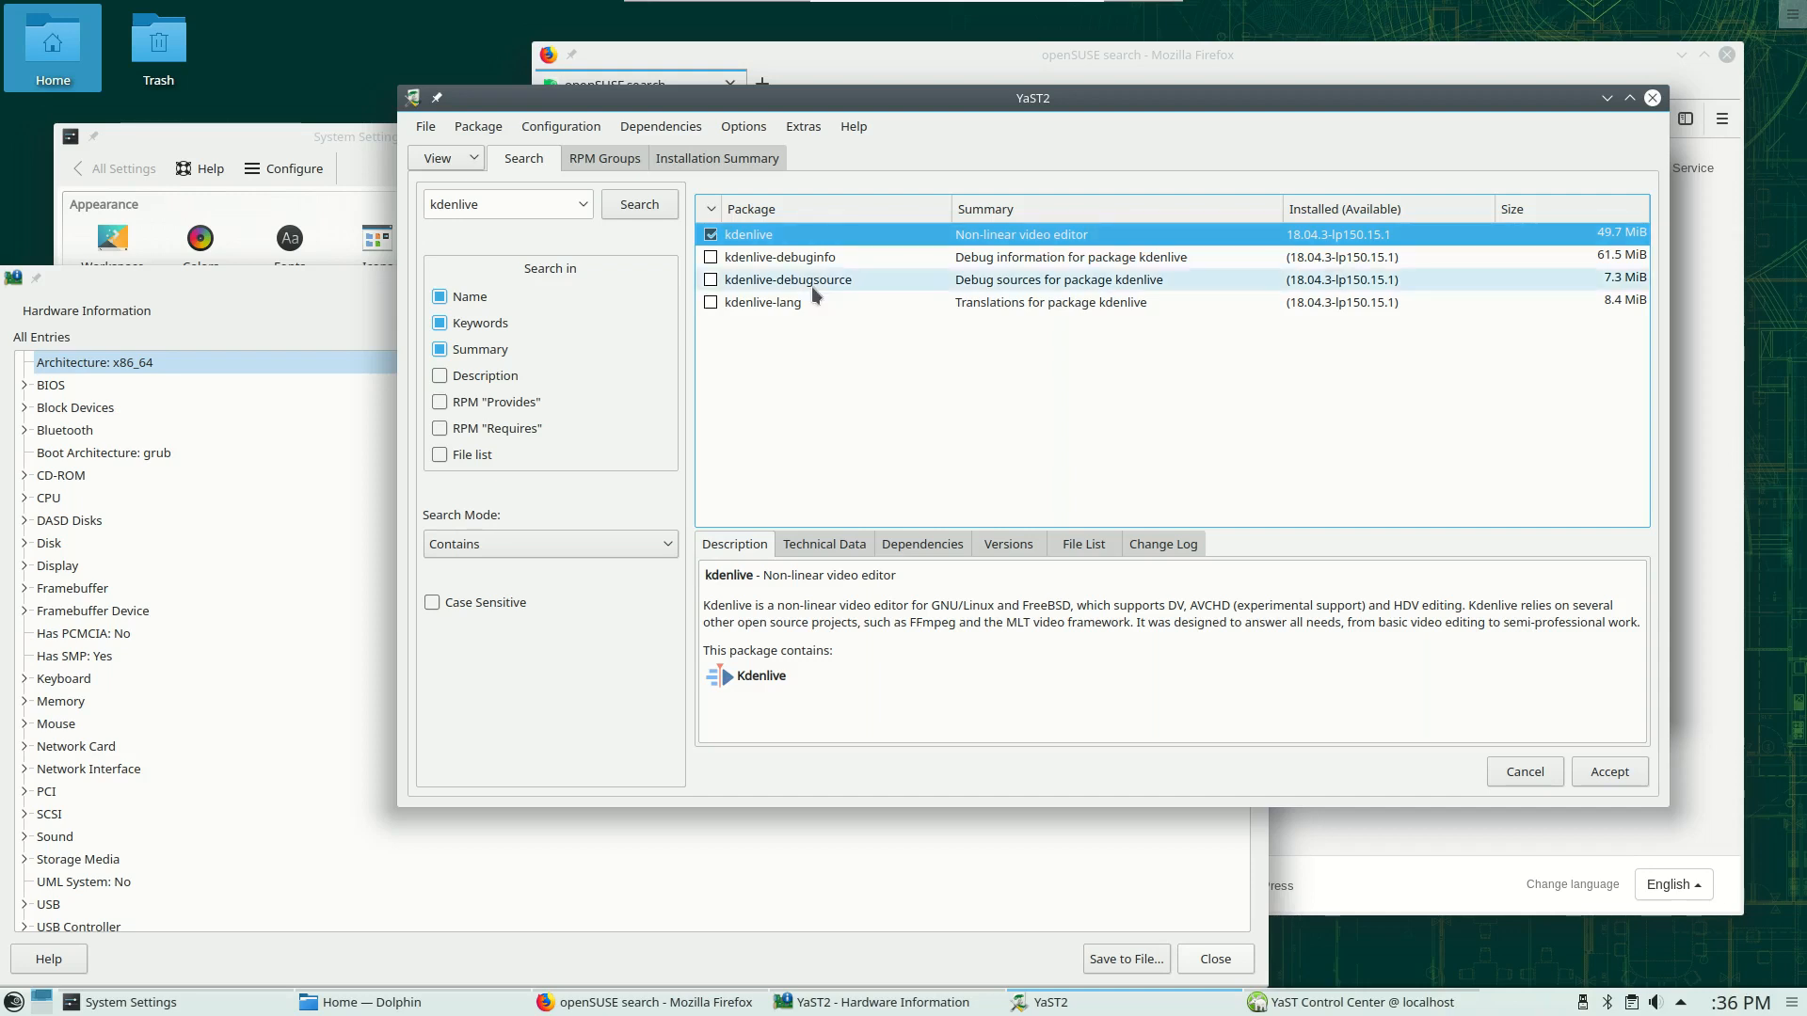
{"action": "mouse_move", "coordinate": [838, 407]}
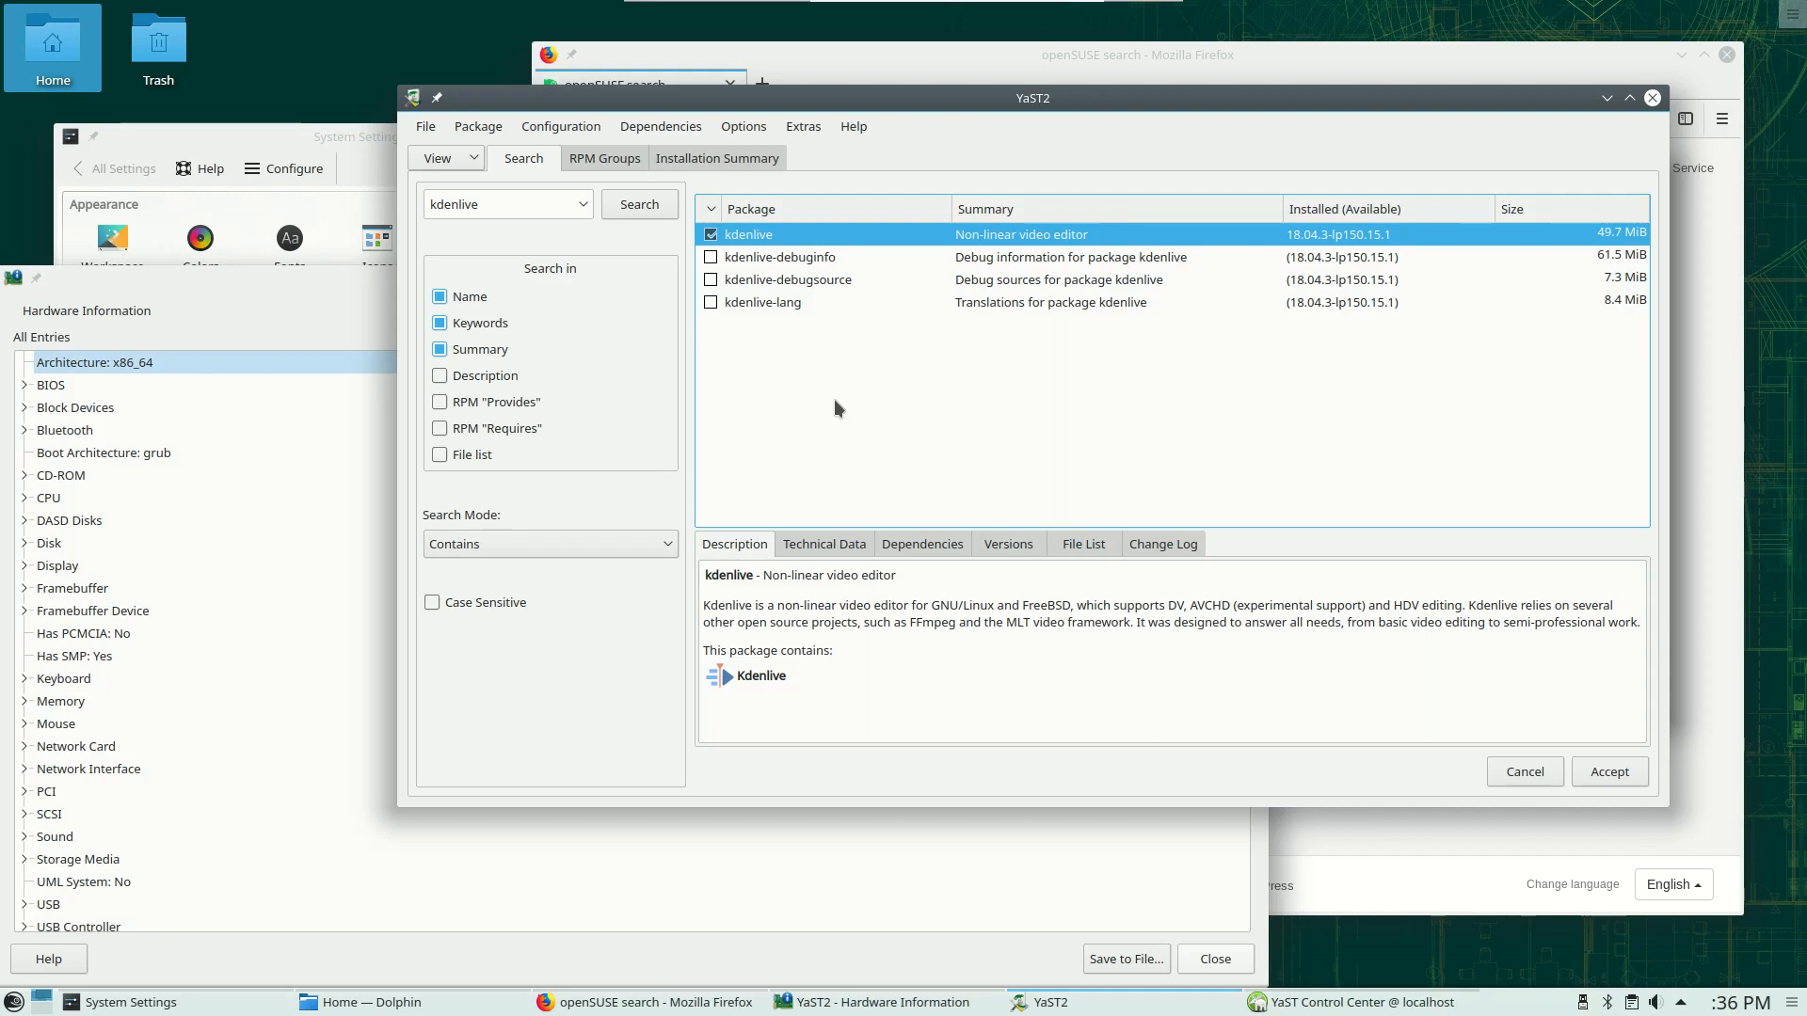
{"action": "mouse_move", "coordinate": [825, 278]}
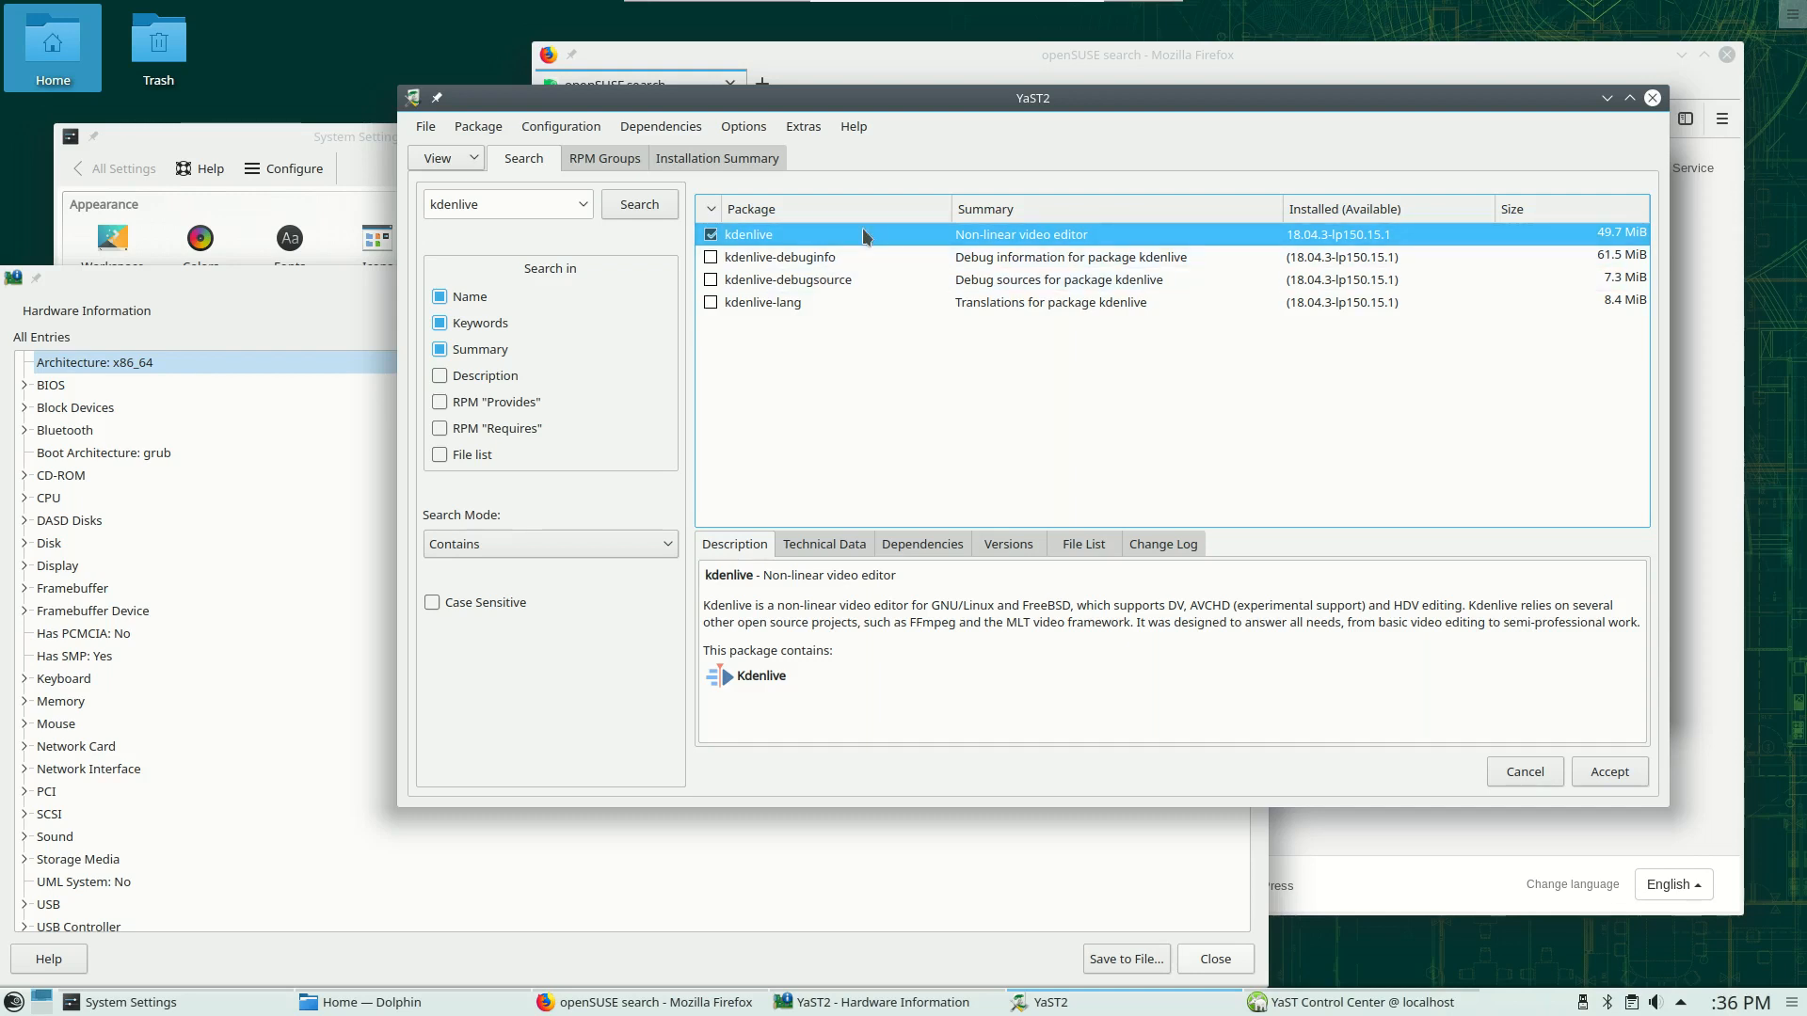
{"action": "mouse_move", "coordinate": [805, 287]}
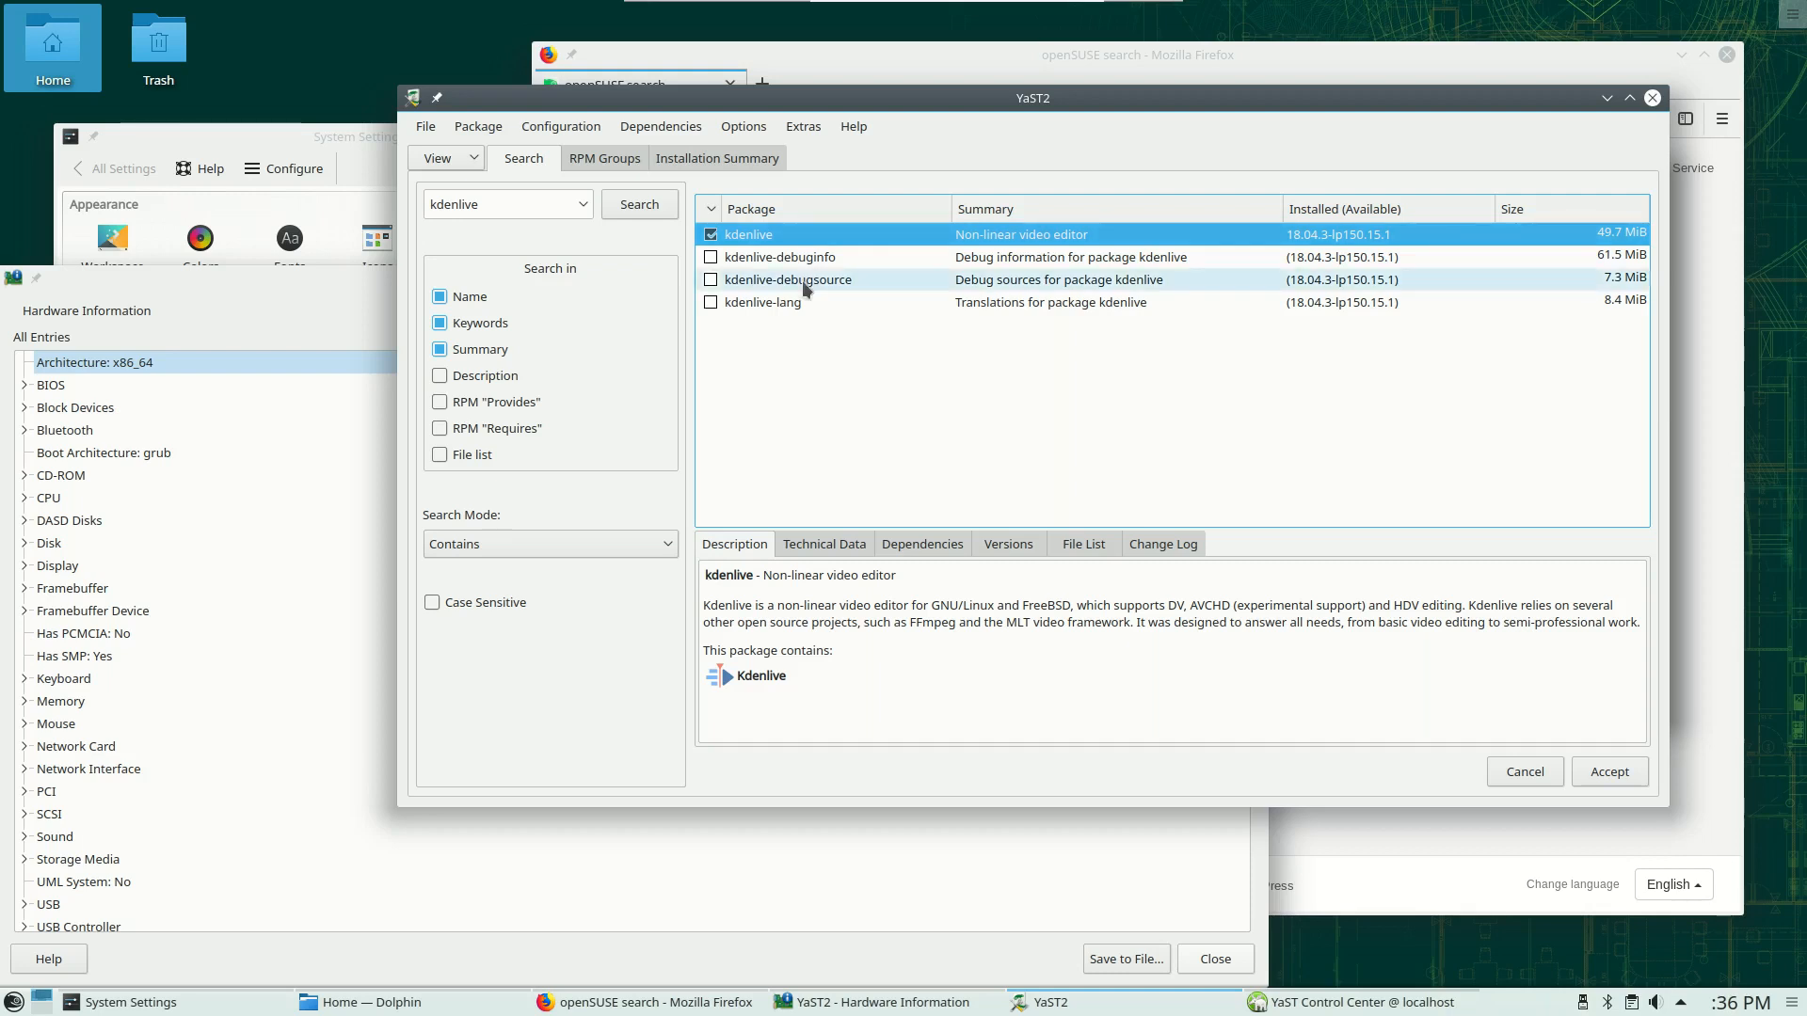
{"action": "mouse_move", "coordinate": [998, 348]}
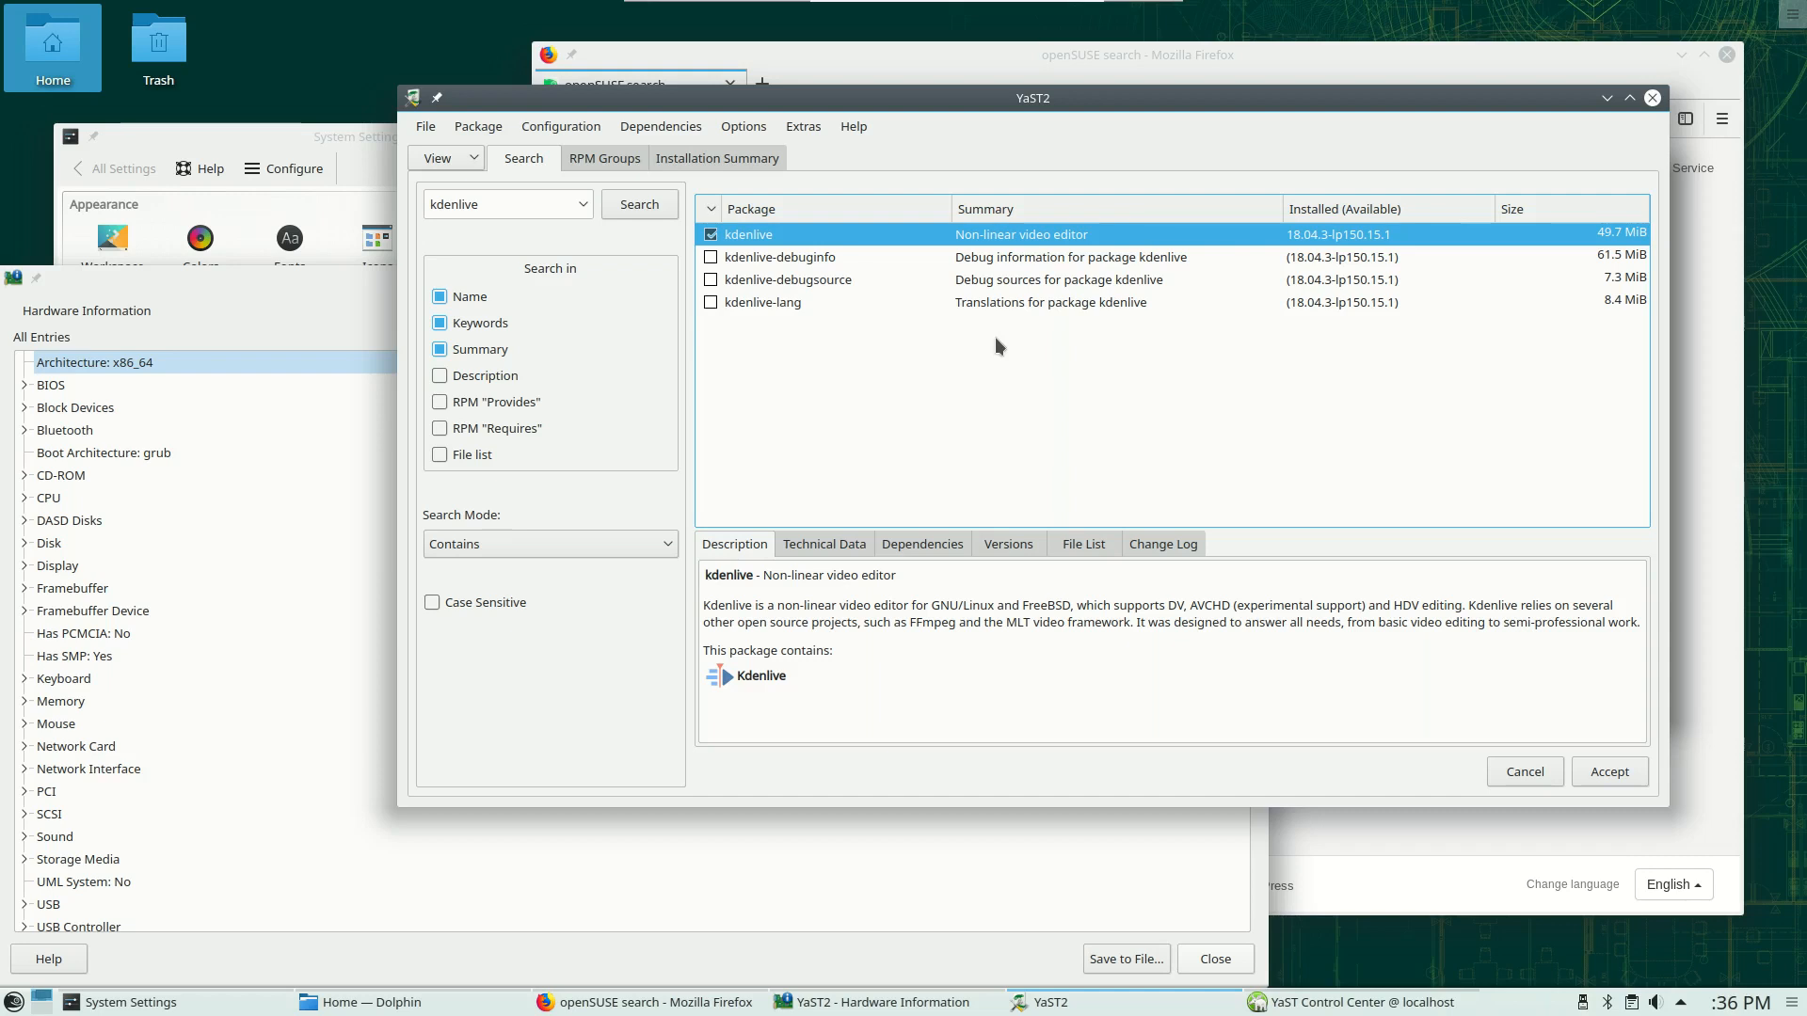
{"action": "mouse_move", "coordinate": [822, 550]}
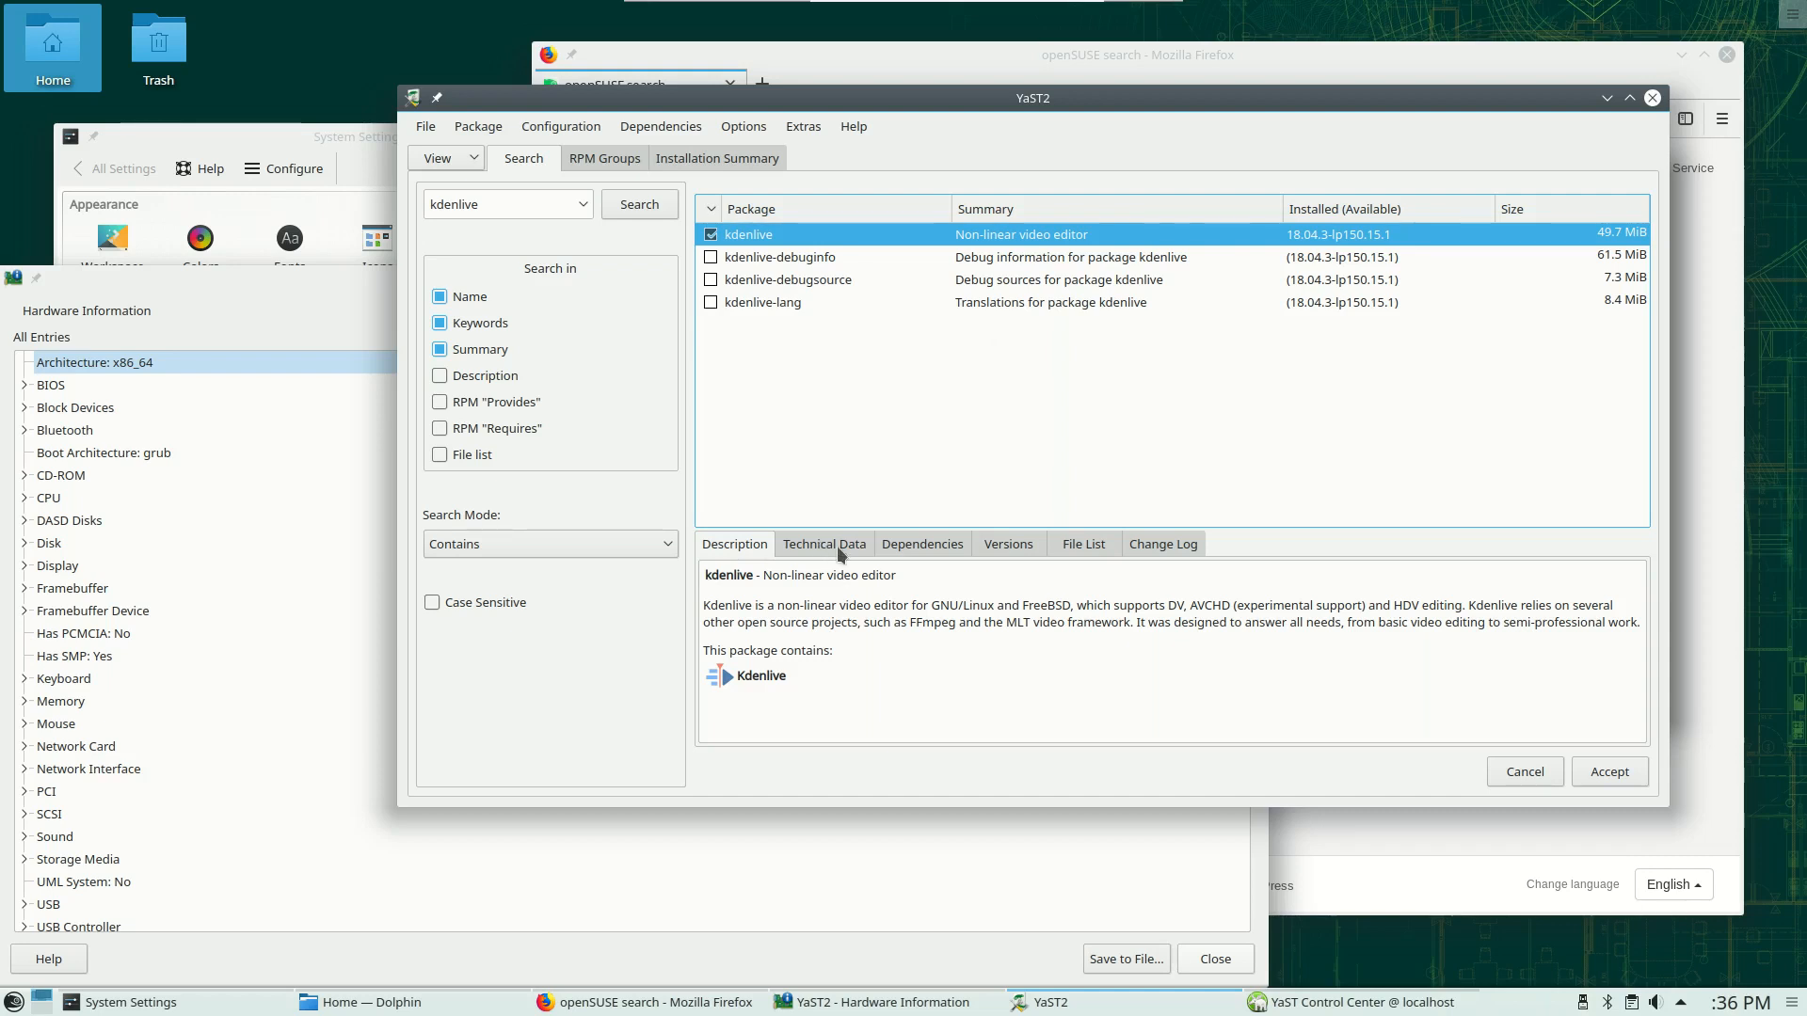
{"action": "mouse_move", "coordinate": [797, 333]}
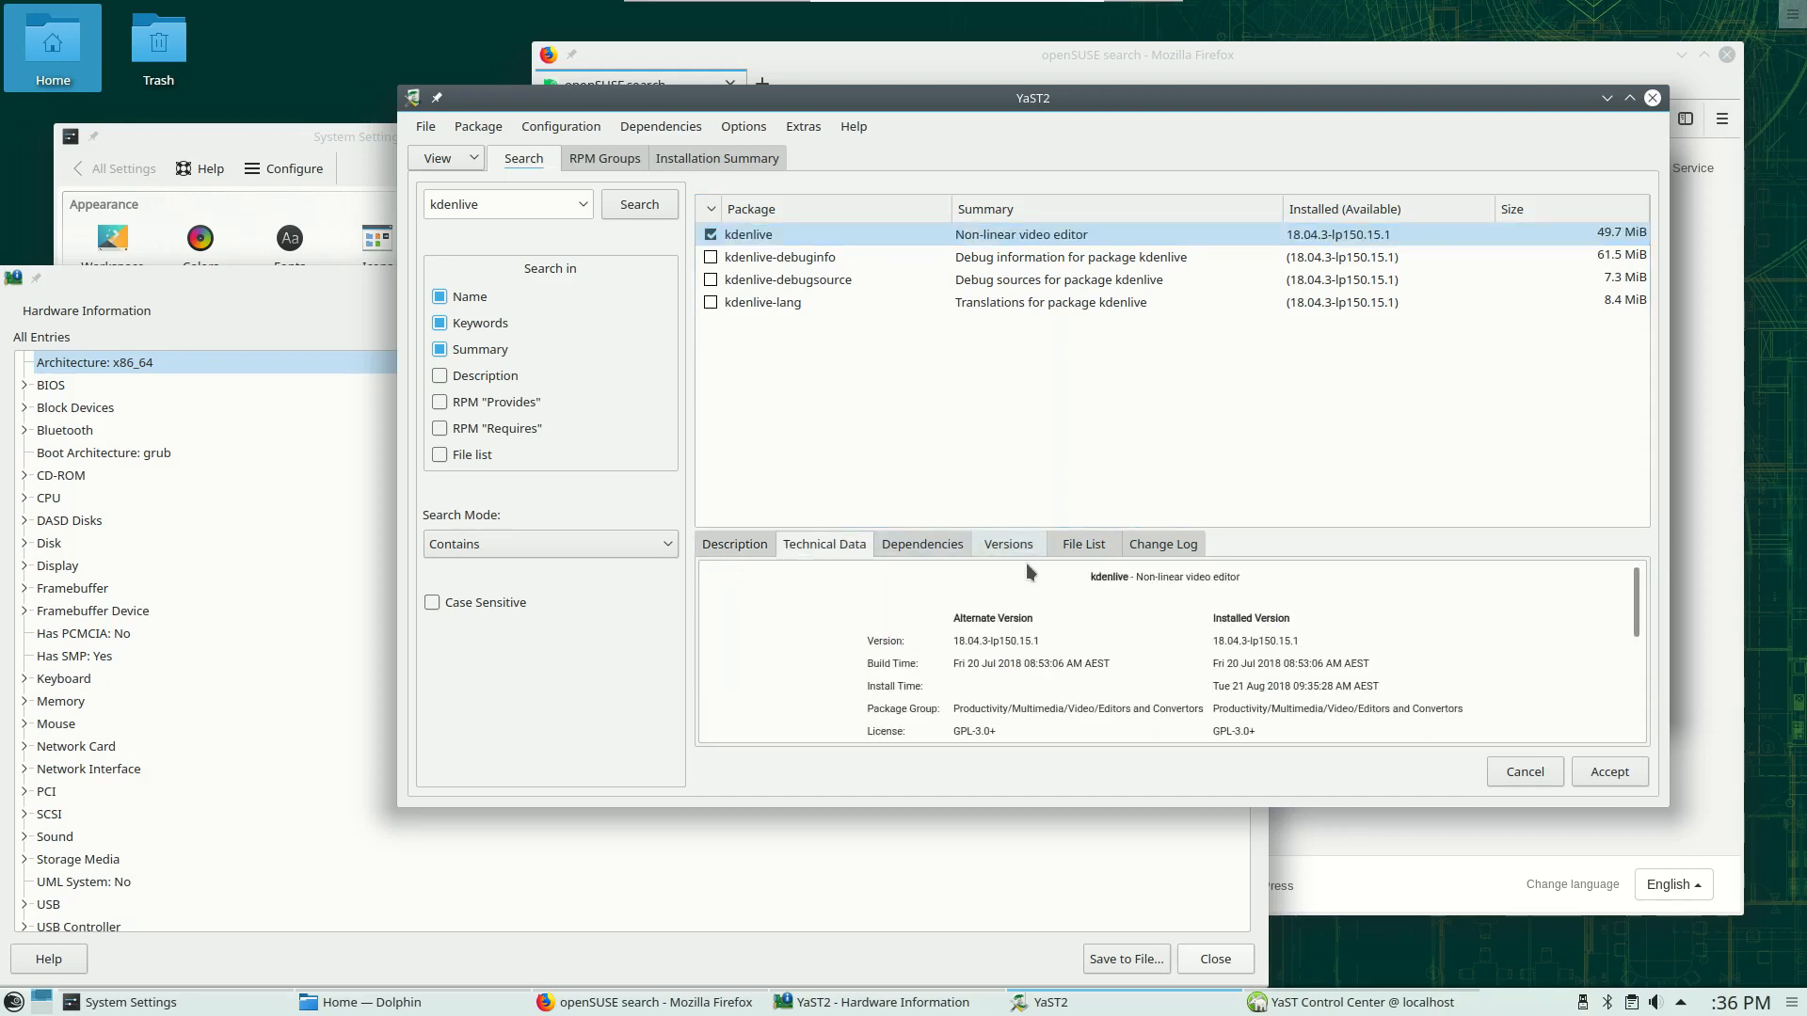
View kdenlive's Dependencies information, then quit the YaST2 package manager
{"action": "scroll", "scroll_direction": "down", "scroll_amount": 3}
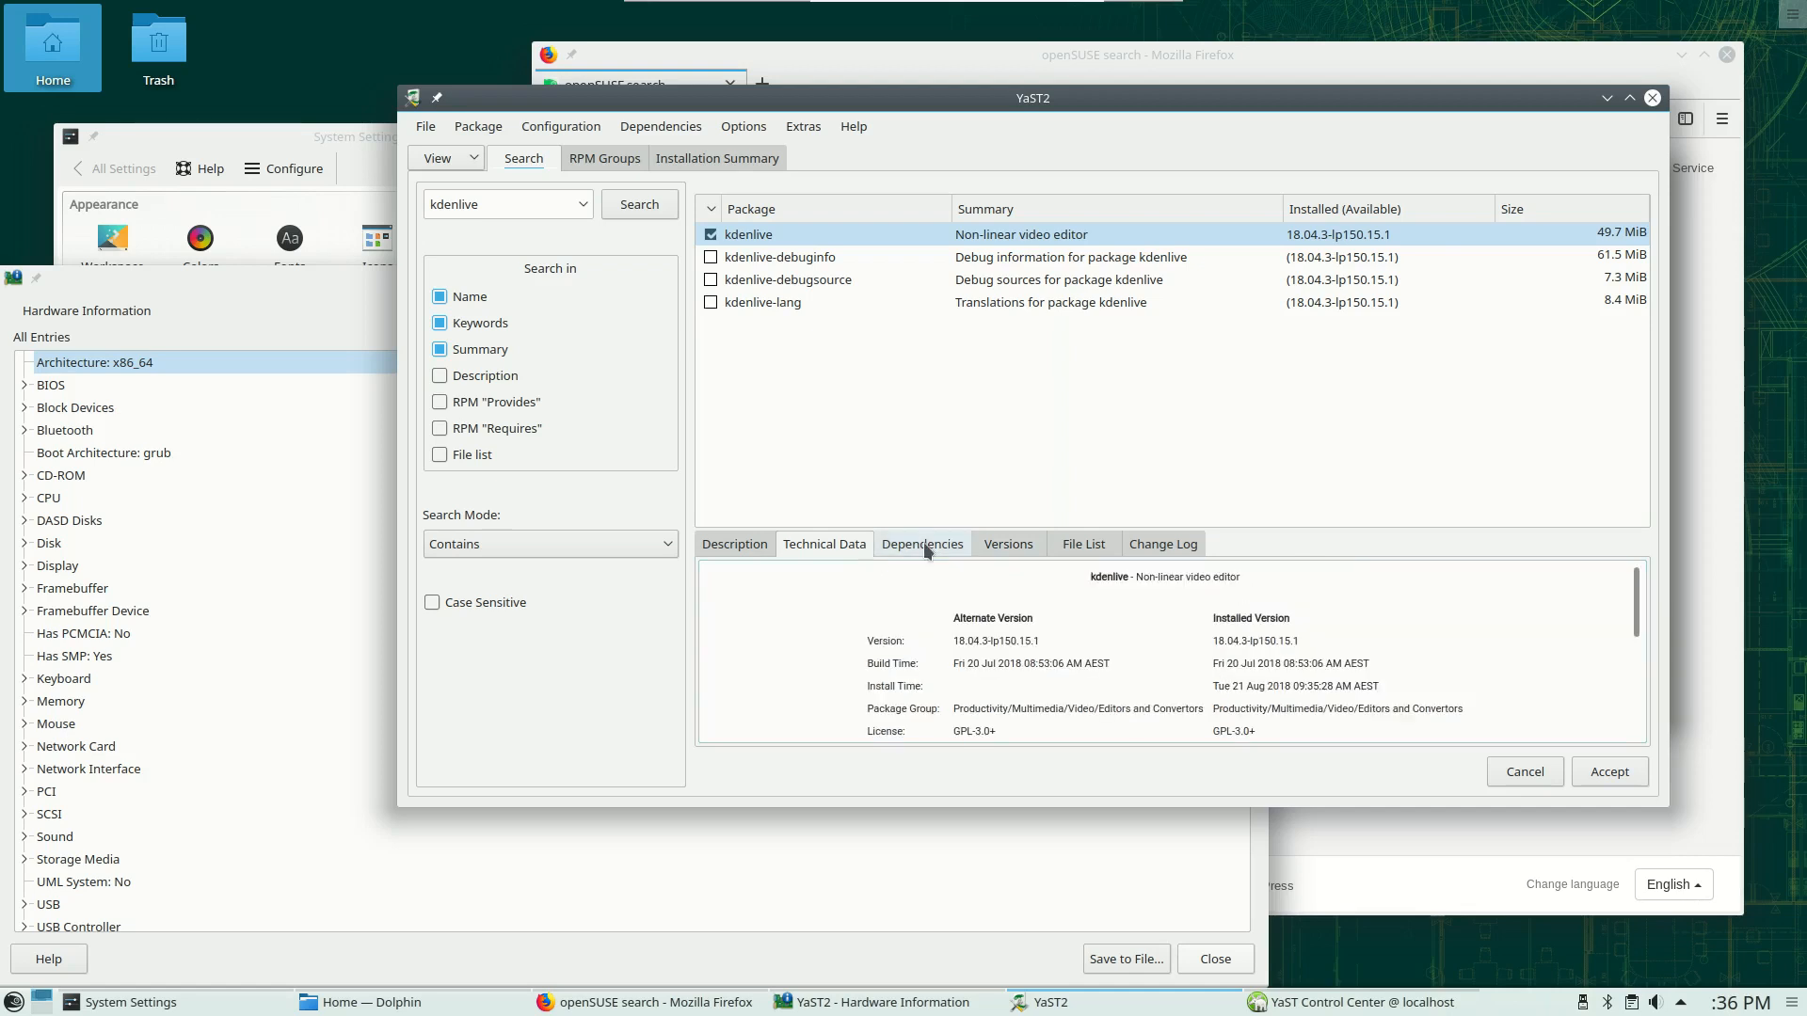
{"action": "left_click", "coordinate": [920, 543]}
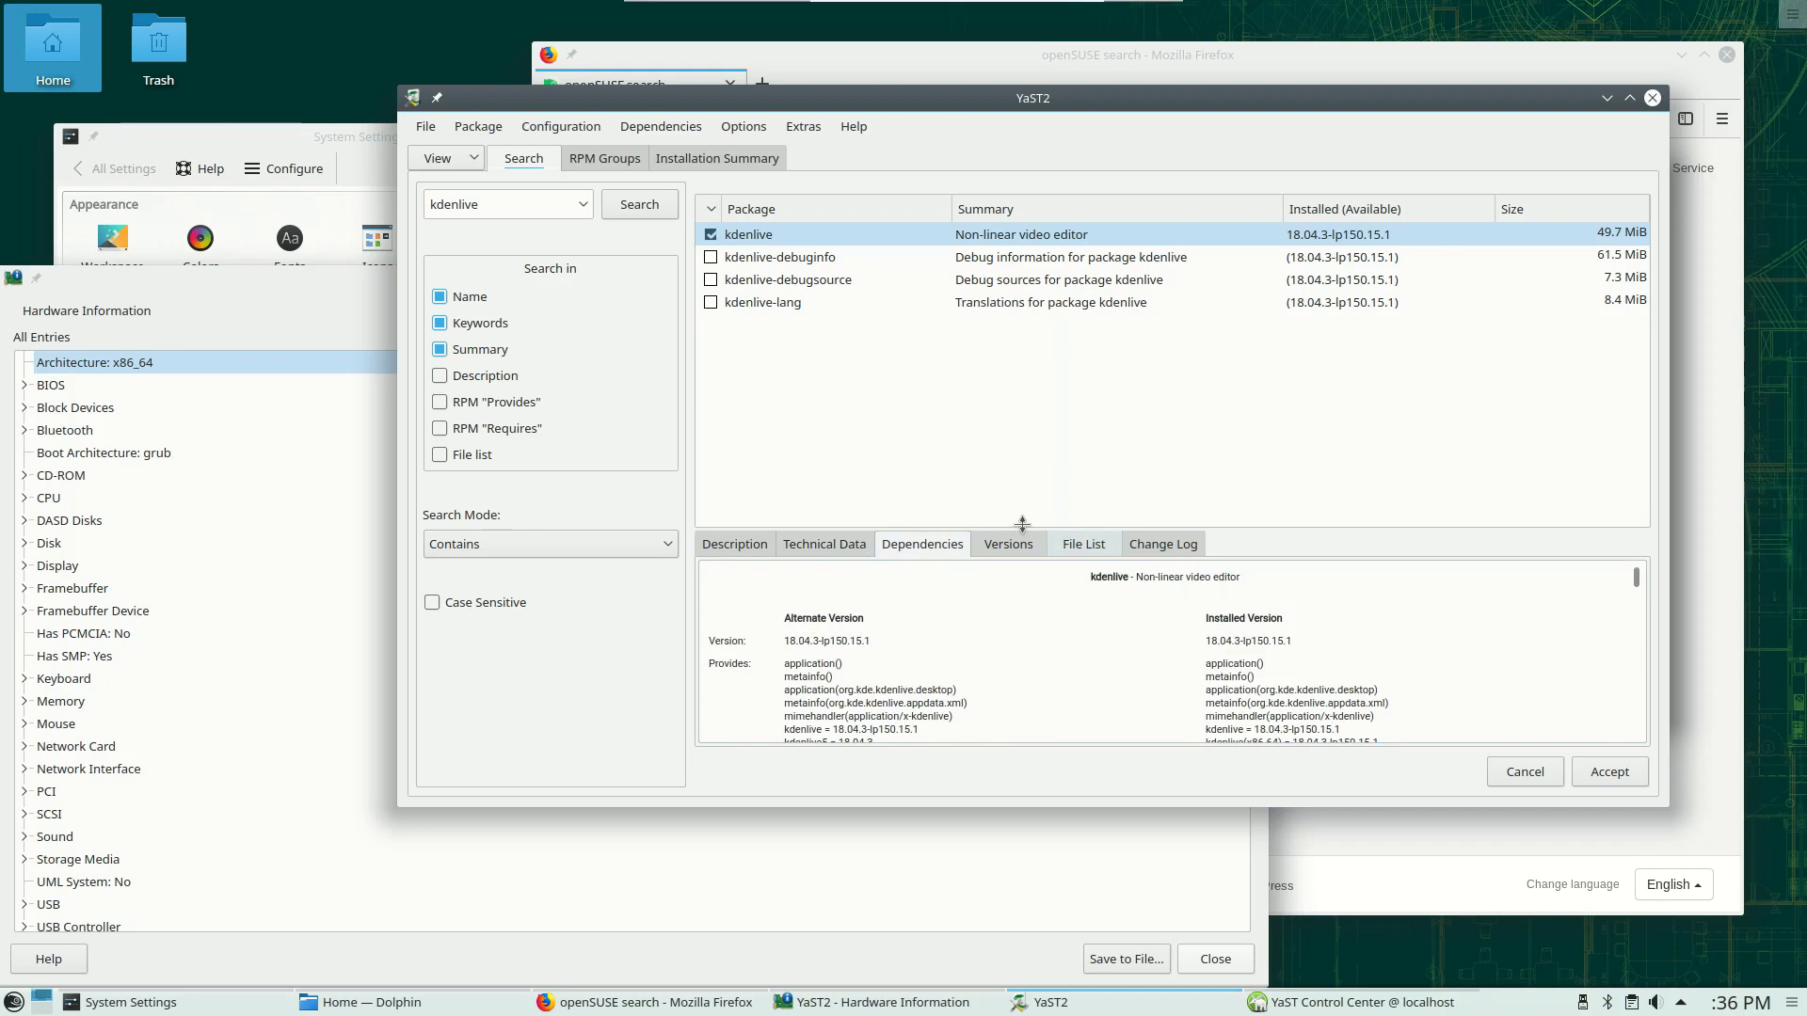
{"action": "mouse_move", "coordinate": [585, 501]}
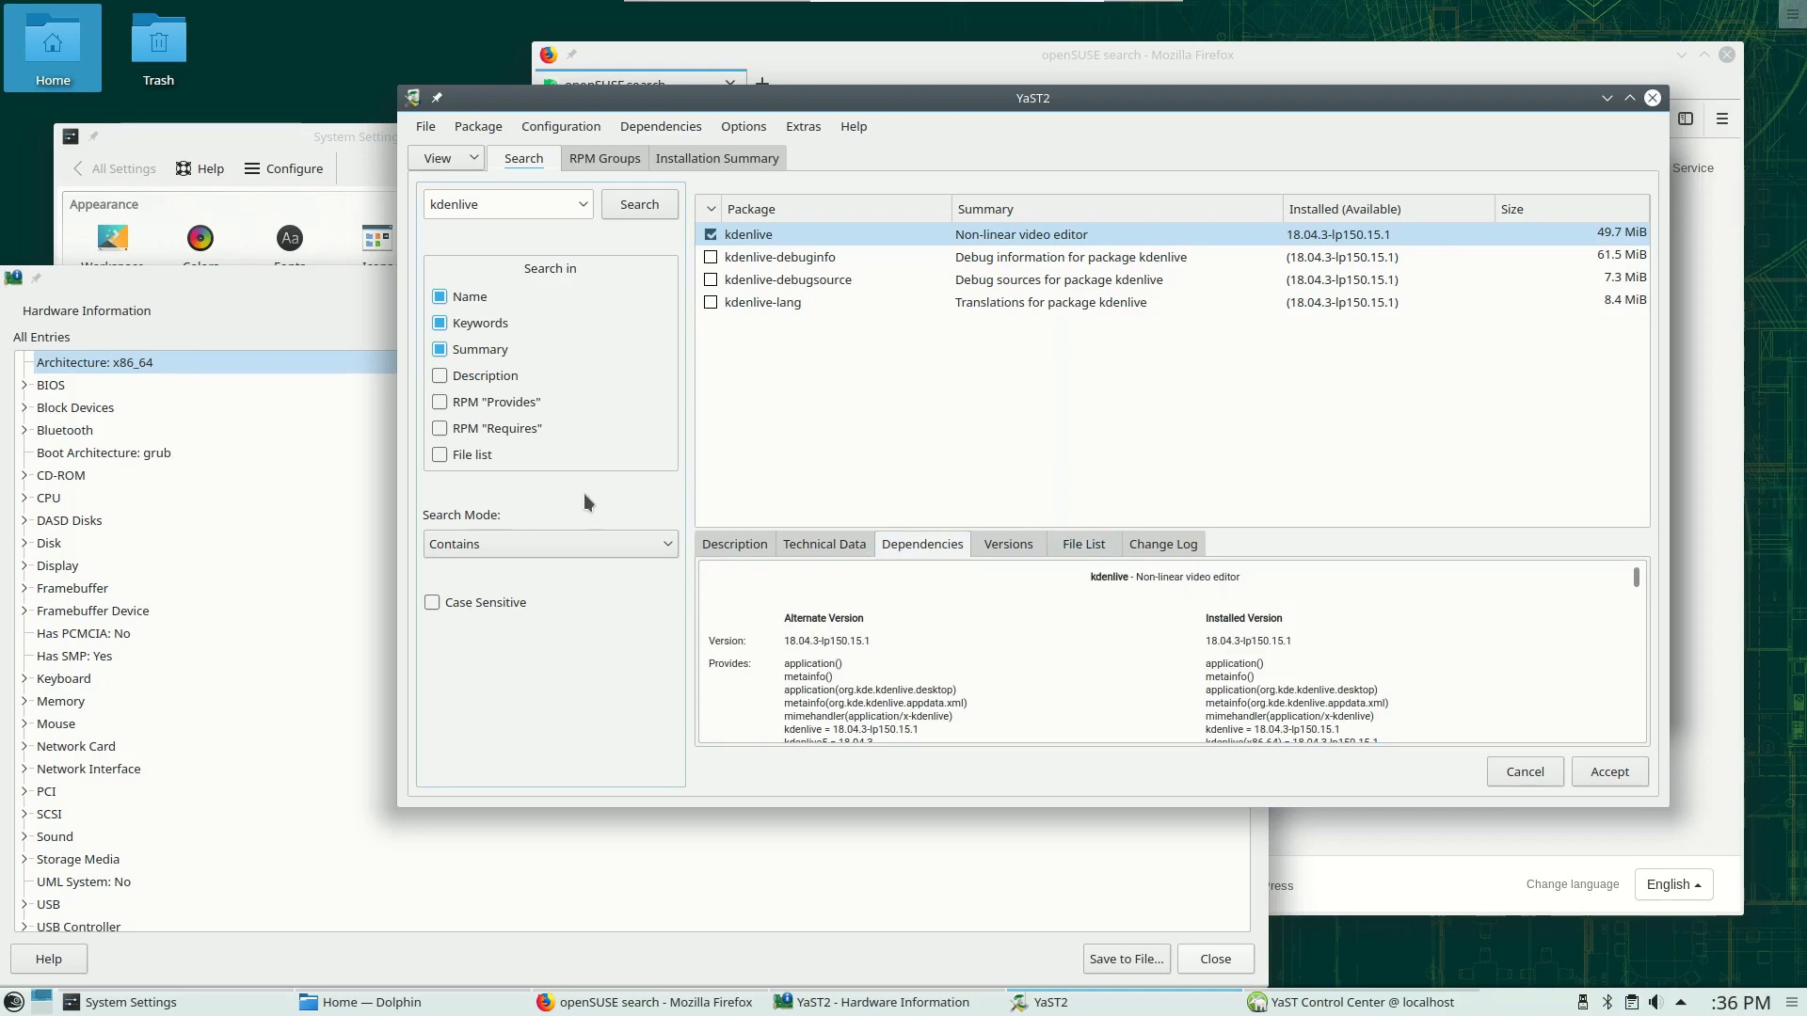
{"action": "mouse_move", "coordinate": [869, 418]}
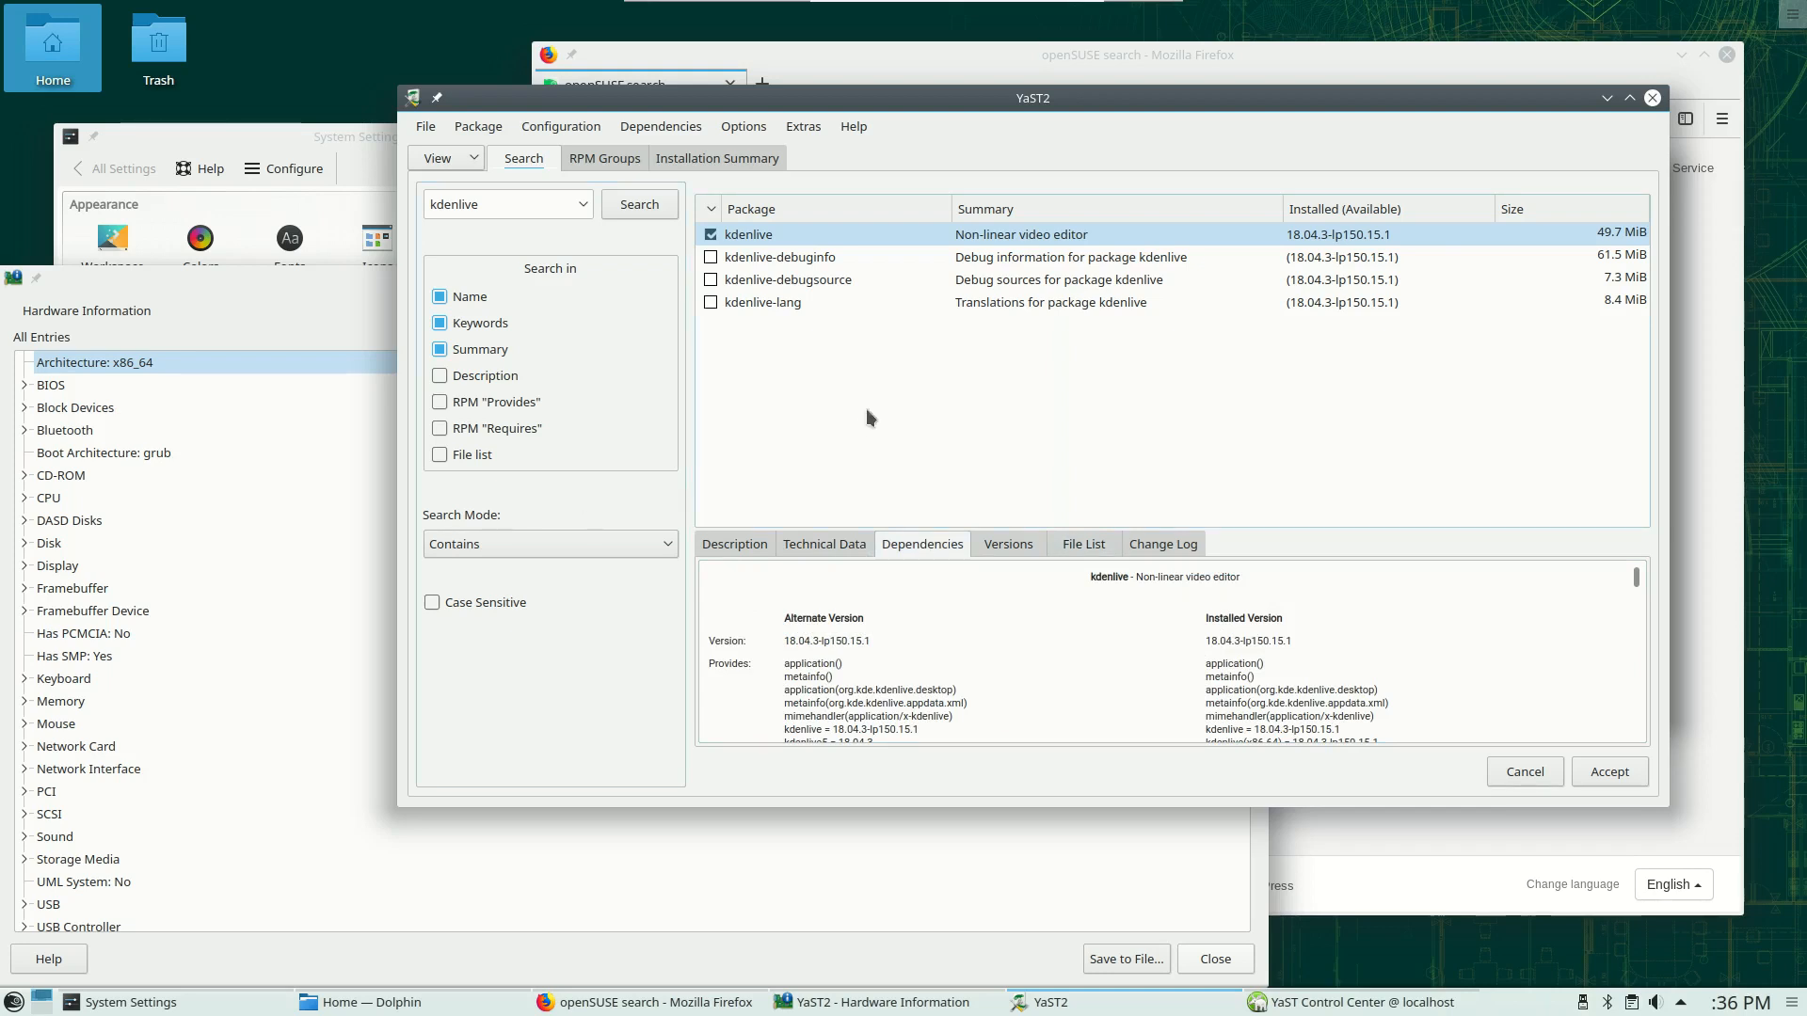
{"action": "mouse_move", "coordinate": [1290, 396]}
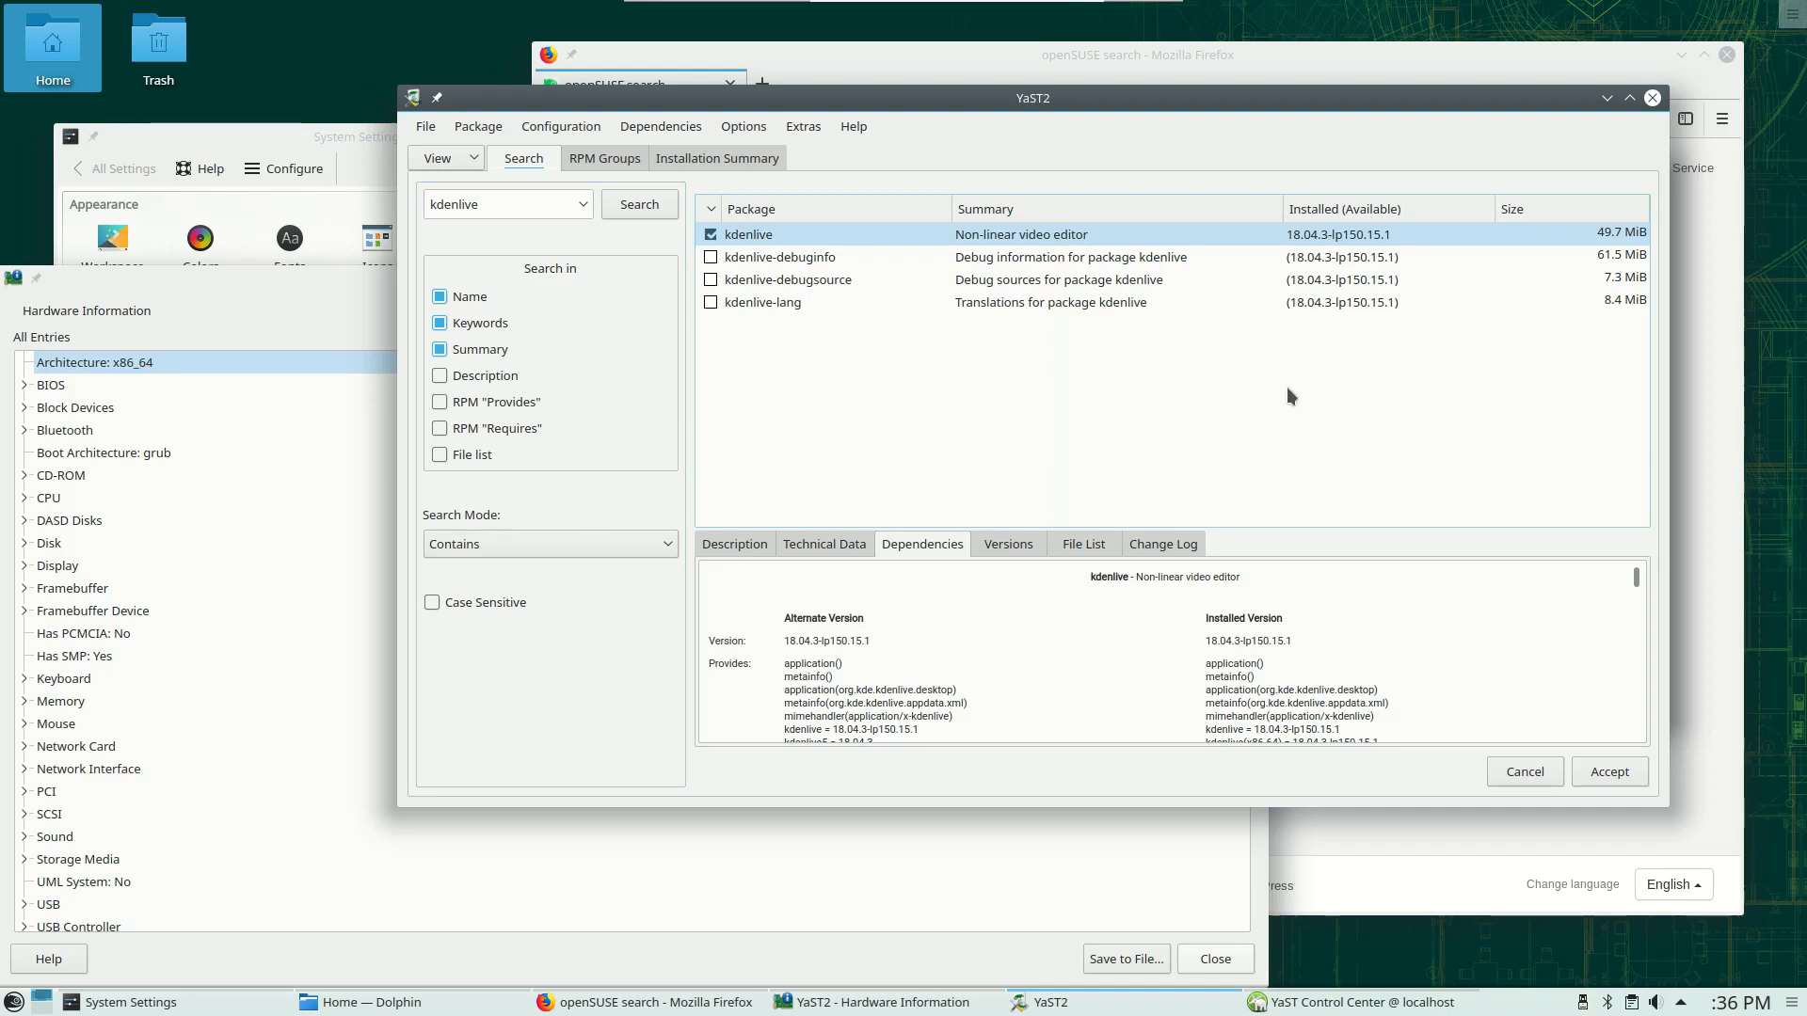
{"action": "mouse_move", "coordinate": [1650, 109]}
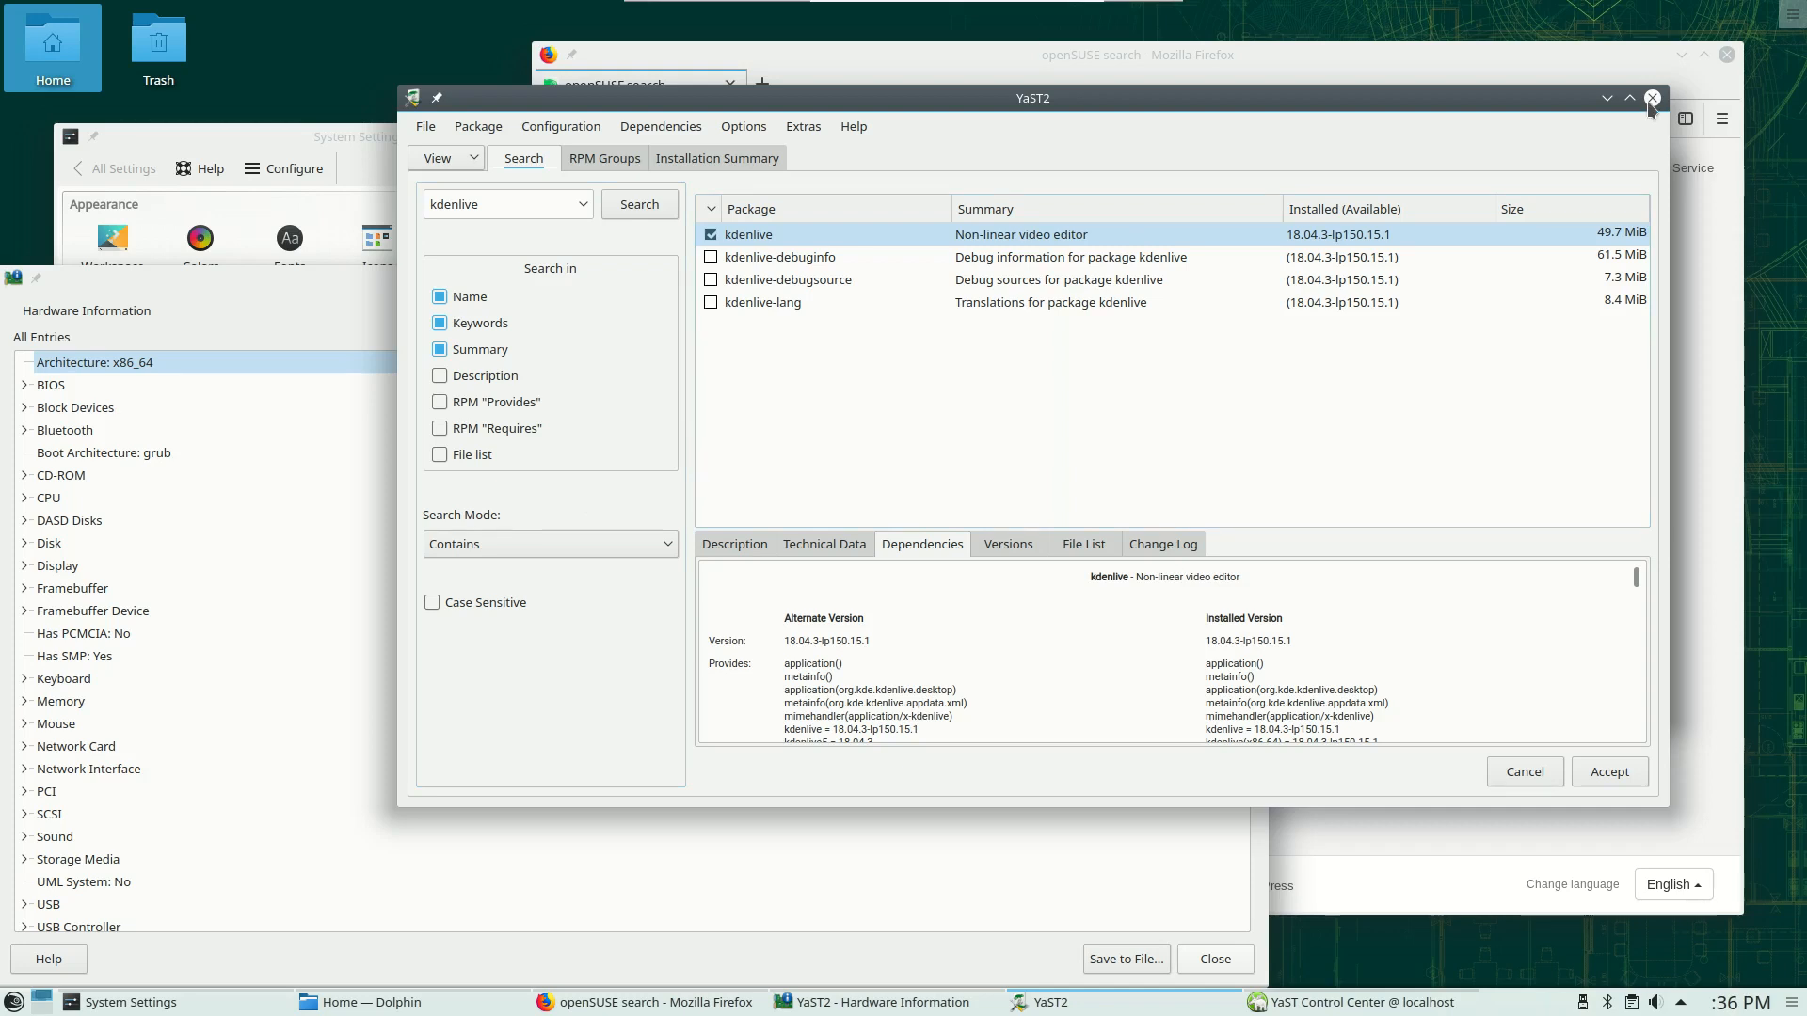
{"action": "left_click", "coordinate": [1650, 97]}
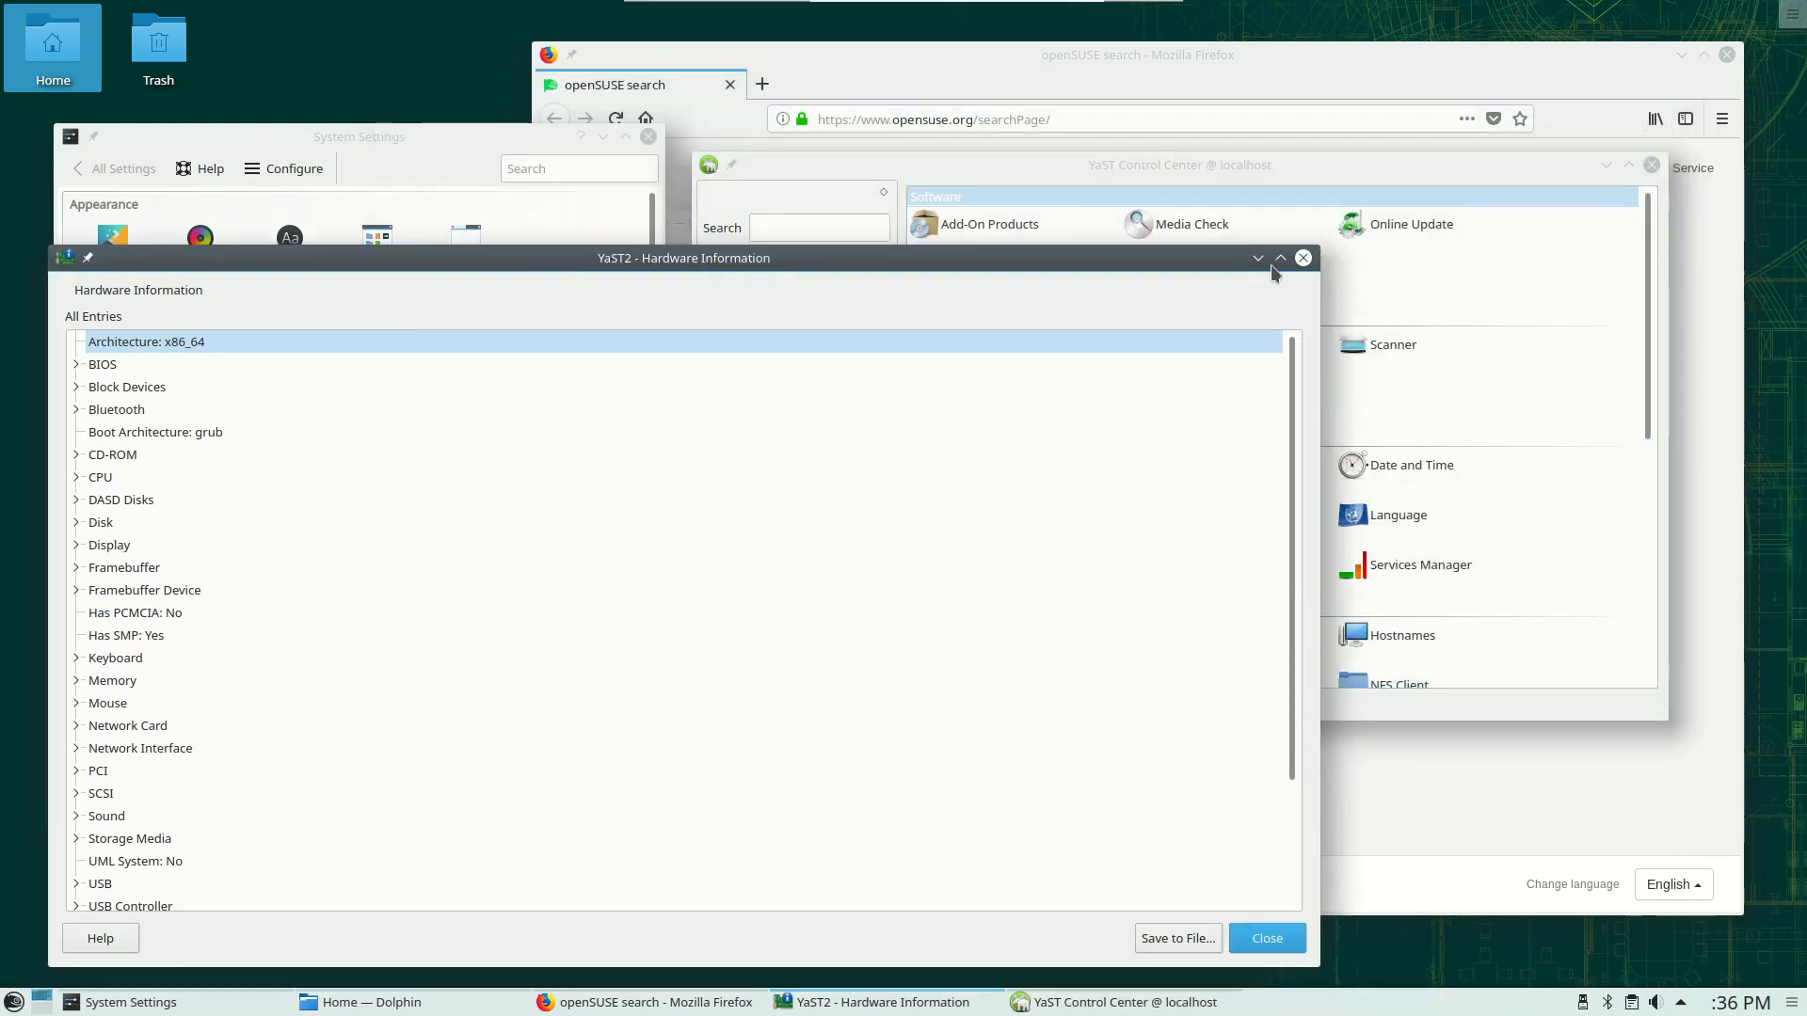
Close the Hardware Information report and scroll through the YaST and System Settings module lists
{"action": "left_click", "coordinate": [1303, 257]}
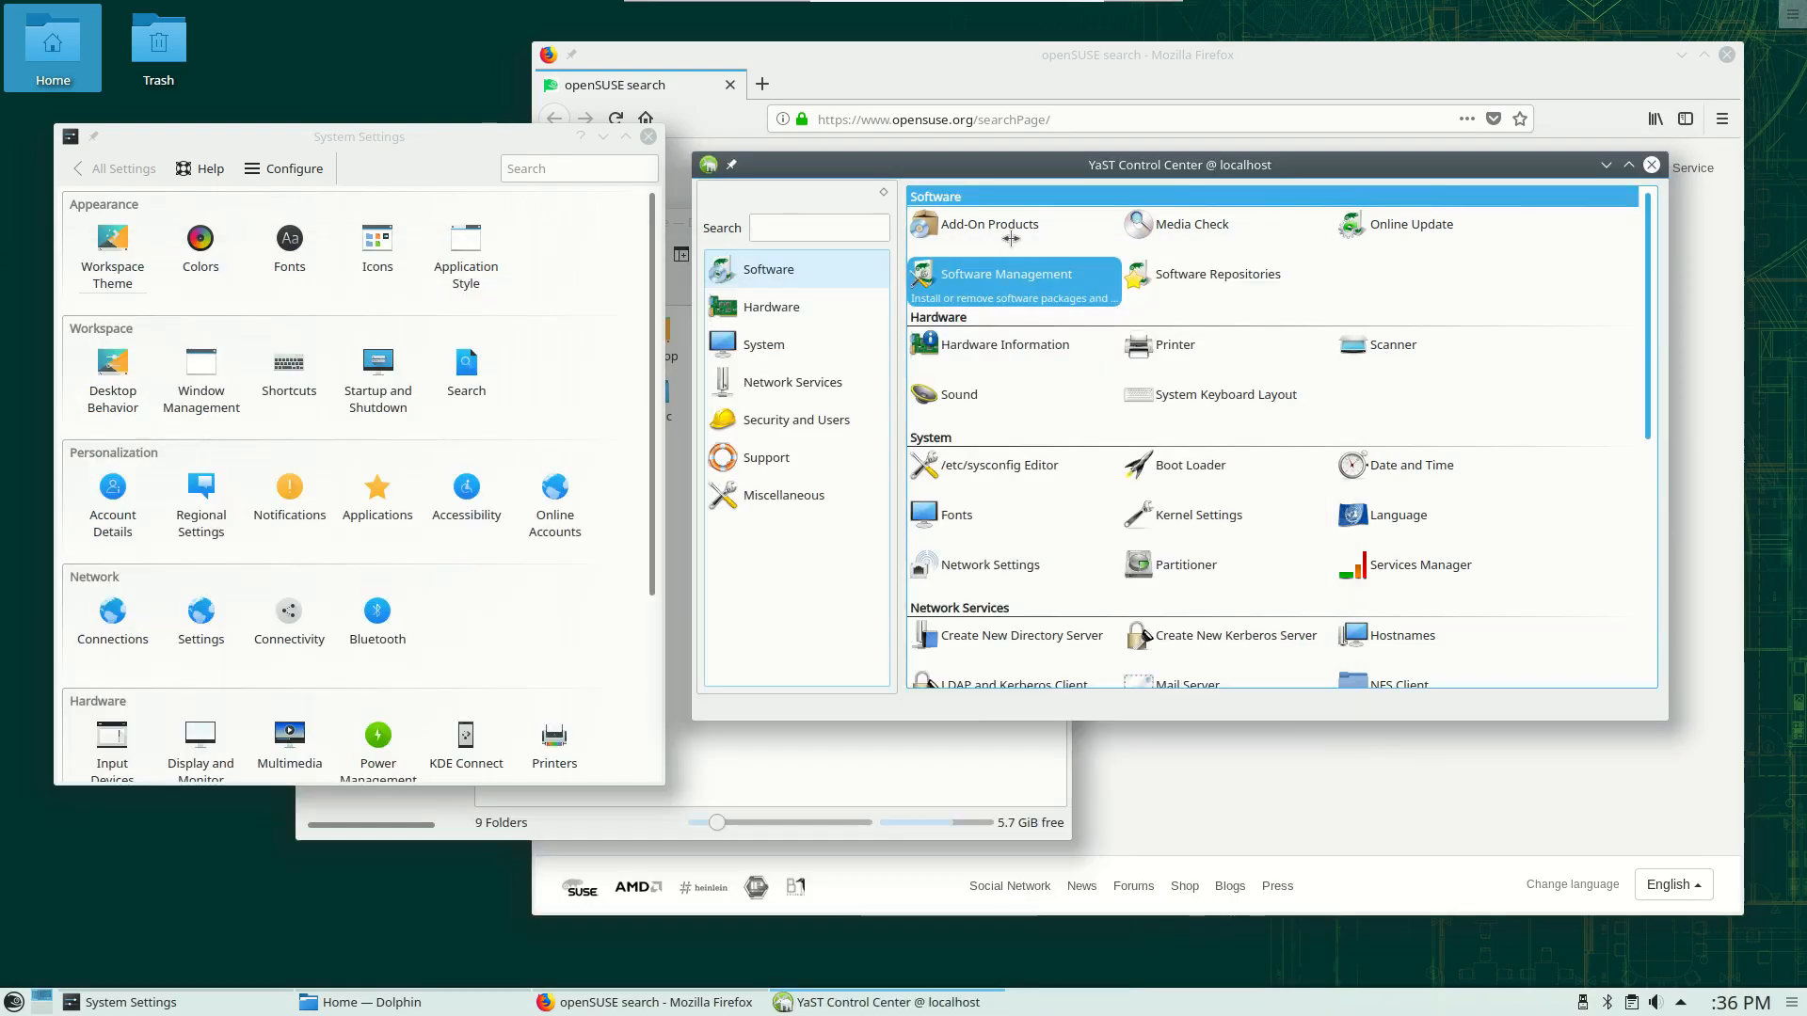
{"action": "mouse_move", "coordinate": [542, 328]}
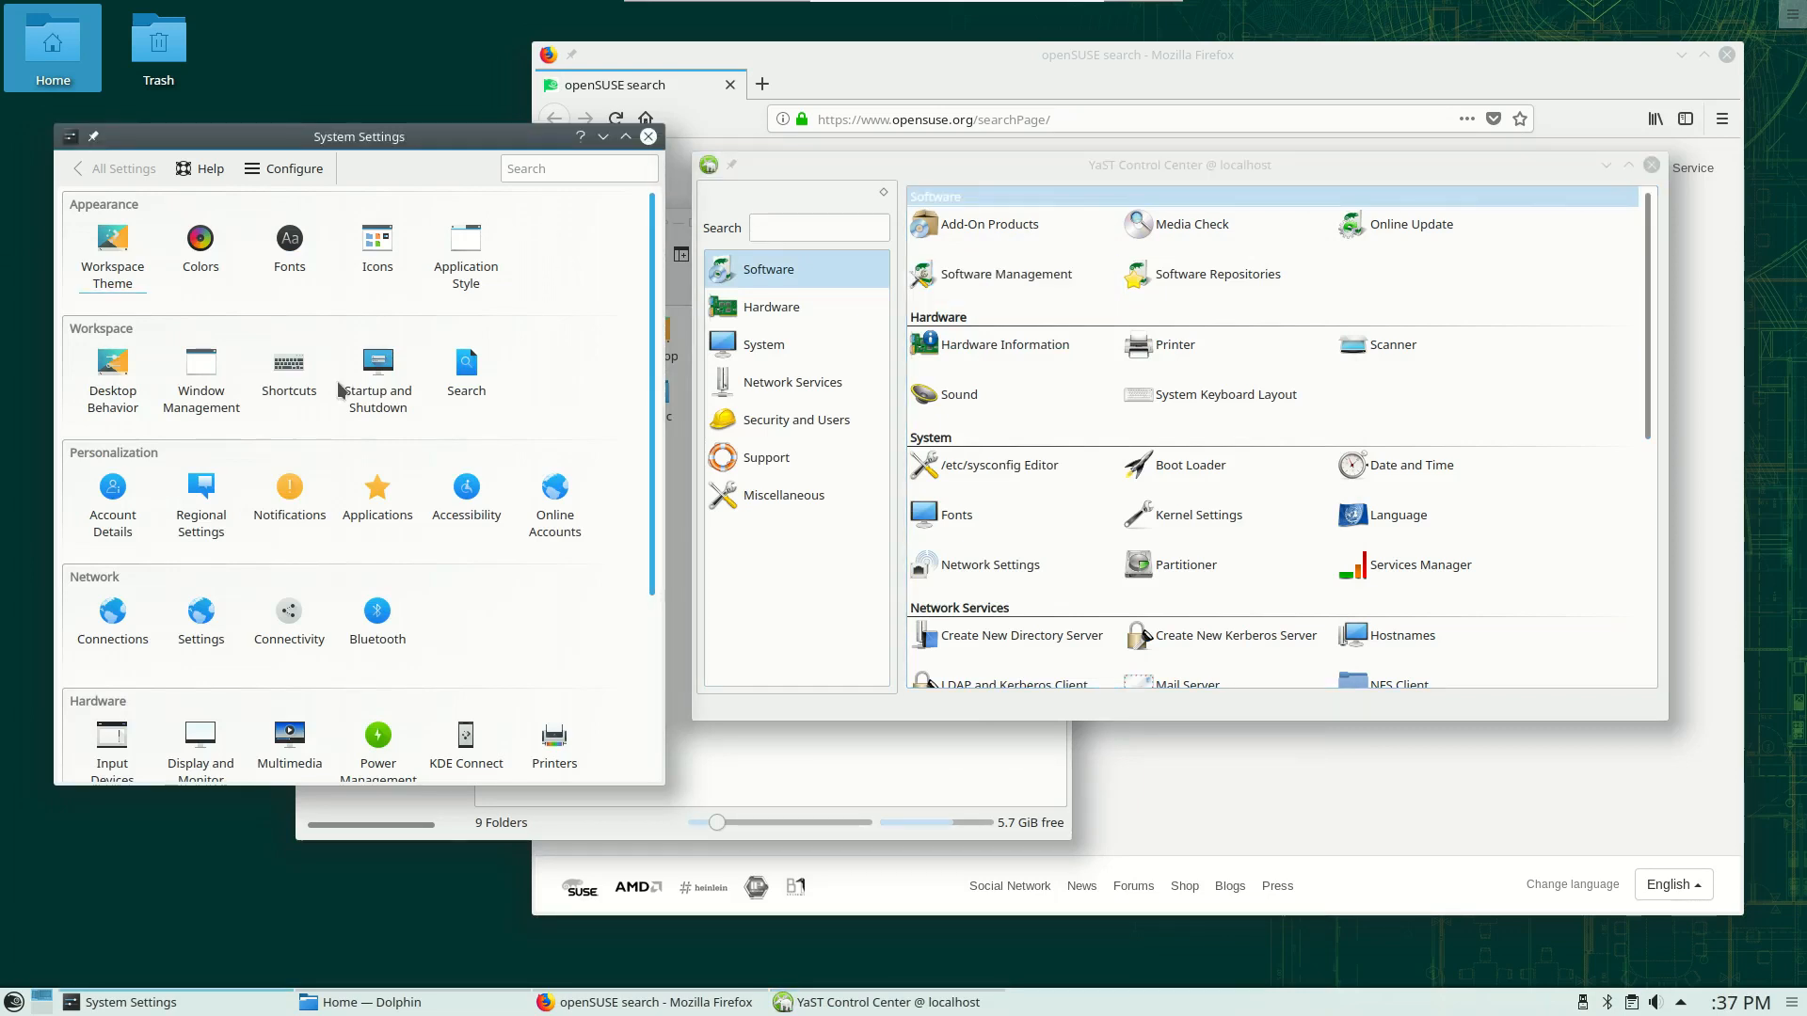
{"action": "scroll", "scroll_direction": "down", "scroll_amount": 3}
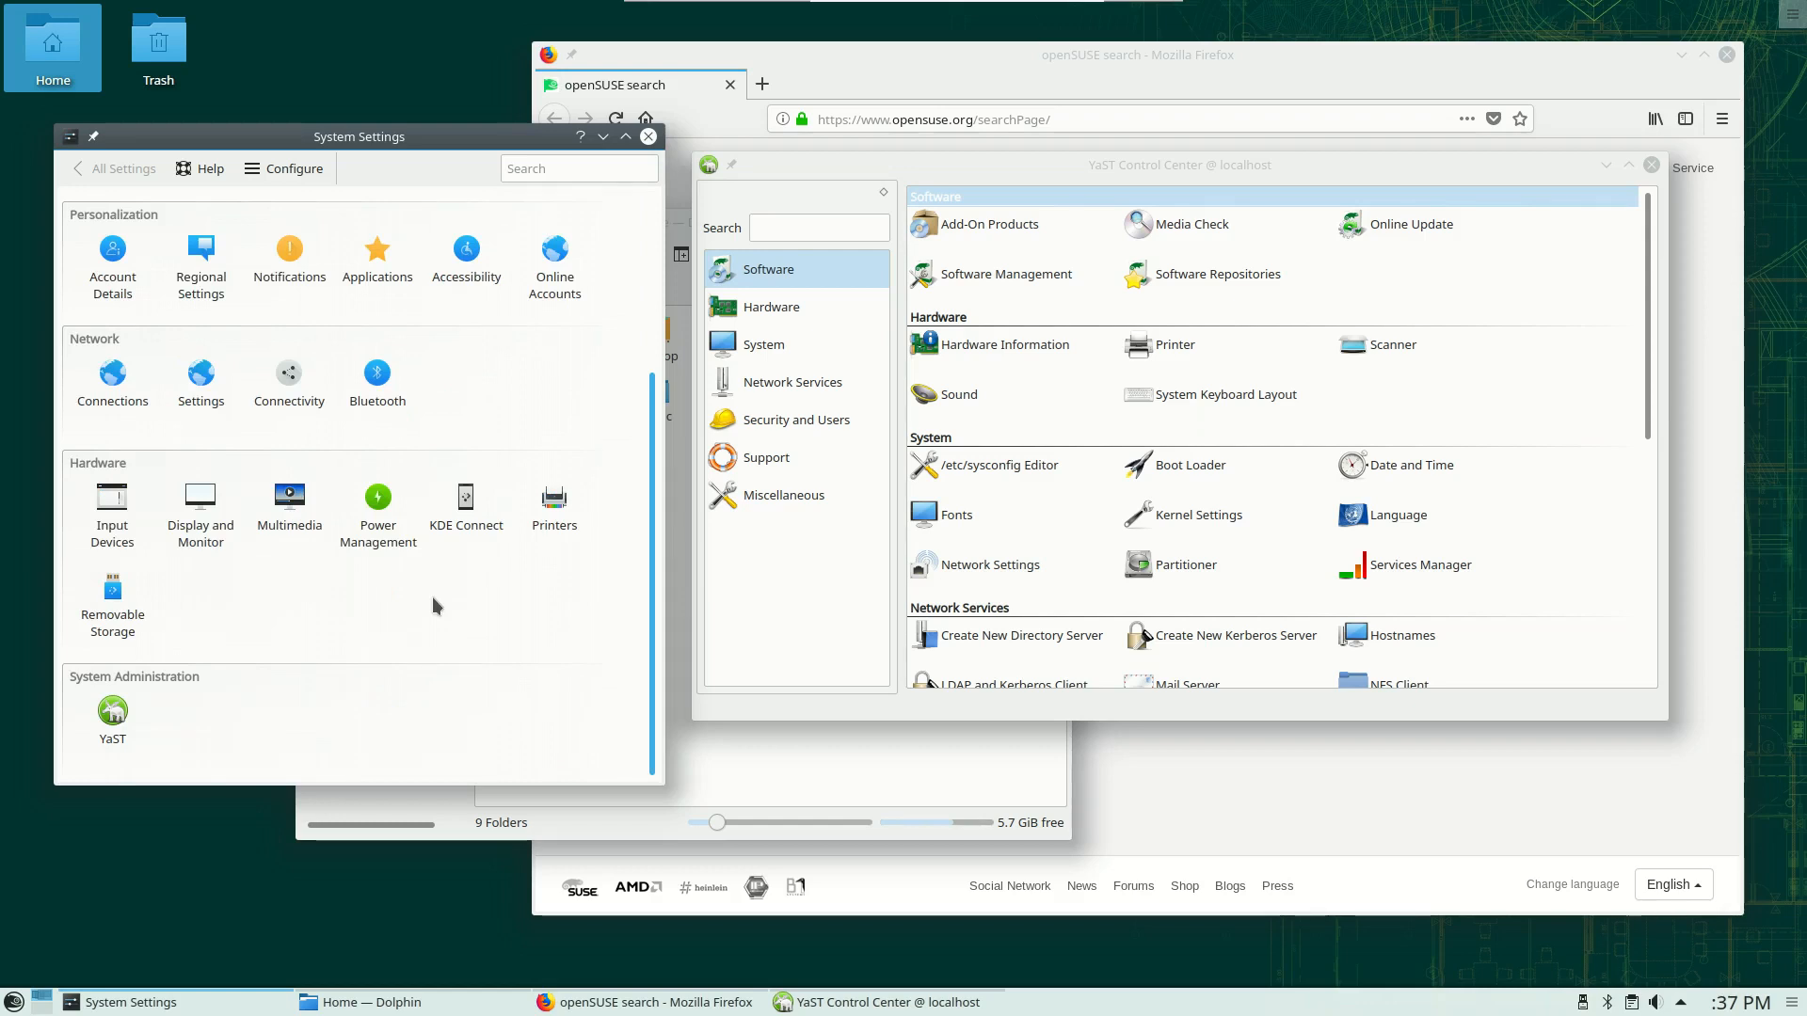
{"action": "scroll", "scroll_direction": "up", "scroll_amount": 3}
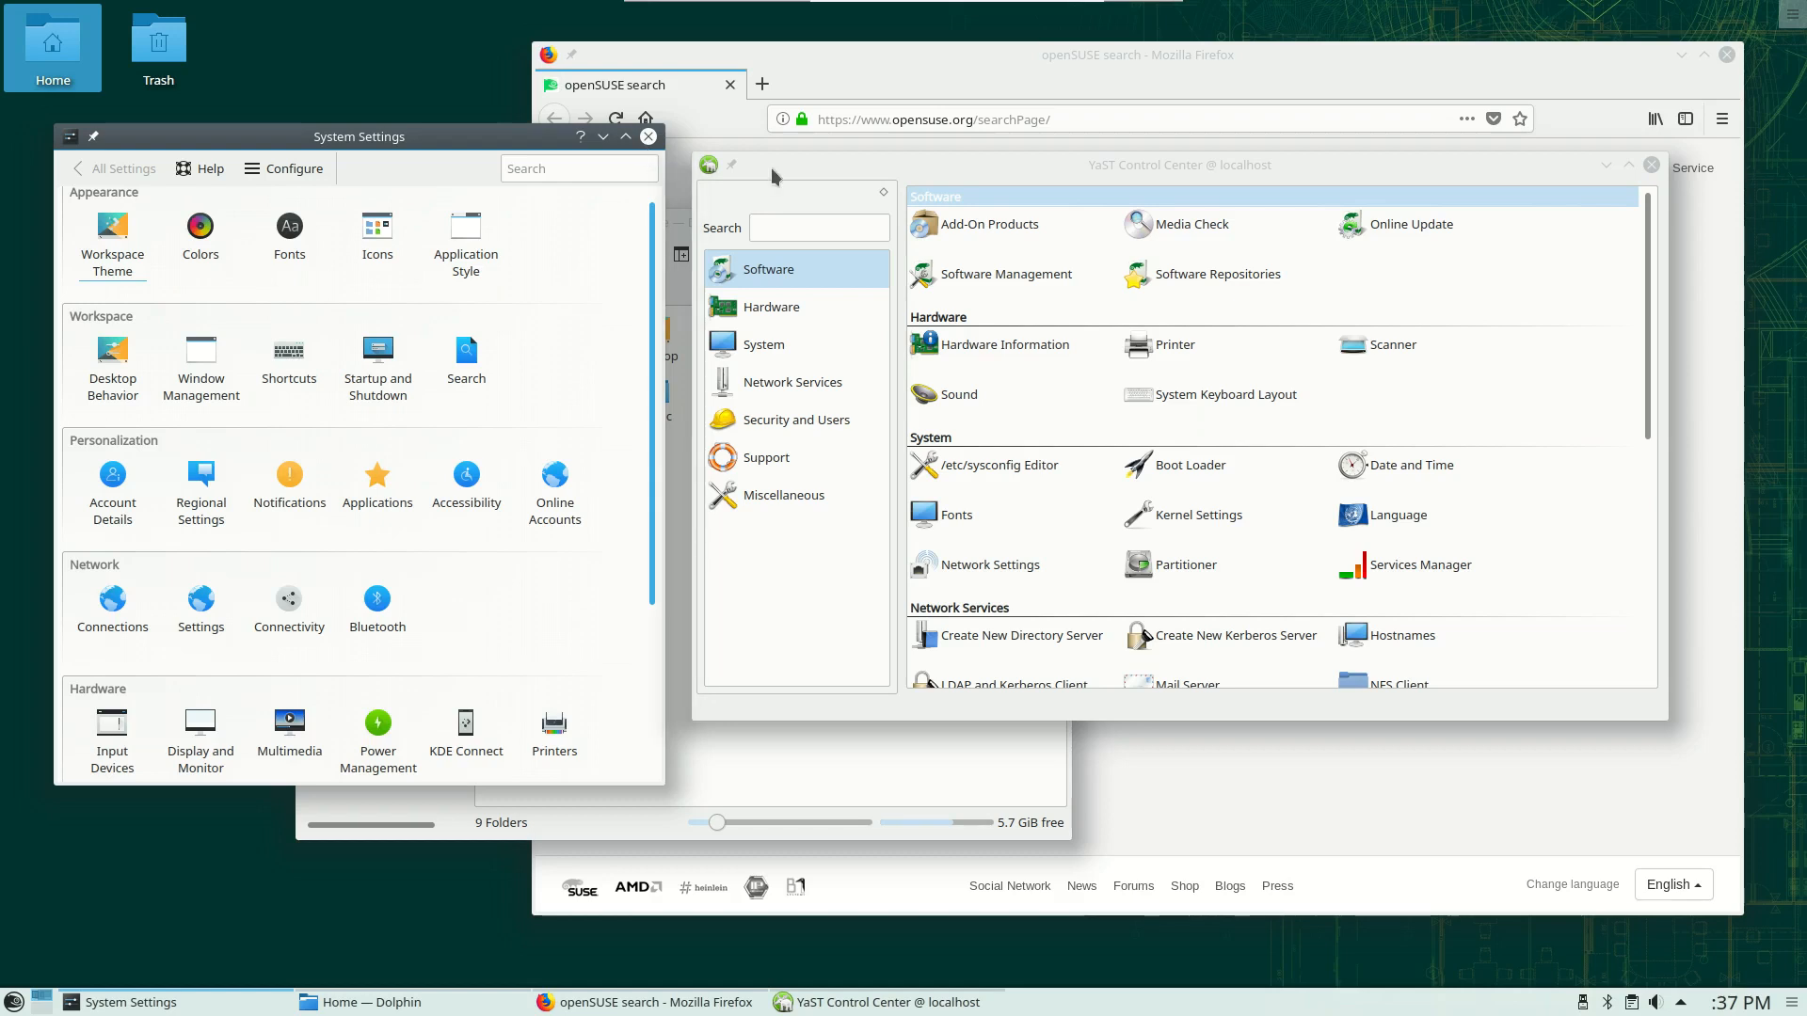
{"action": "scroll", "scroll_direction": "down", "scroll_amount": 3}
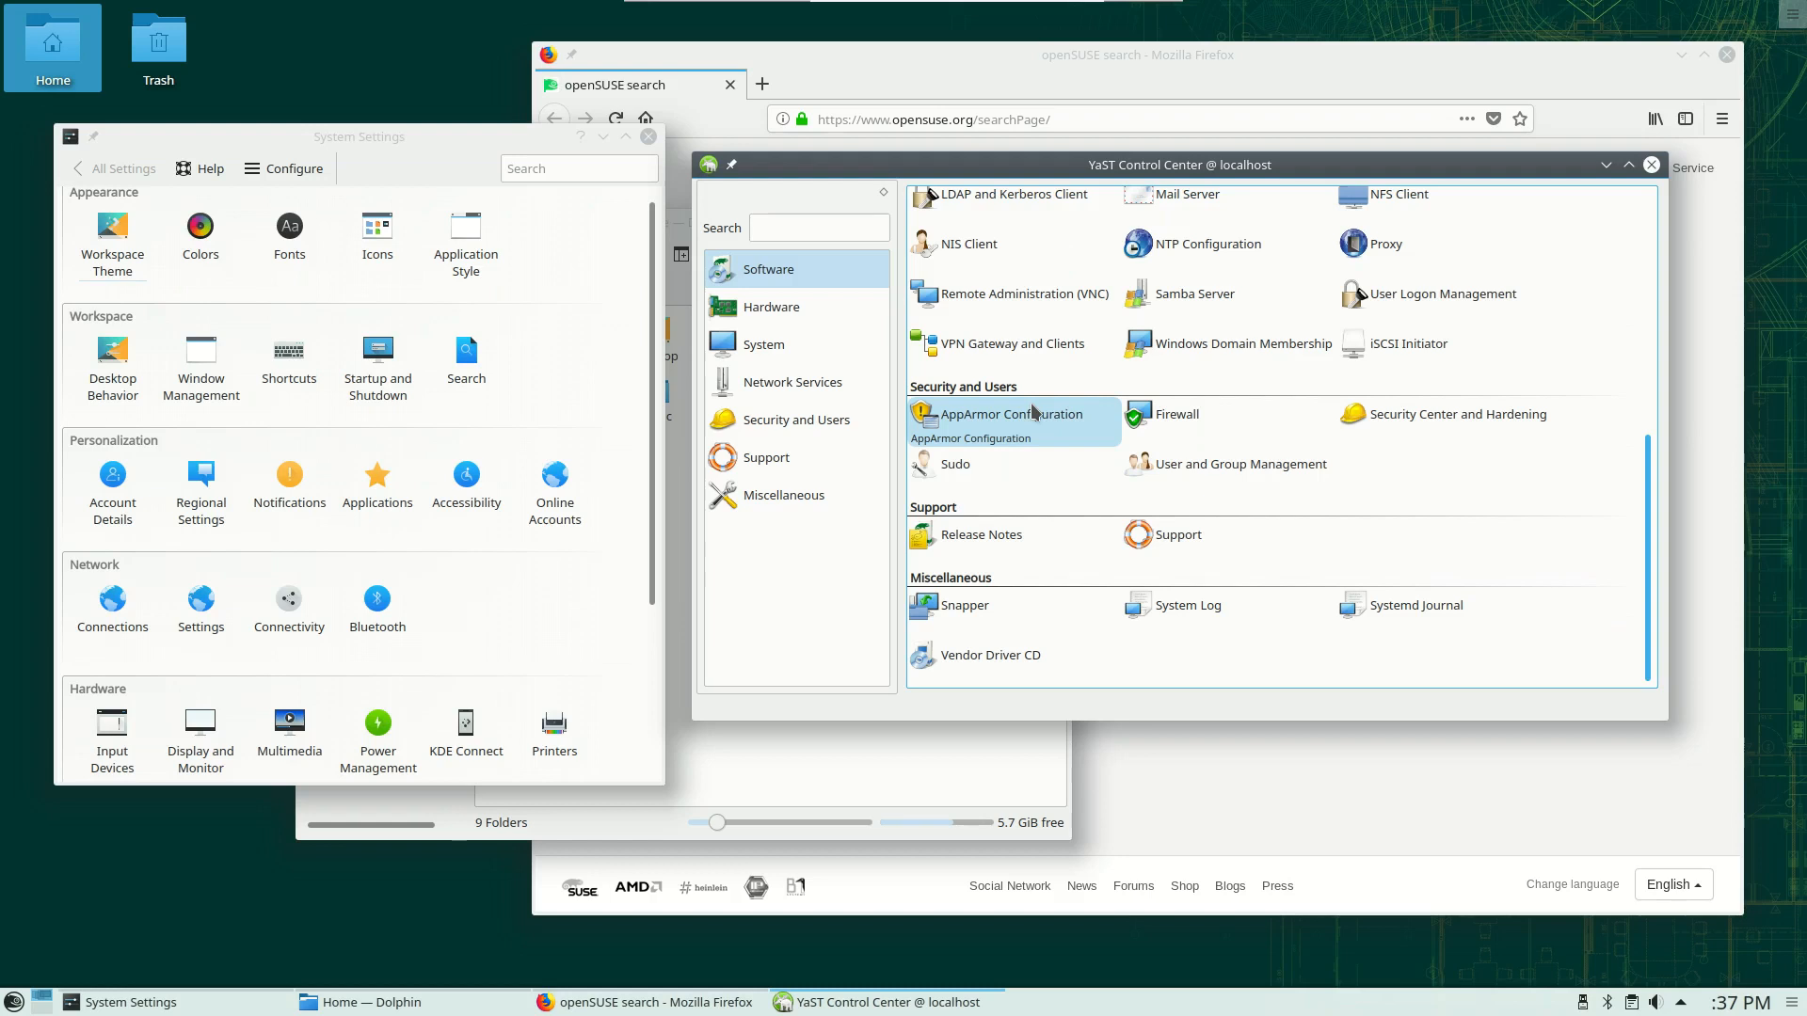
{"action": "scroll", "scroll_direction": "up", "scroll_amount": 3}
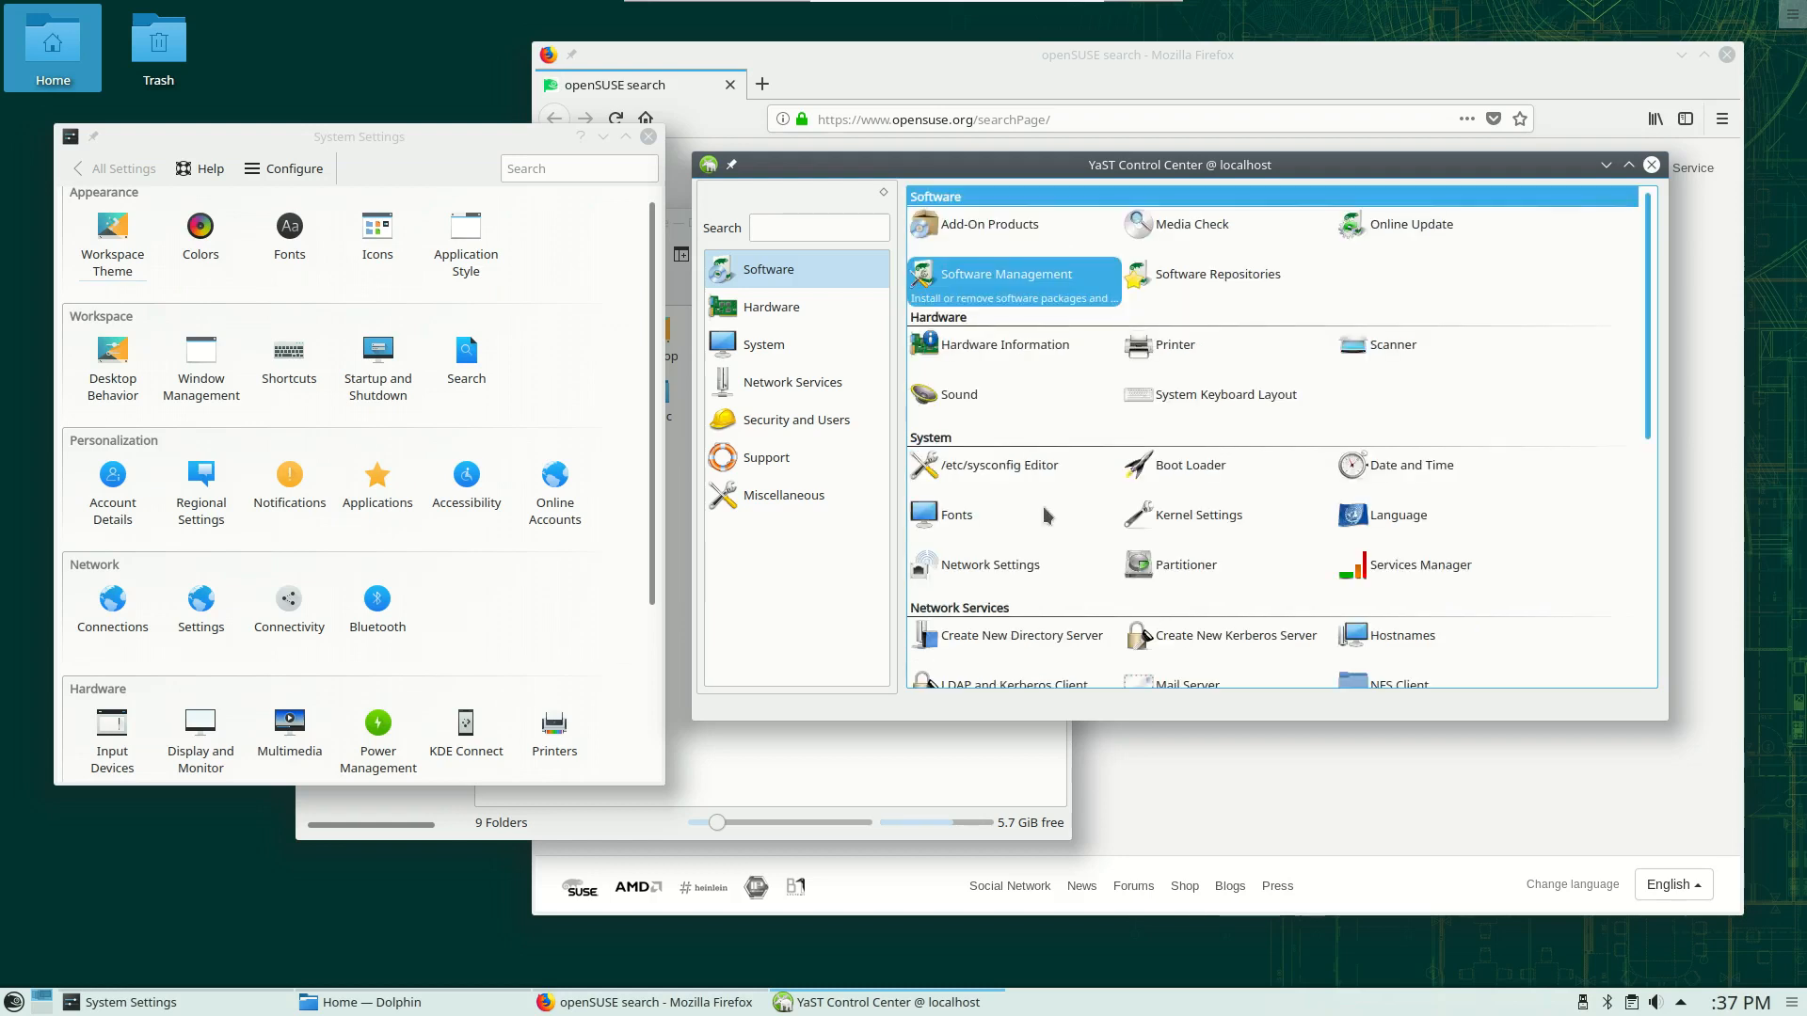
{"action": "scroll", "scroll_direction": "down", "scroll_amount": 3}
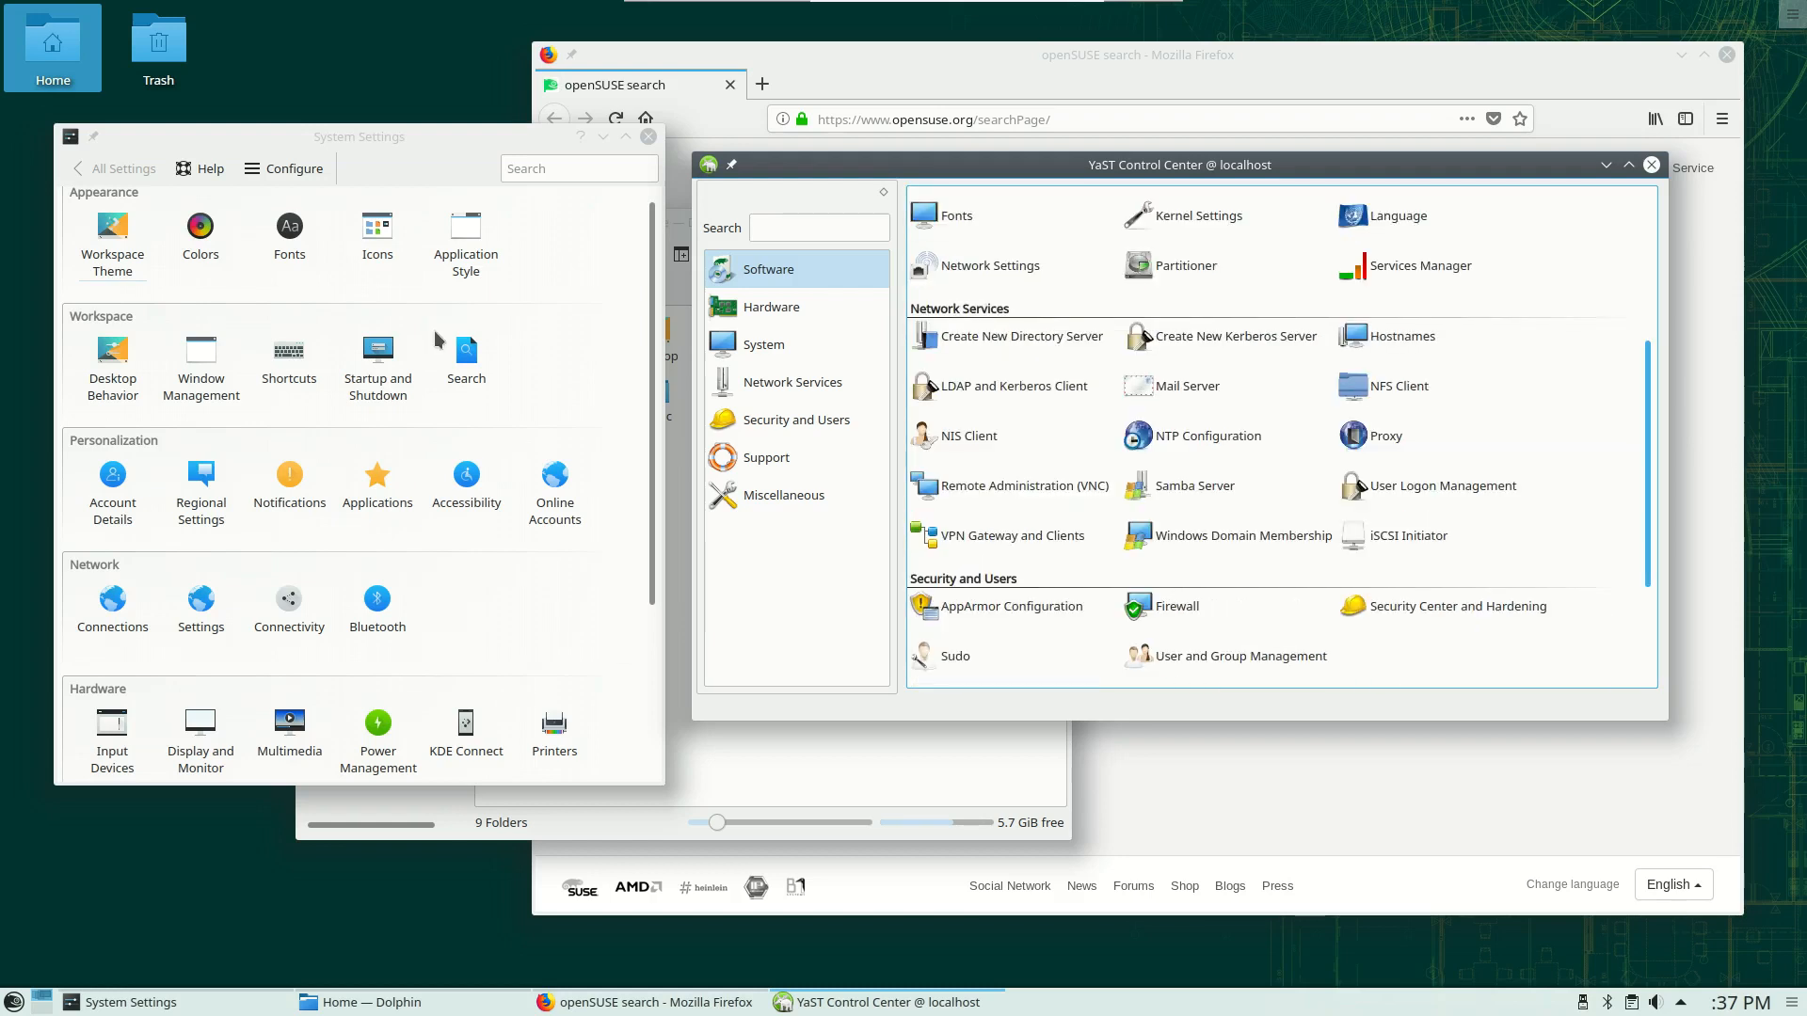
{"action": "left_click", "coordinate": [358, 136]}
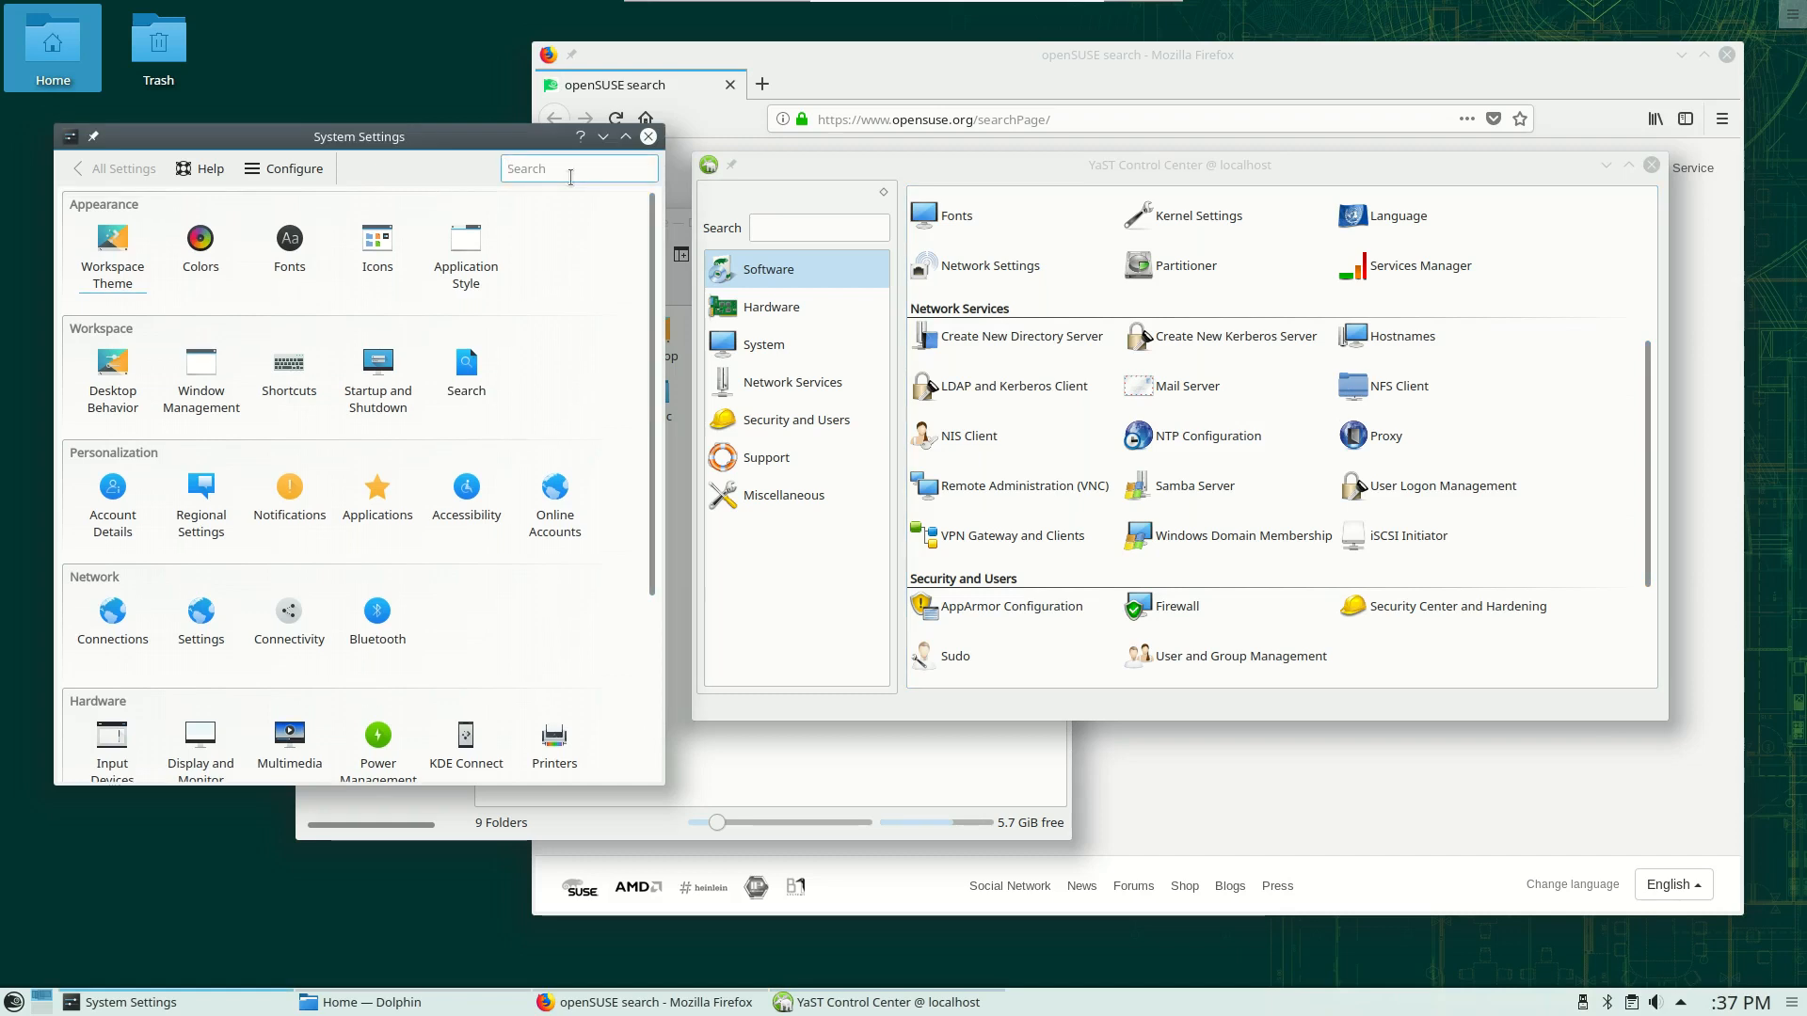
Search 'fonts' and show the Fonts page with Noto Sans 10 and Hack 9
{"action": "type", "text": "fonts"}
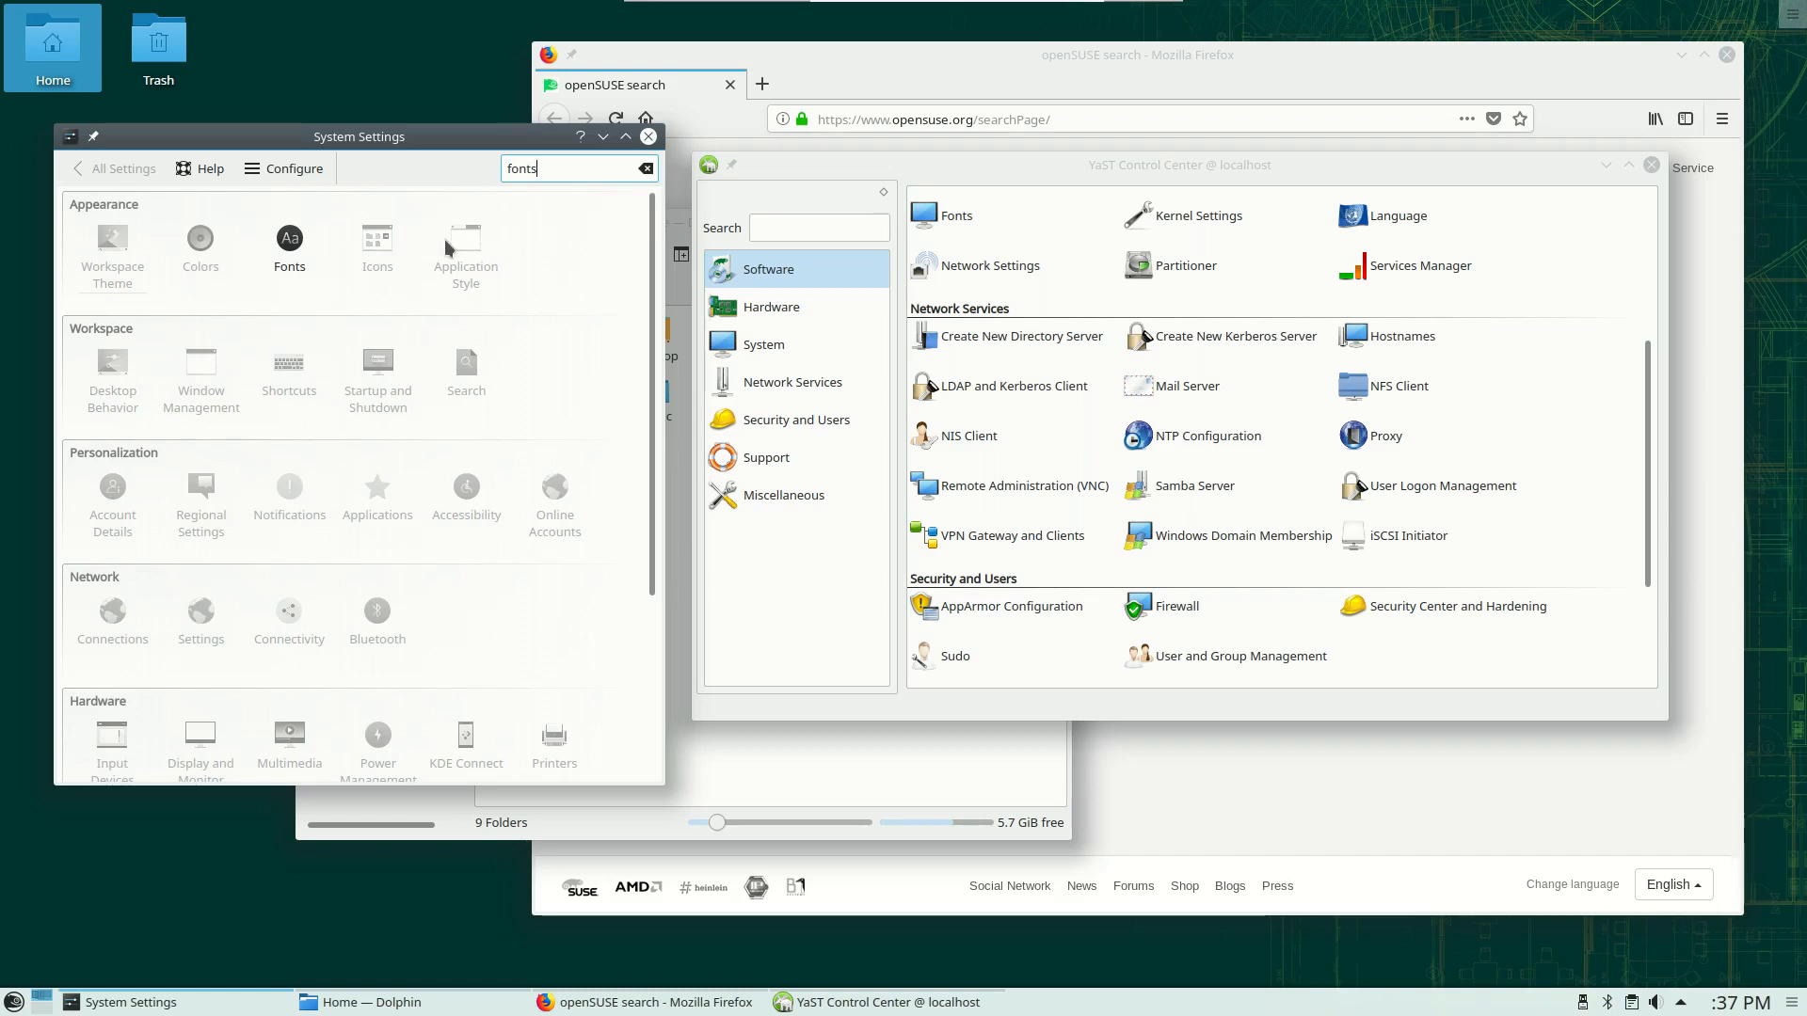
{"action": "left_click", "coordinate": [288, 243]}
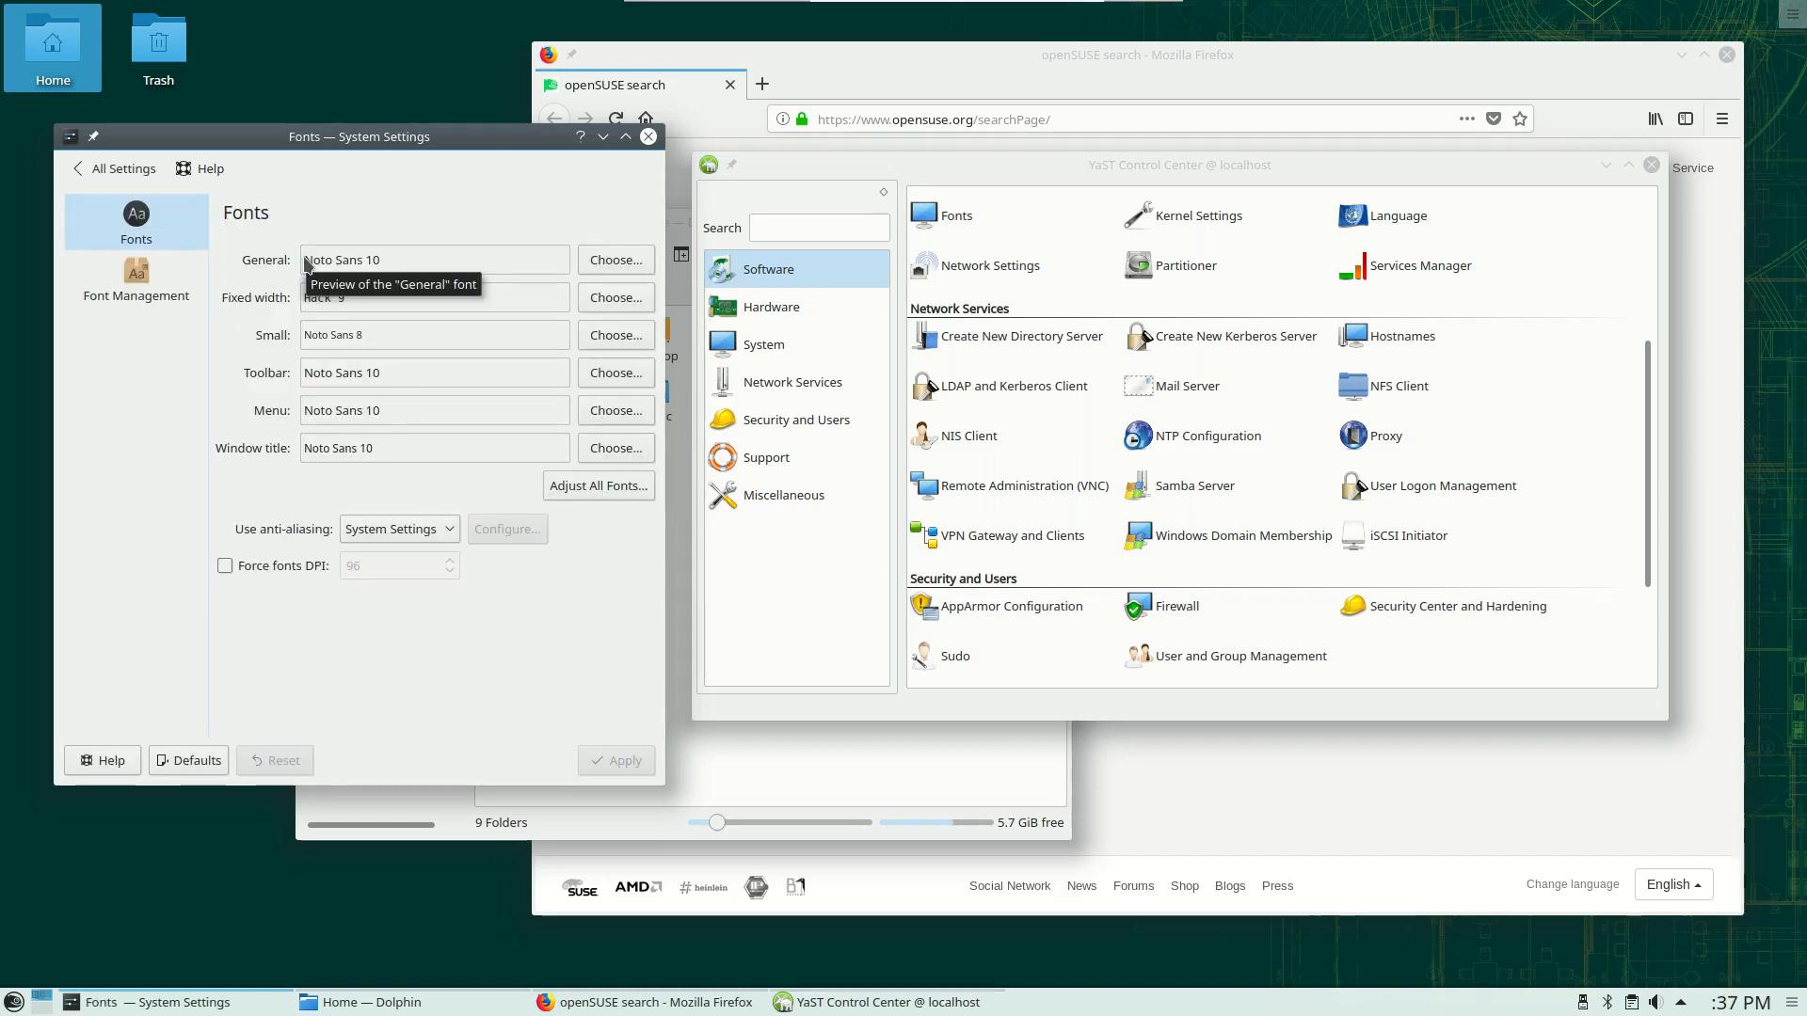
{"action": "mouse_move", "coordinate": [167, 454]}
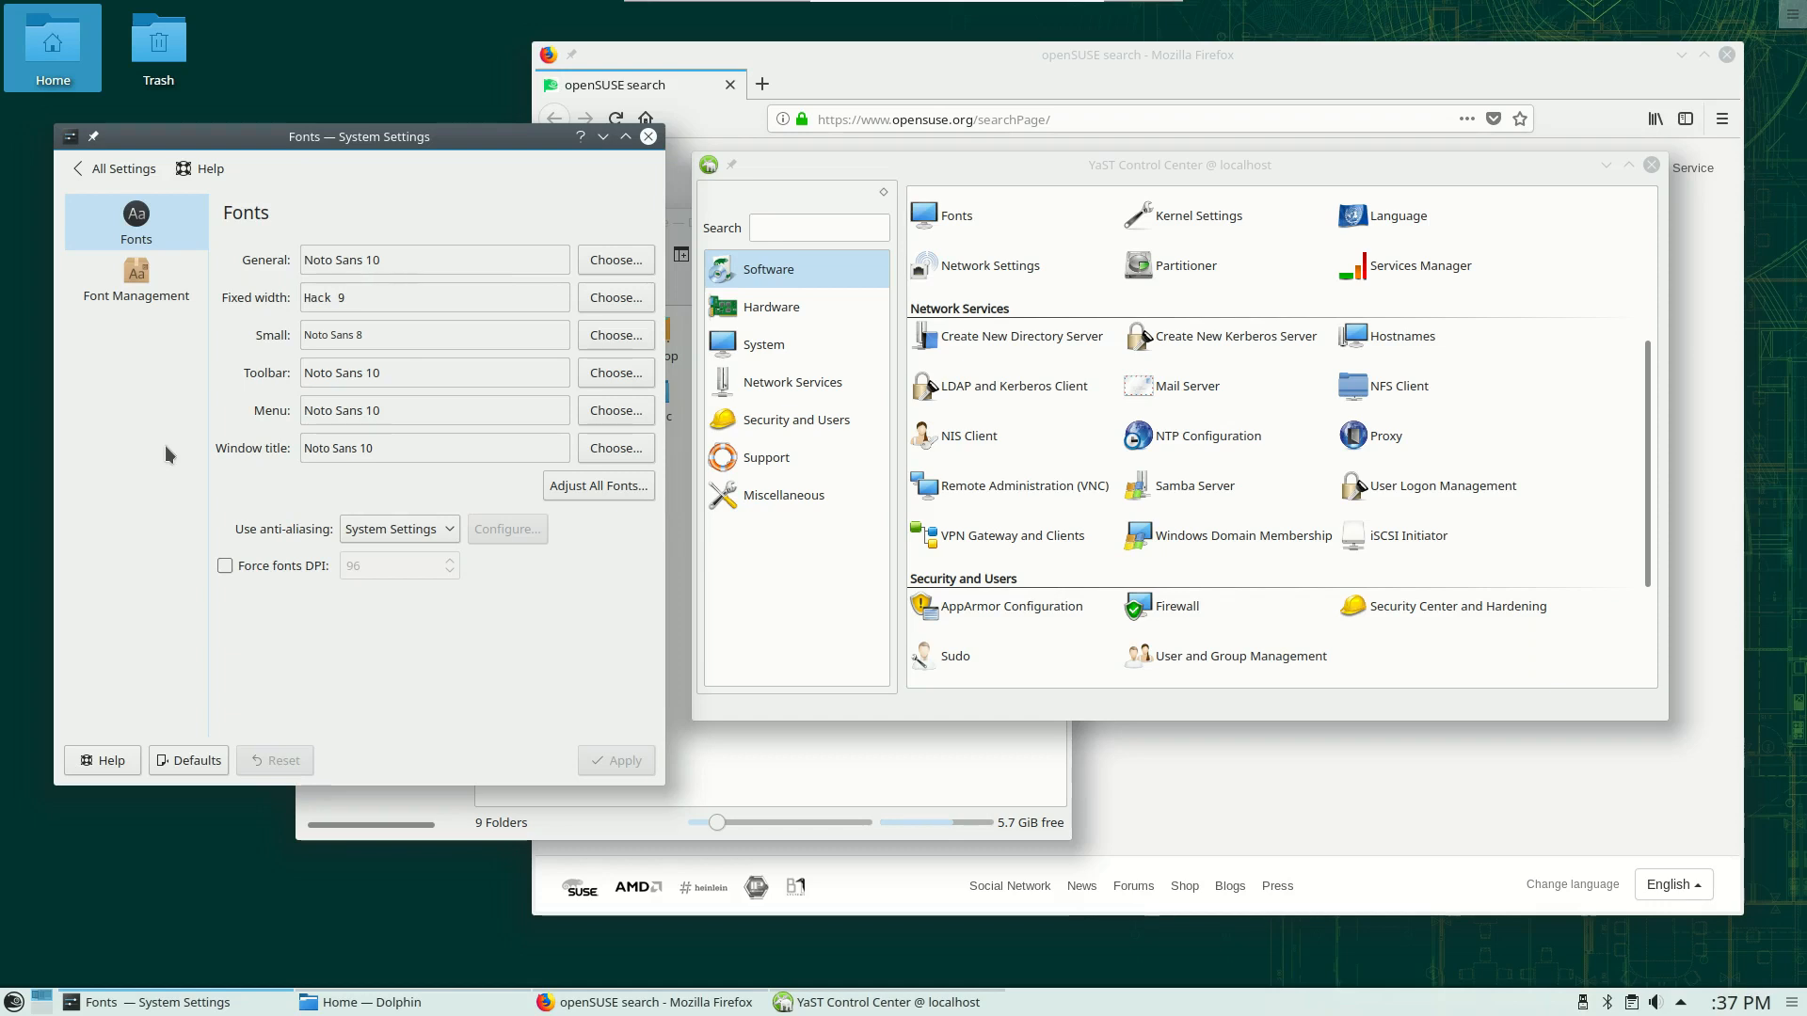
{"action": "mouse_move", "coordinate": [242, 302]}
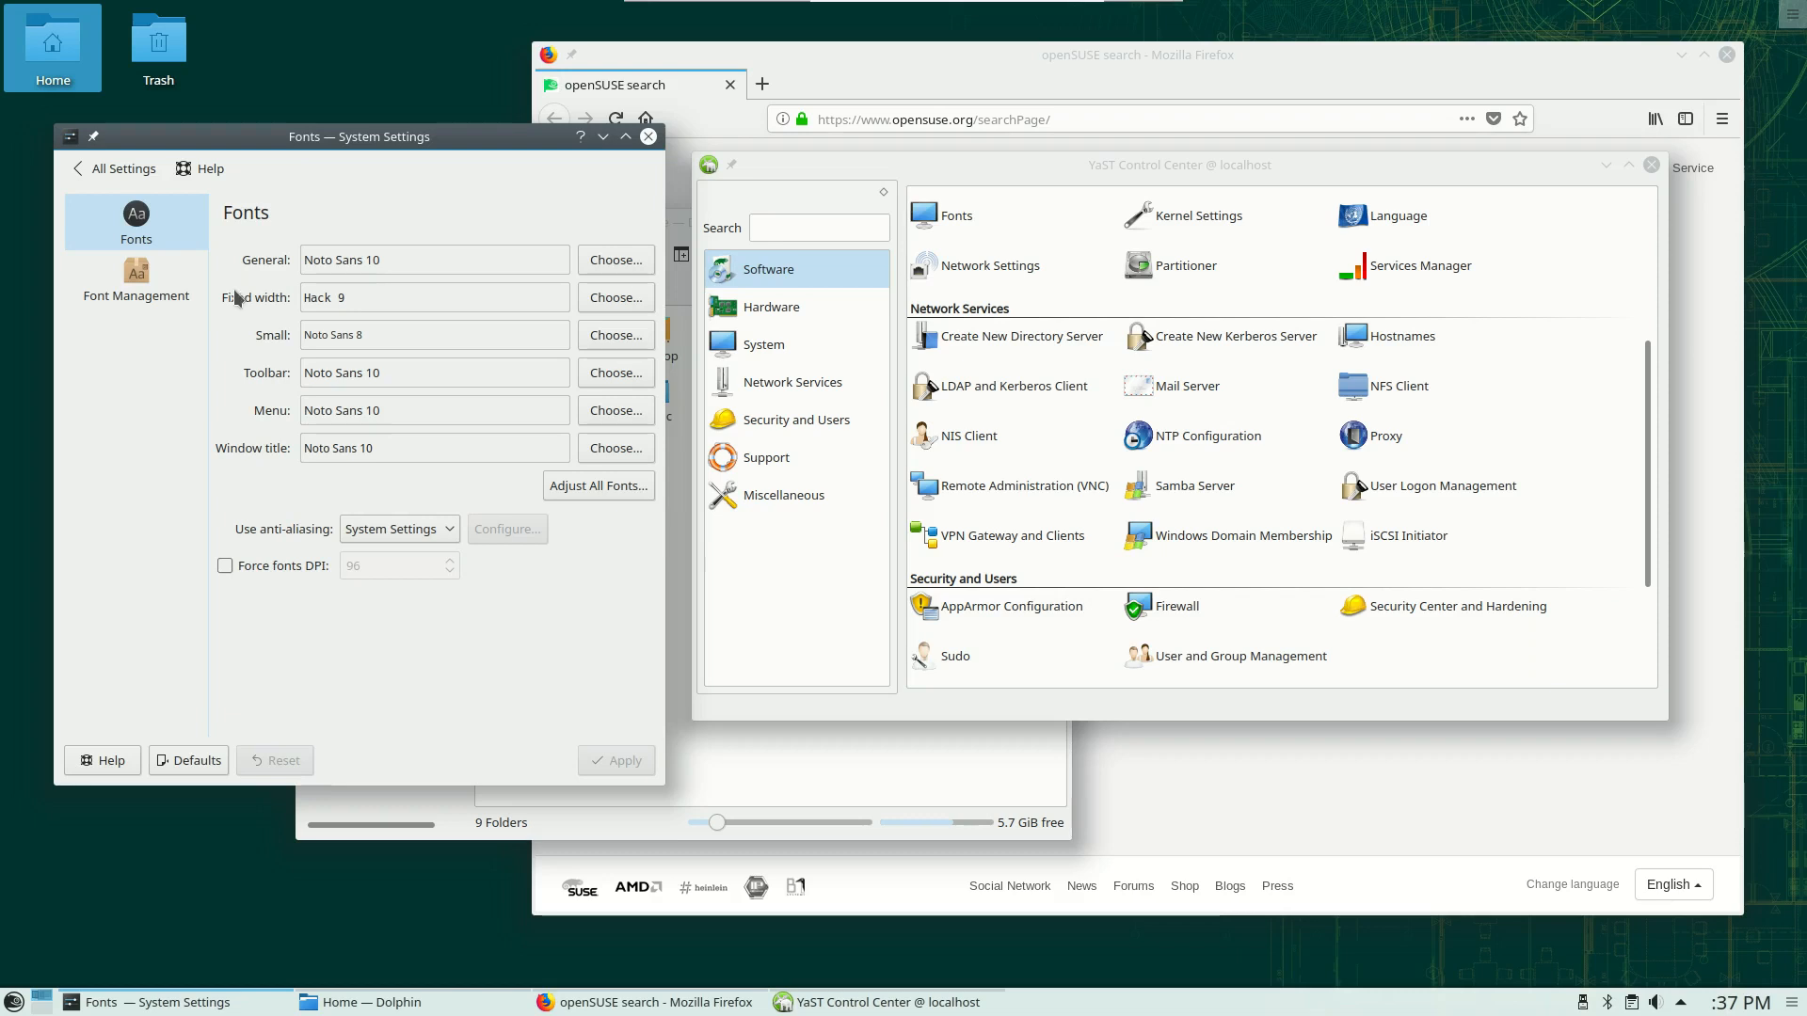
{"action": "mouse_move", "coordinate": [251, 303]}
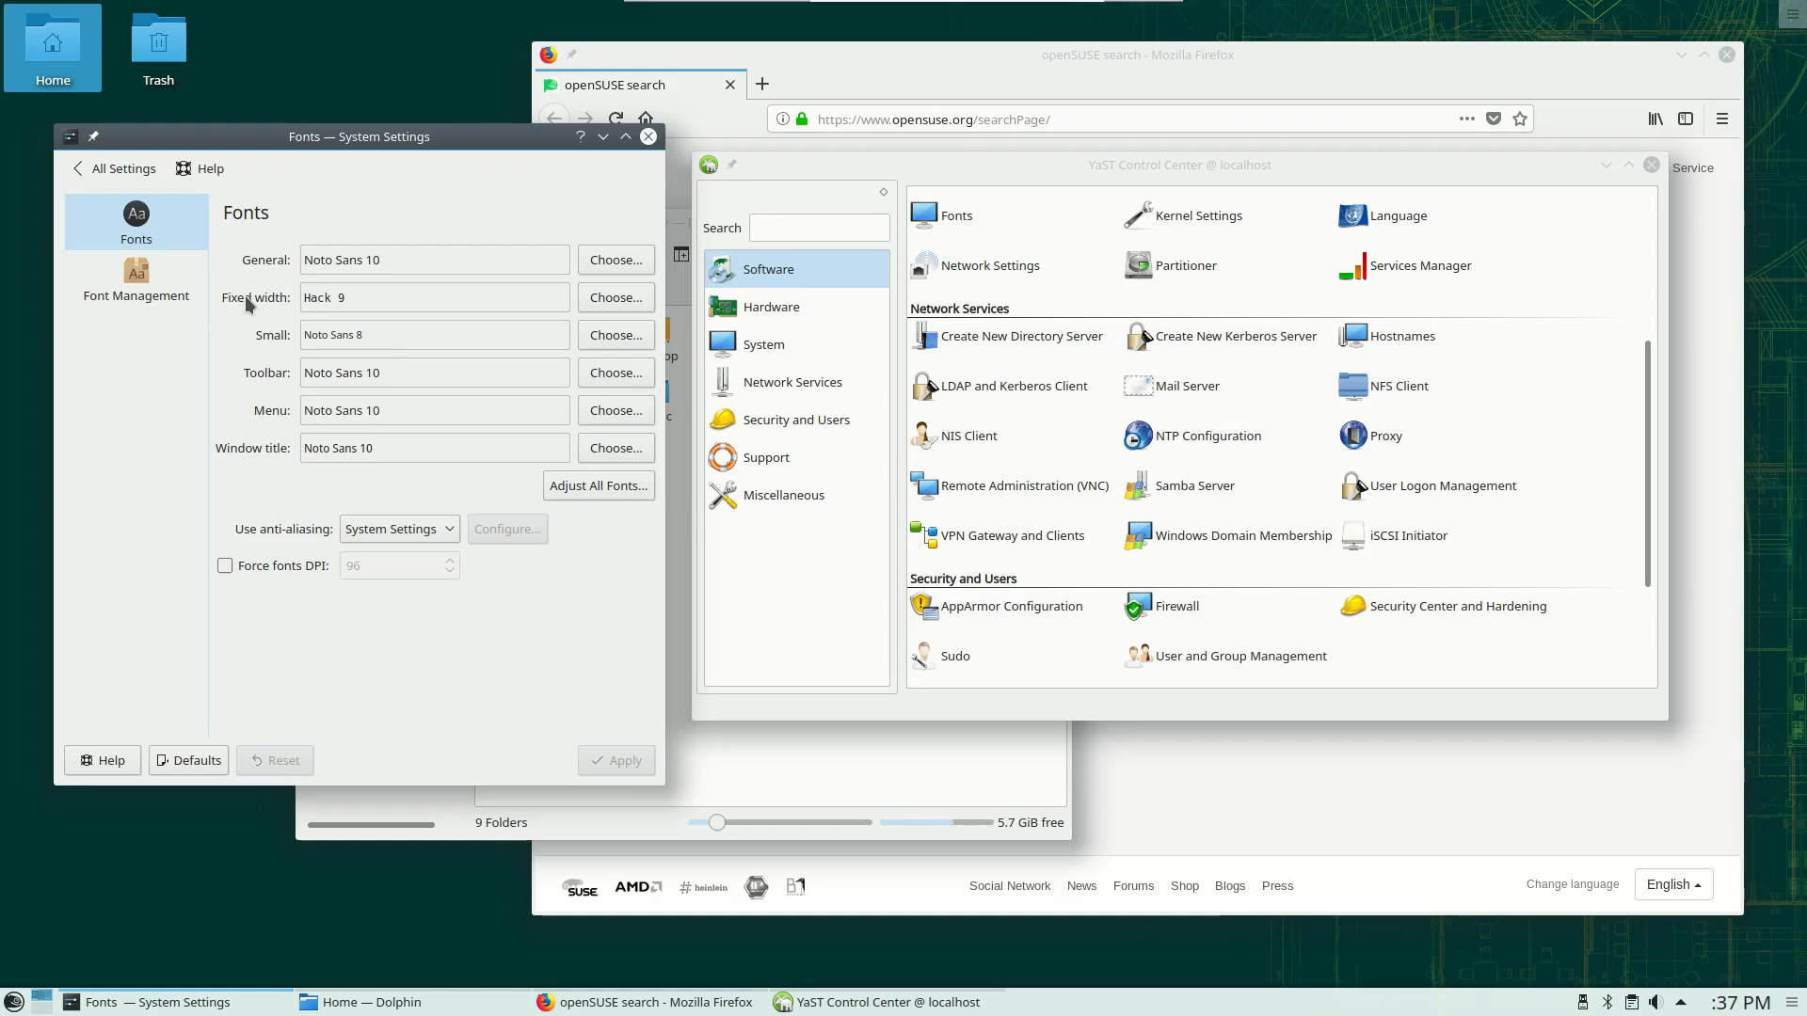
{"action": "mouse_move", "coordinate": [296, 411]}
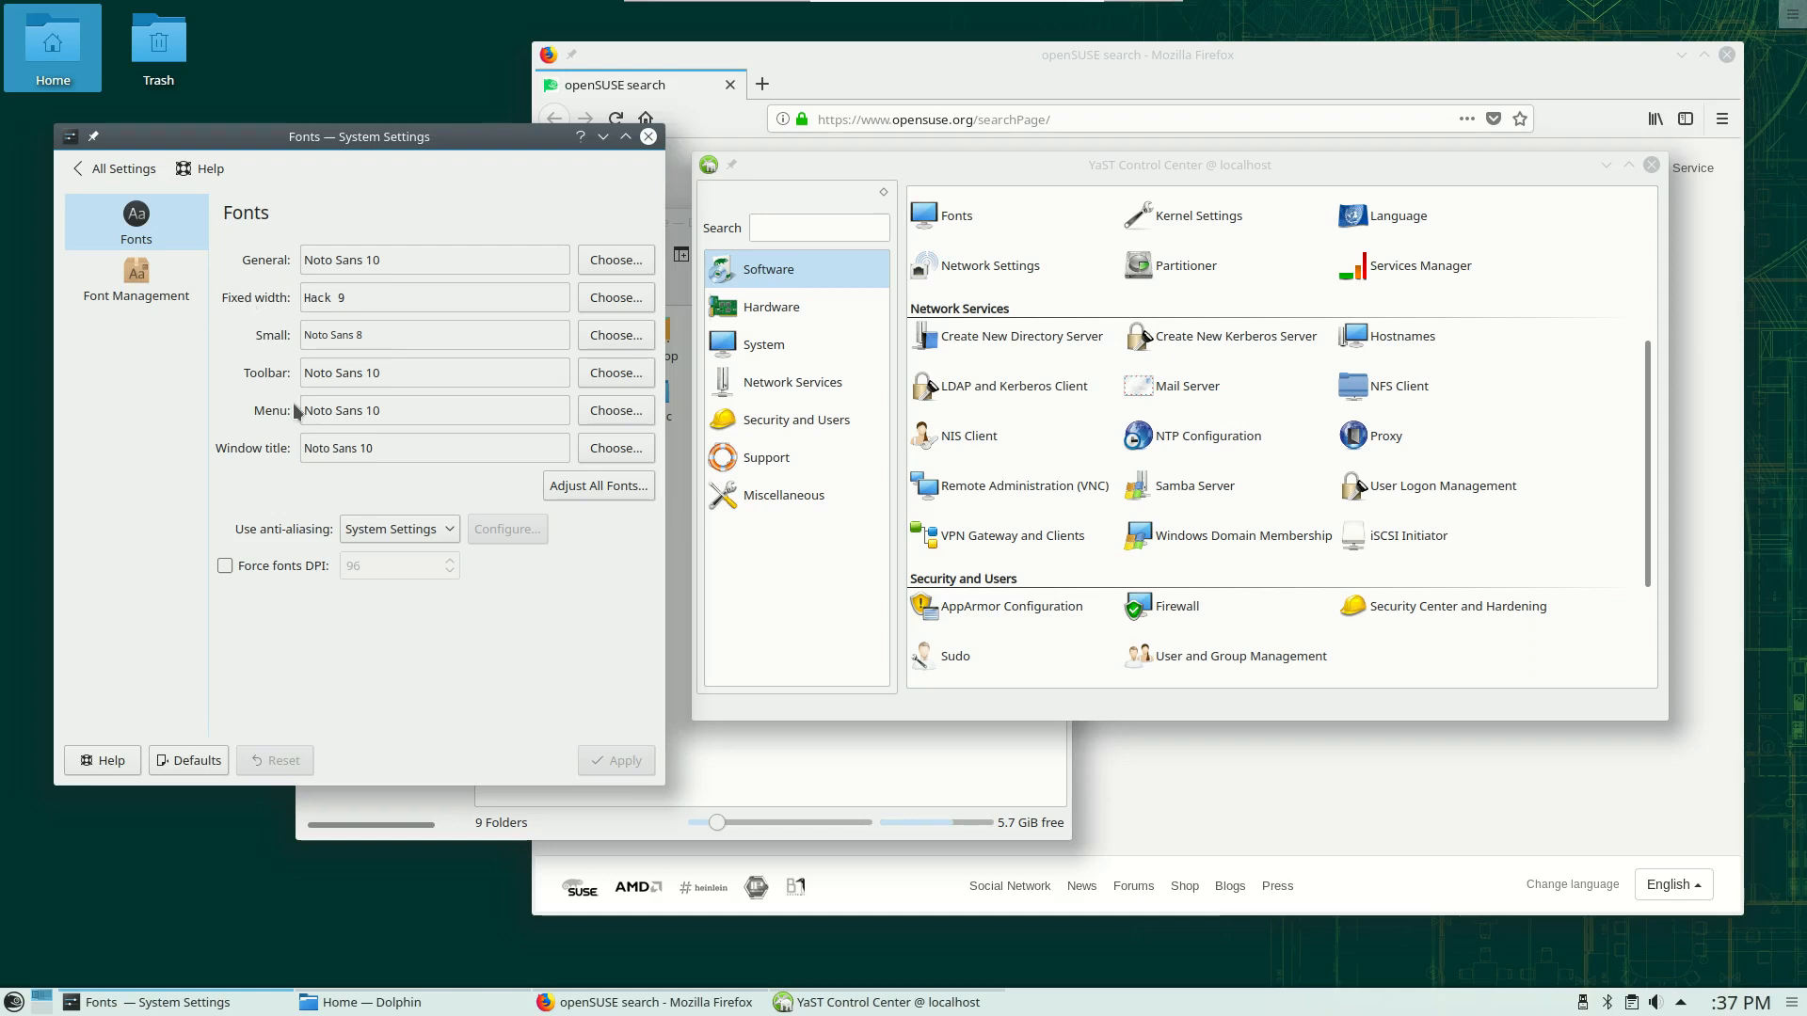
{"action": "mouse_move", "coordinate": [298, 317]}
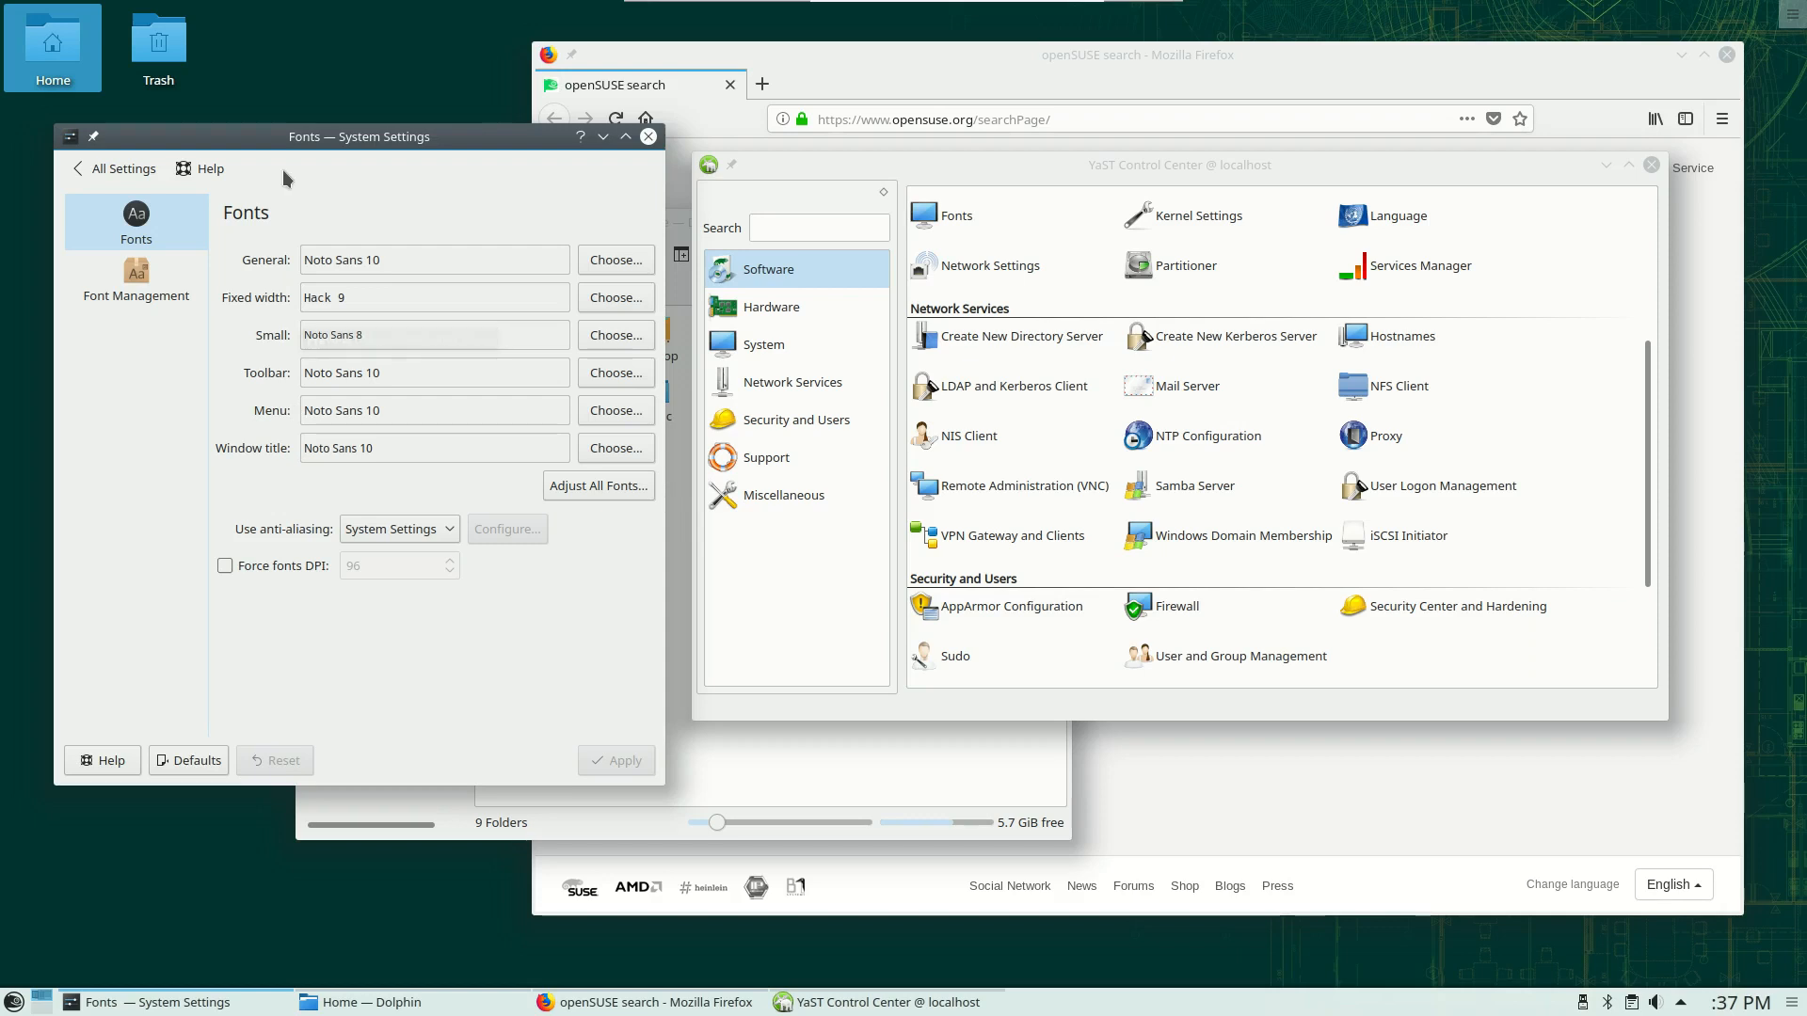
{"action": "left_click_drag", "start_coordinate": [358, 136], "coordinate": [359, 108]}
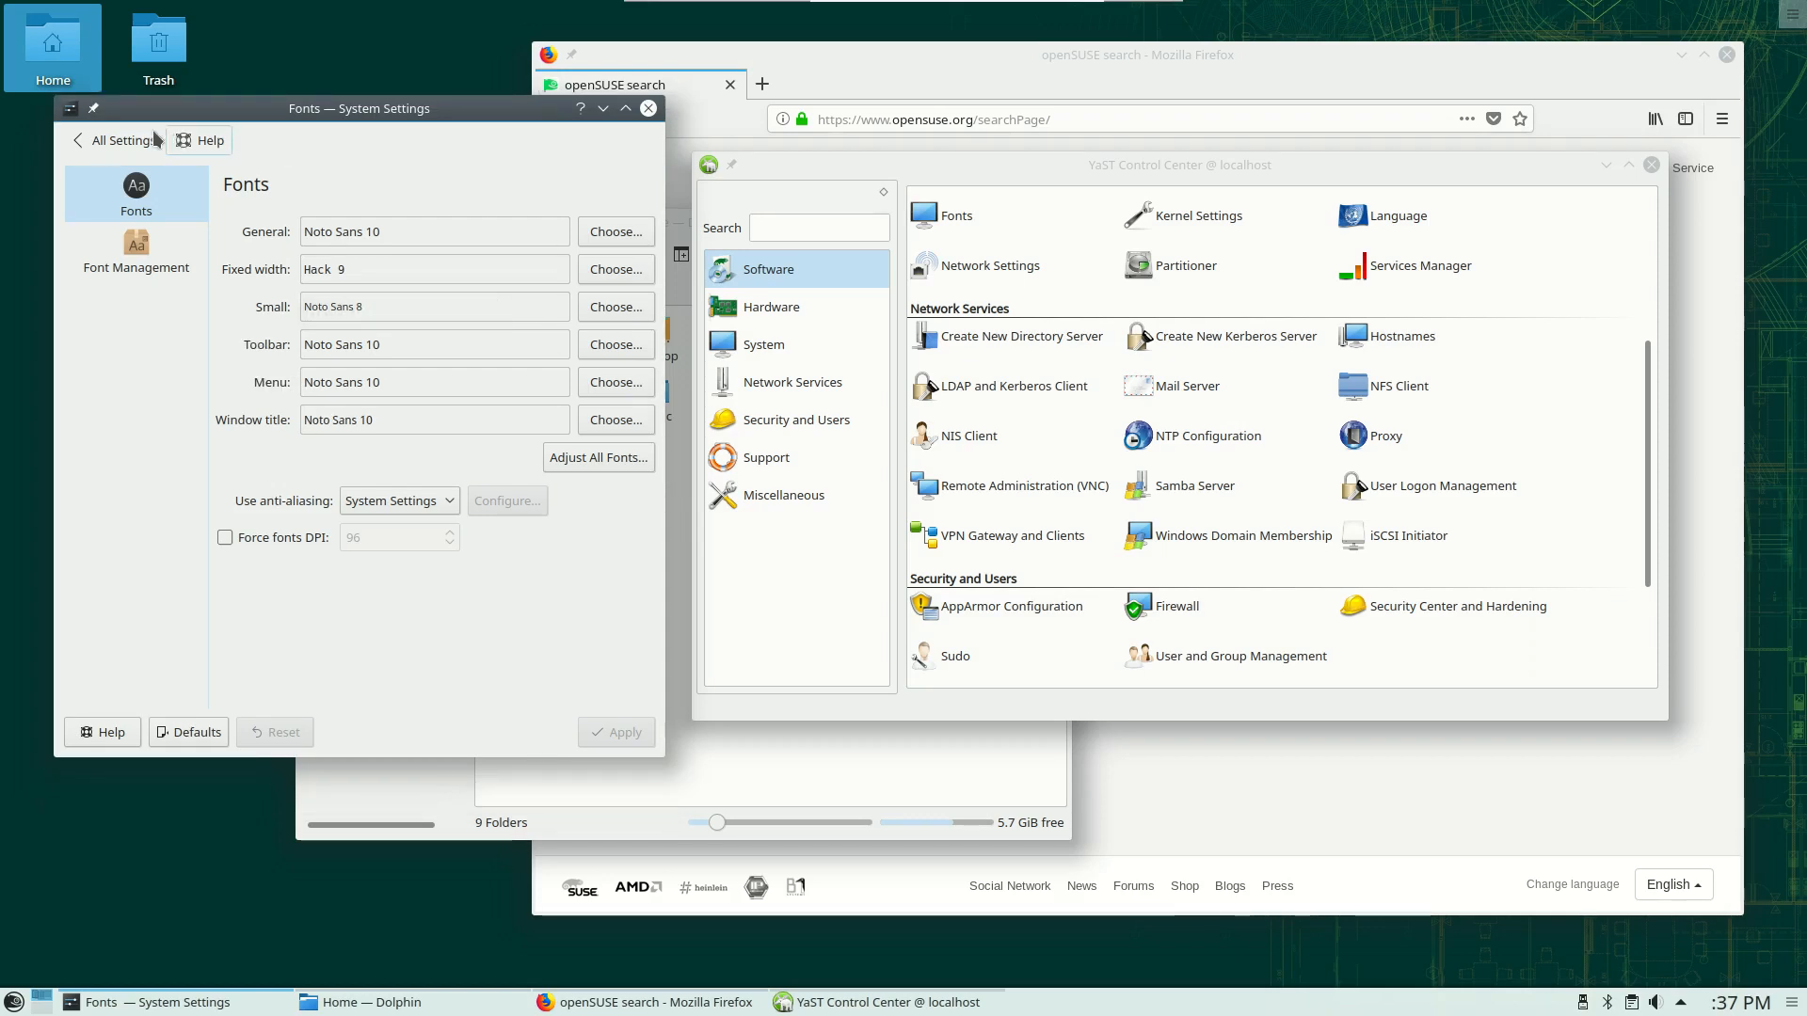
{"action": "mouse_move", "coordinate": [277, 154]}
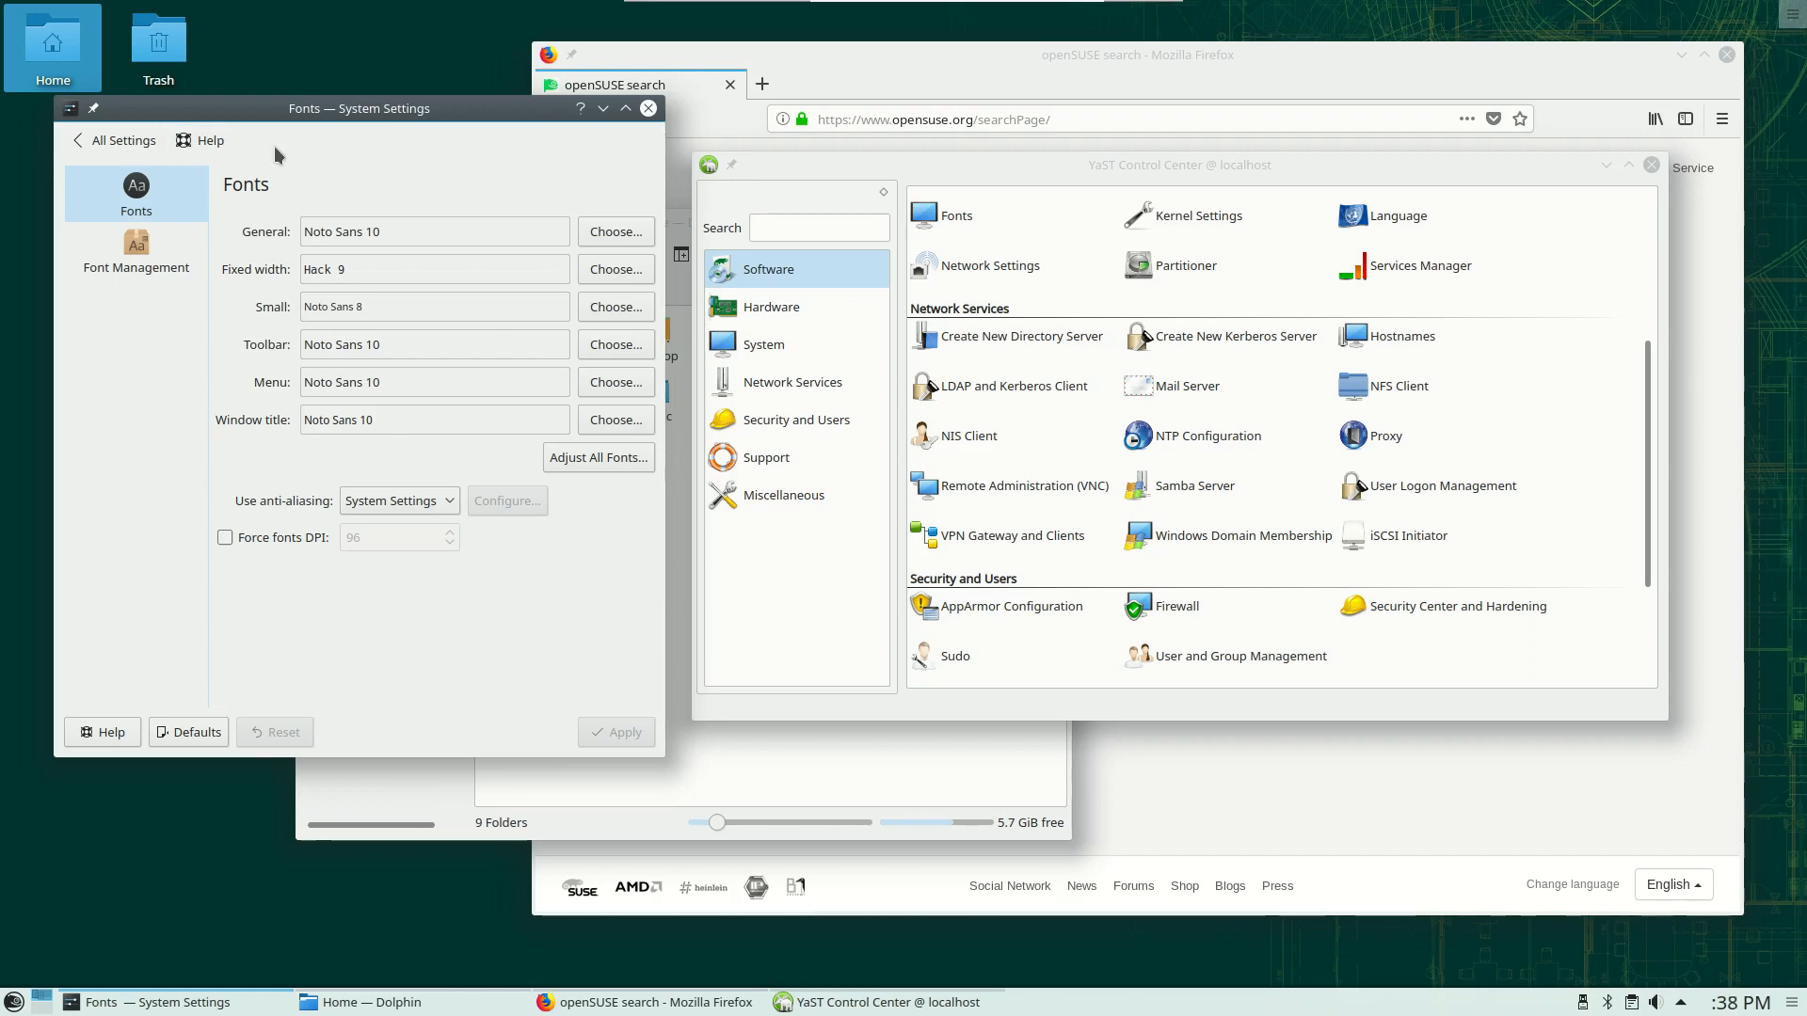
{"action": "mouse_move", "coordinate": [525, 217]}
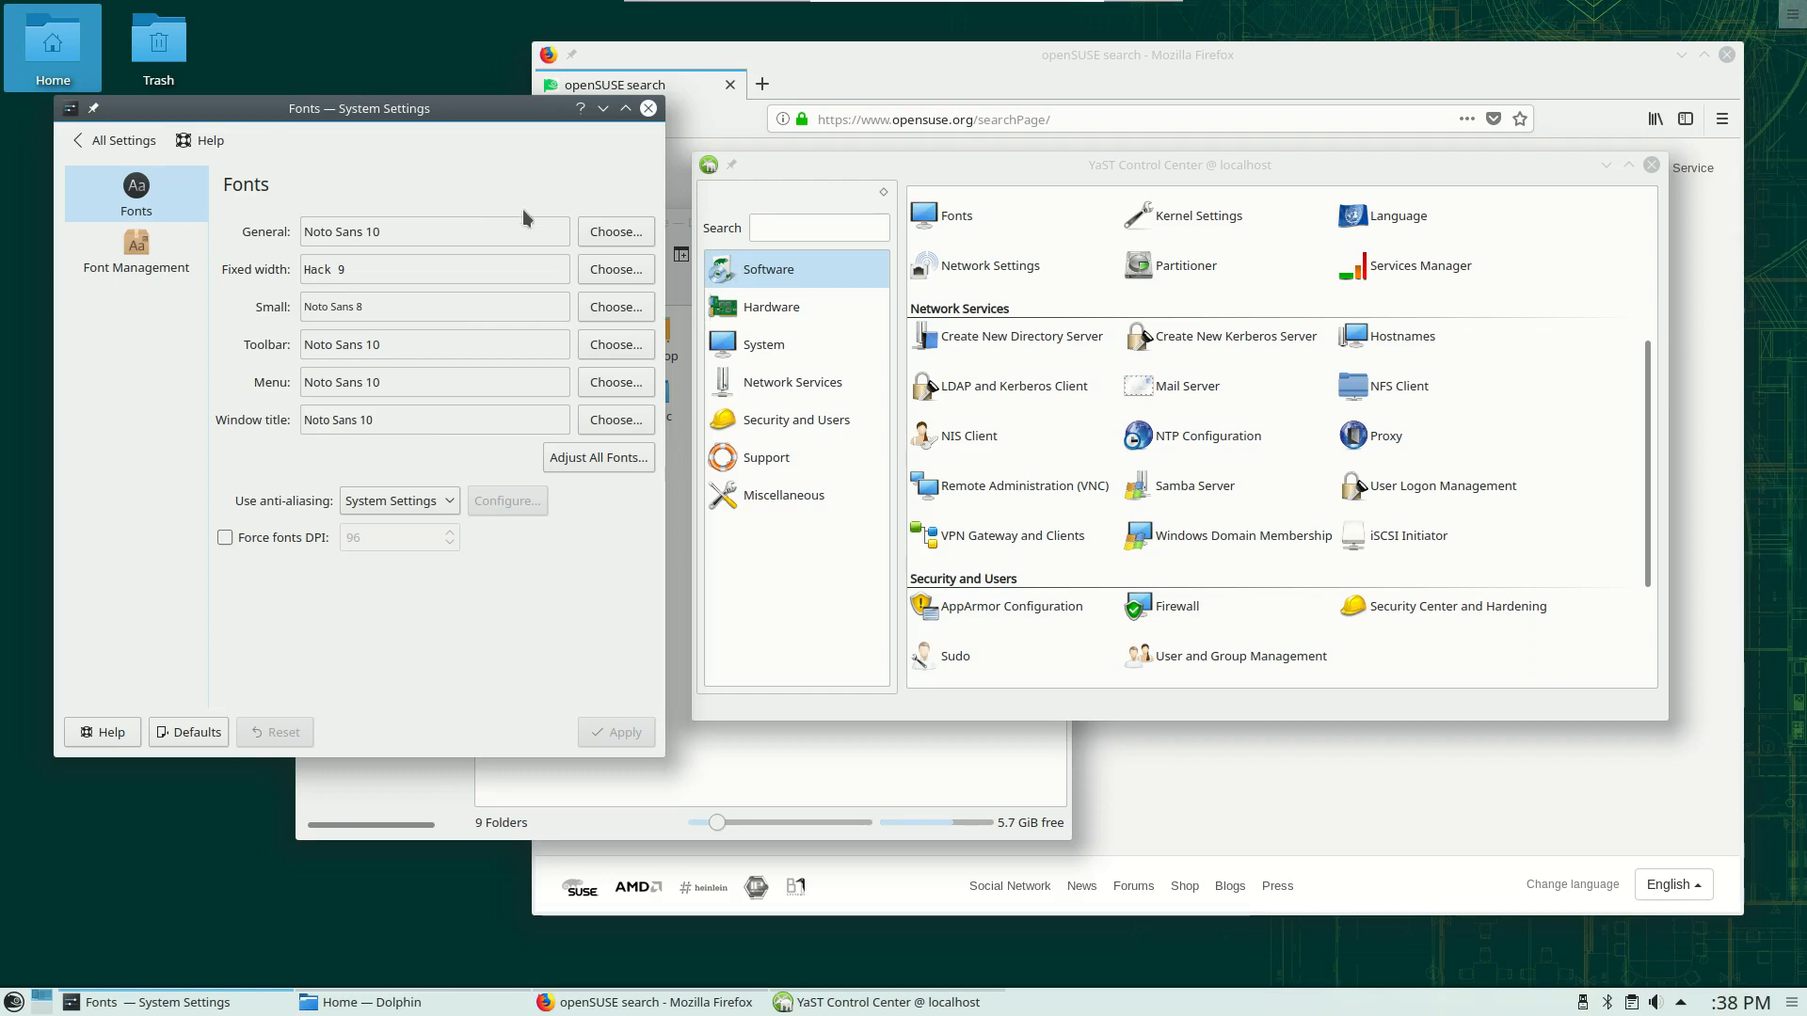
{"action": "mouse_move", "coordinate": [411, 216]}
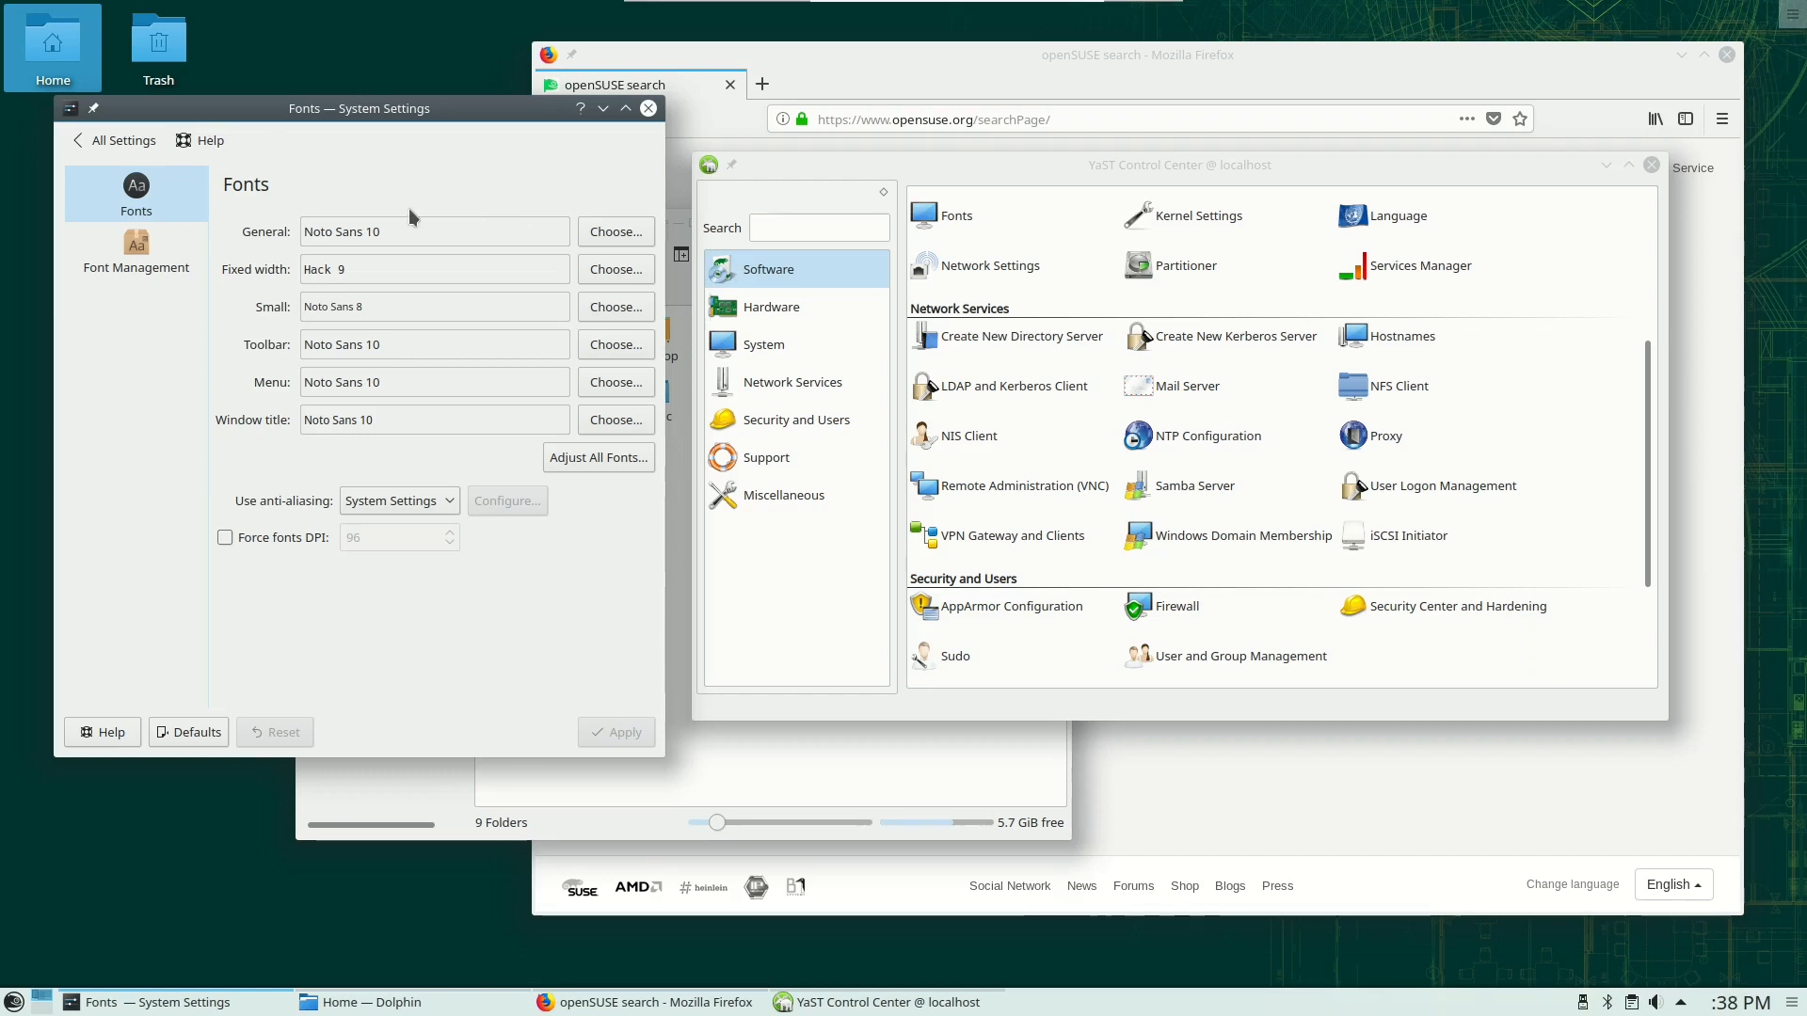
{"action": "mouse_move", "coordinate": [369, 400]}
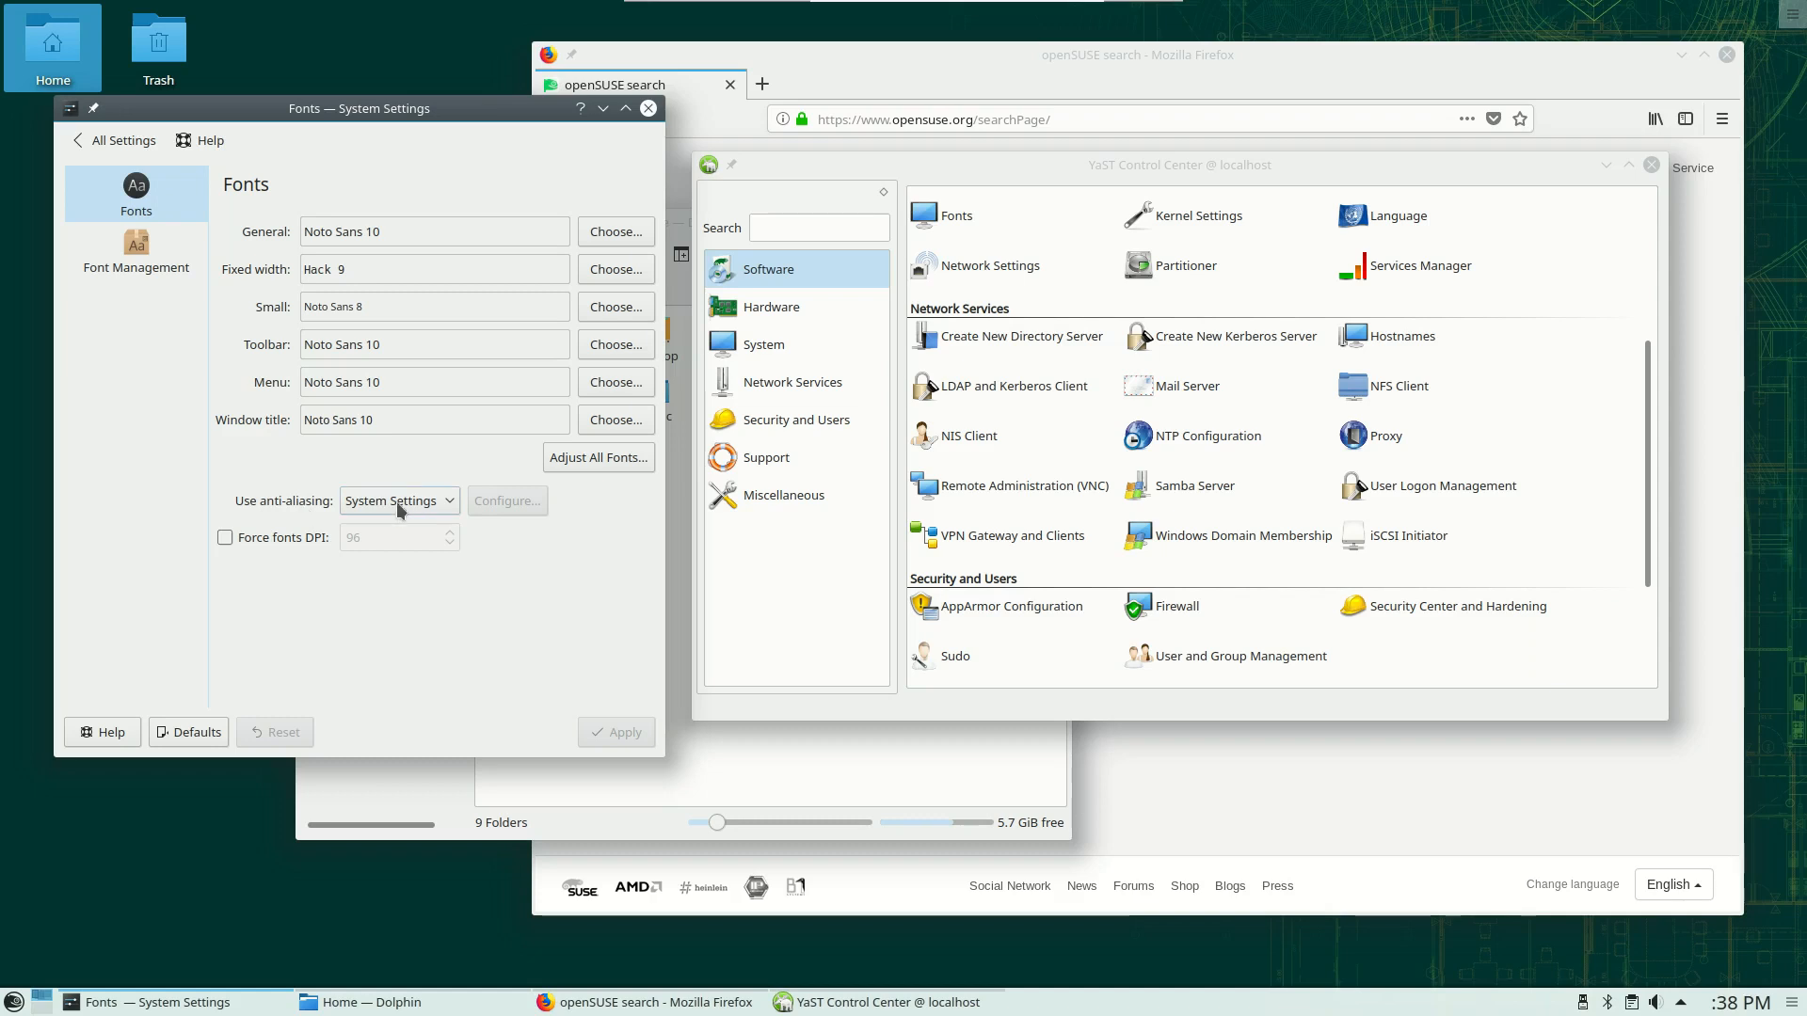
{"action": "mouse_move", "coordinate": [441, 518]}
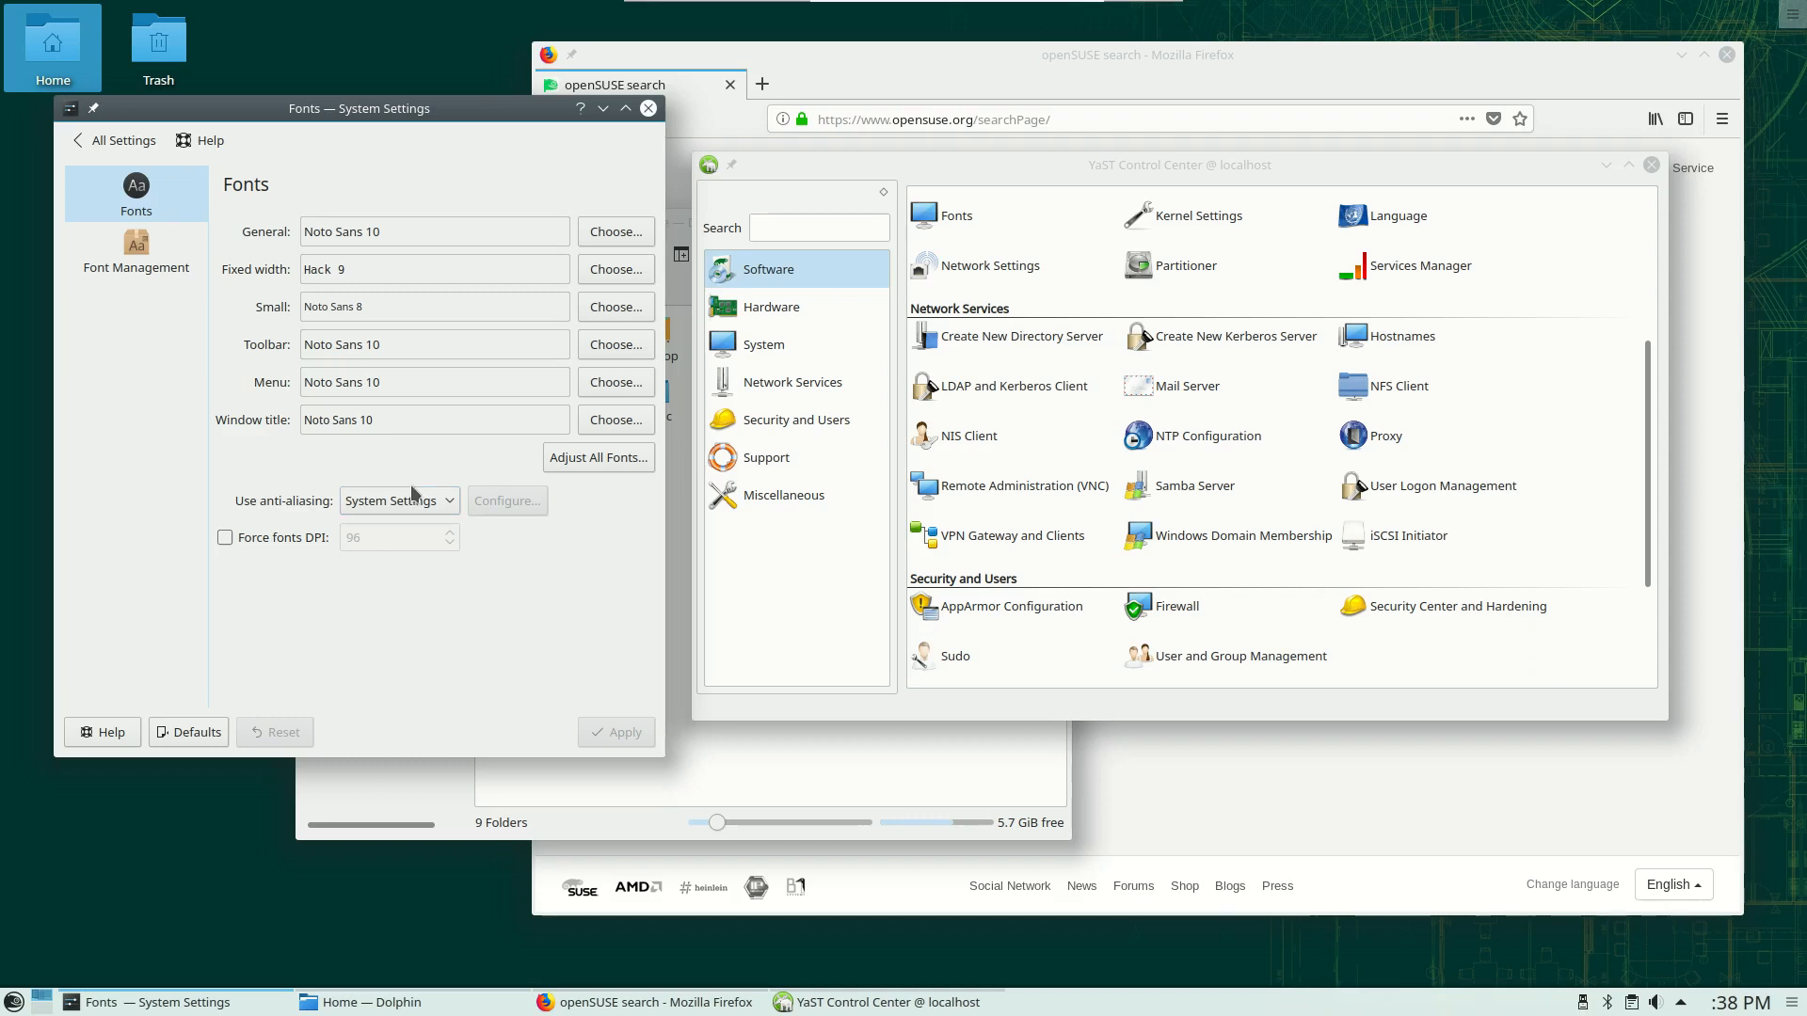
{"action": "mouse_move", "coordinate": [515, 247]}
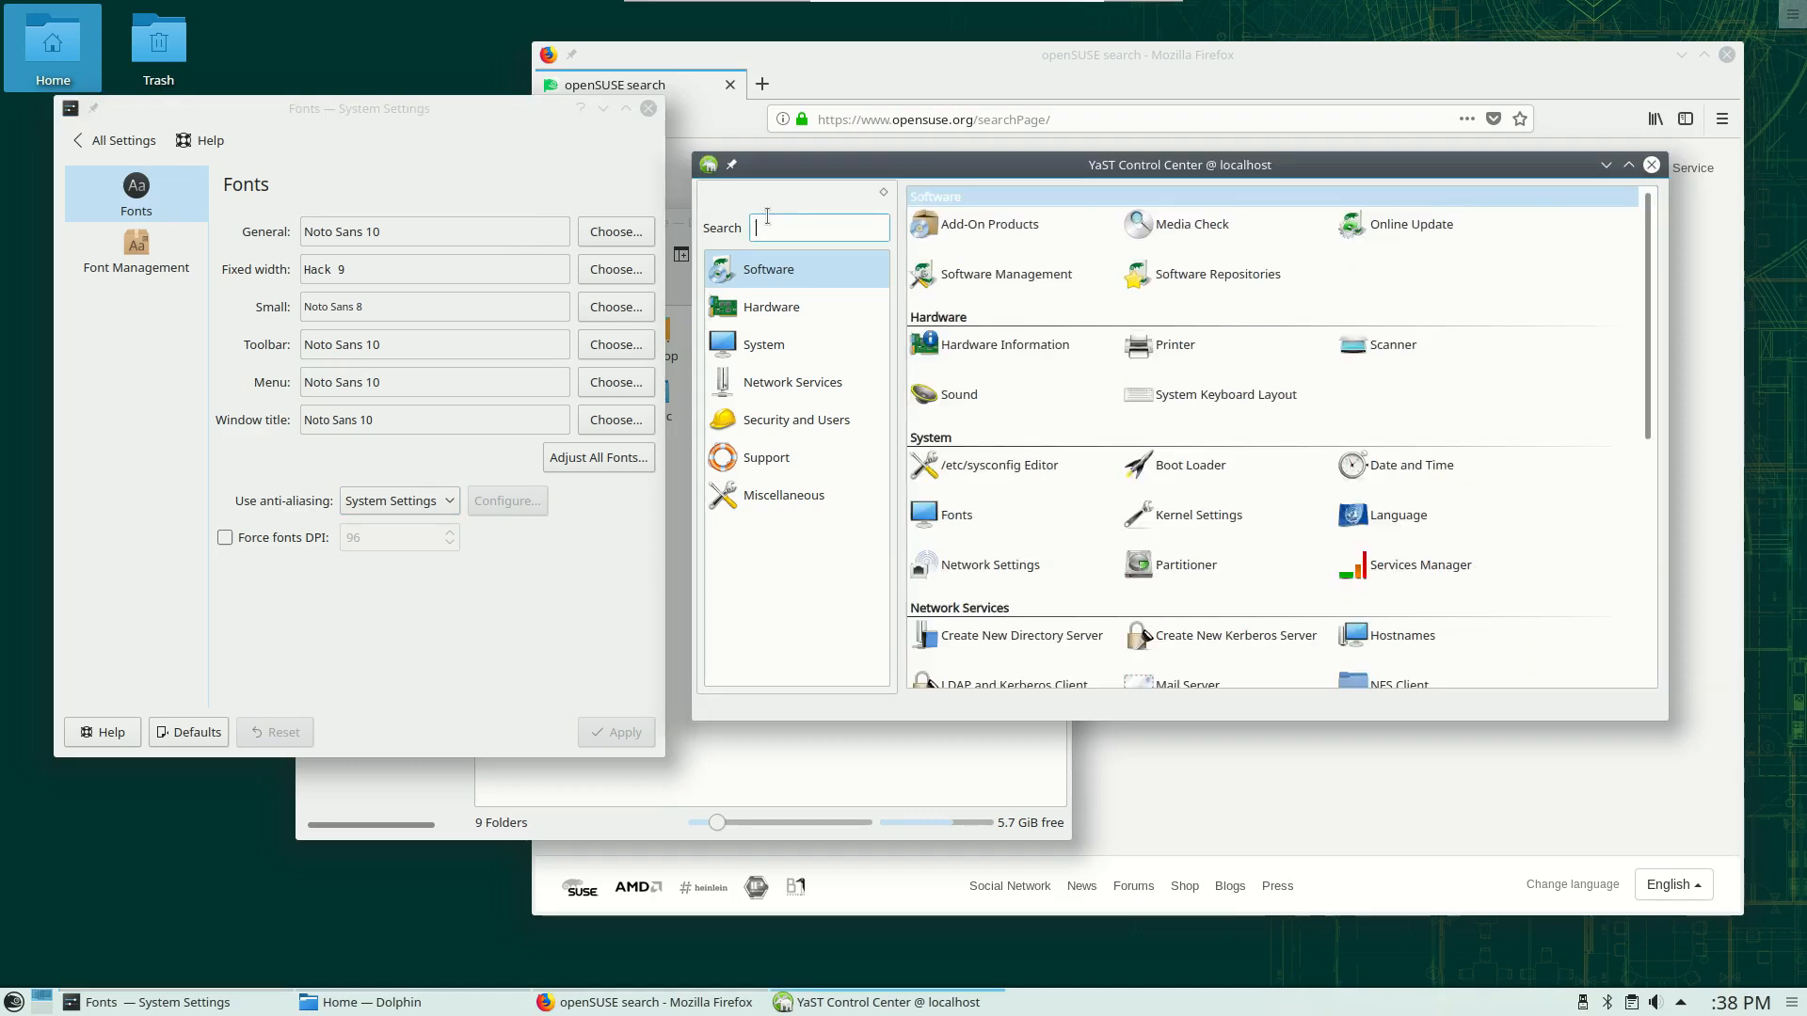
Search 'fonts' in the launcher and YaST Control Center, then launch YaST's Fonts module
{"action": "left_click", "coordinate": [12, 1002]}
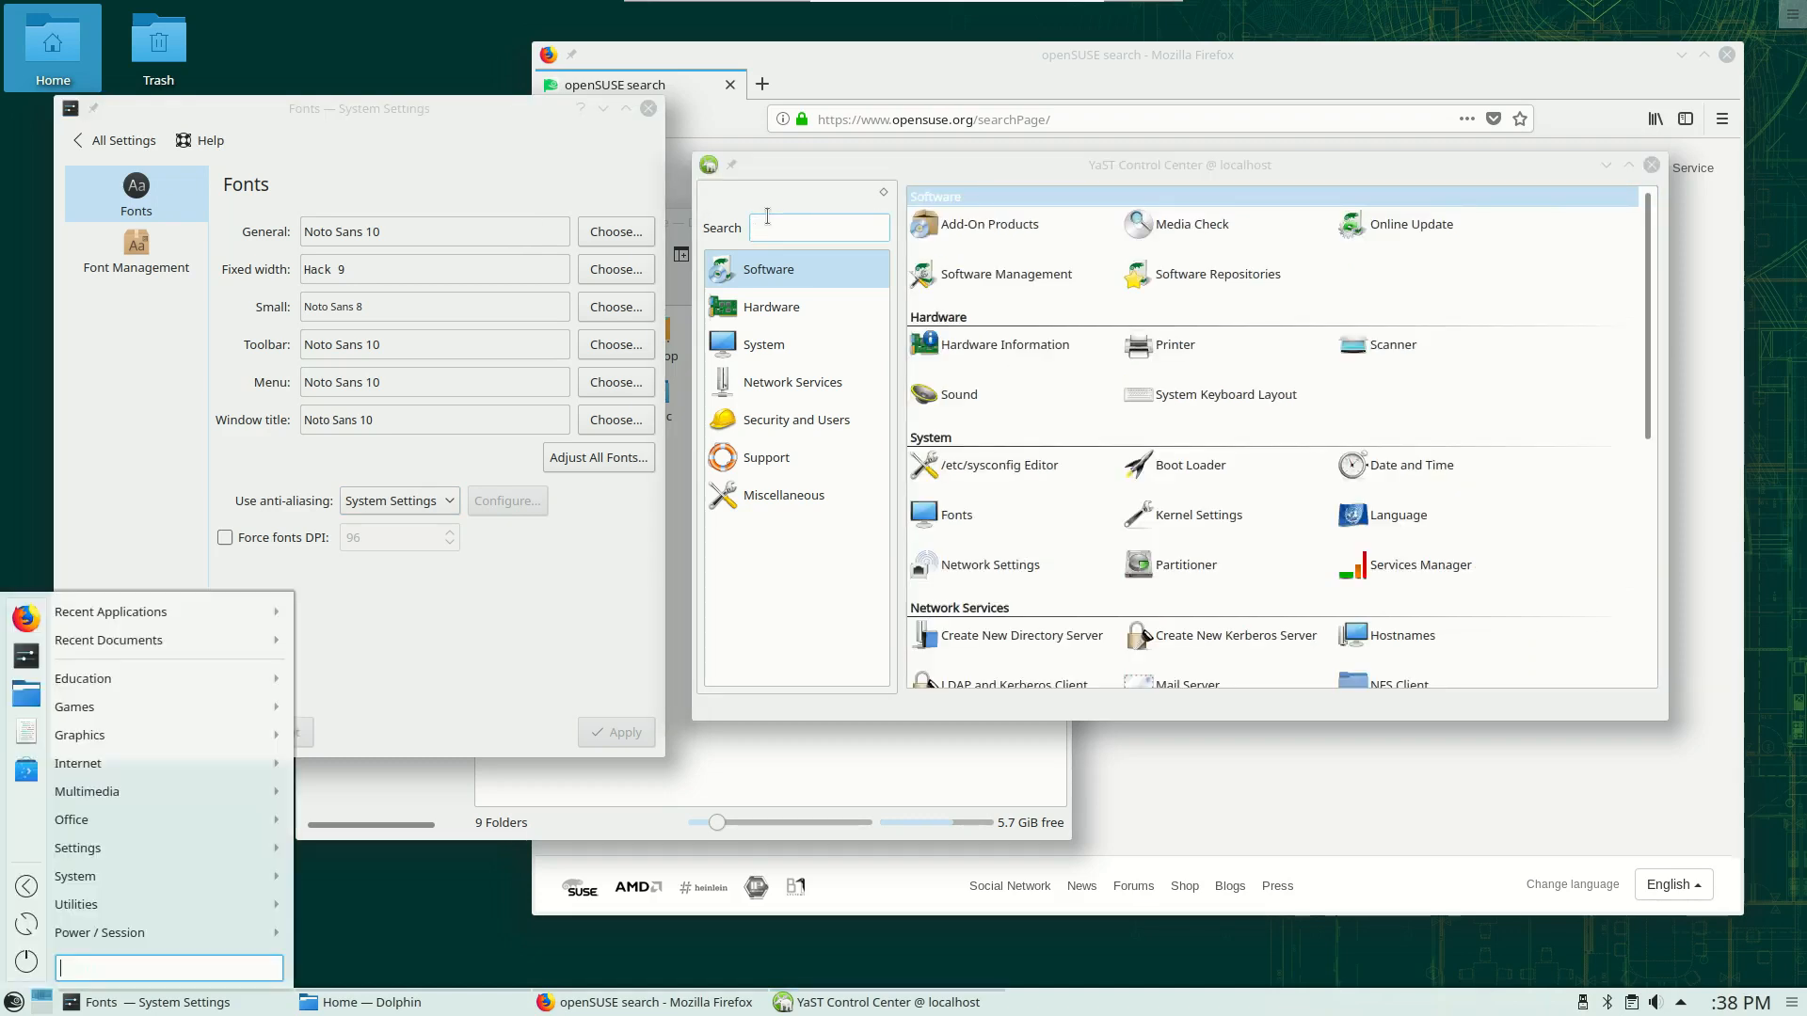
{"action": "type", "text": "fonts"}
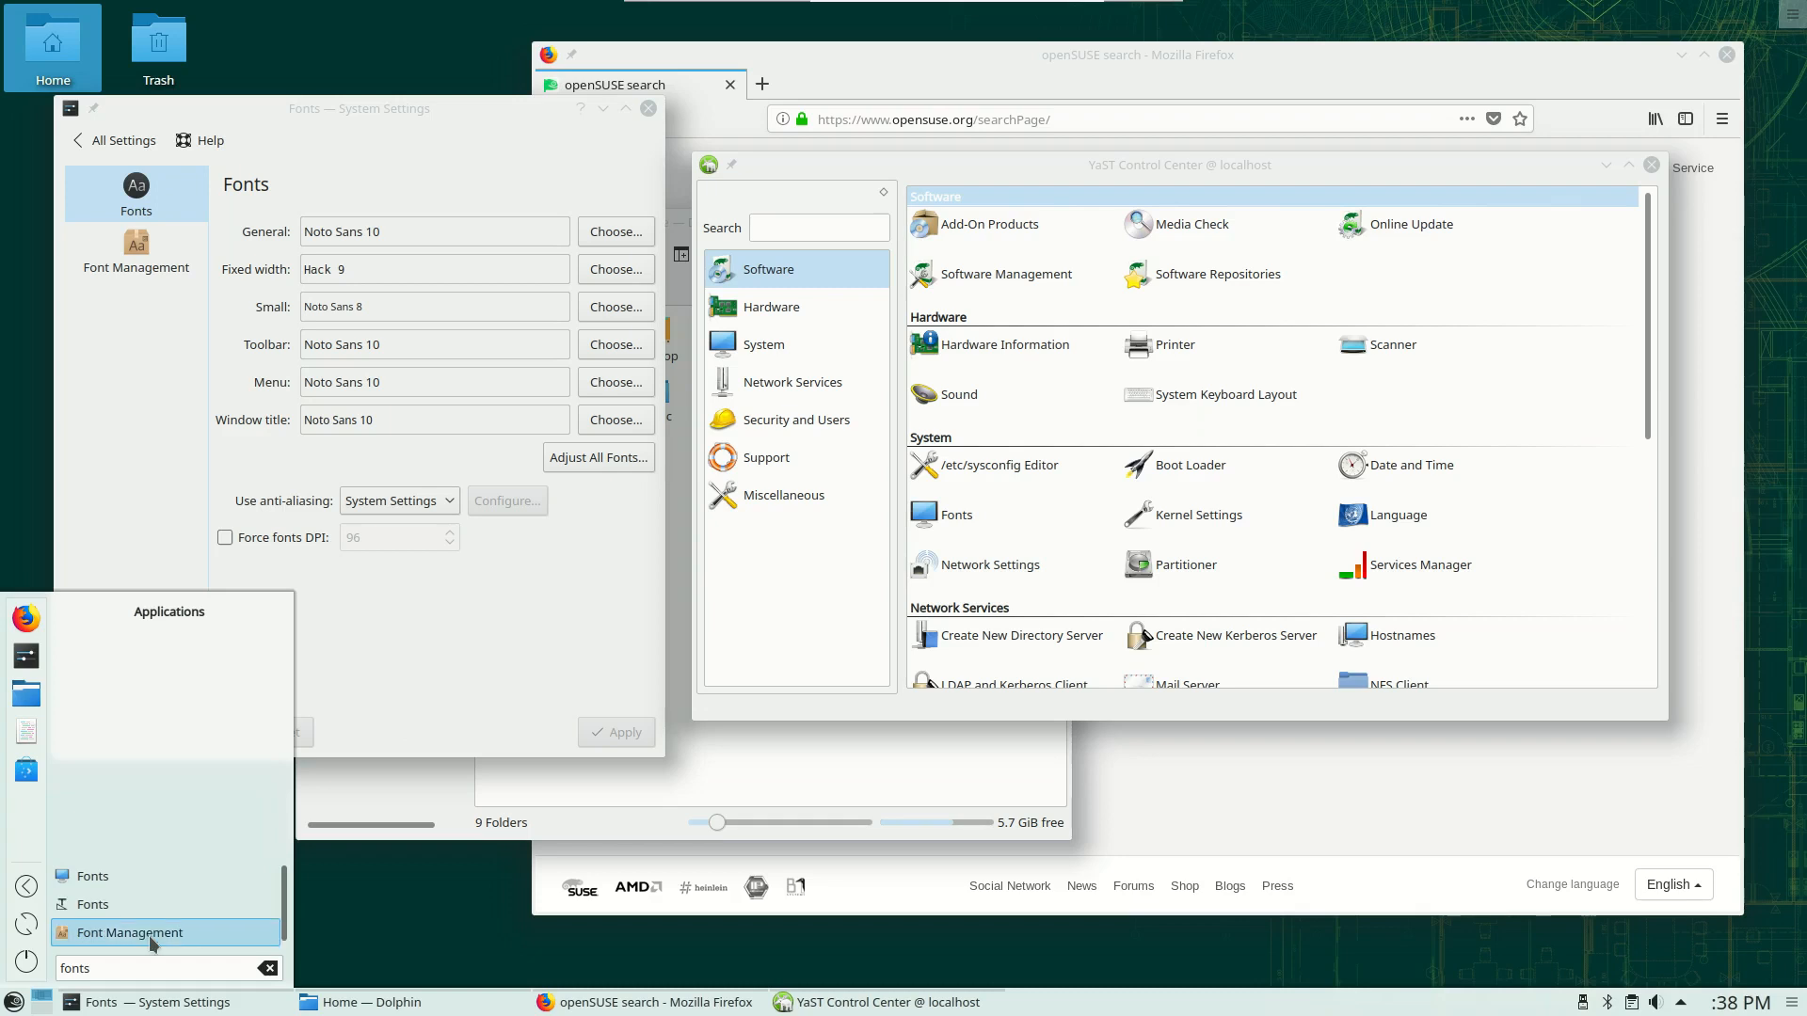
{"action": "mouse_move", "coordinate": [1061, 186]}
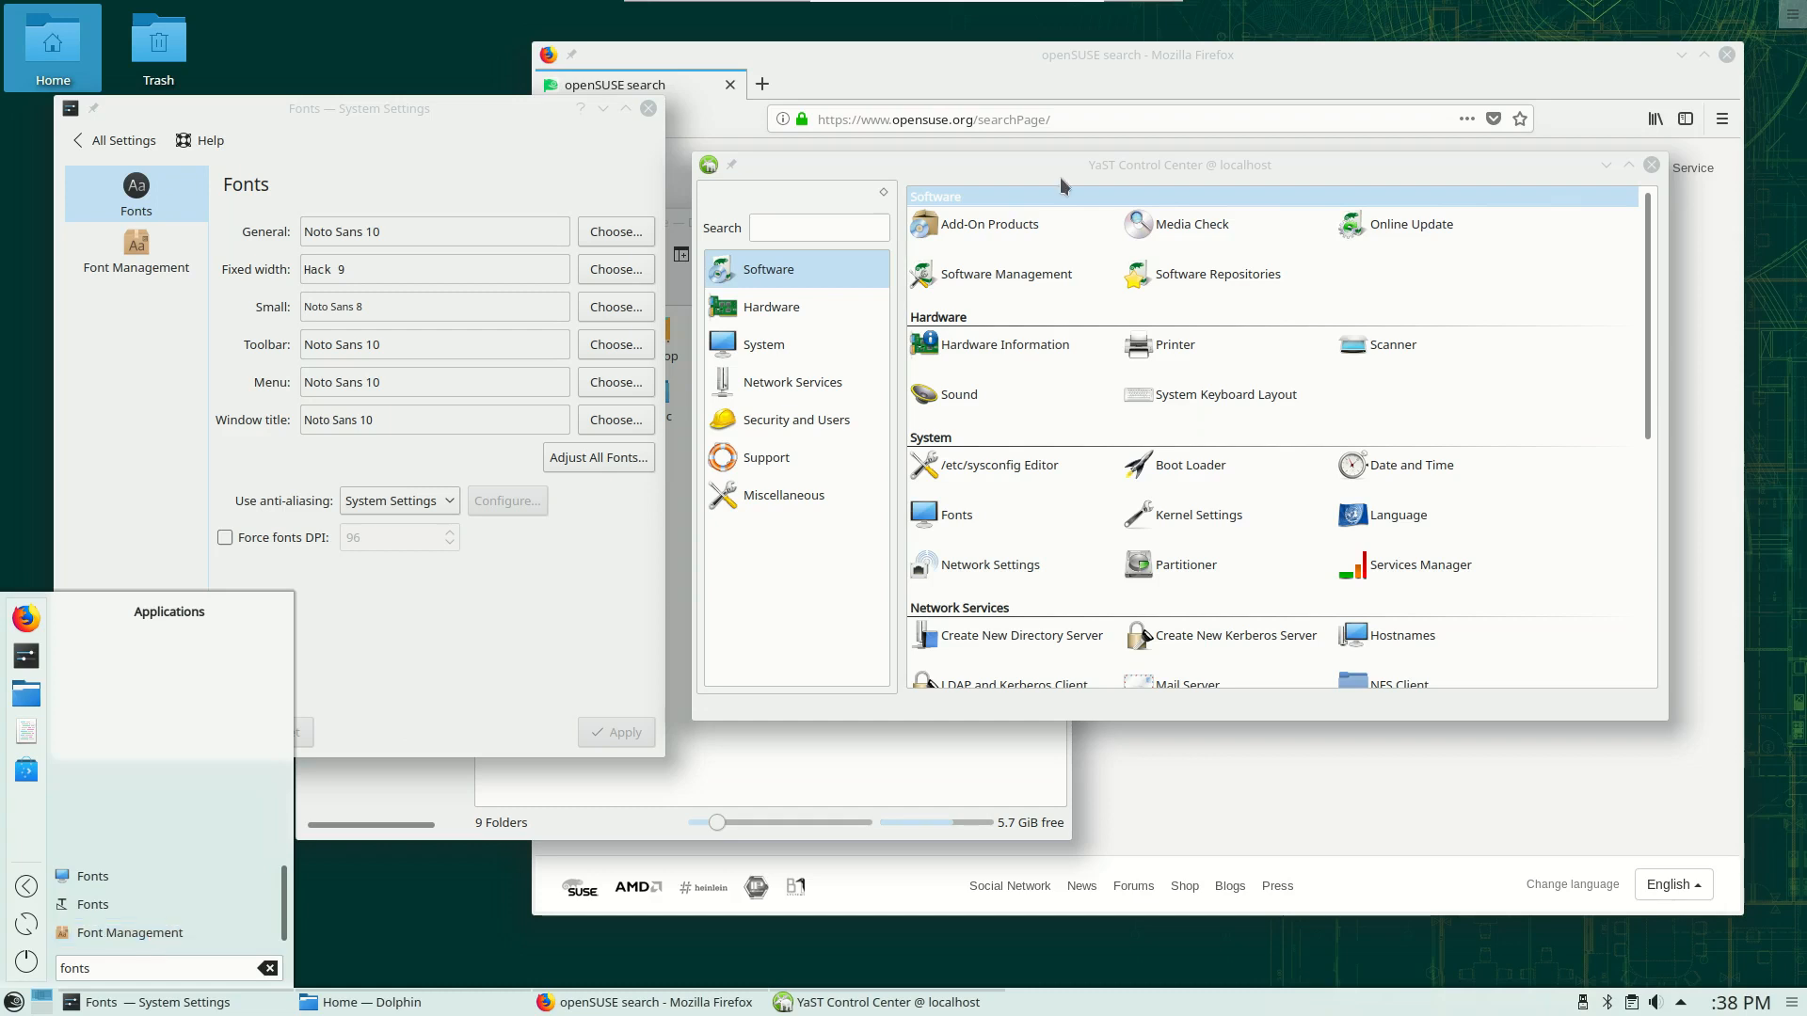
{"action": "type", "text": "fonts"}
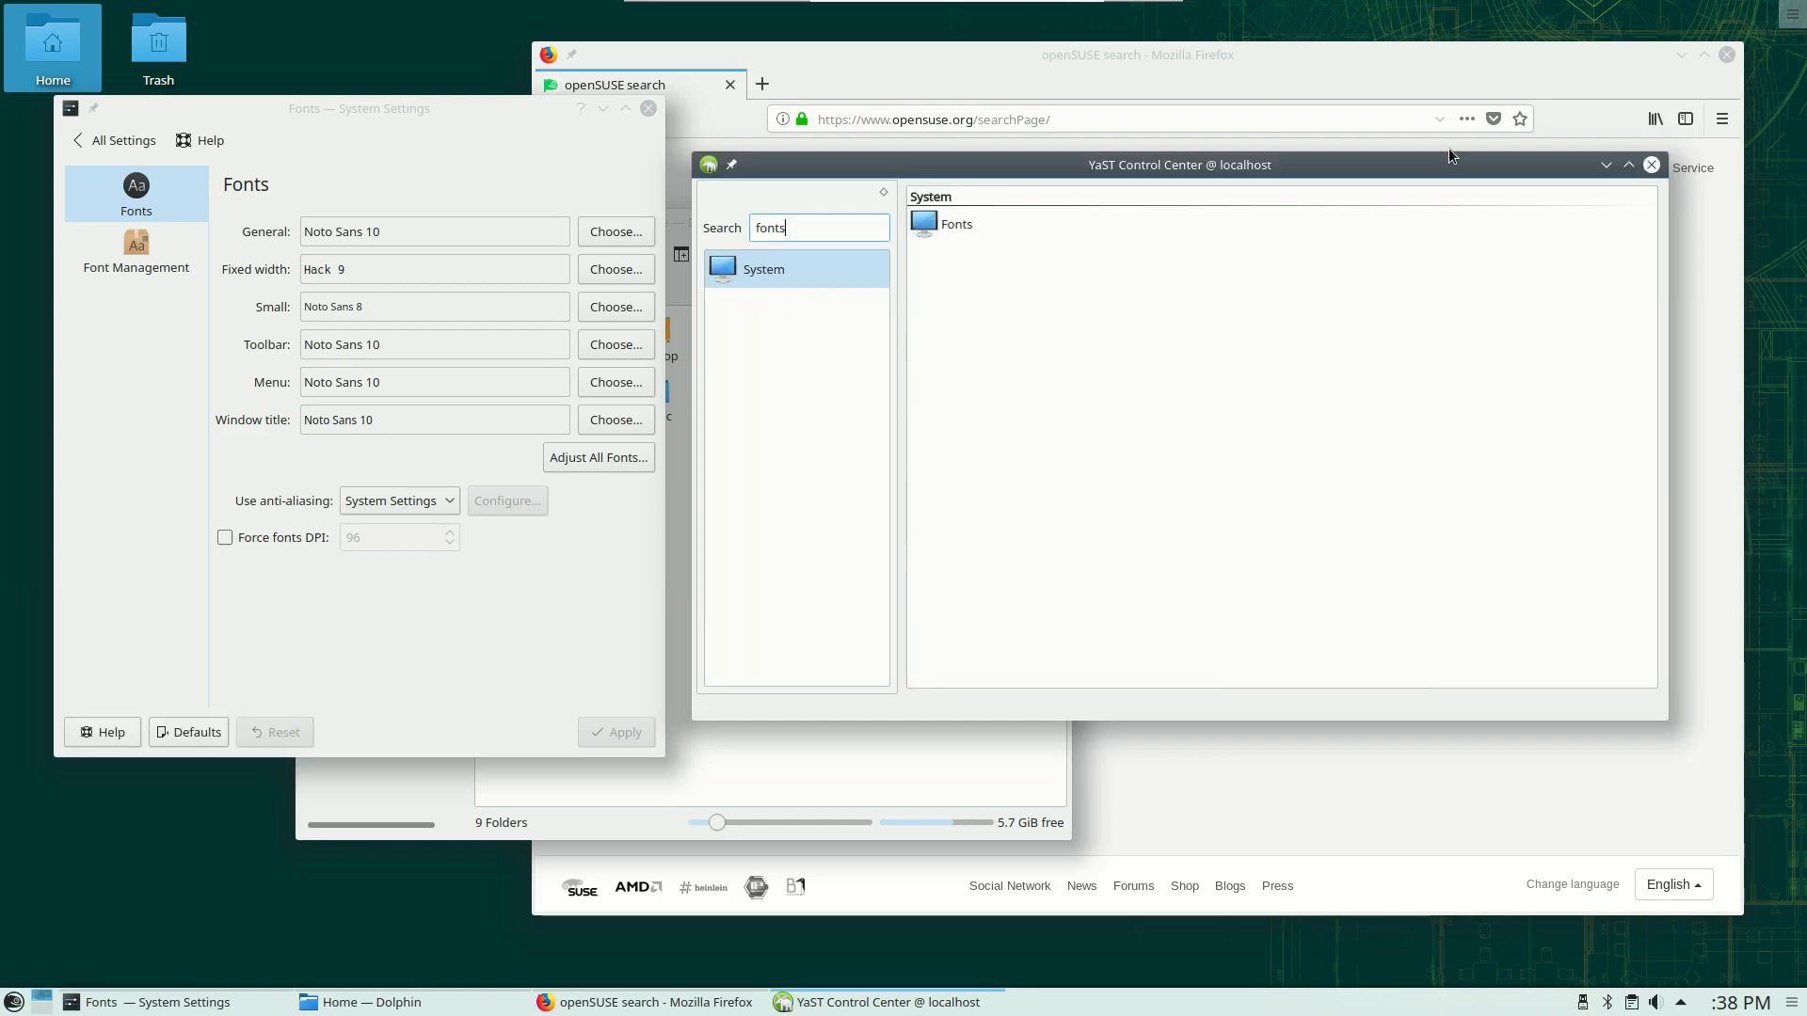
{"action": "double_click", "coordinate": [940, 226]}
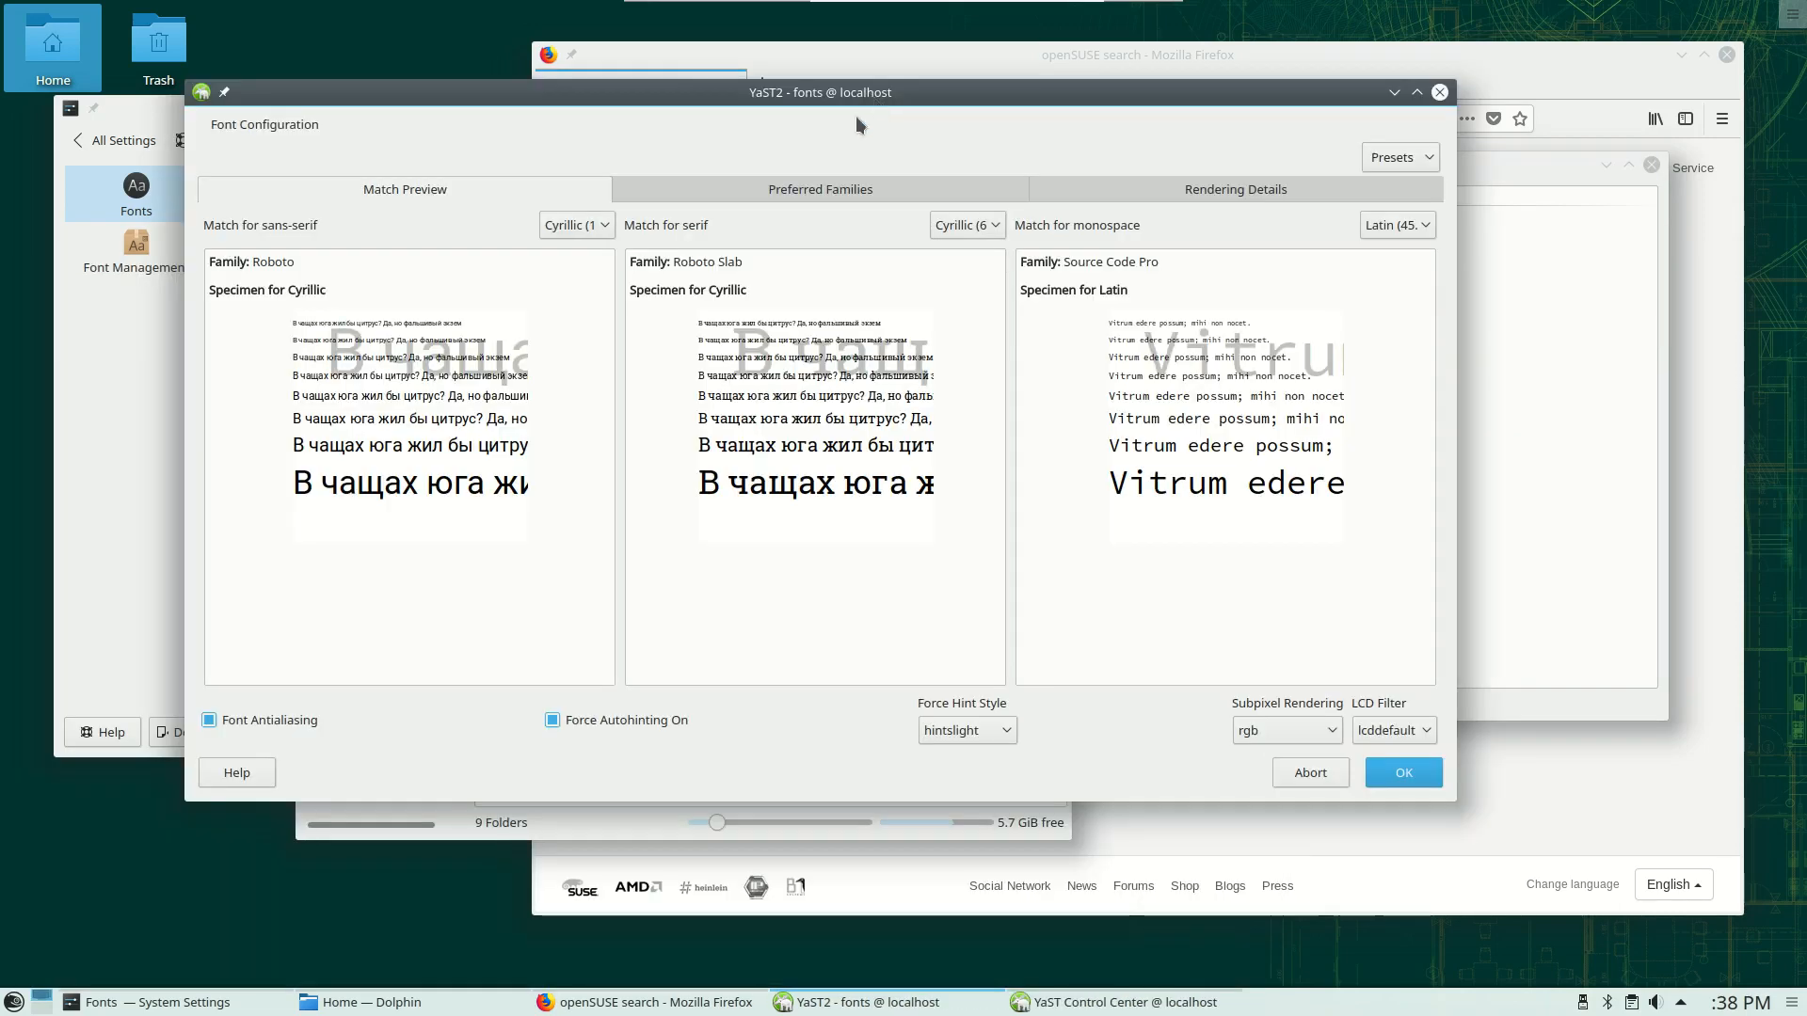
{"action": "mouse_move", "coordinate": [559, 369]}
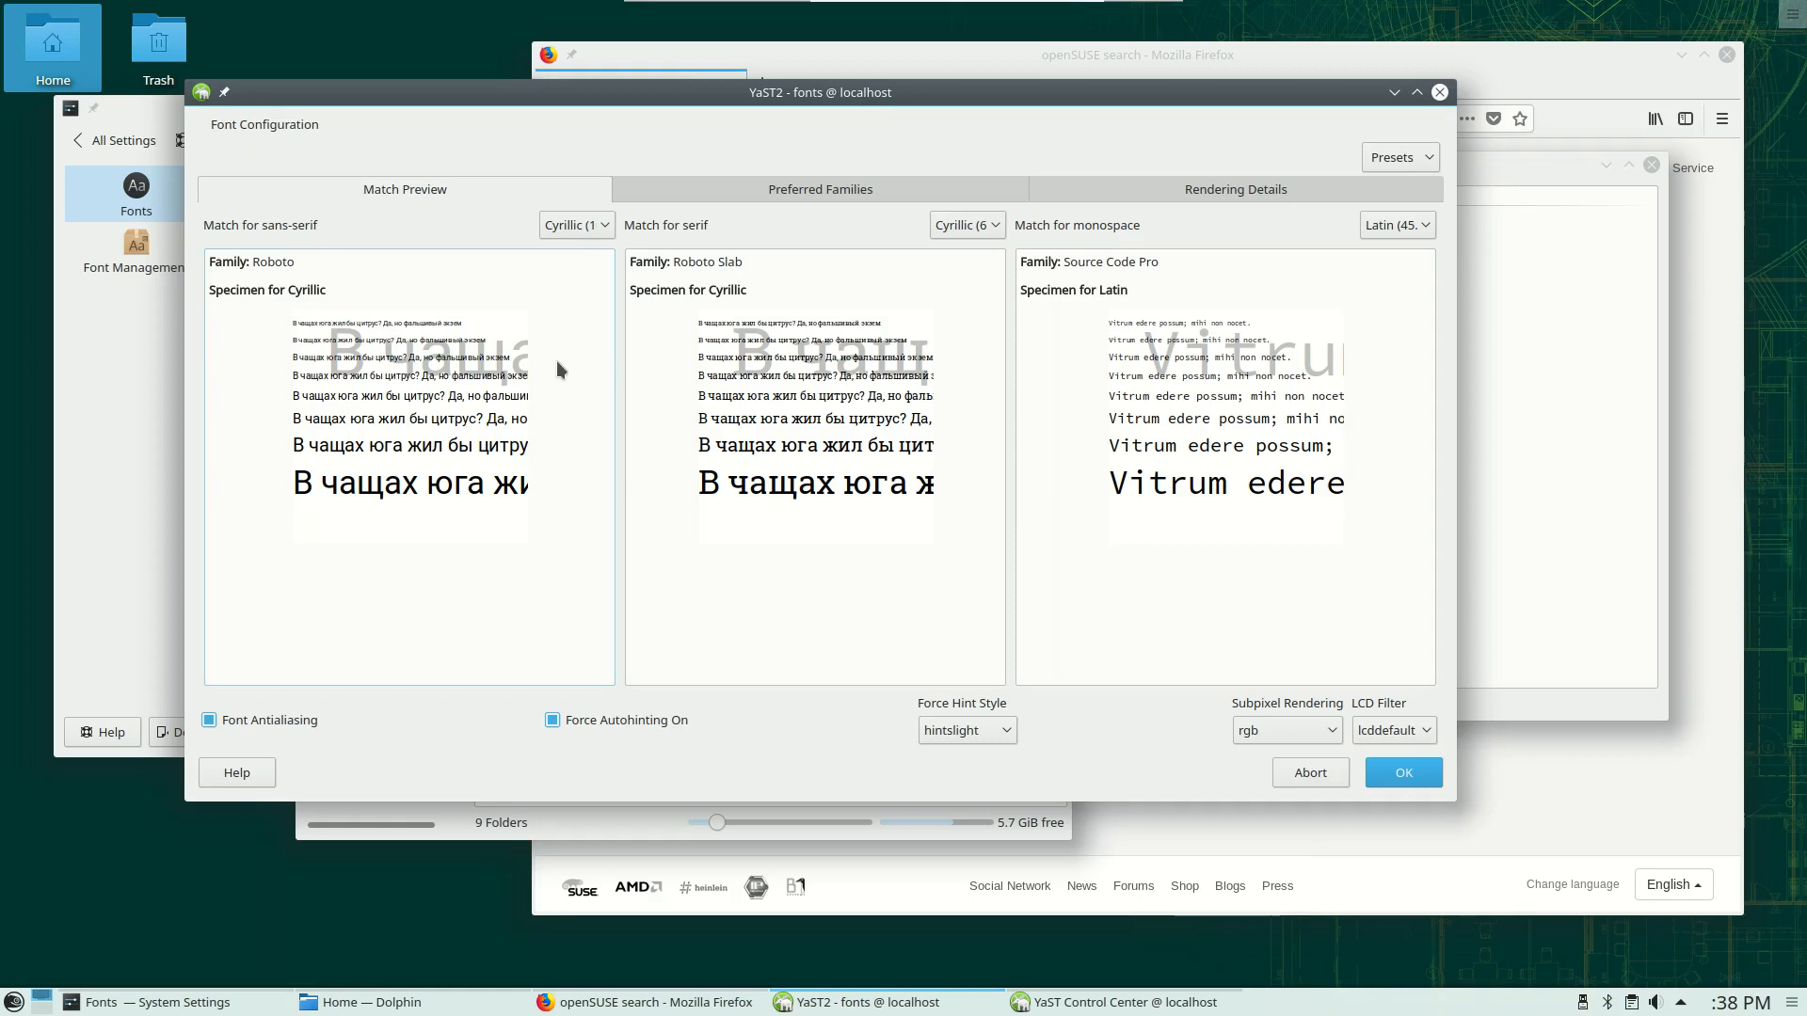
{"action": "mouse_move", "coordinate": [574, 378]}
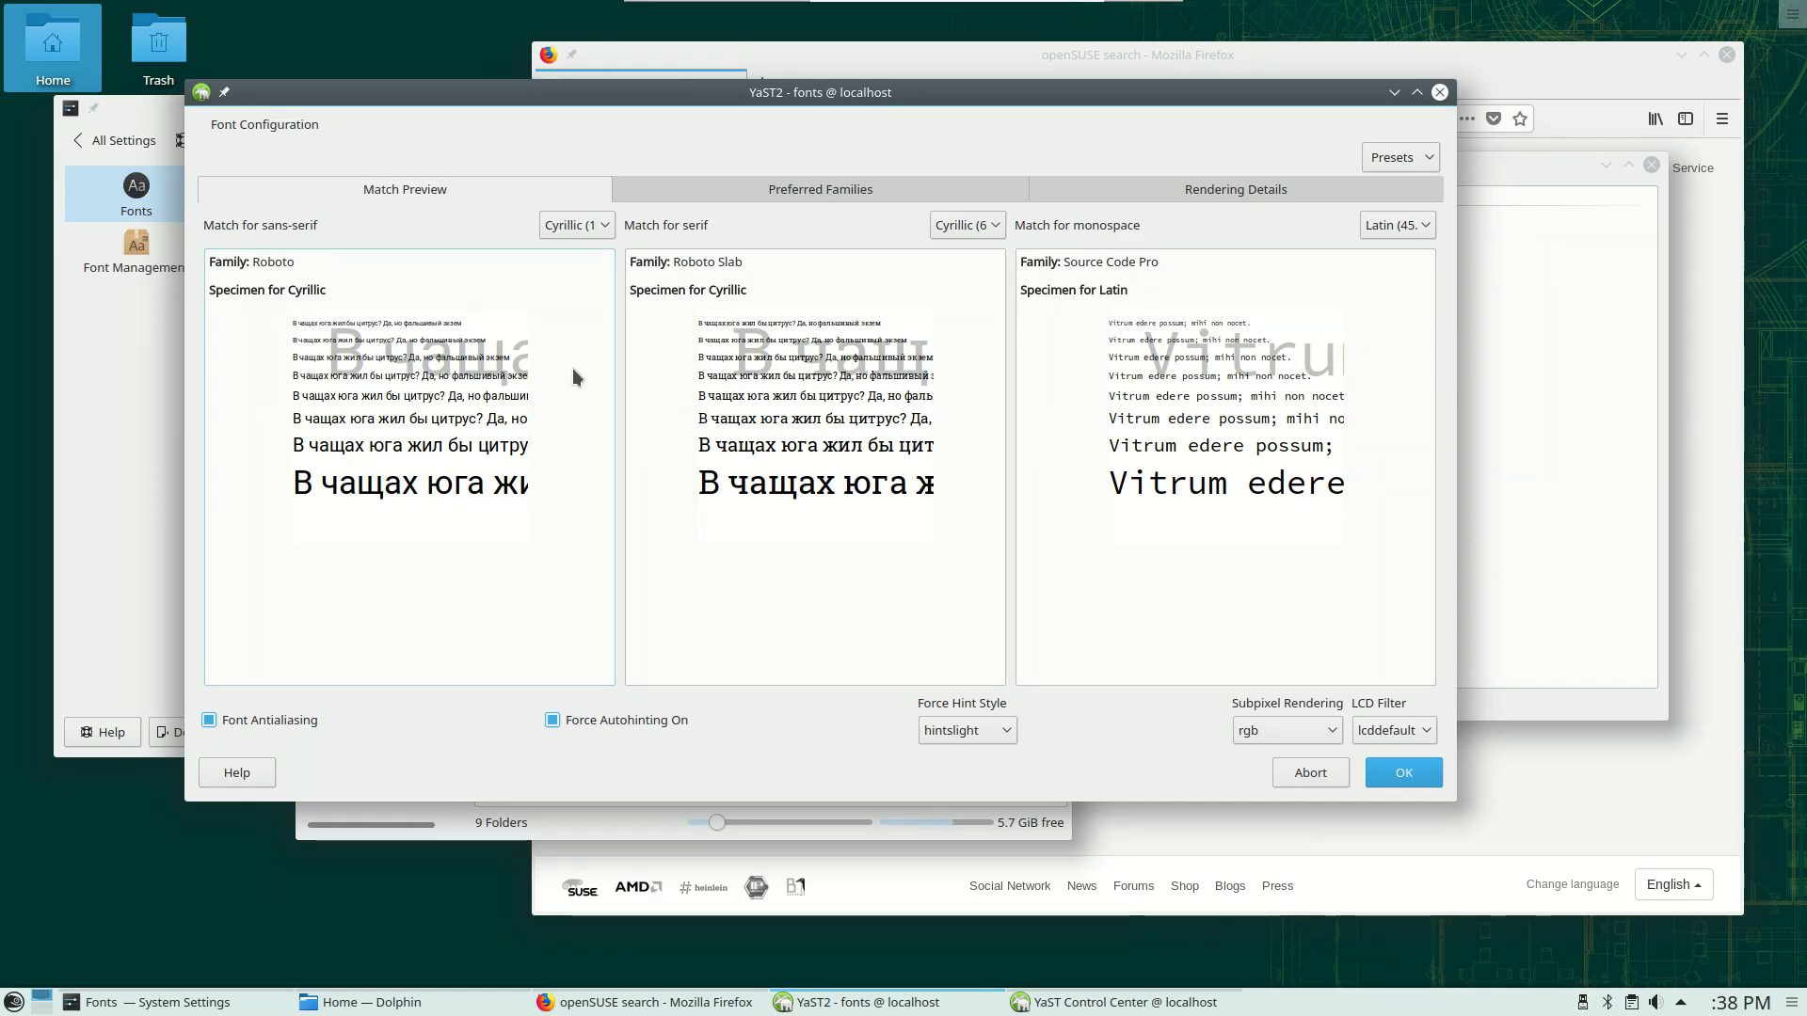
{"action": "mouse_move", "coordinate": [555, 366]}
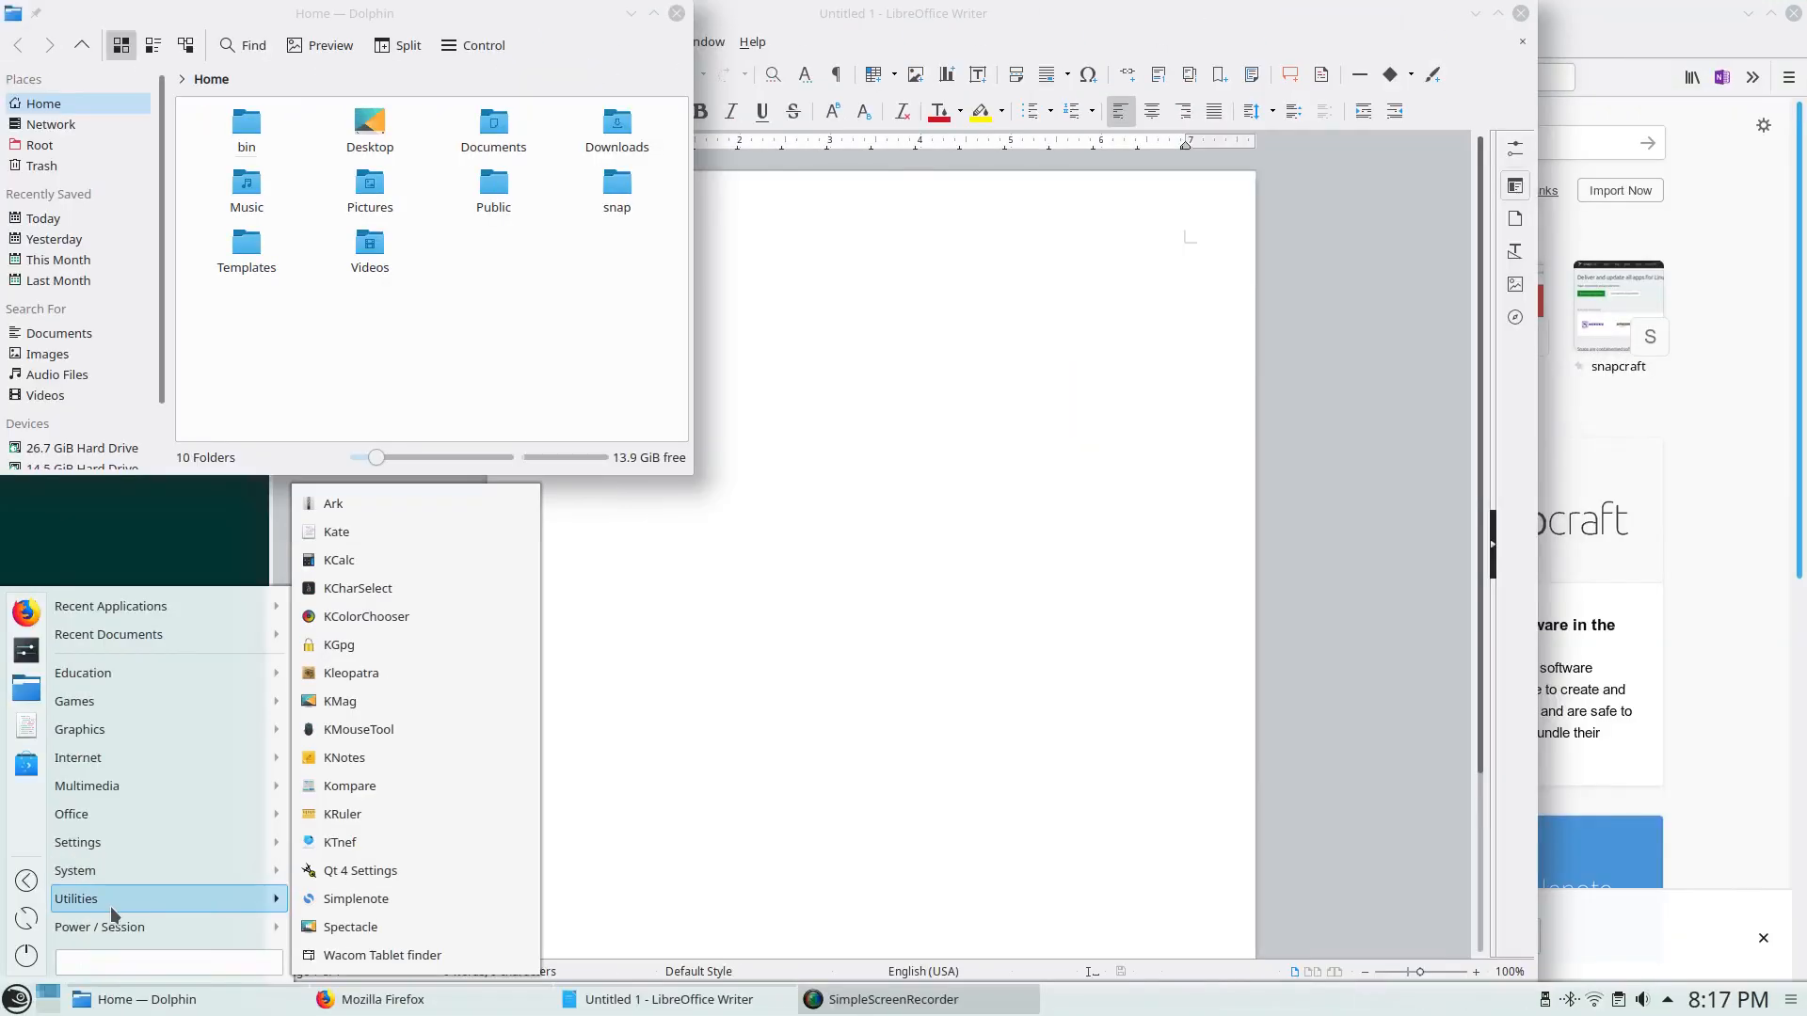
Search 'yast' in the launcher and start the YaST Control Center
{"action": "type", "text": "yAR"}
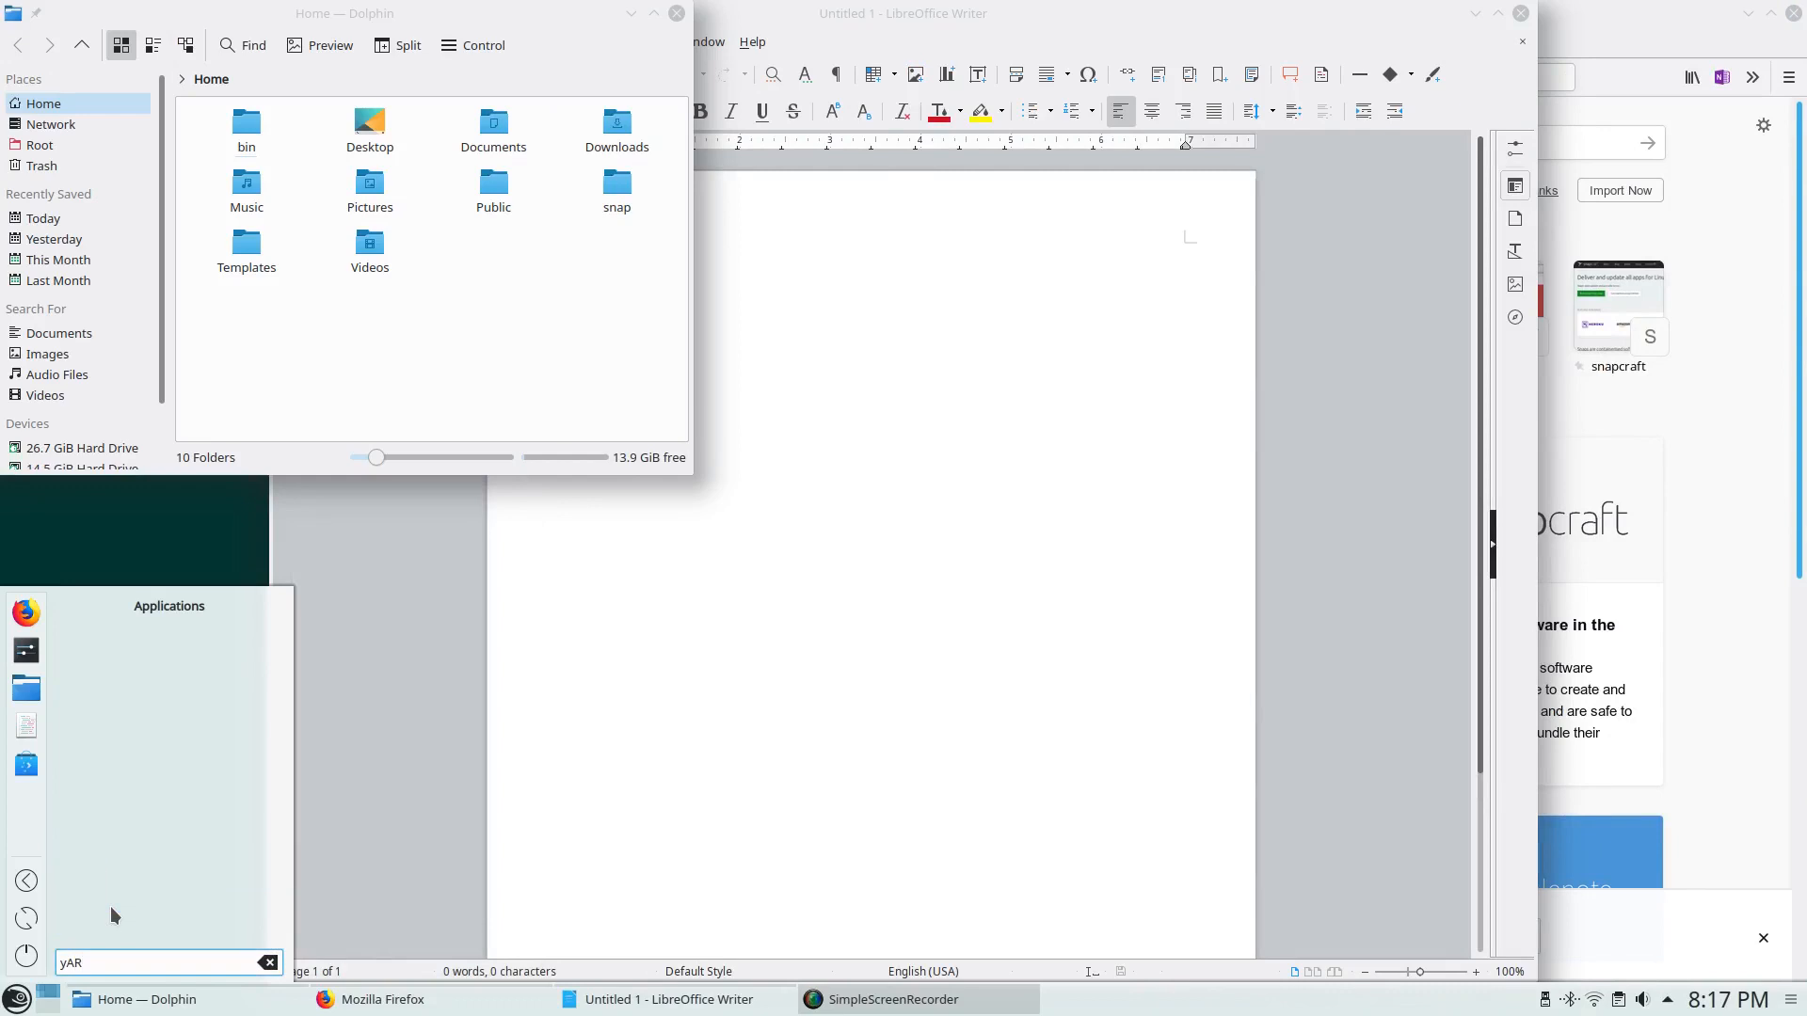
{"action": "type", "text": "yast"}
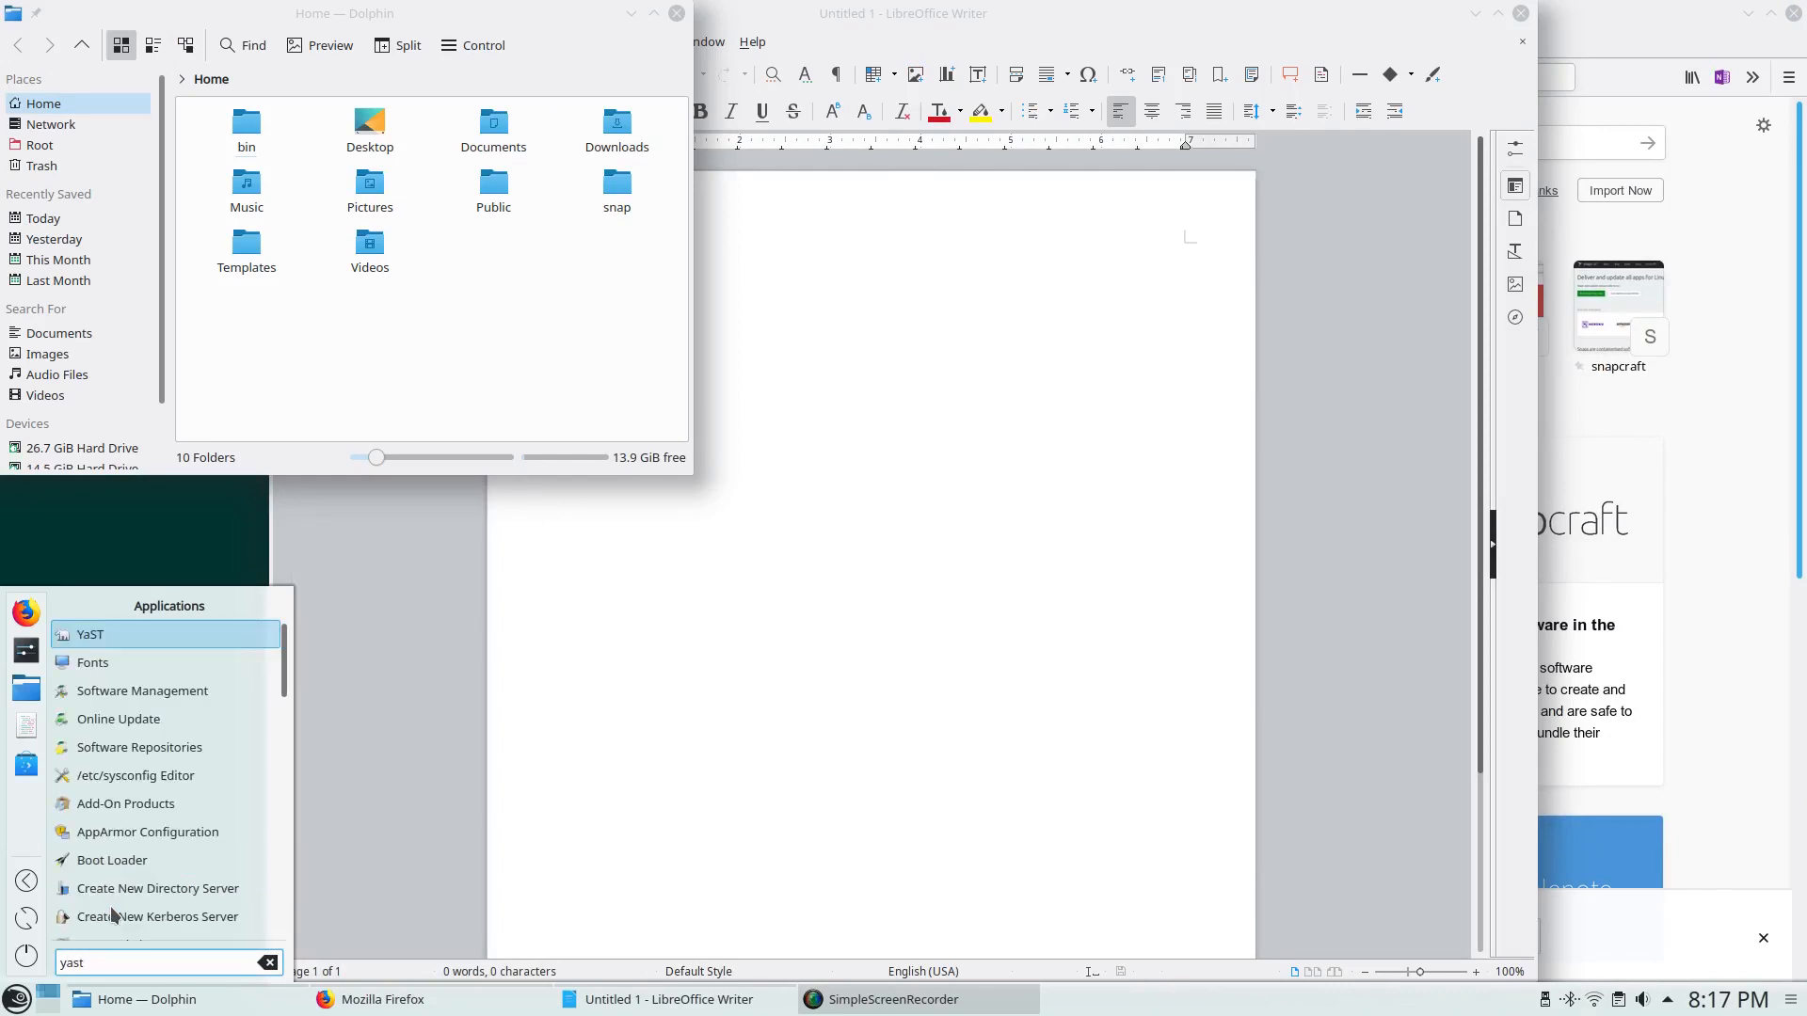
{"action": "left_click", "coordinate": [90, 634]}
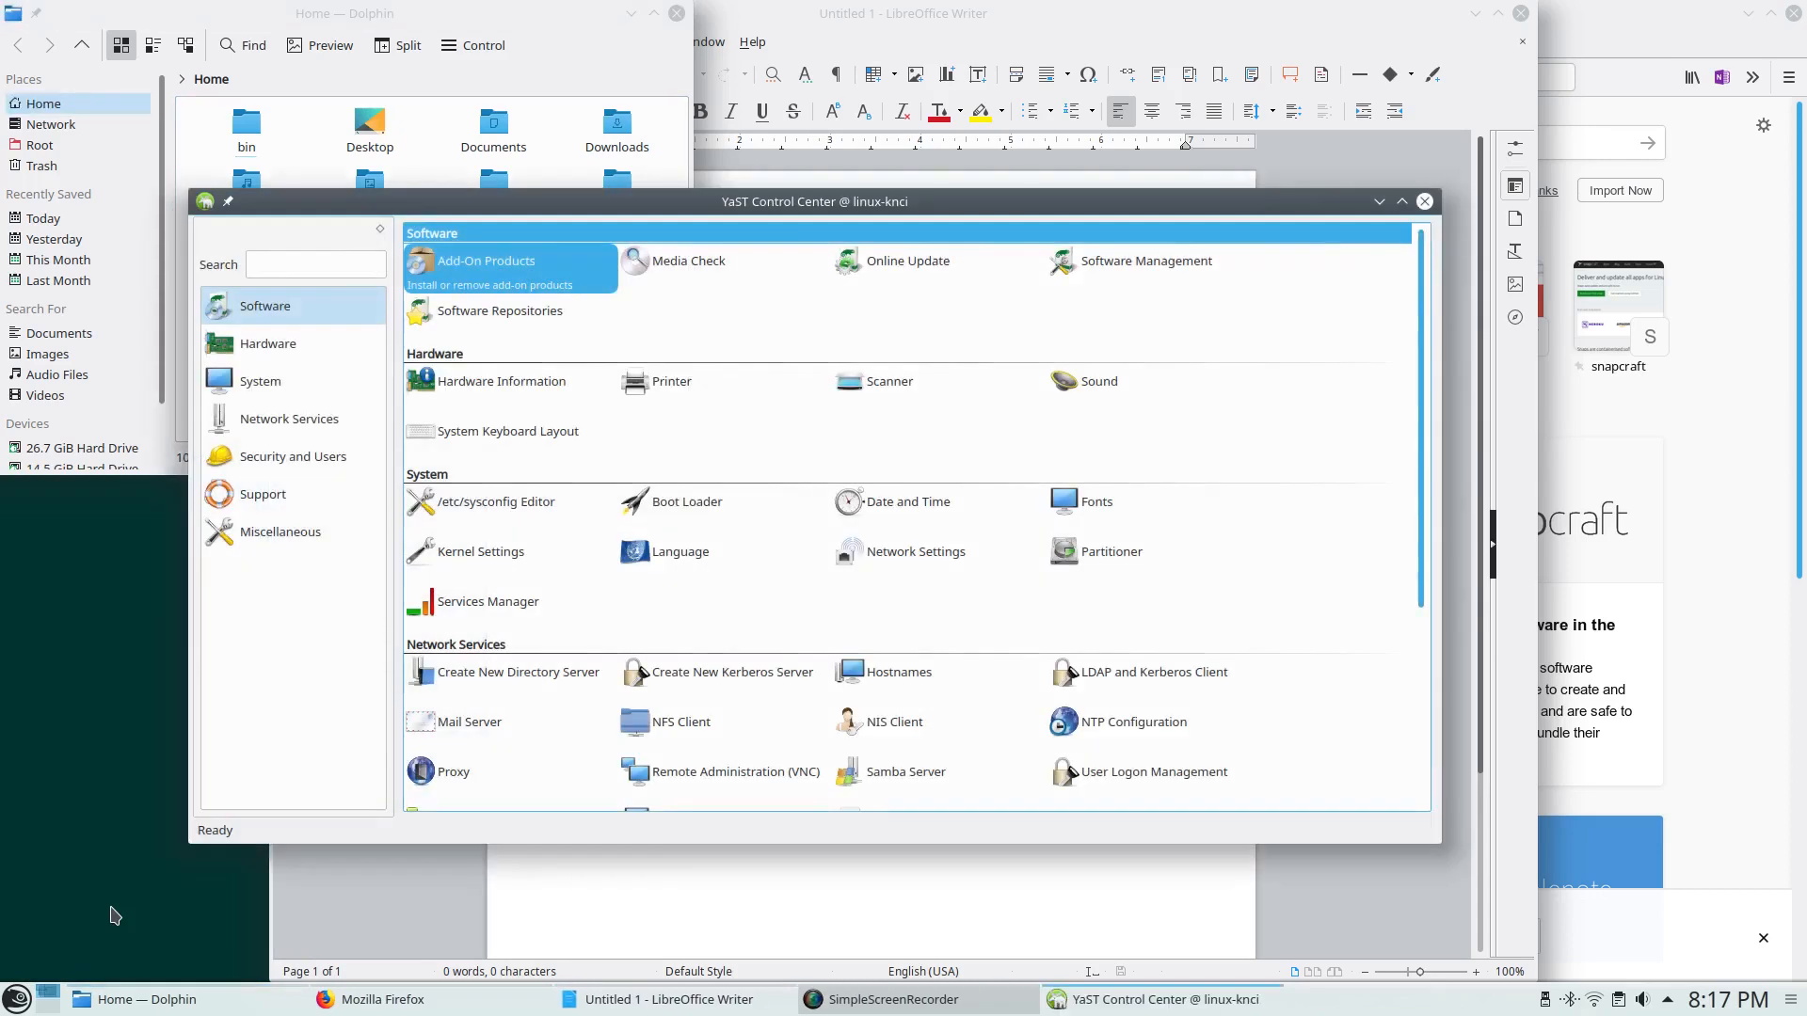
Scroll through the module list and start Snapper under Miscellaneous
{"action": "scroll", "scroll_direction": "down", "scroll_amount": 3}
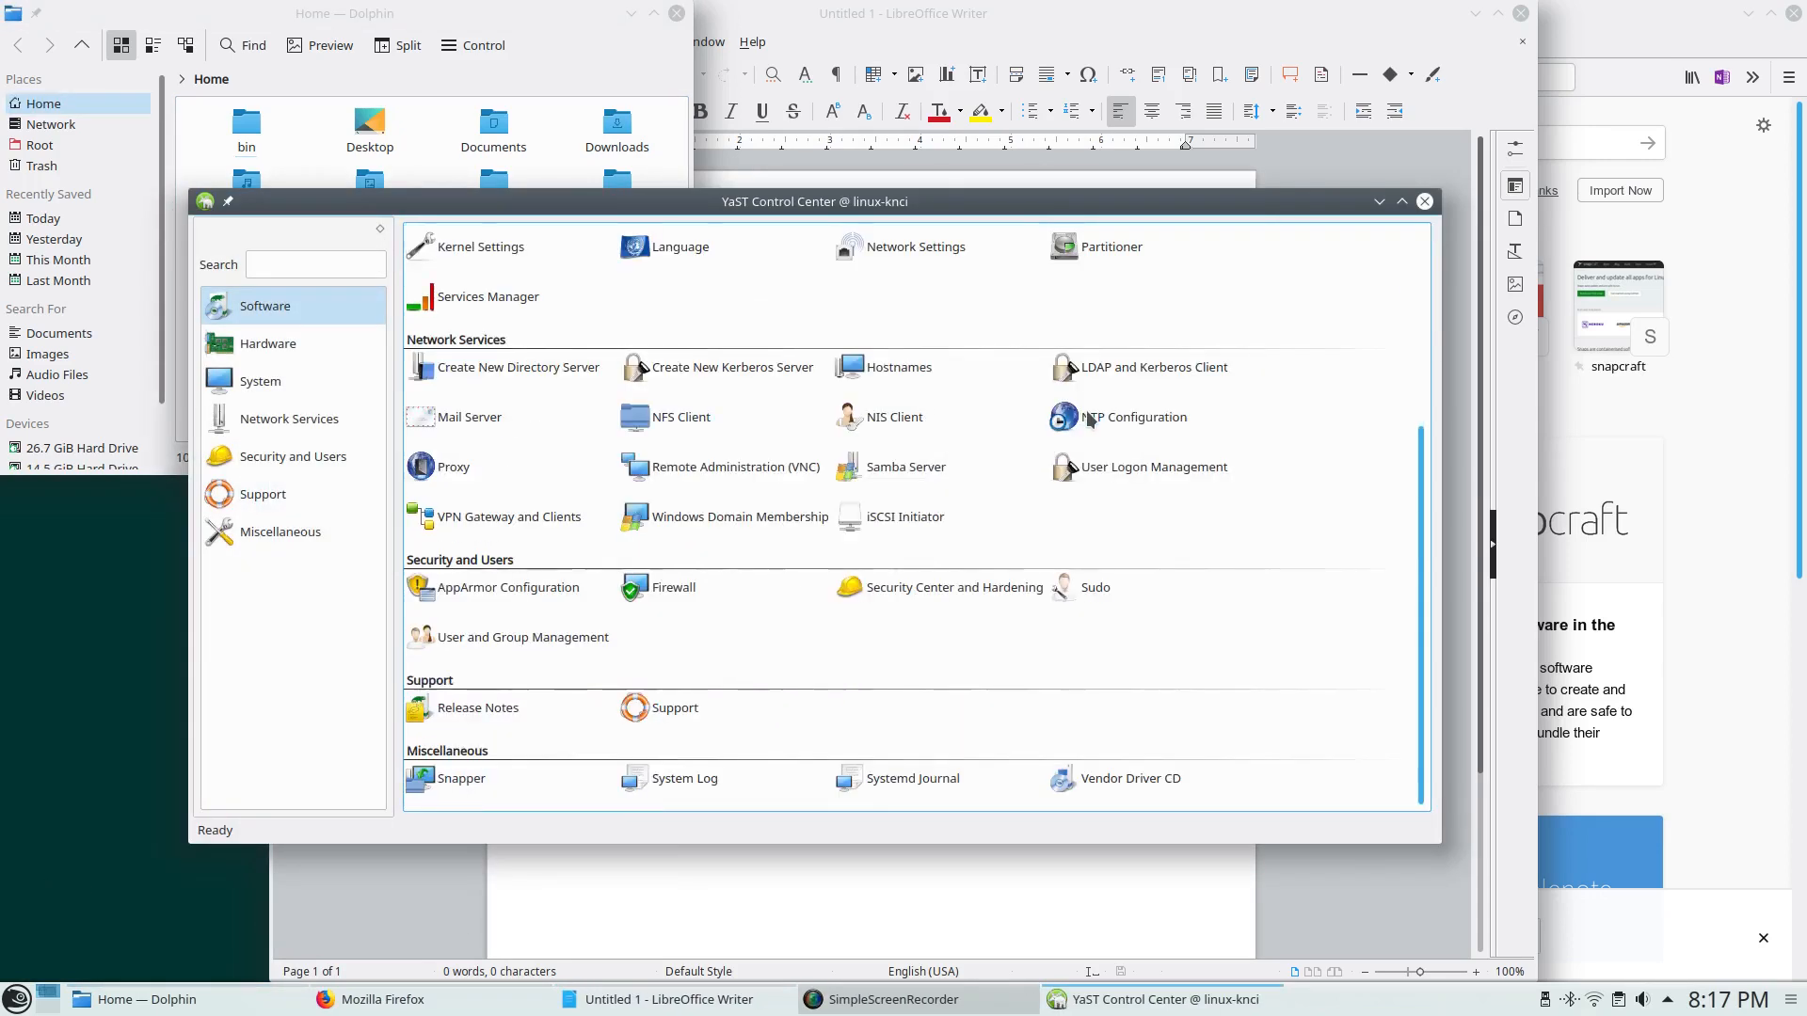
{"action": "scroll", "scroll_direction": "up", "scroll_amount": 3}
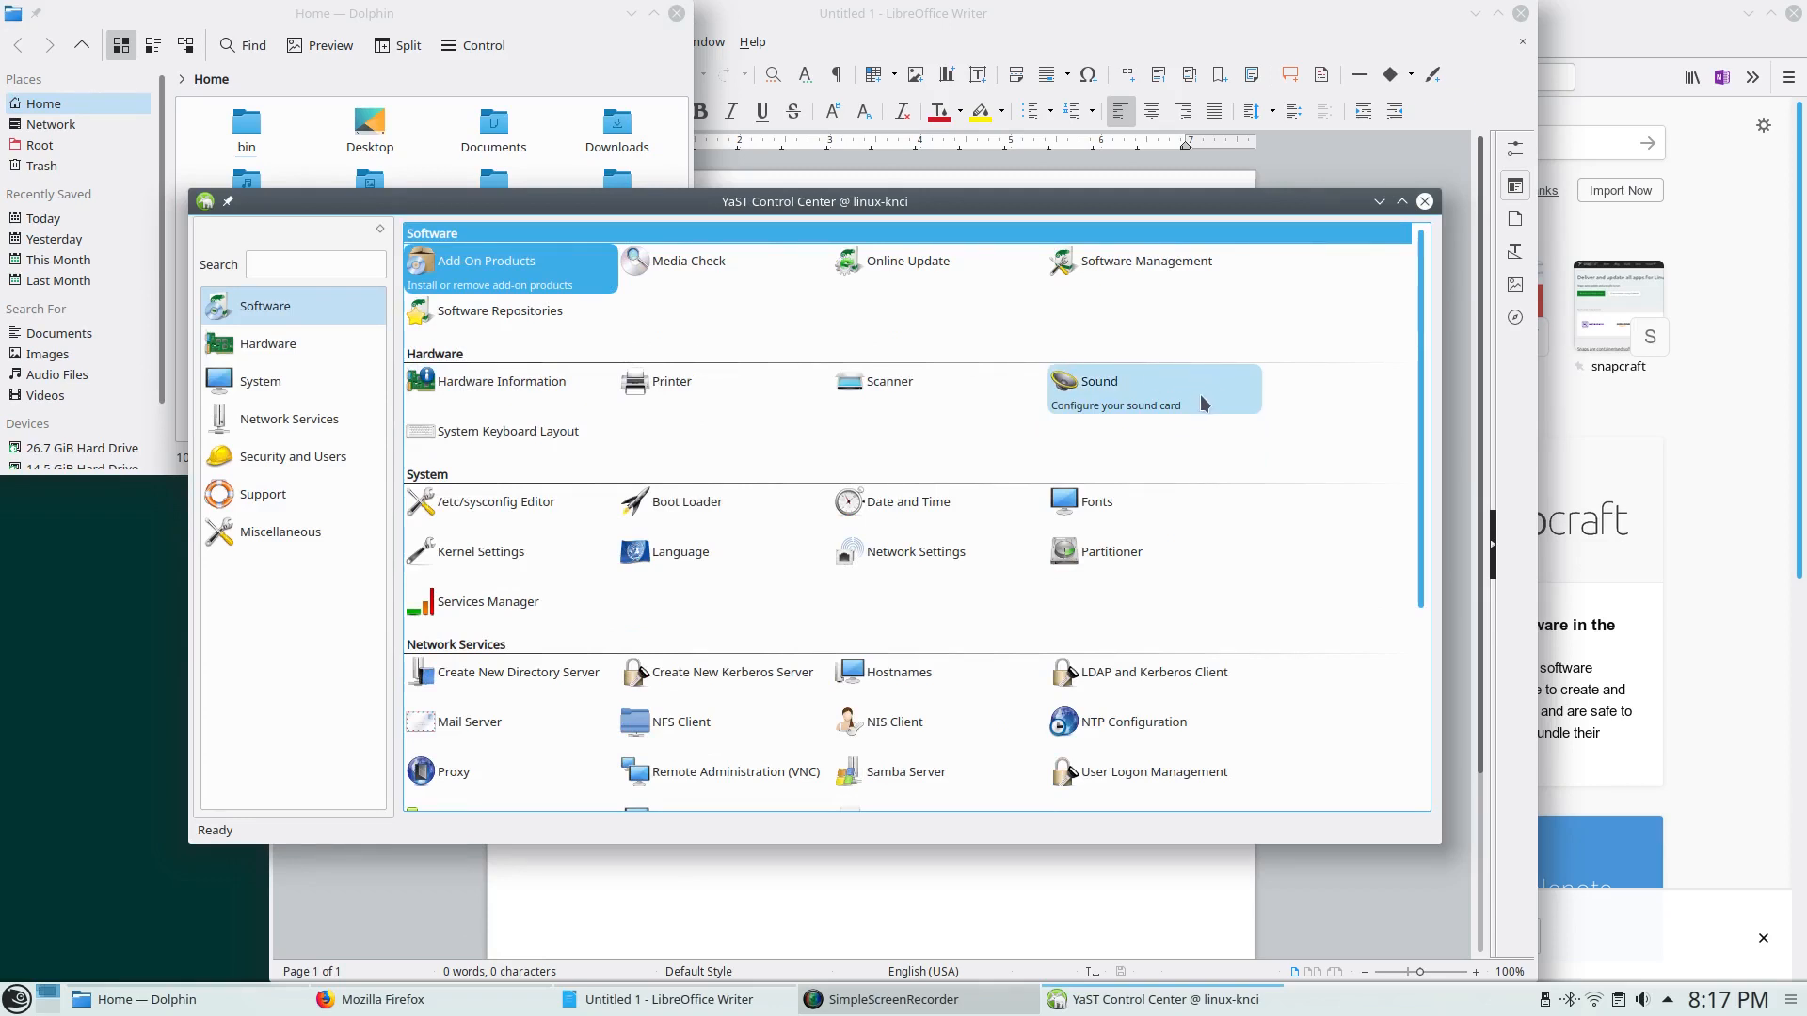
{"action": "scroll", "scroll_direction": "down", "scroll_amount": 3}
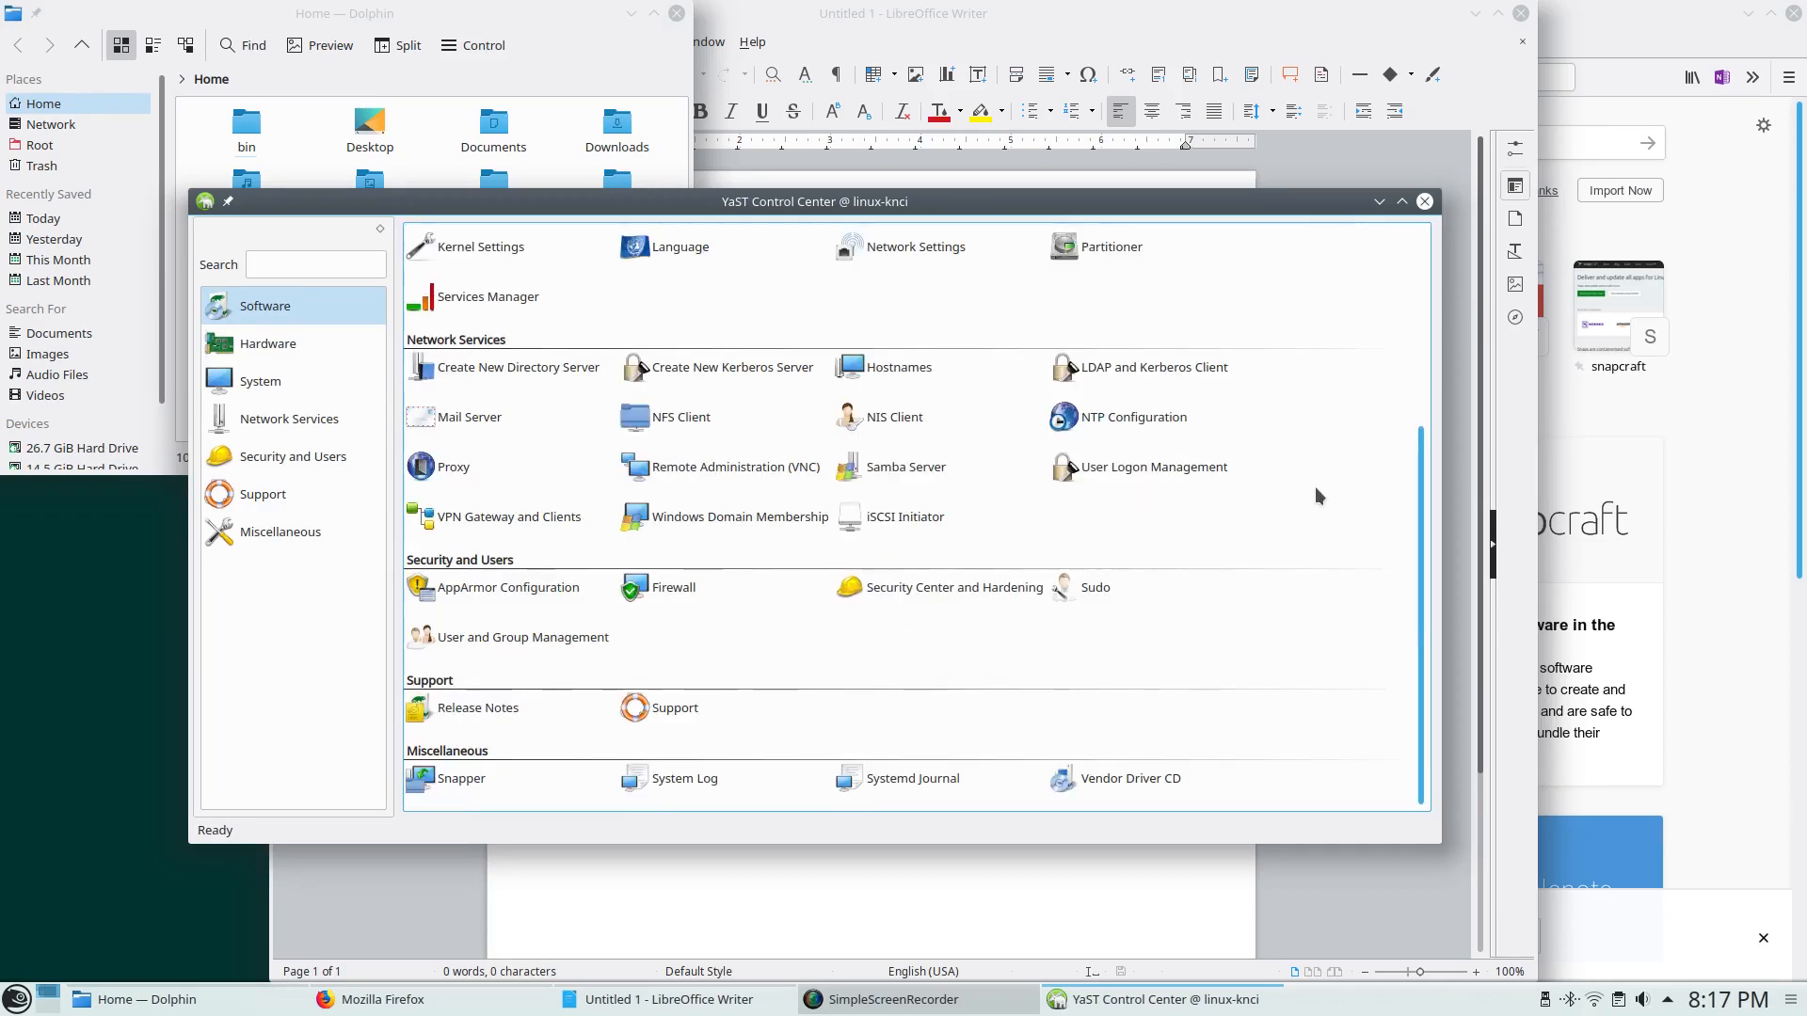
{"action": "scroll", "scroll_direction": "up", "scroll_amount": 3}
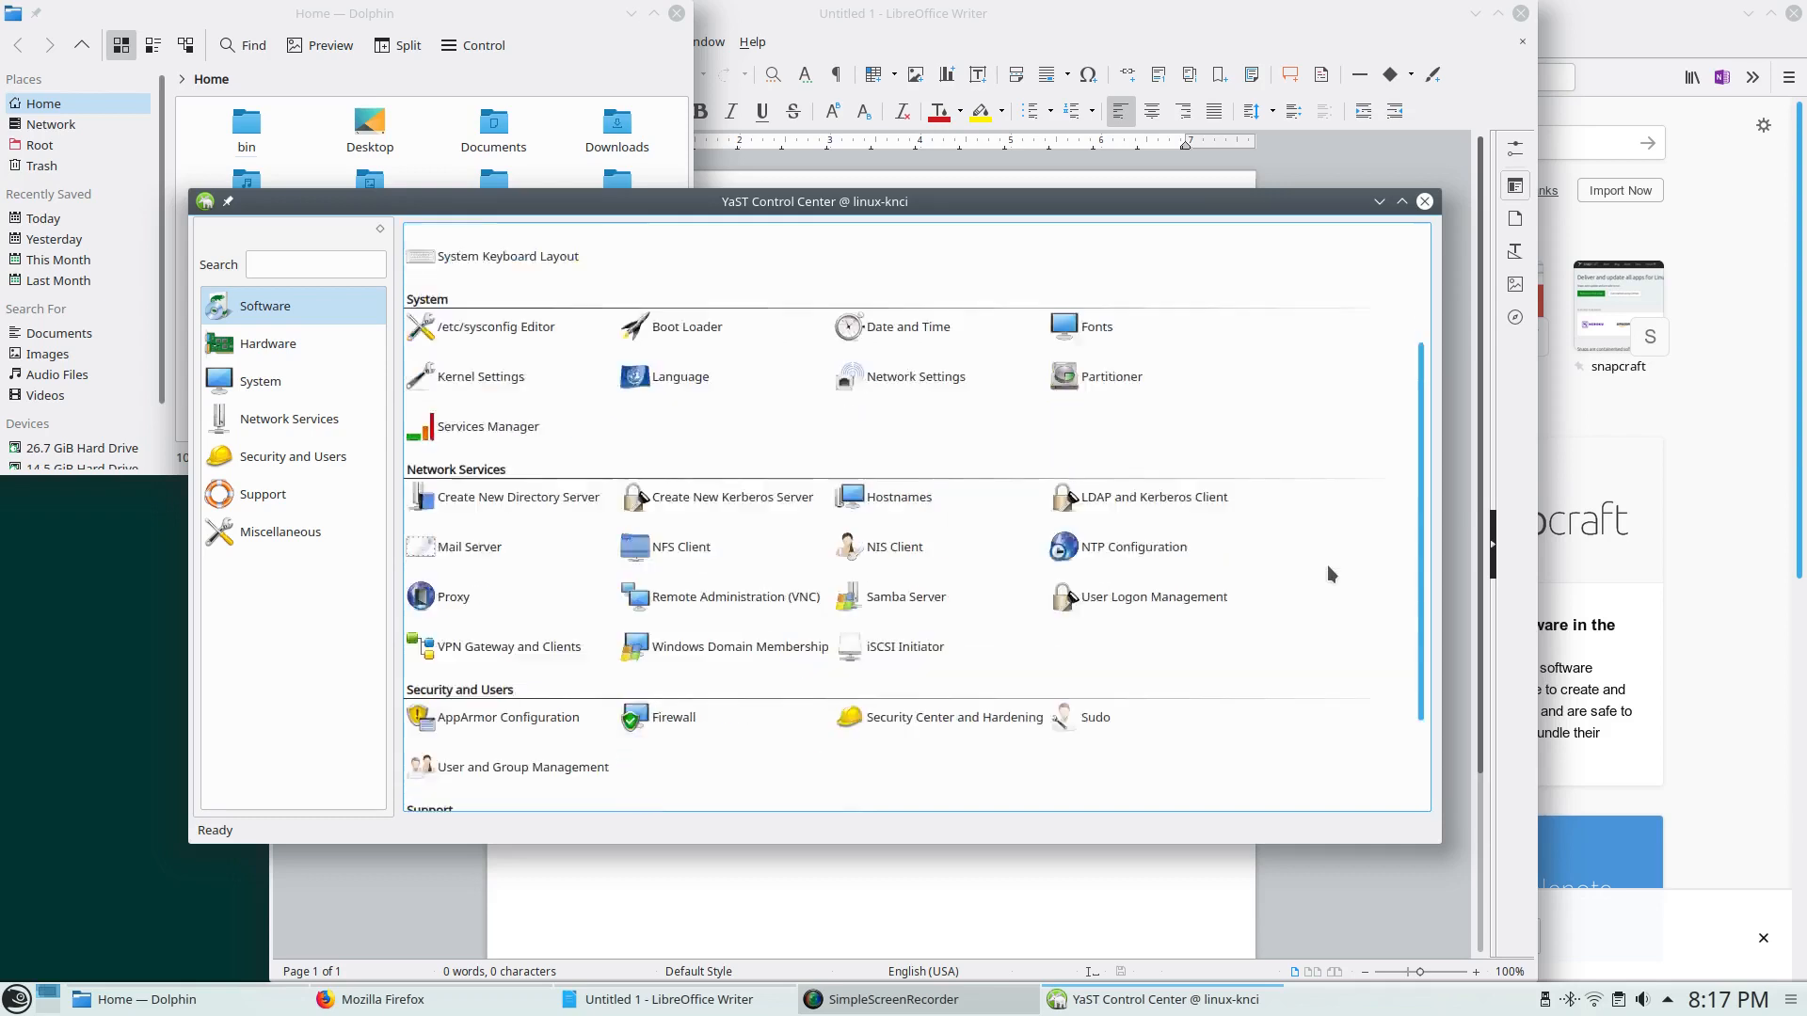
{"action": "scroll", "scroll_direction": "down", "scroll_amount": 3}
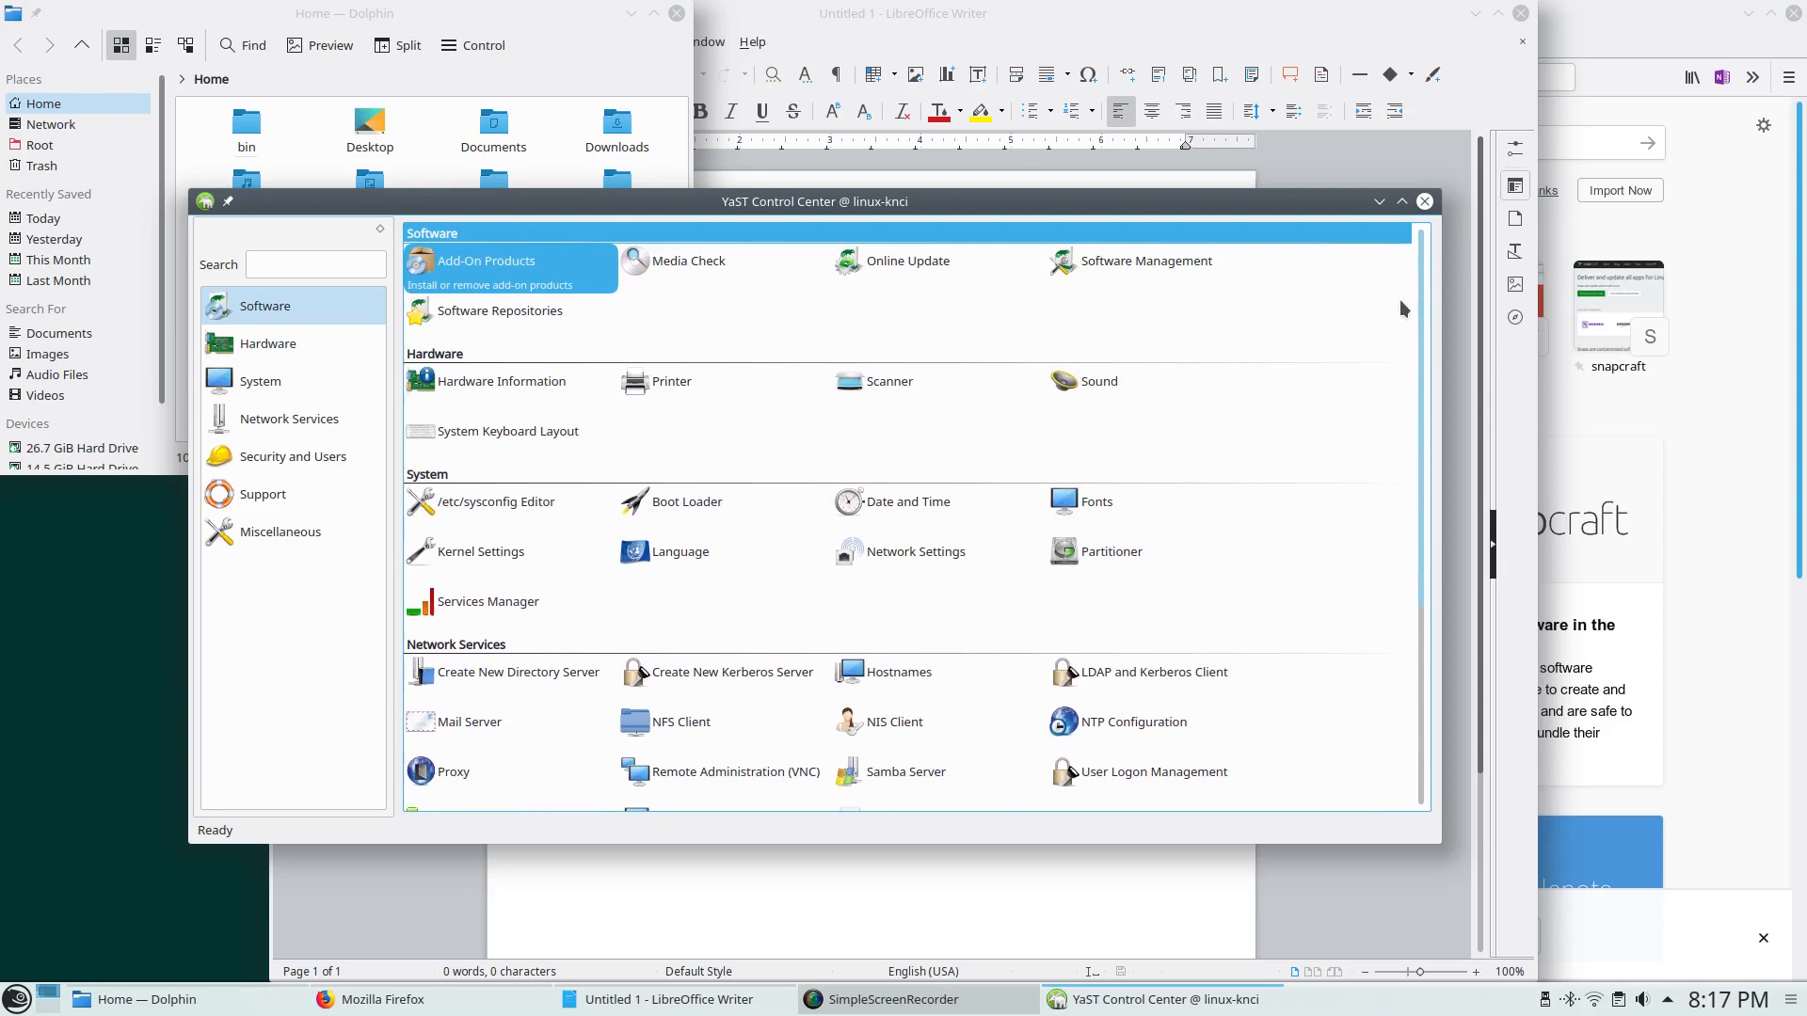
{"action": "scroll", "scroll_direction": "down", "scroll_amount": 3}
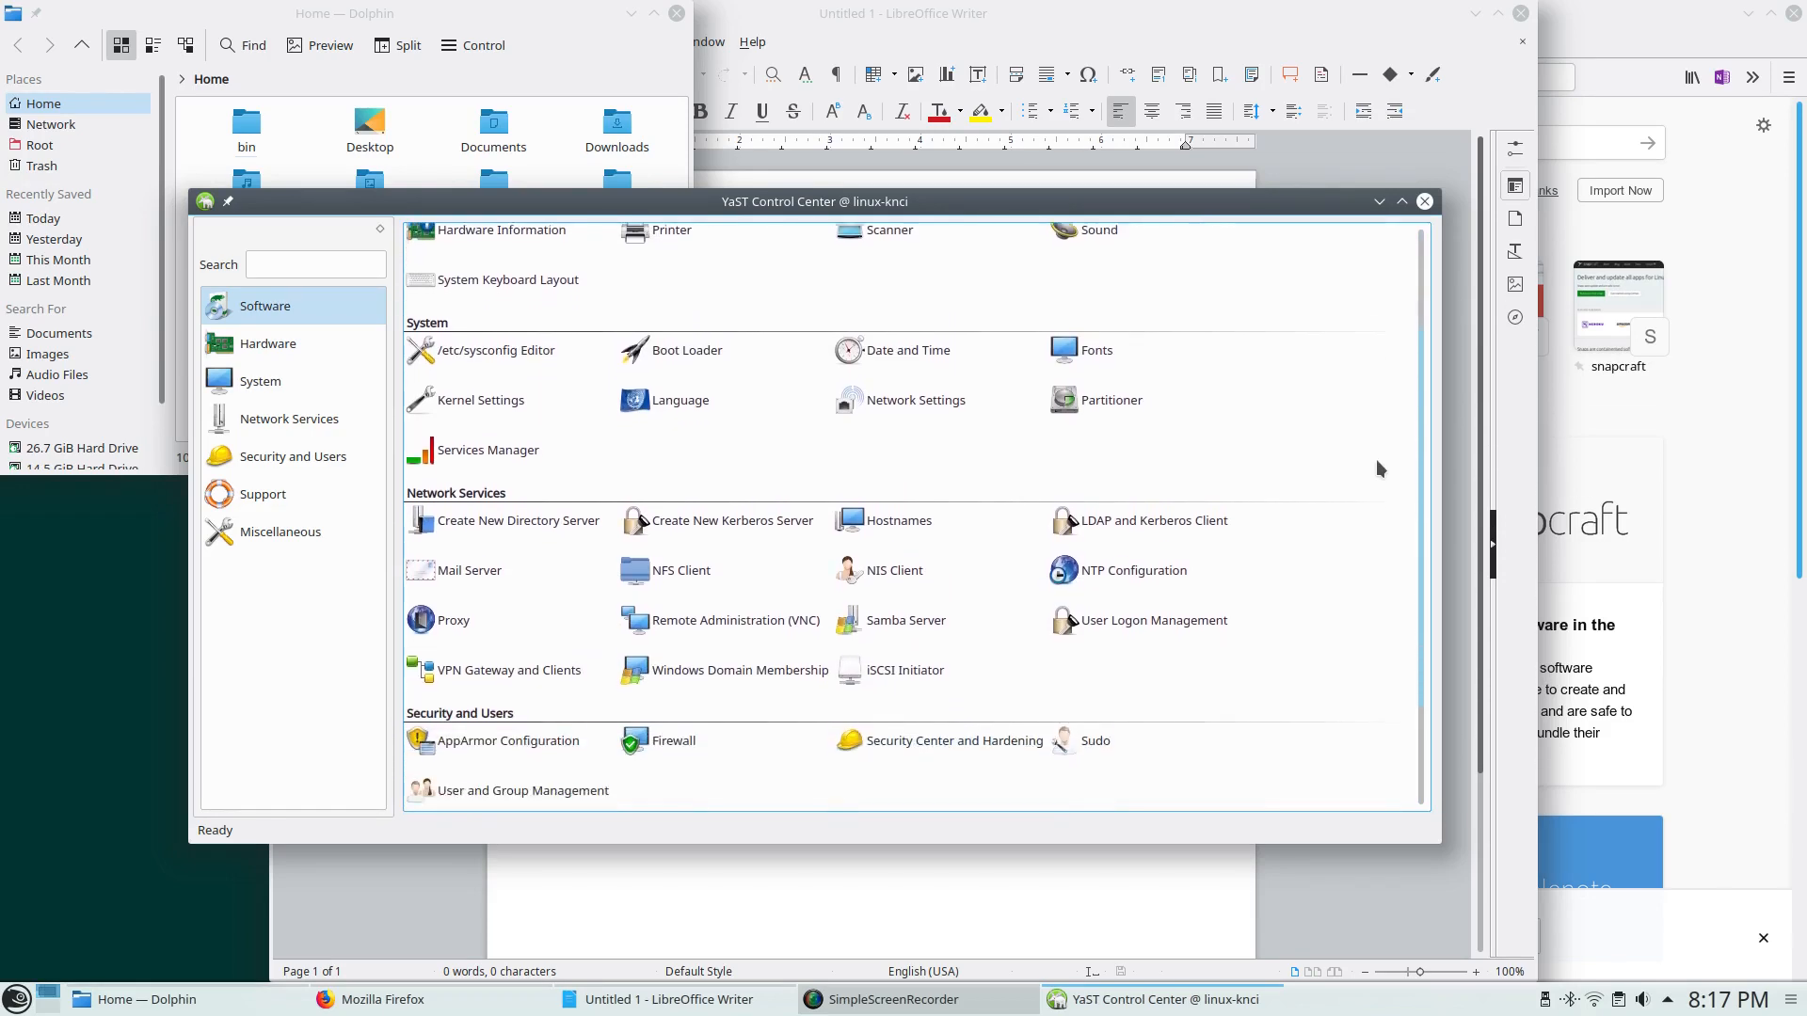
{"action": "scroll", "scroll_direction": "down", "scroll_amount": 3}
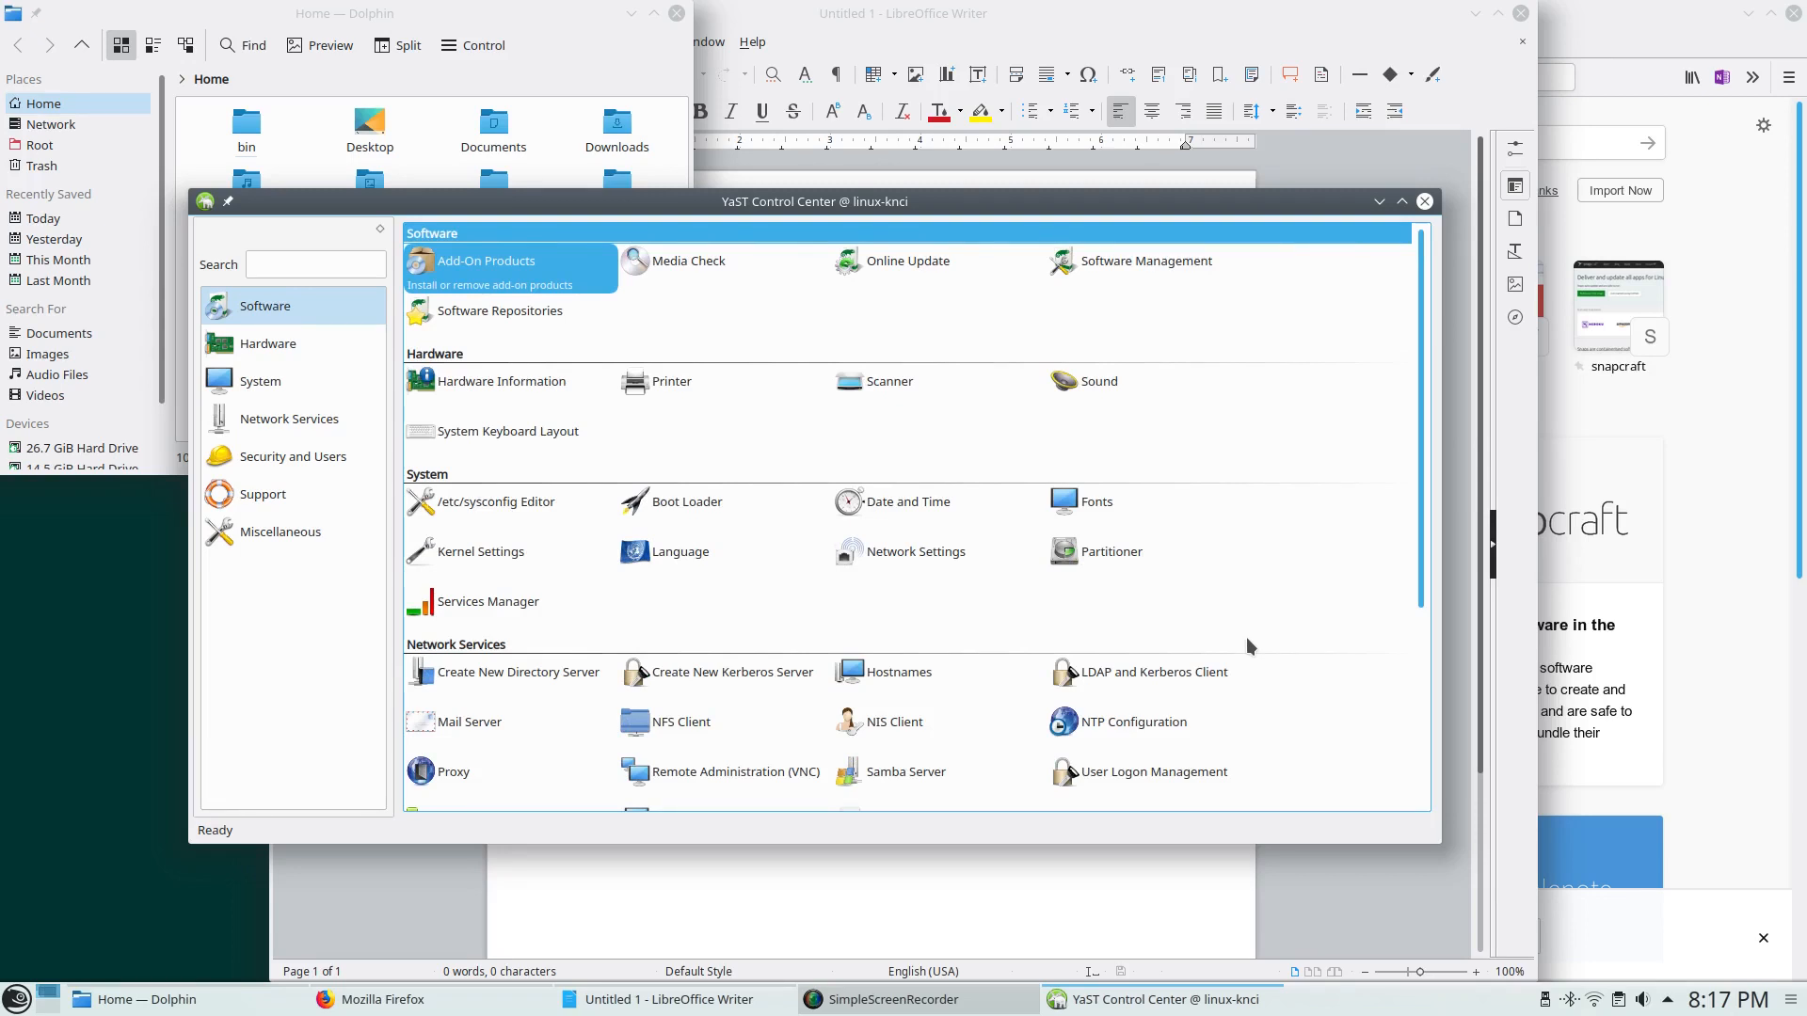
{"action": "scroll", "scroll_direction": "down", "scroll_amount": 3}
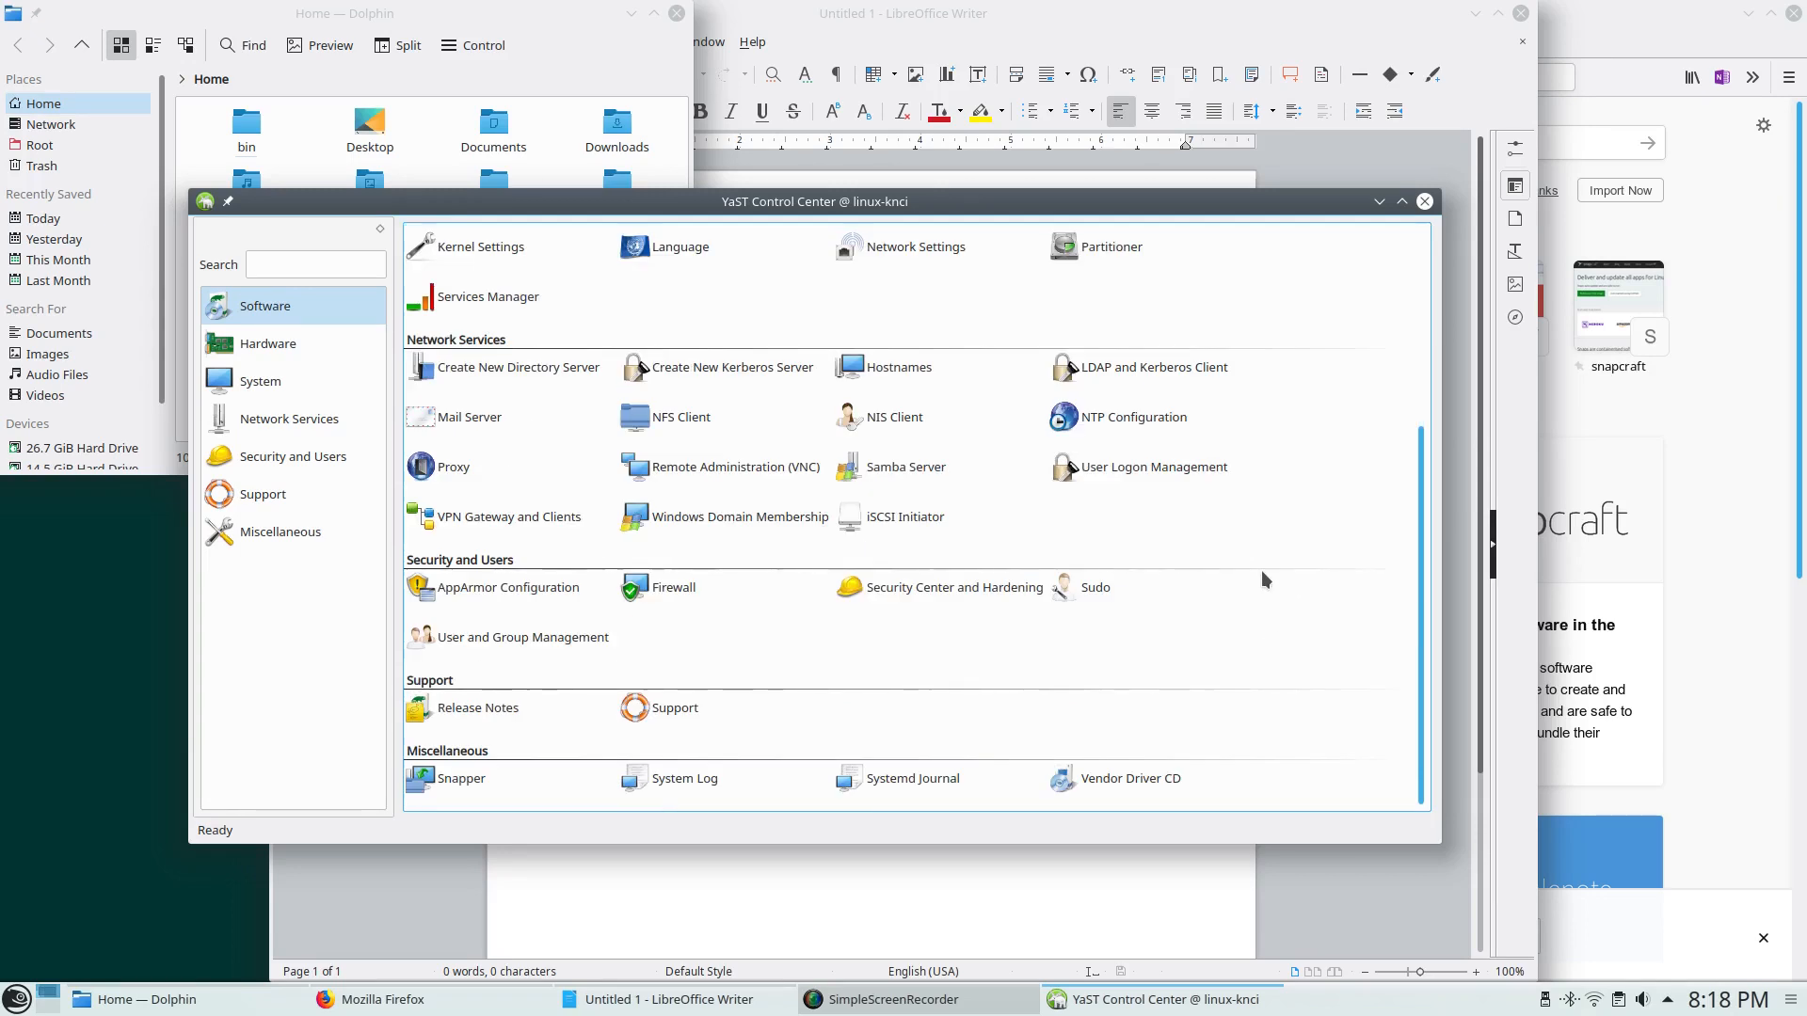
{"action": "left_click", "coordinate": [461, 779]}
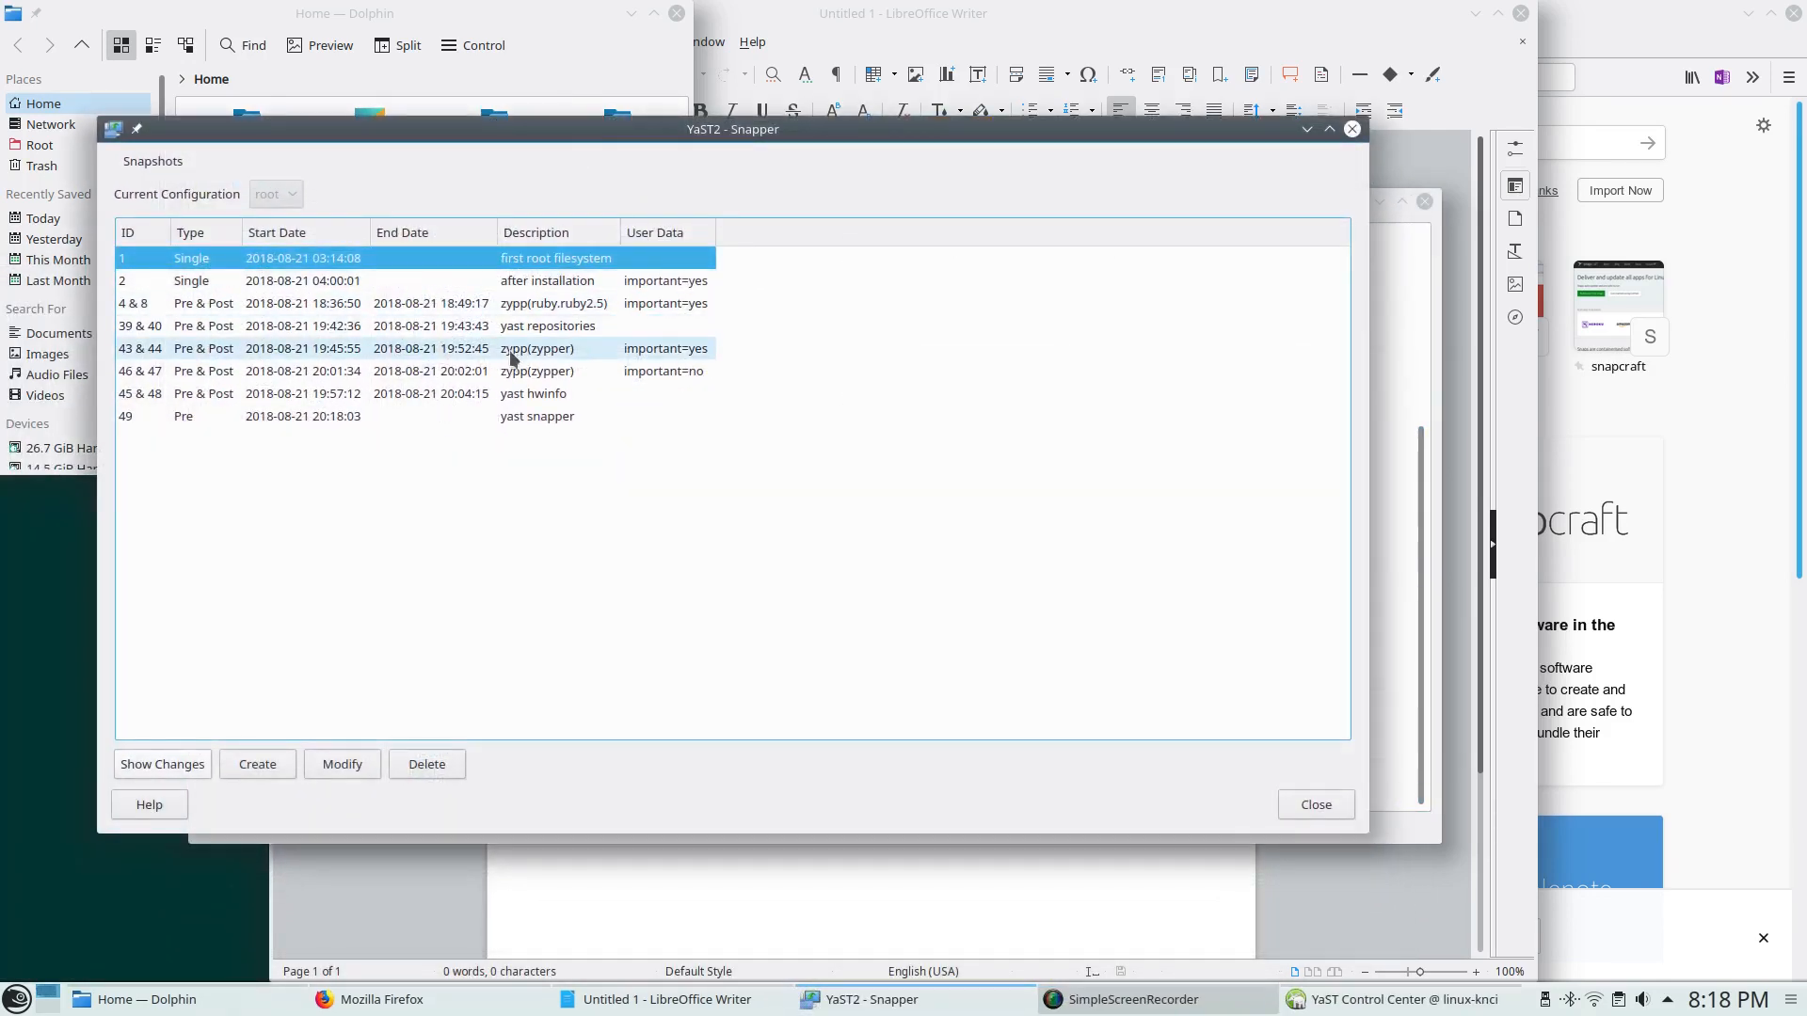
{"action": "mouse_move", "coordinate": [451, 452]}
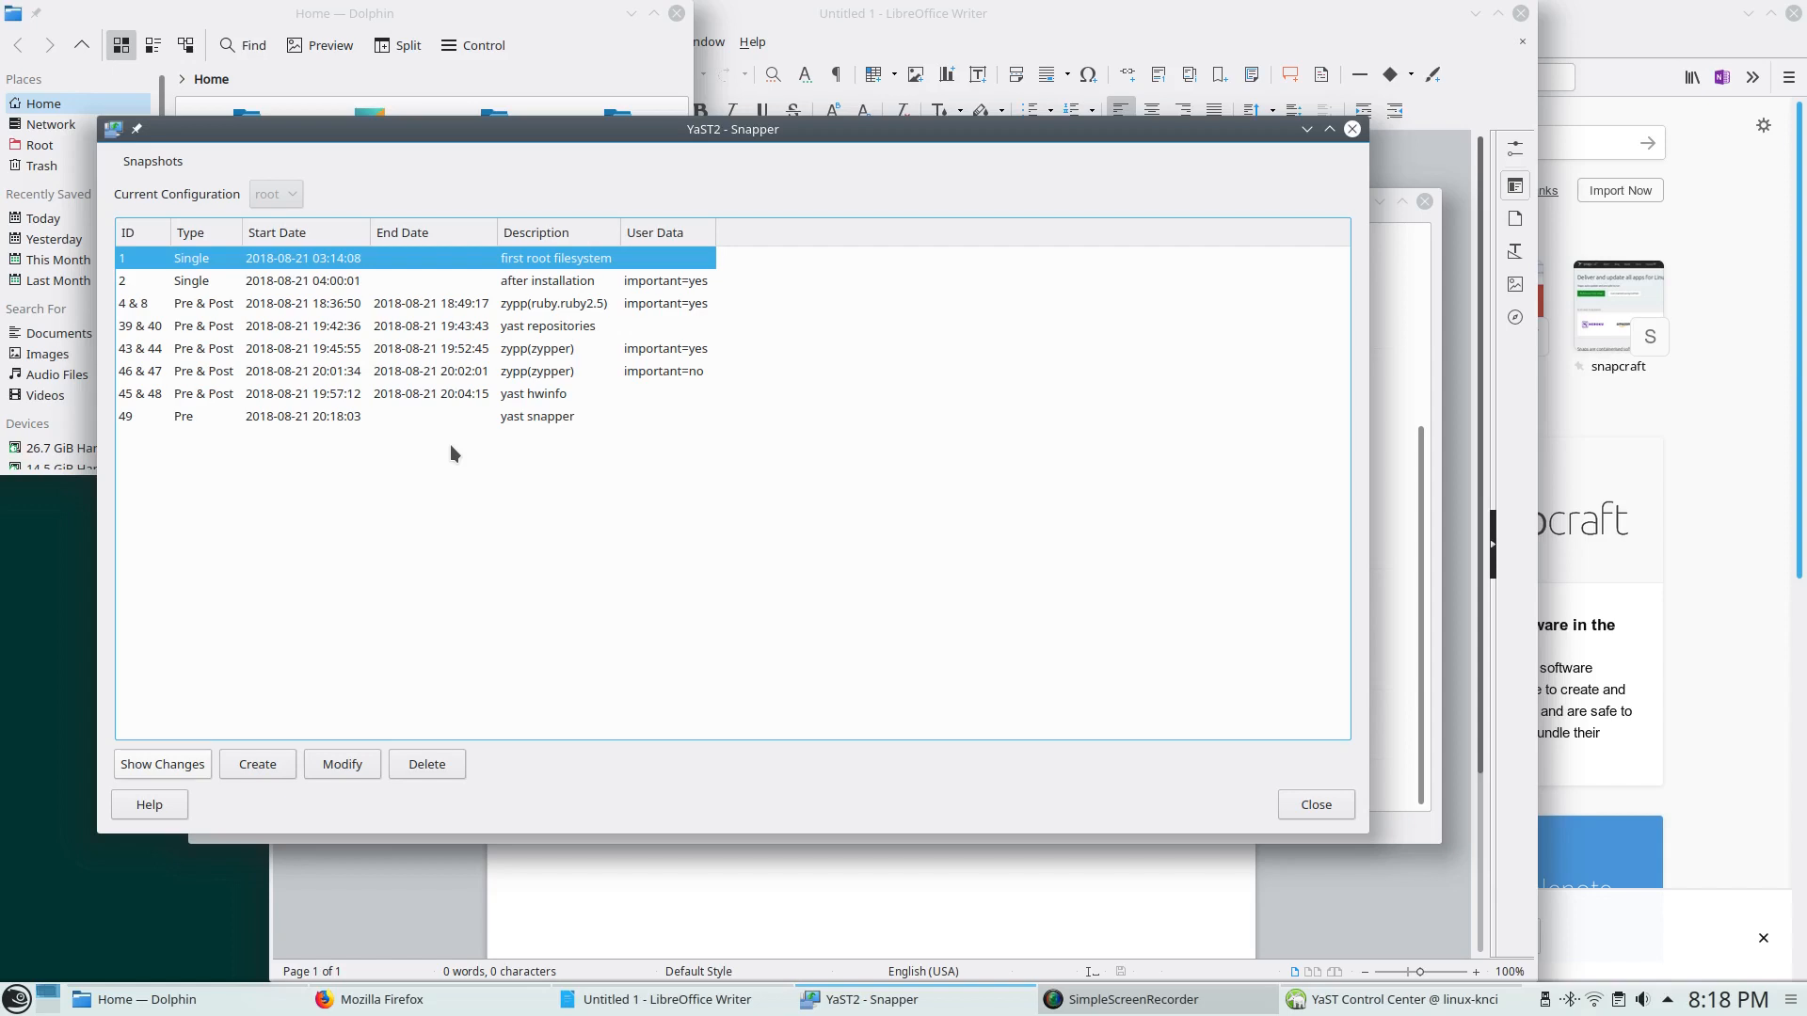
{"action": "mouse_move", "coordinate": [435, 487]}
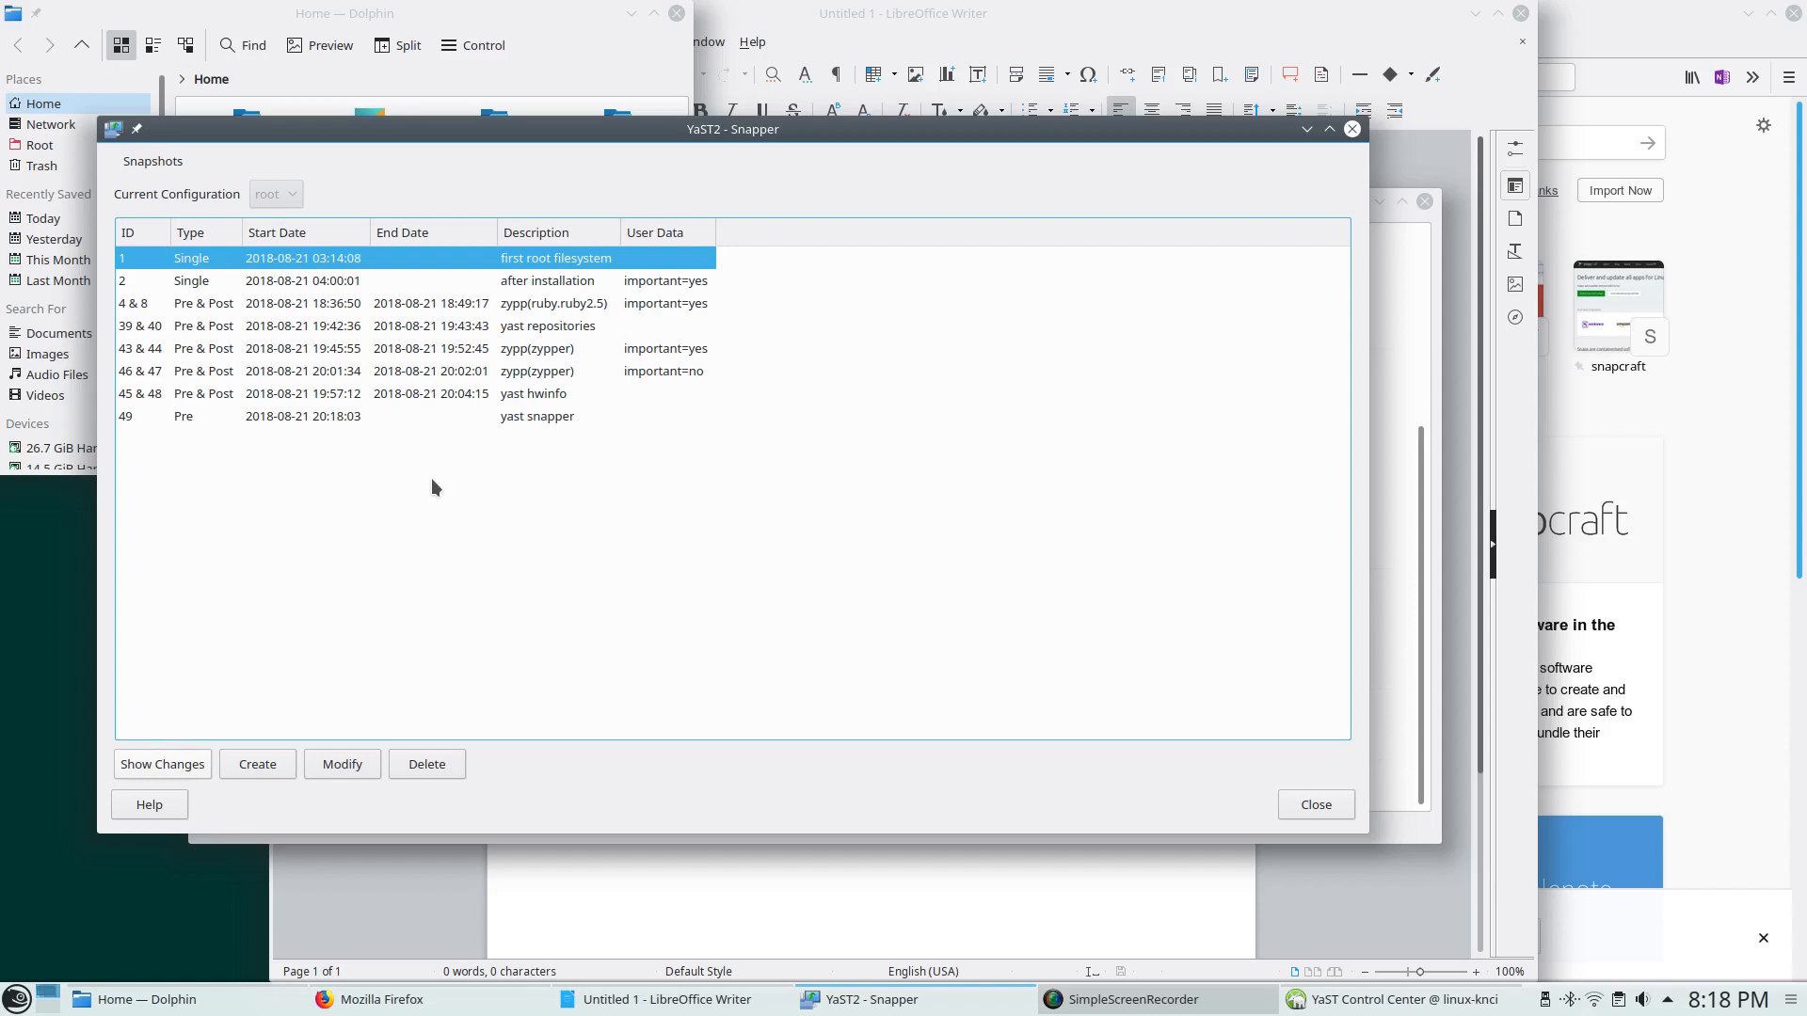
{"action": "mouse_move", "coordinate": [345, 519]}
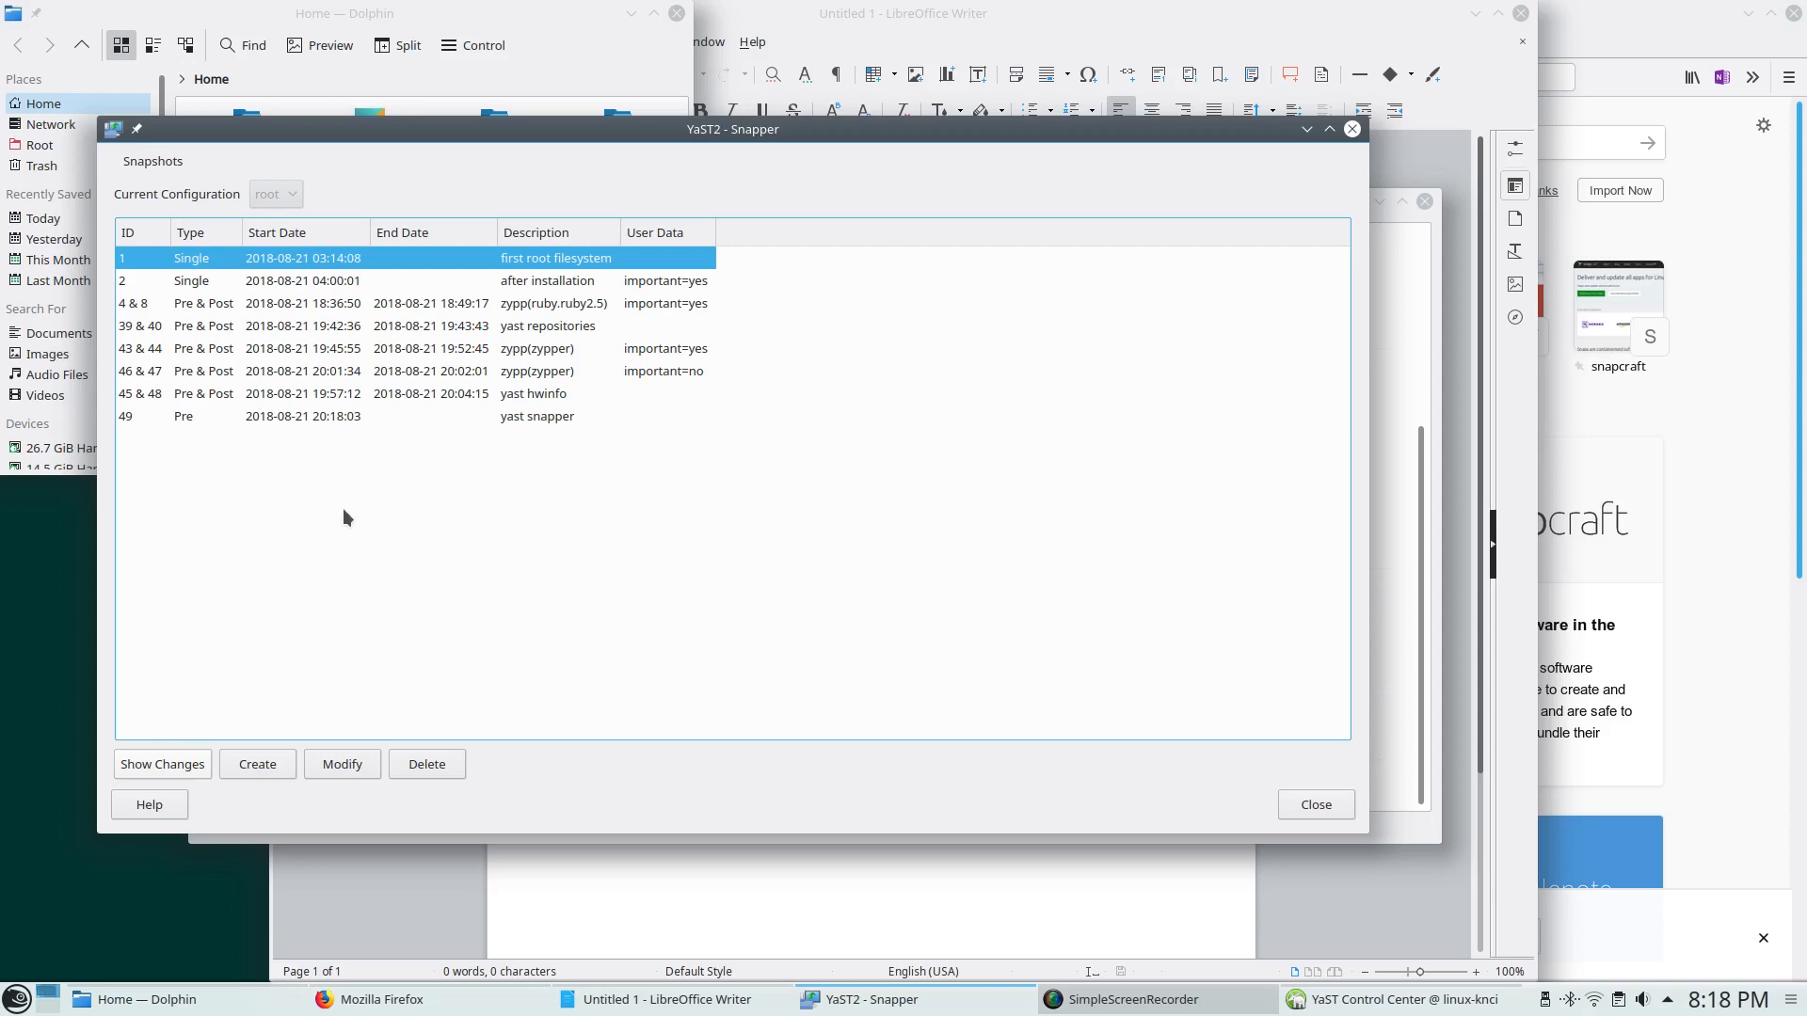
Start the YaST partitioner from the launcher so the root password prompt appears
{"action": "left_click", "coordinate": [16, 997]}
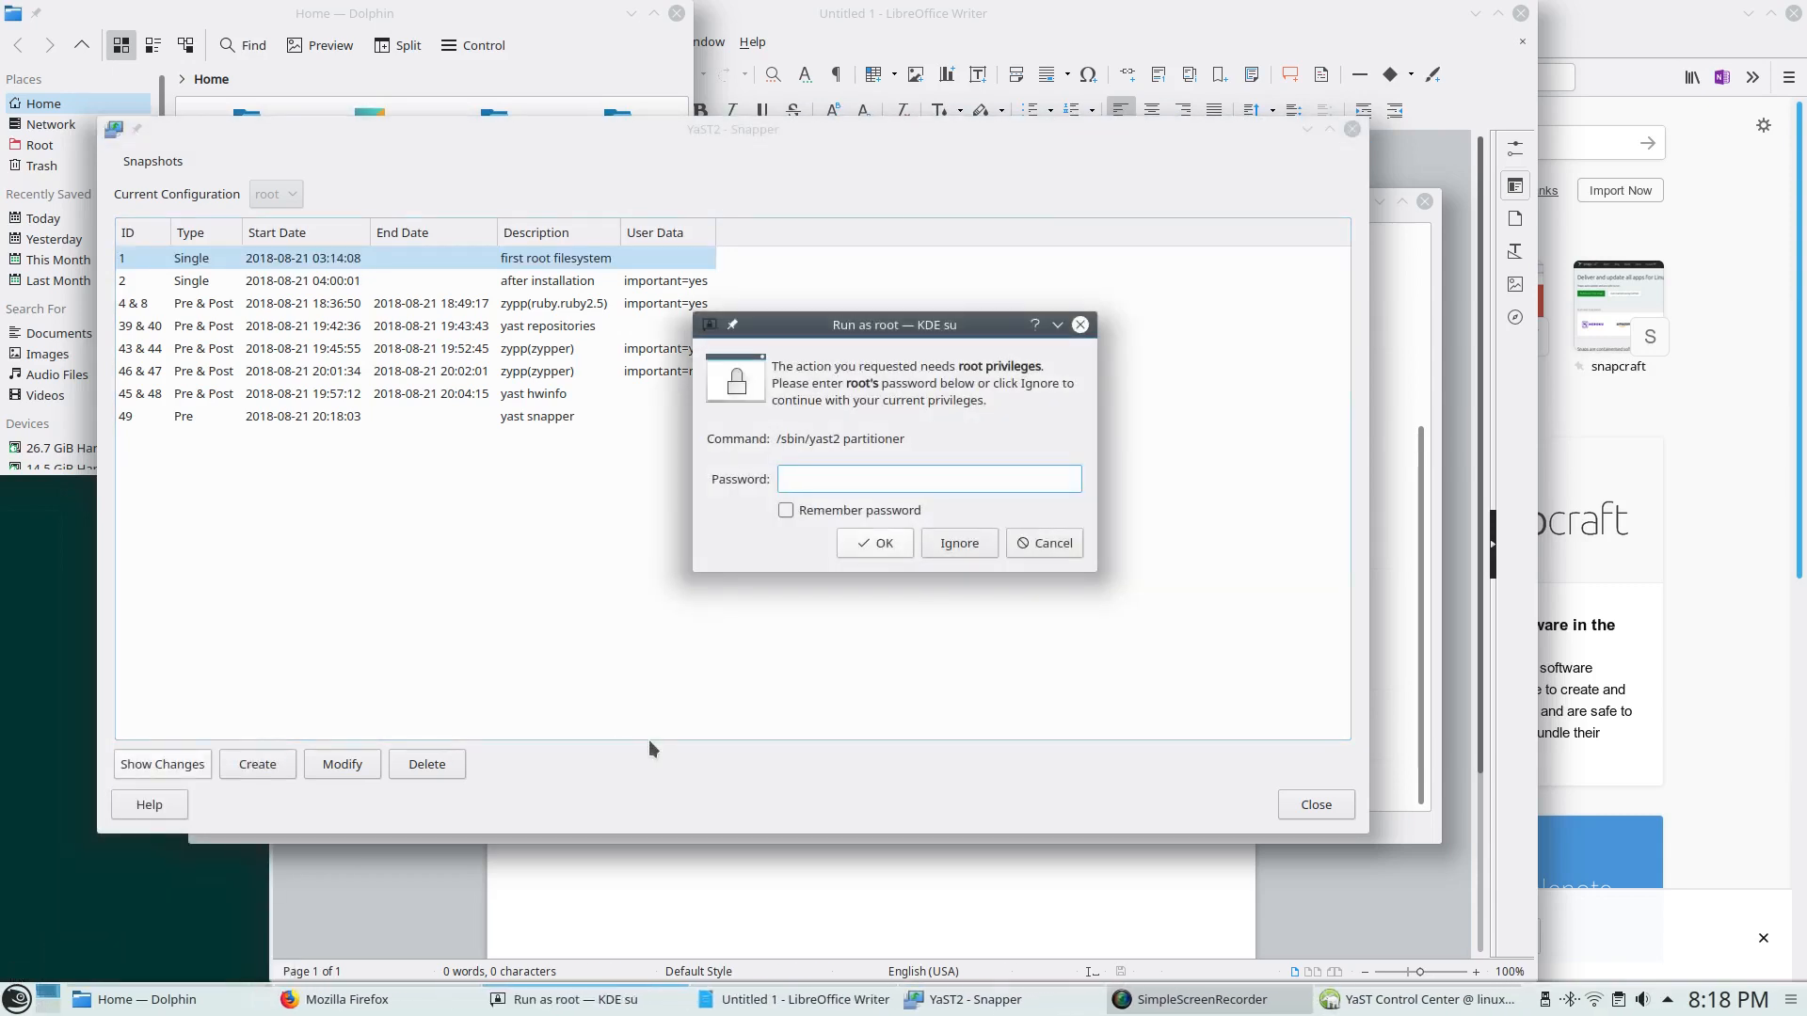
Confirm the root and warning prompts, then select sda to view its seven partitions
{"action": "left_click", "coordinate": [1041, 543]}
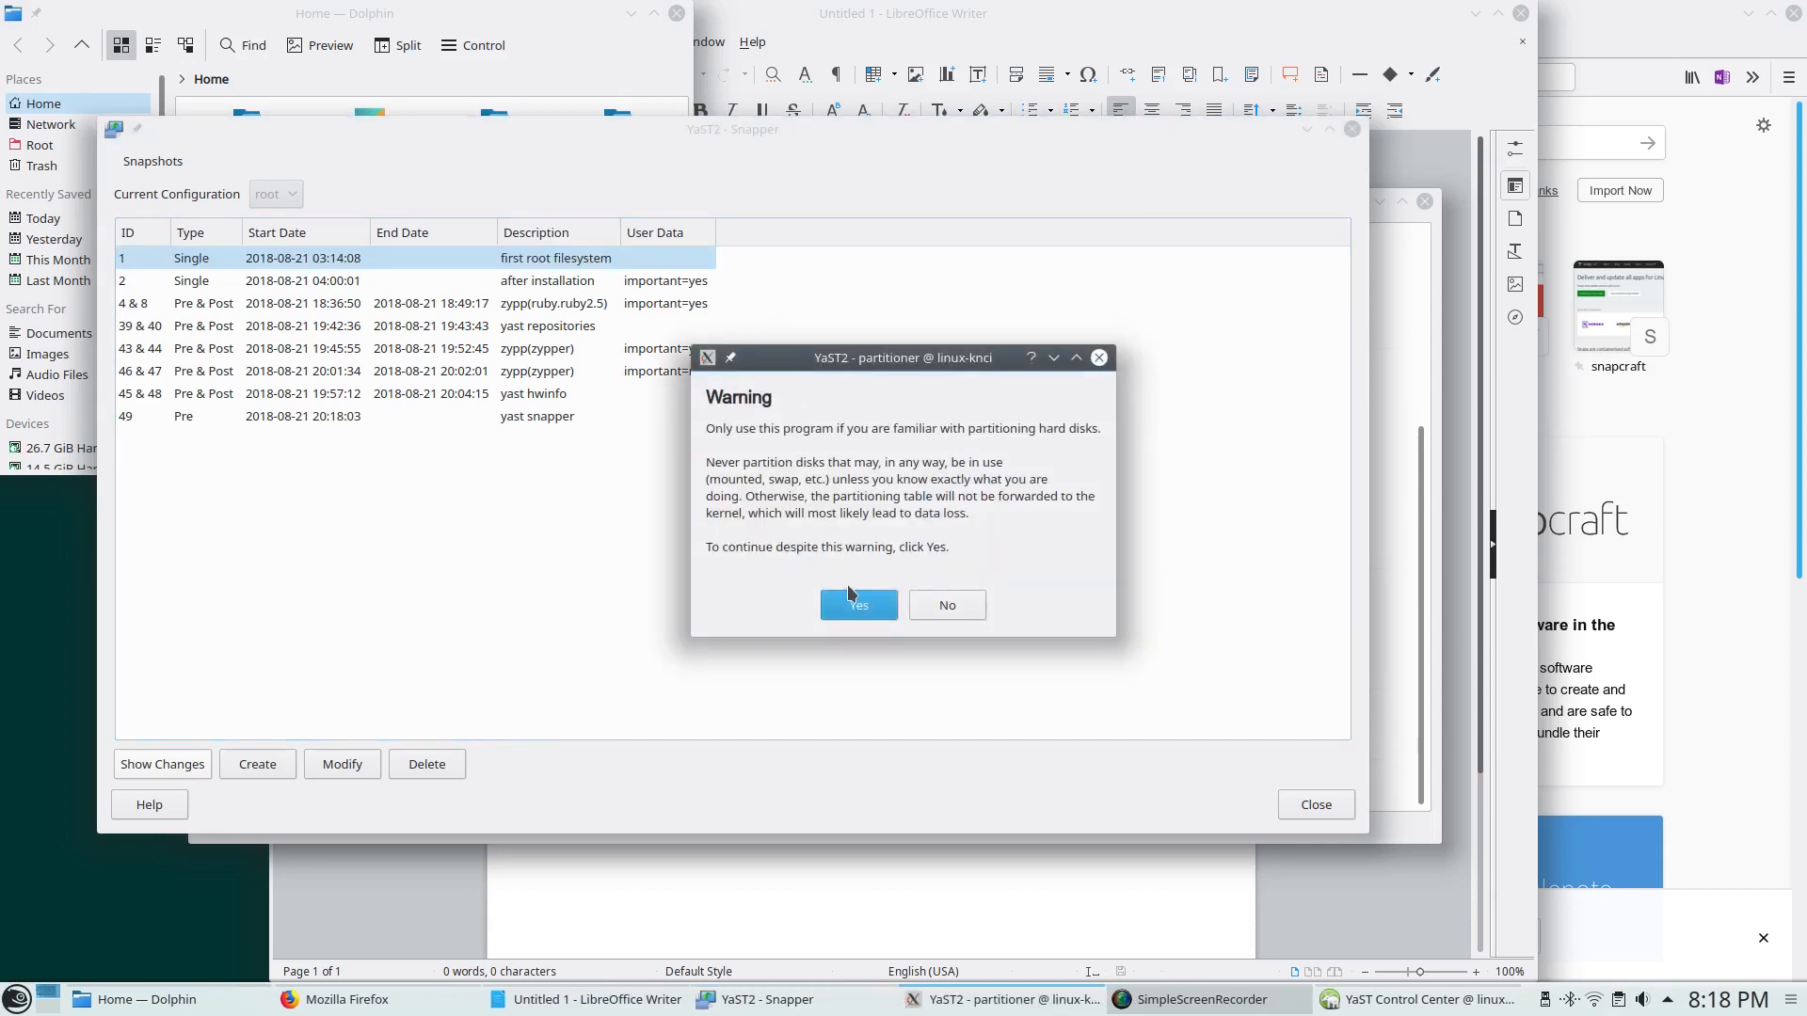
{"action": "left_click", "coordinate": [857, 604]}
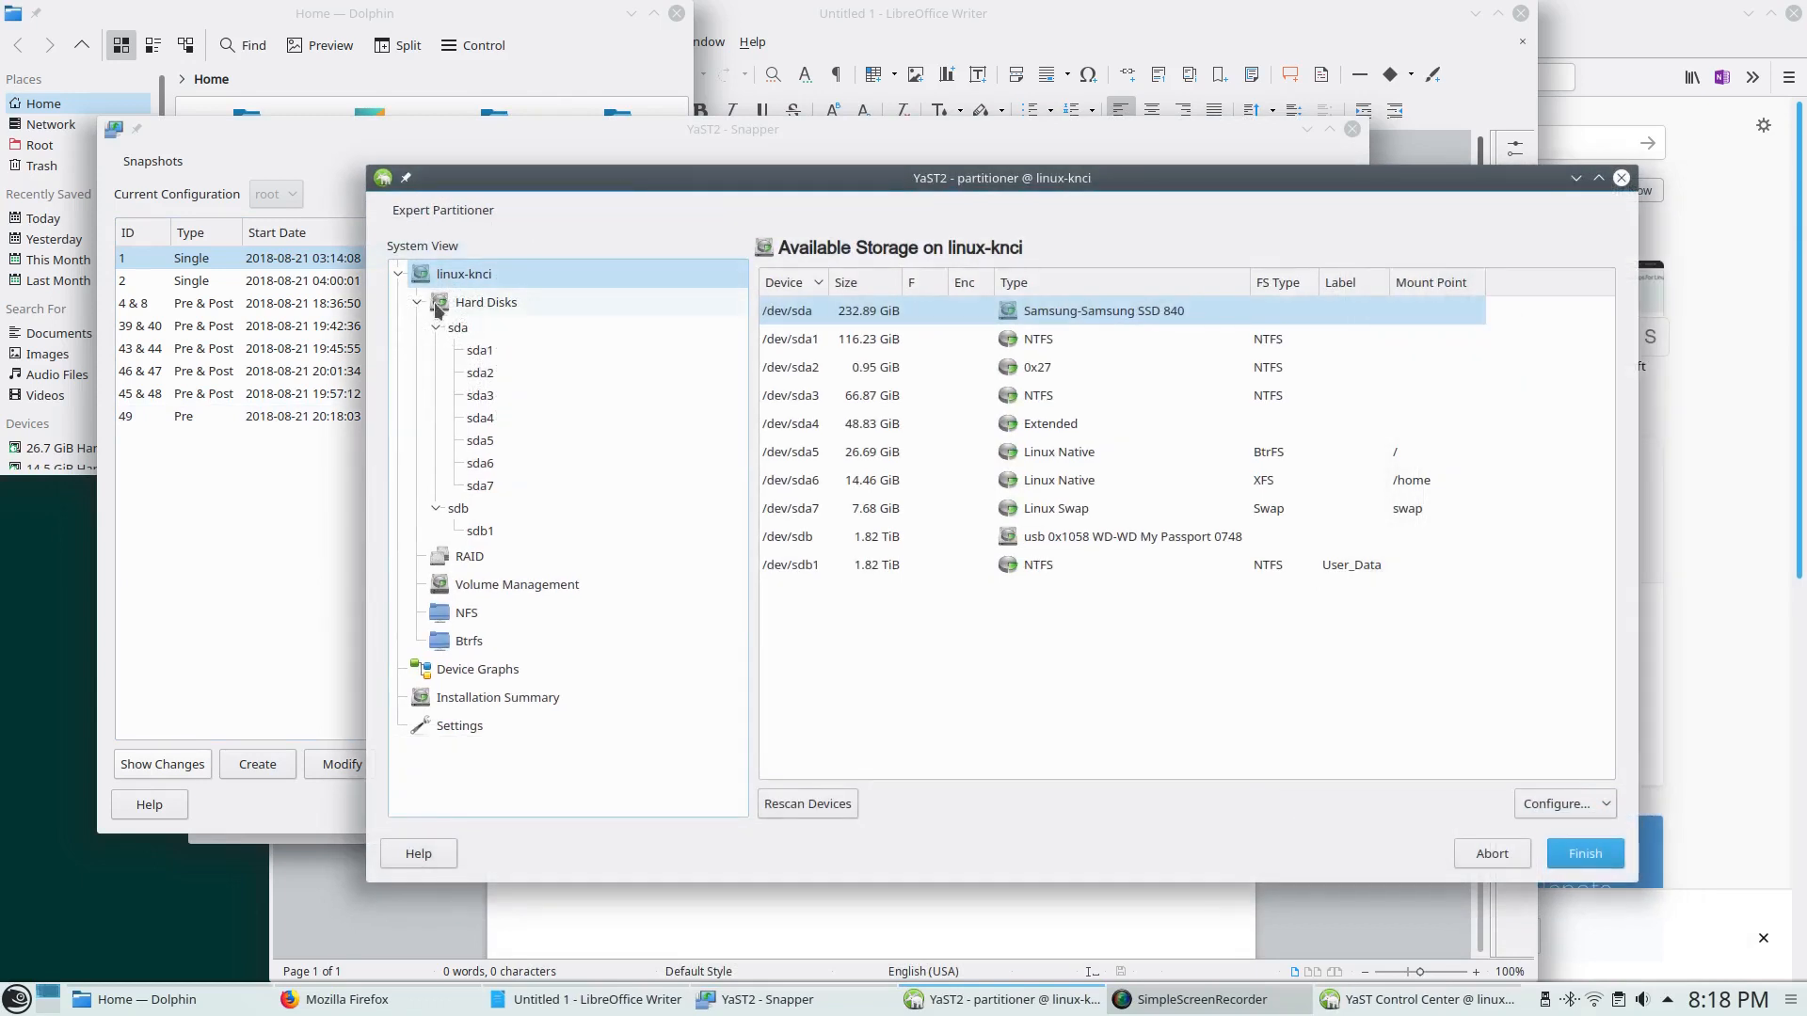
{"action": "mouse_move", "coordinate": [473, 317]}
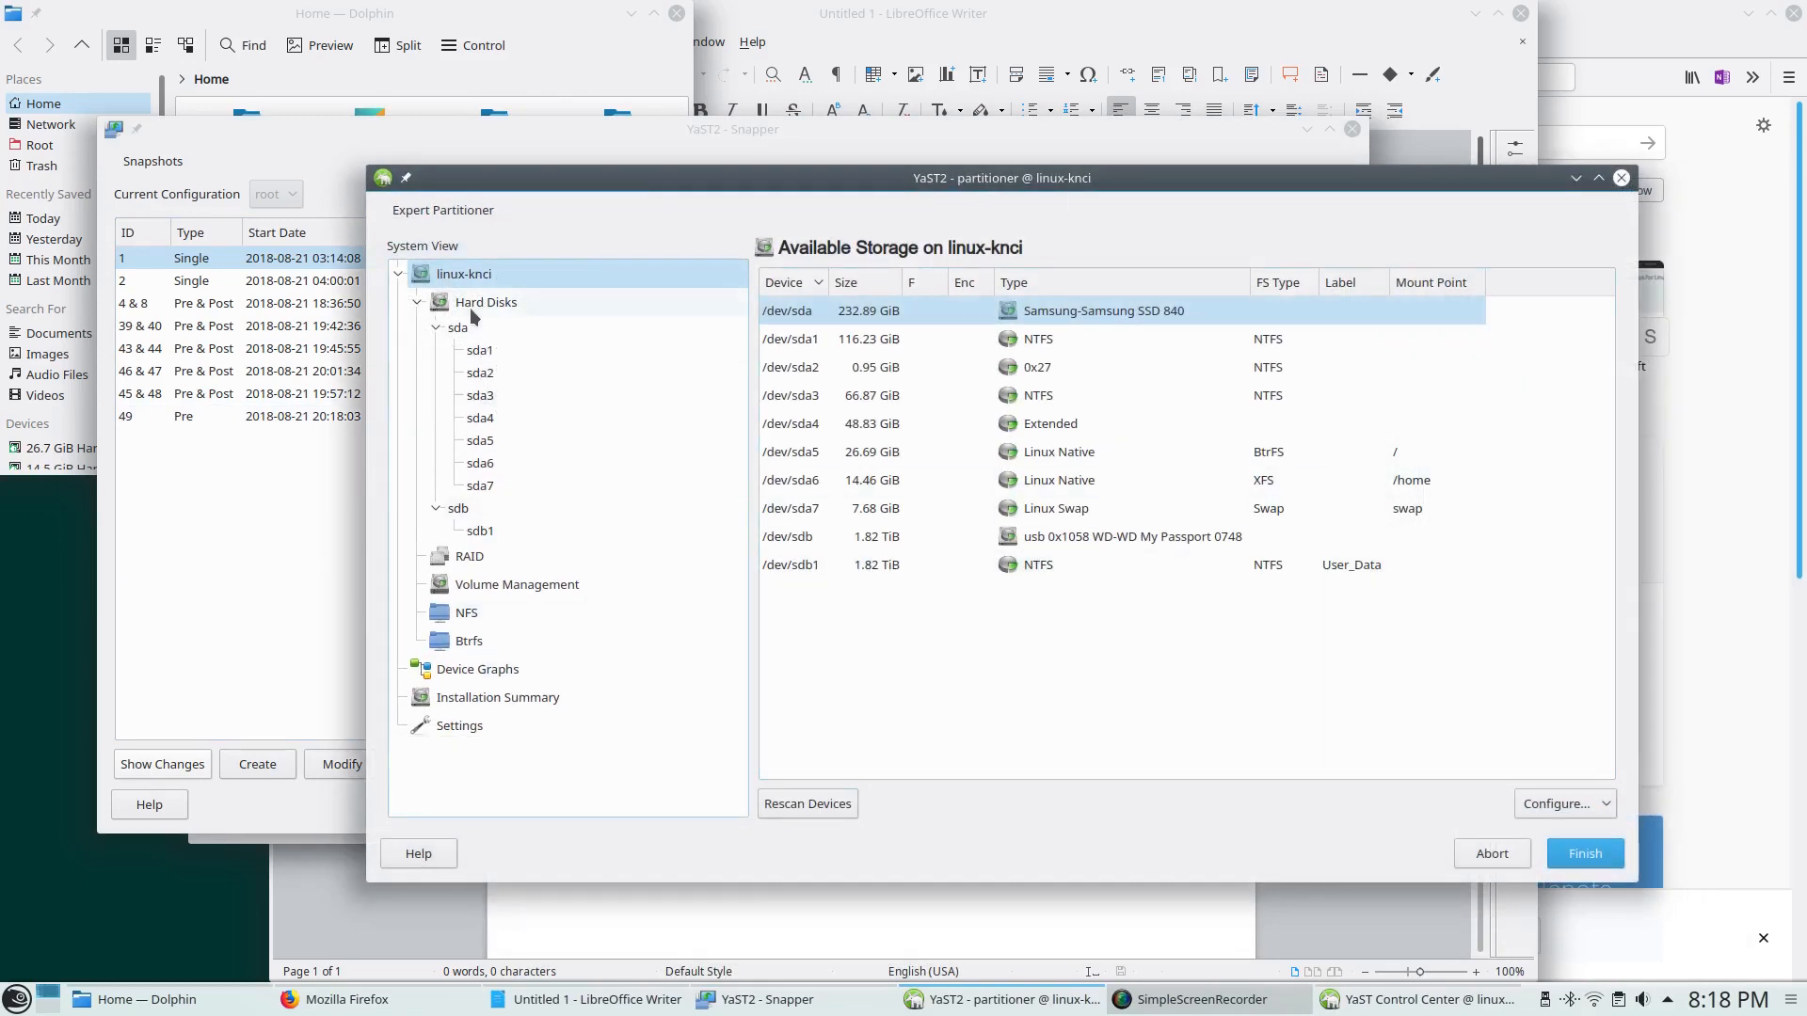
{"action": "left_click", "coordinate": [458, 327]}
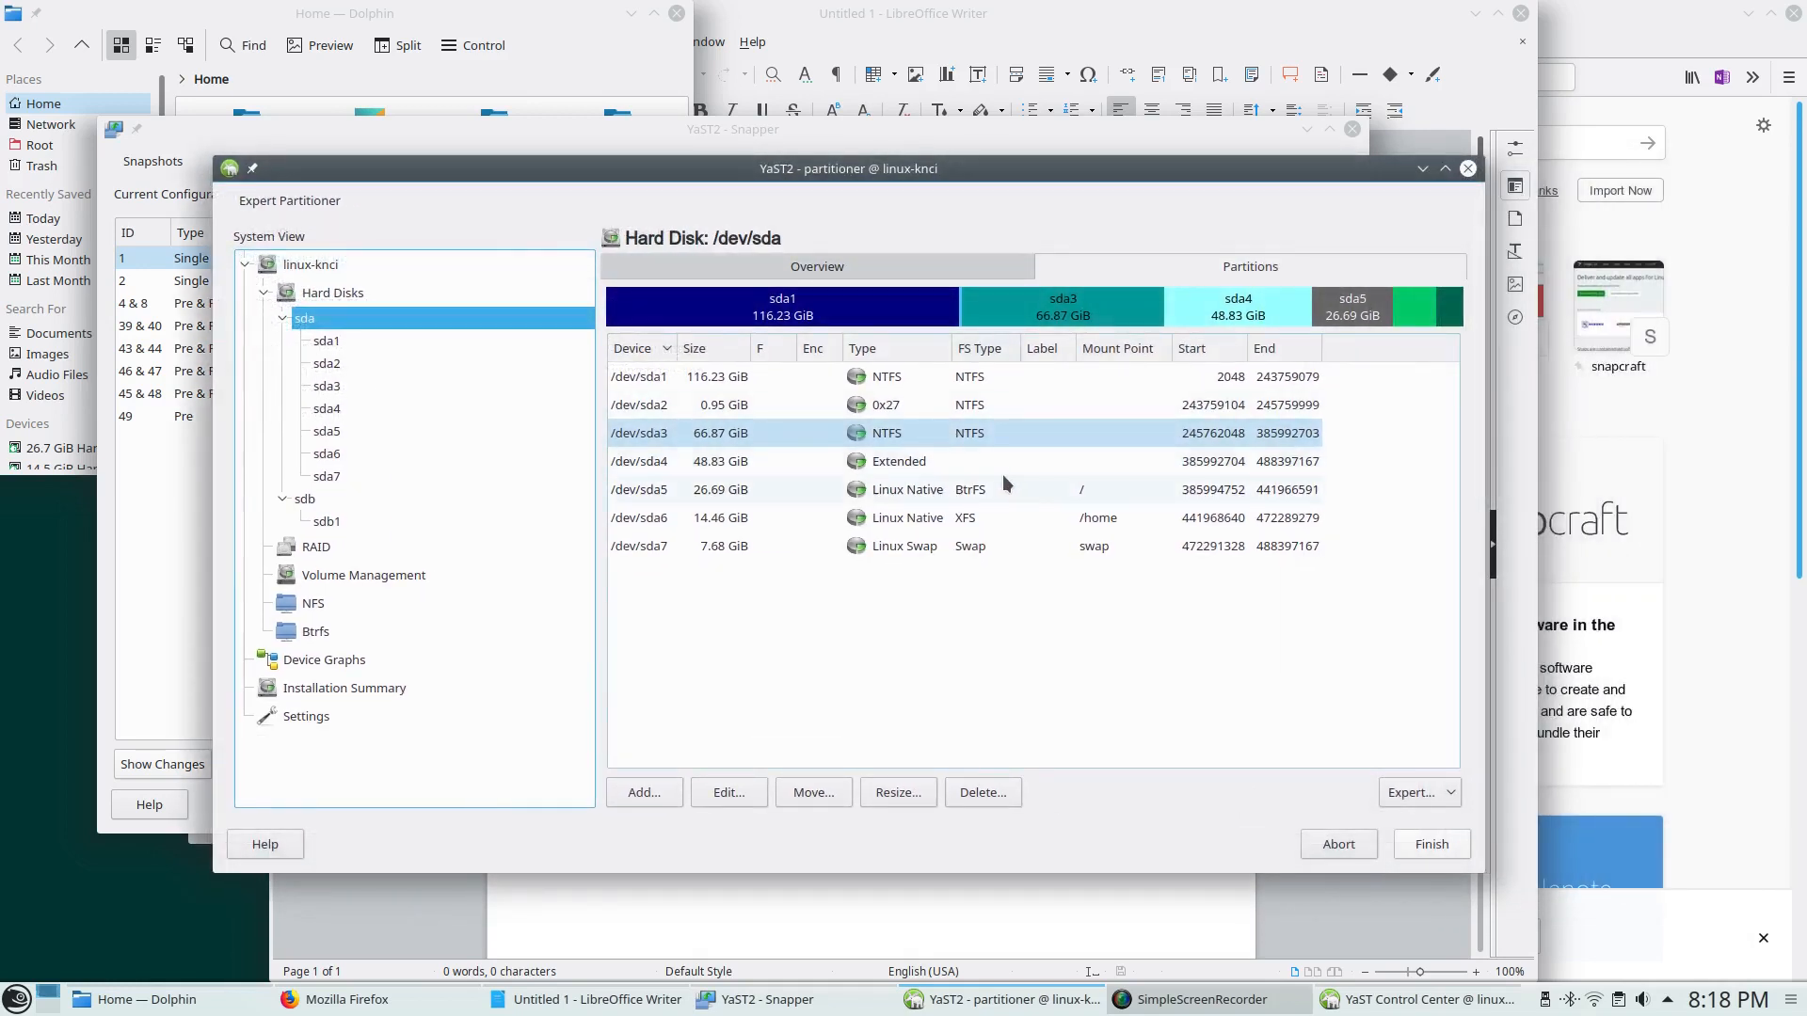
{"action": "mouse_move", "coordinate": [1060, 488]}
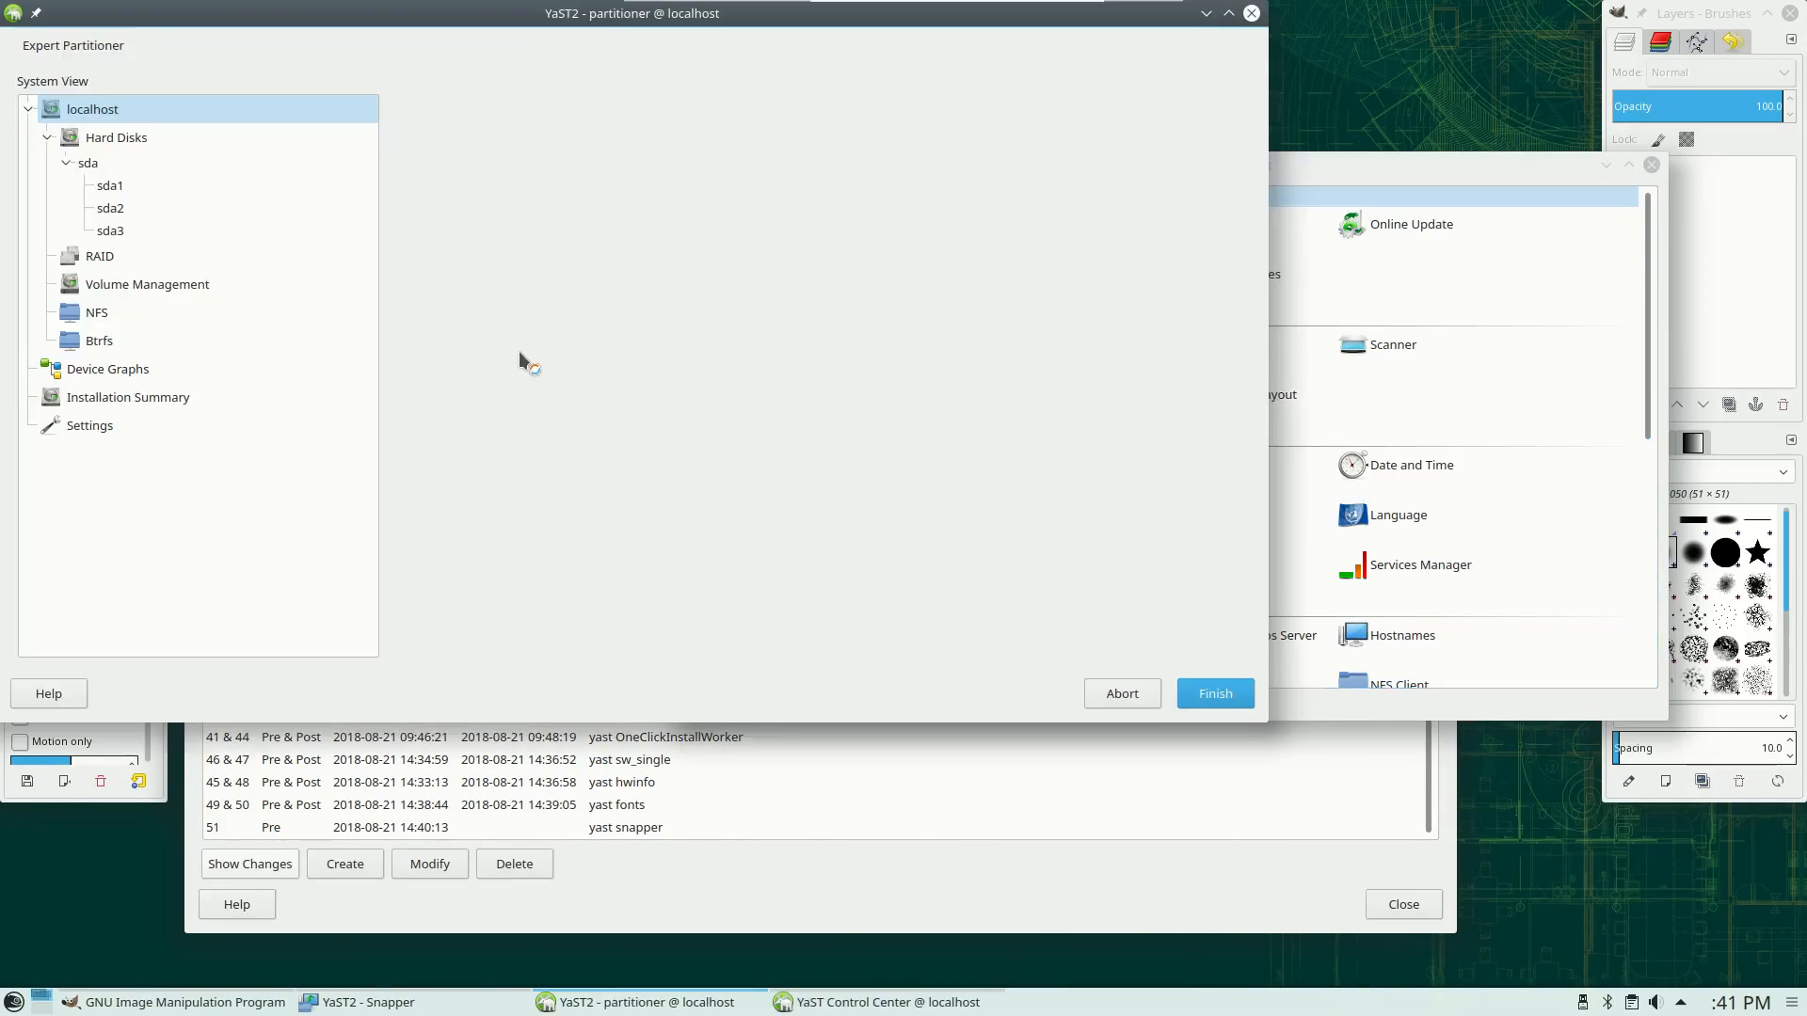
List localhost's storage devices, inspect the sda2 Linux and sda3 swap partitions, then close the partitioner
{"action": "left_click", "coordinate": [92, 108]}
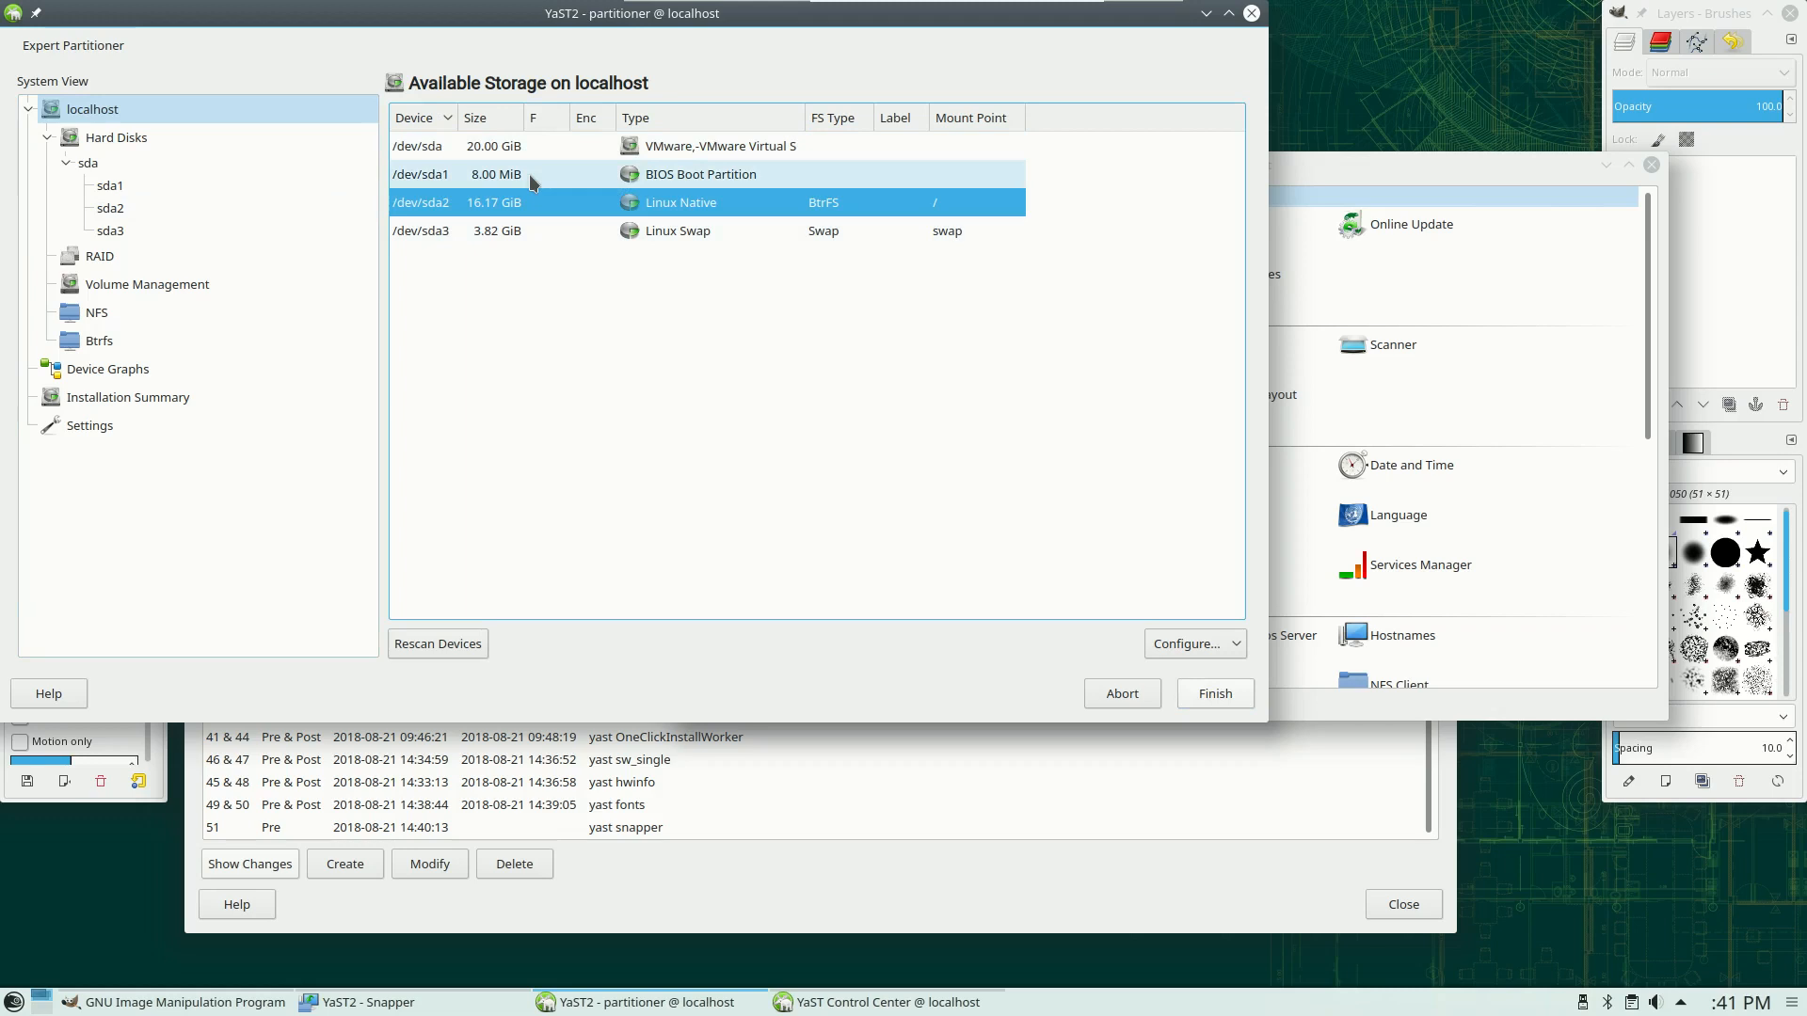
{"action": "mouse_move", "coordinate": [477, 188]}
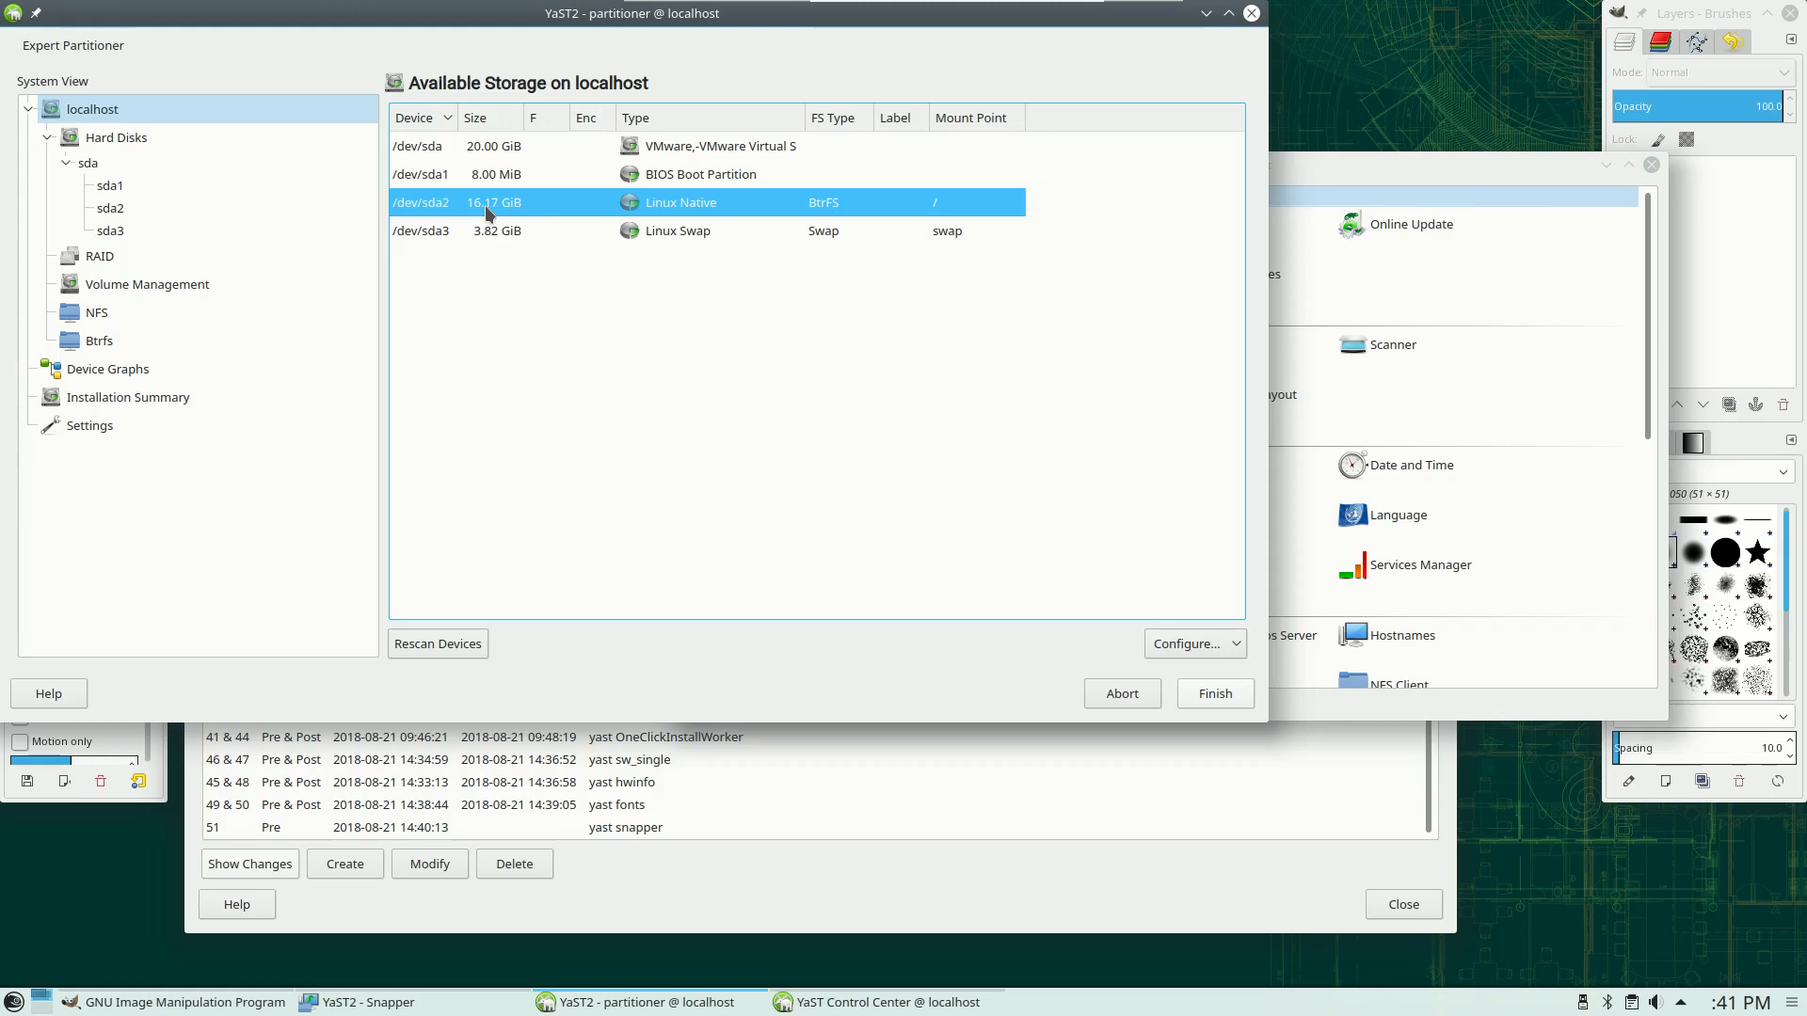
{"action": "left_click", "coordinate": [678, 230]}
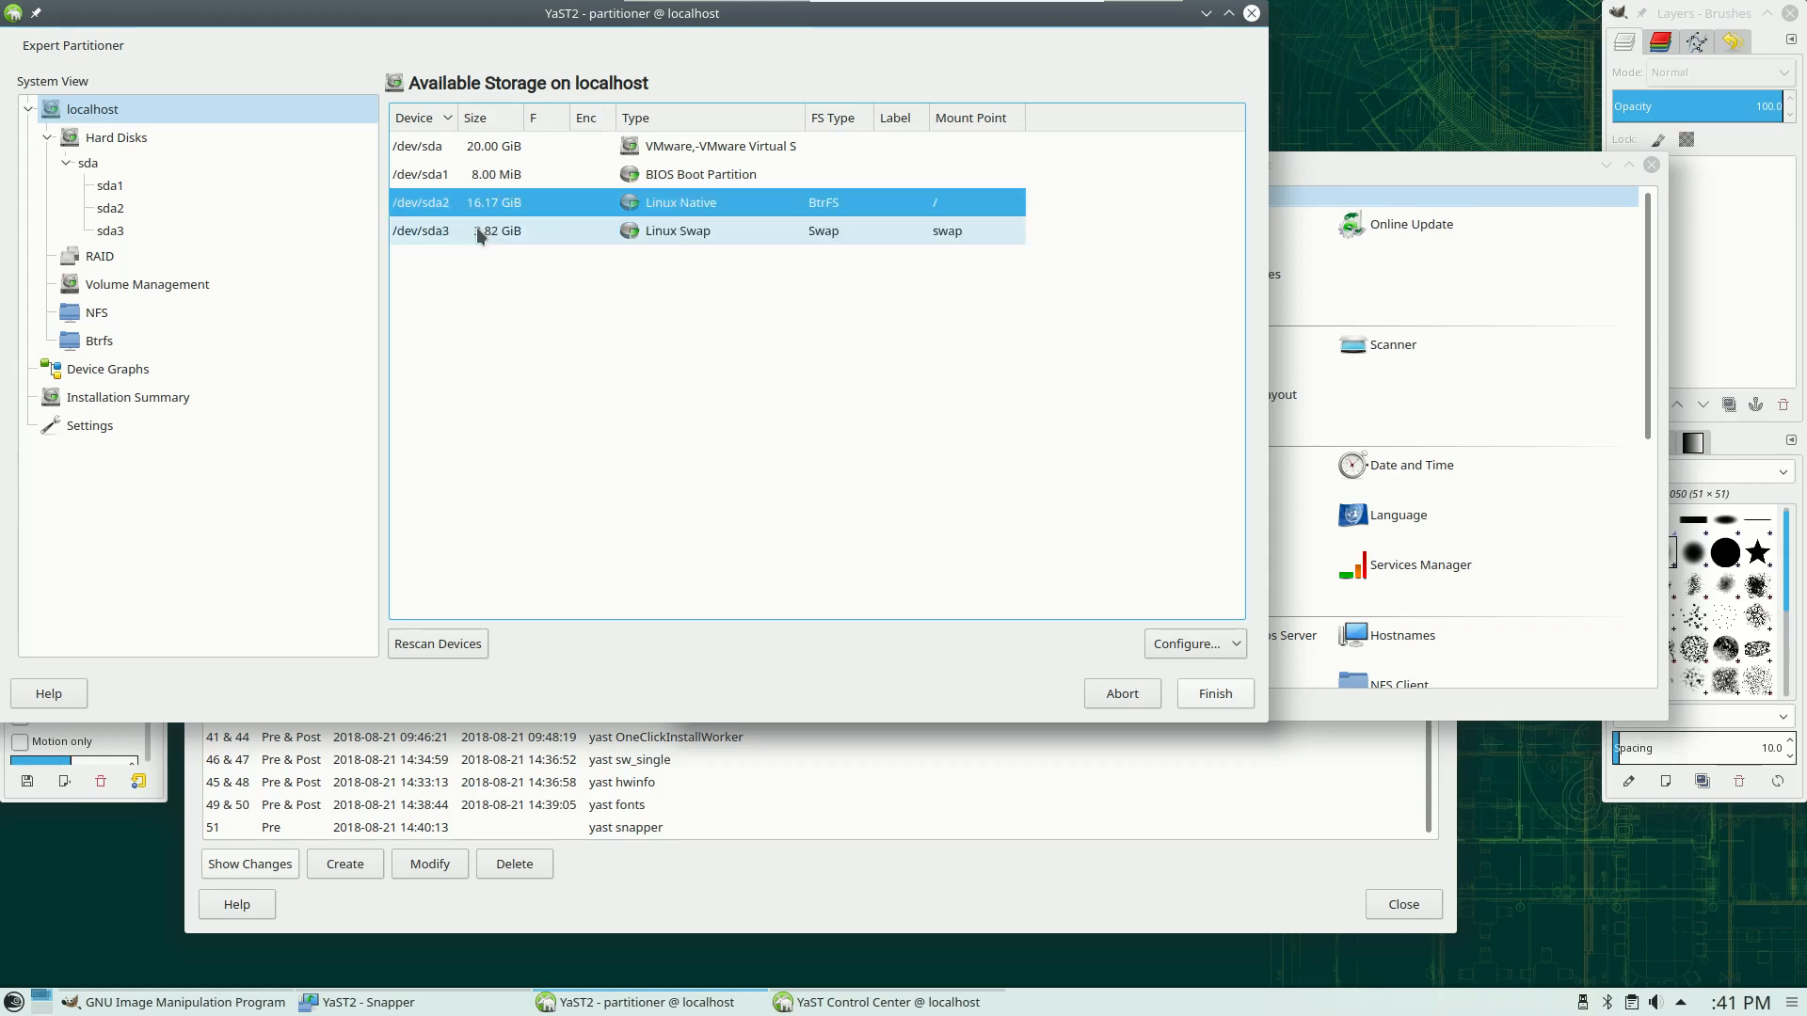
{"action": "left_click", "coordinate": [496, 231]}
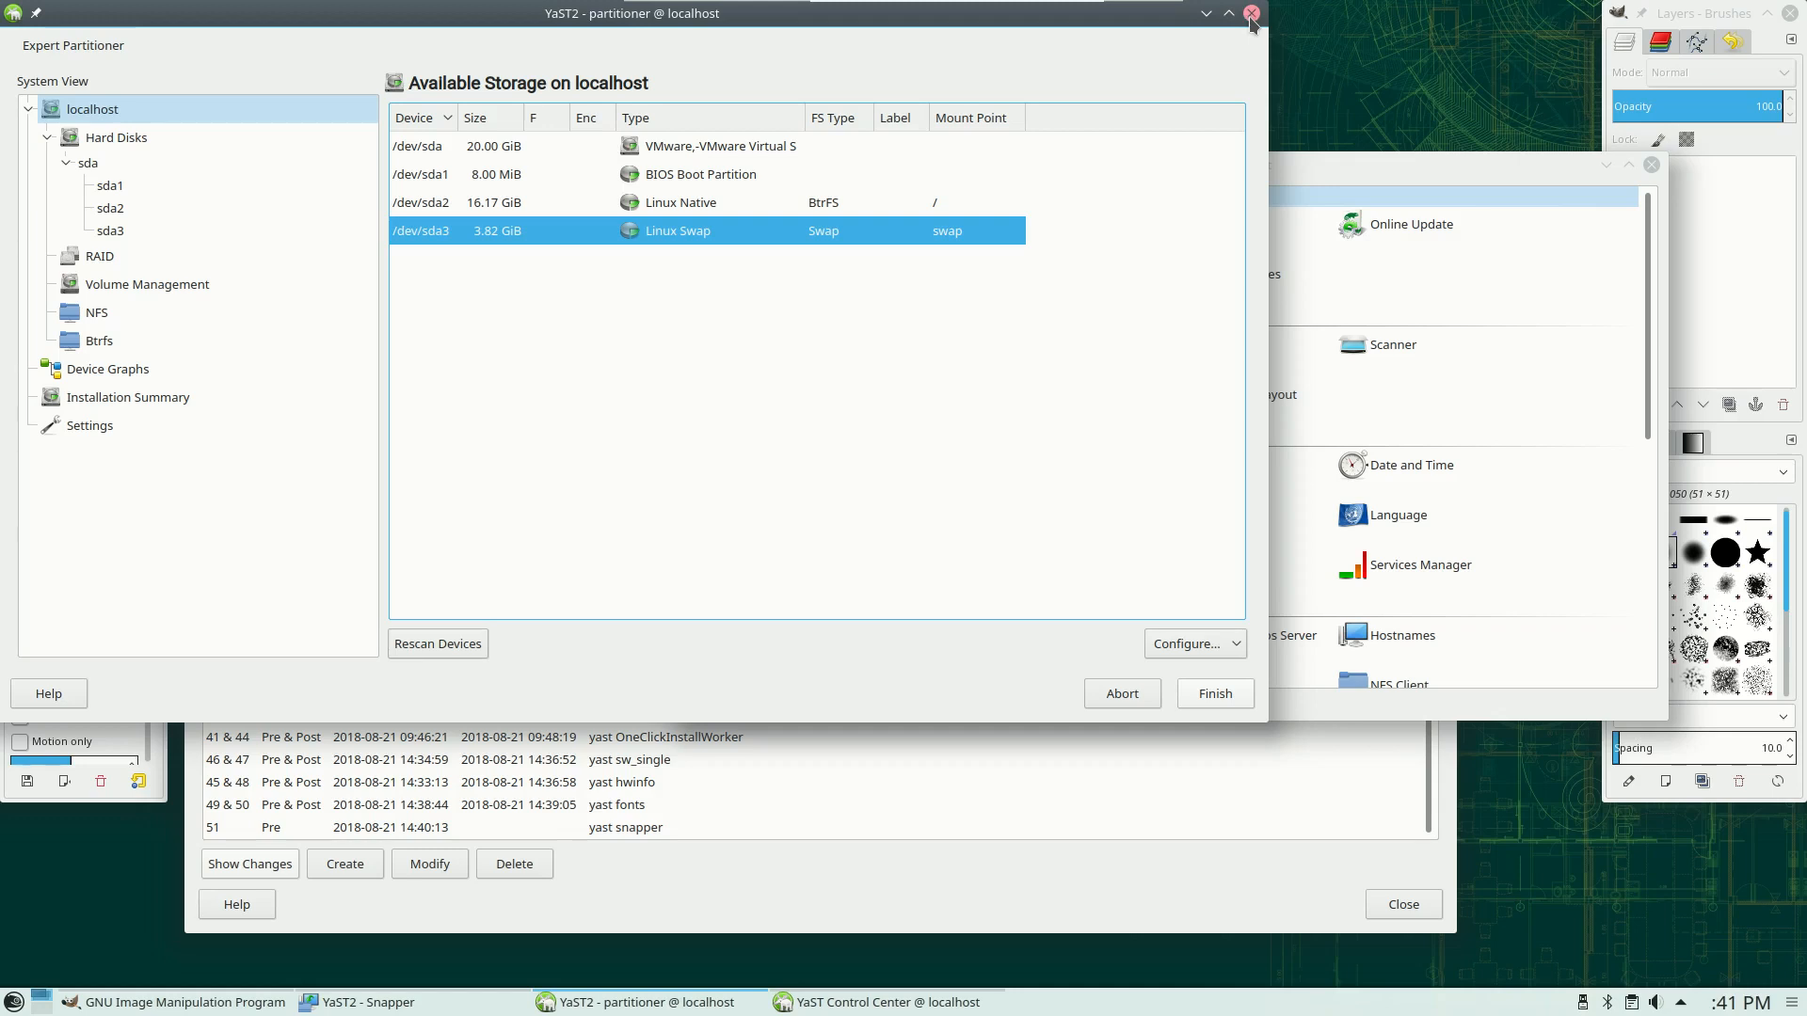
{"action": "left_click", "coordinate": [1252, 12]}
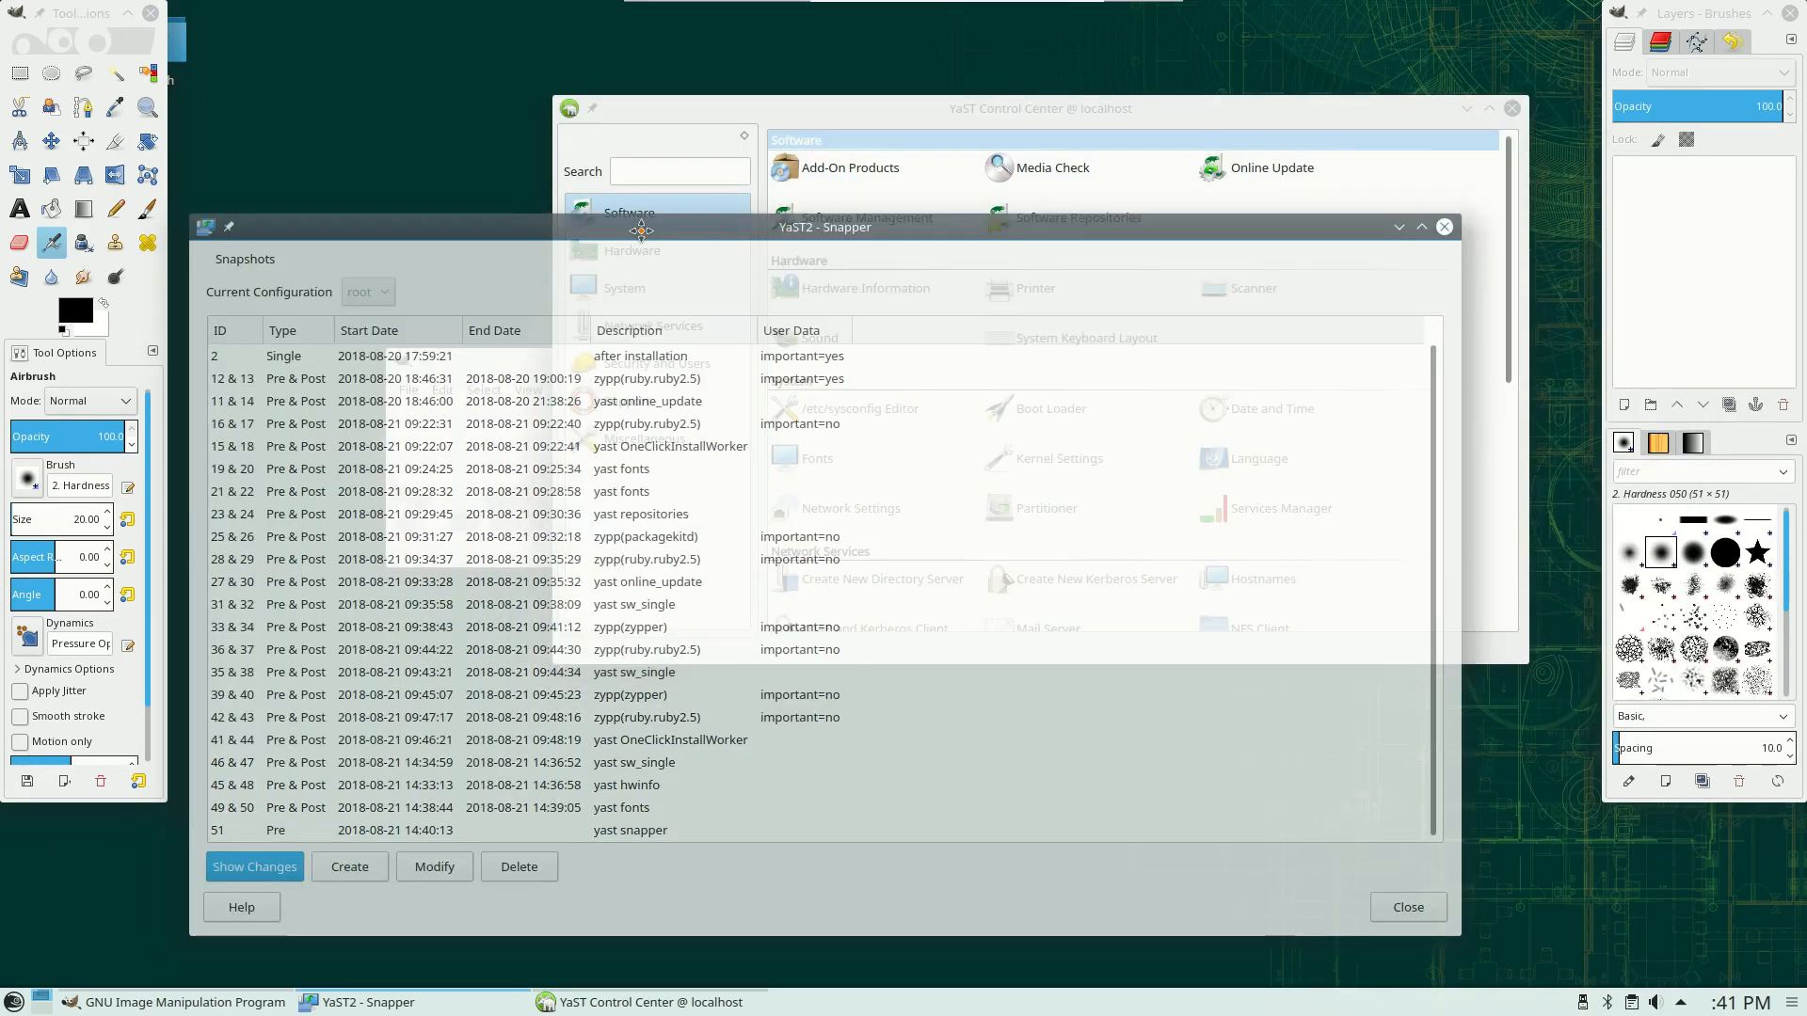
Quit Snapper, confirming 'Really abort?', and close the YaST Control Center
{"action": "left_click", "coordinate": [825, 226]}
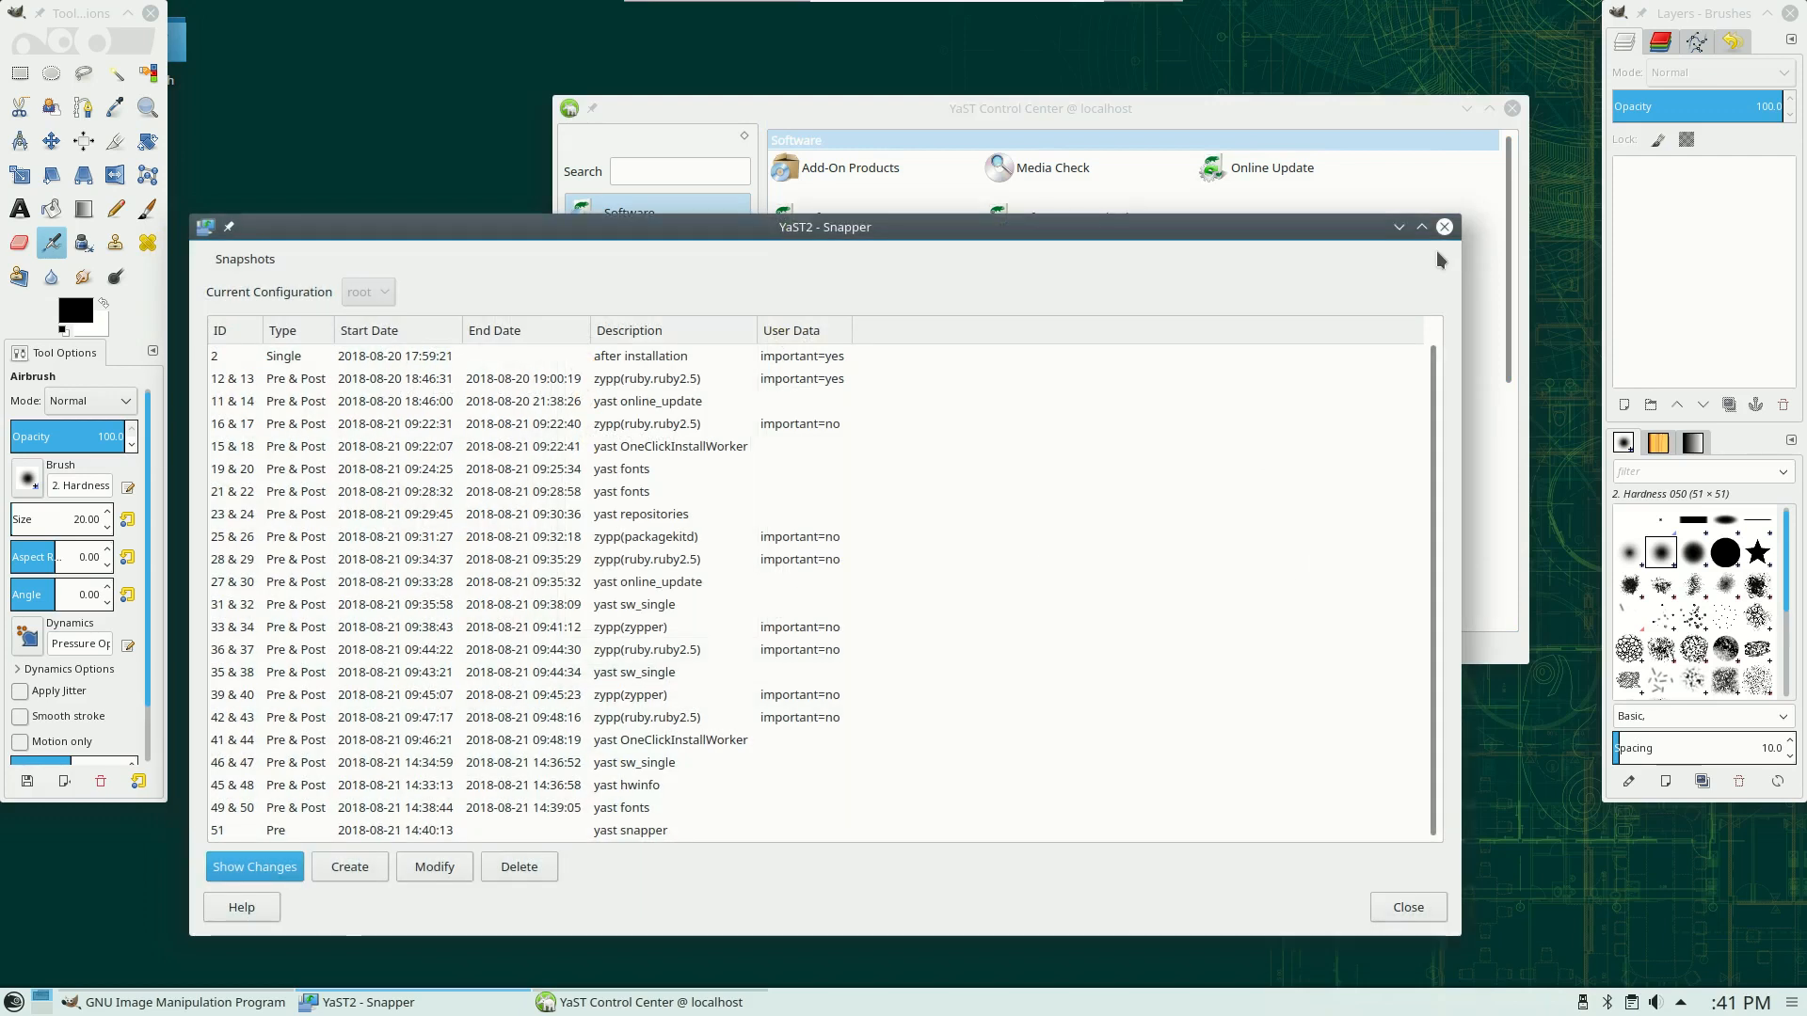
{"action": "mouse_move", "coordinate": [882, 365]}
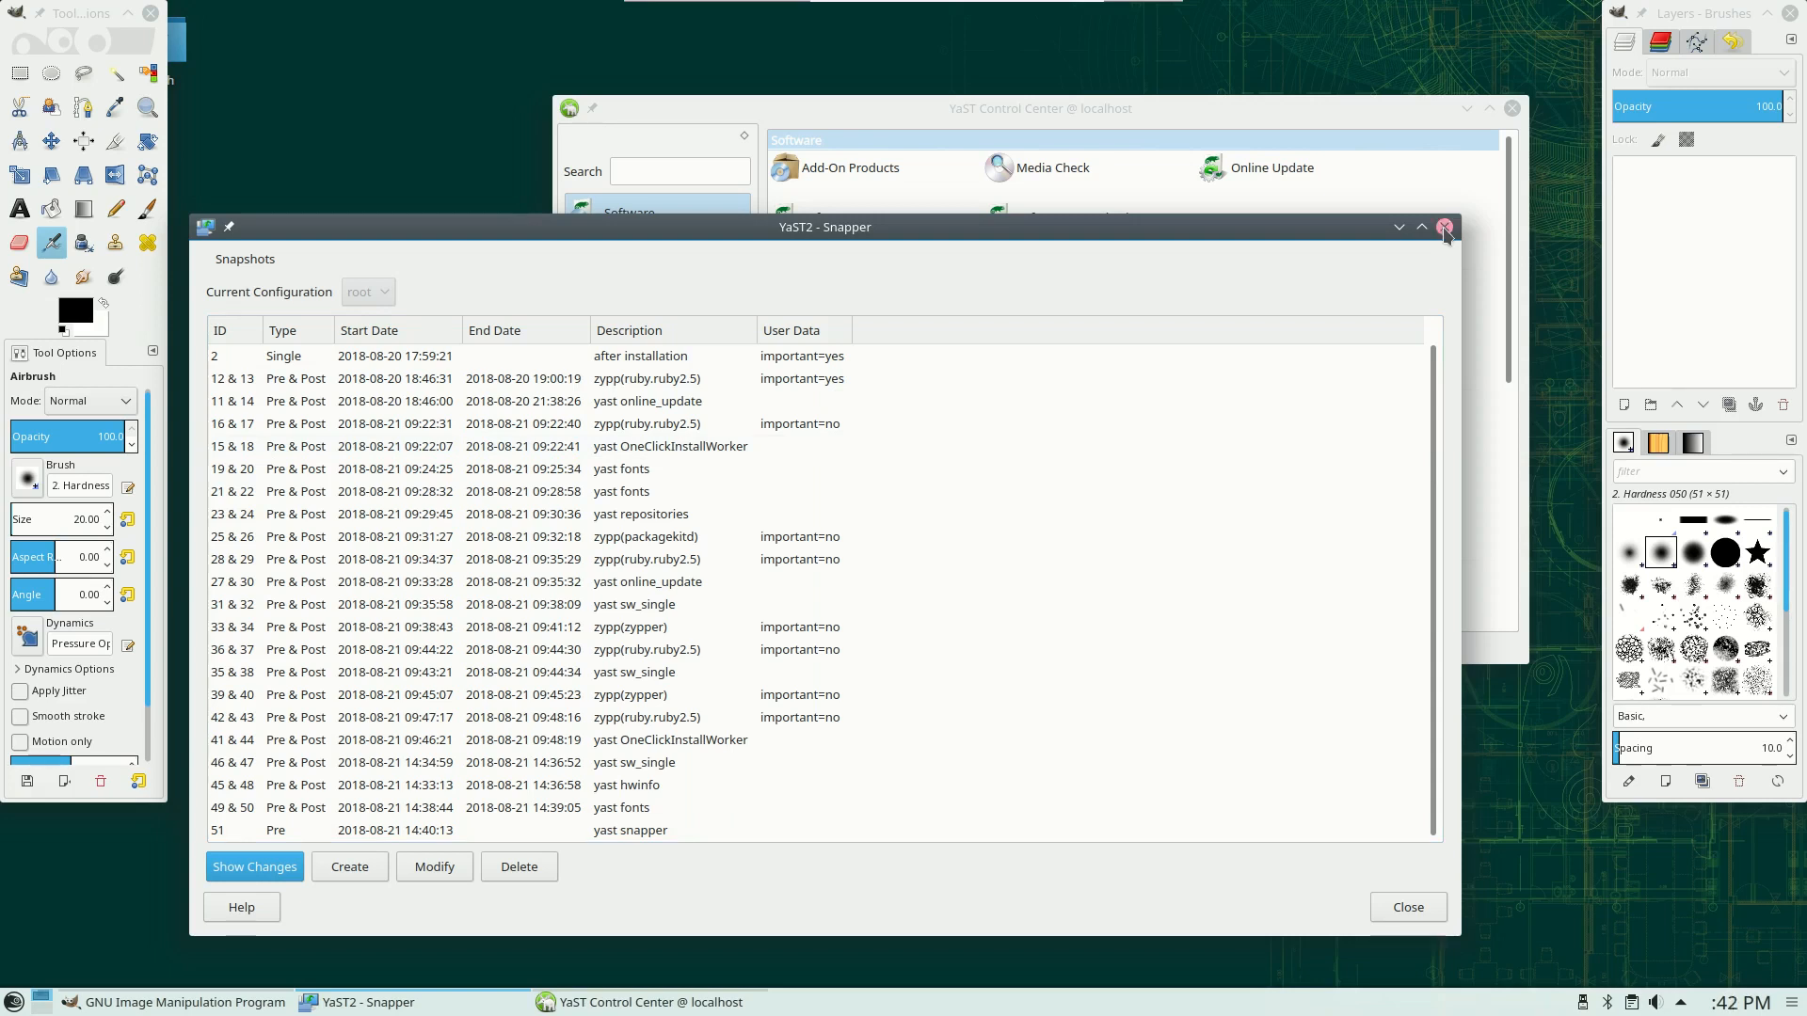
{"action": "left_click", "coordinate": [518, 469]}
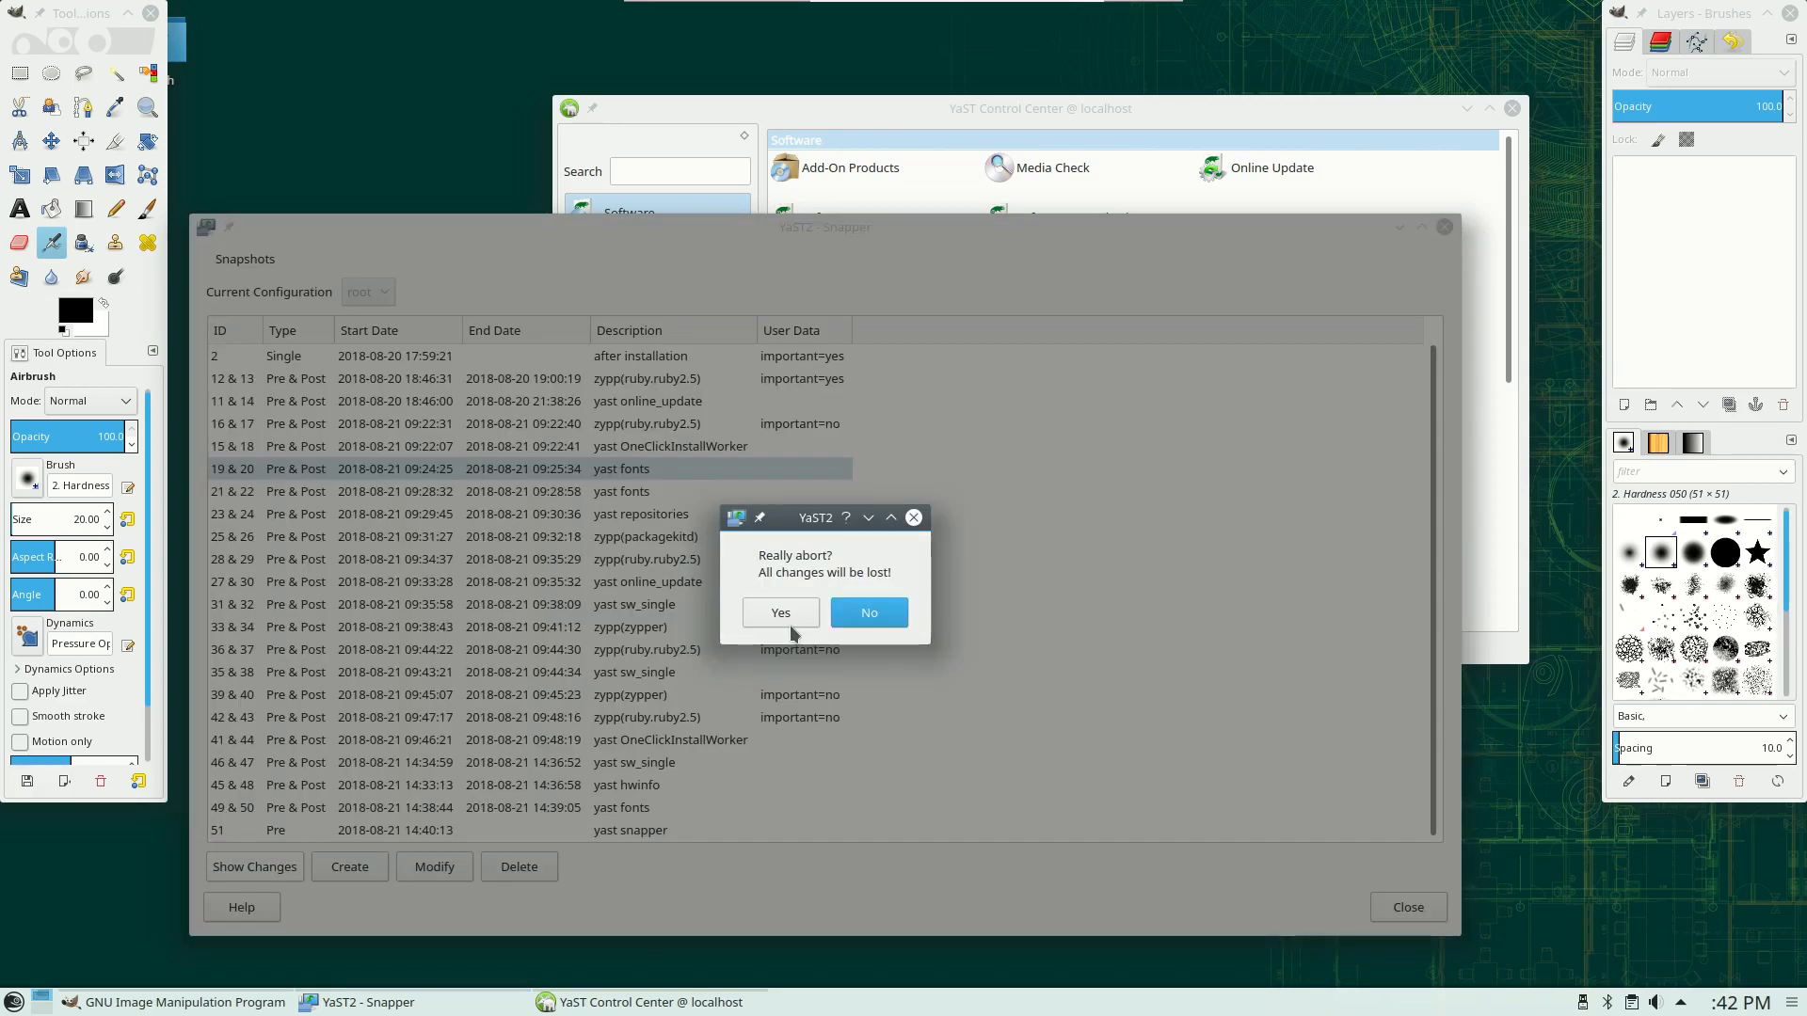
{"action": "left_click", "coordinate": [780, 612]}
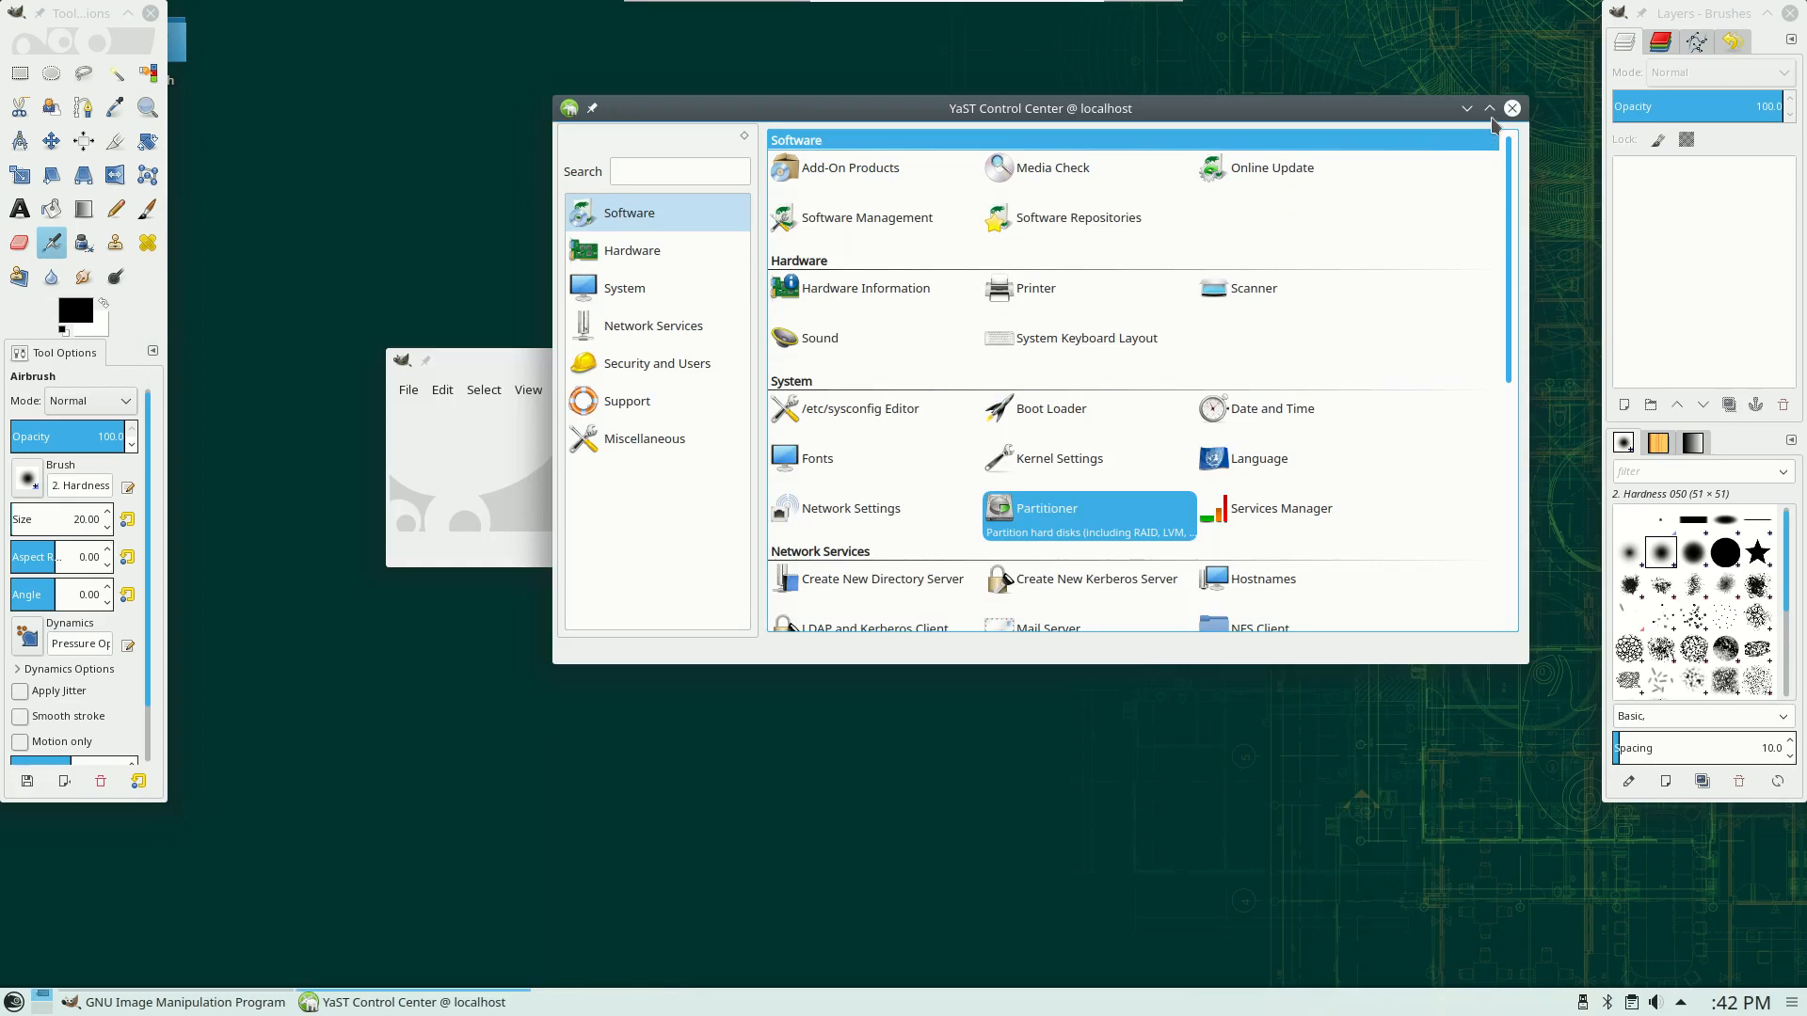
{"action": "left_click", "coordinate": [1512, 108]}
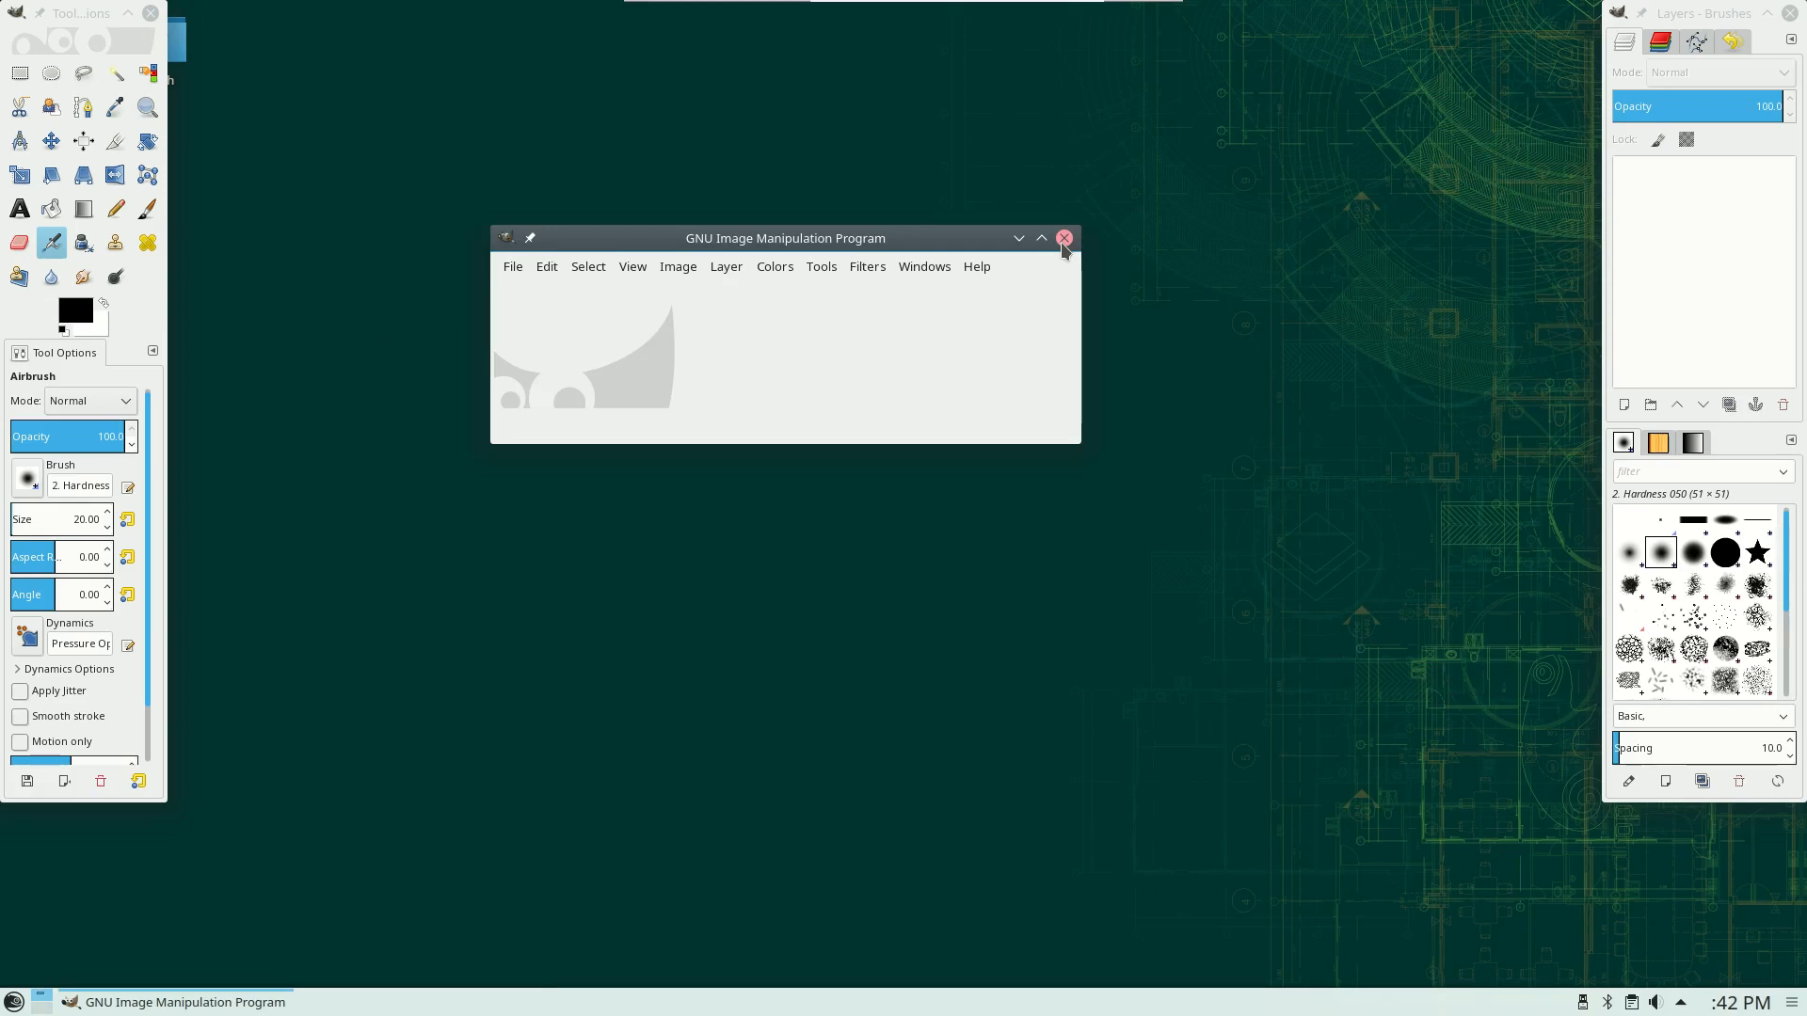
Close GIMP and launch KSysGuard from a launcher search for 'mon'
{"action": "left_click", "coordinate": [1064, 238]}
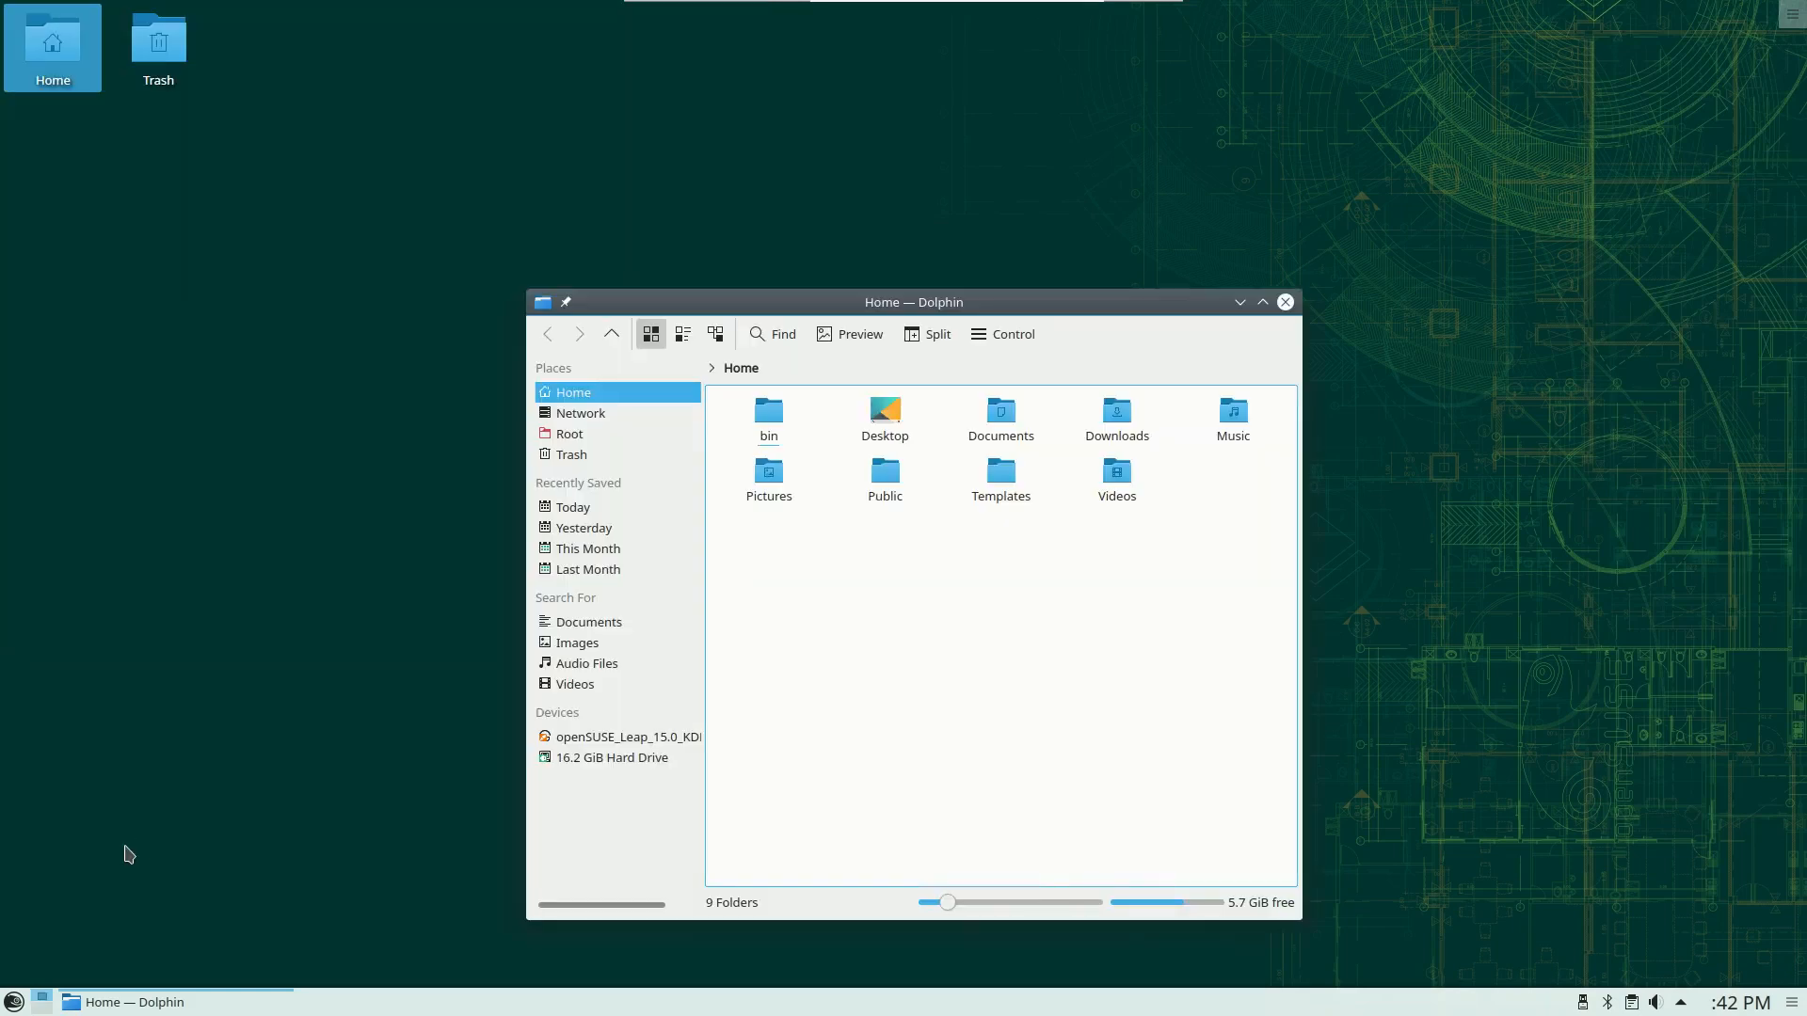
{"action": "left_click", "coordinate": [15, 1001]}
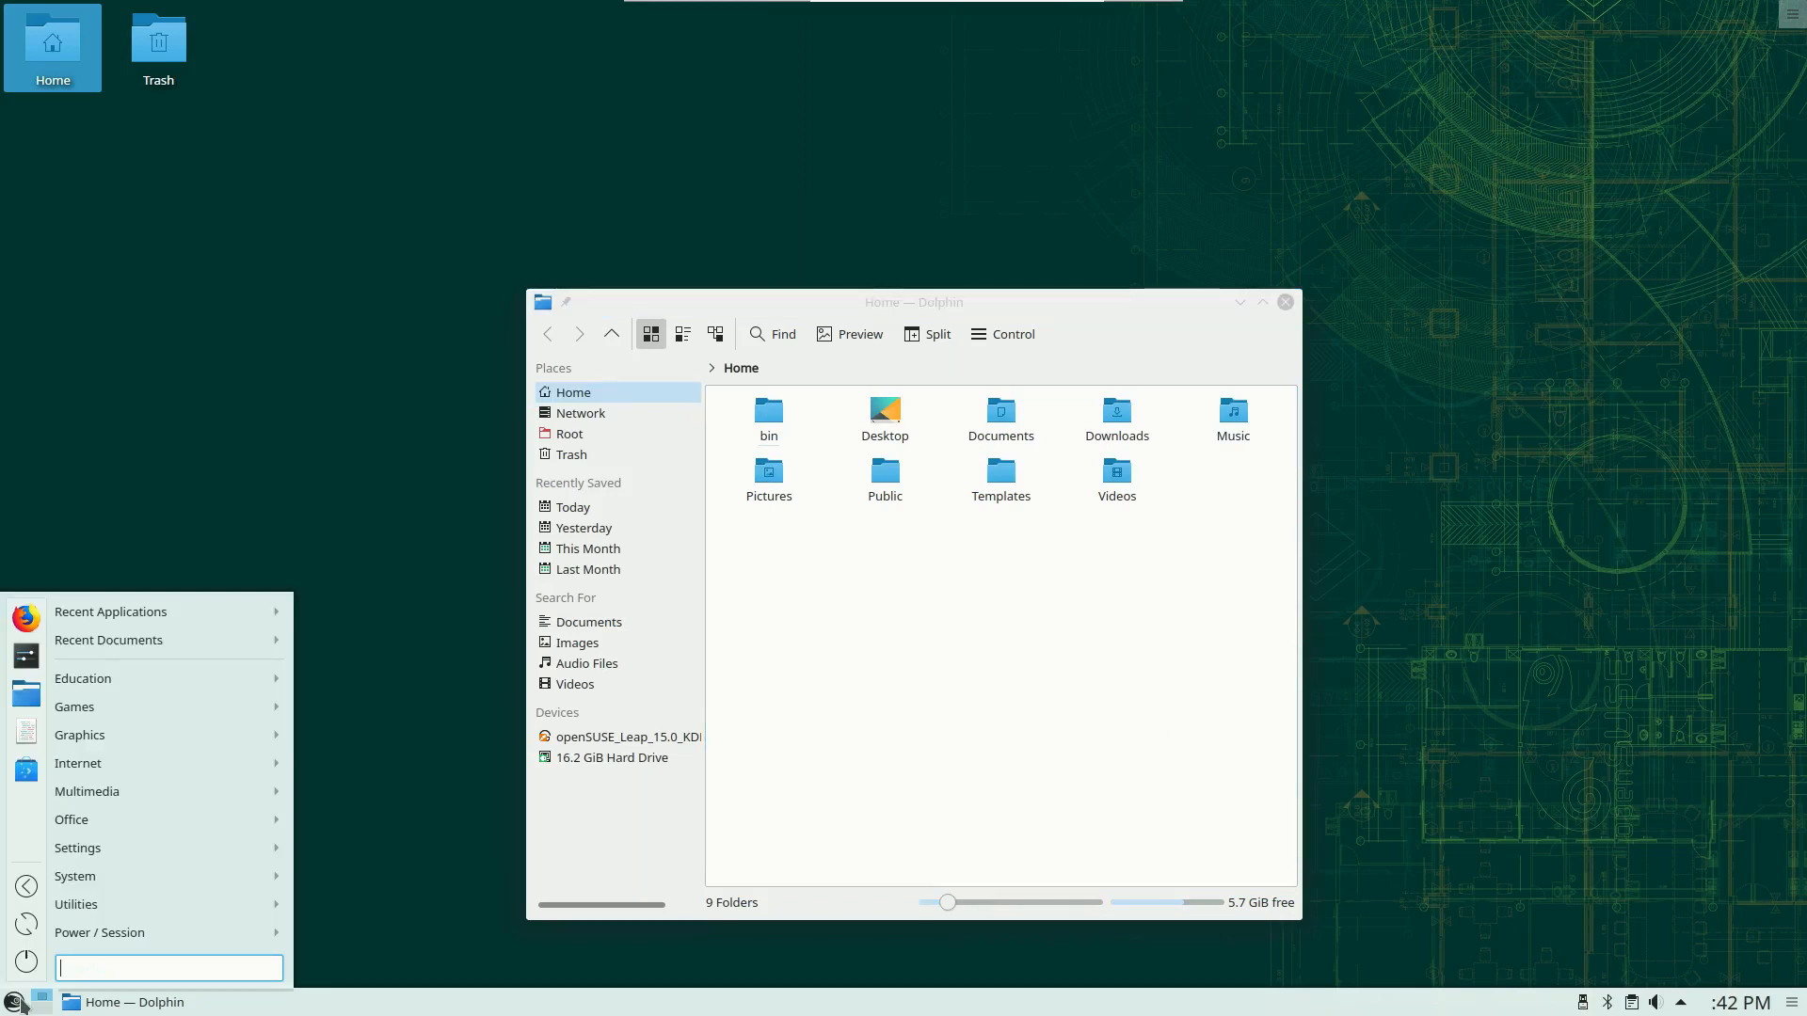
{"action": "type", "text": "mon"}
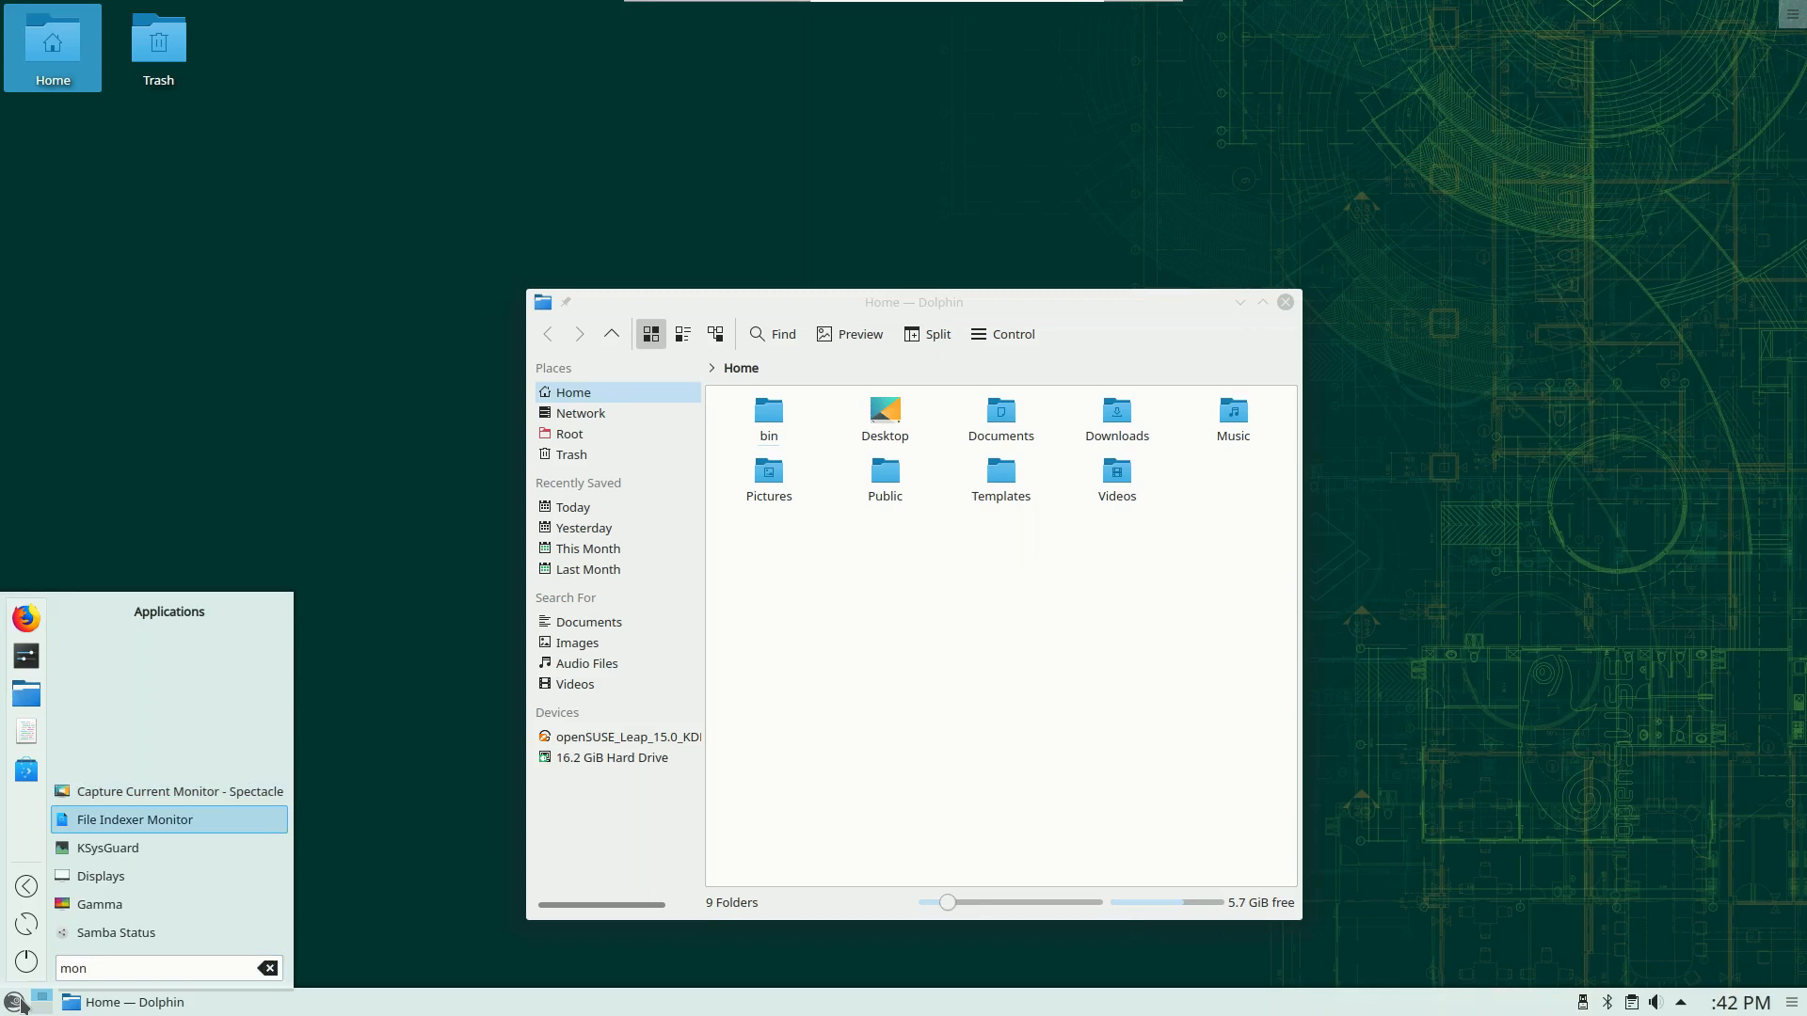
{"action": "left_click", "coordinate": [108, 847]}
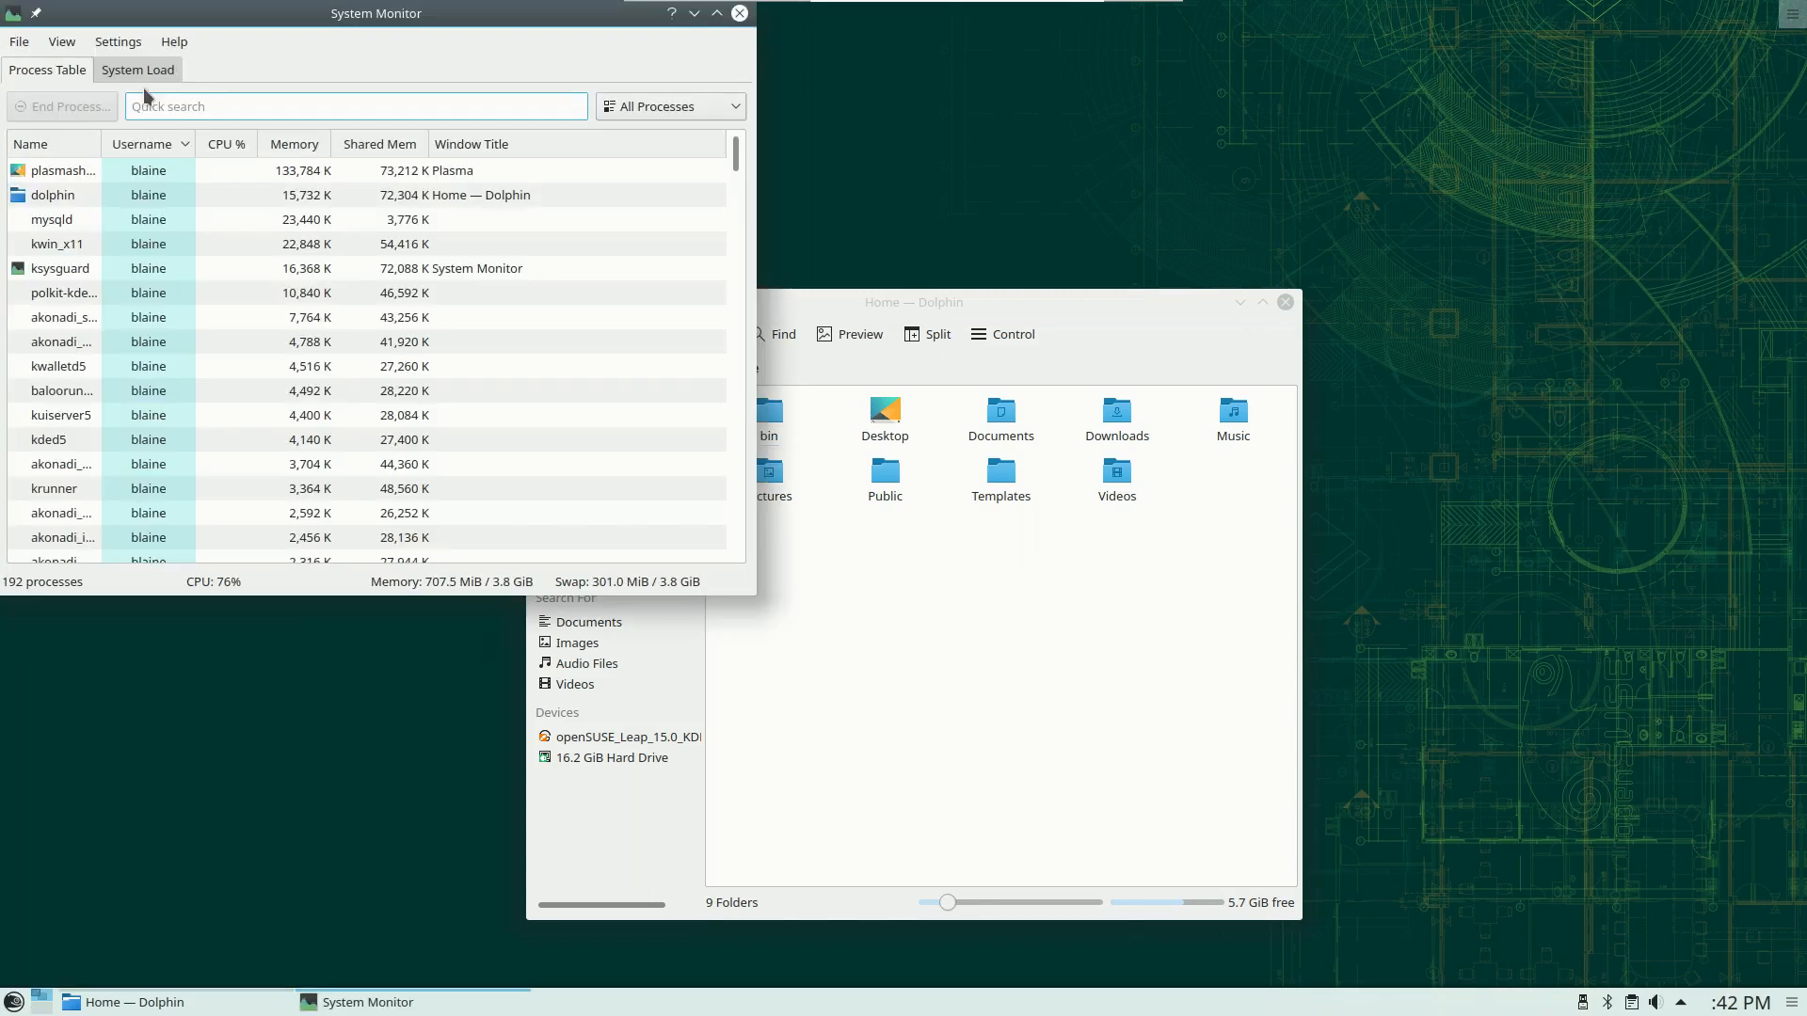
Show the System Load graphs for CPU, memory/swap and network history
{"action": "left_click", "coordinate": [135, 68]}
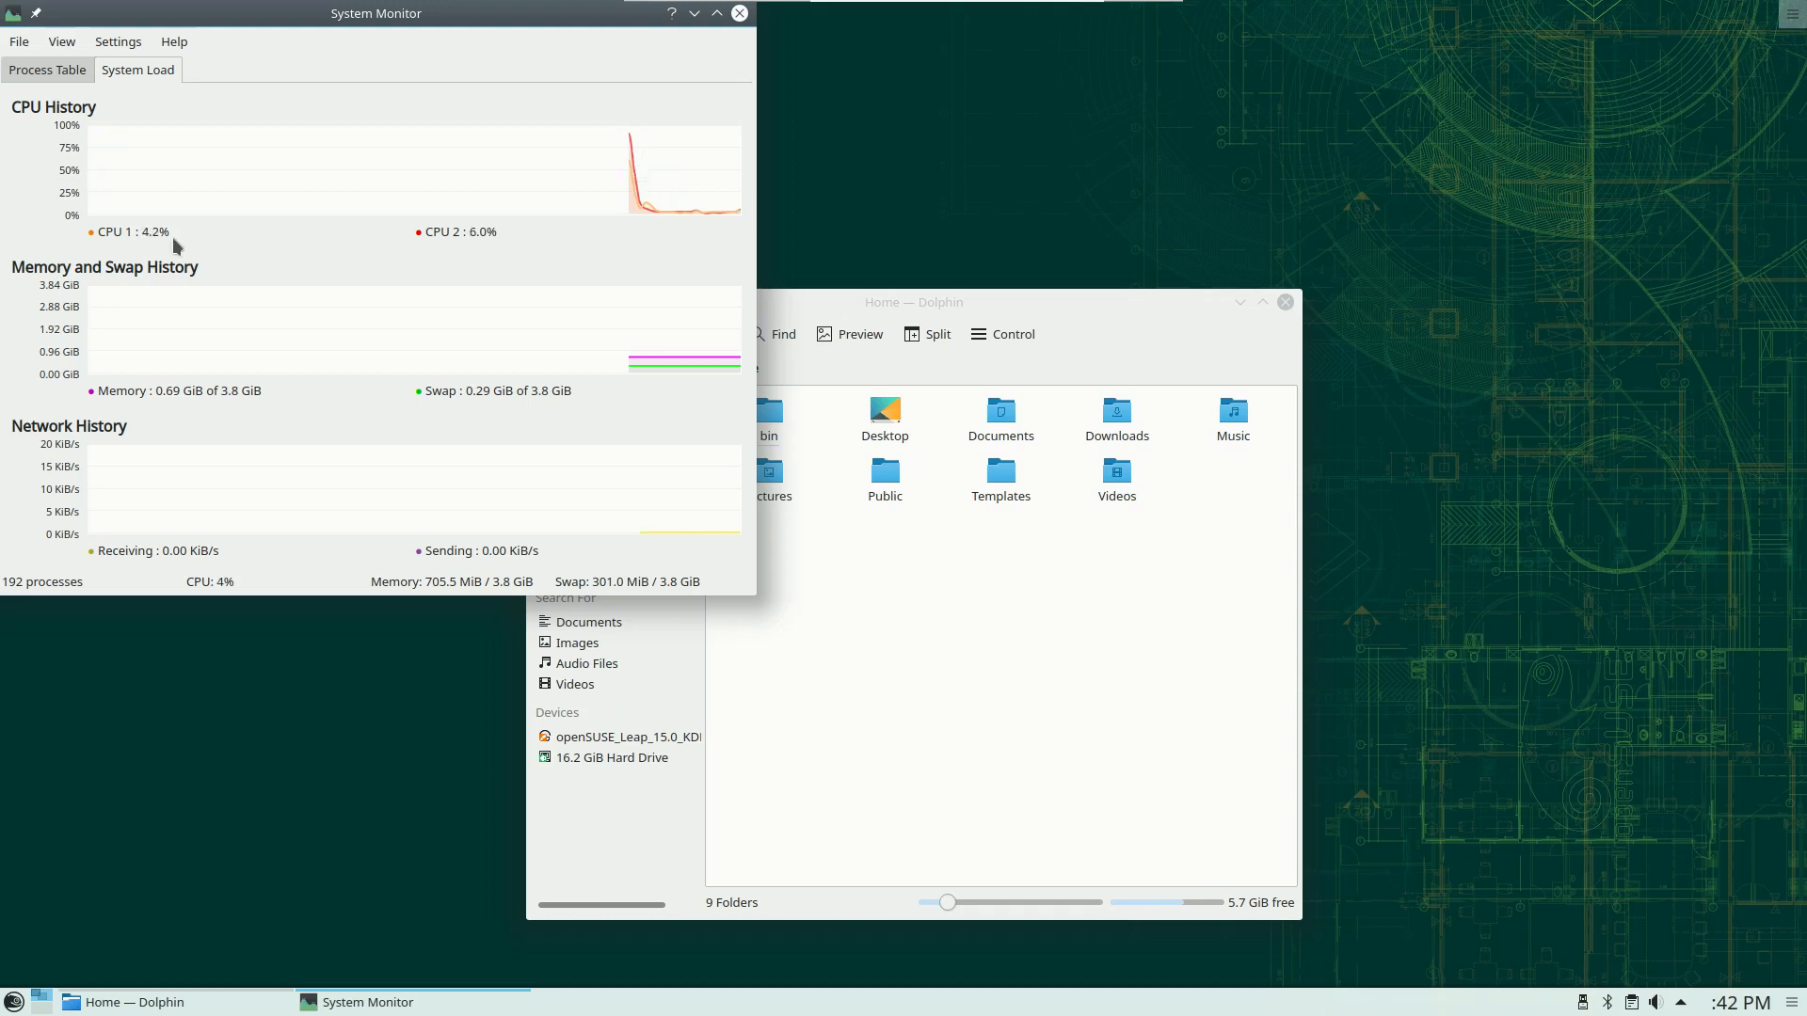
{"action": "mouse_move", "coordinate": [699, 92]}
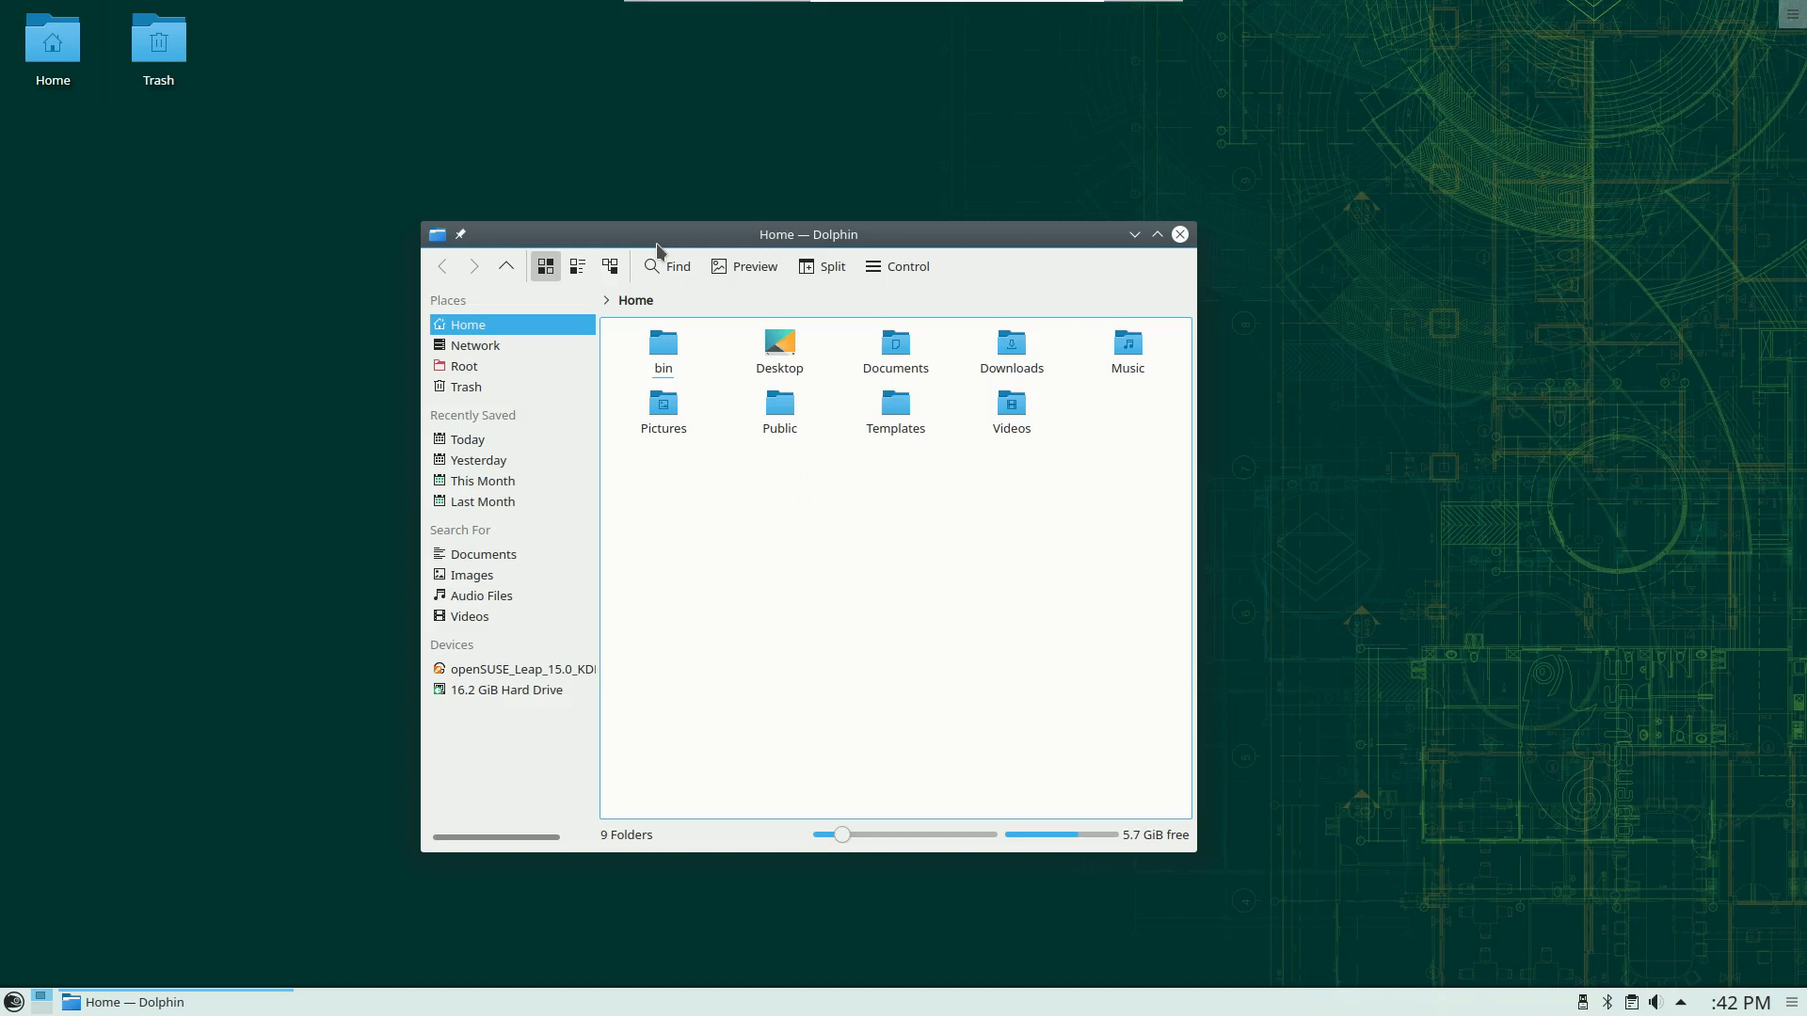
{"action": "mouse_move", "coordinate": [899, 247]}
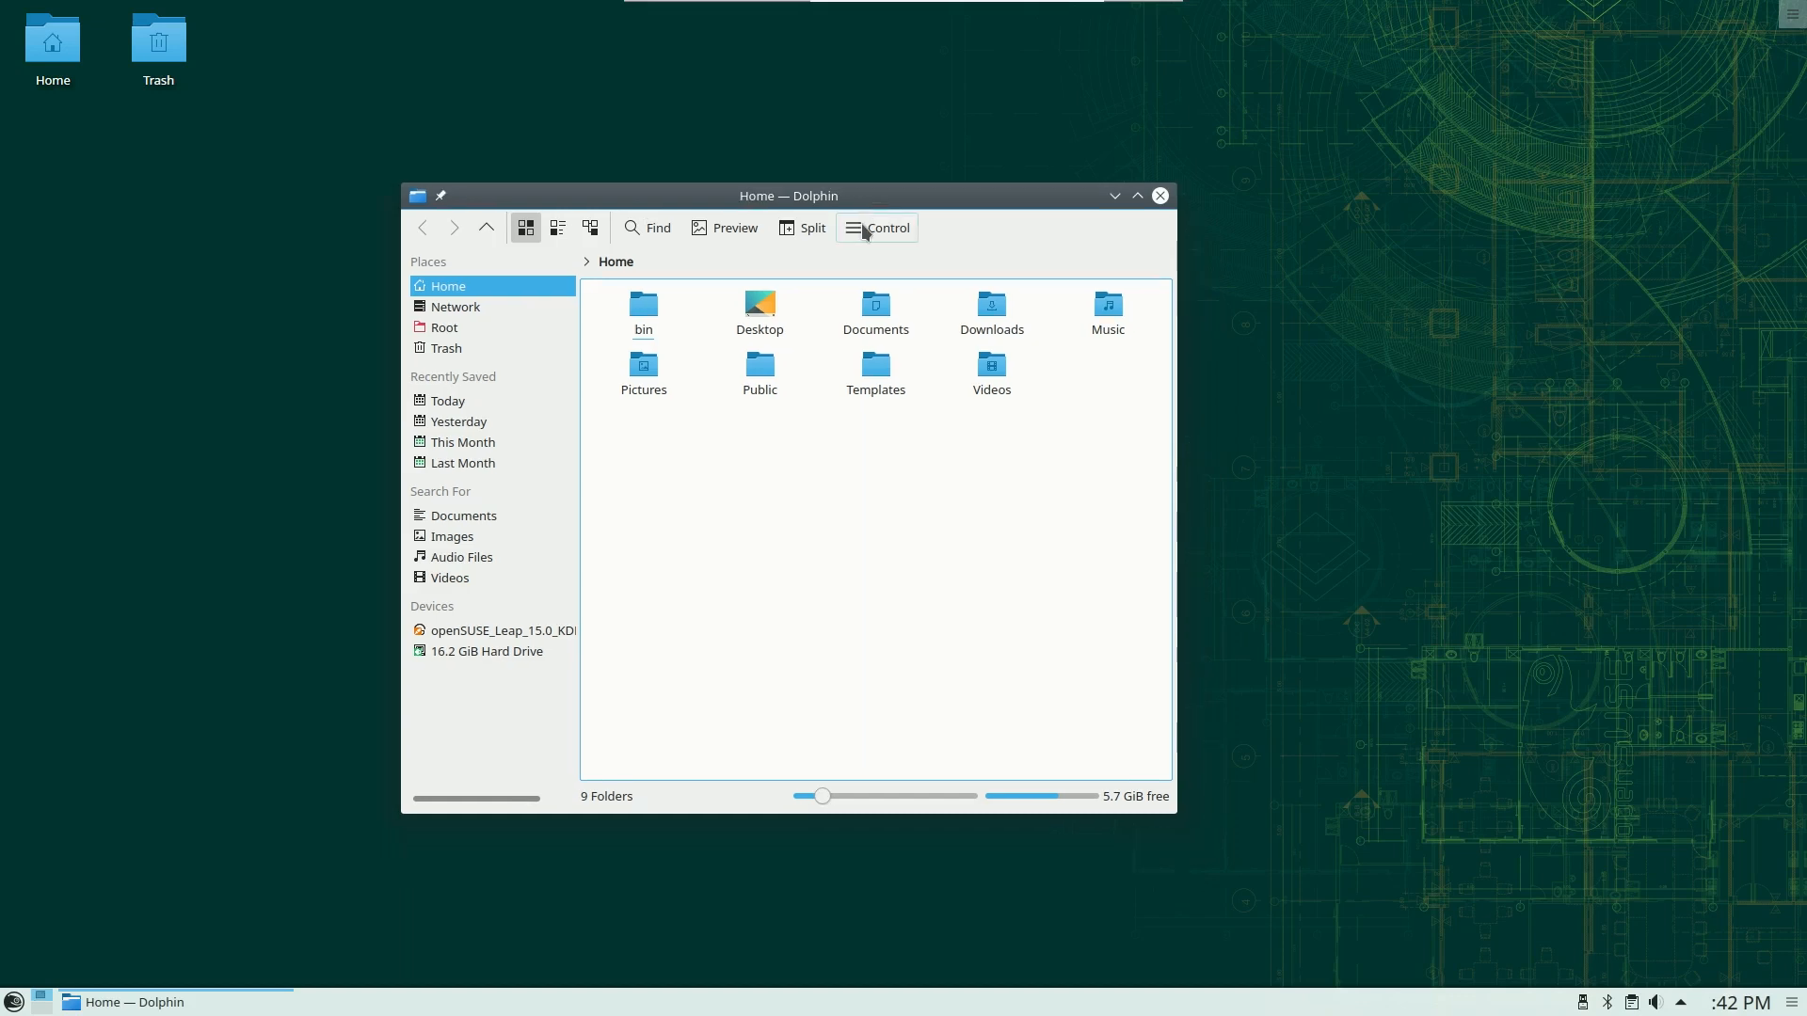
{"action": "mouse_move", "coordinate": [812, 354]}
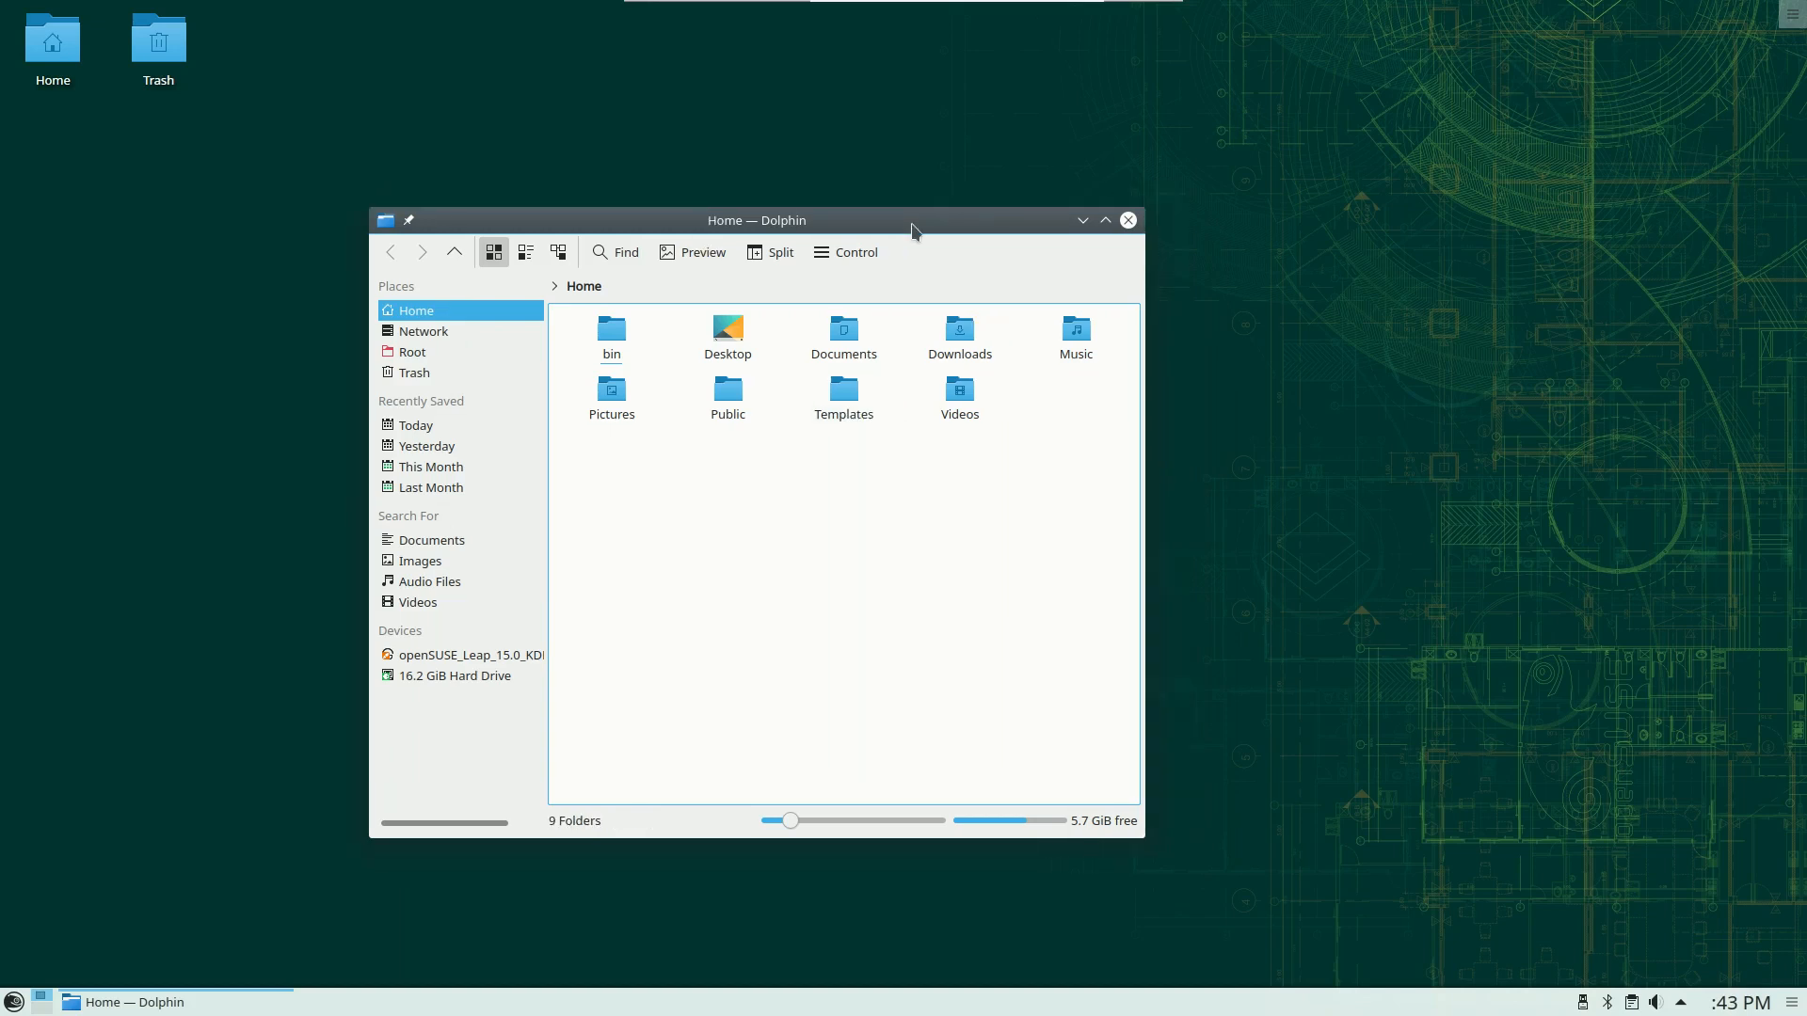
{"action": "mouse_move", "coordinate": [769, 489]}
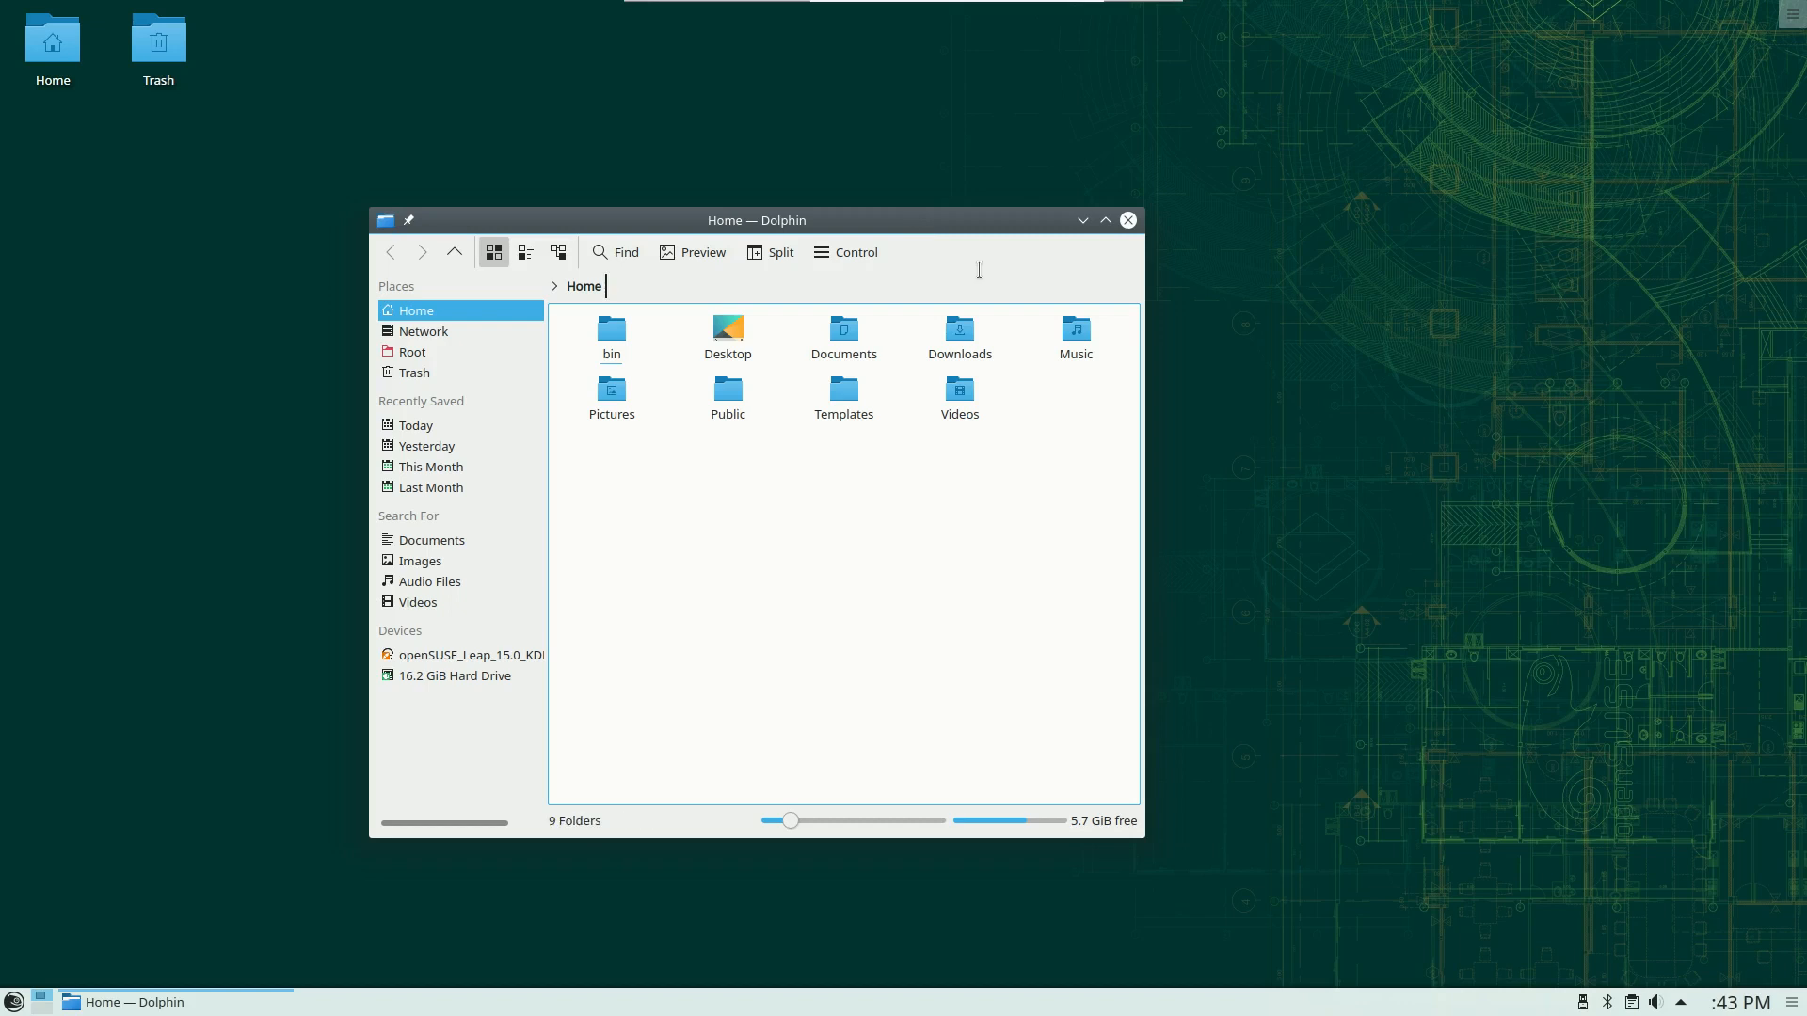
{"action": "mouse_move", "coordinate": [1127, 220]}
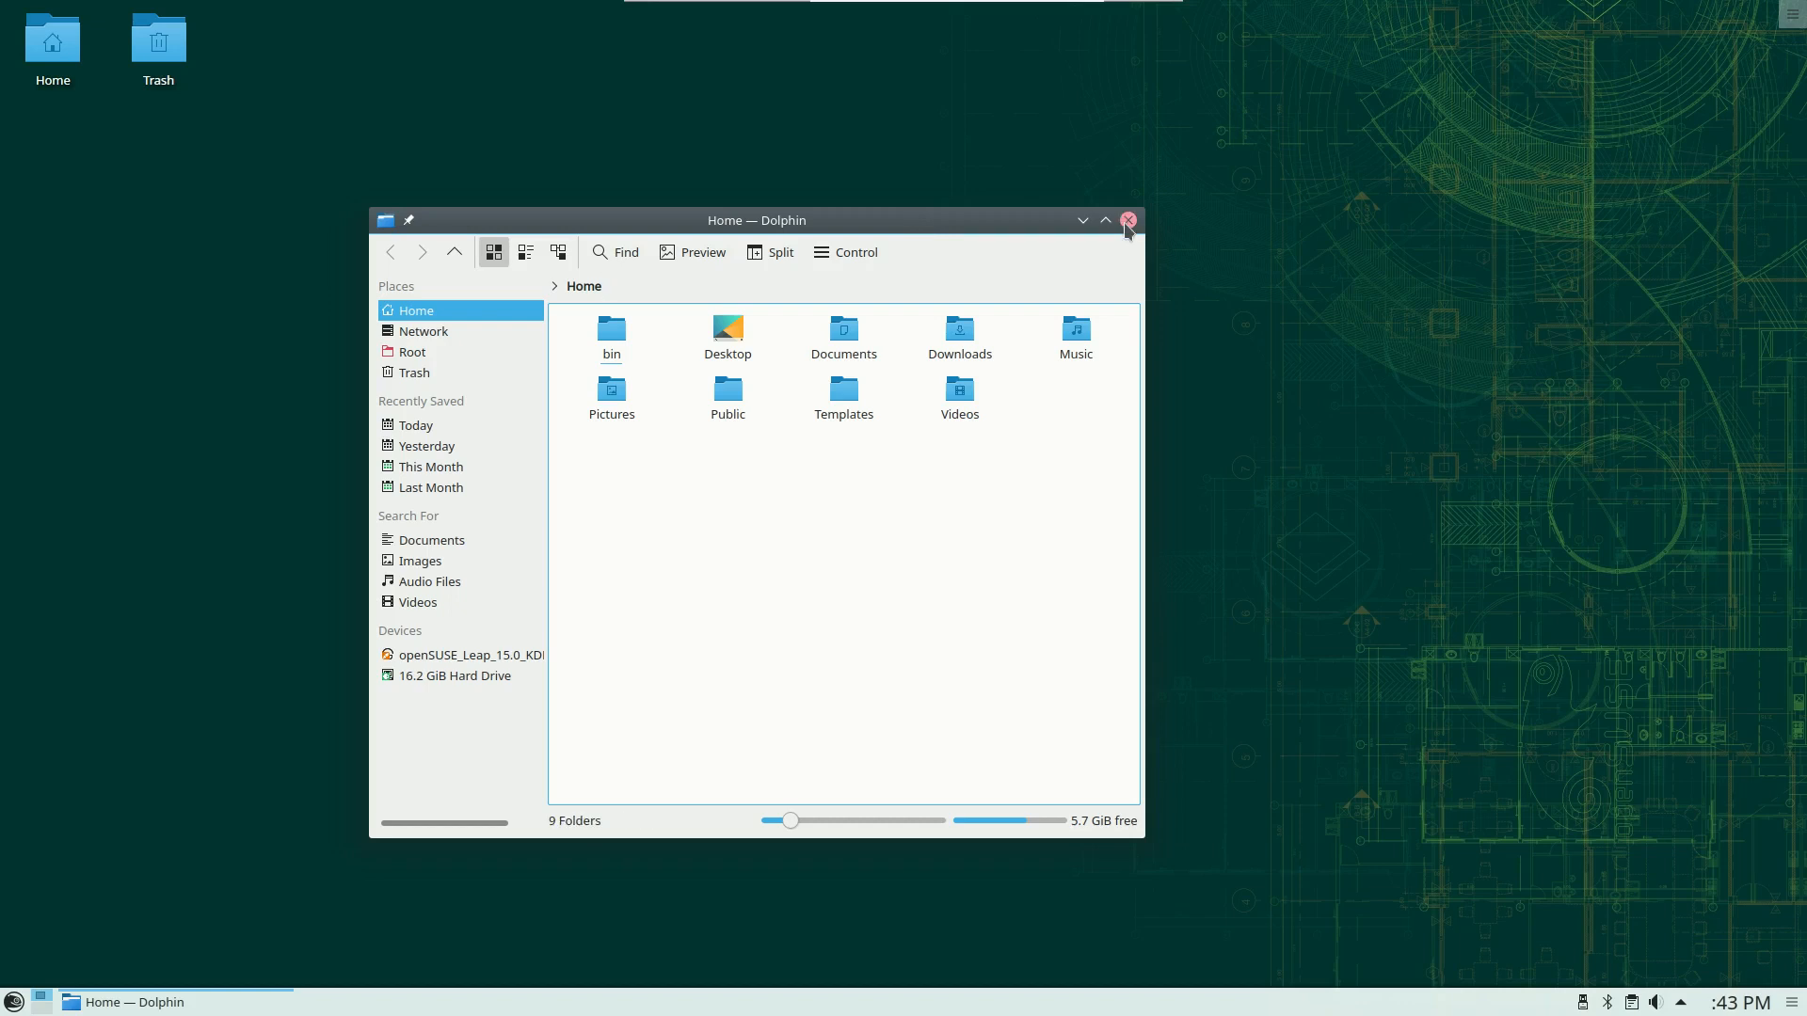
Close the Dolphin Home folder window, leaving an empty desktop
{"action": "left_click", "coordinate": [1128, 221]}
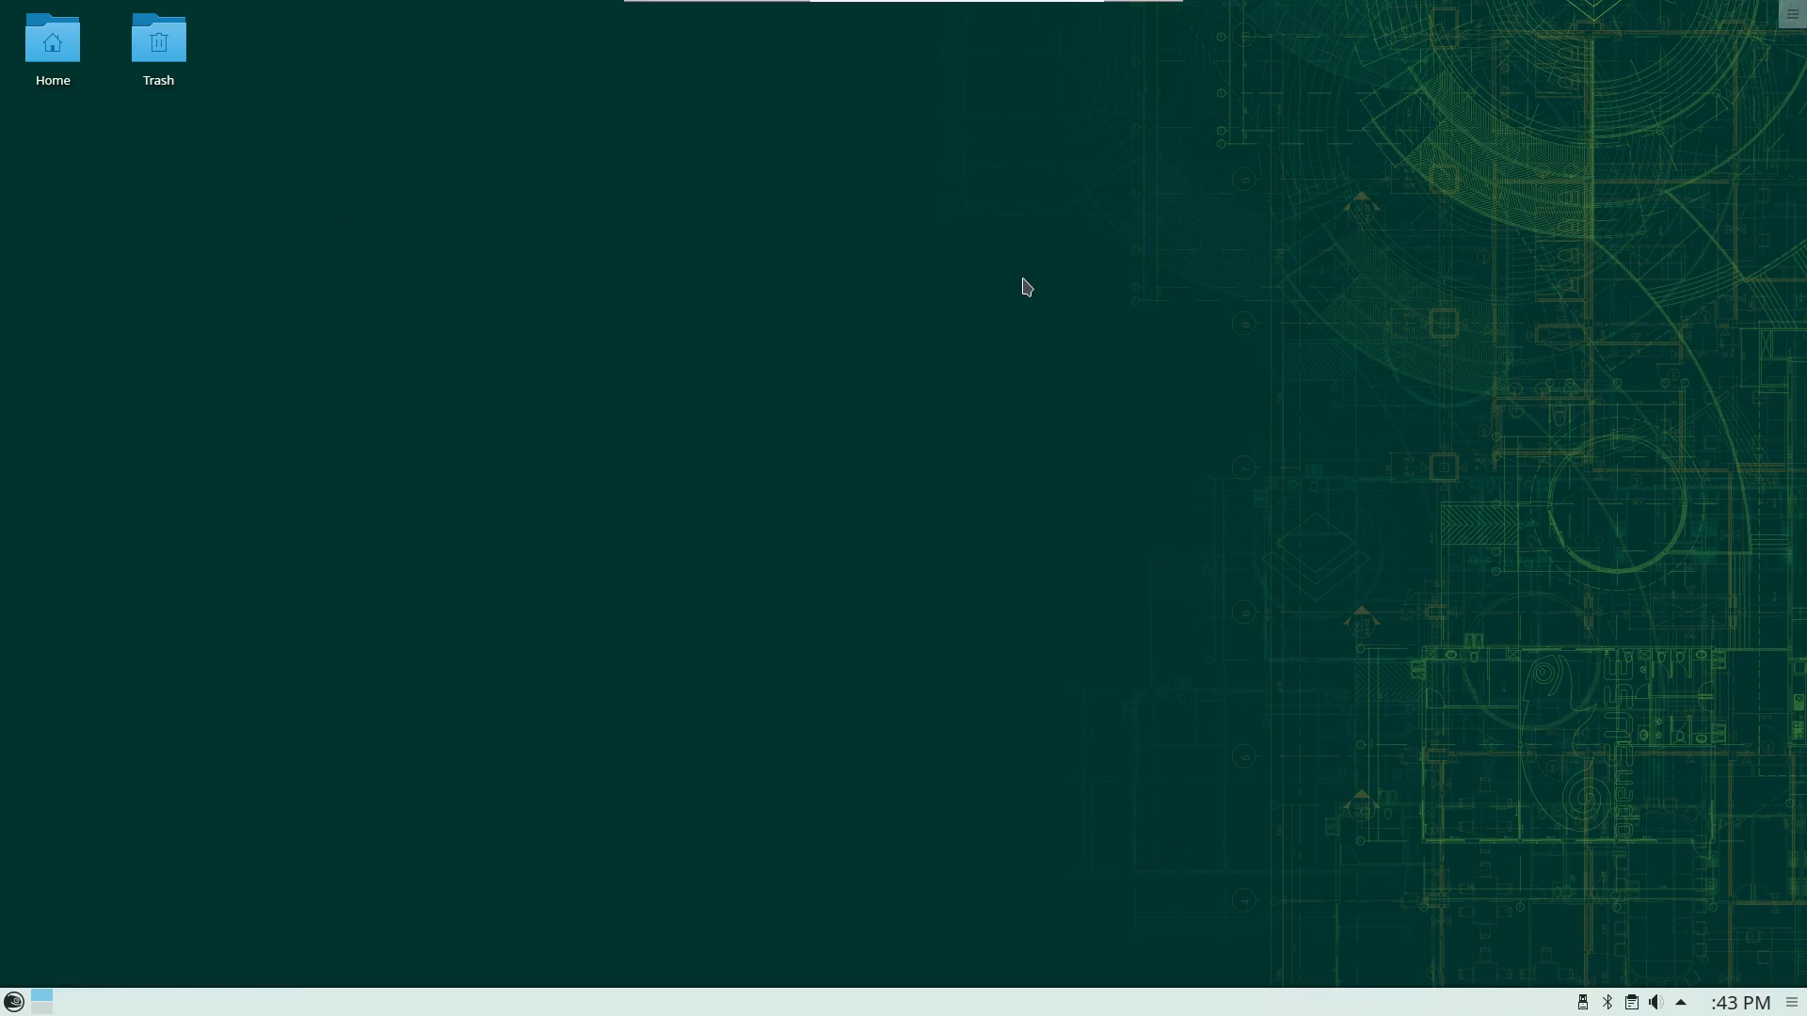
{"action": "mouse_move", "coordinate": [87, 943]}
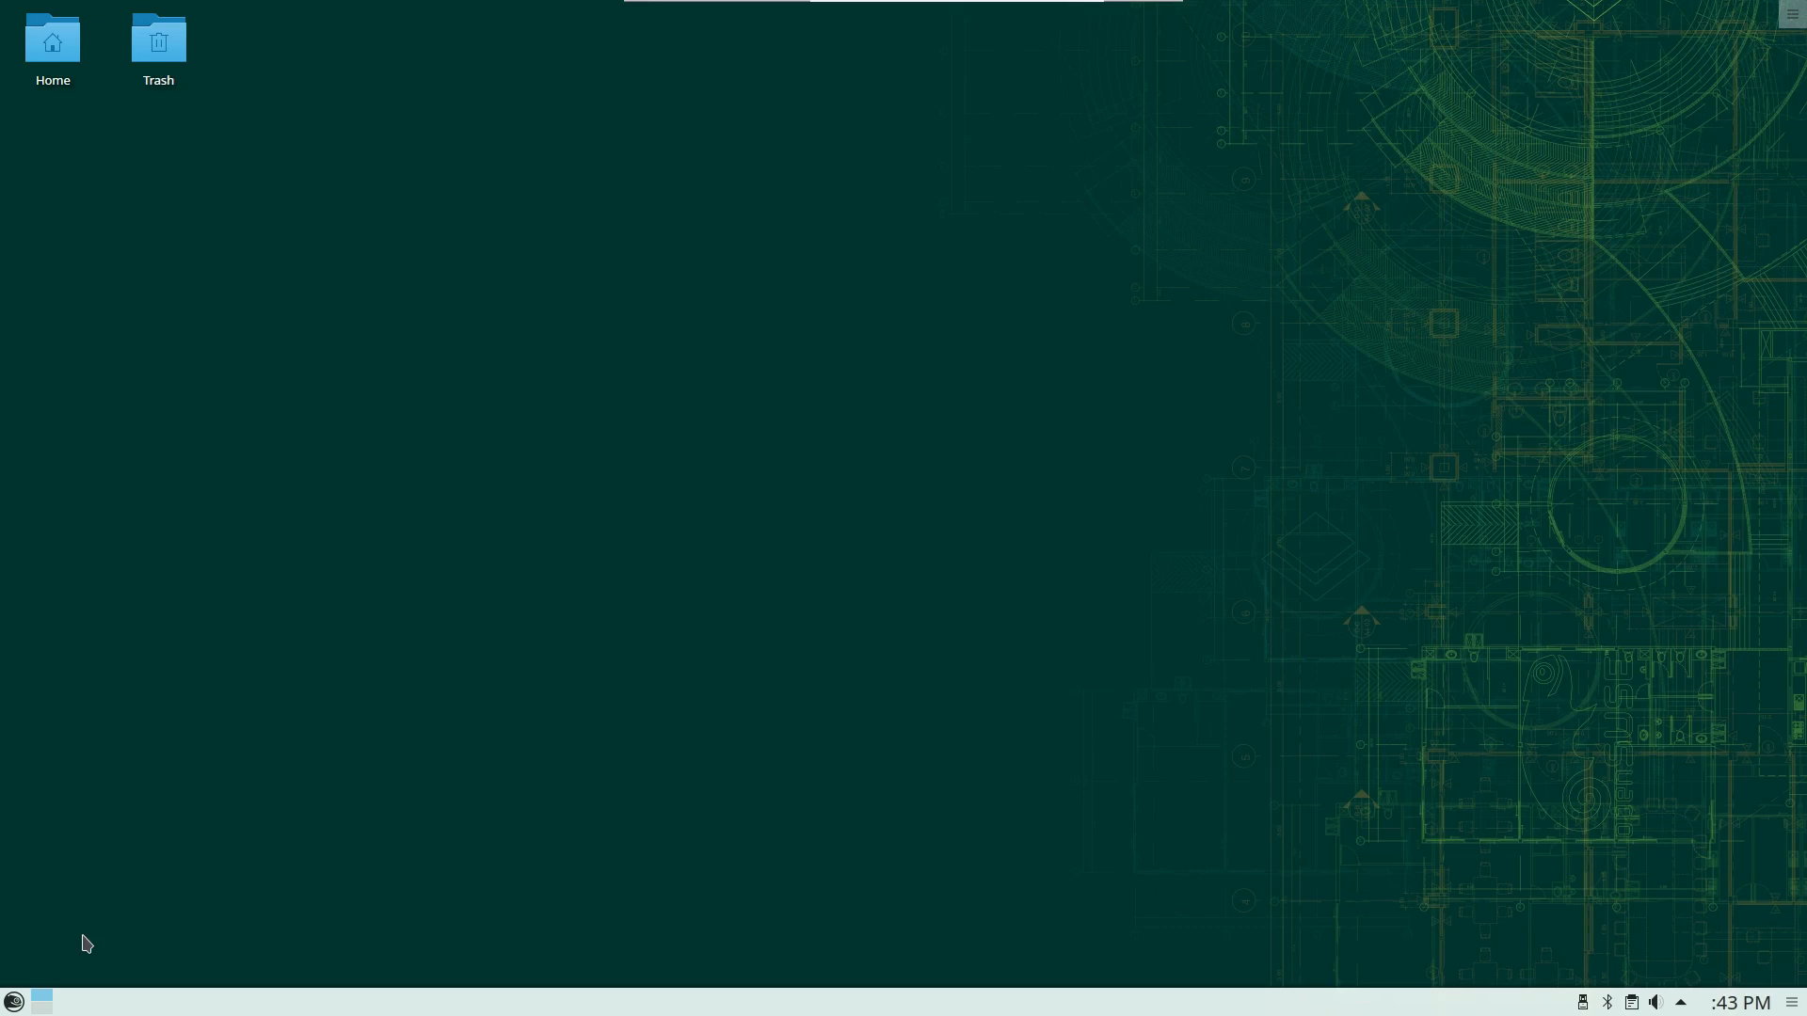
{"action": "left_click", "coordinate": [12, 1001]}
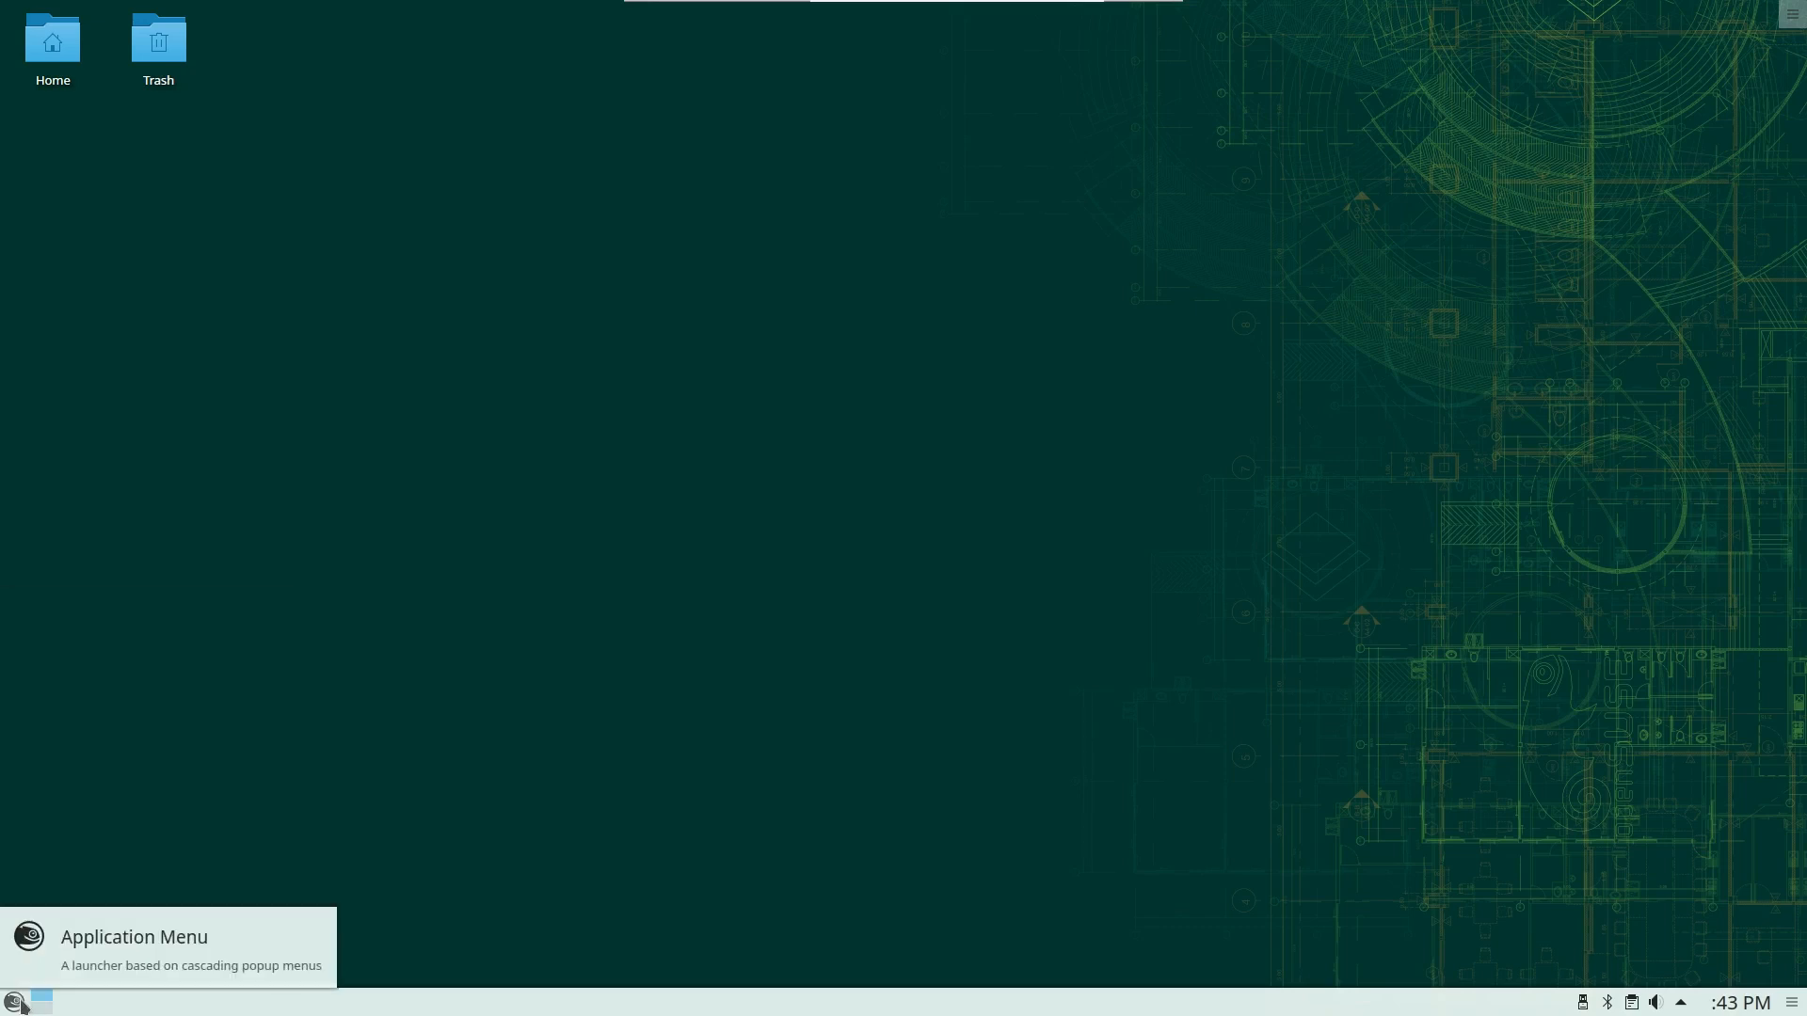
{"action": "mouse_move", "coordinate": [604, 323]}
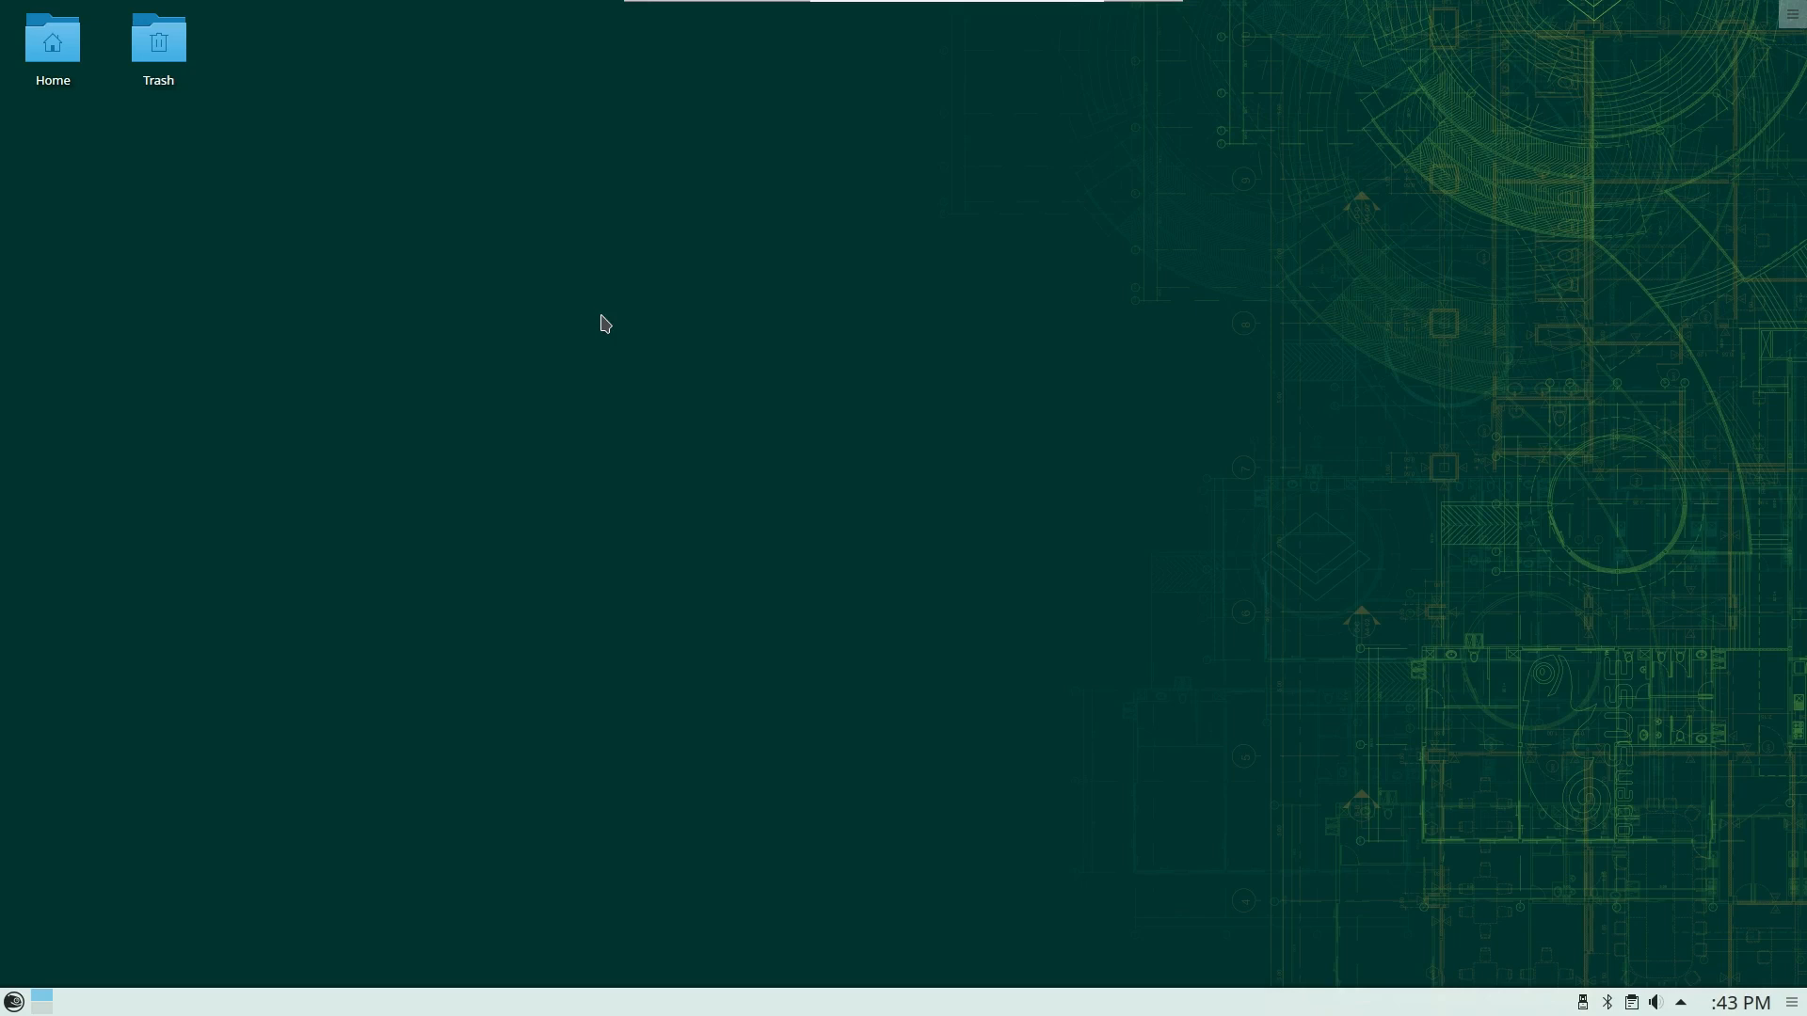
{"action": "mouse_move", "coordinate": [582, 334]}
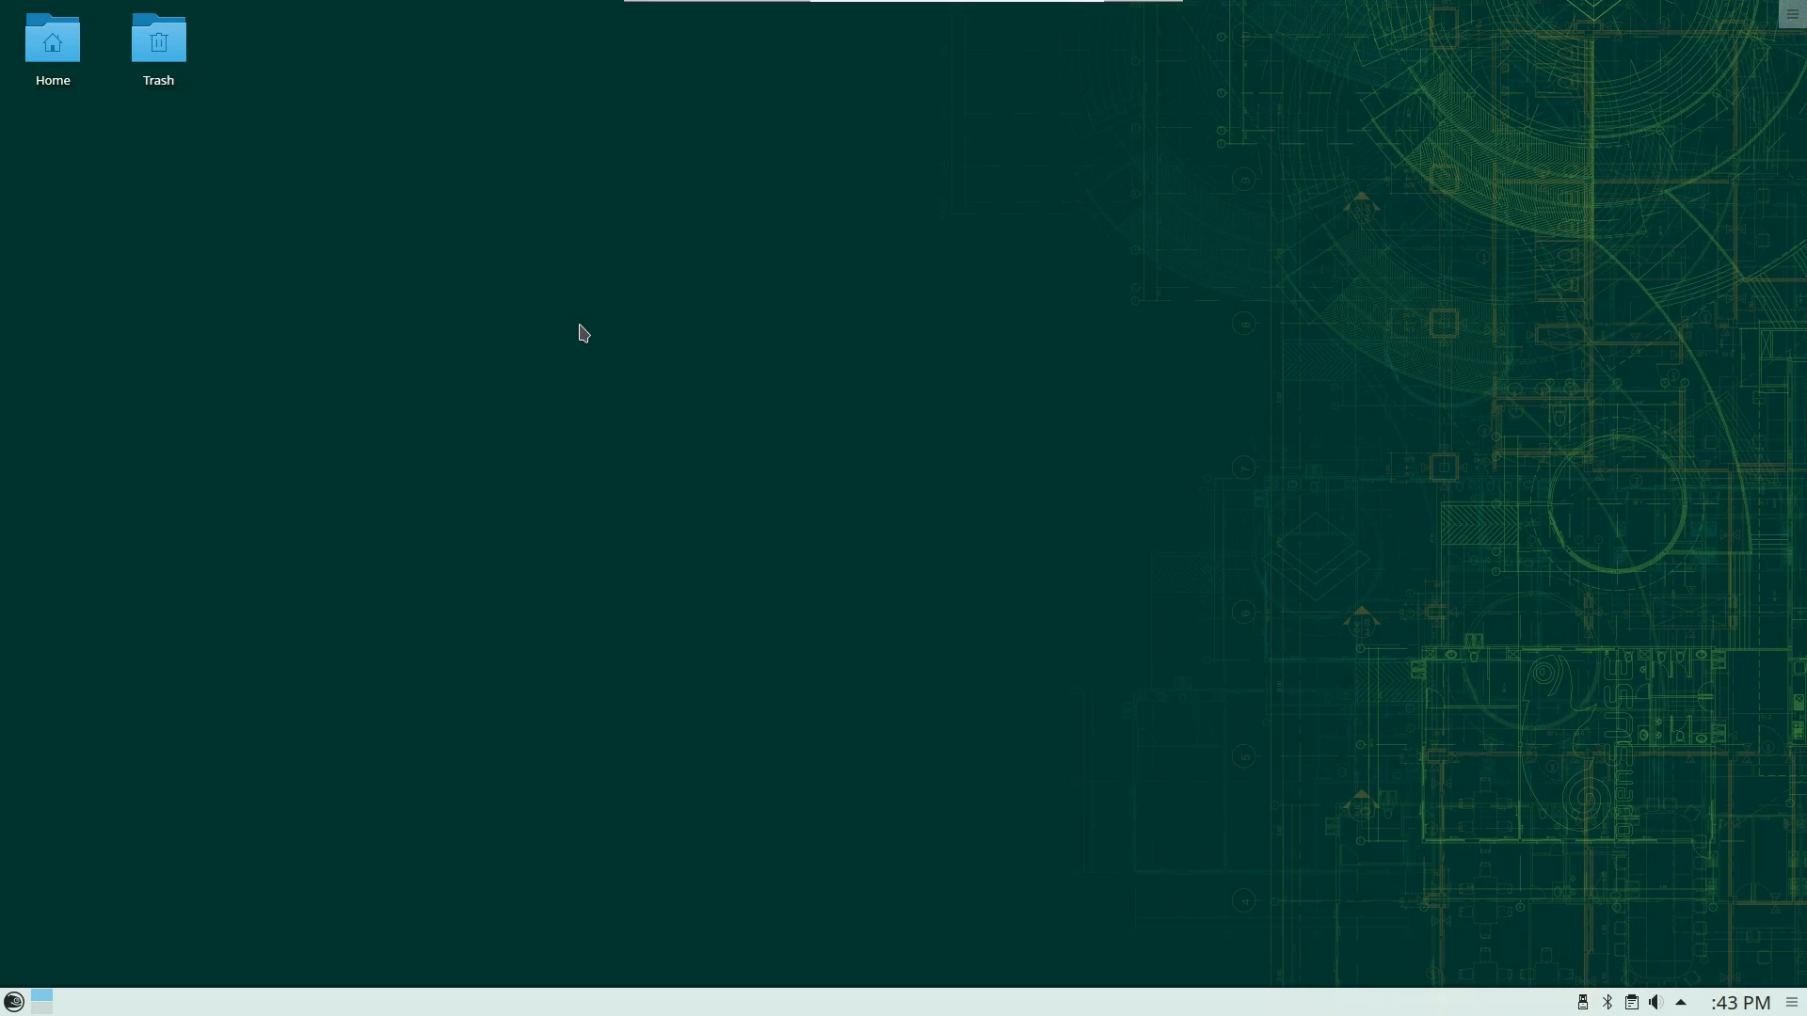
{"action": "mouse_move", "coordinate": [556, 353]}
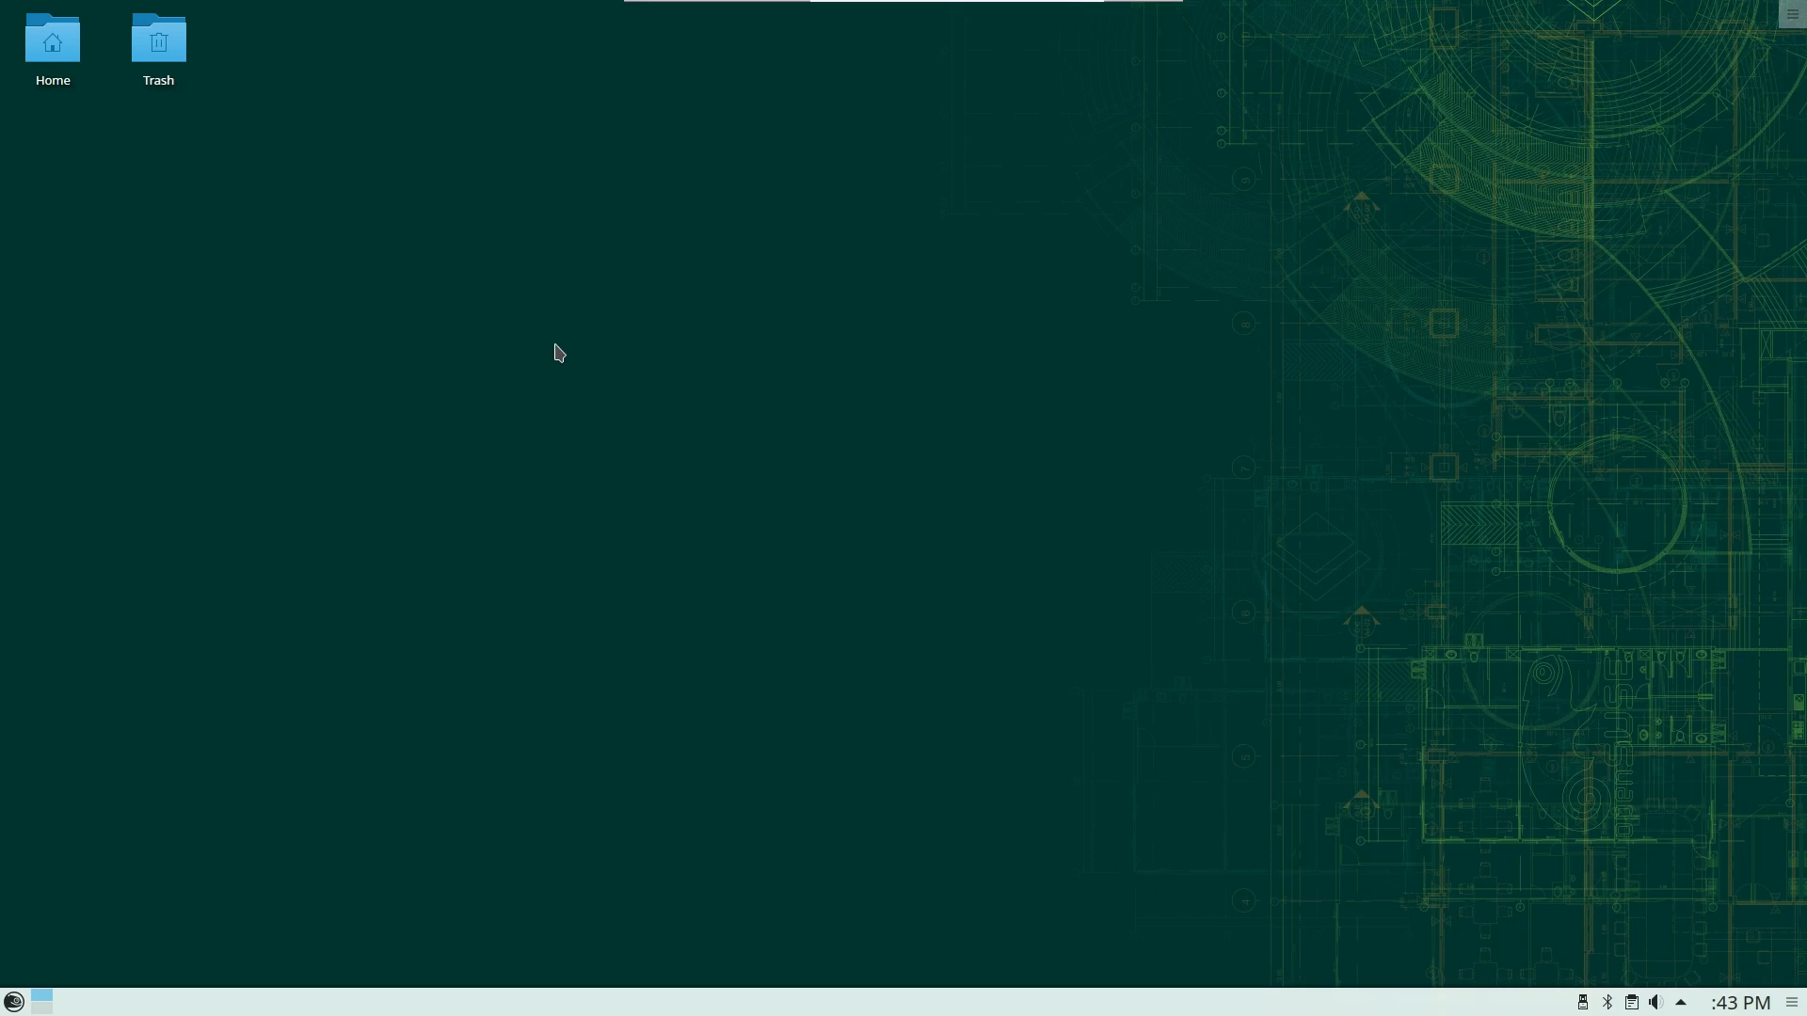
{"action": "mouse_move", "coordinate": [431, 414]}
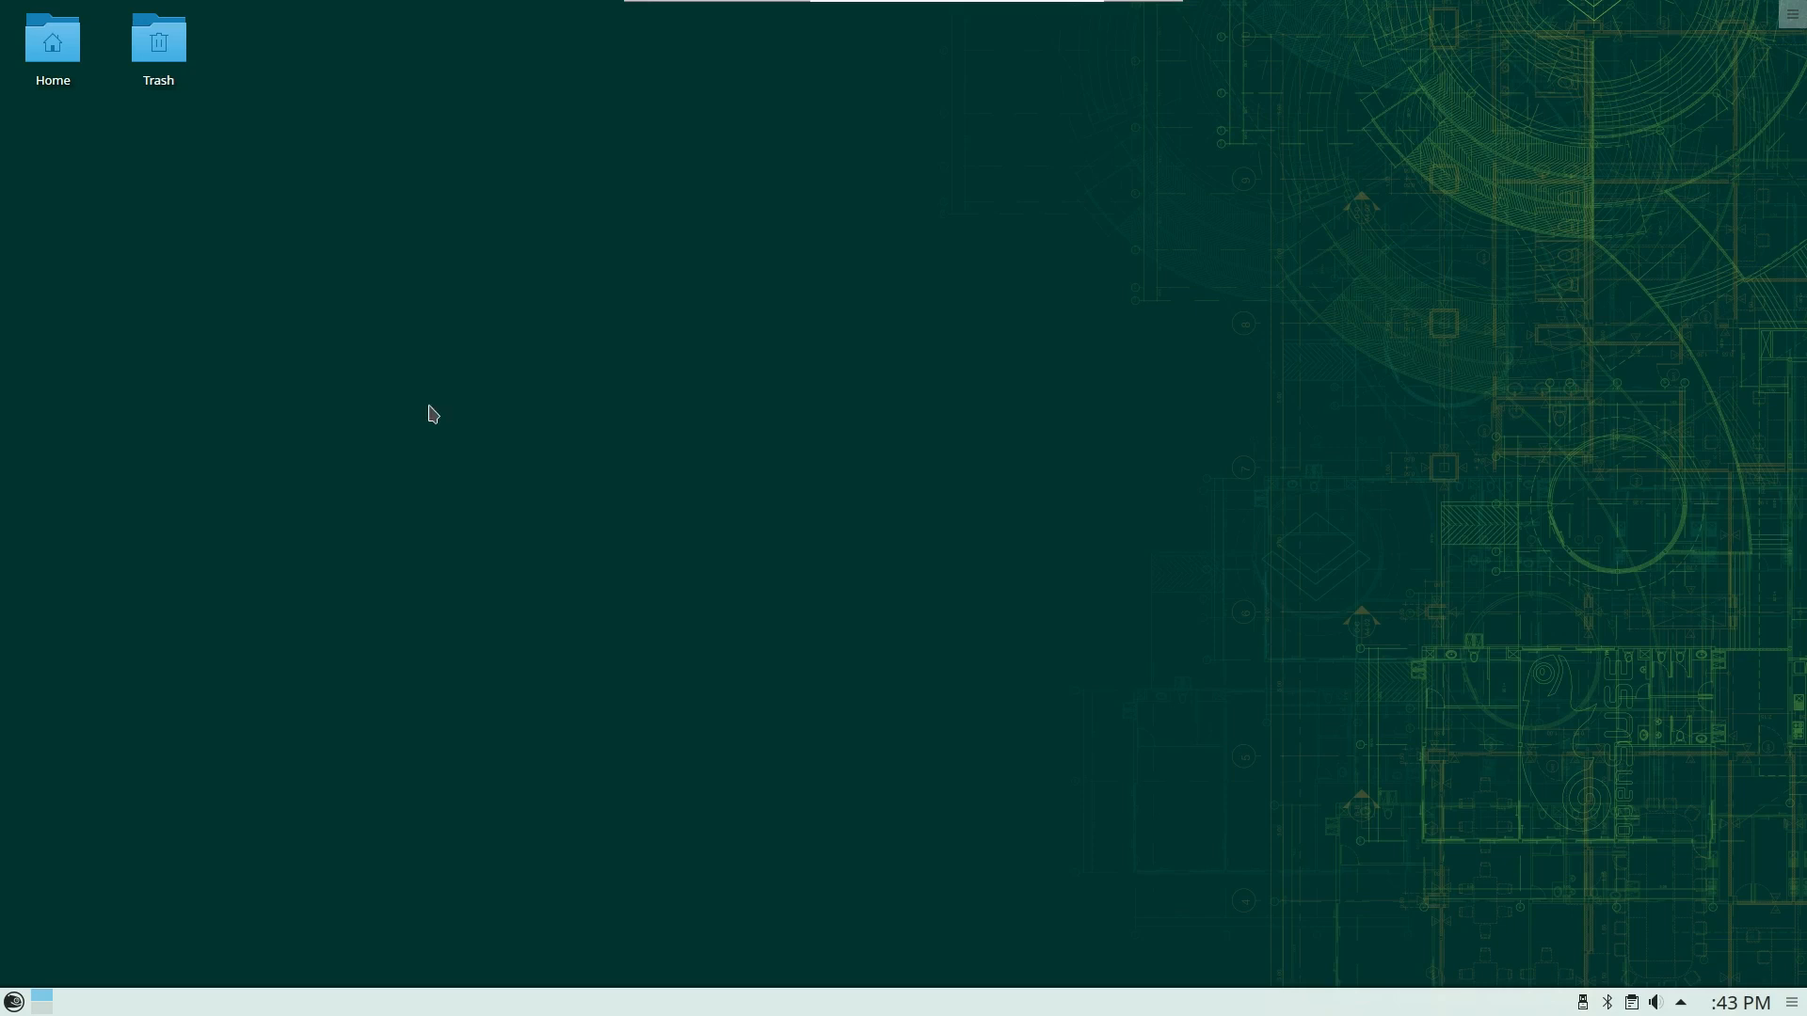
Launch Software Repositories from a launcher search for 'soft'
{"action": "left_click", "coordinate": [12, 1001]}
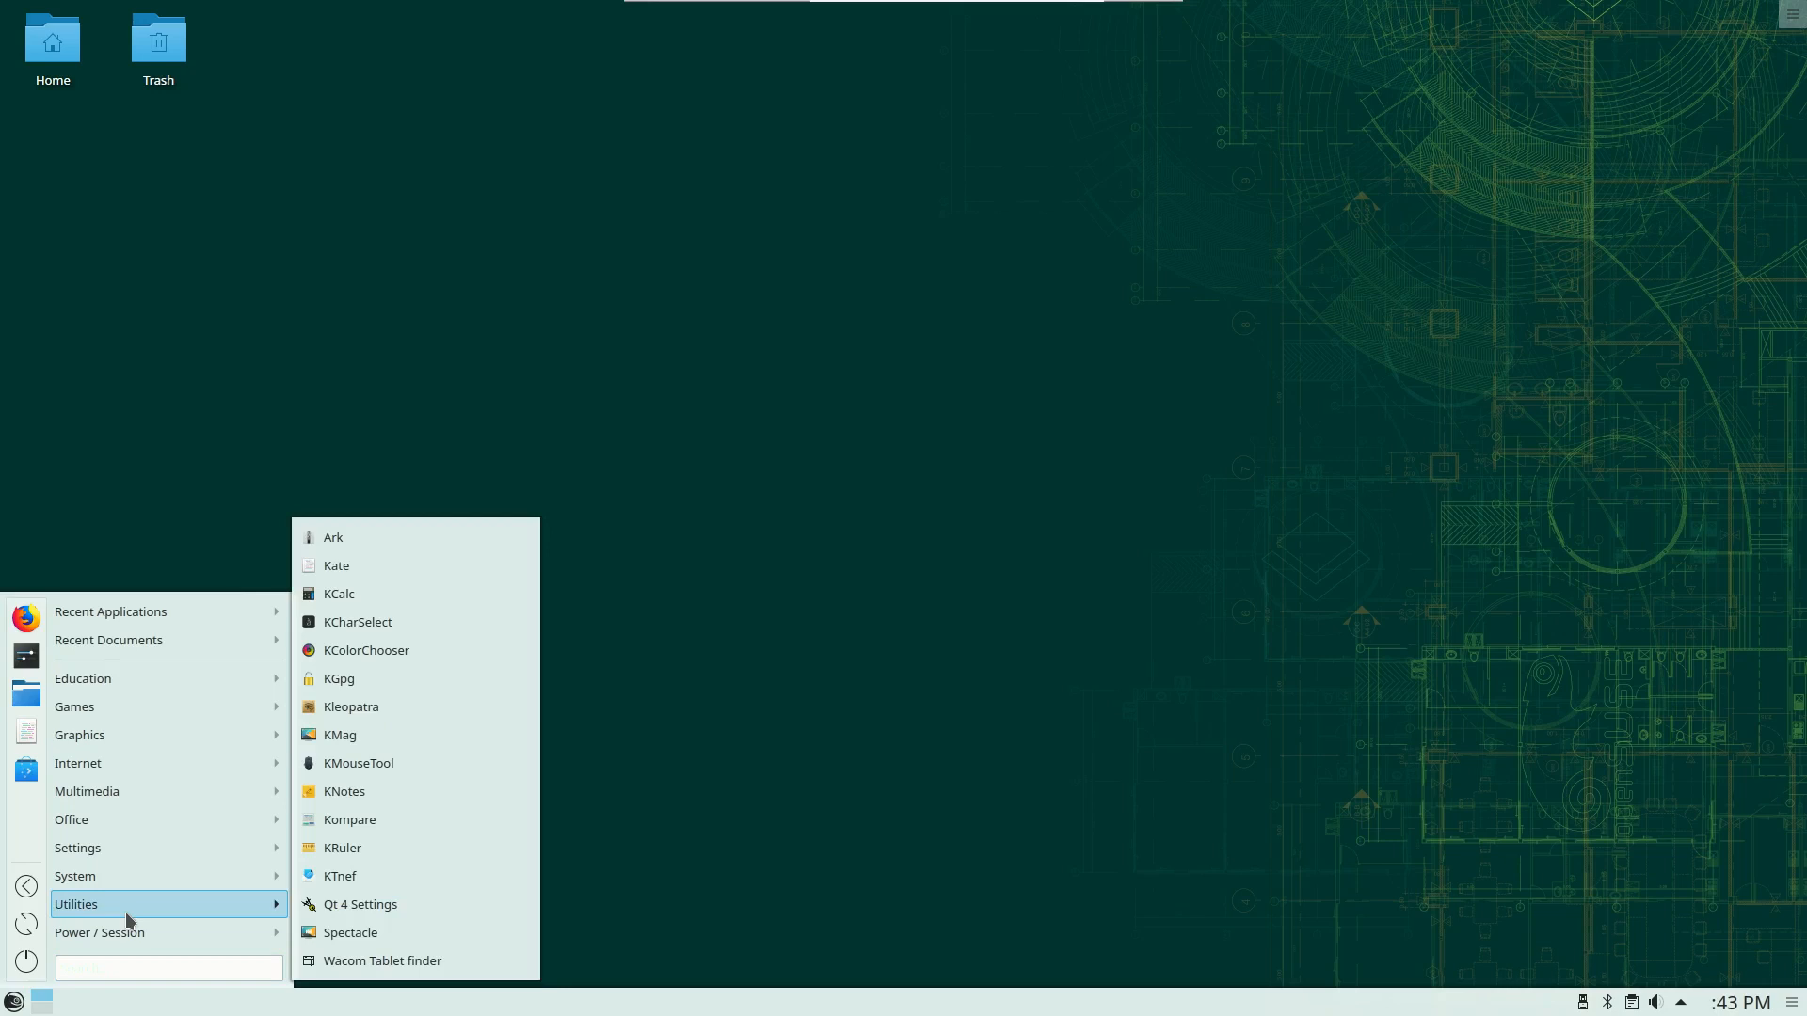
{"action": "type", "text": "soft"}
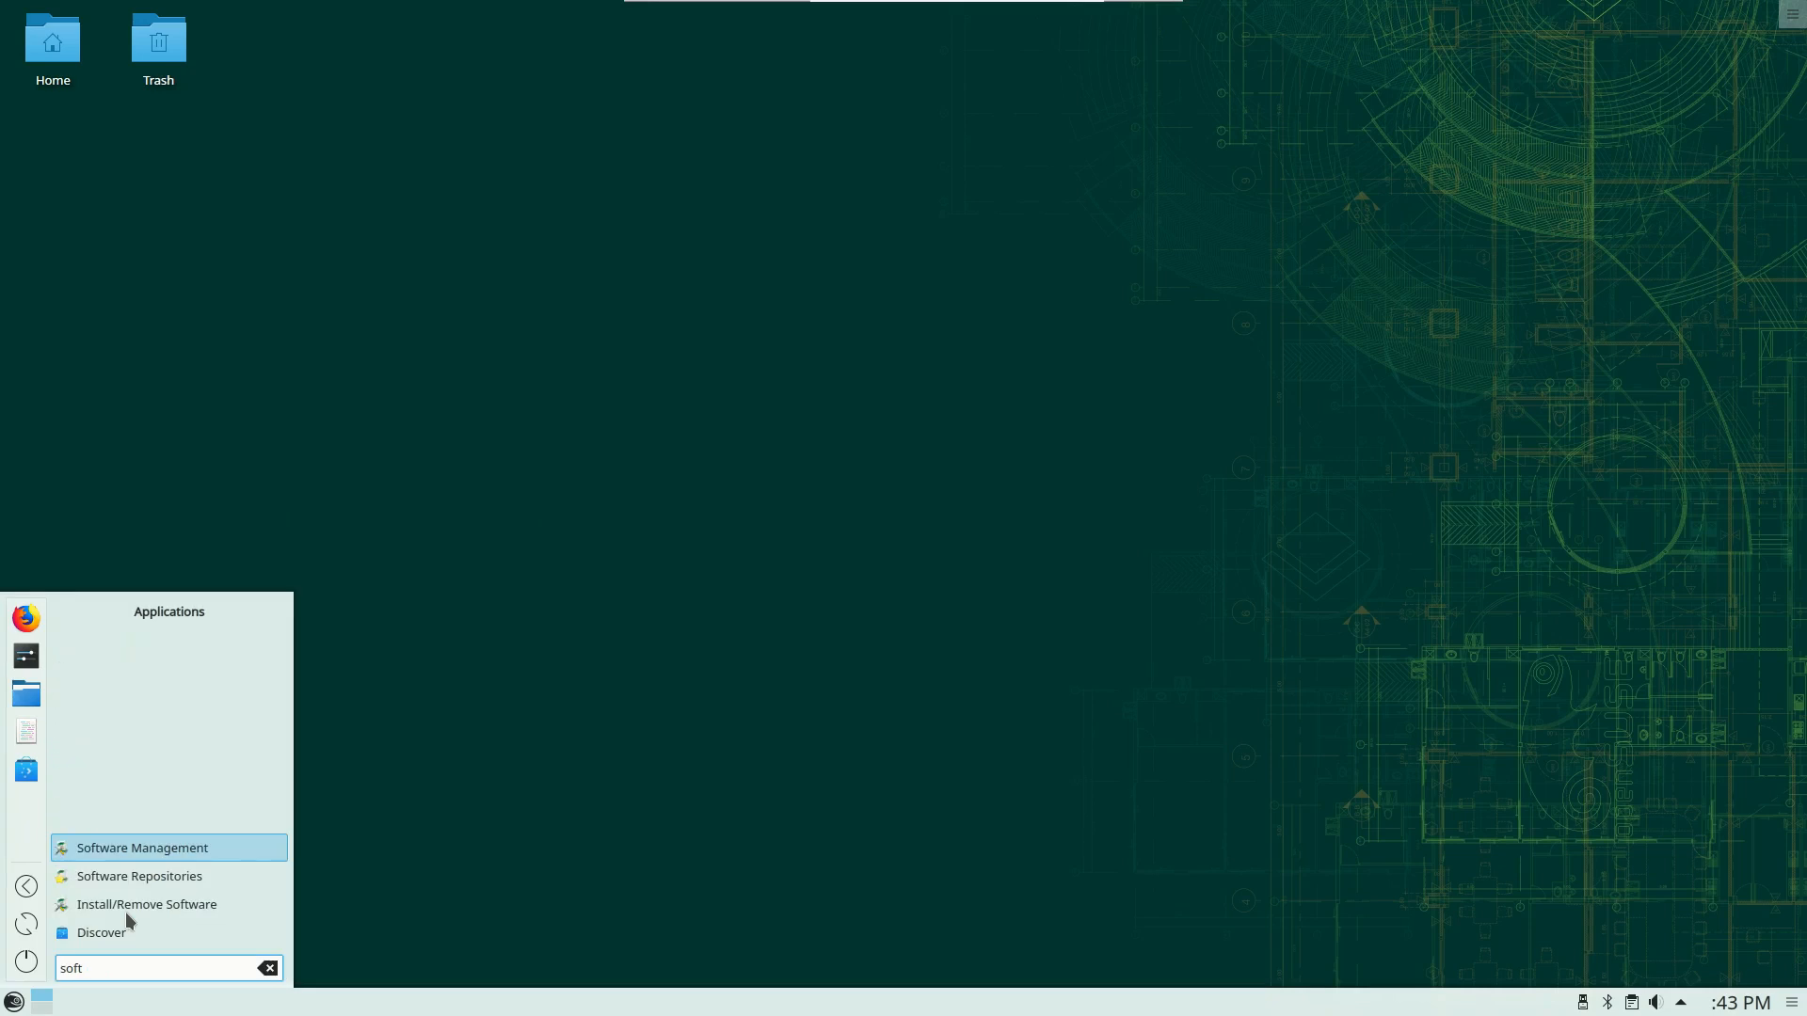
{"action": "mouse_move", "coordinate": [139, 877]}
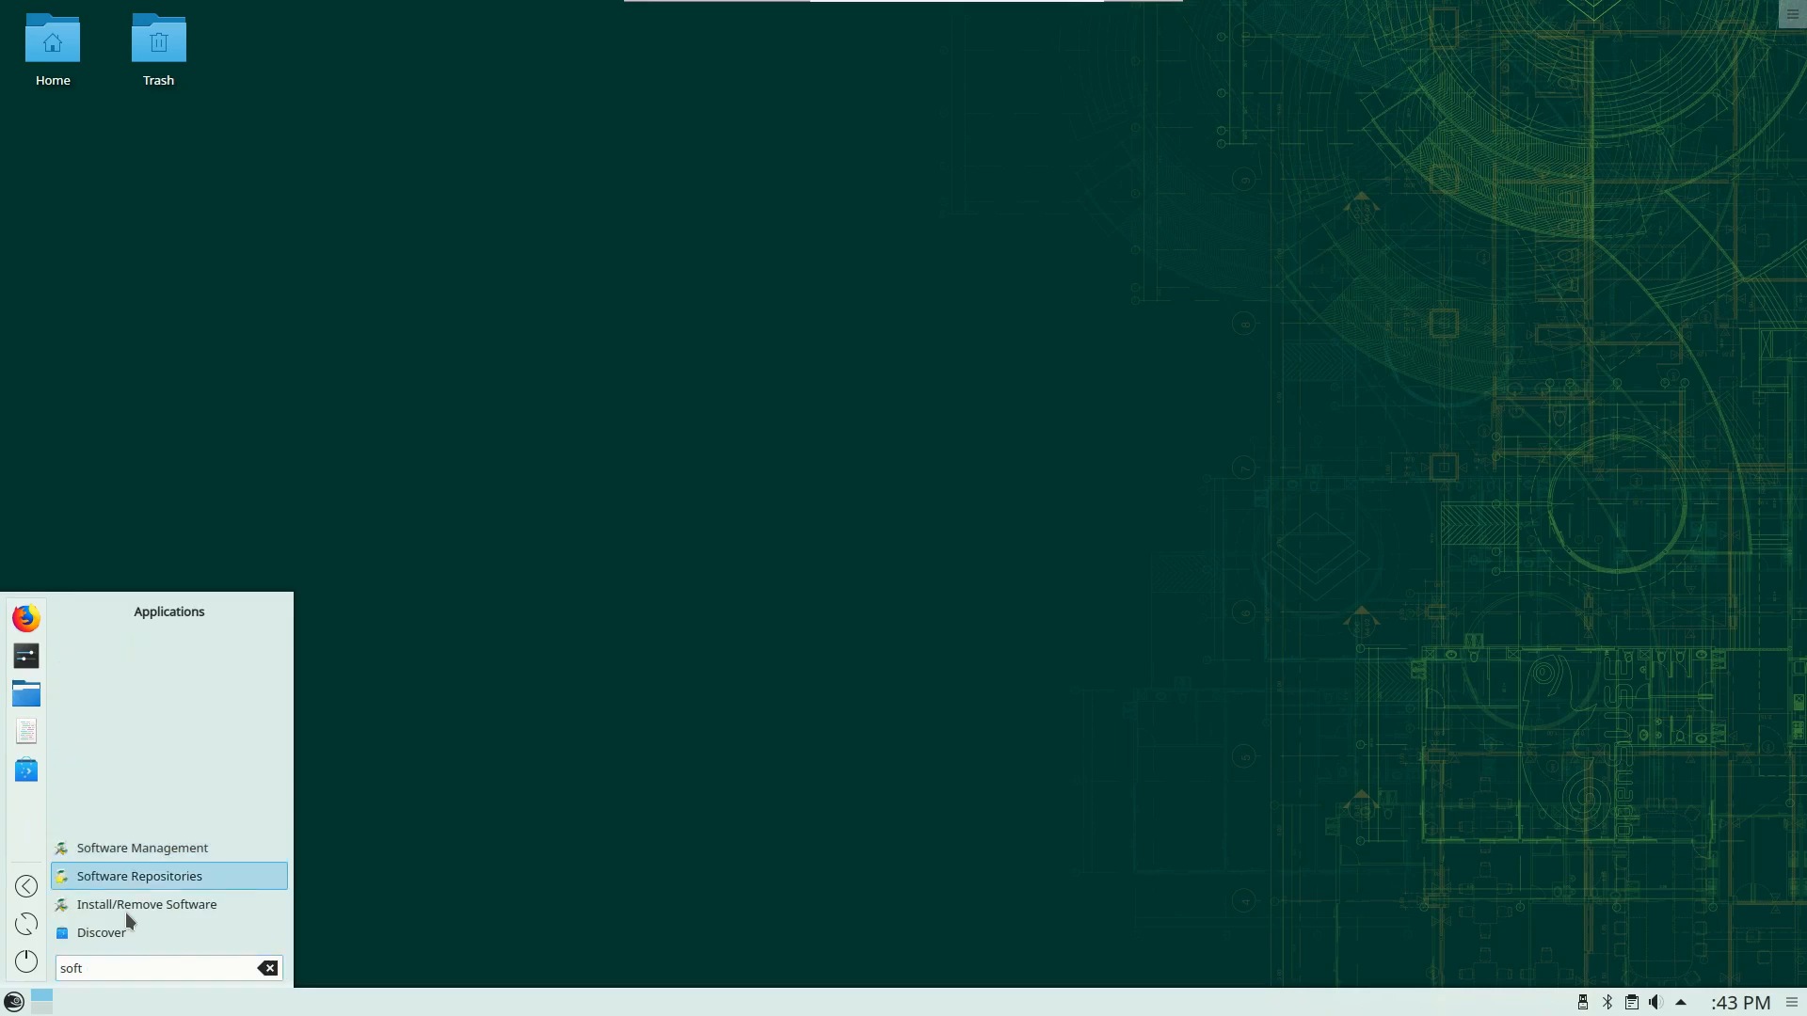
{"action": "left_click", "coordinate": [138, 876]}
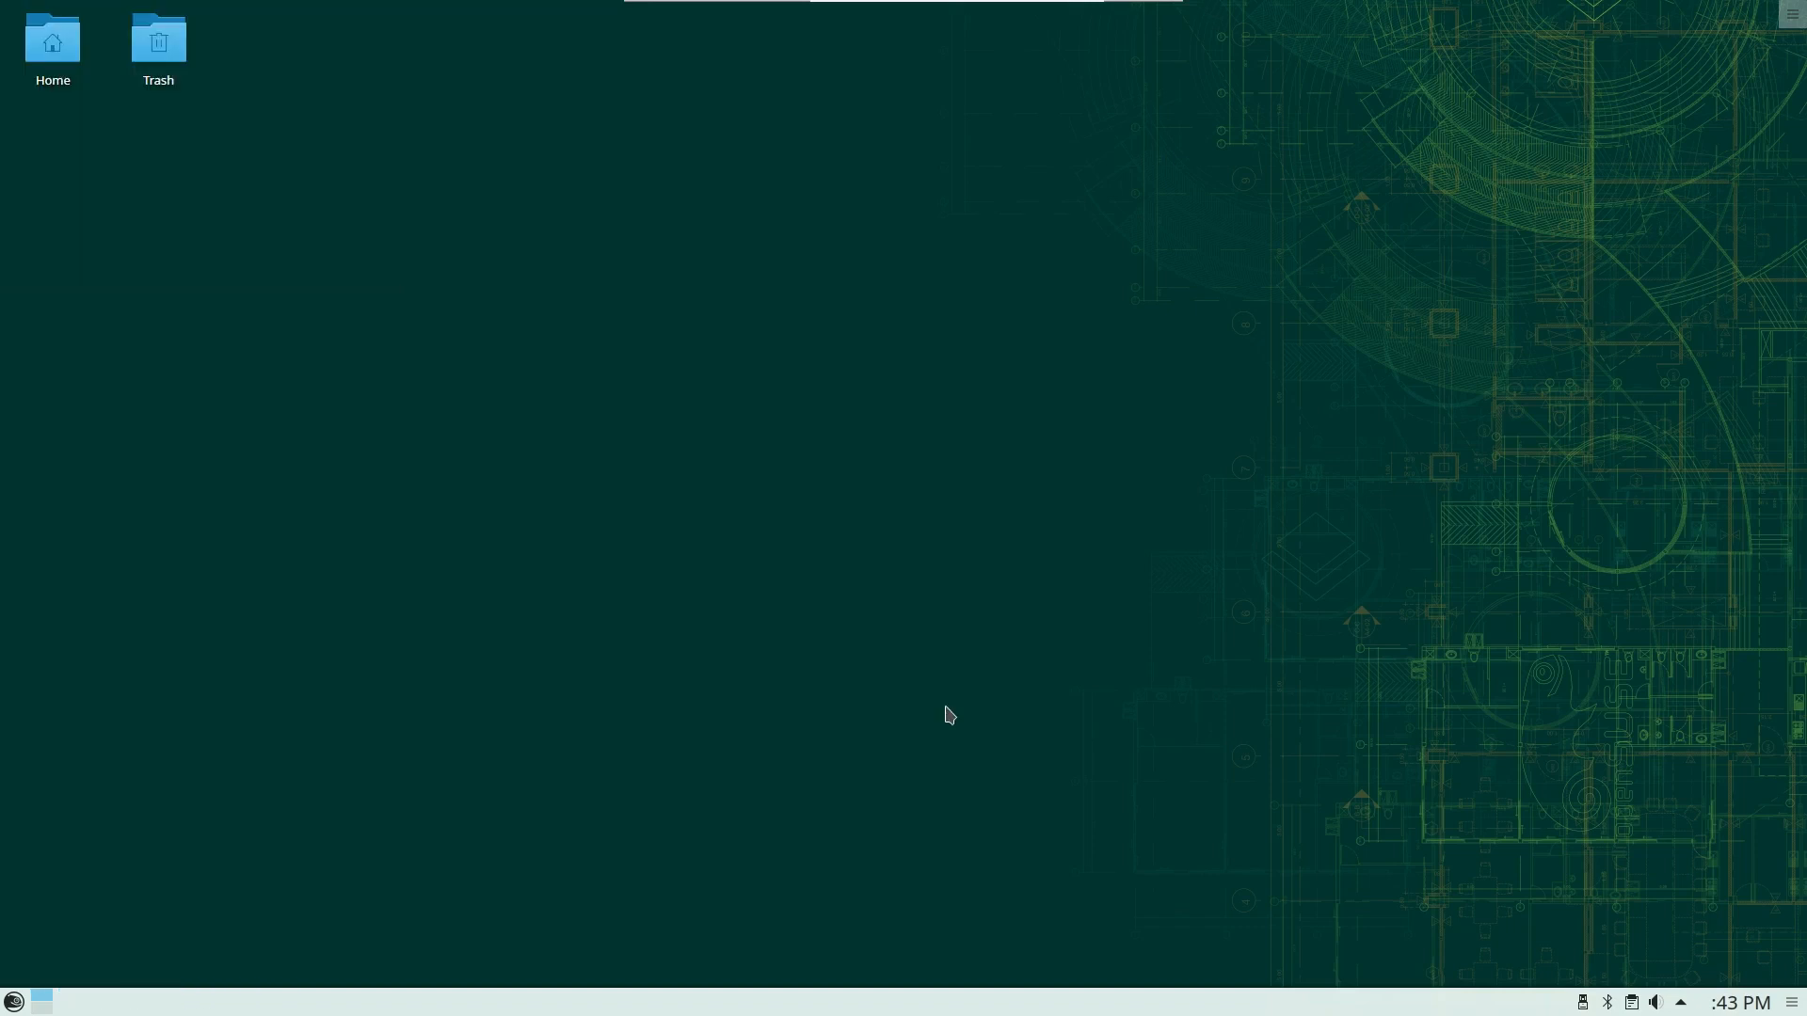
{"action": "mouse_move", "coordinate": [866, 568]}
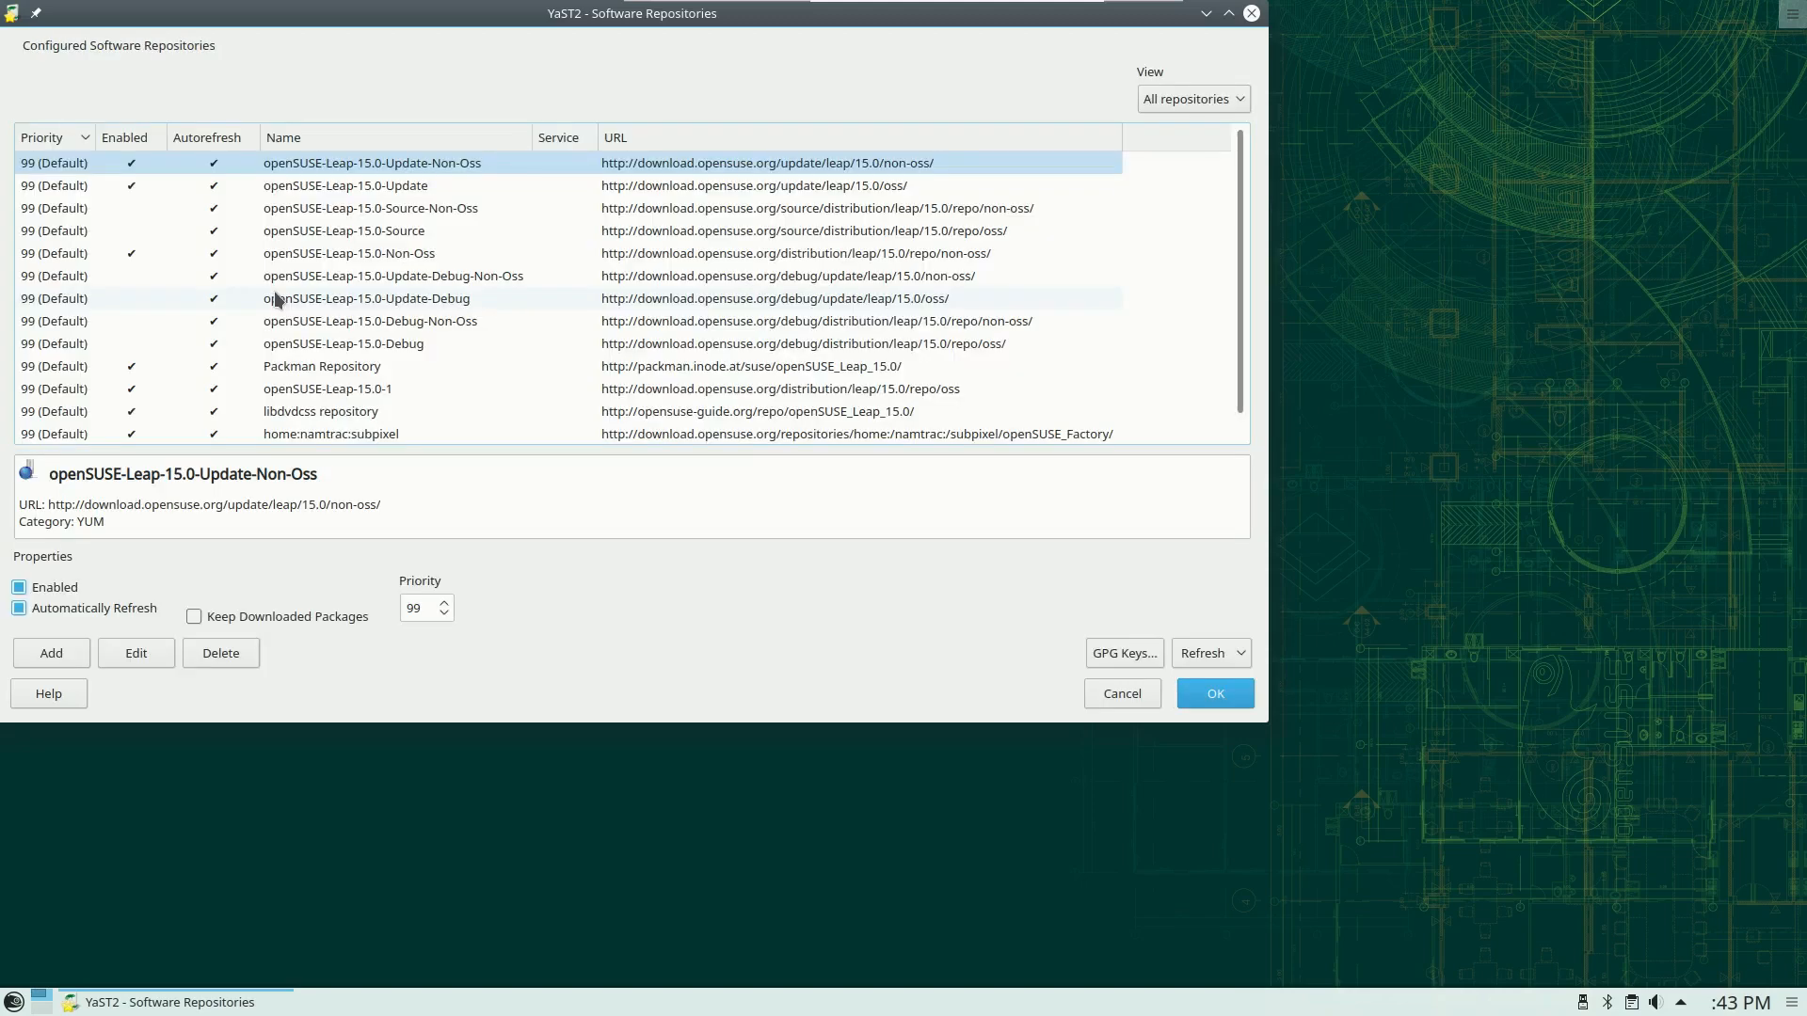
Start adding a repository, with Community Repositories as the source type
{"action": "left_click", "coordinate": [50, 652]}
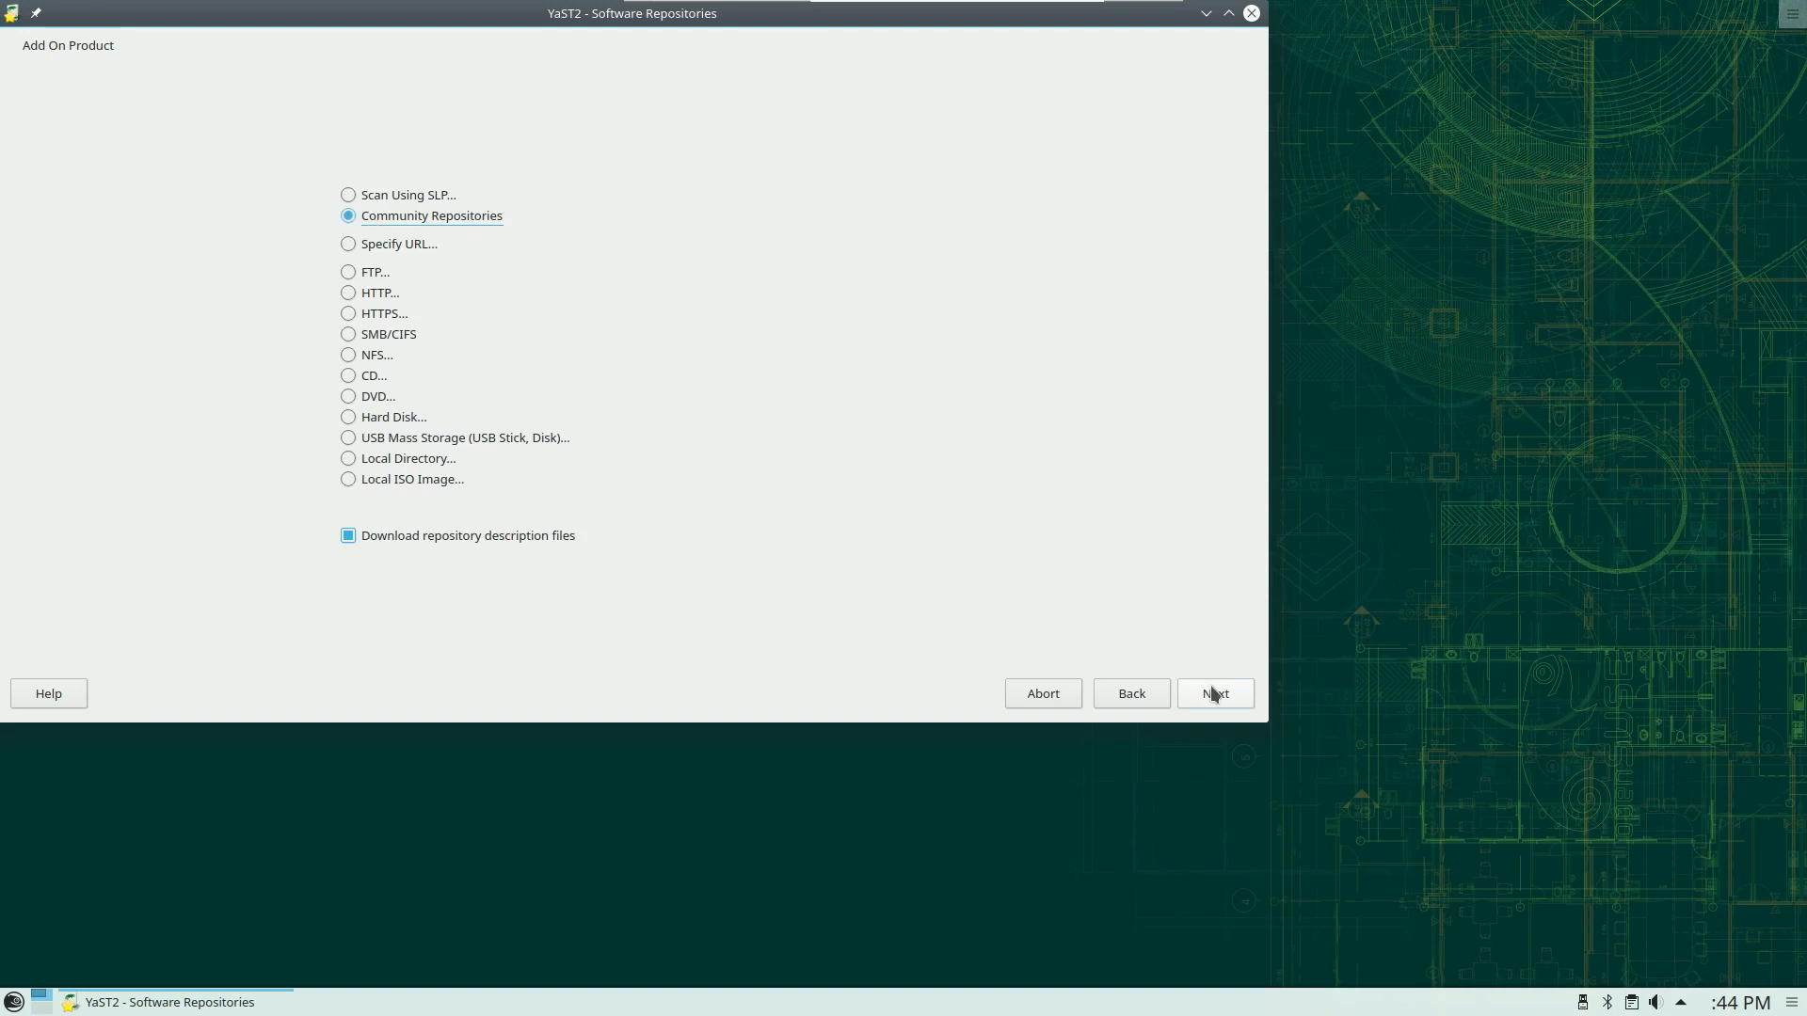
{"action": "mouse_move", "coordinate": [1216, 703]}
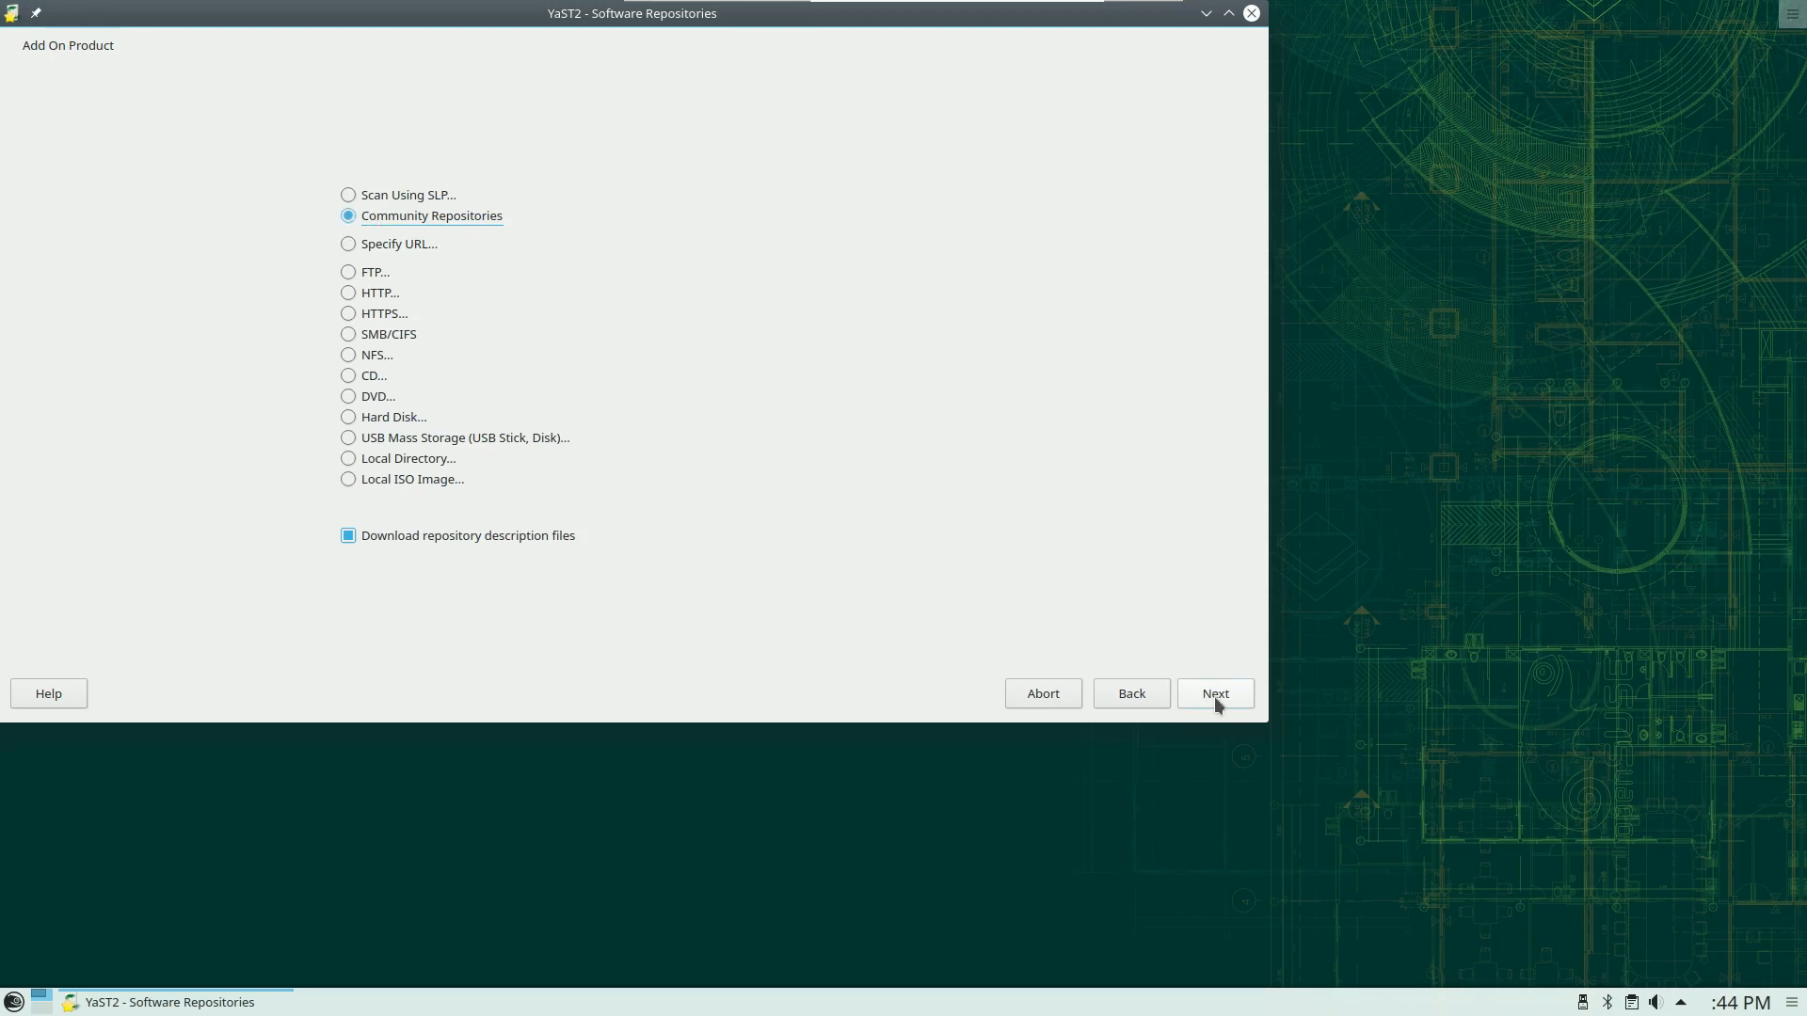
Load the online community repository list and move the window toward the screen centre
{"action": "left_click", "coordinate": [1215, 693]}
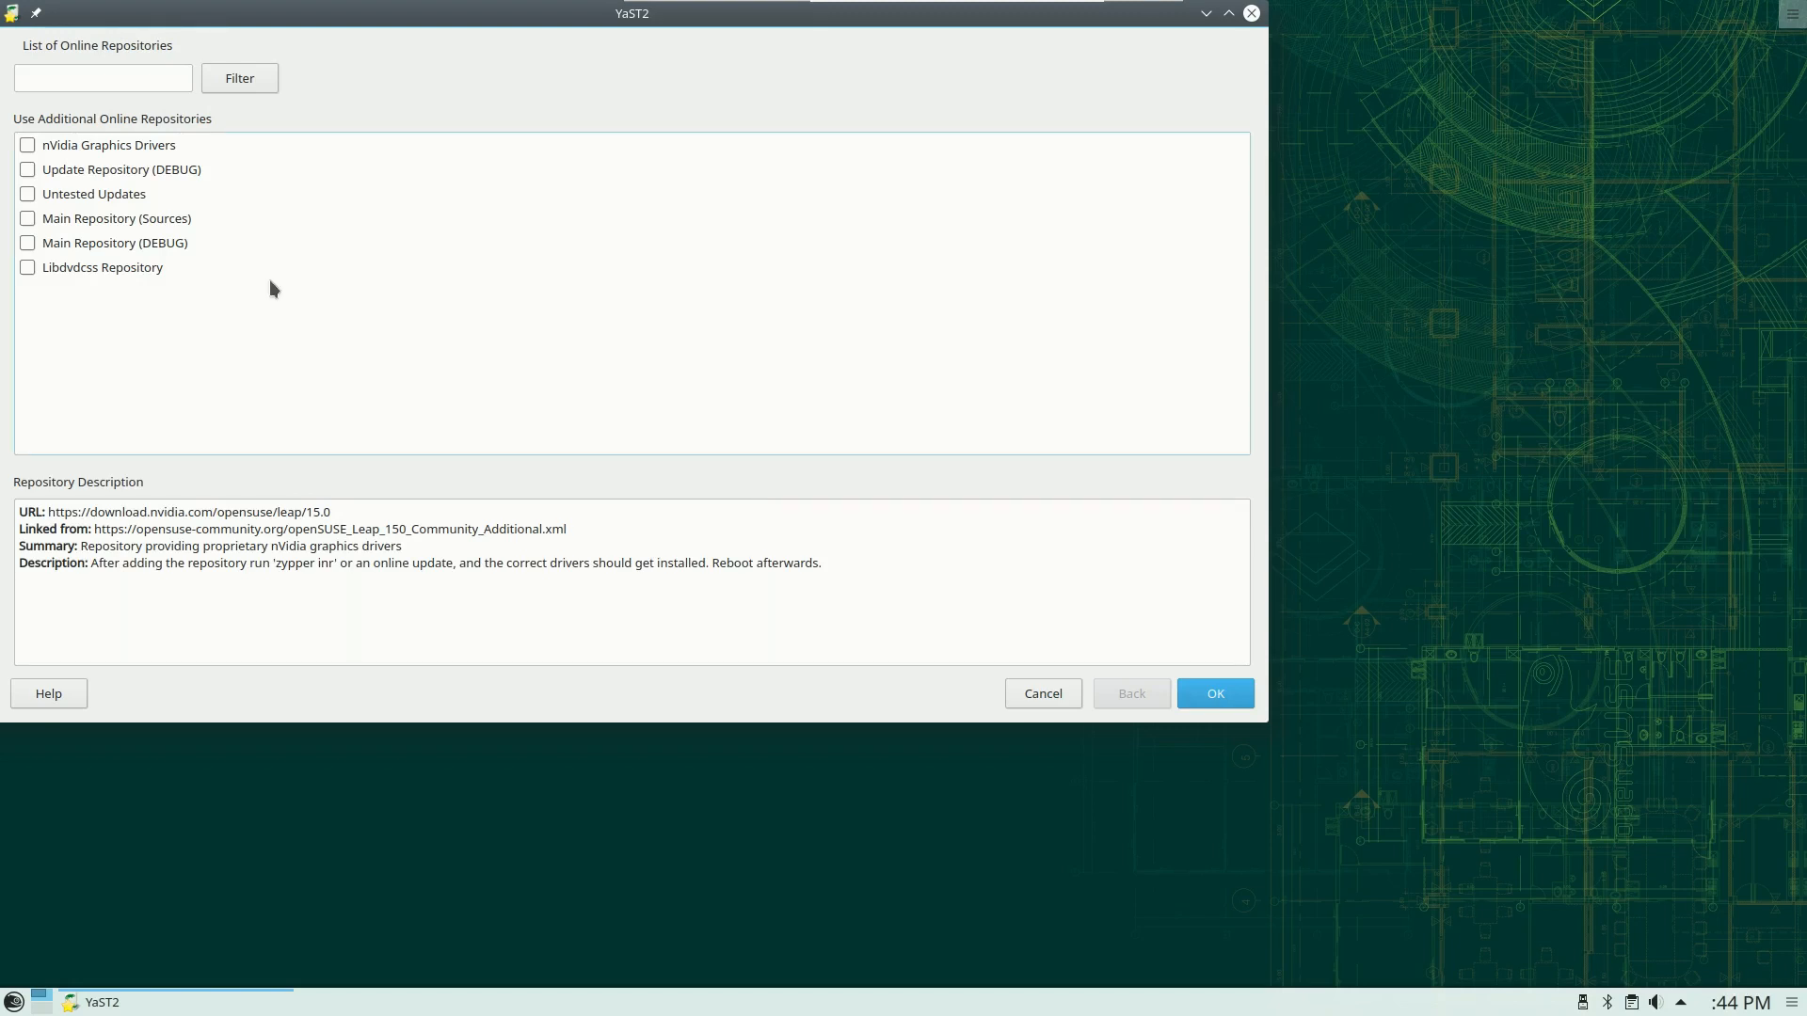
{"action": "mouse_move", "coordinate": [286, 288]}
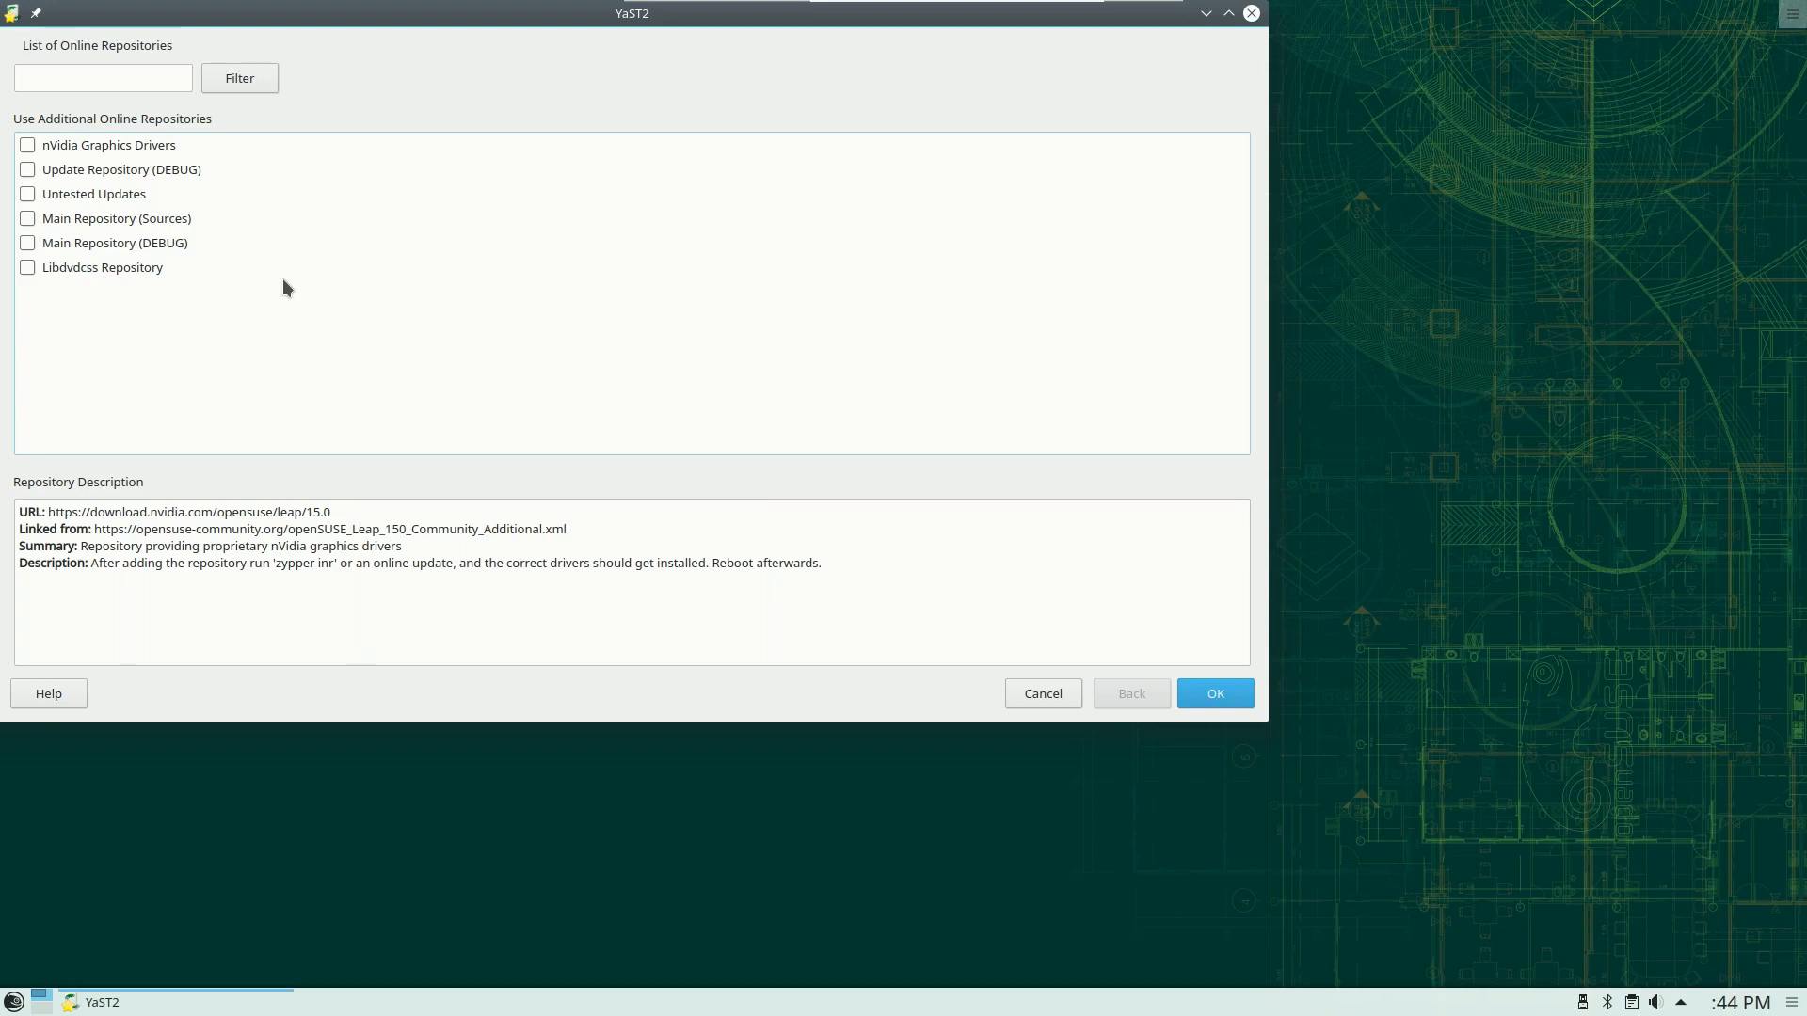
{"action": "left_click_drag", "start_coordinate": [631, 13], "coordinate": [683, 72]}
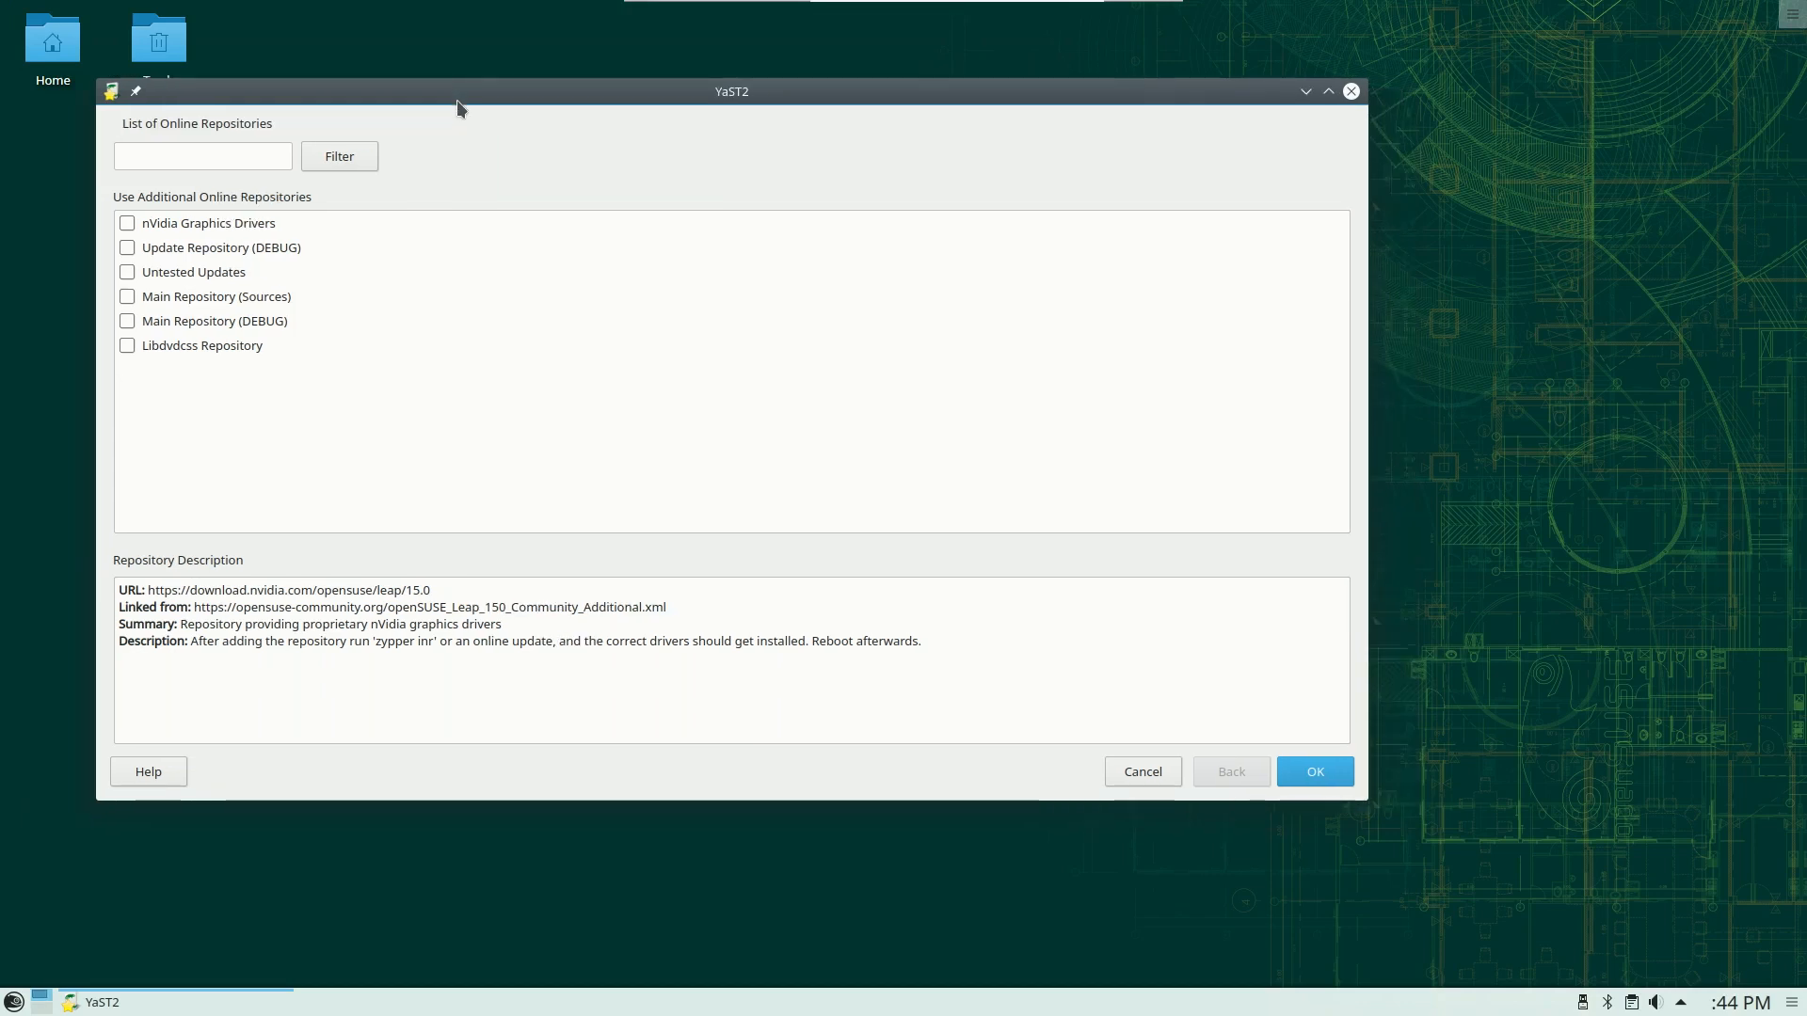
{"action": "mouse_move", "coordinate": [1056, 97]}
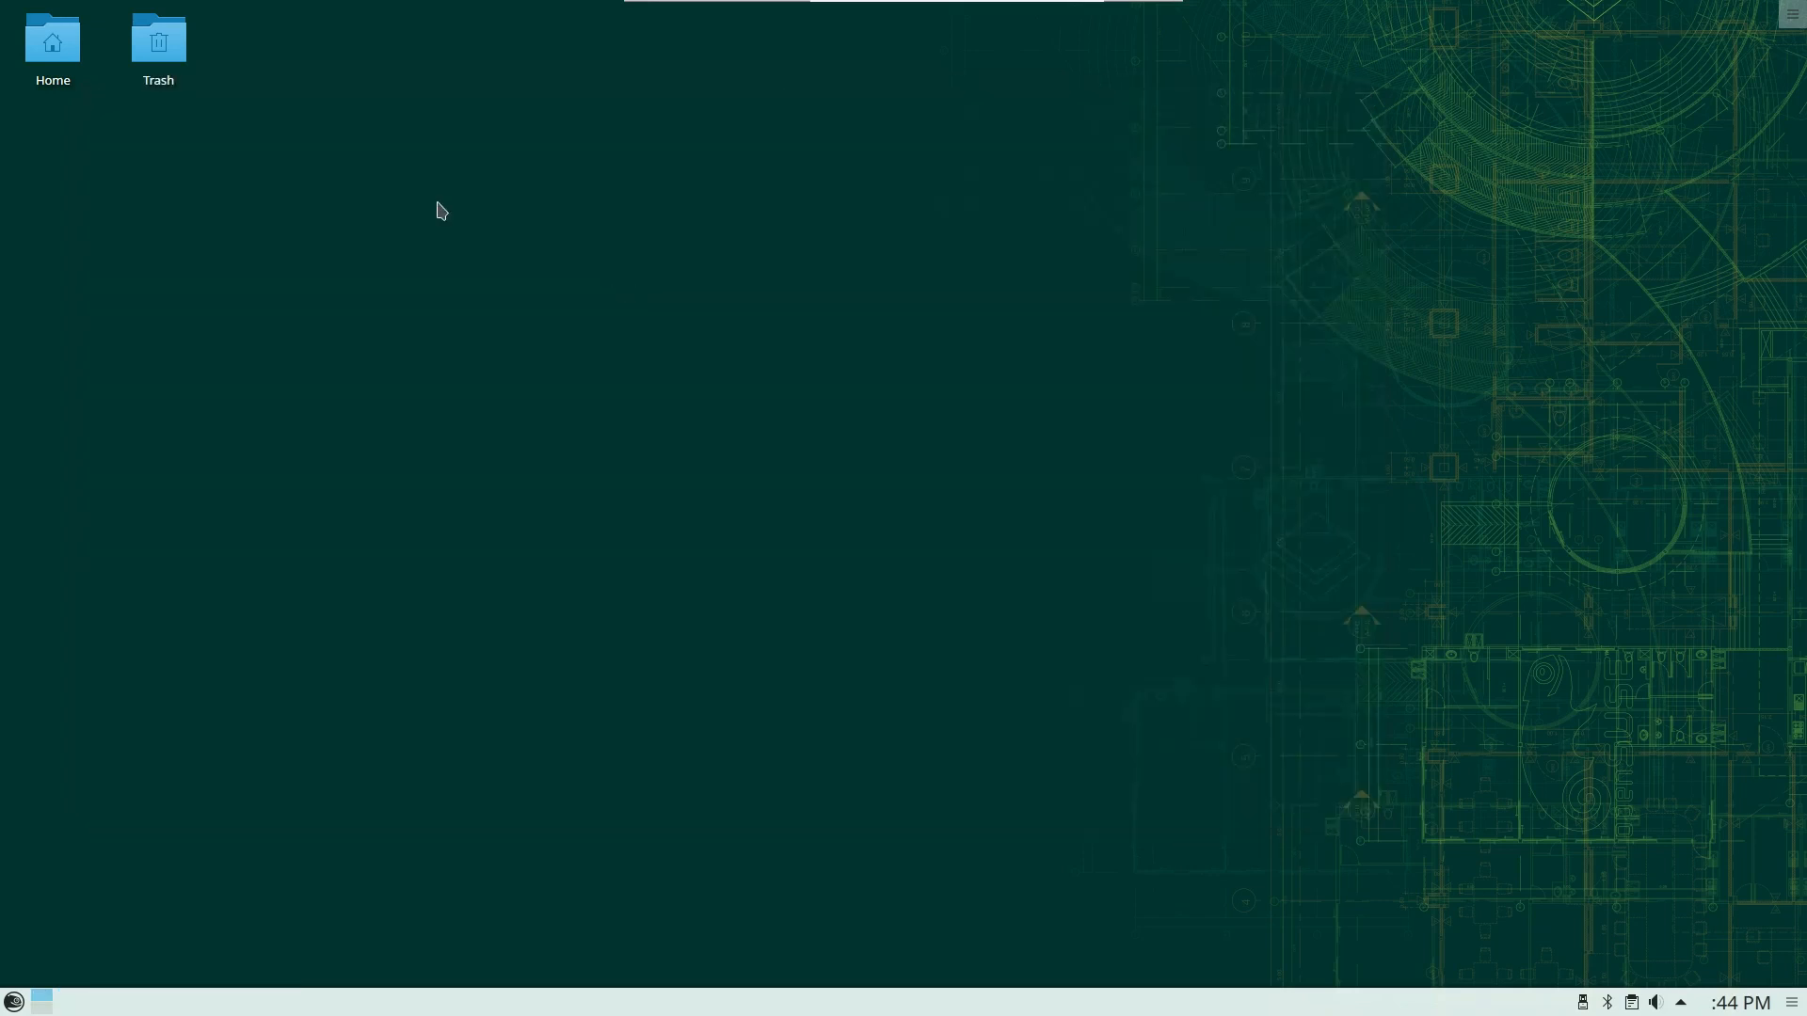
{"action": "mouse_move", "coordinate": [789, 386]}
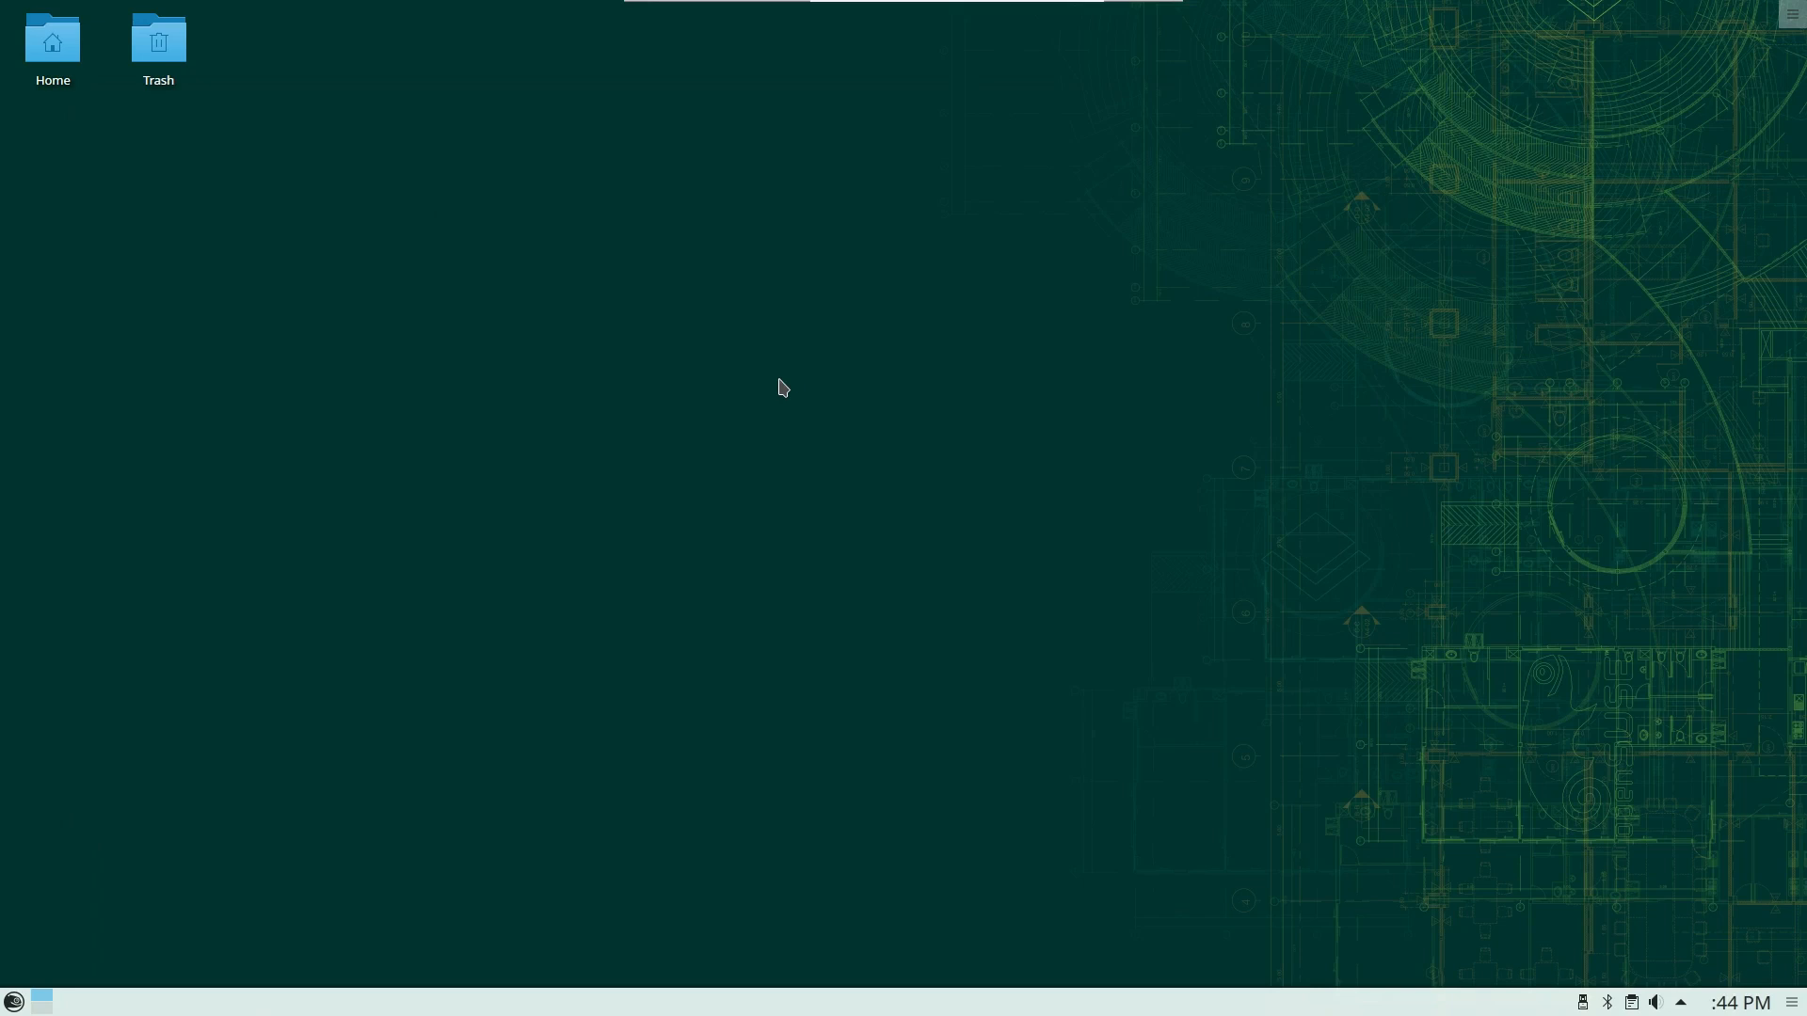
Dismiss the desktop context menu and bring up the application launcher
{"action": "right_click", "coordinate": [779, 387]}
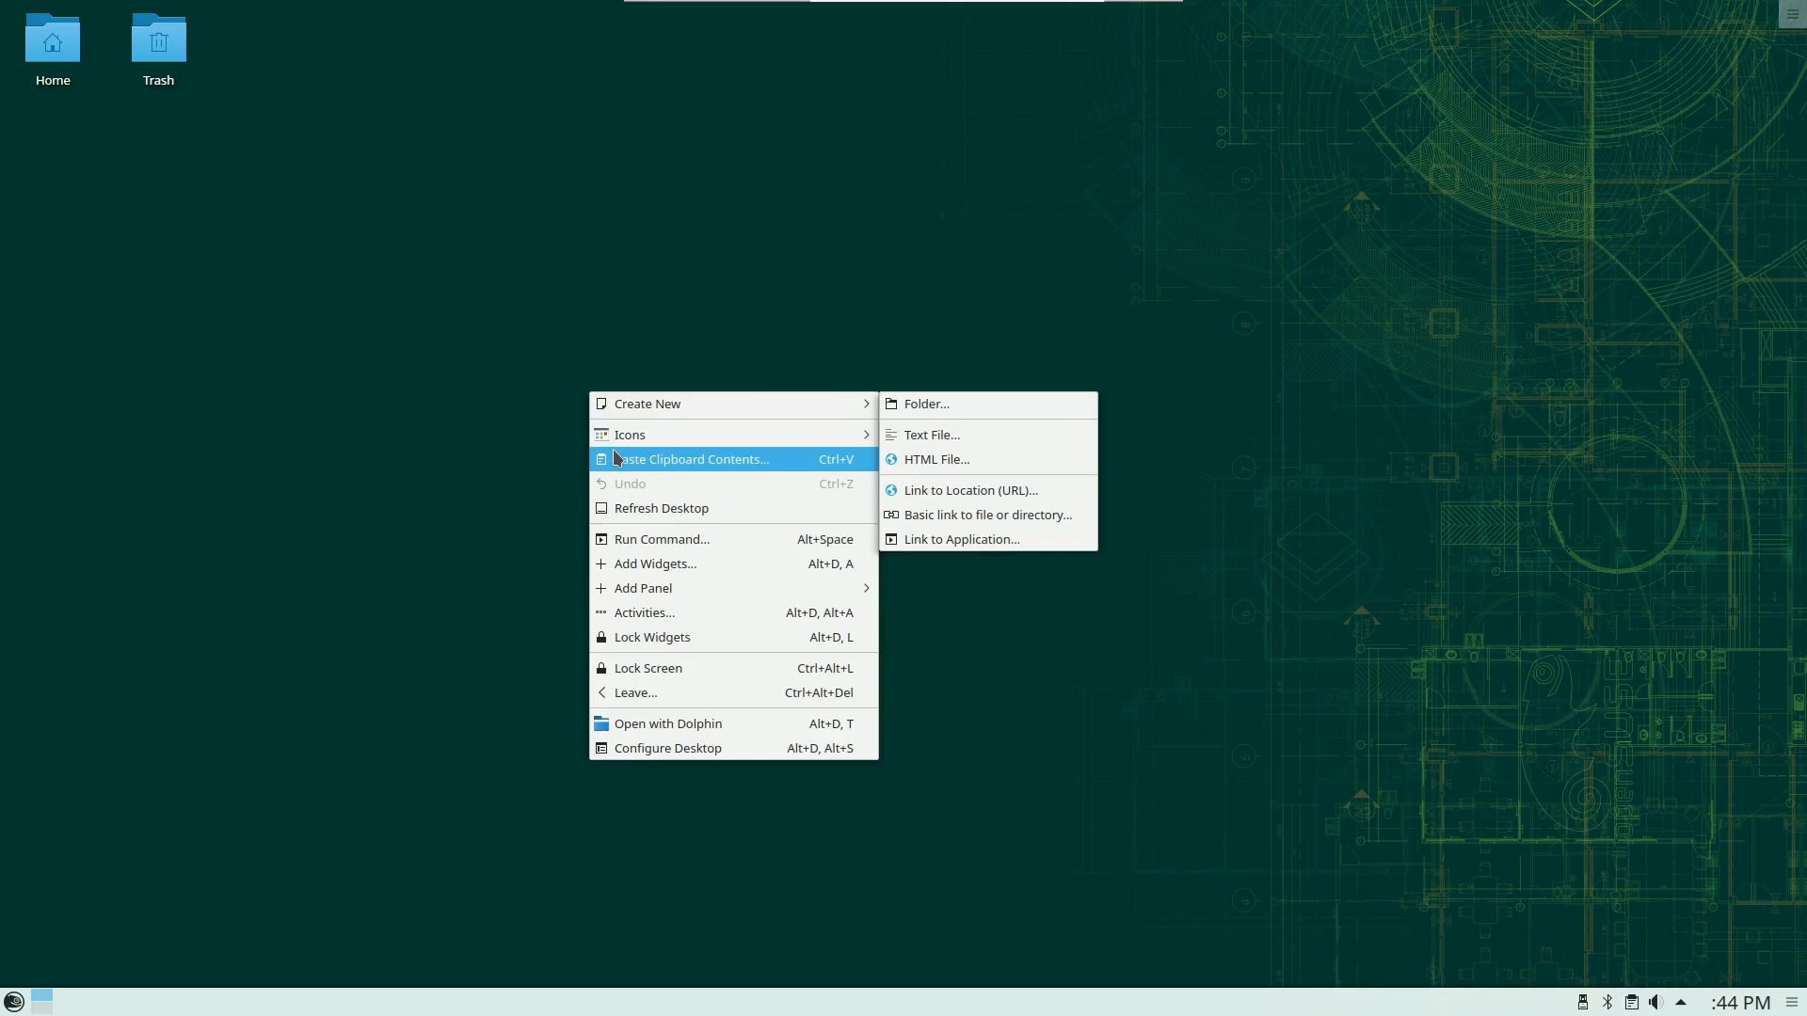
{"action": "left_click", "coordinate": [538, 647]}
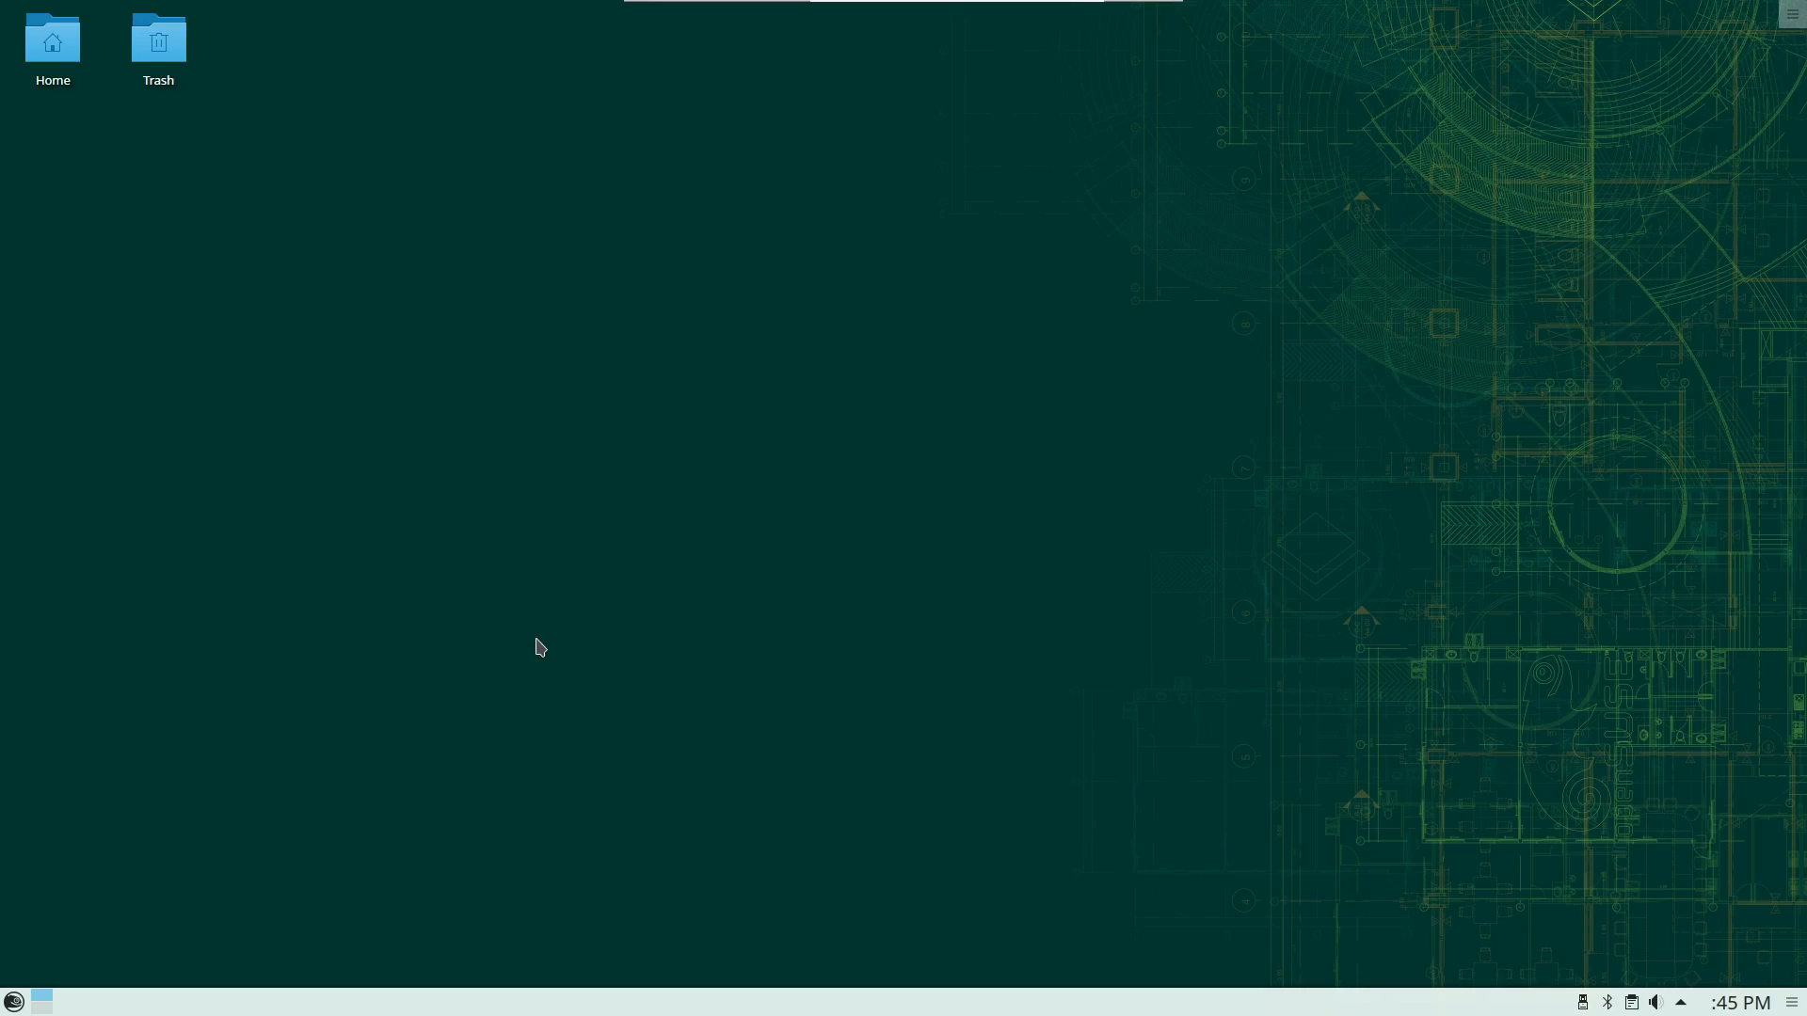
{"action": "mouse_move", "coordinate": [554, 628]}
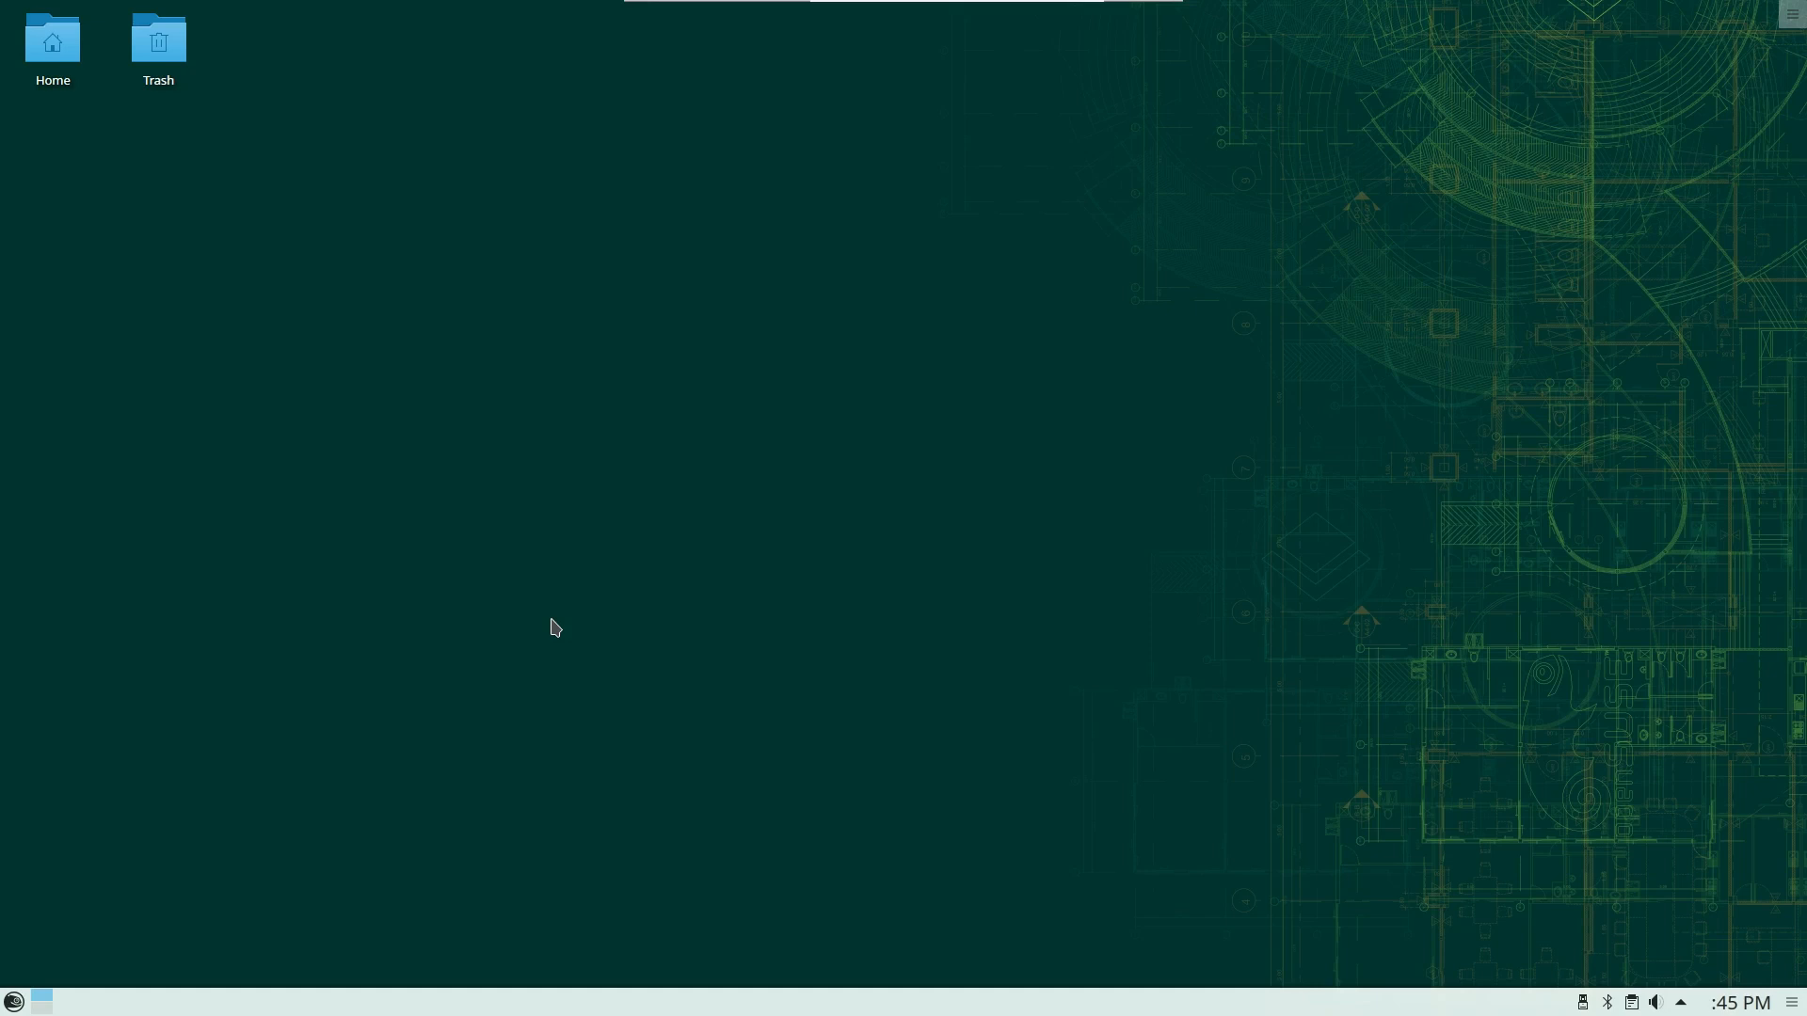
{"action": "left_click", "coordinate": [12, 1001]}
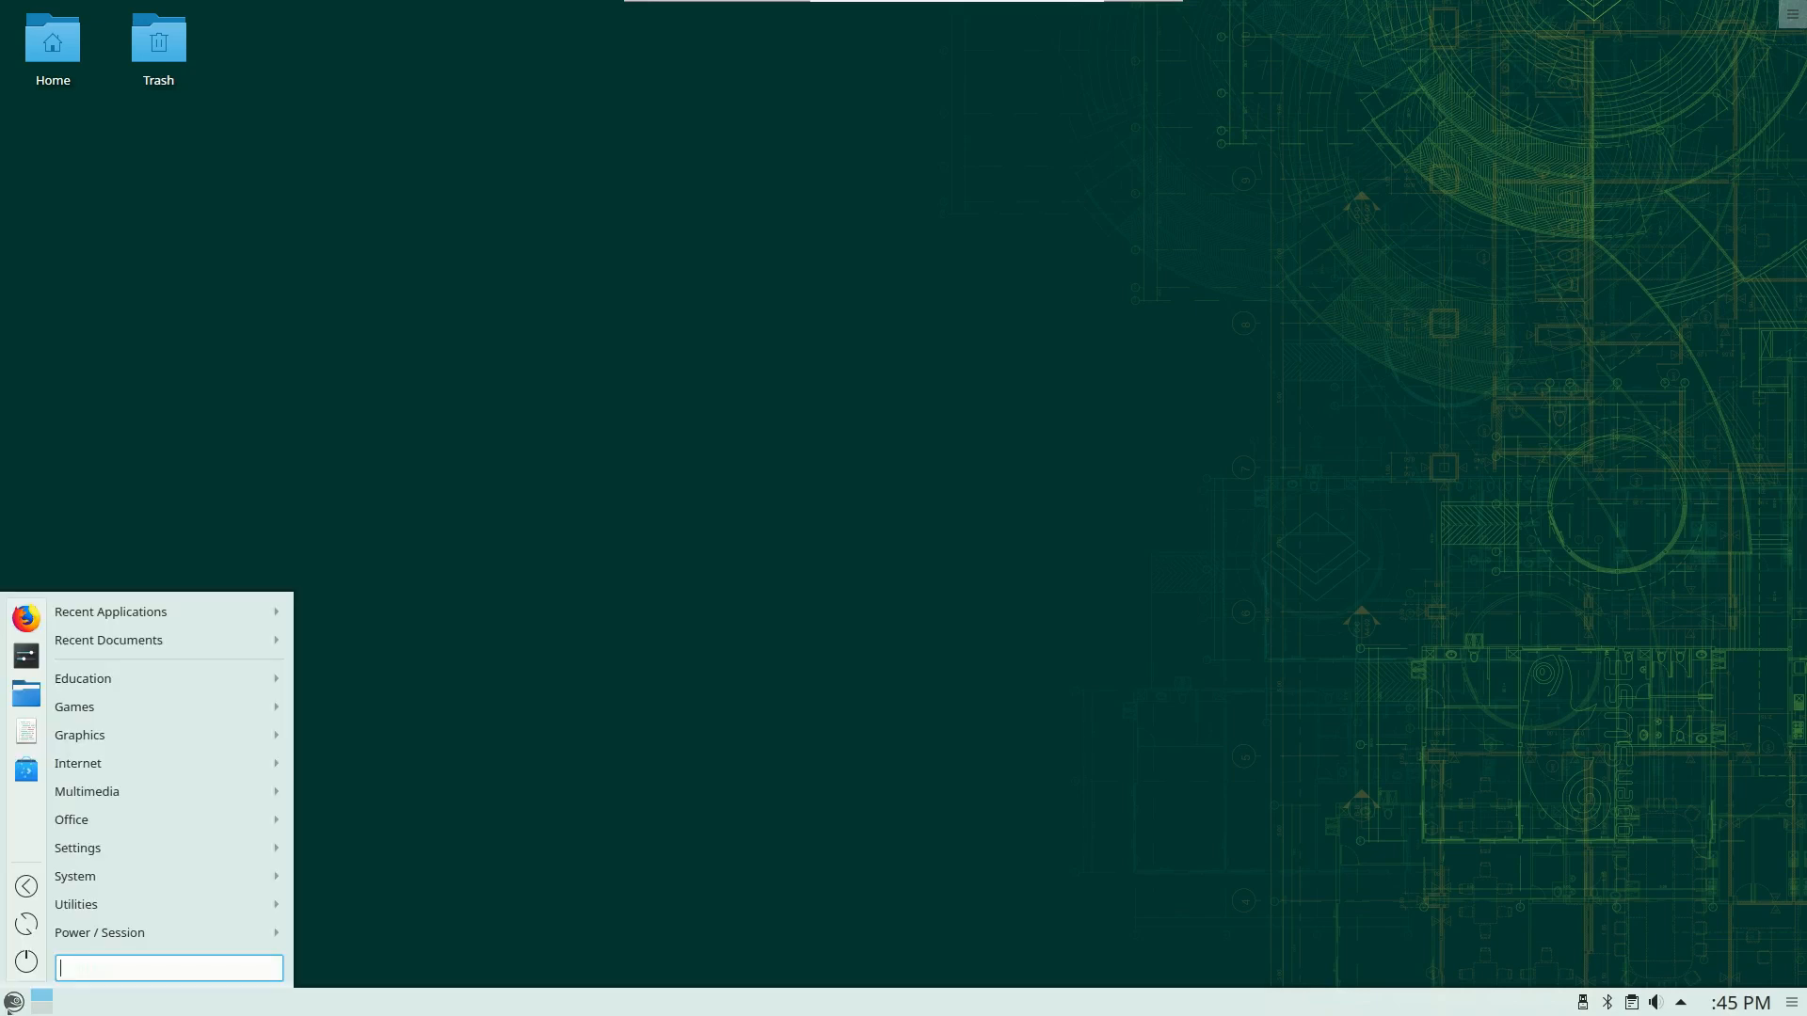
Launch Info Center from a search for 'info', showing the About System page
{"action": "type", "text": "info"}
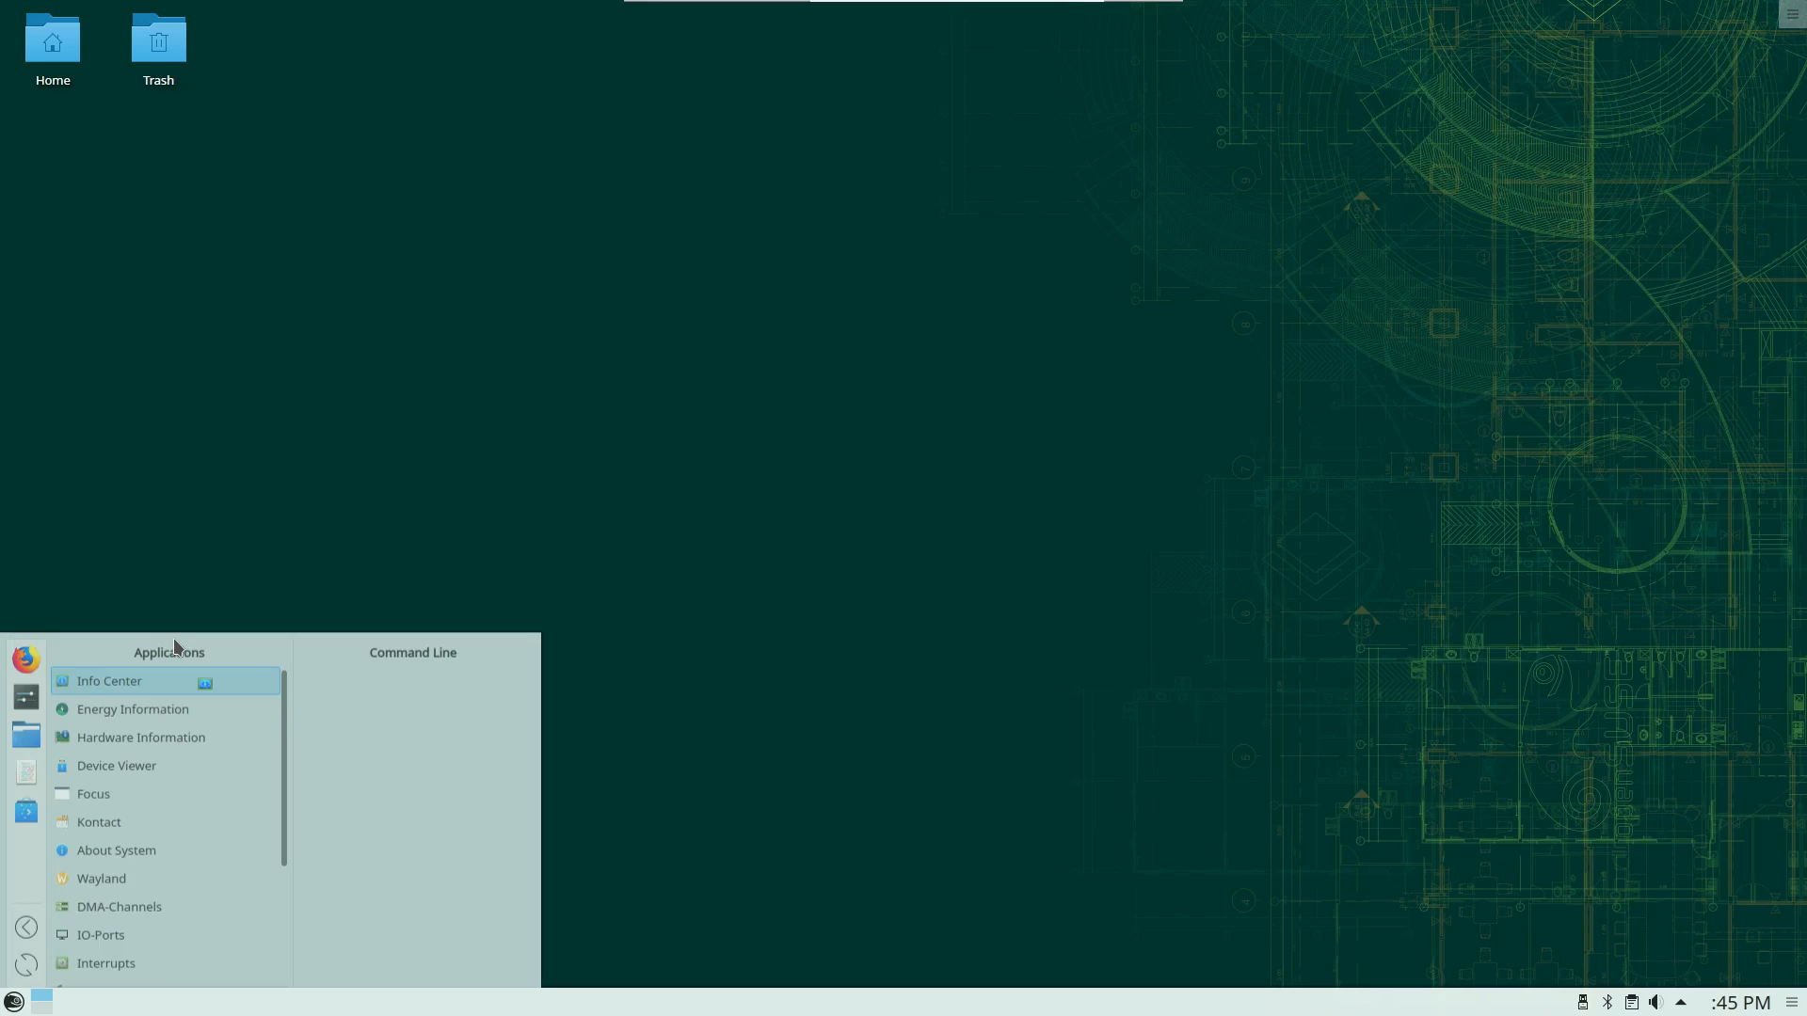
{"action": "left_click", "coordinate": [109, 681]}
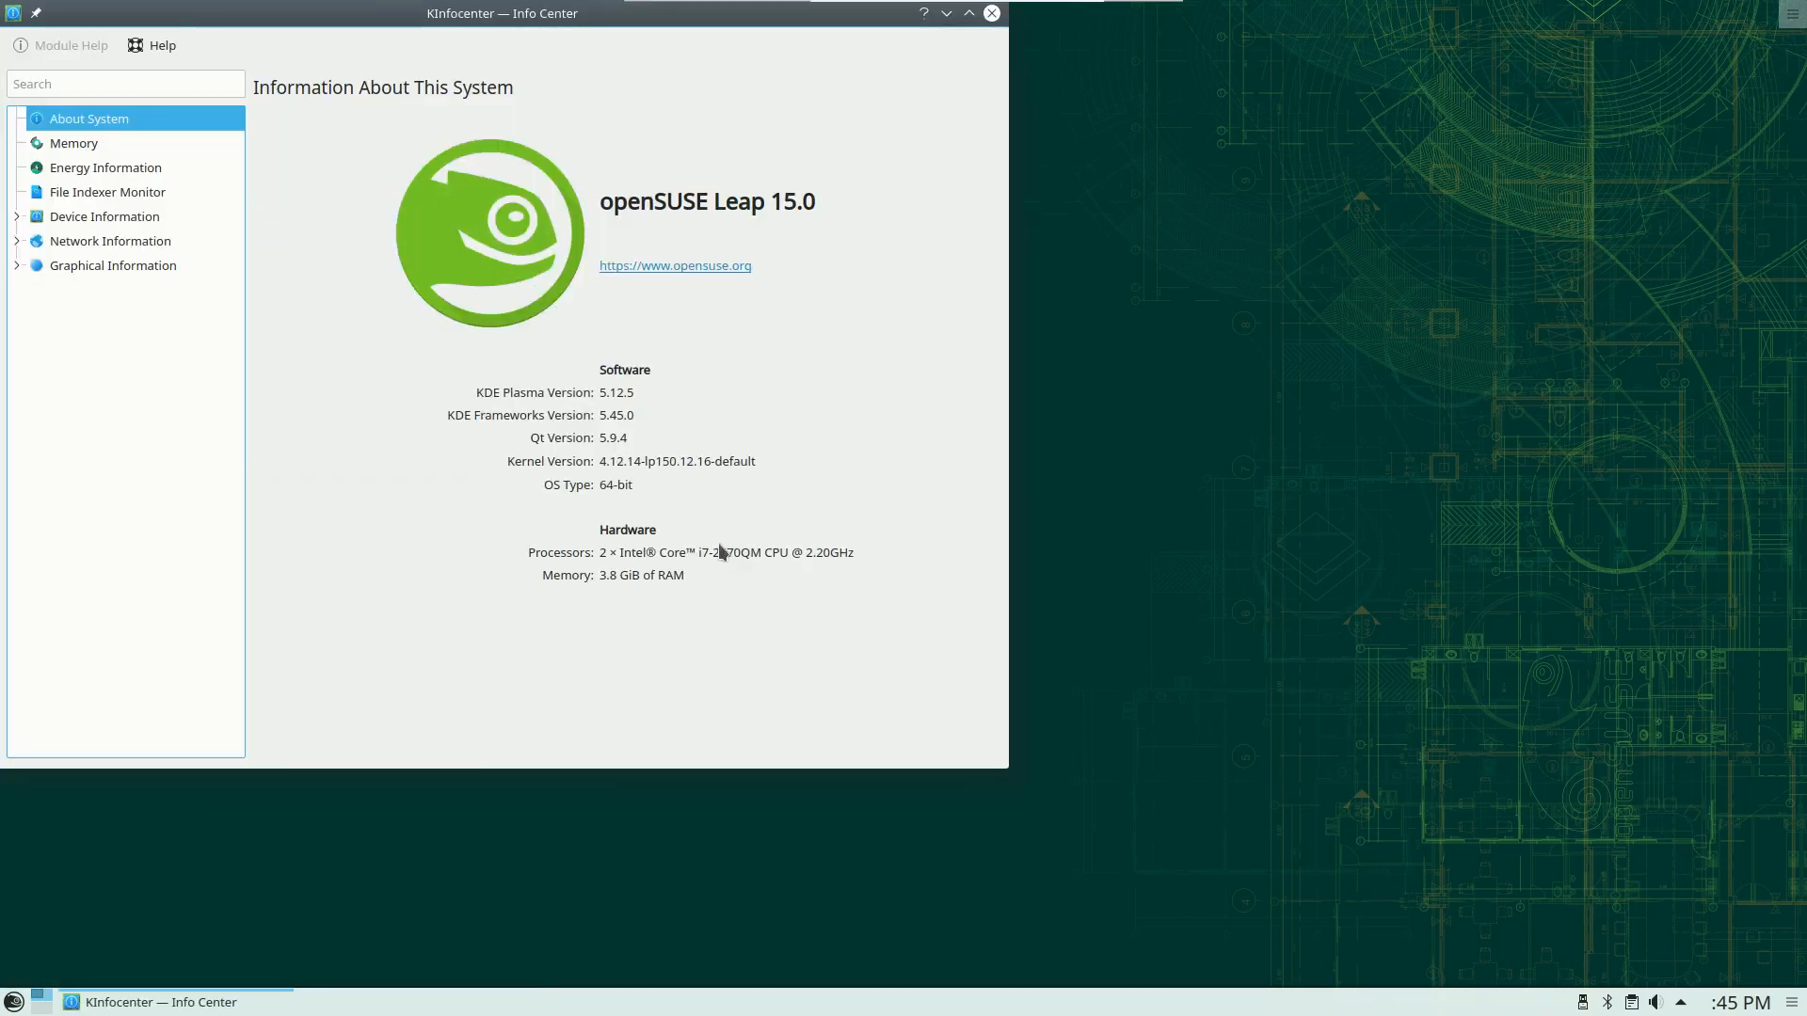
{"action": "mouse_move", "coordinate": [587, 413]}
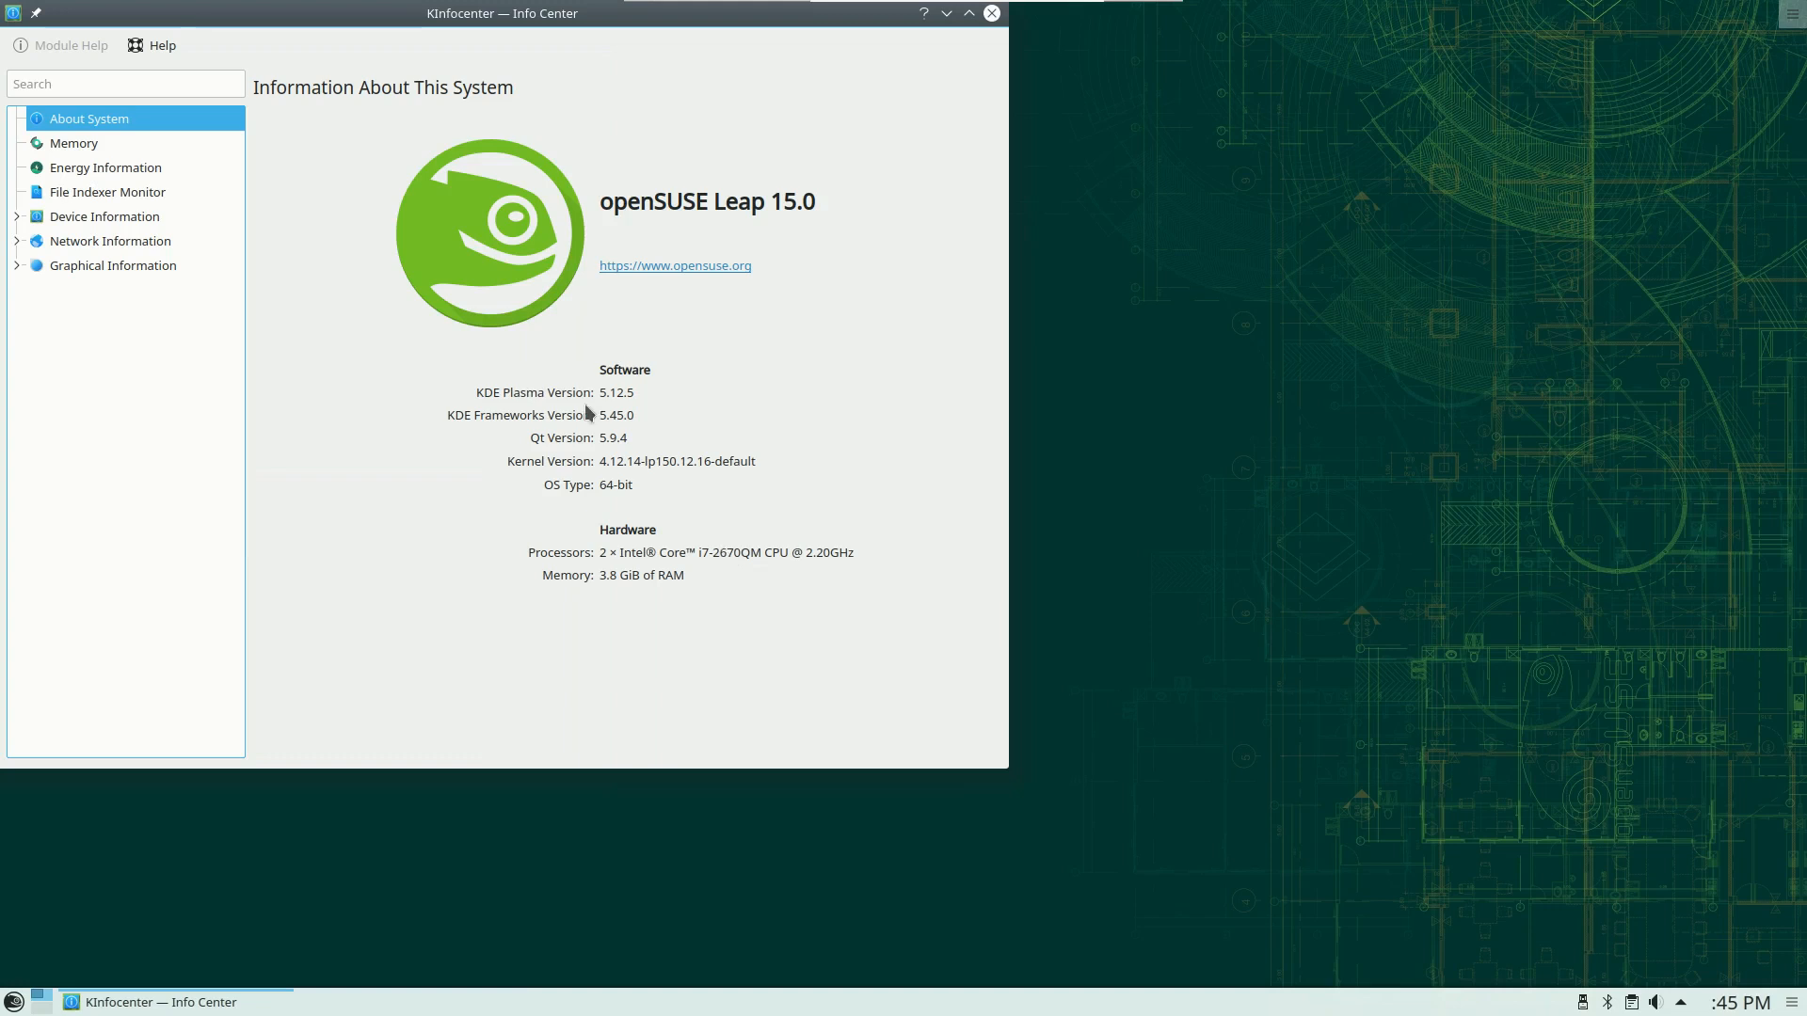
{"action": "mouse_move", "coordinate": [599, 392]}
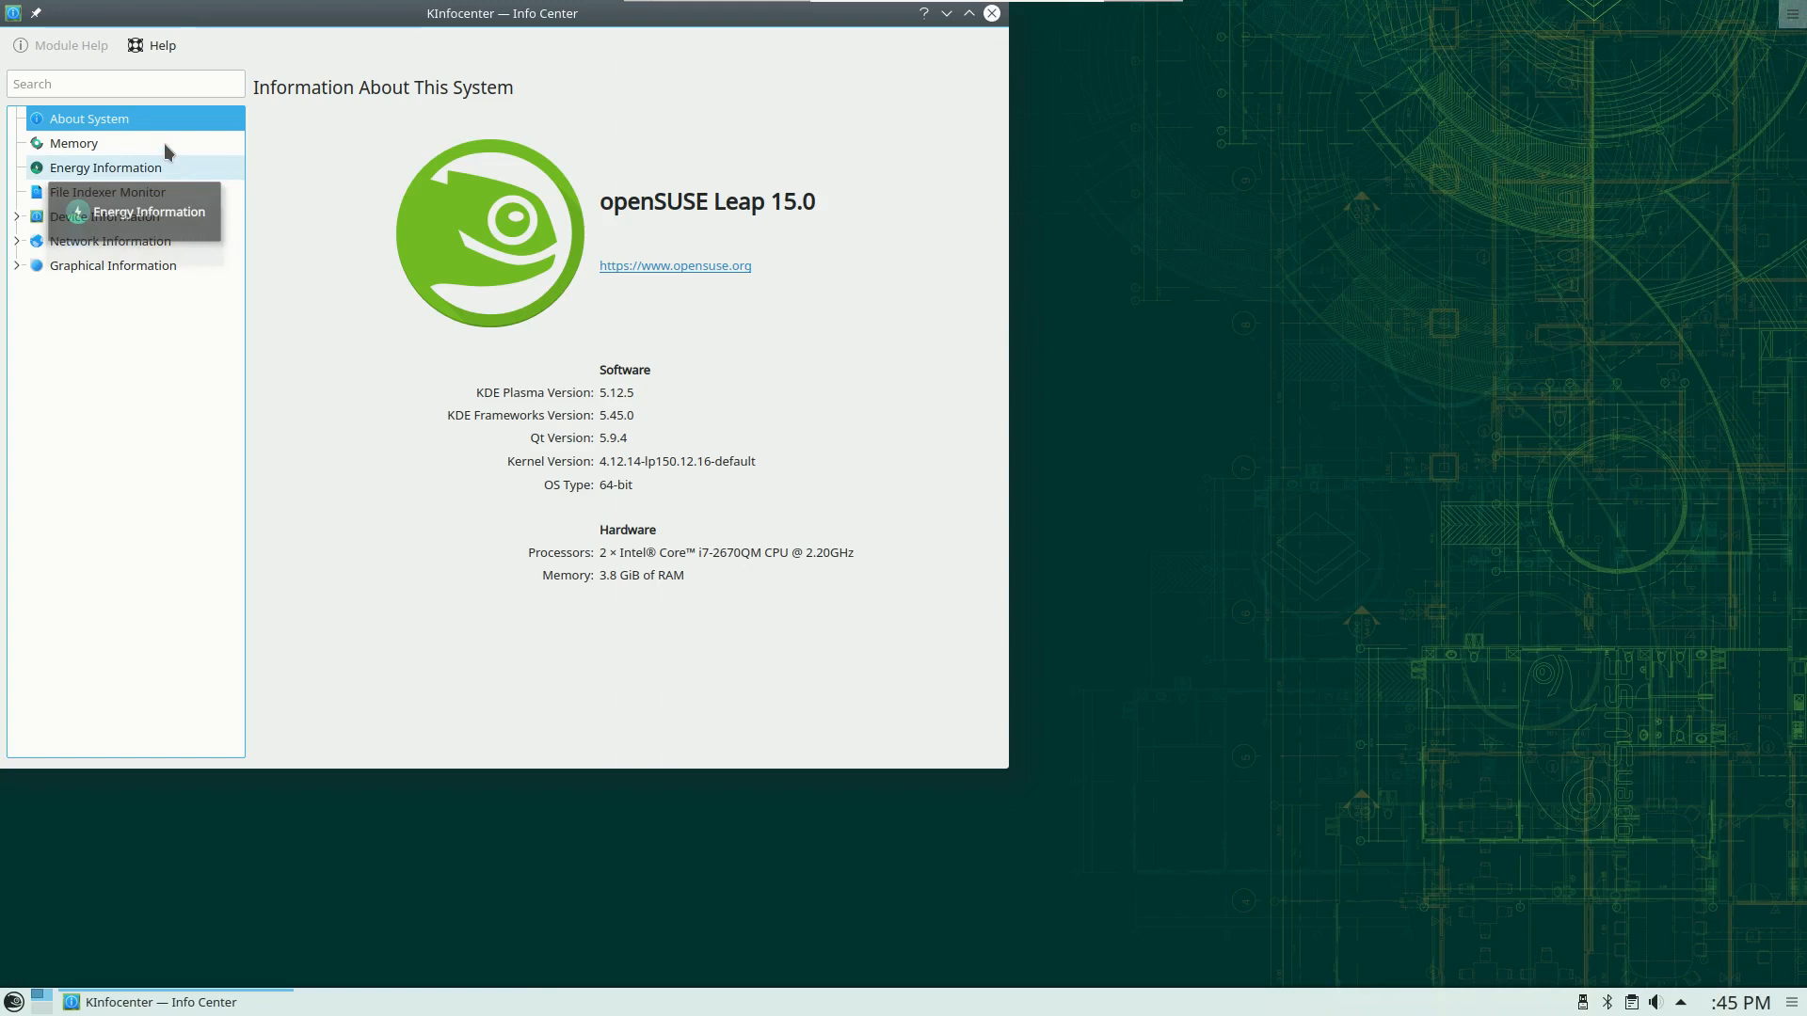
{"action": "mouse_move", "coordinate": [542, 350]}
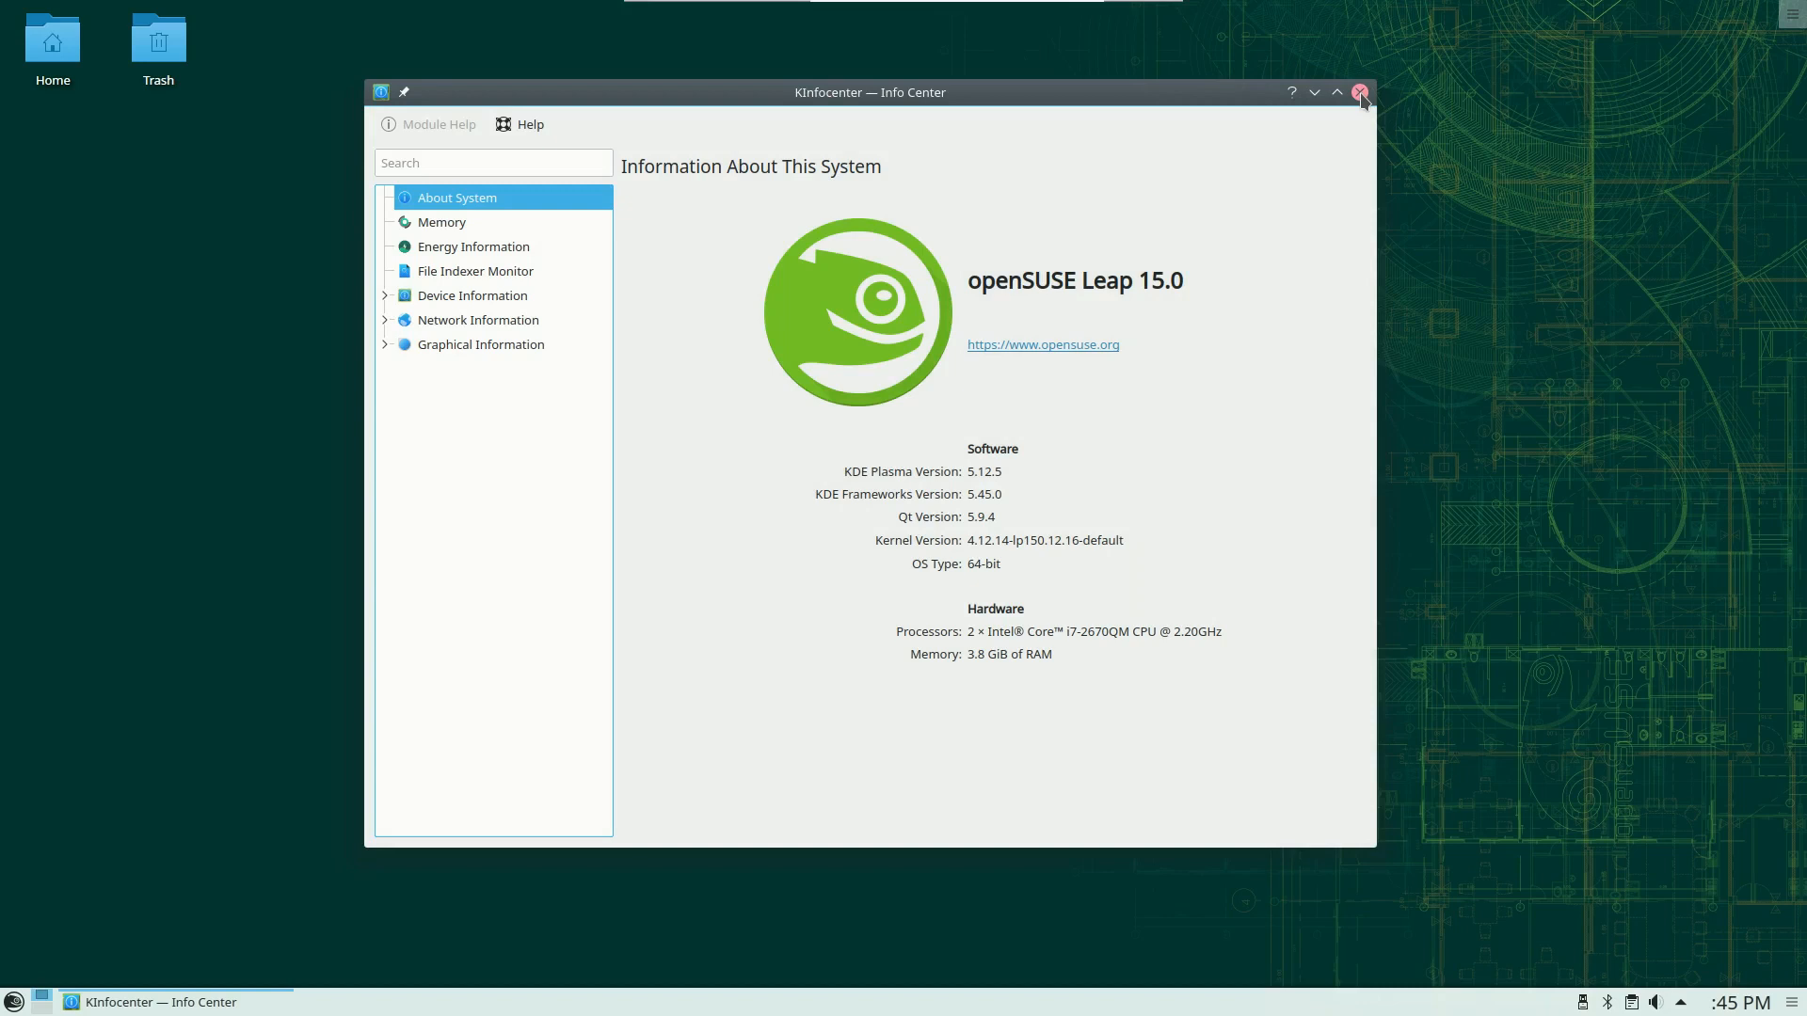
Close the Info Center, leaving the empty Plasma desktop with only Home and Trash icons
{"action": "left_click", "coordinate": [1360, 92]}
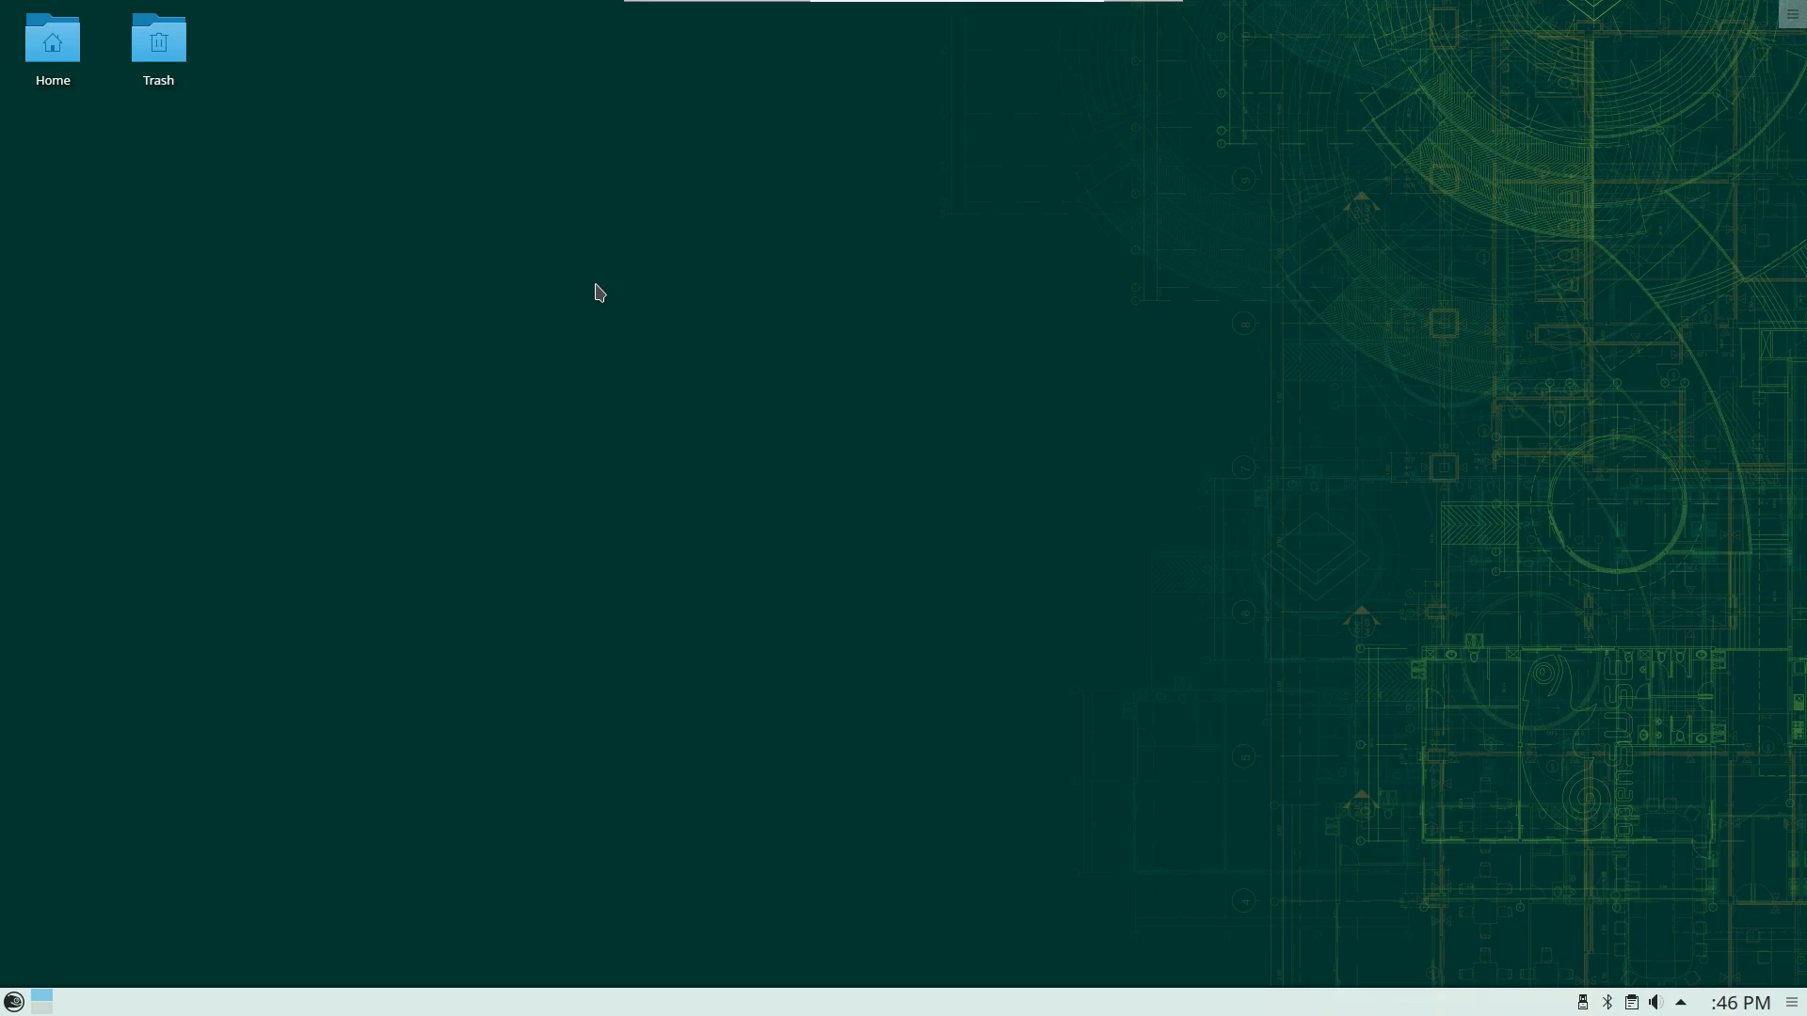
{"action": "mouse_move", "coordinate": [810, 257]}
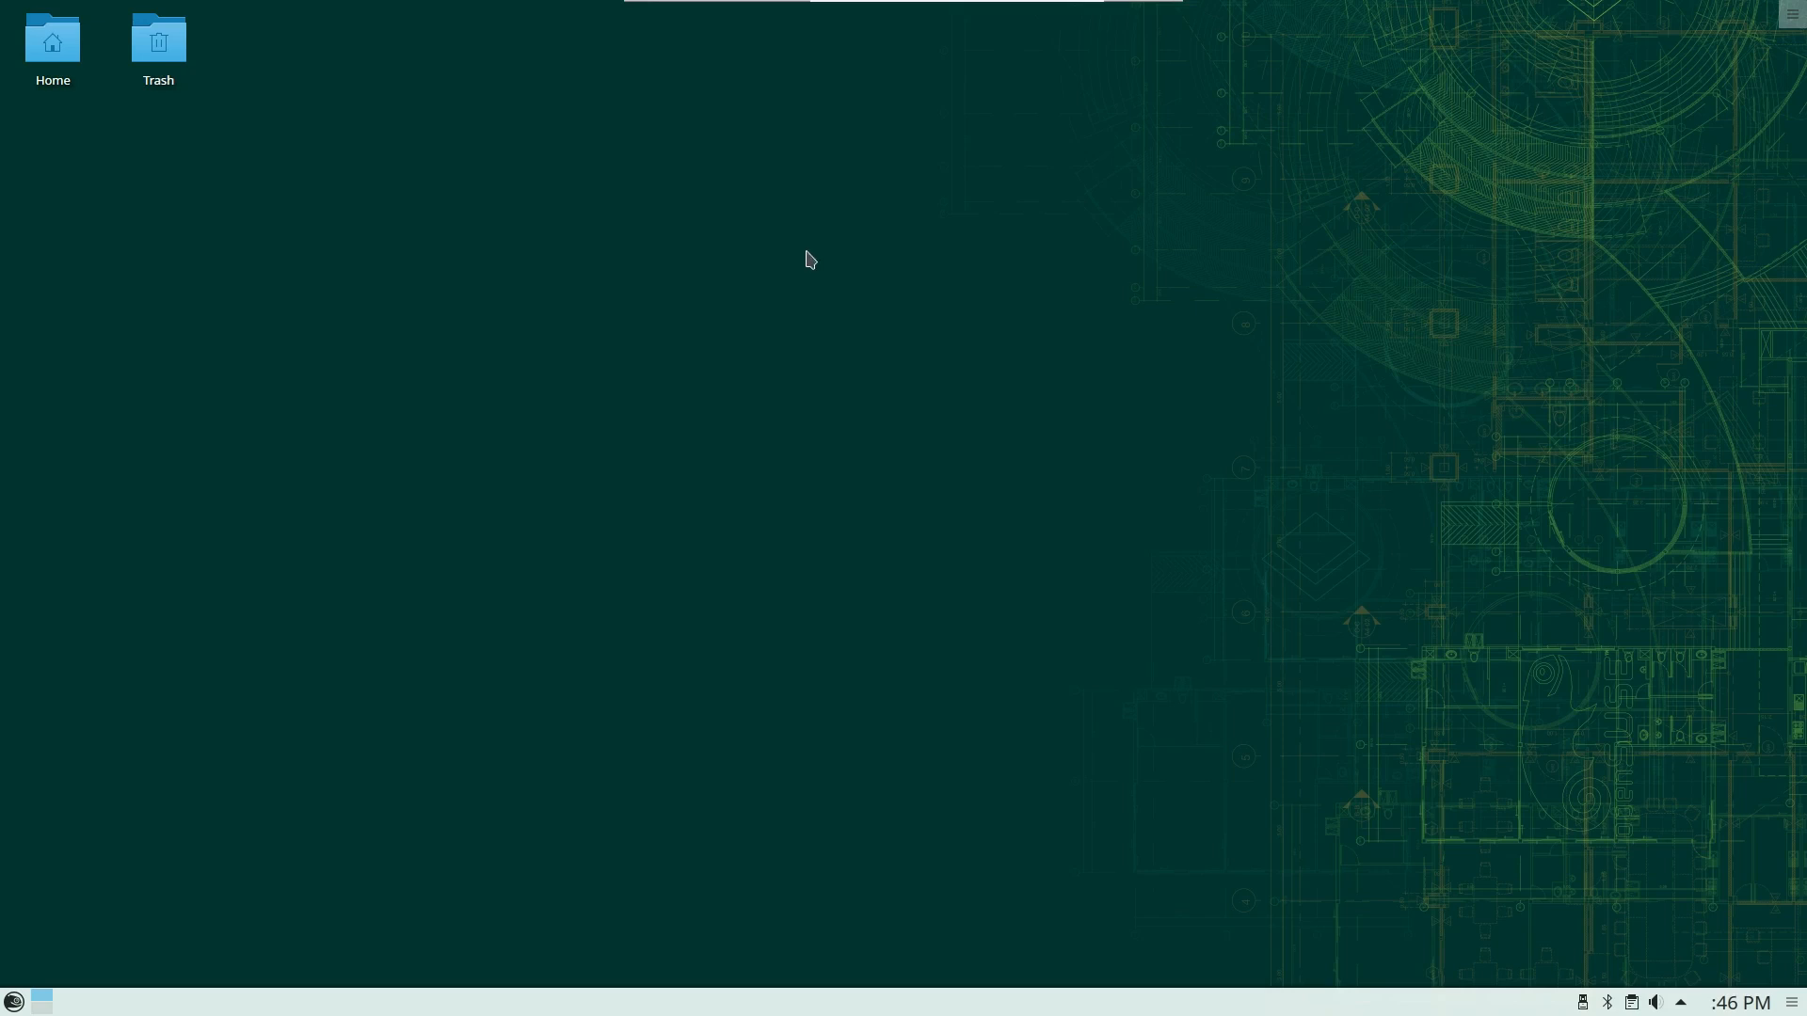
{"action": "mouse_move", "coordinate": [799, 263]}
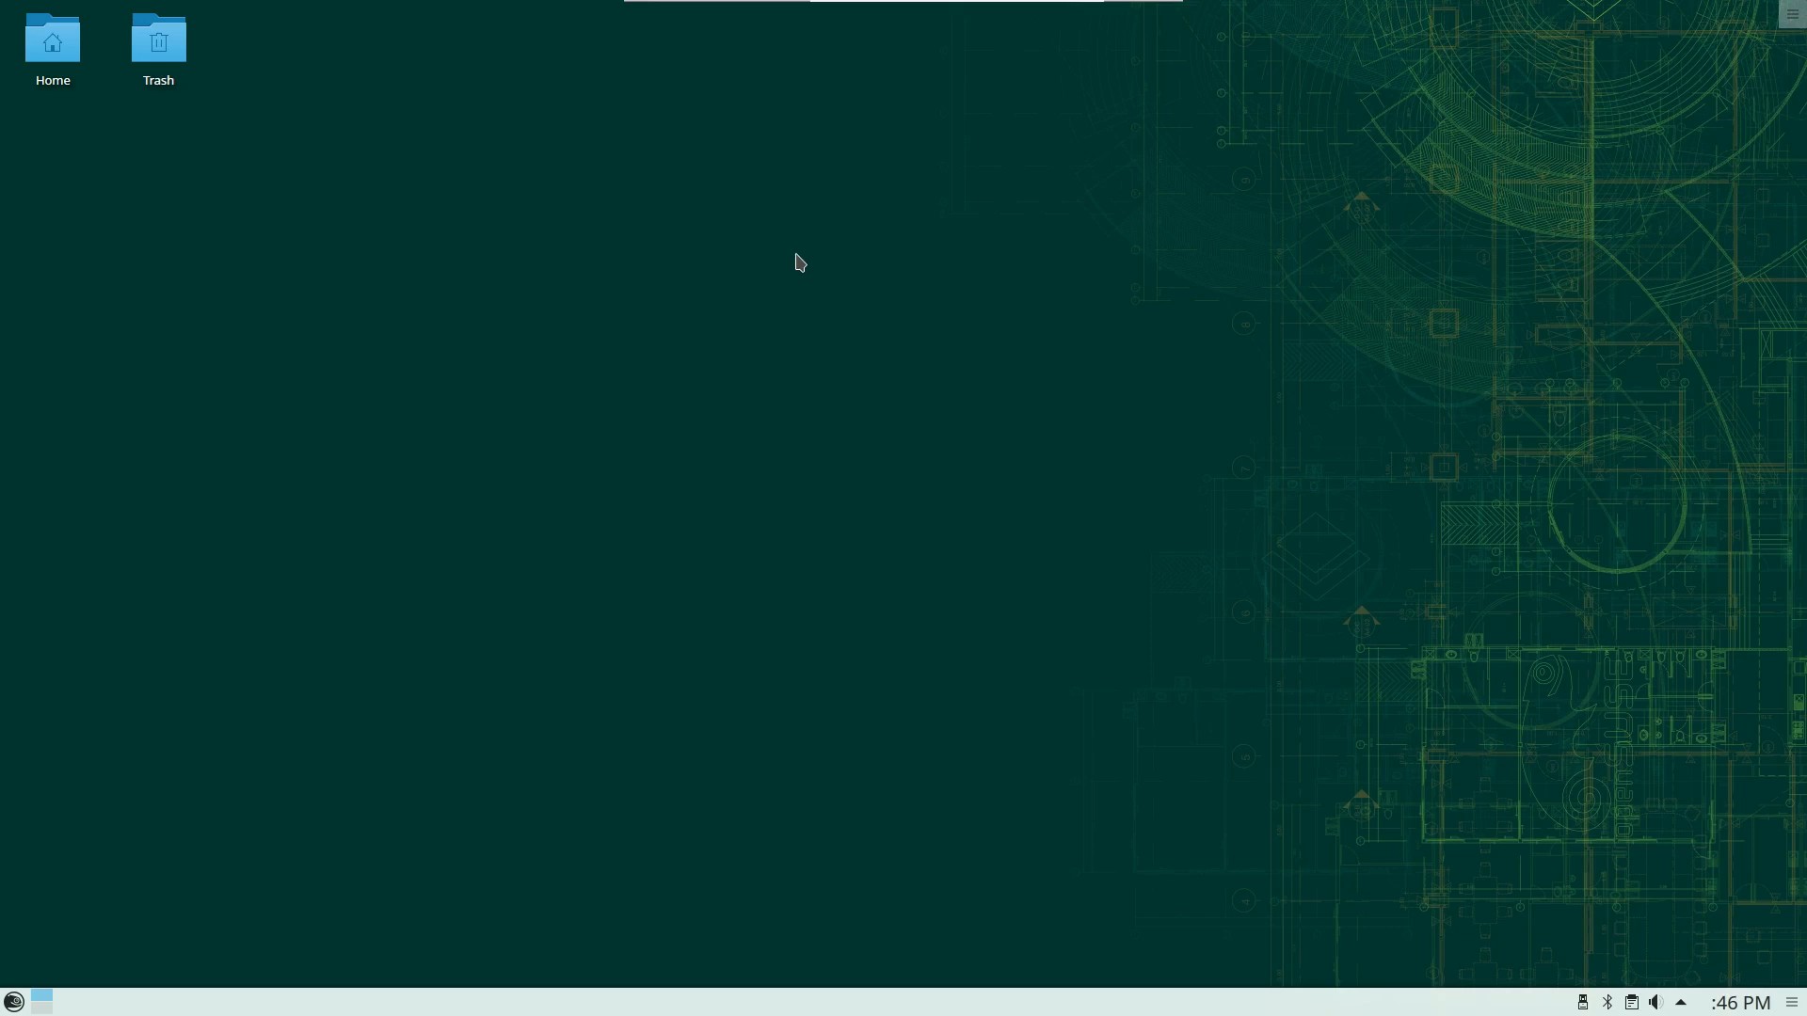